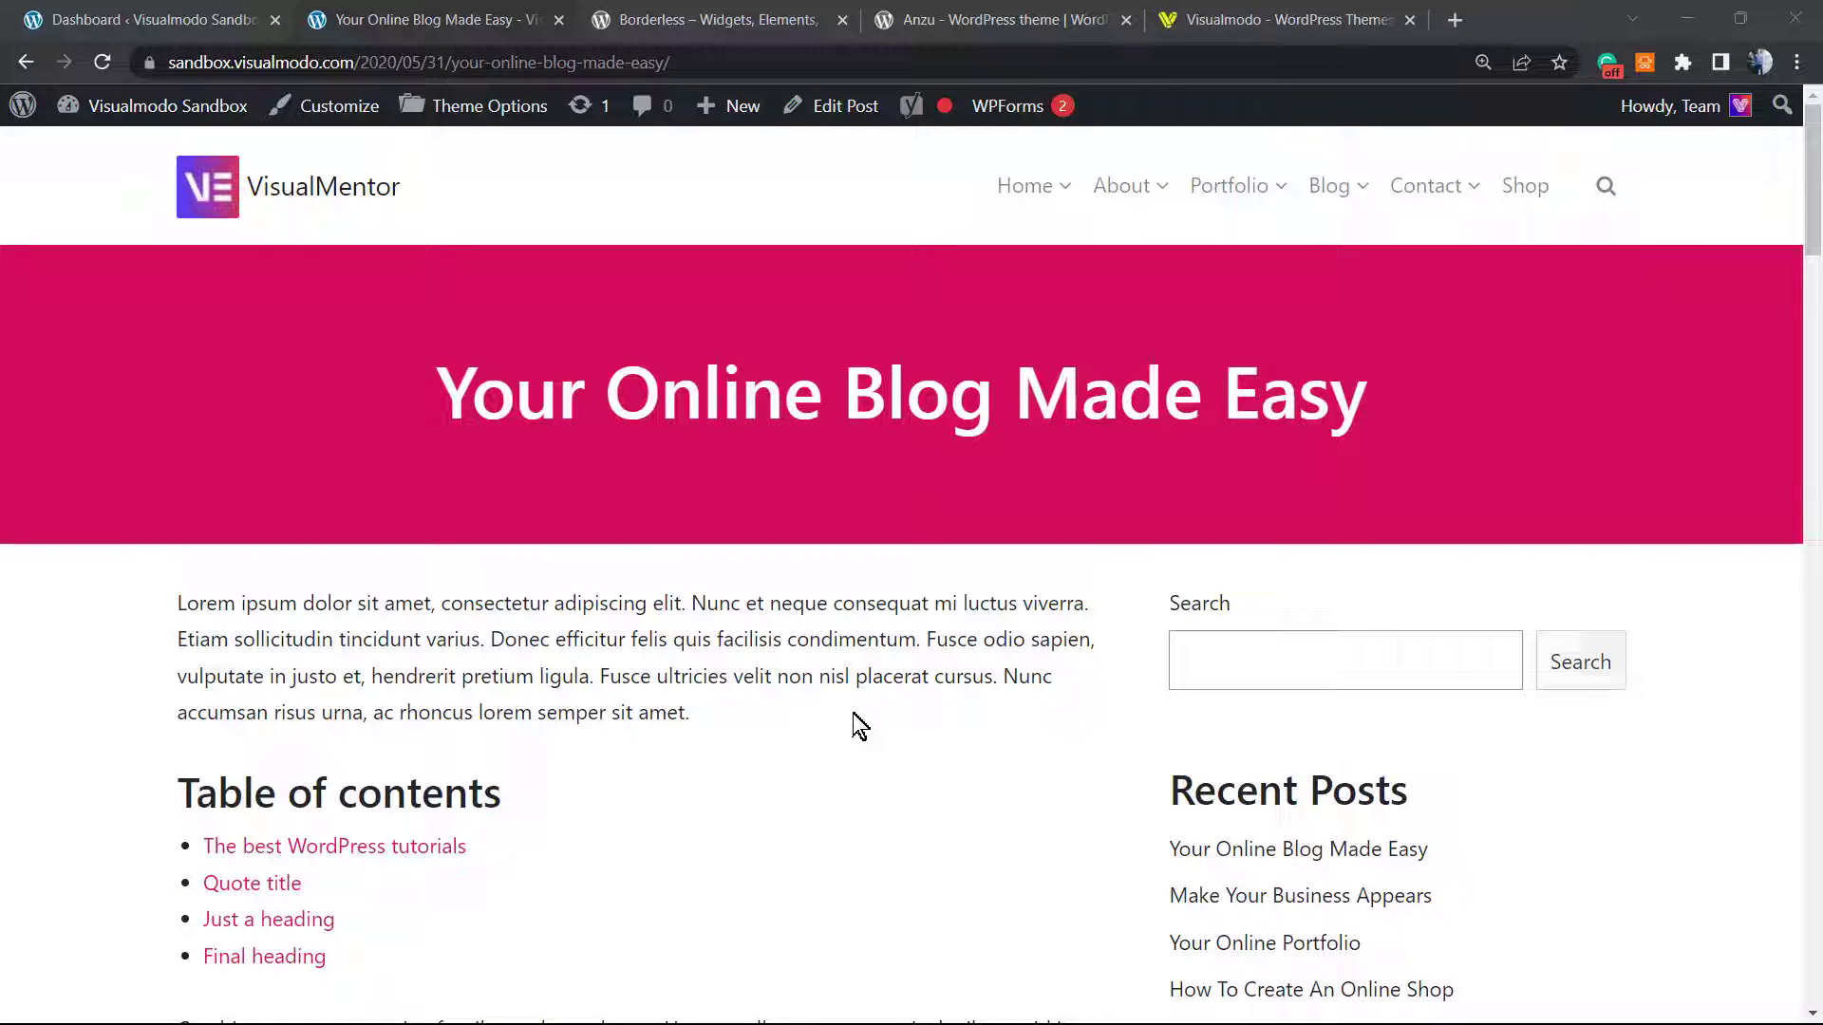
mouse_move(843, 626)
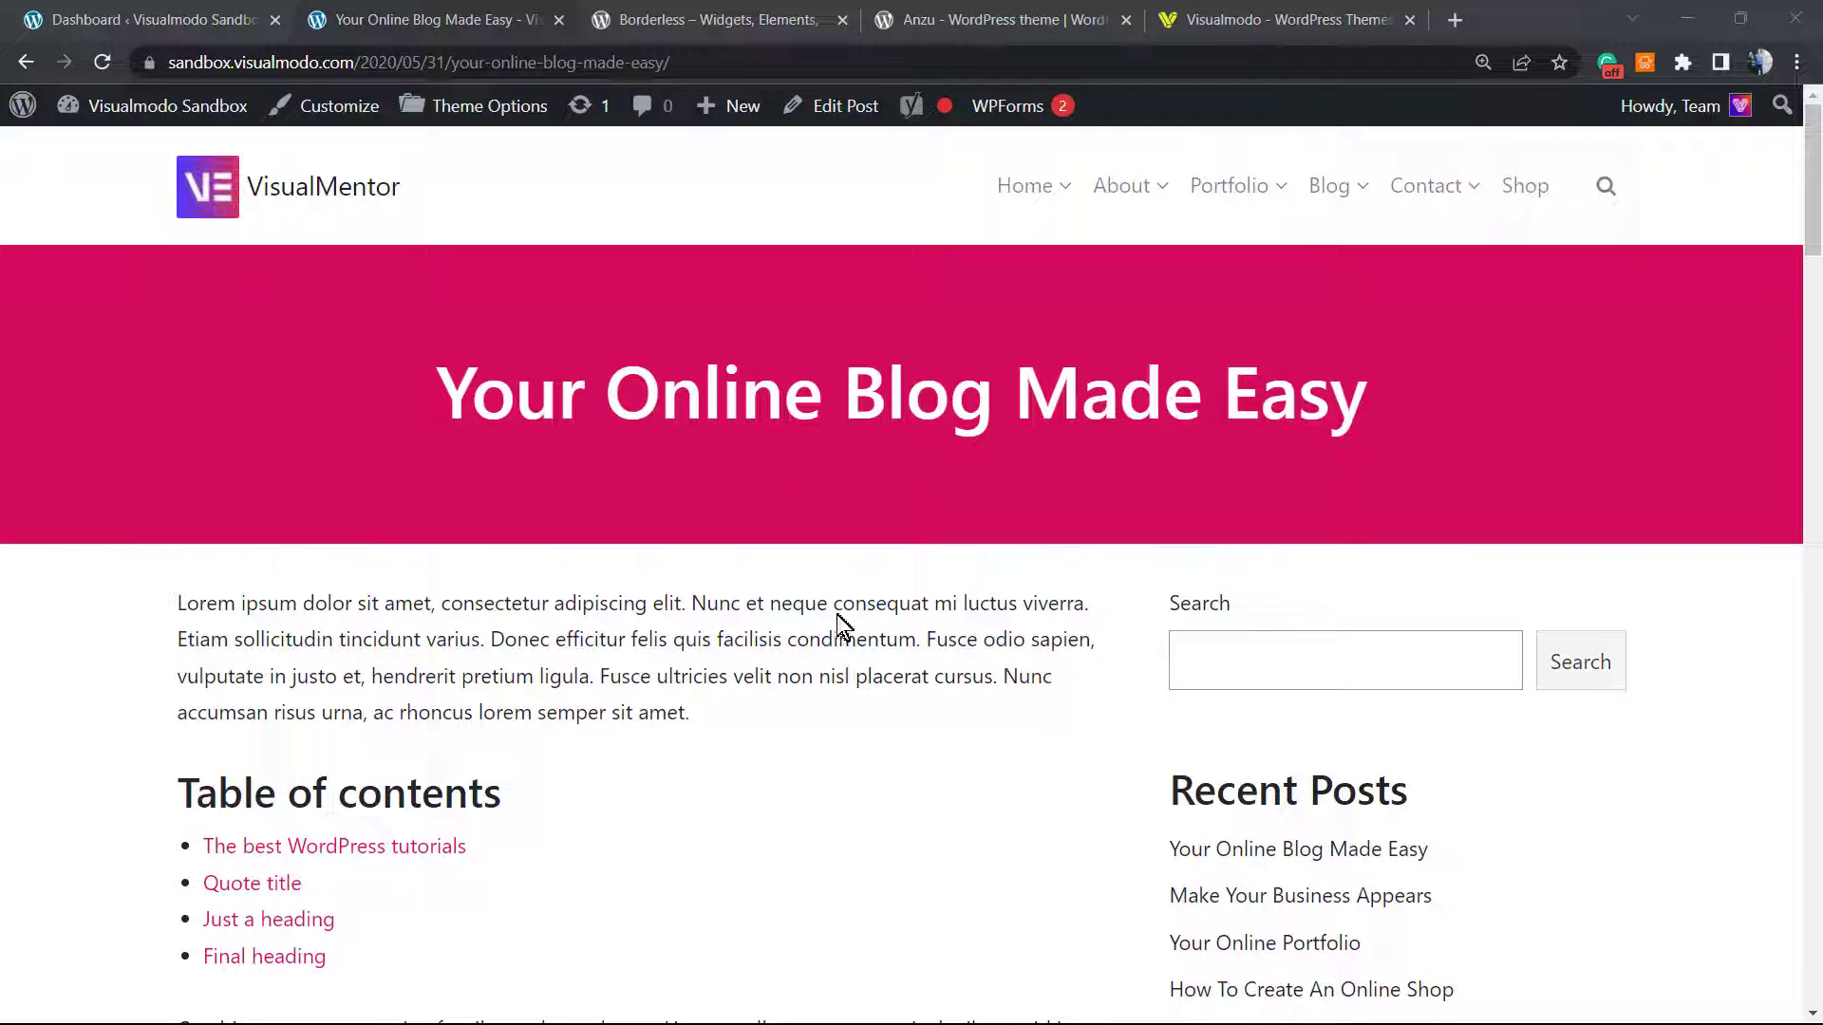
mouse_move(778, 616)
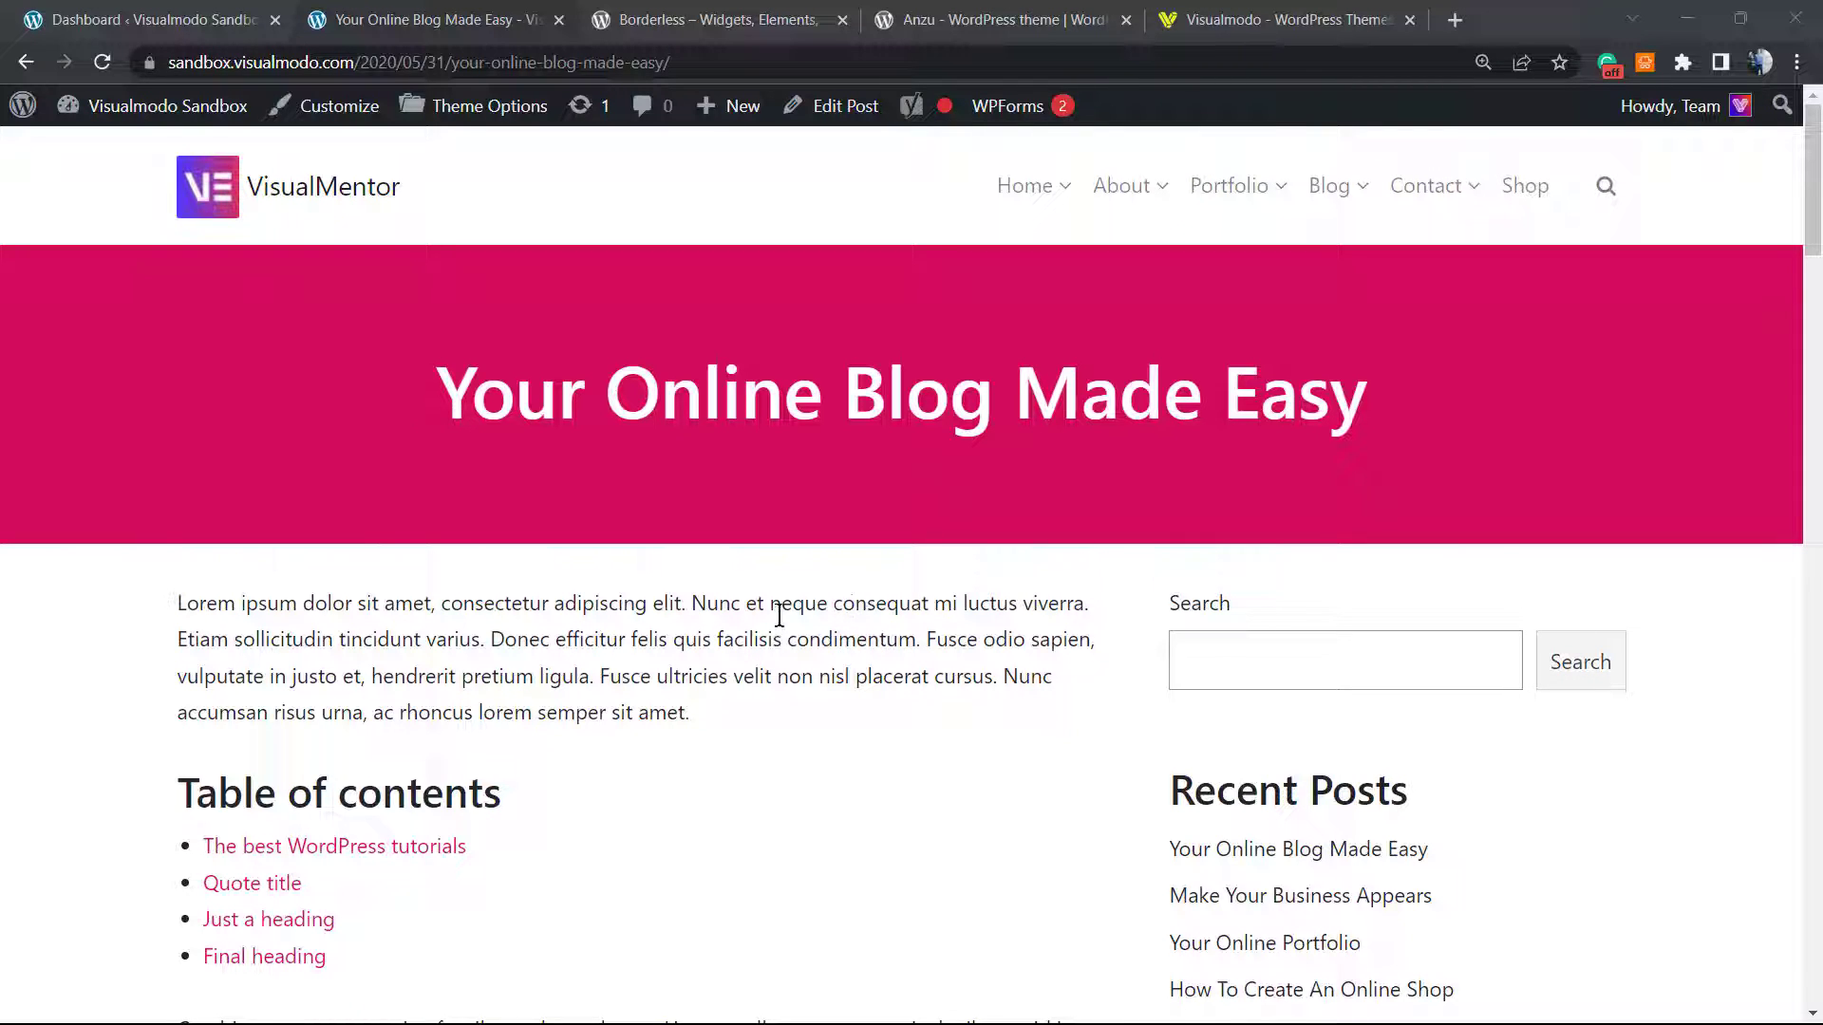
mouse_move(414, 642)
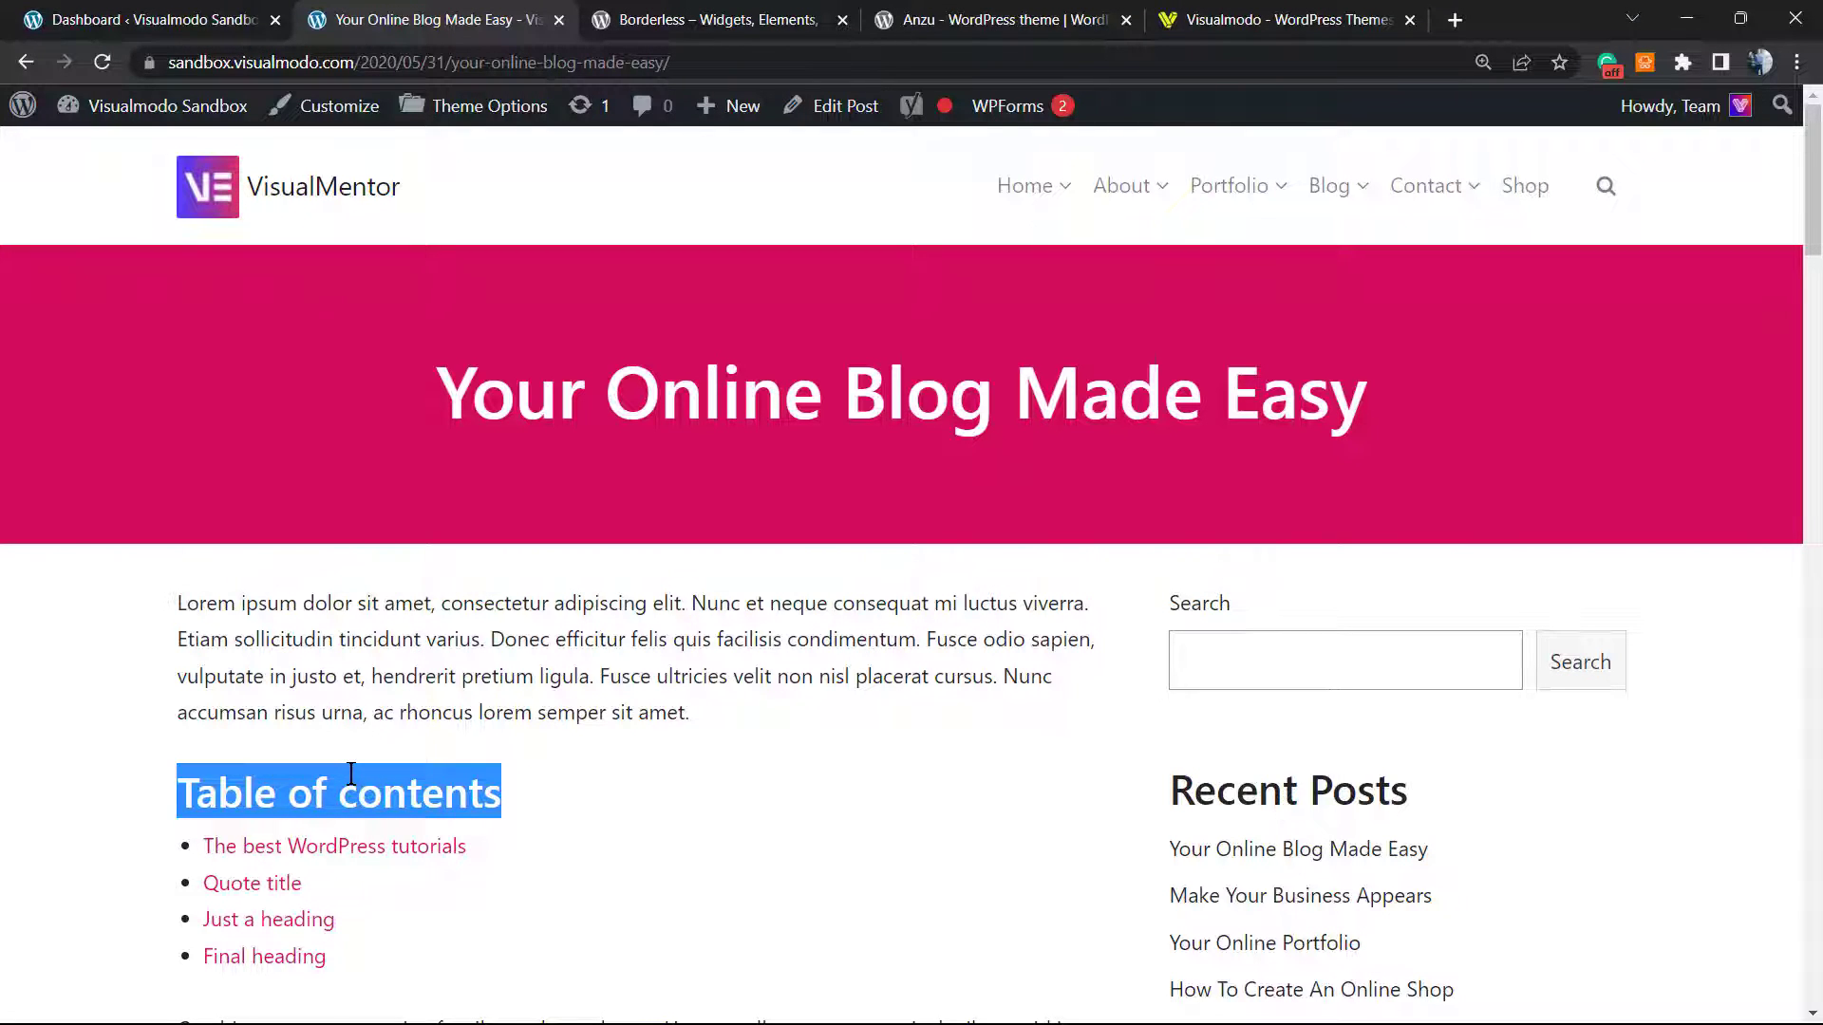
Browse the post's plain Table of contents list, jumping to The best WordPress tutorials and Quote title sections
left_click(279, 713)
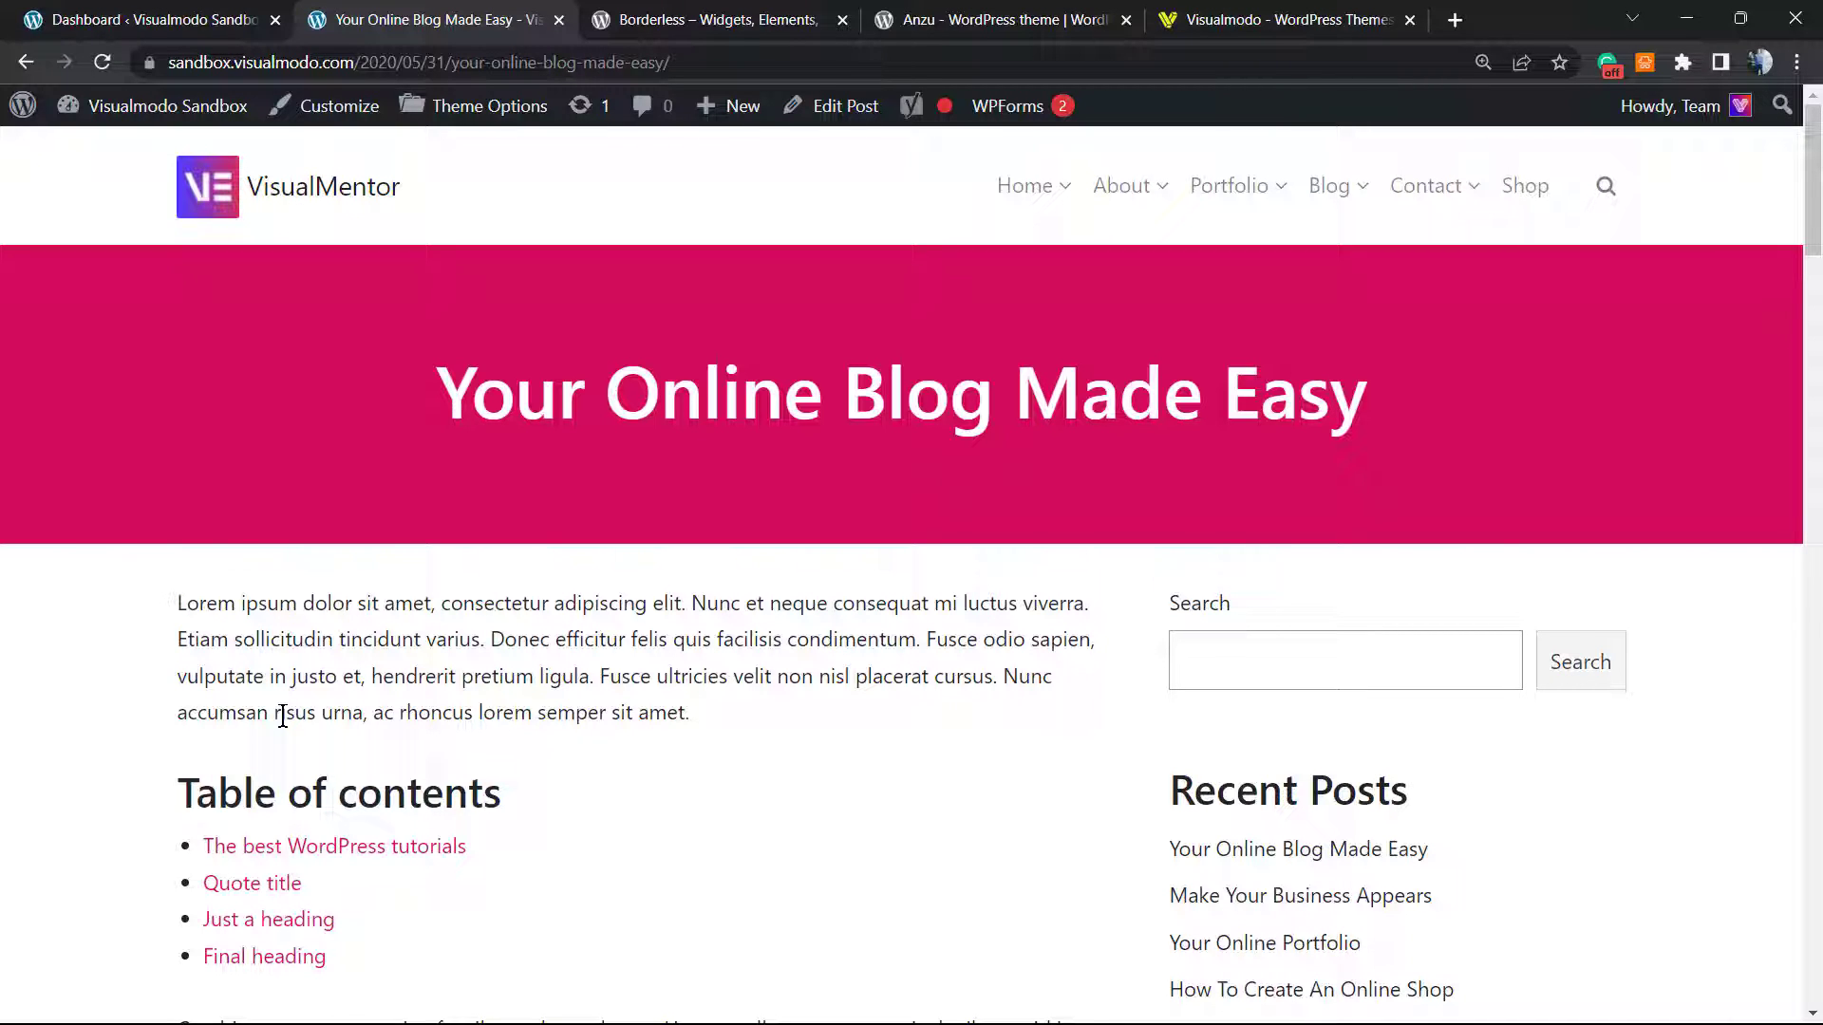
scroll("down", 3)
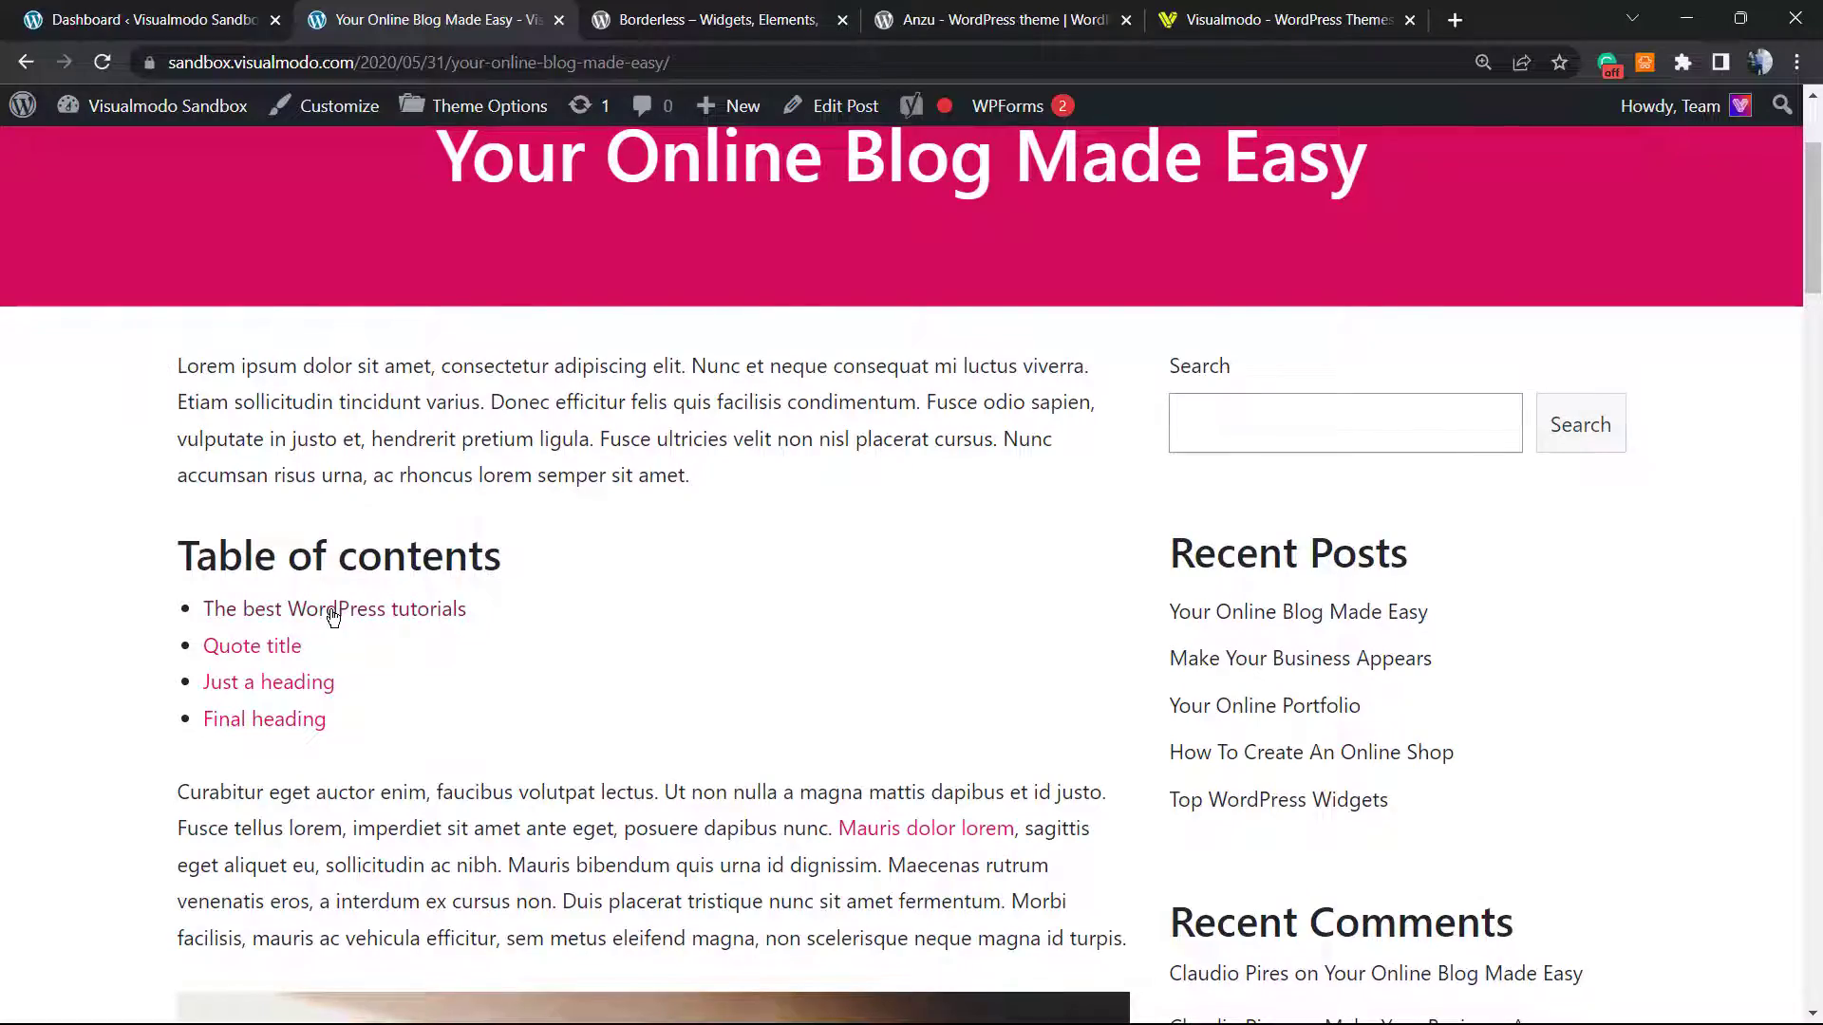
left_click(333, 607)
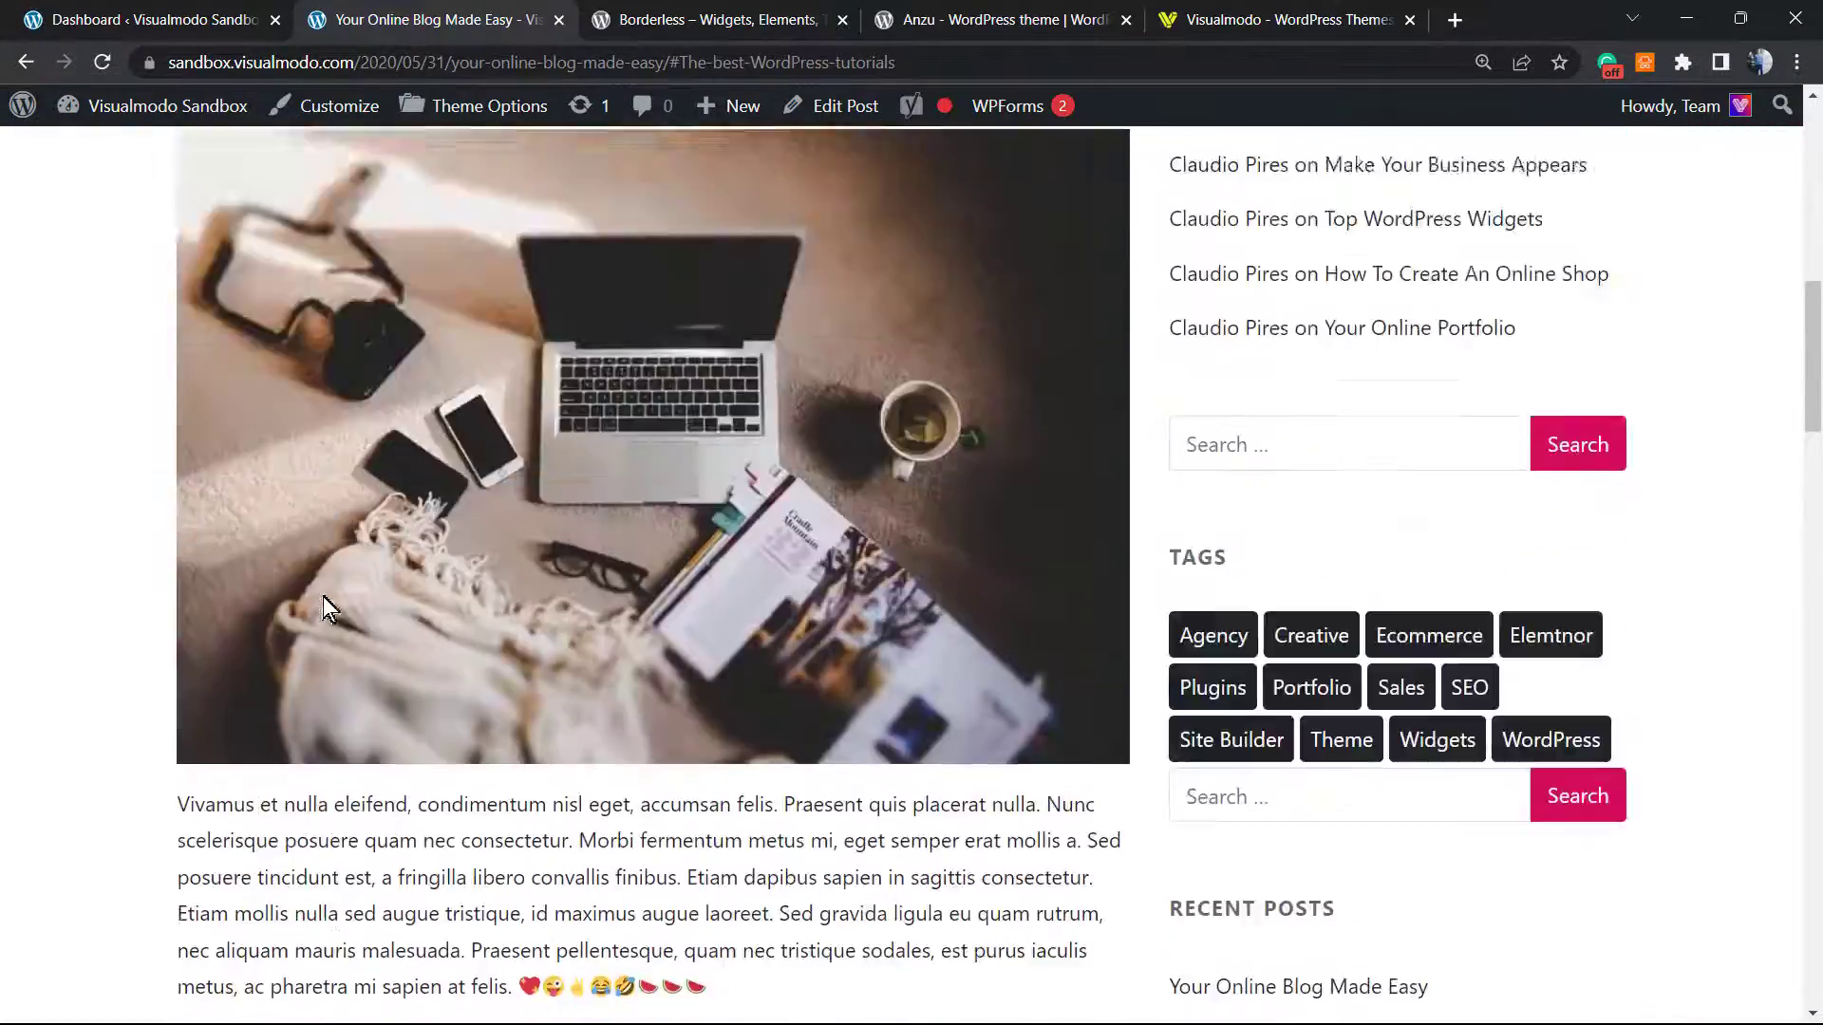
scroll("up", 3)
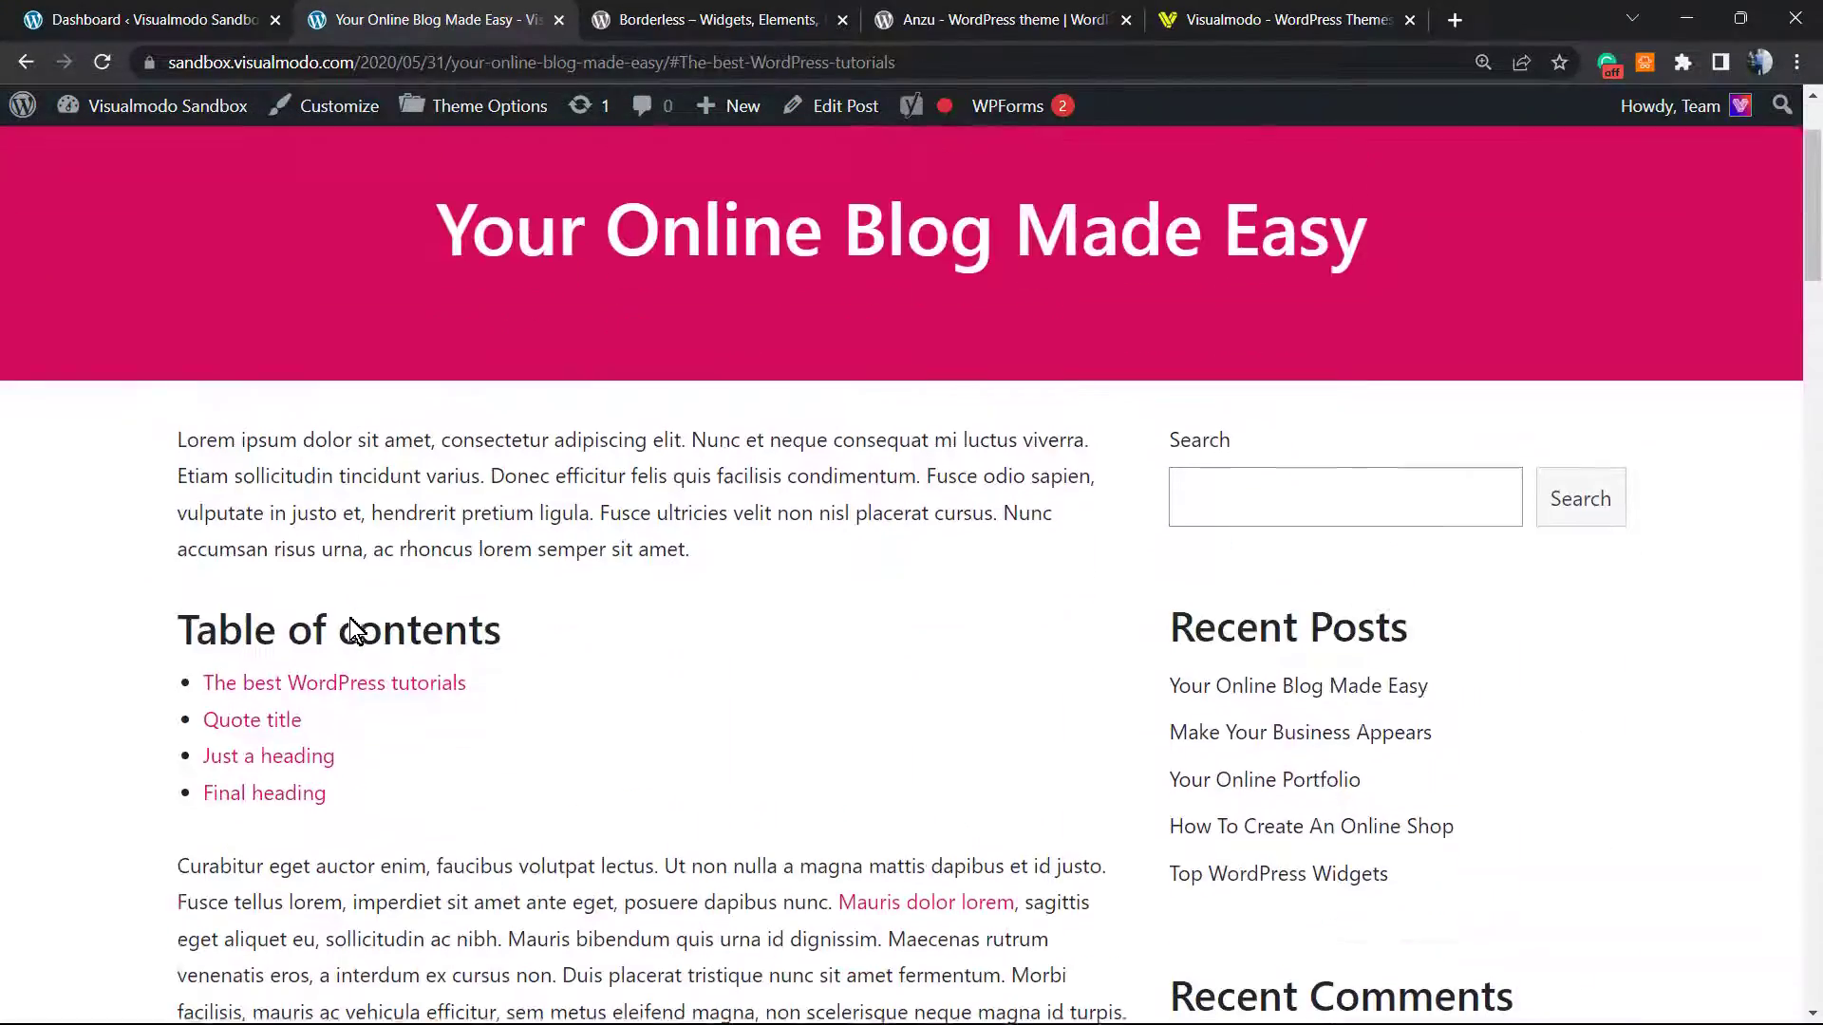
scroll("down", 3)
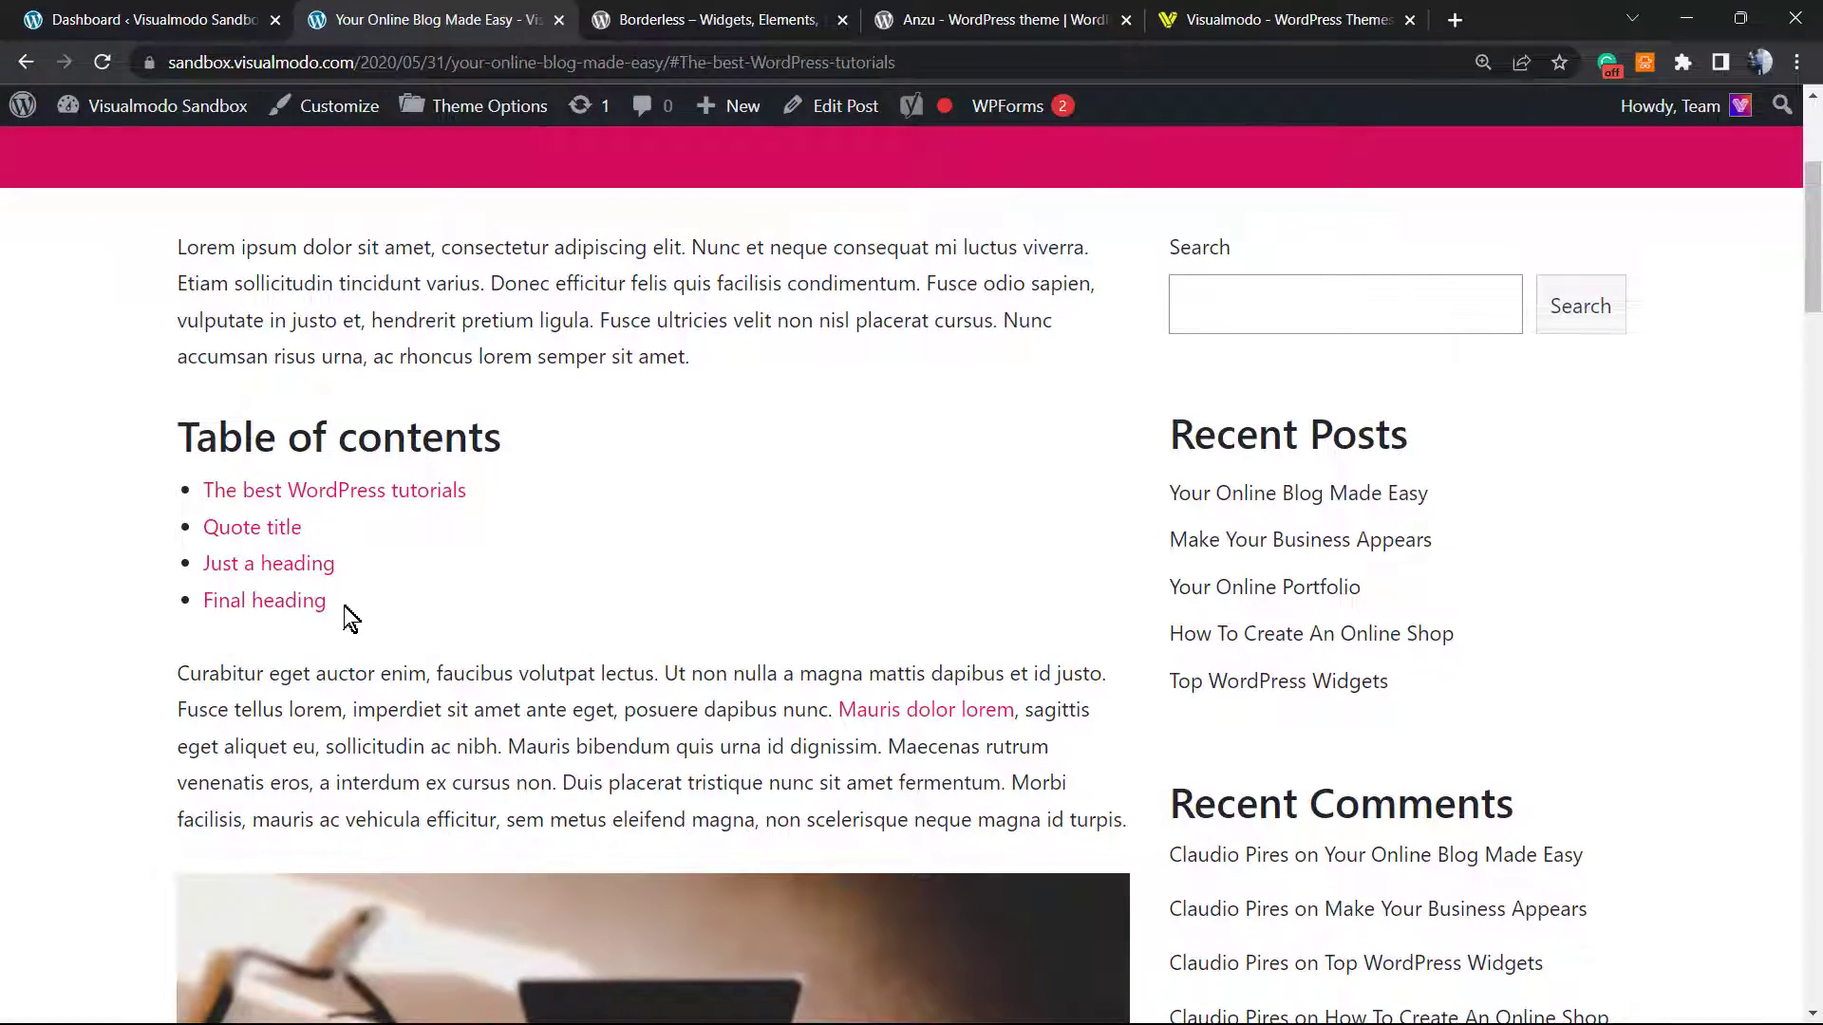
left_click(252, 527)
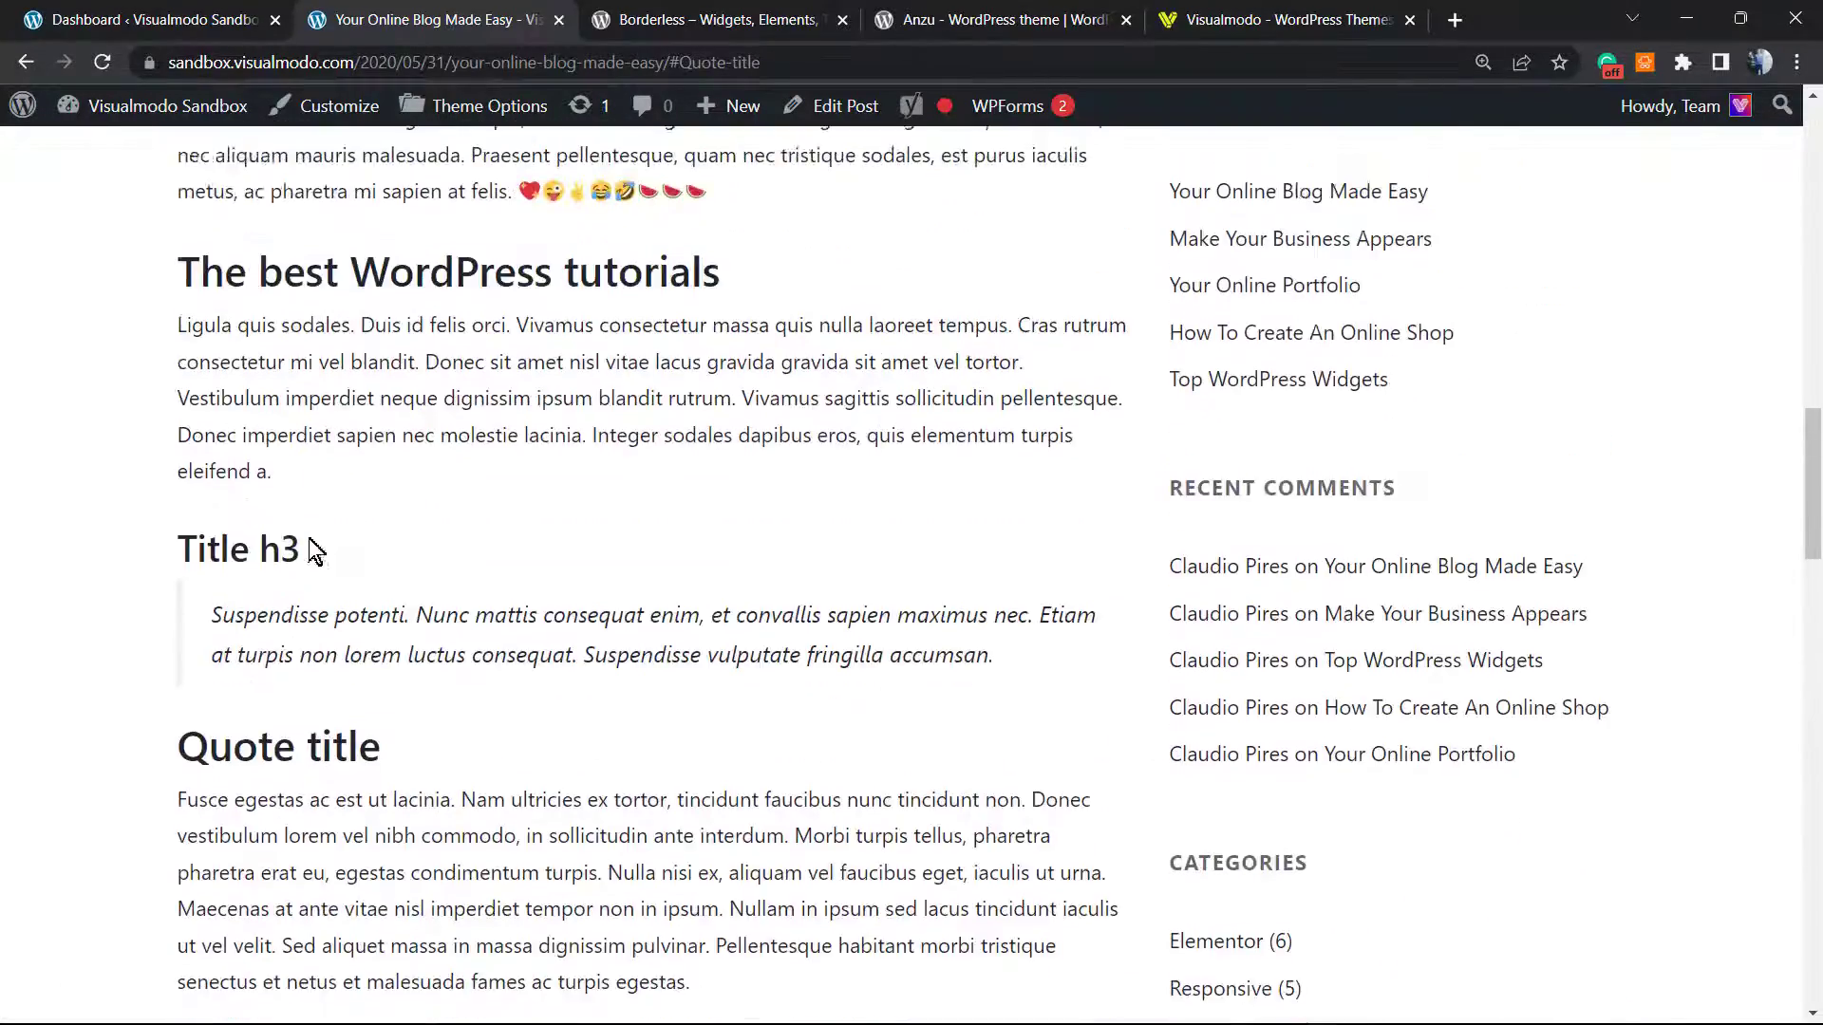
scroll("down", 3)
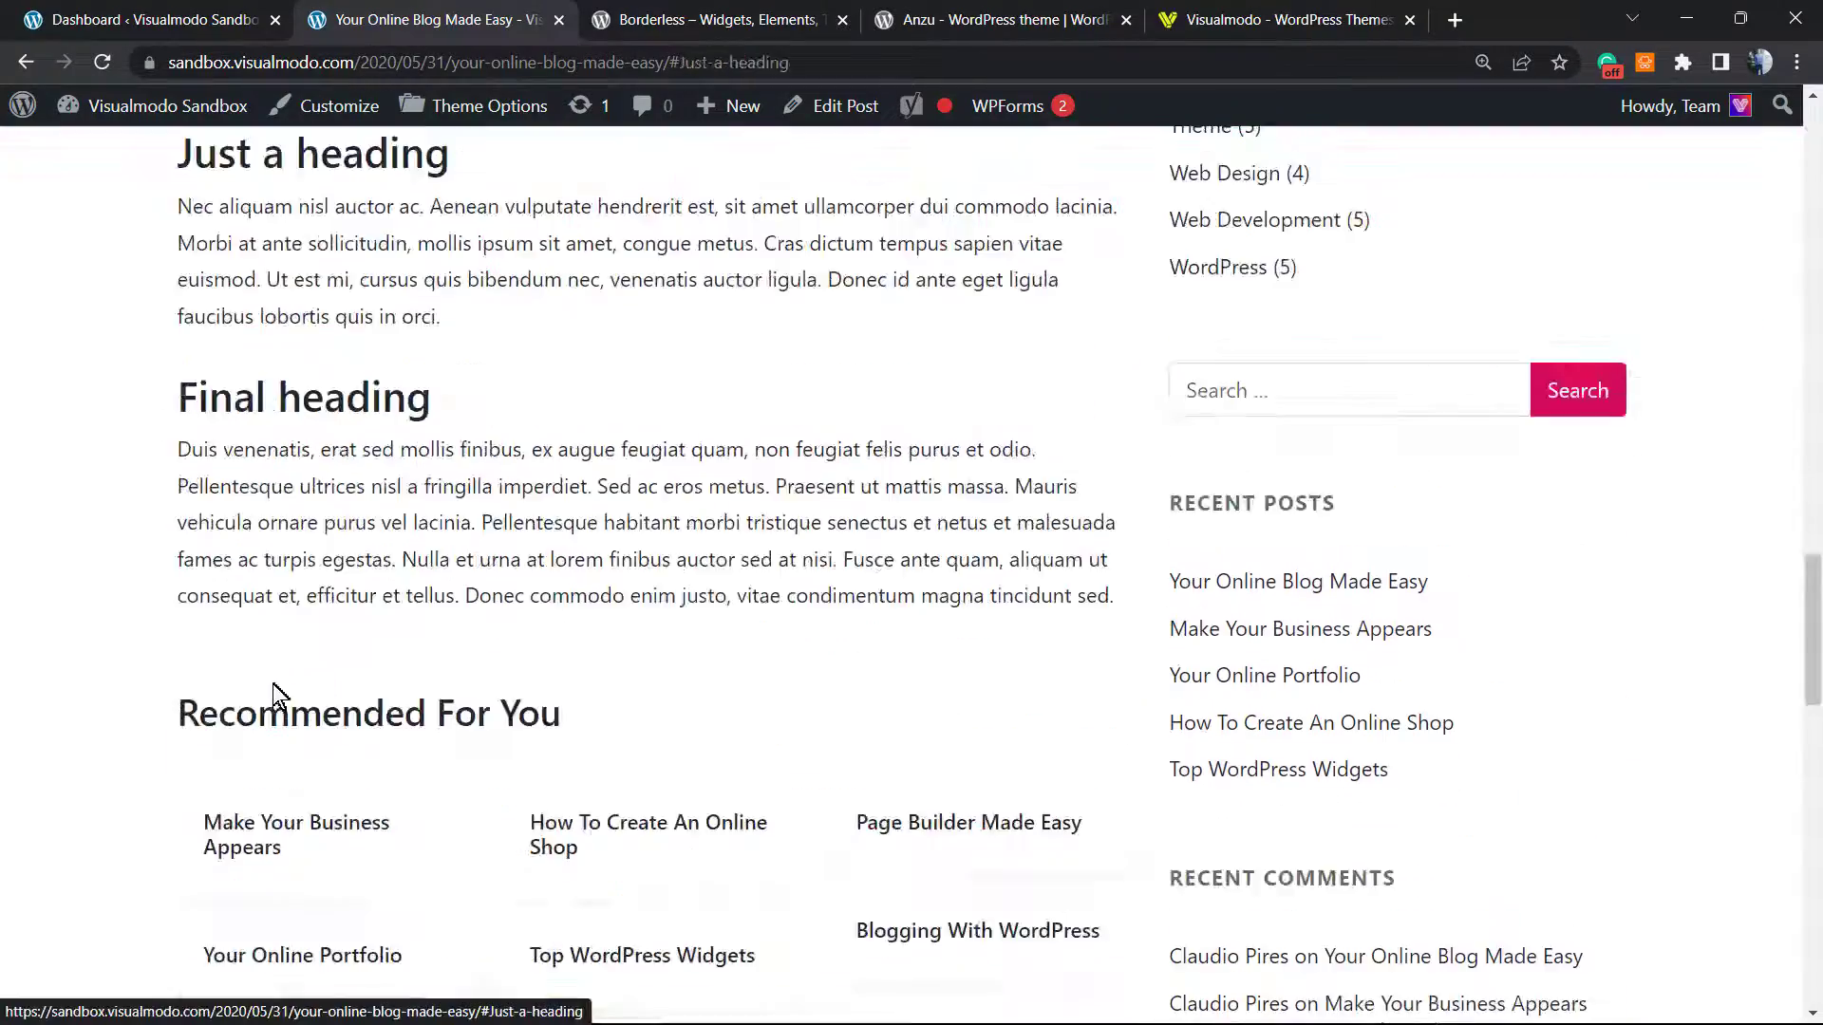
scroll("up", 3)
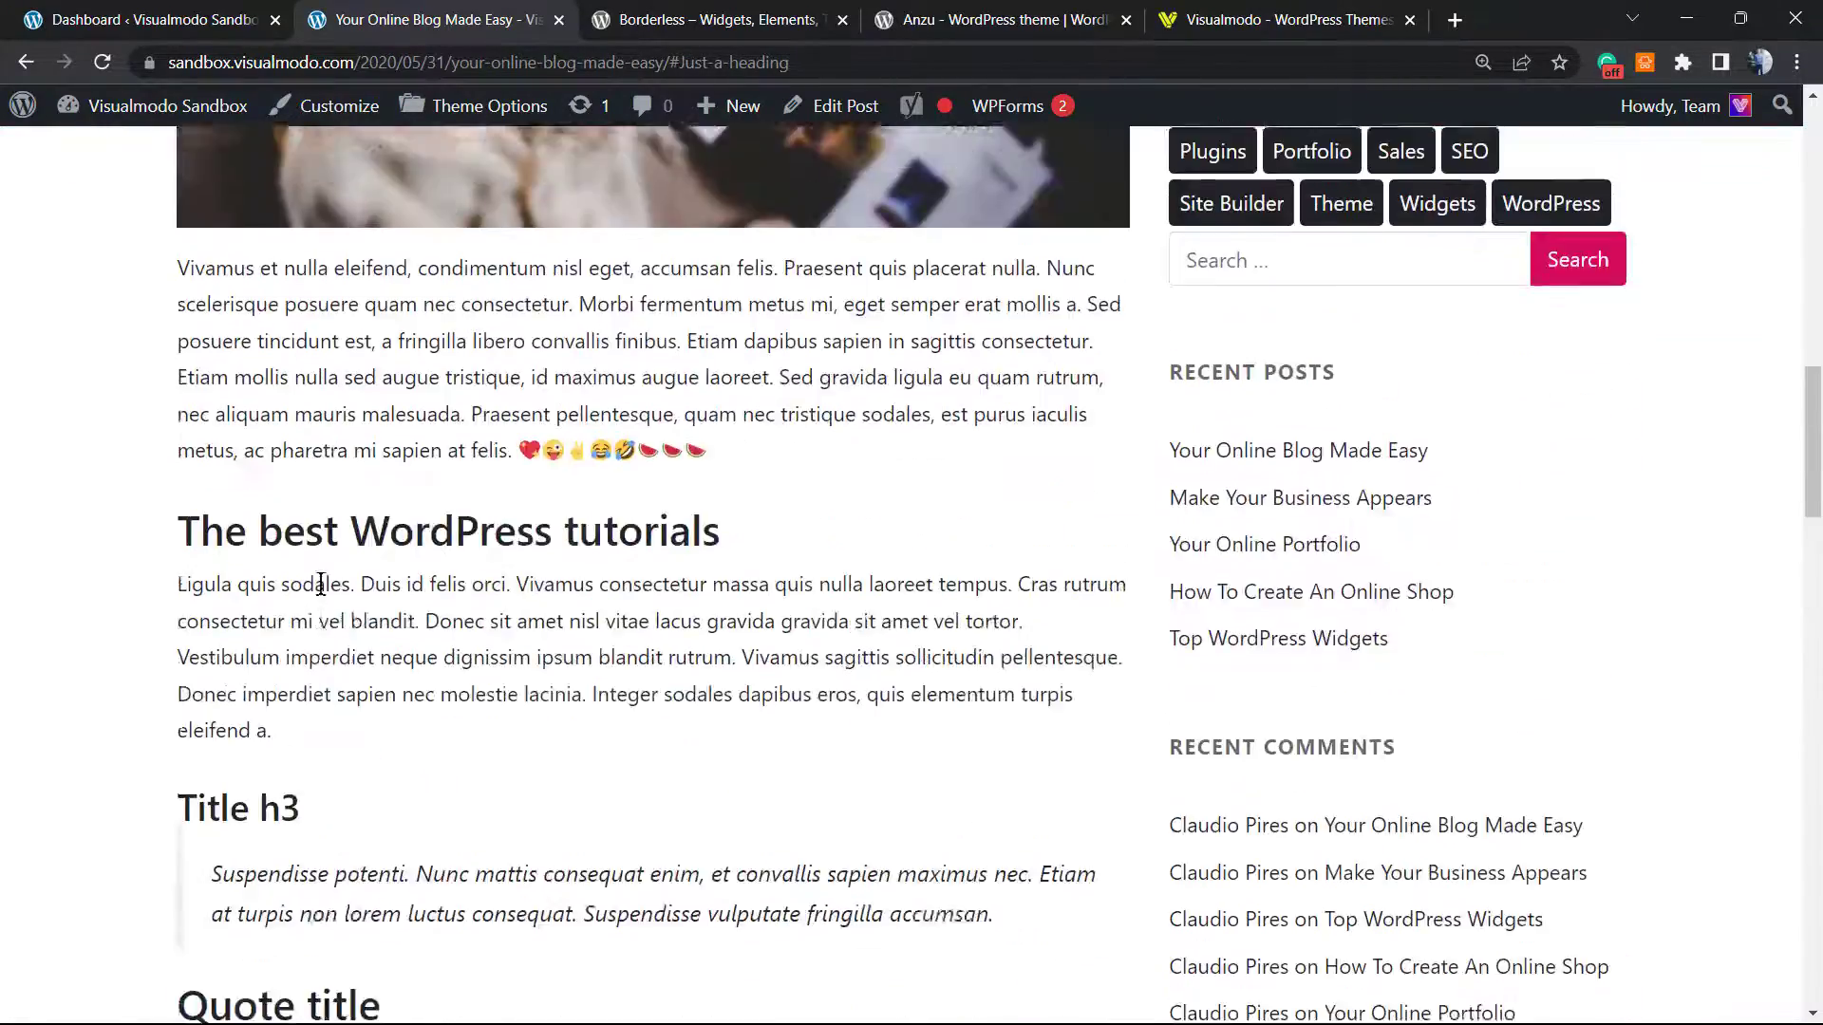
scroll("up", 3)
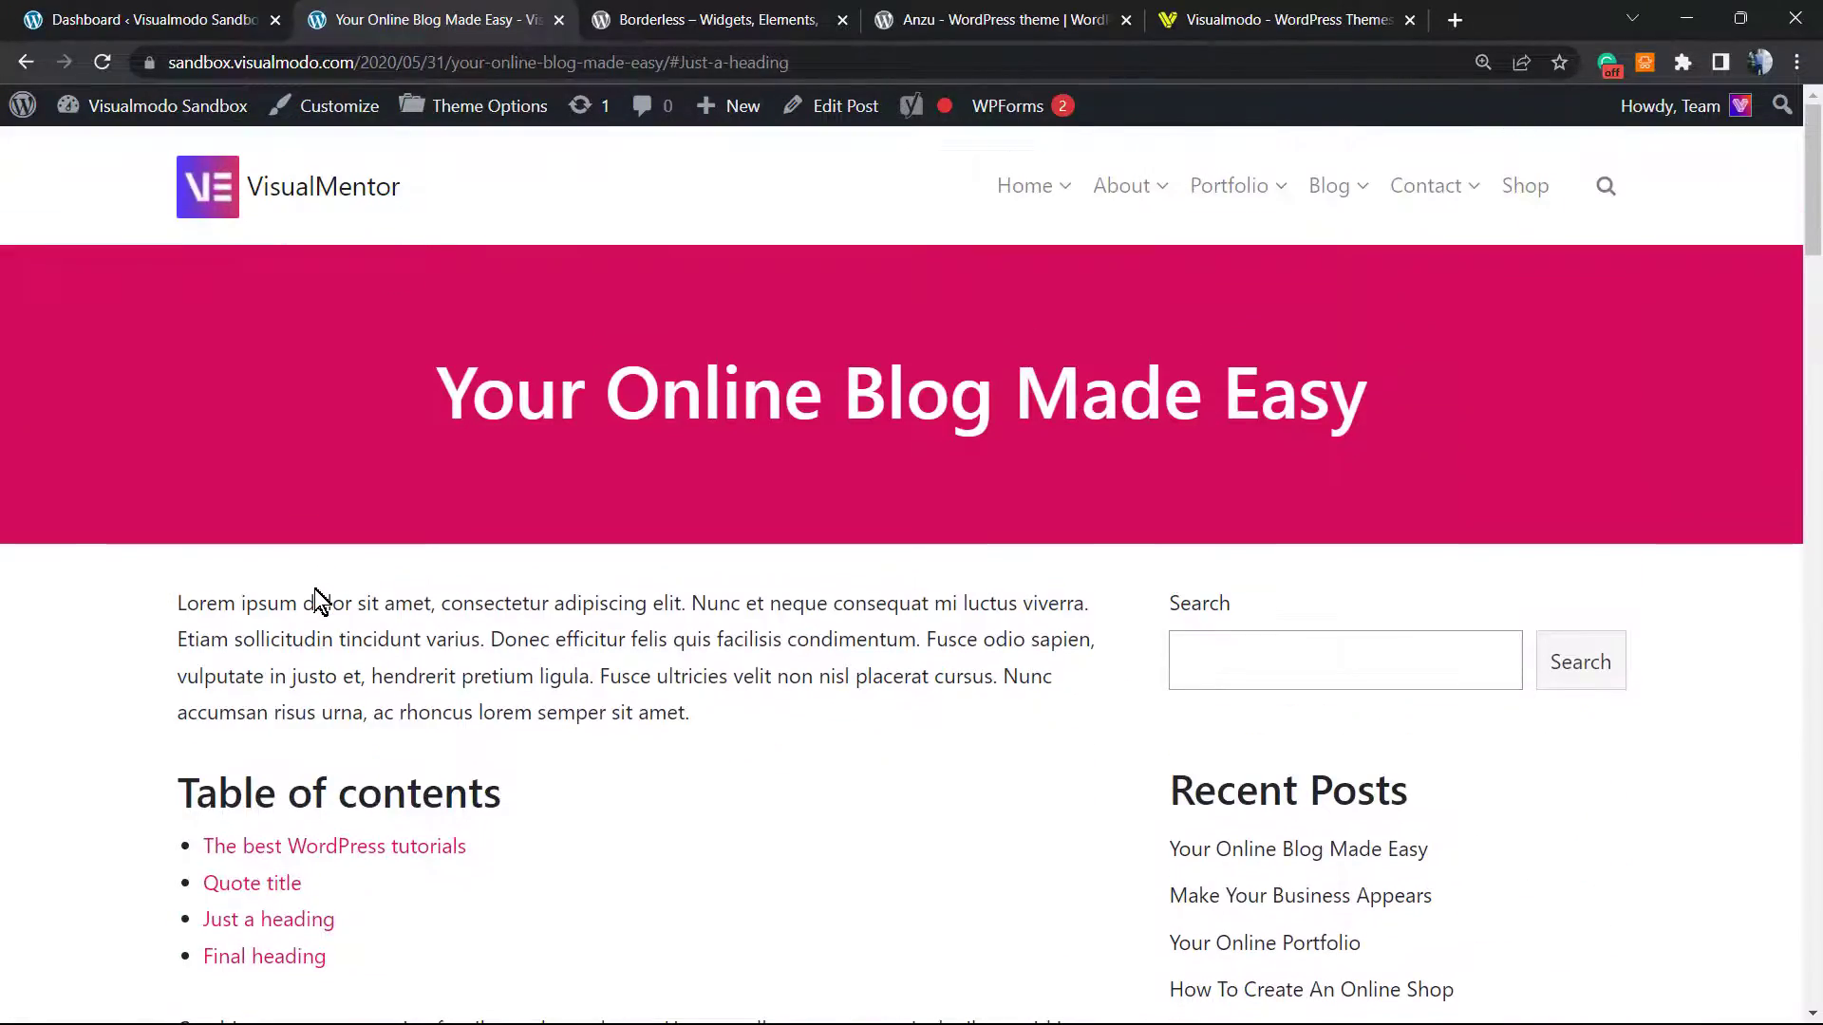
scroll("down", 3)
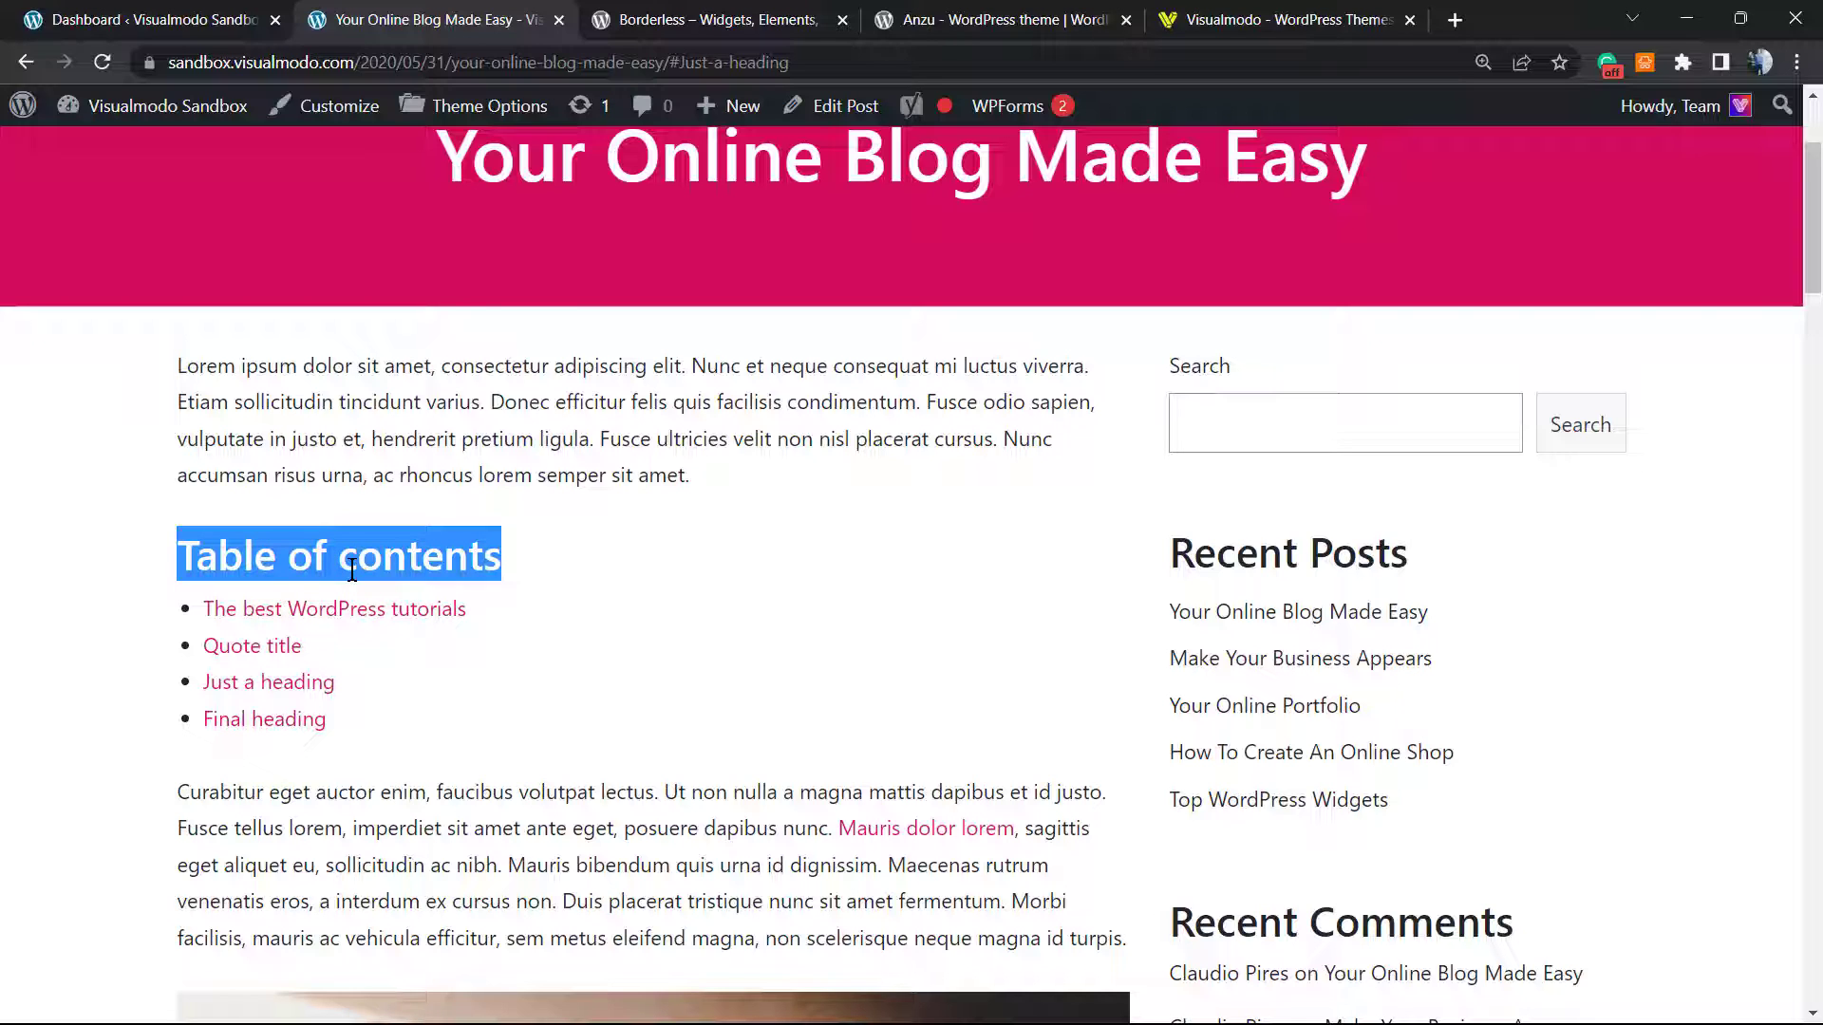
mouse_move(593, 565)
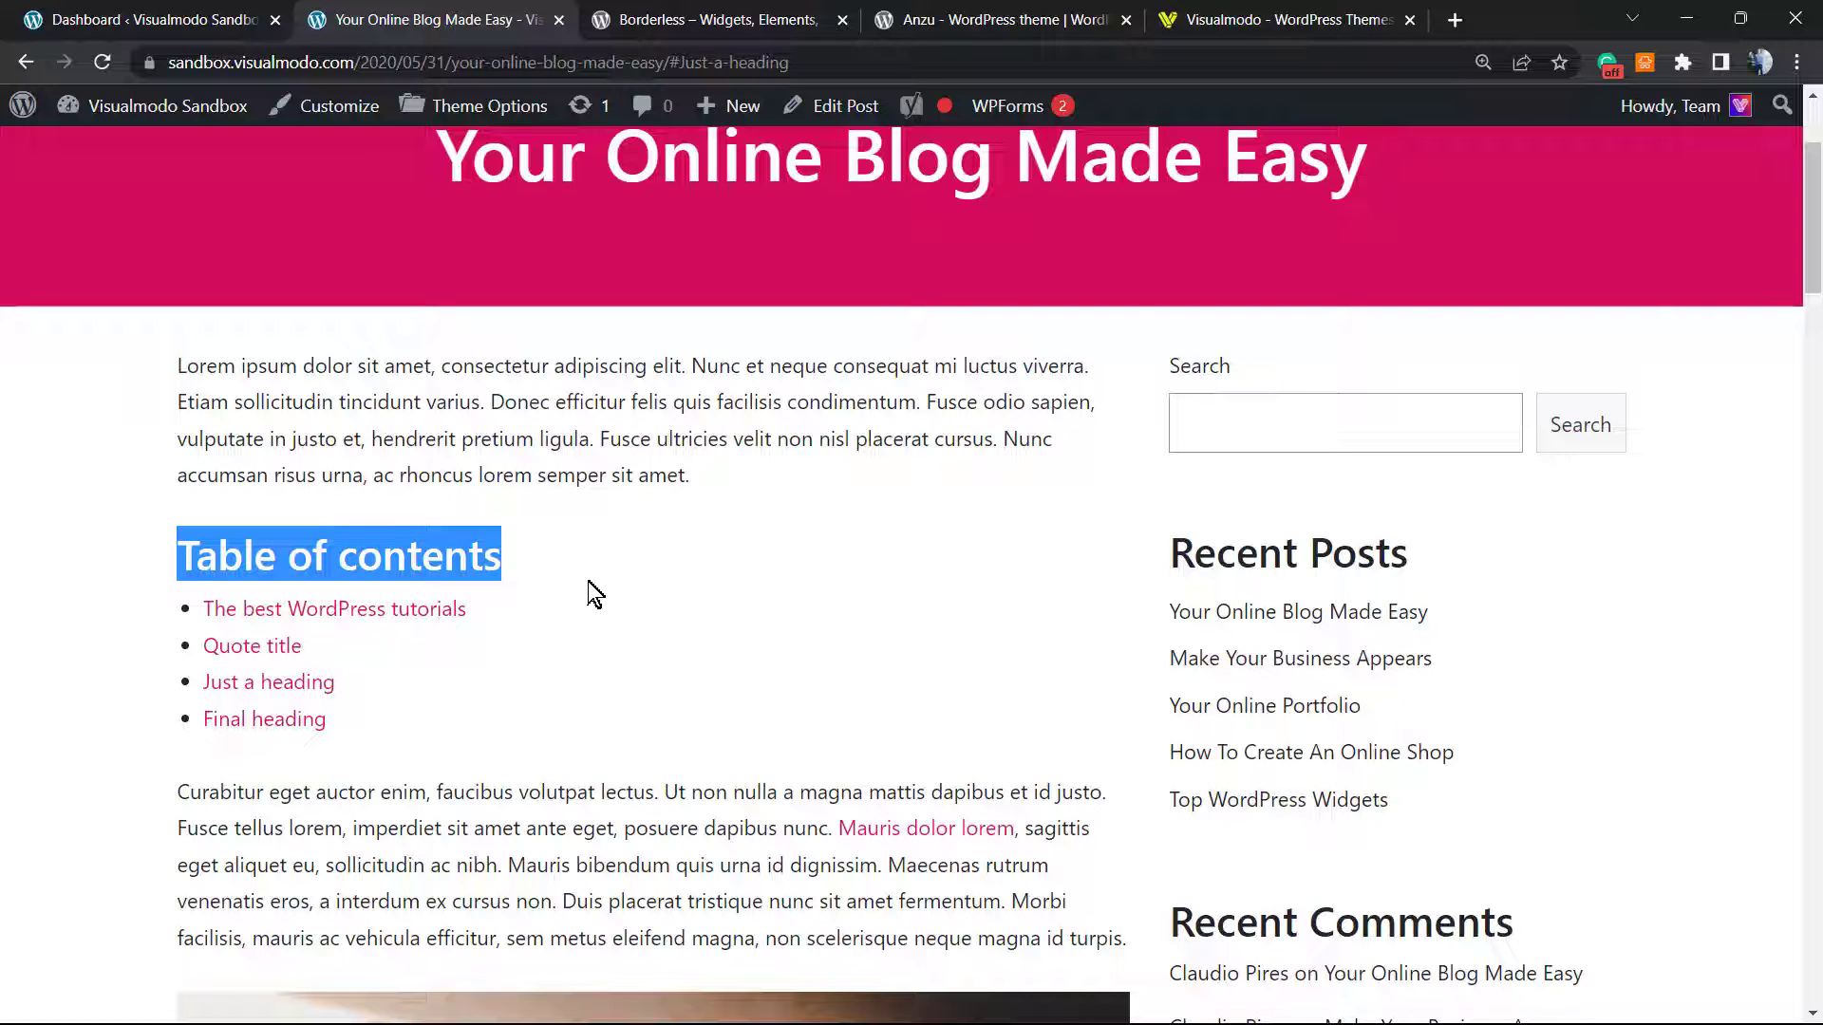
mouse_move(610, 591)
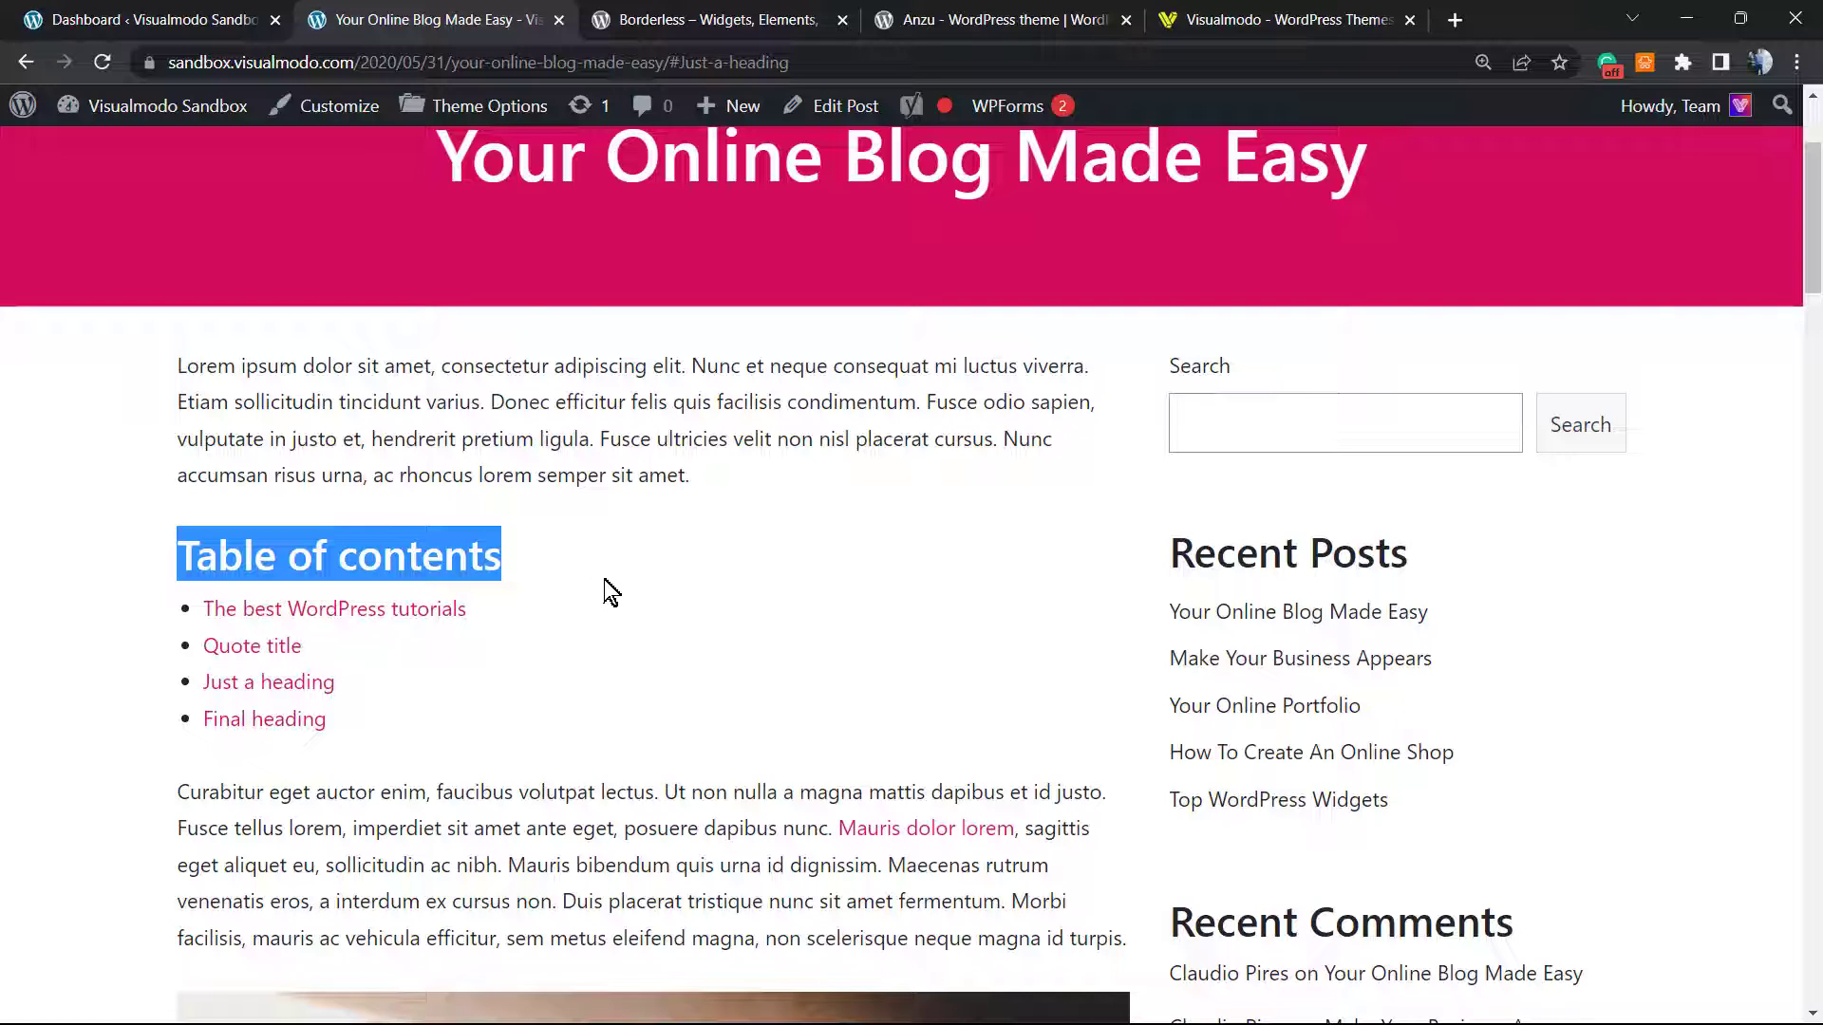
mouse_move(608, 570)
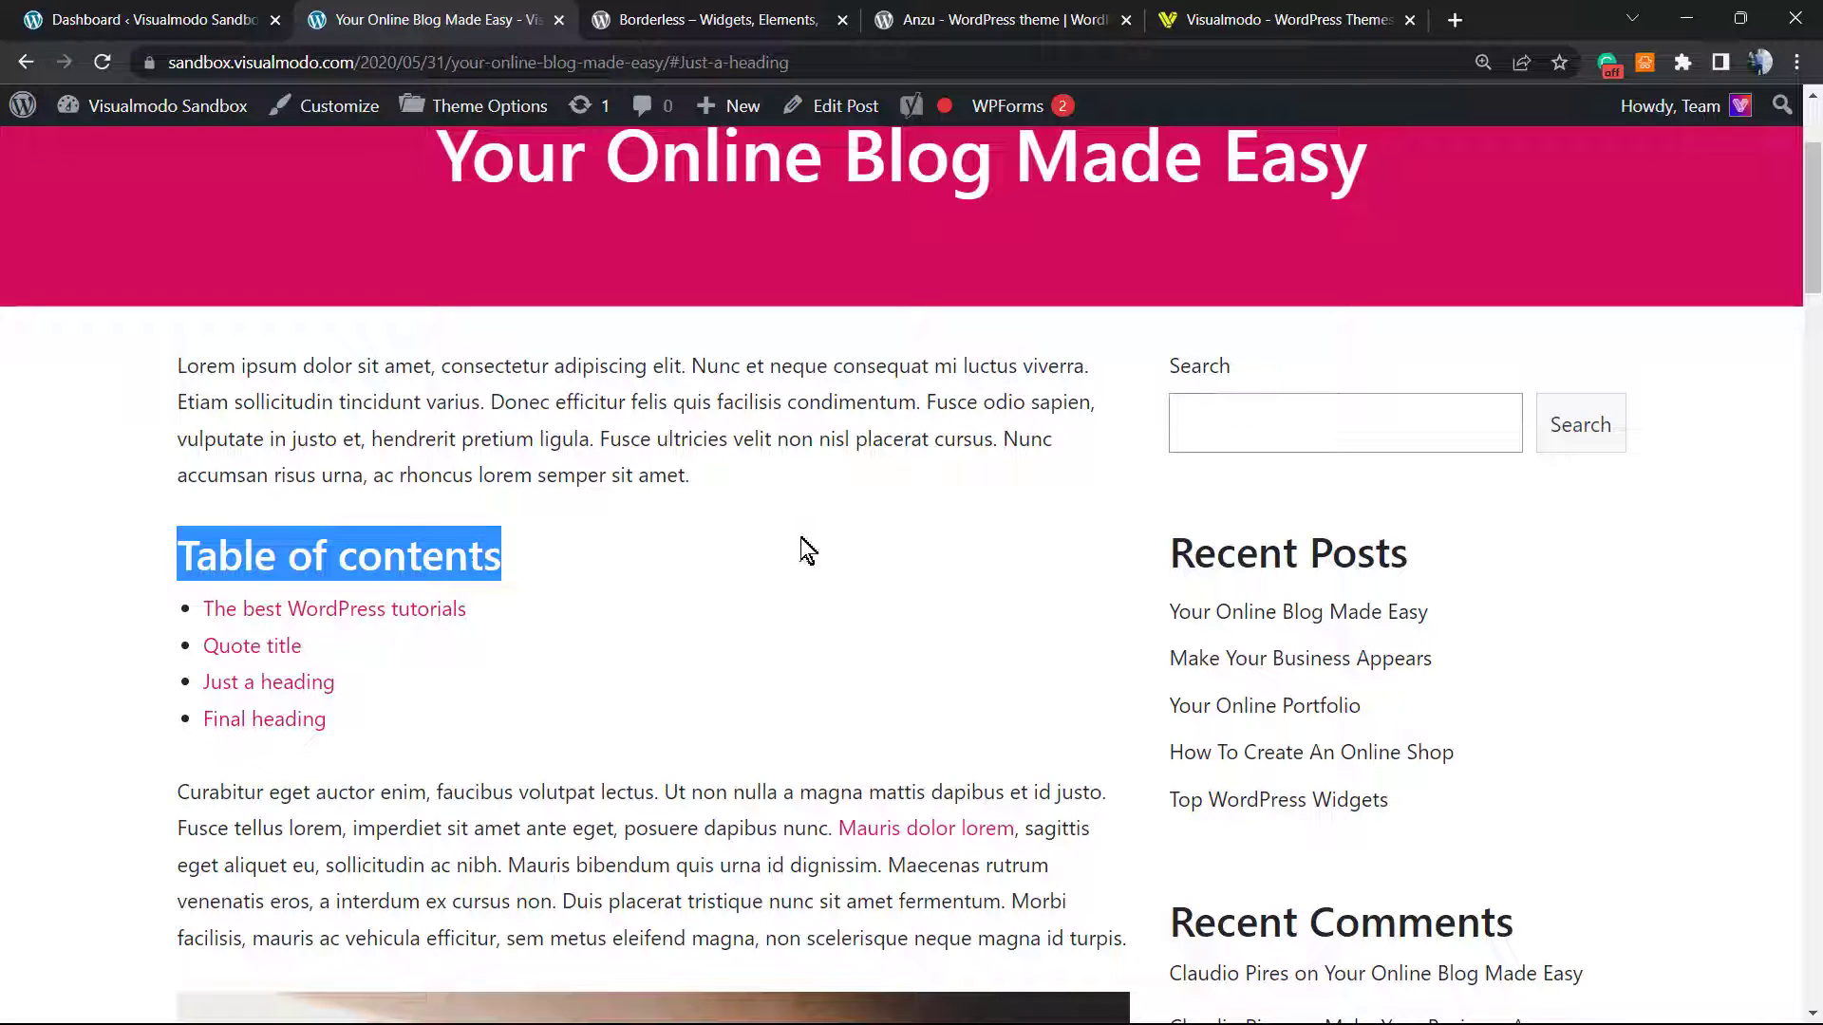
mouse_move(829, 570)
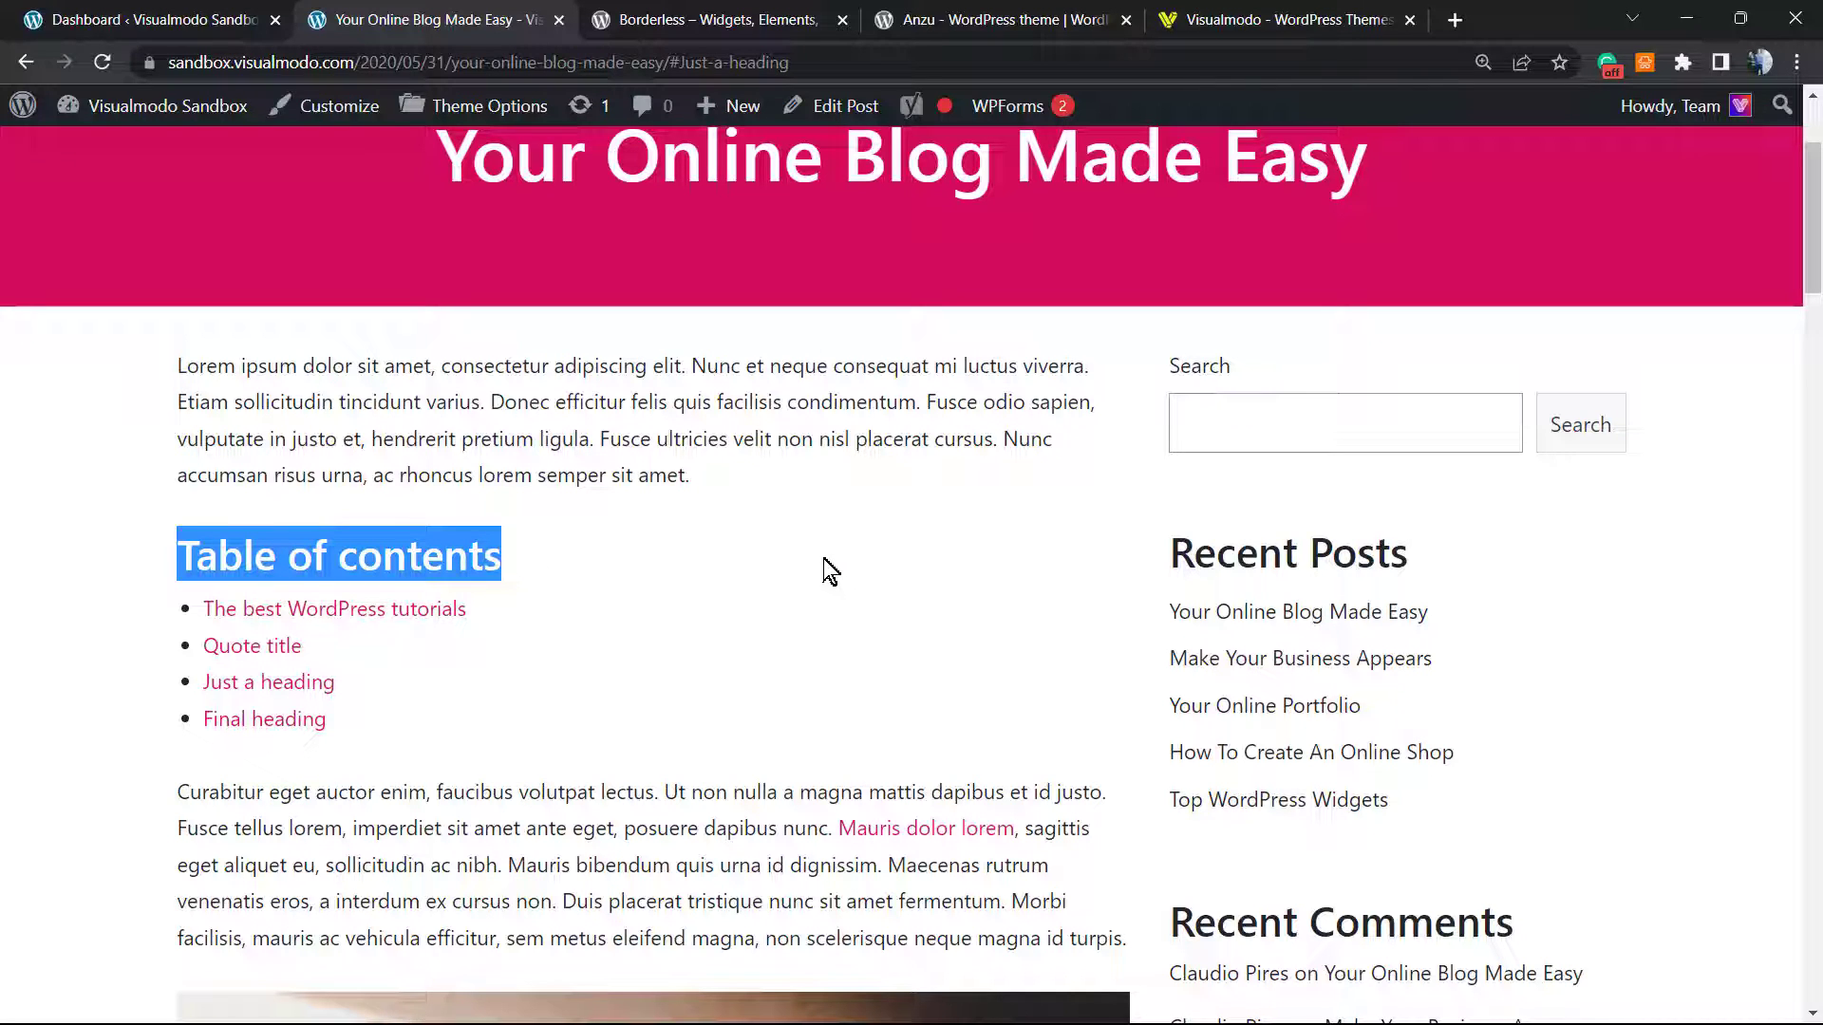
mouse_move(819, 581)
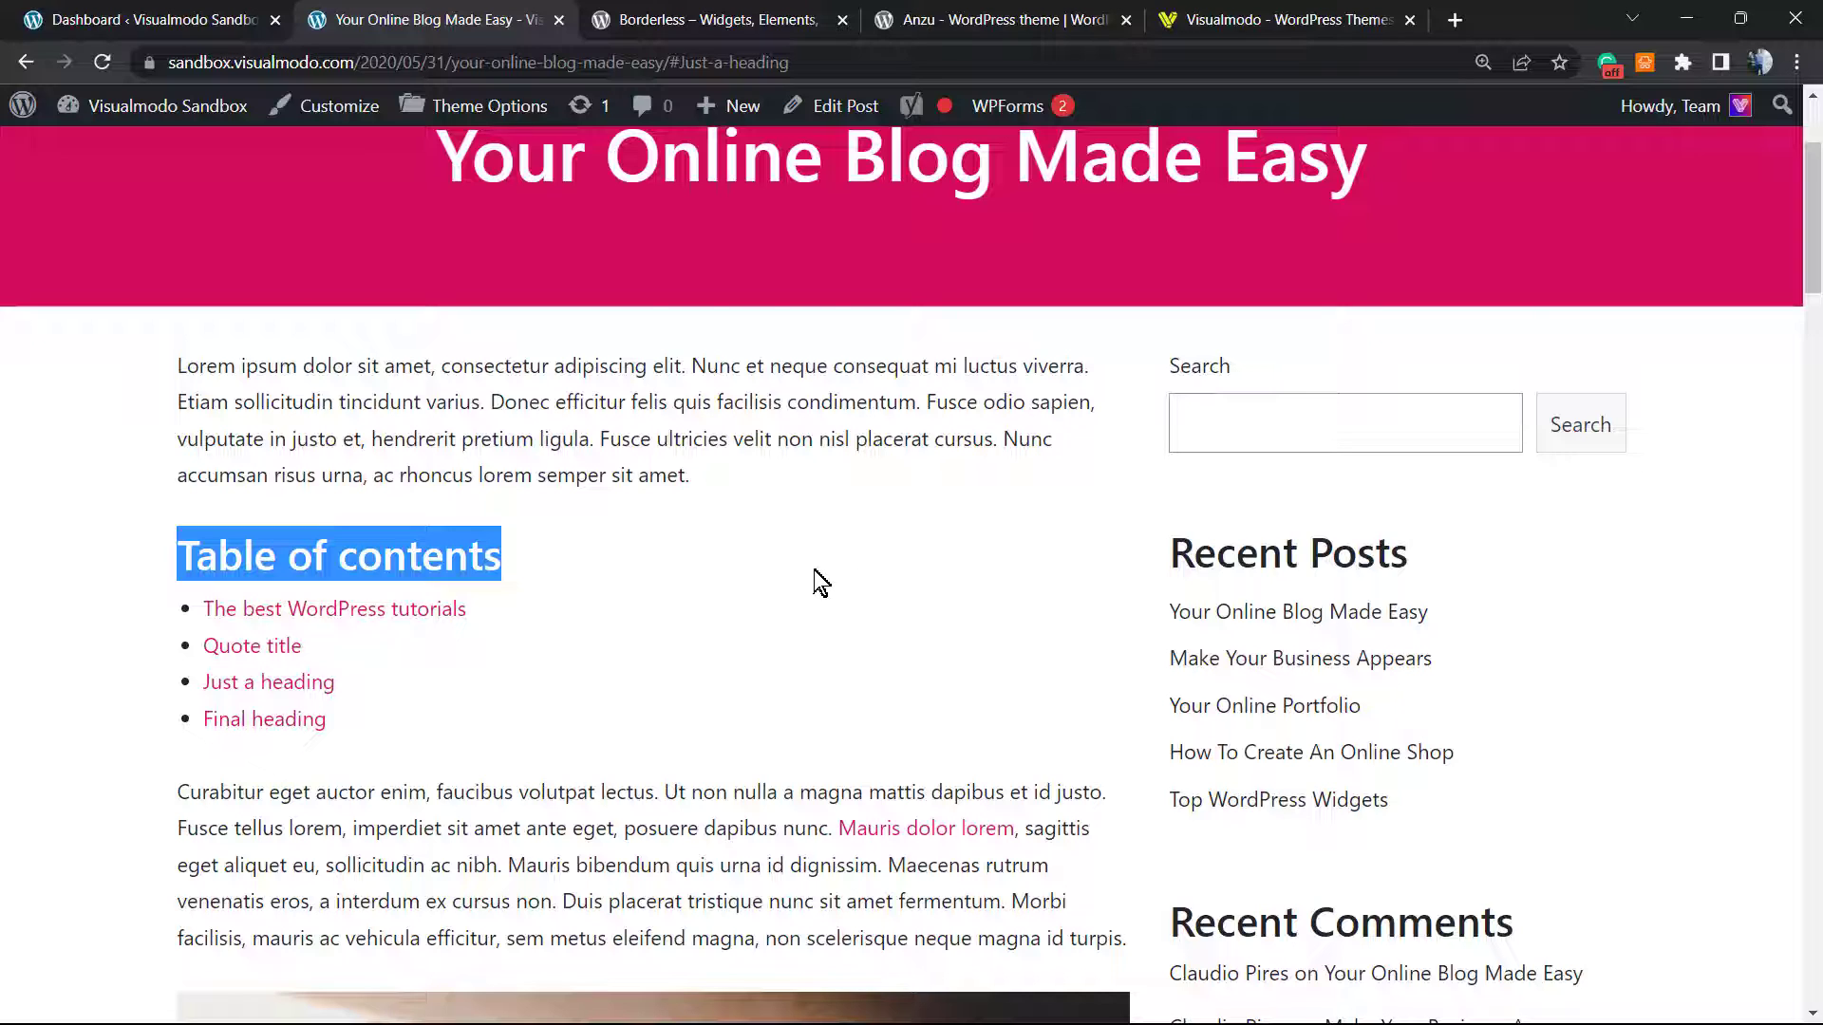
mouse_move(778, 596)
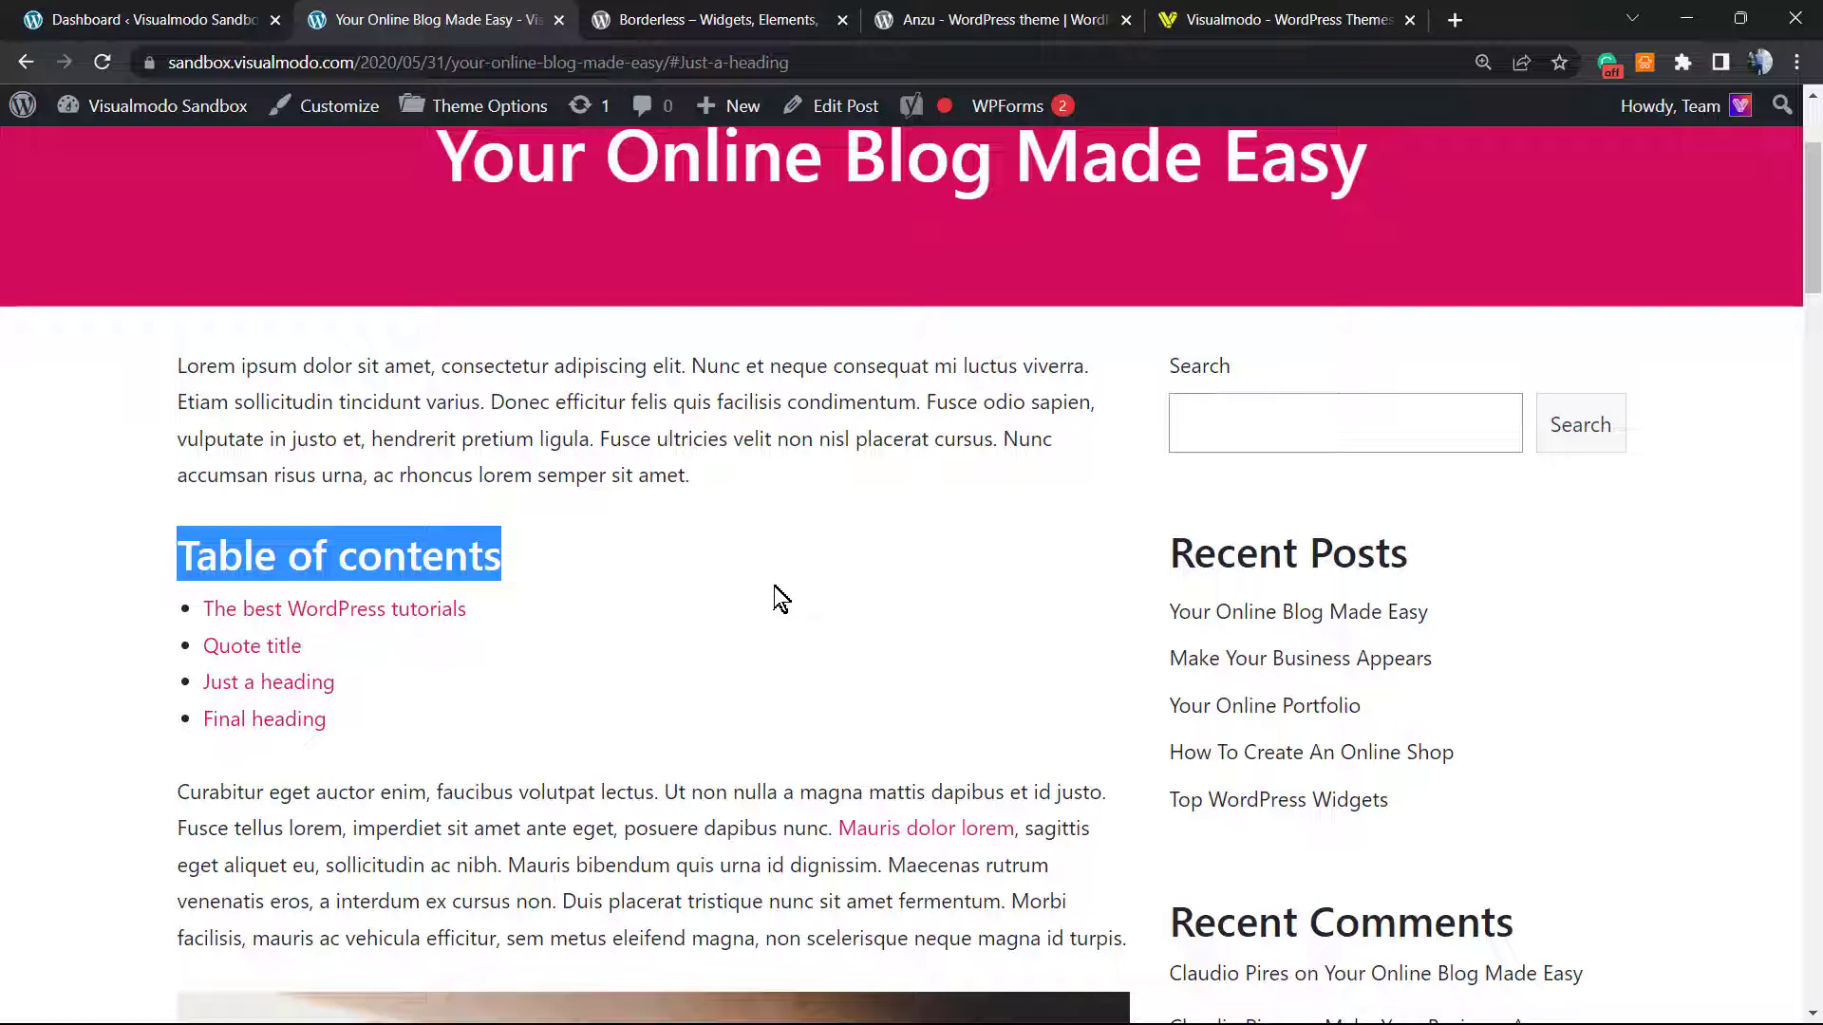
mouse_move(720, 616)
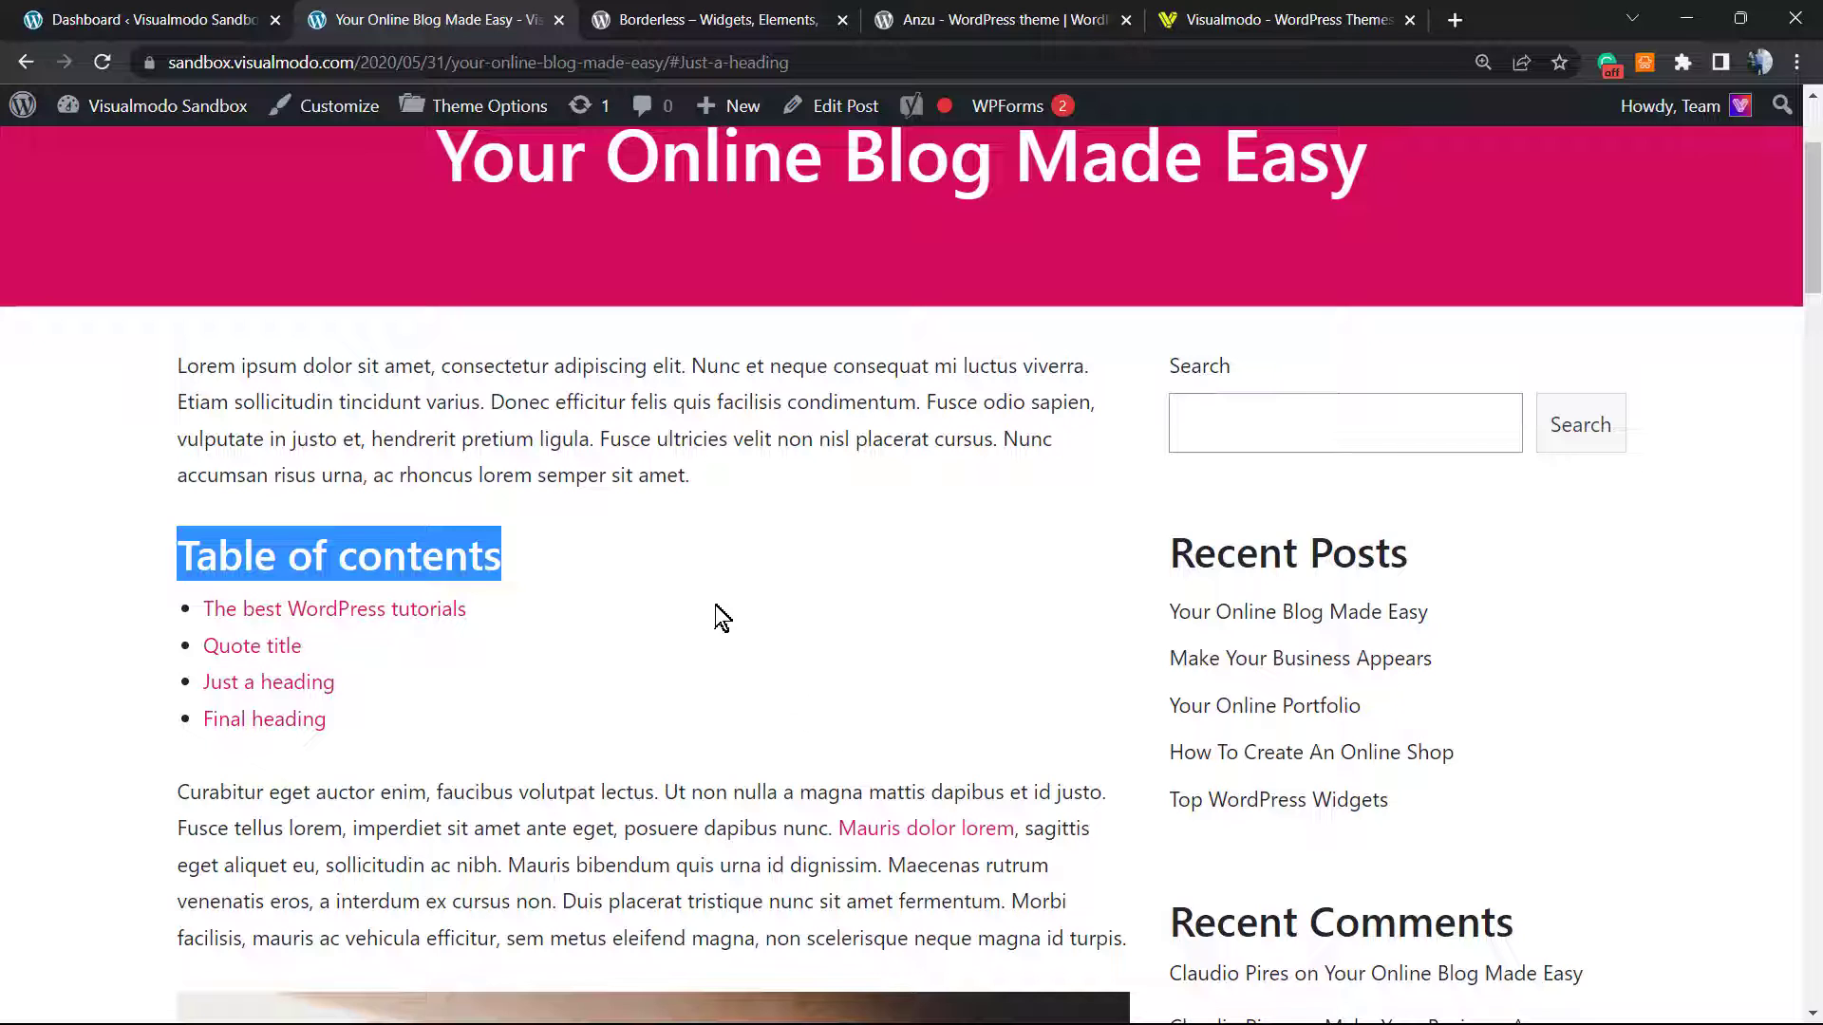
mouse_move(755, 488)
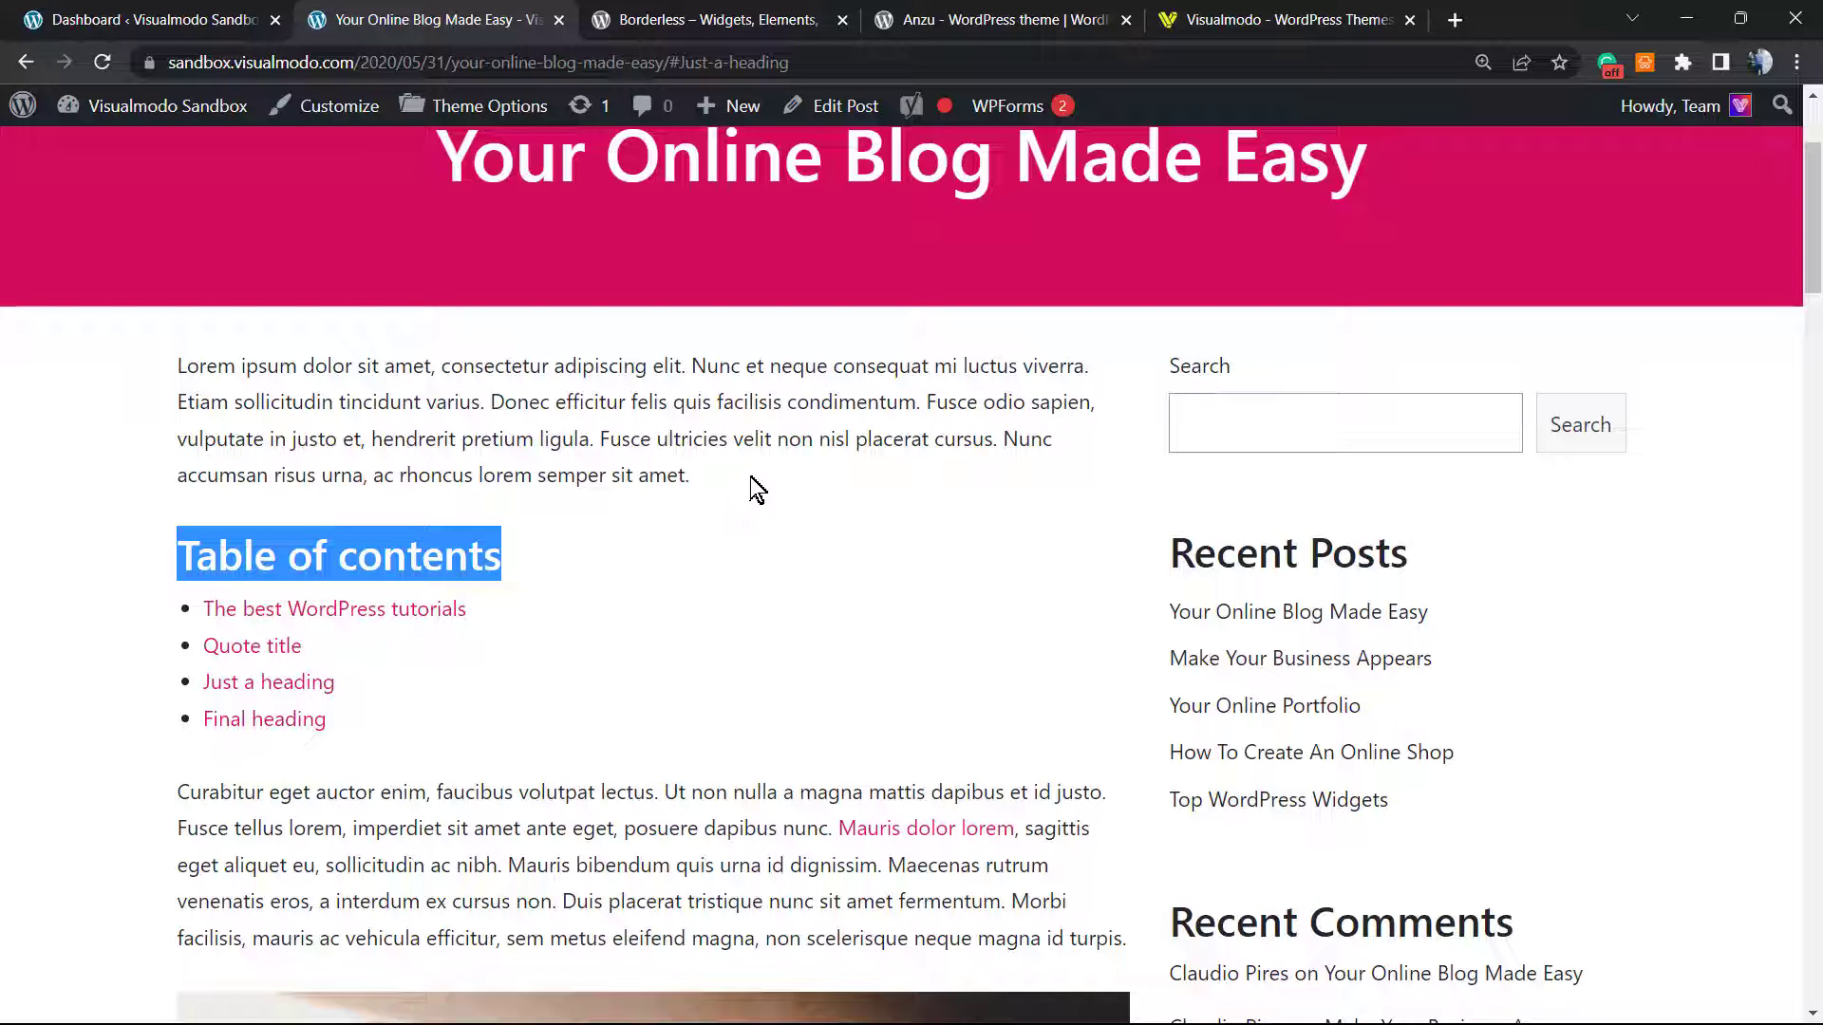
scroll("up", 3)
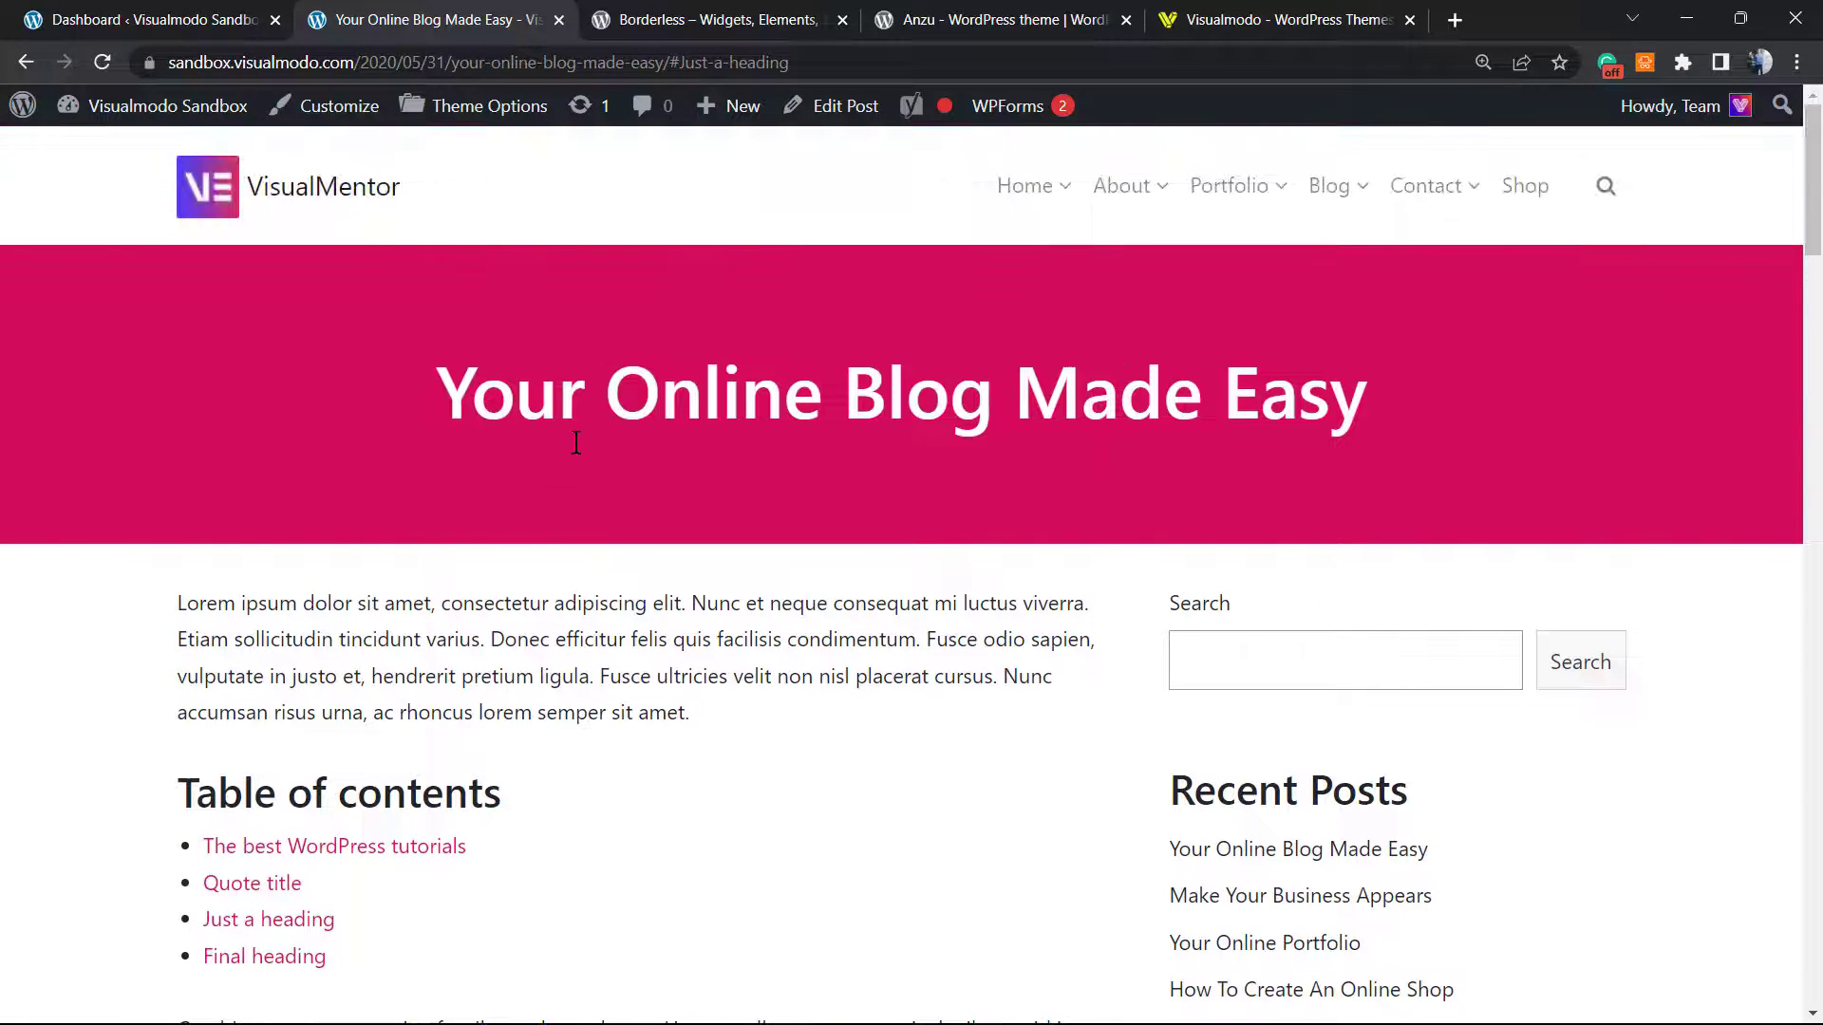
mouse_move(569, 459)
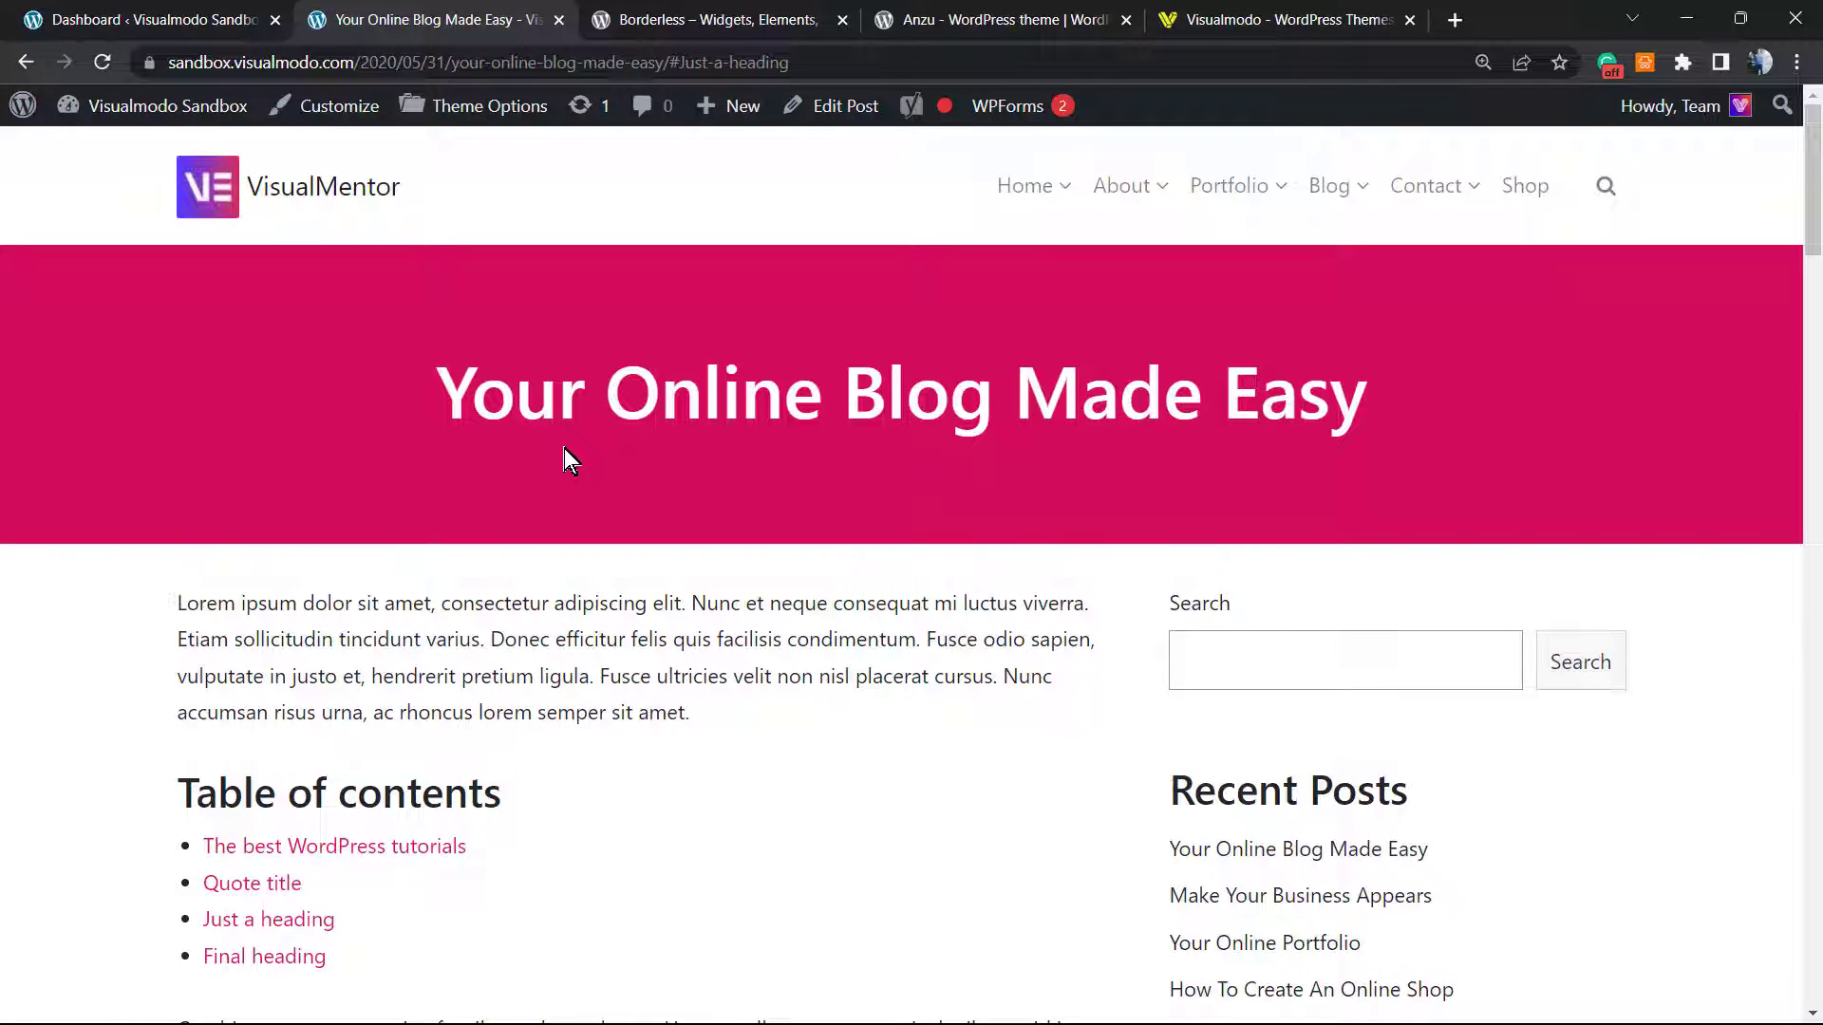
mouse_move(599, 486)
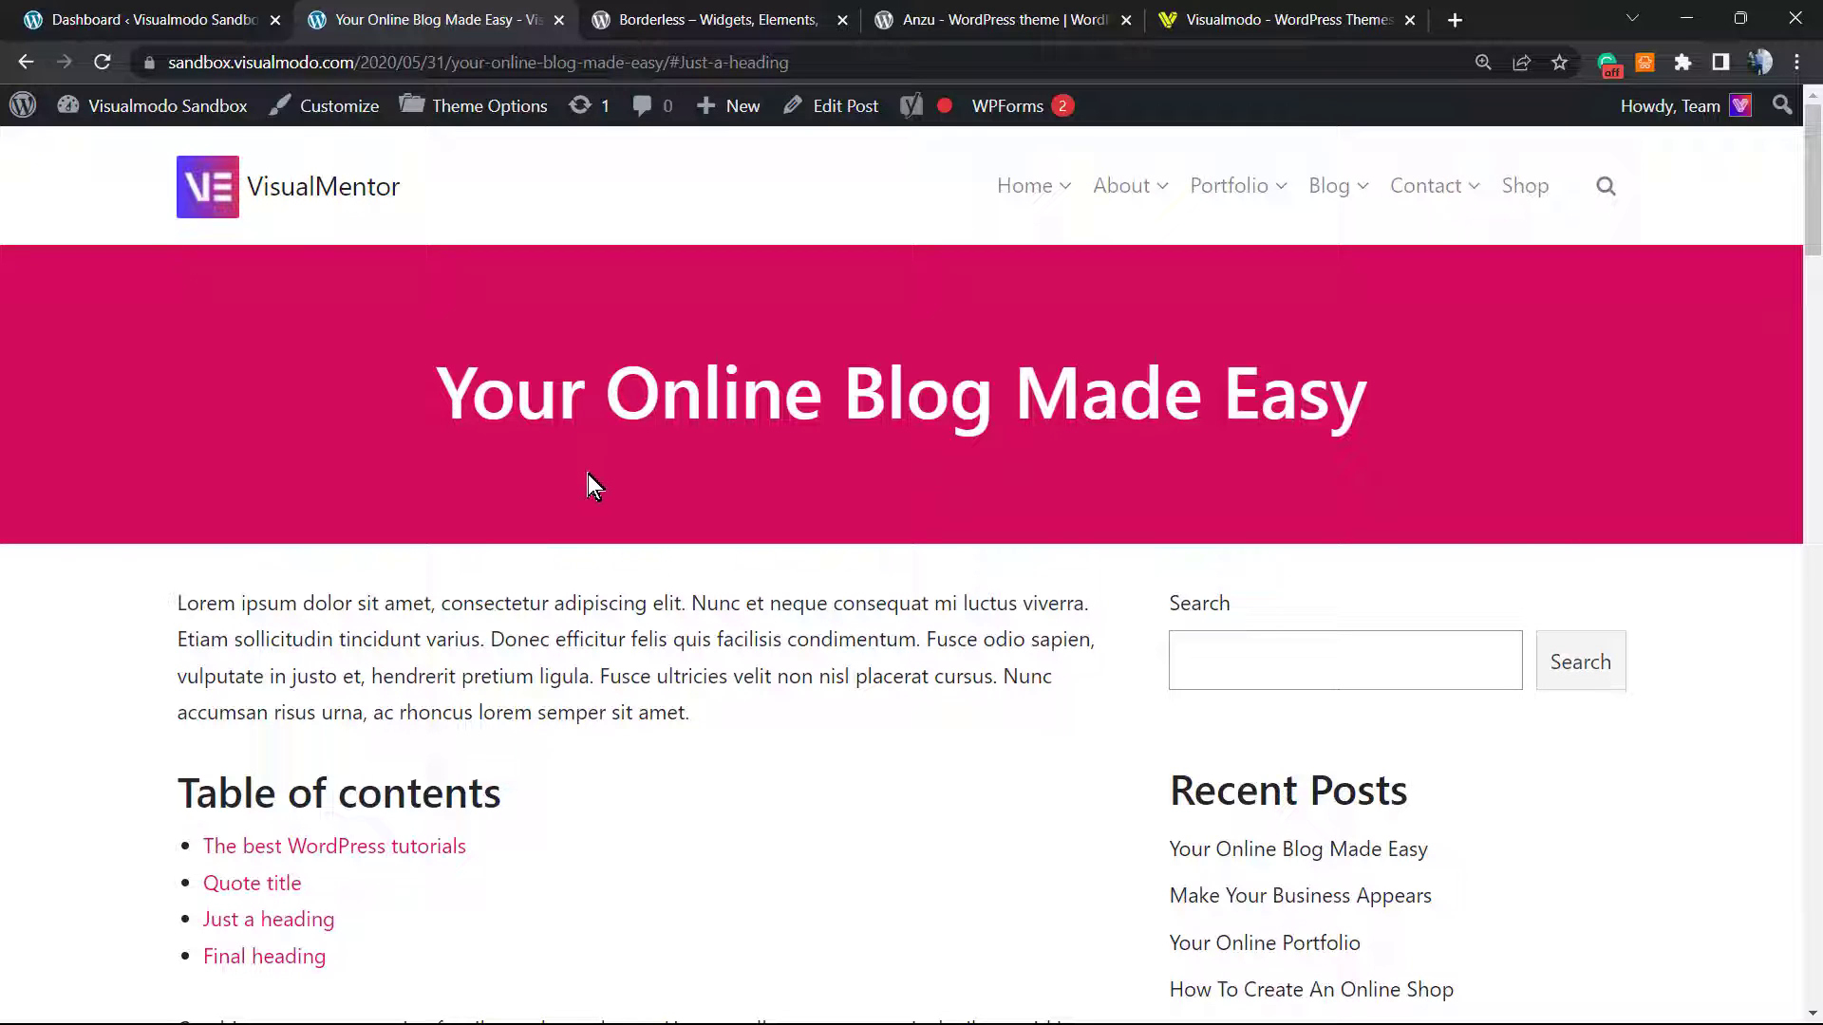
mouse_move(555, 533)
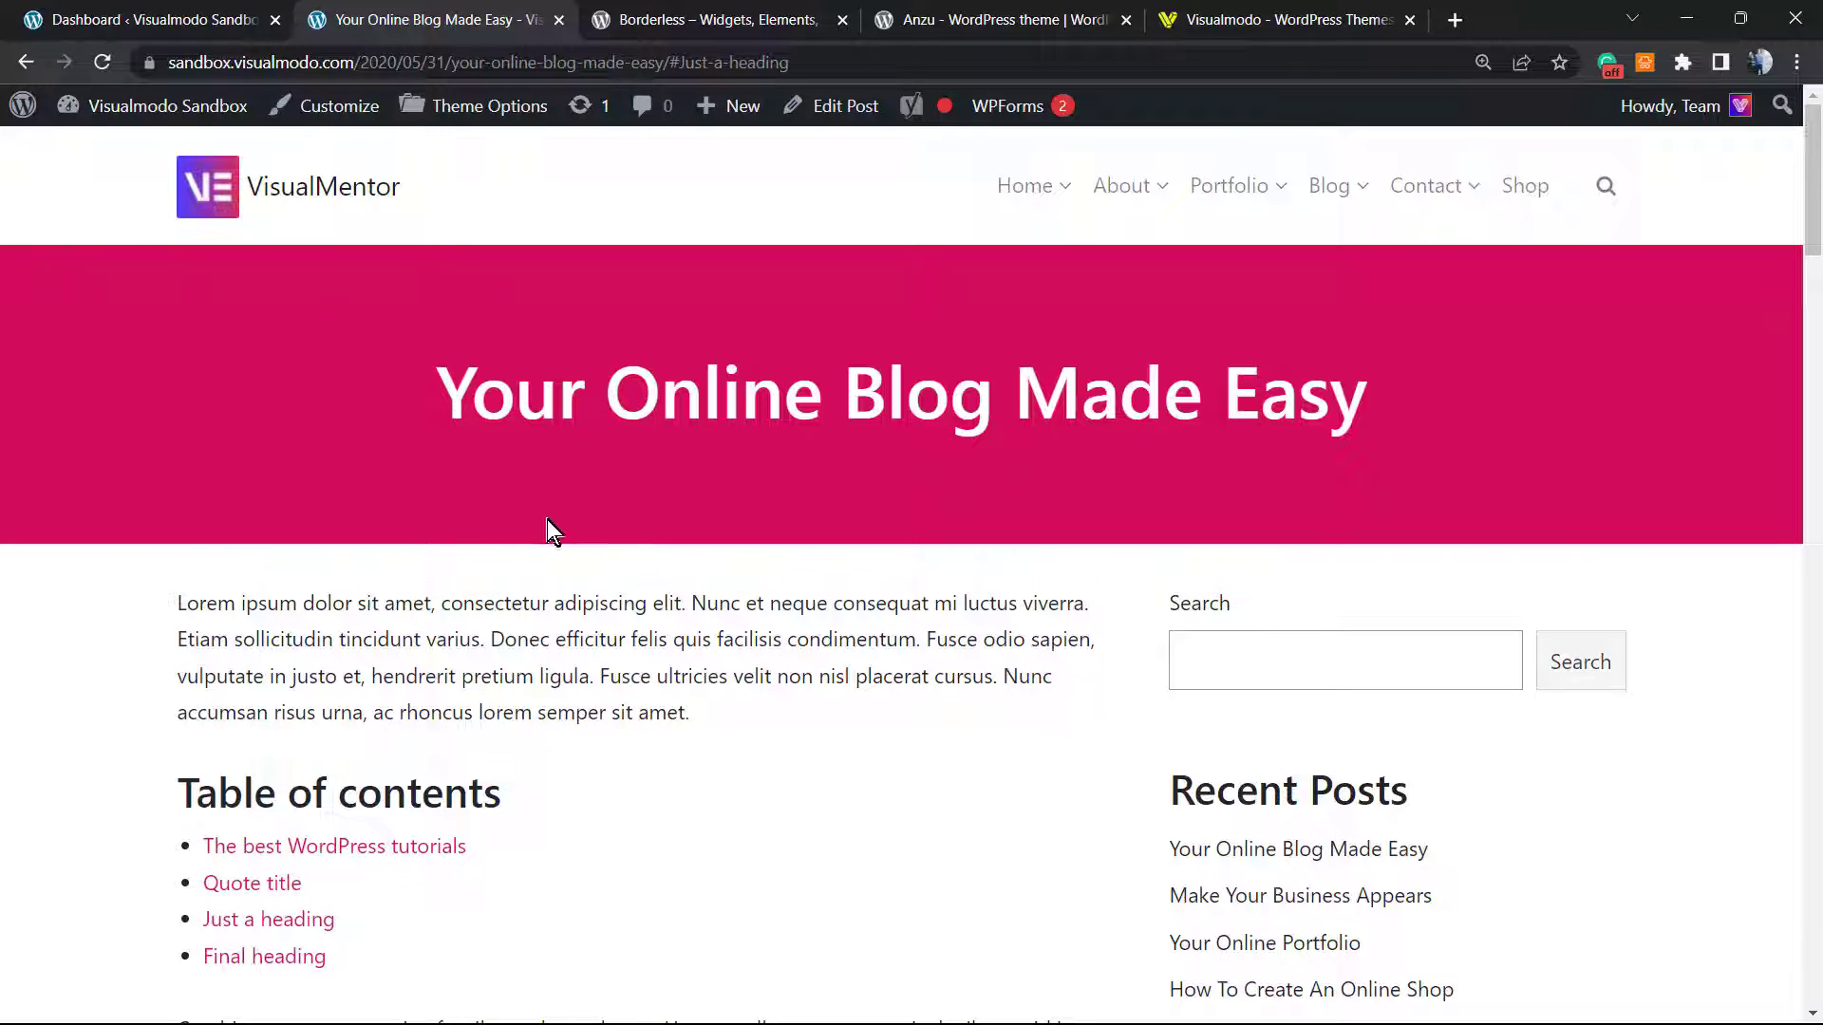
mouse_move(628, 537)
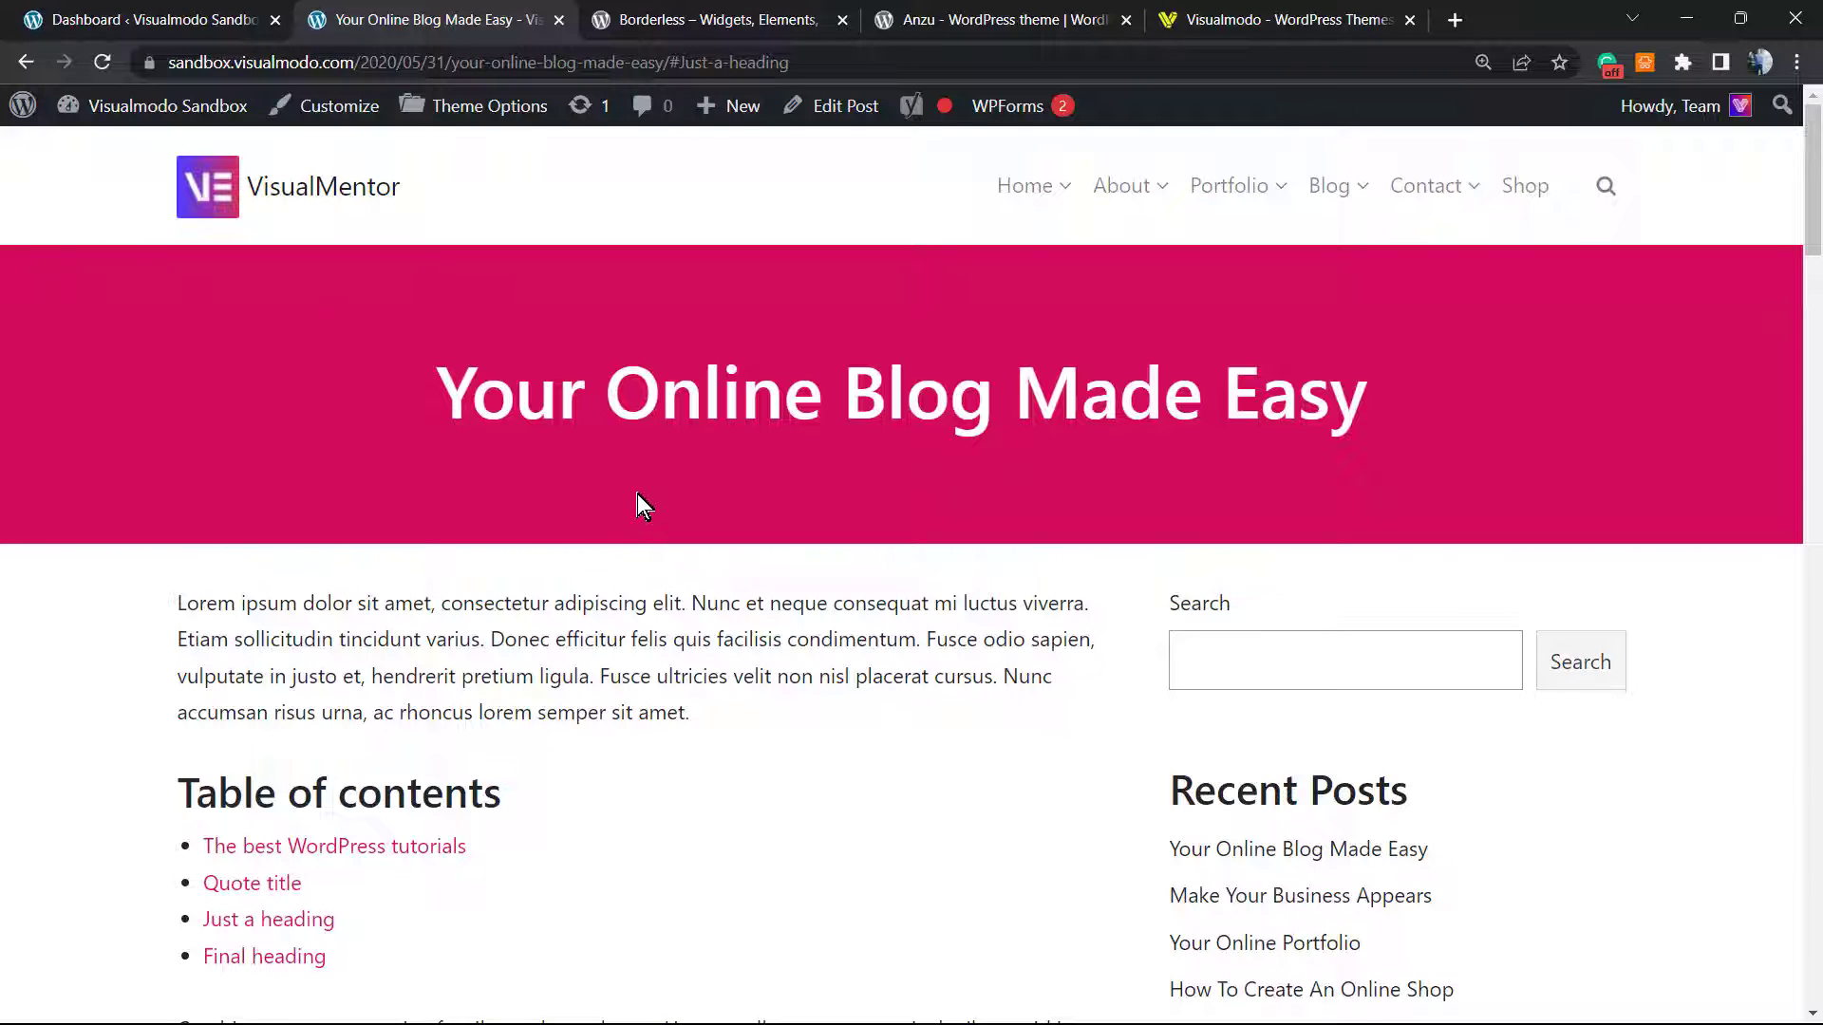
mouse_move(628, 477)
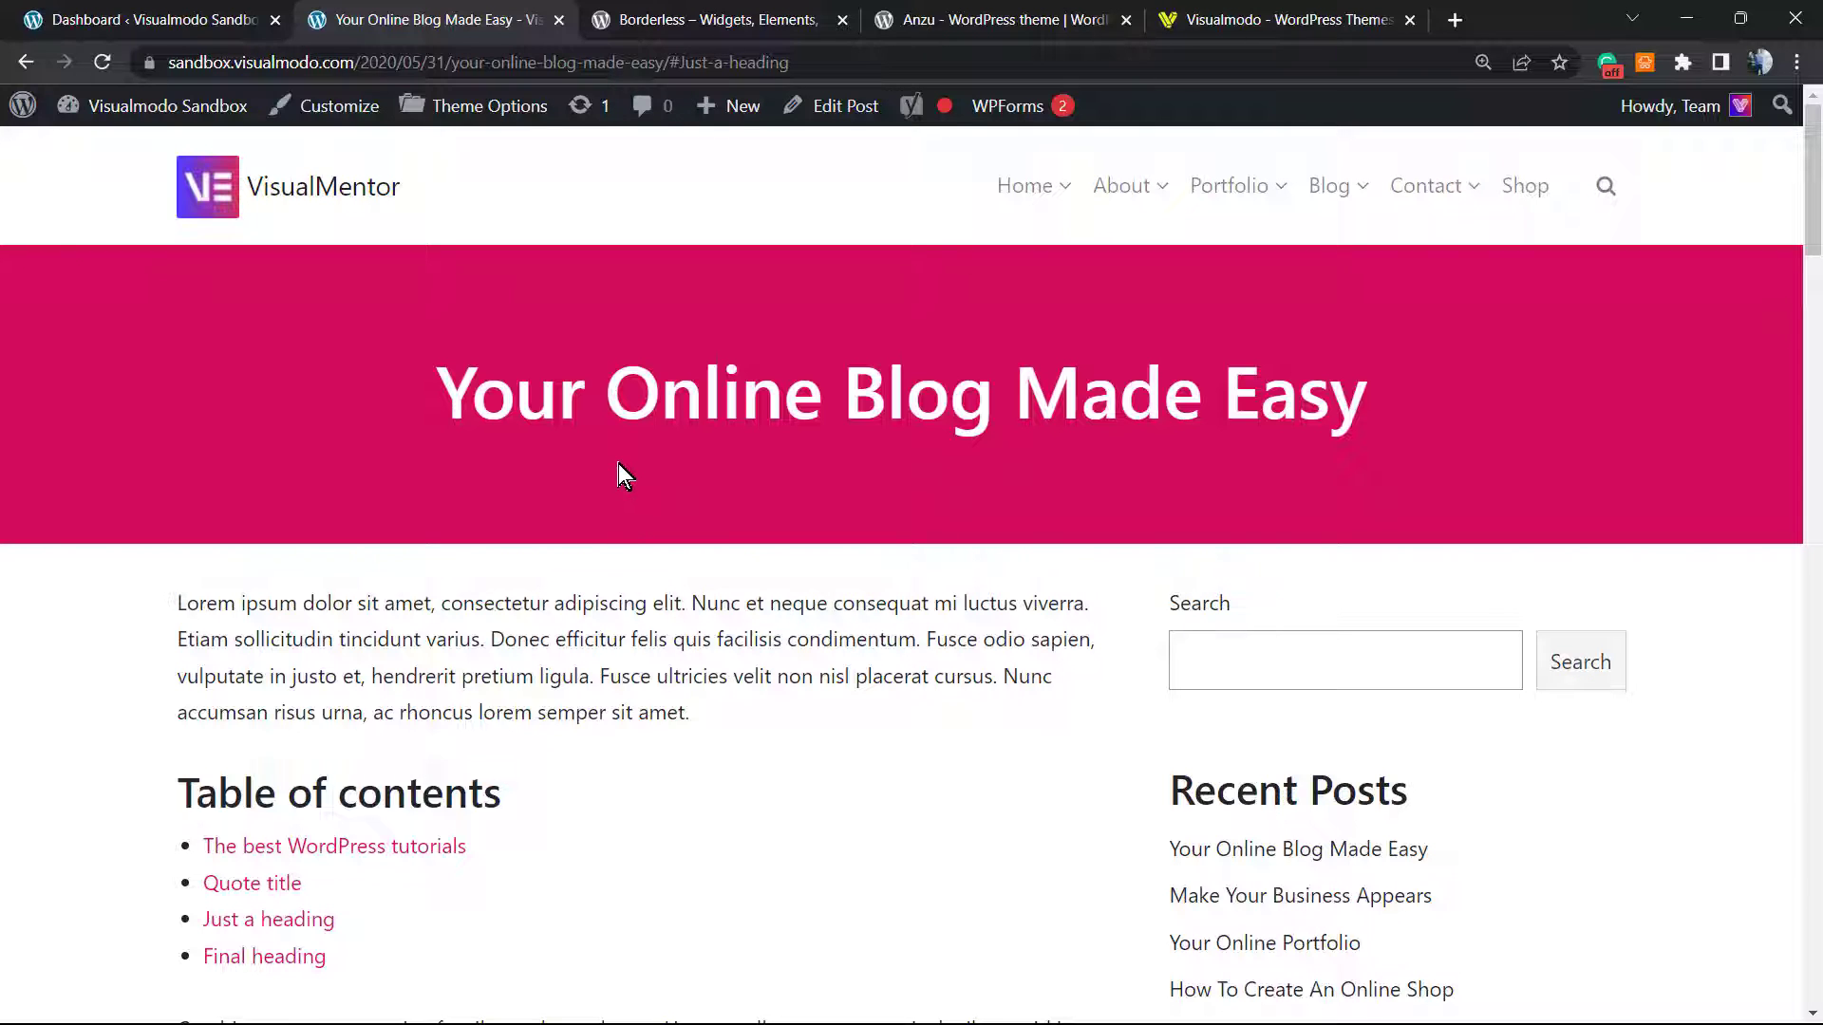
mouse_move(602, 488)
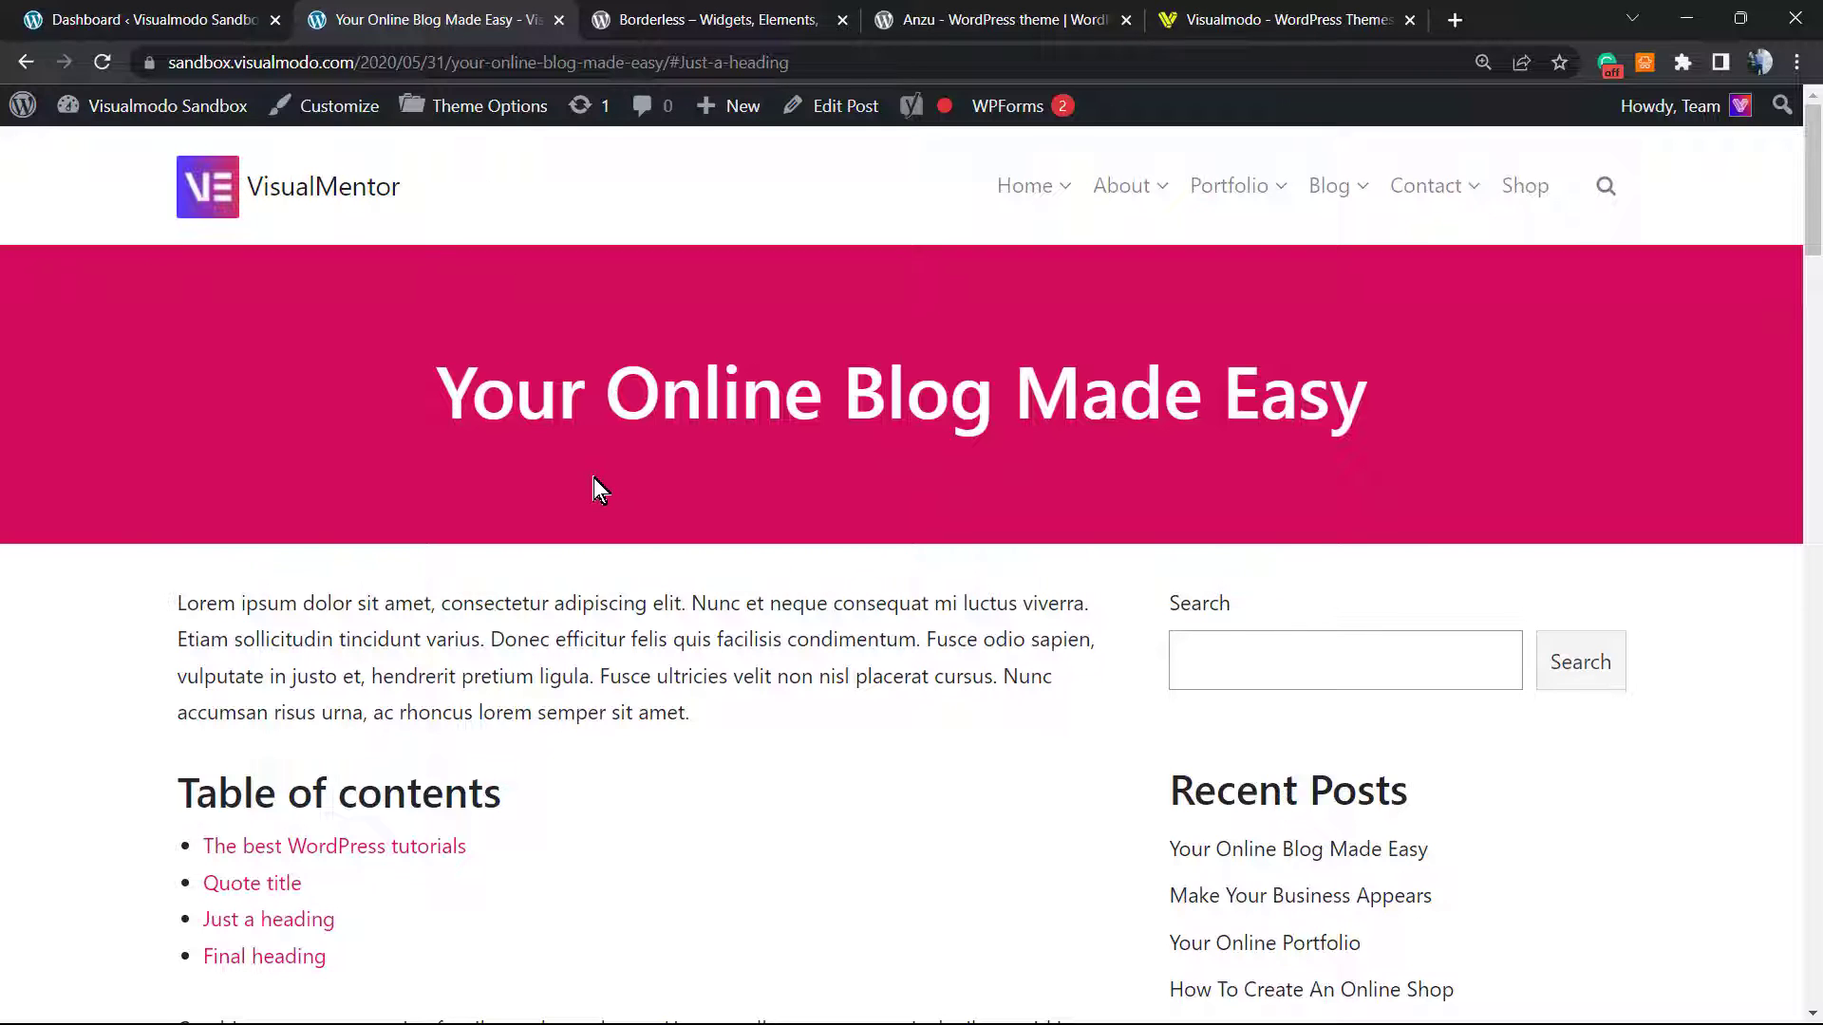
mouse_move(541, 475)
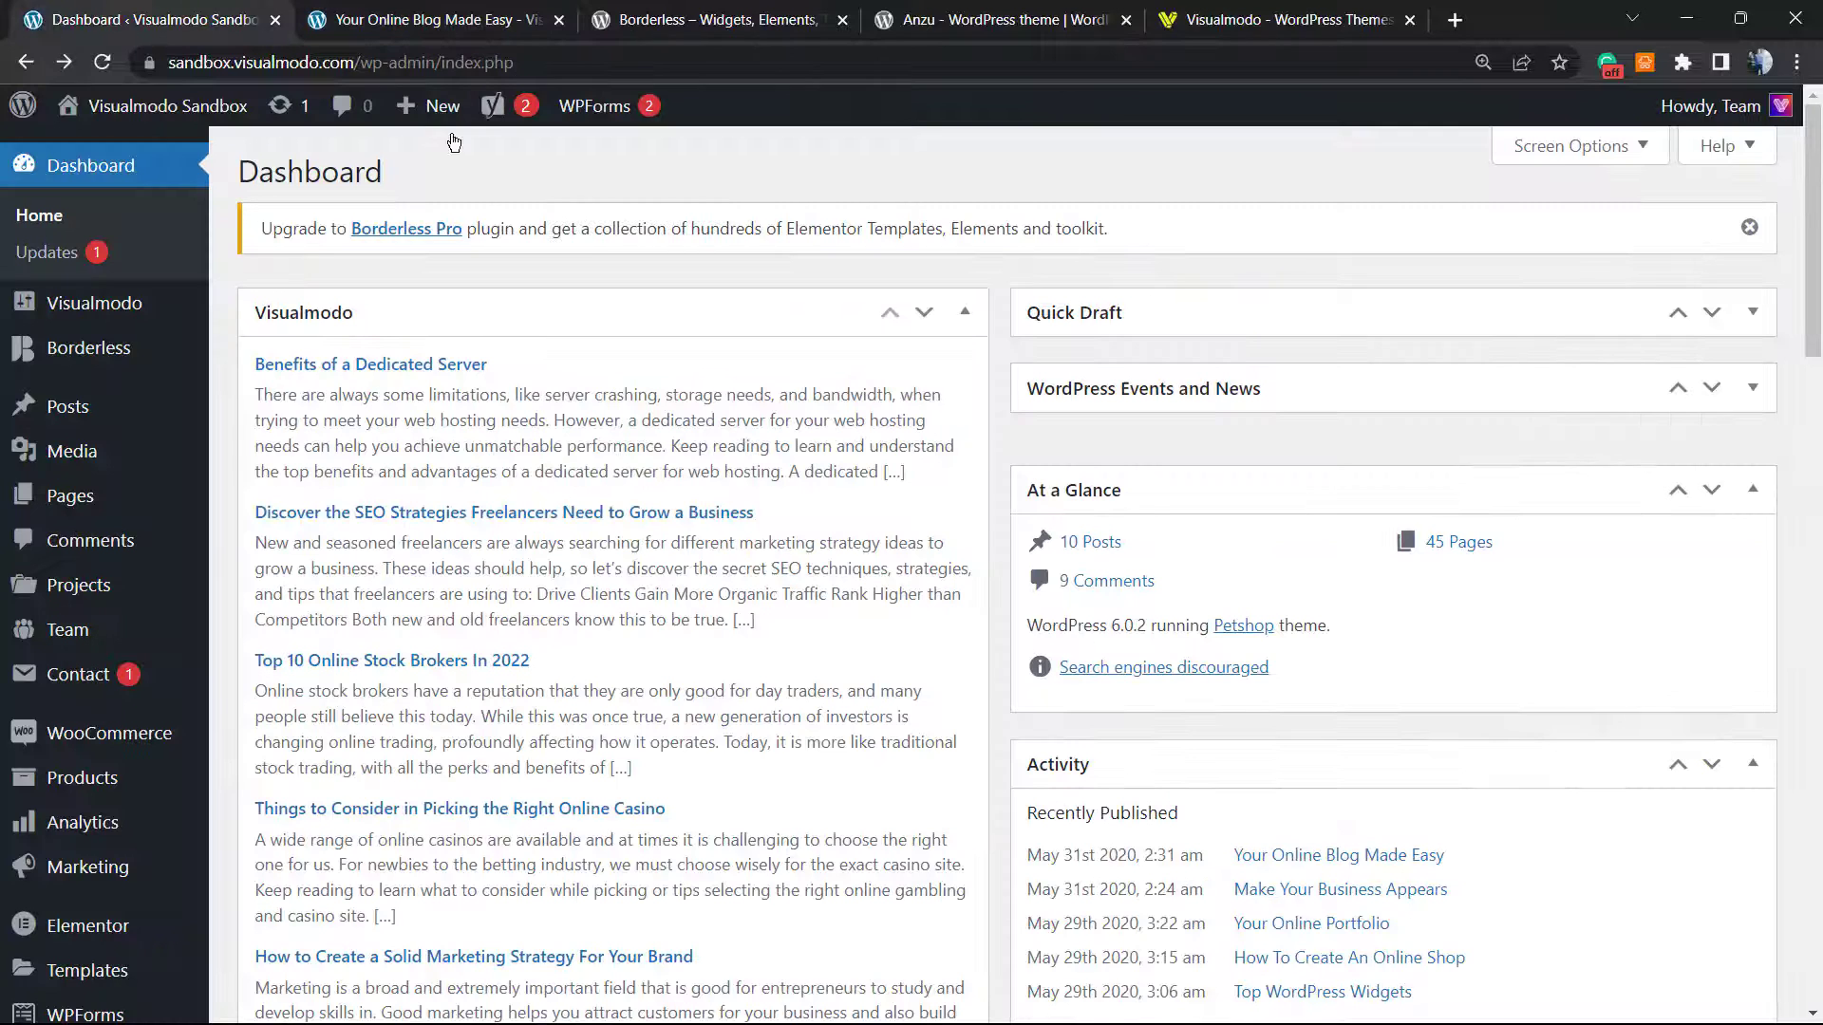
mouse_move(683, 440)
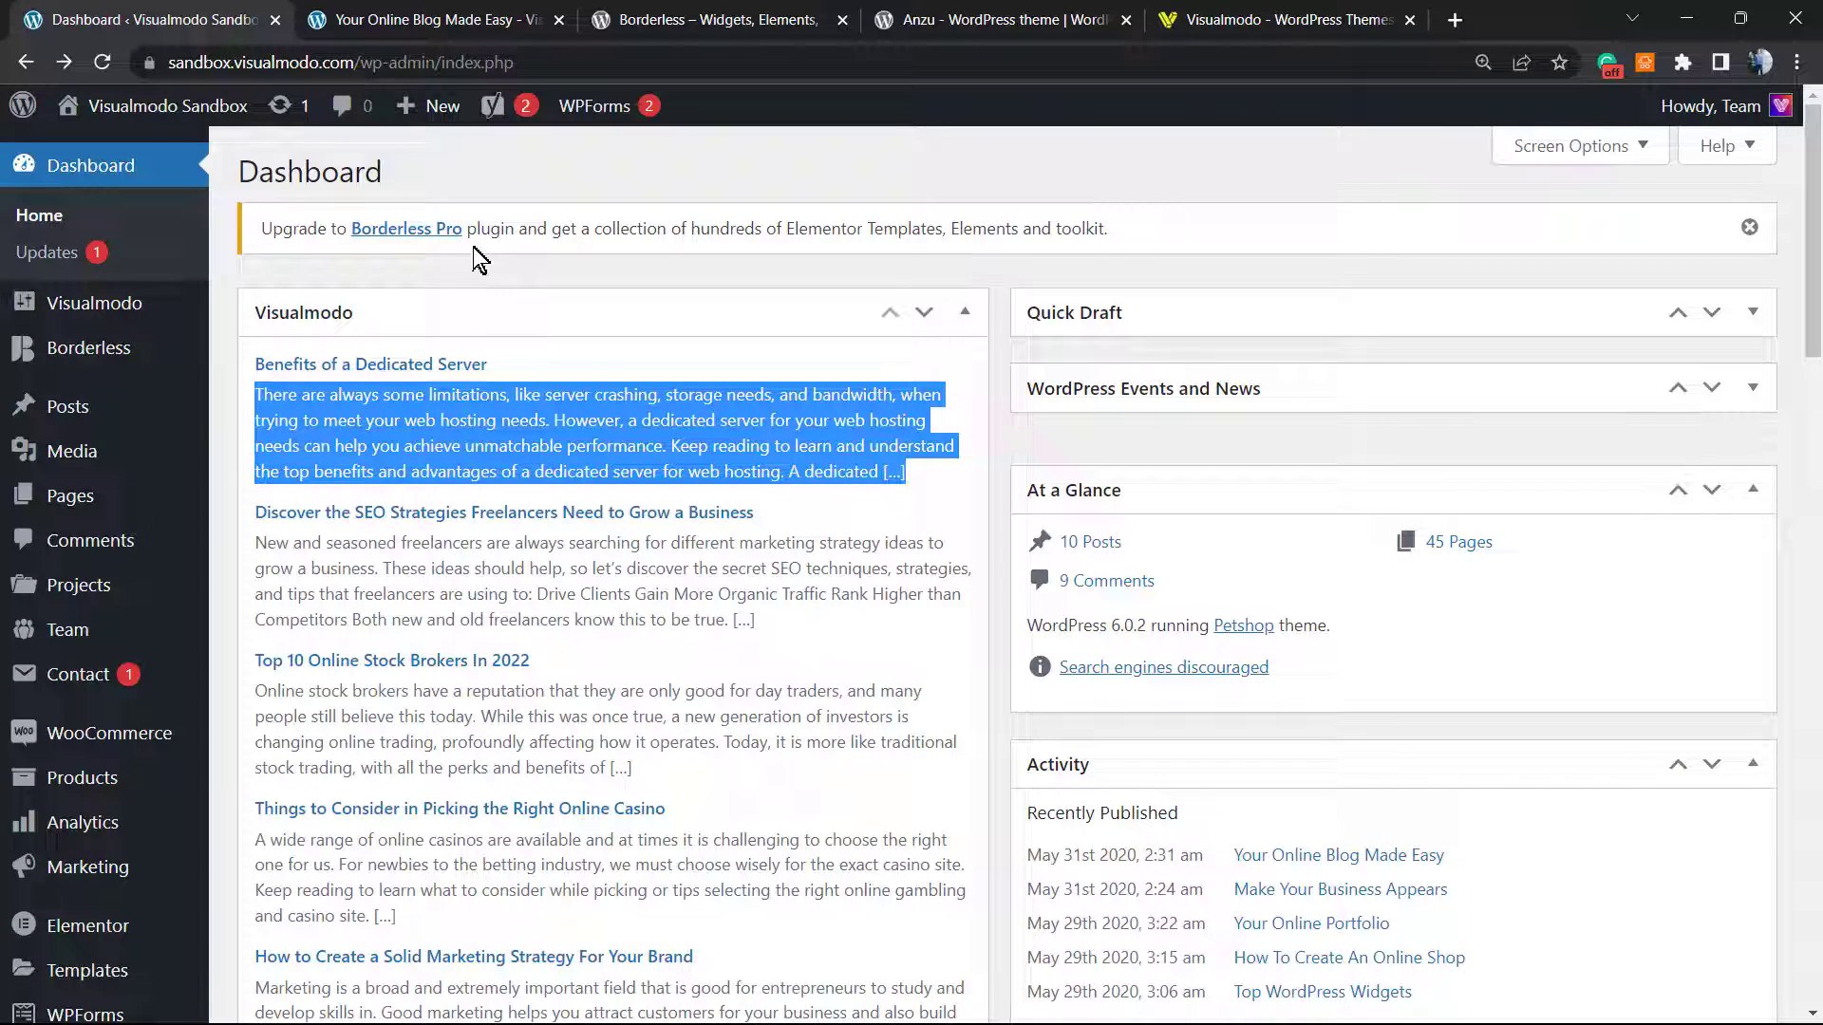
mouse_move(212, 471)
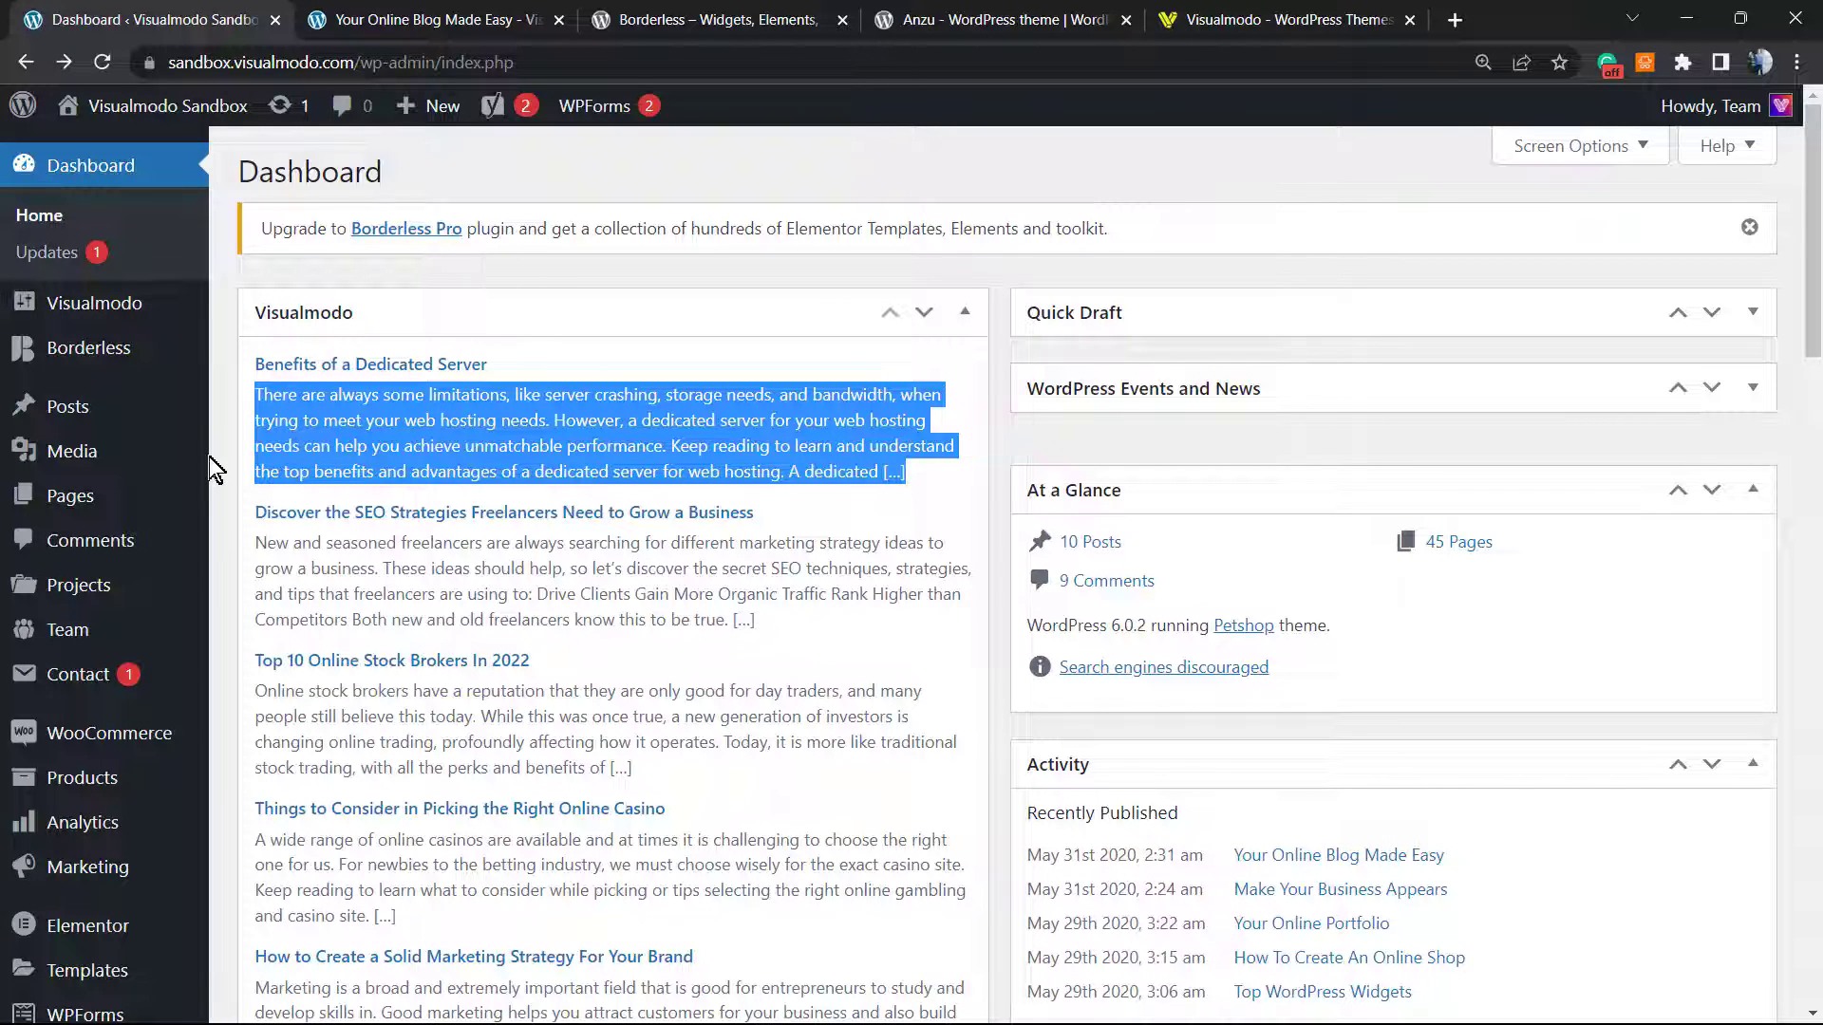
mouse_move(383, 288)
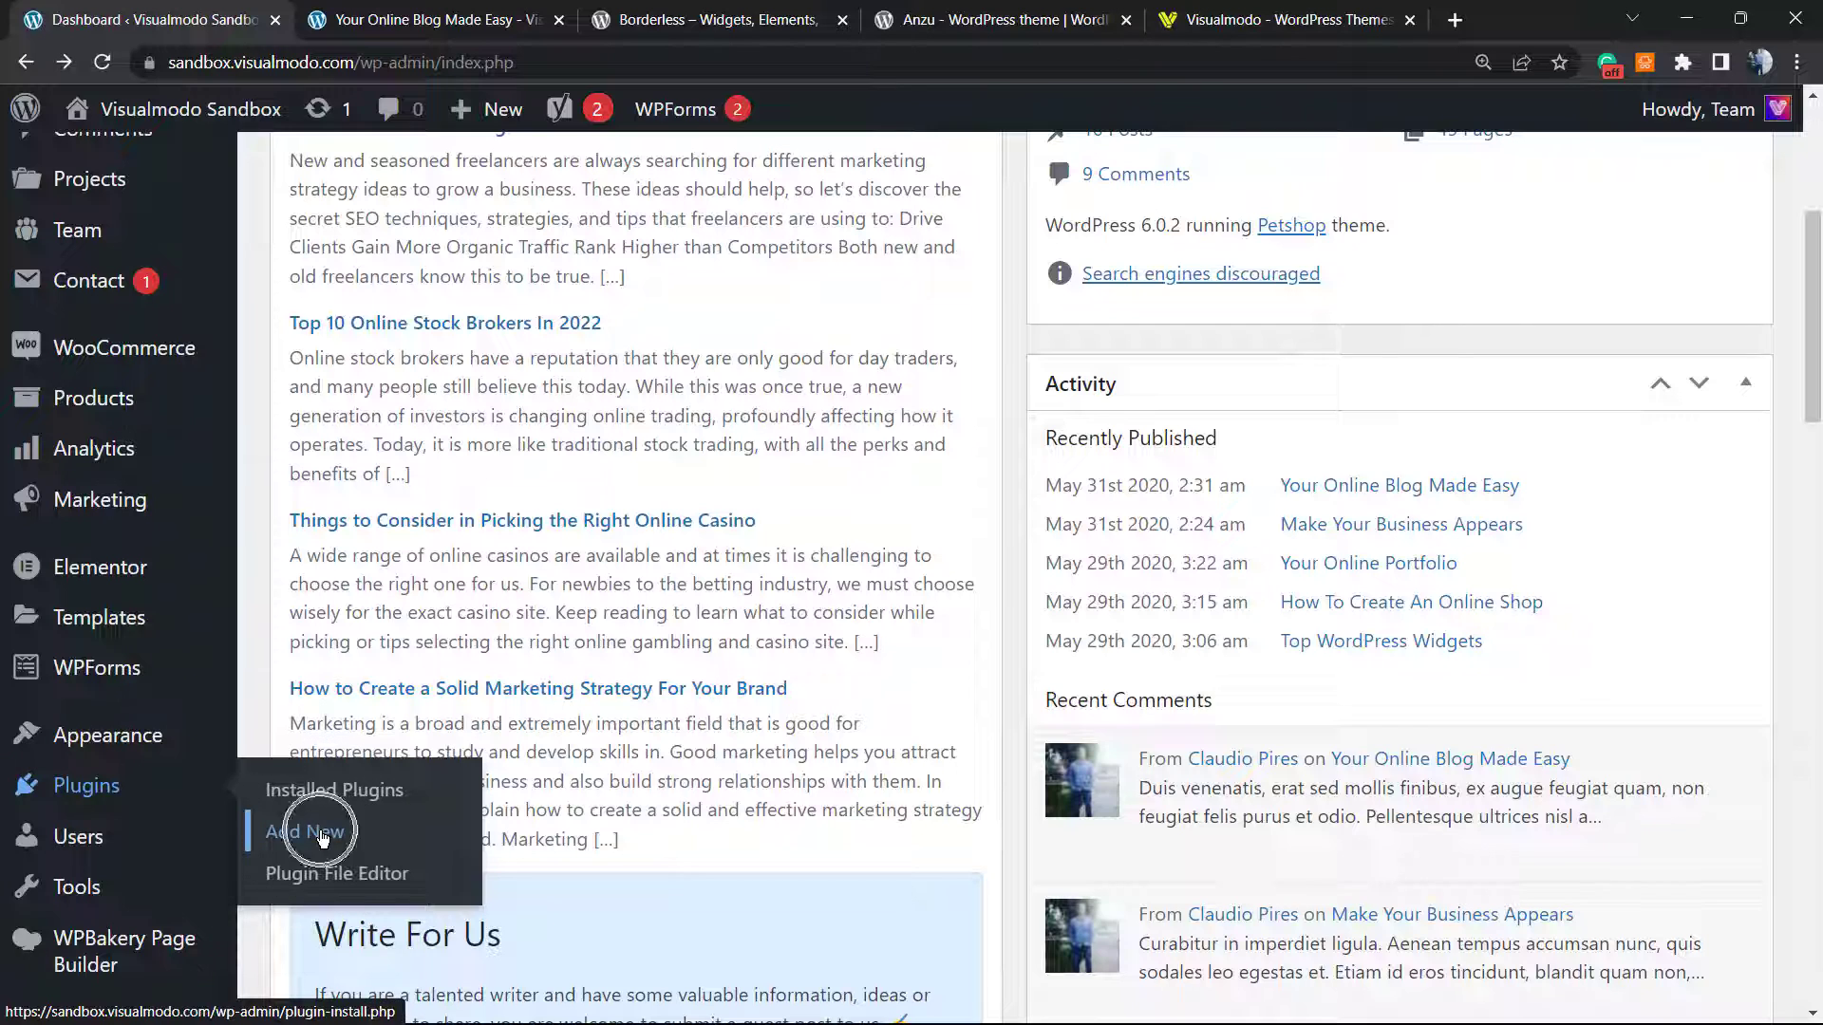
Search the plugin directory for 'easy' and install Easy Table of Contents
left_click(308, 832)
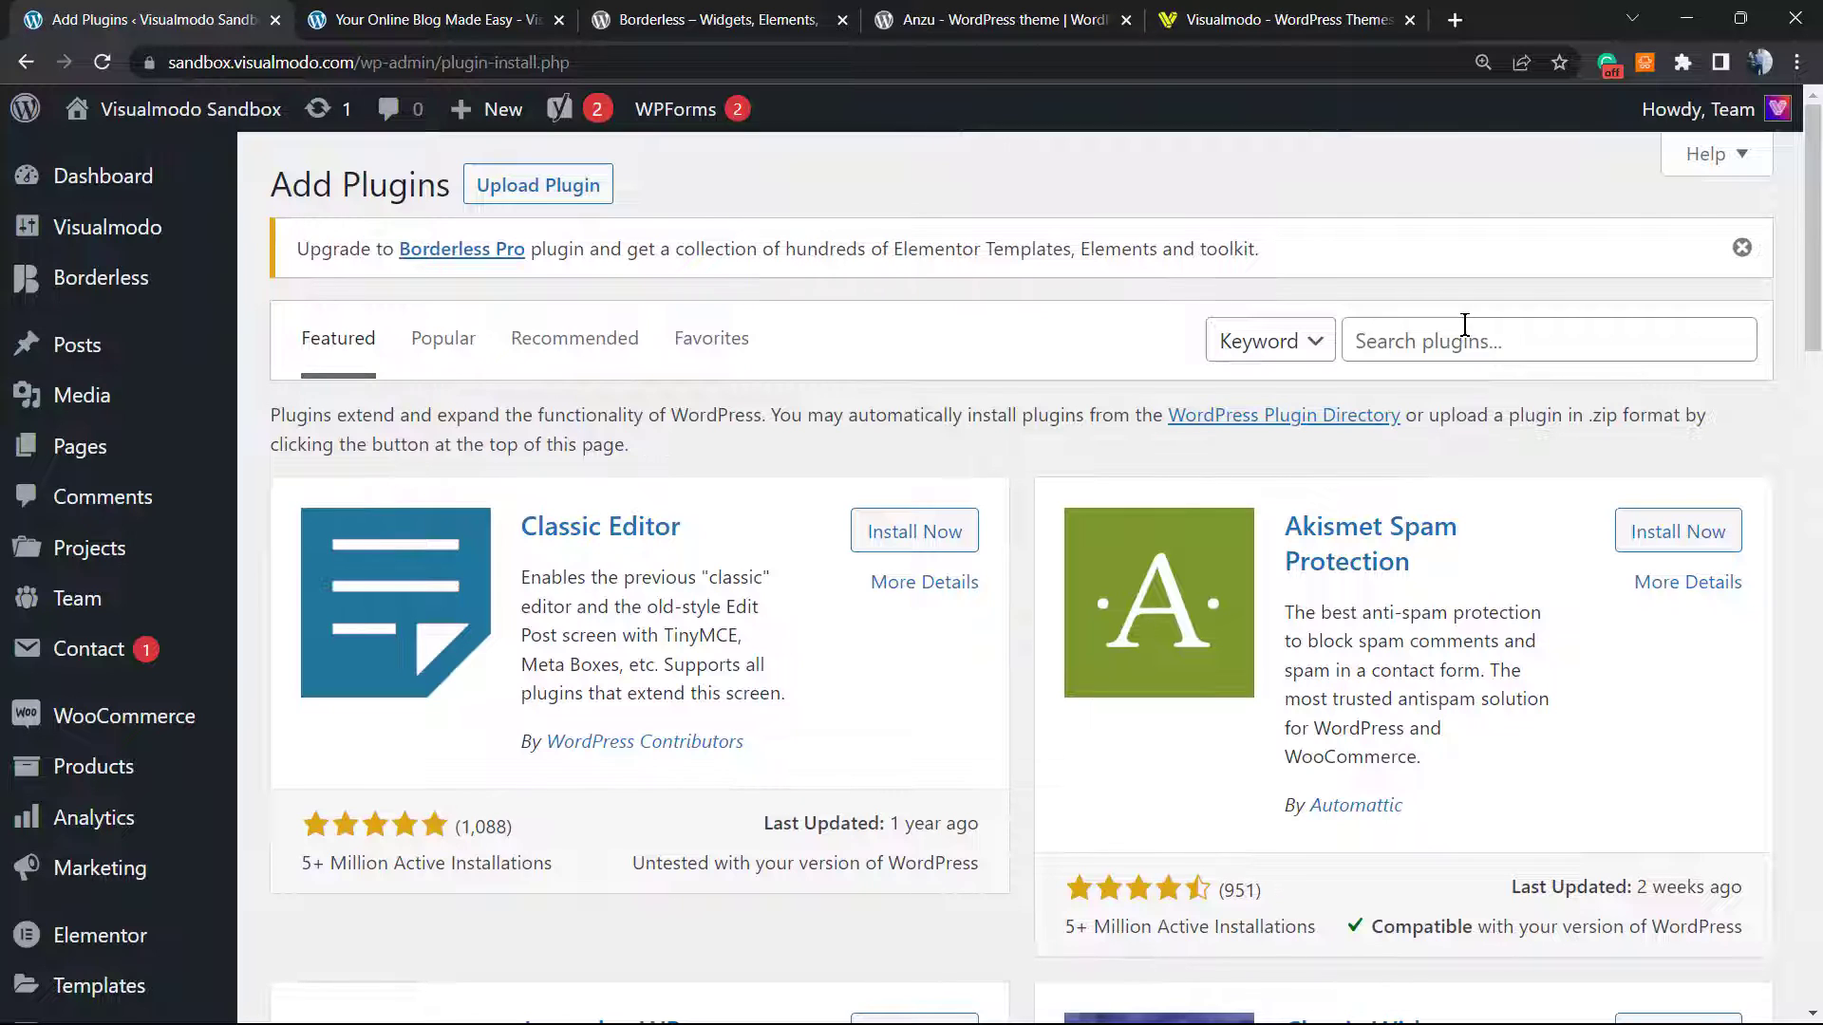
left_click(1547, 340)
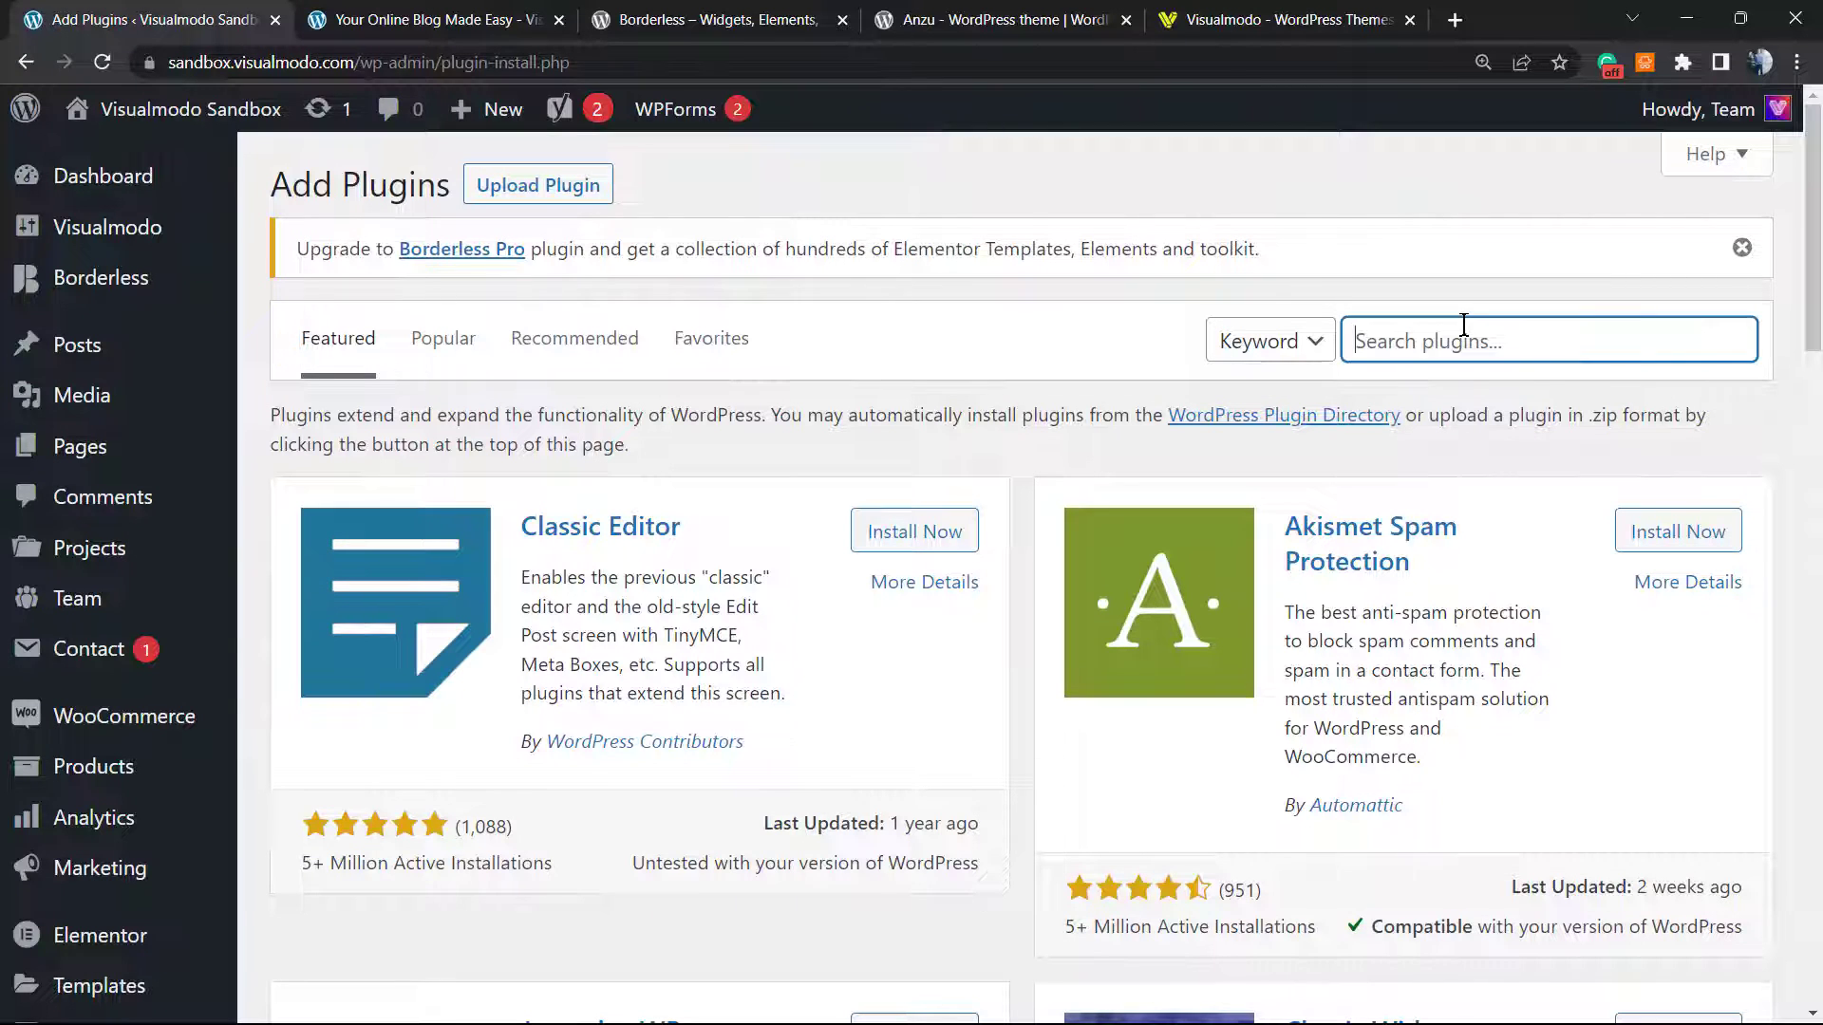
type("easy tabl")
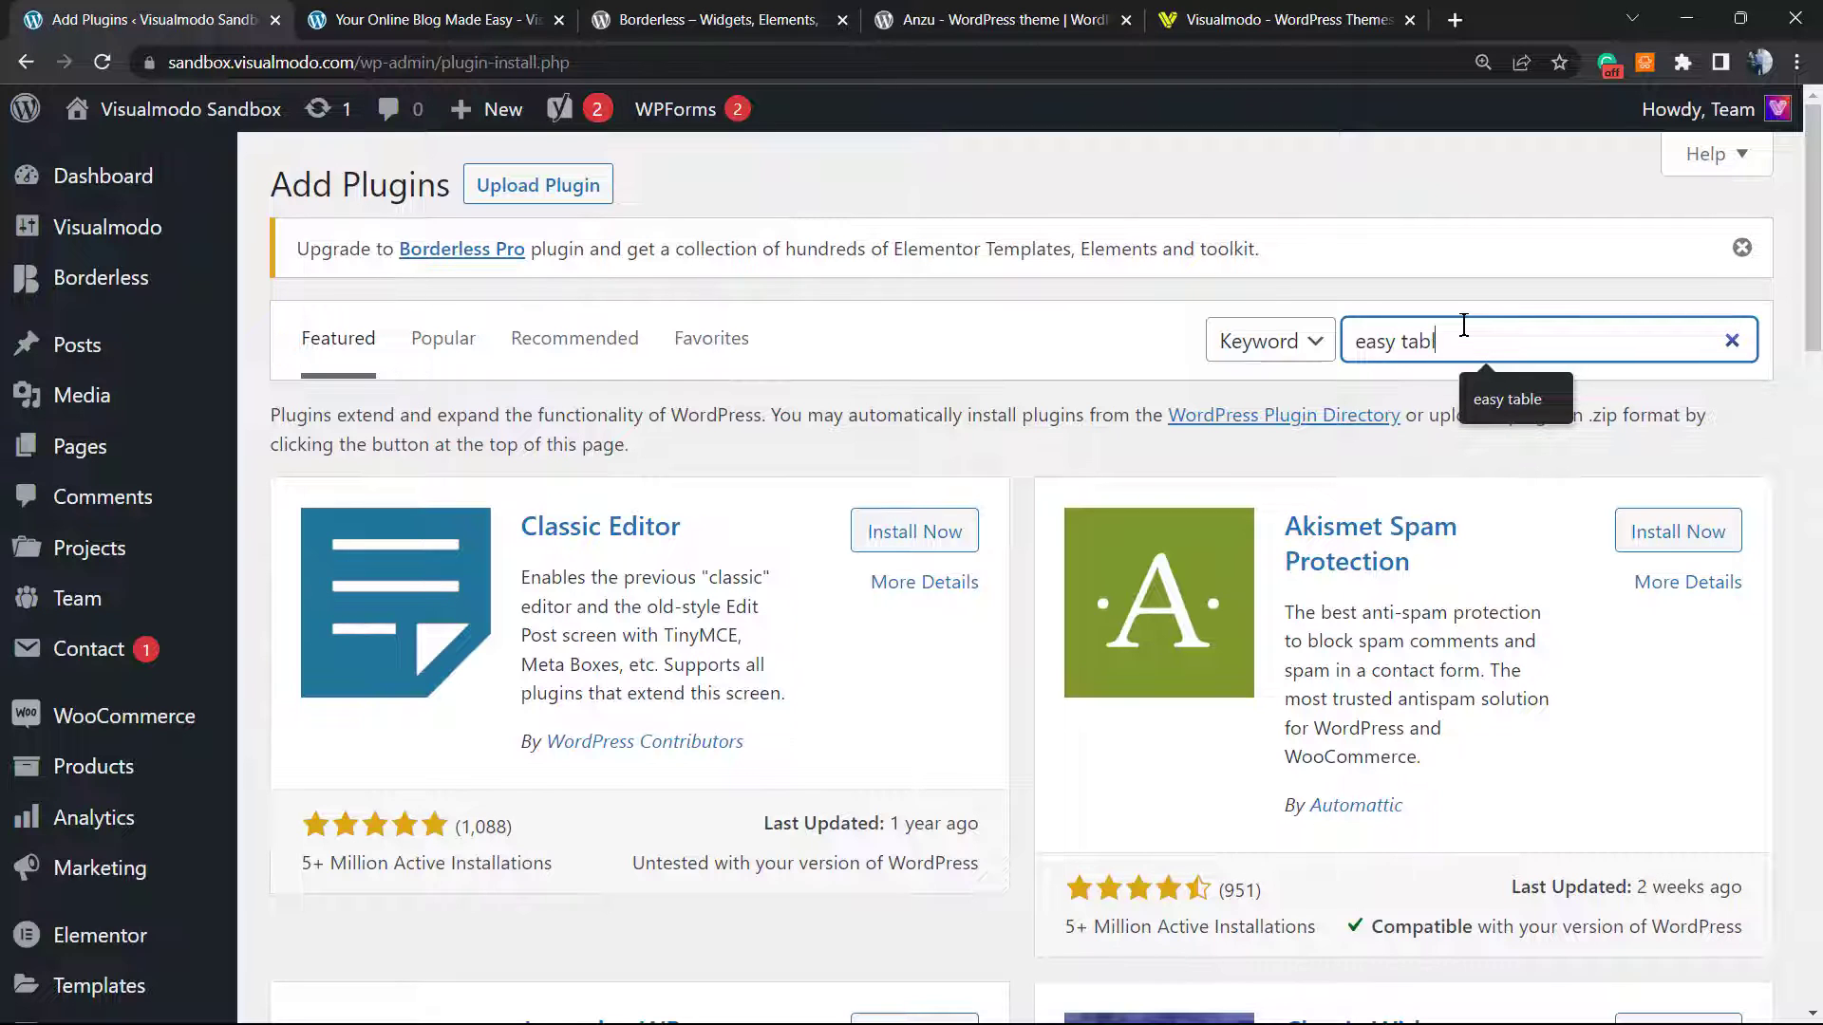
key("Return")
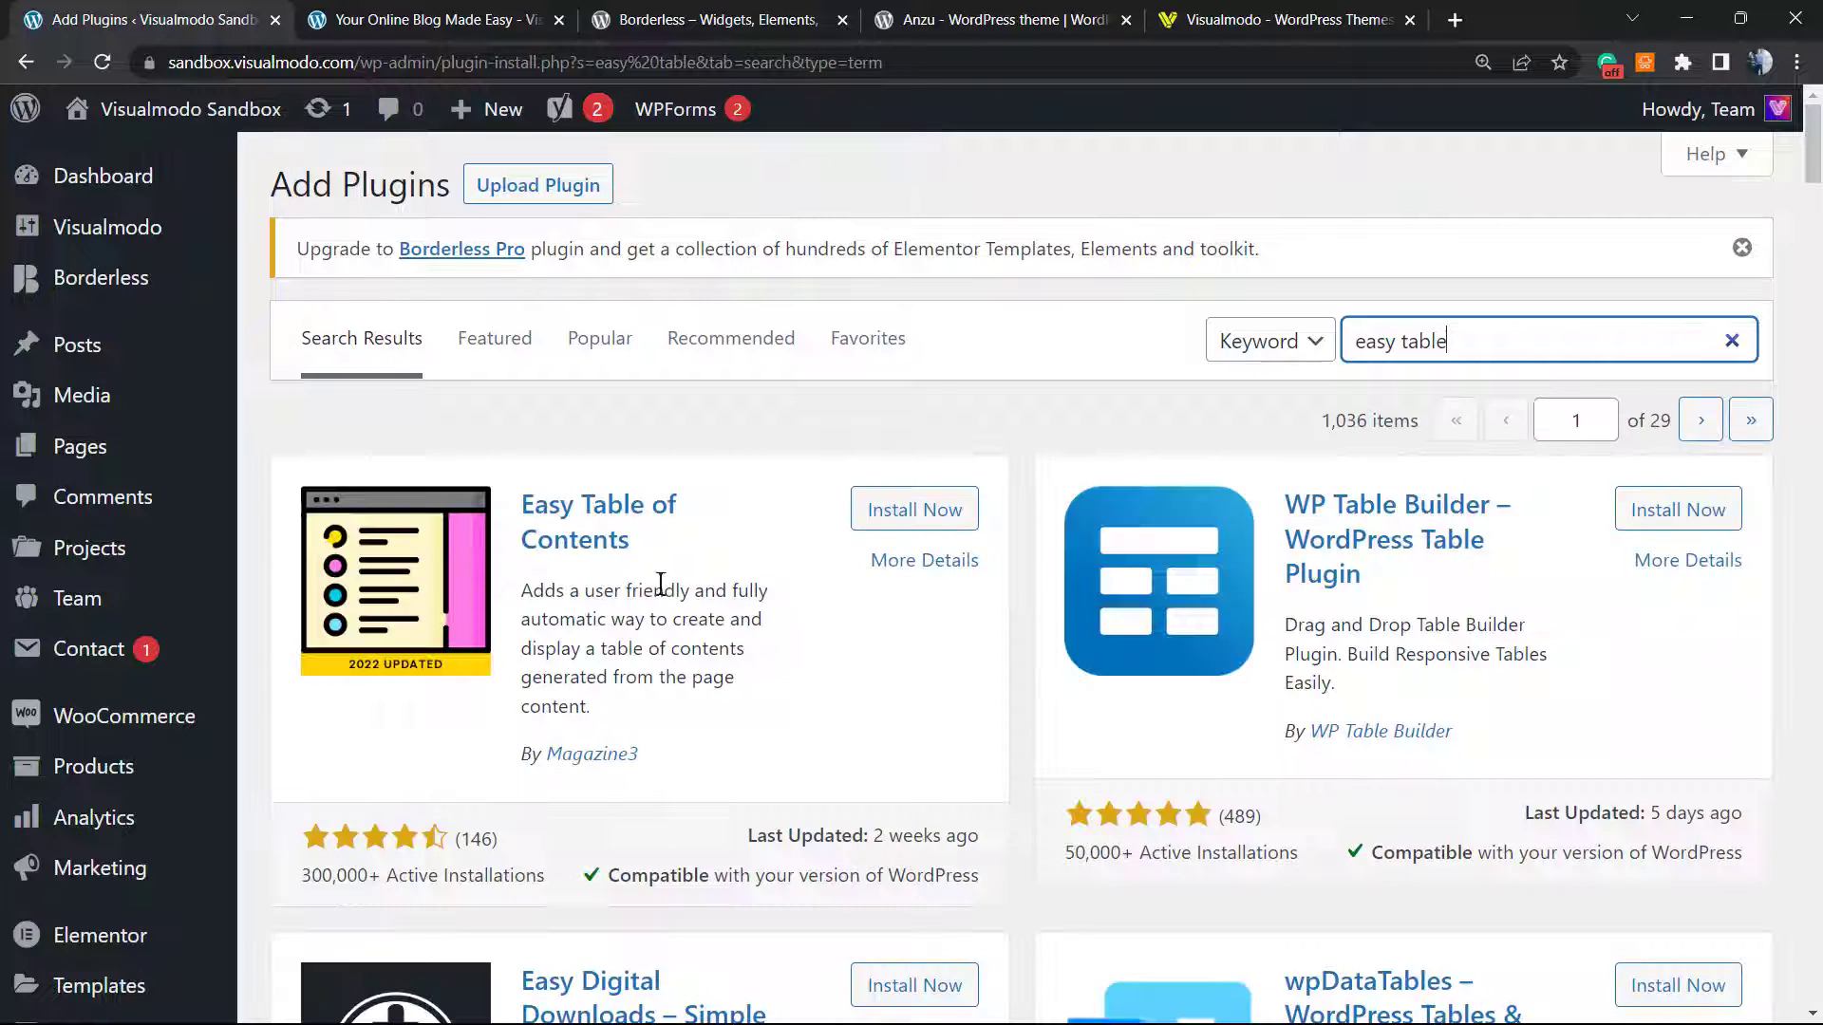
mouse_move(692, 760)
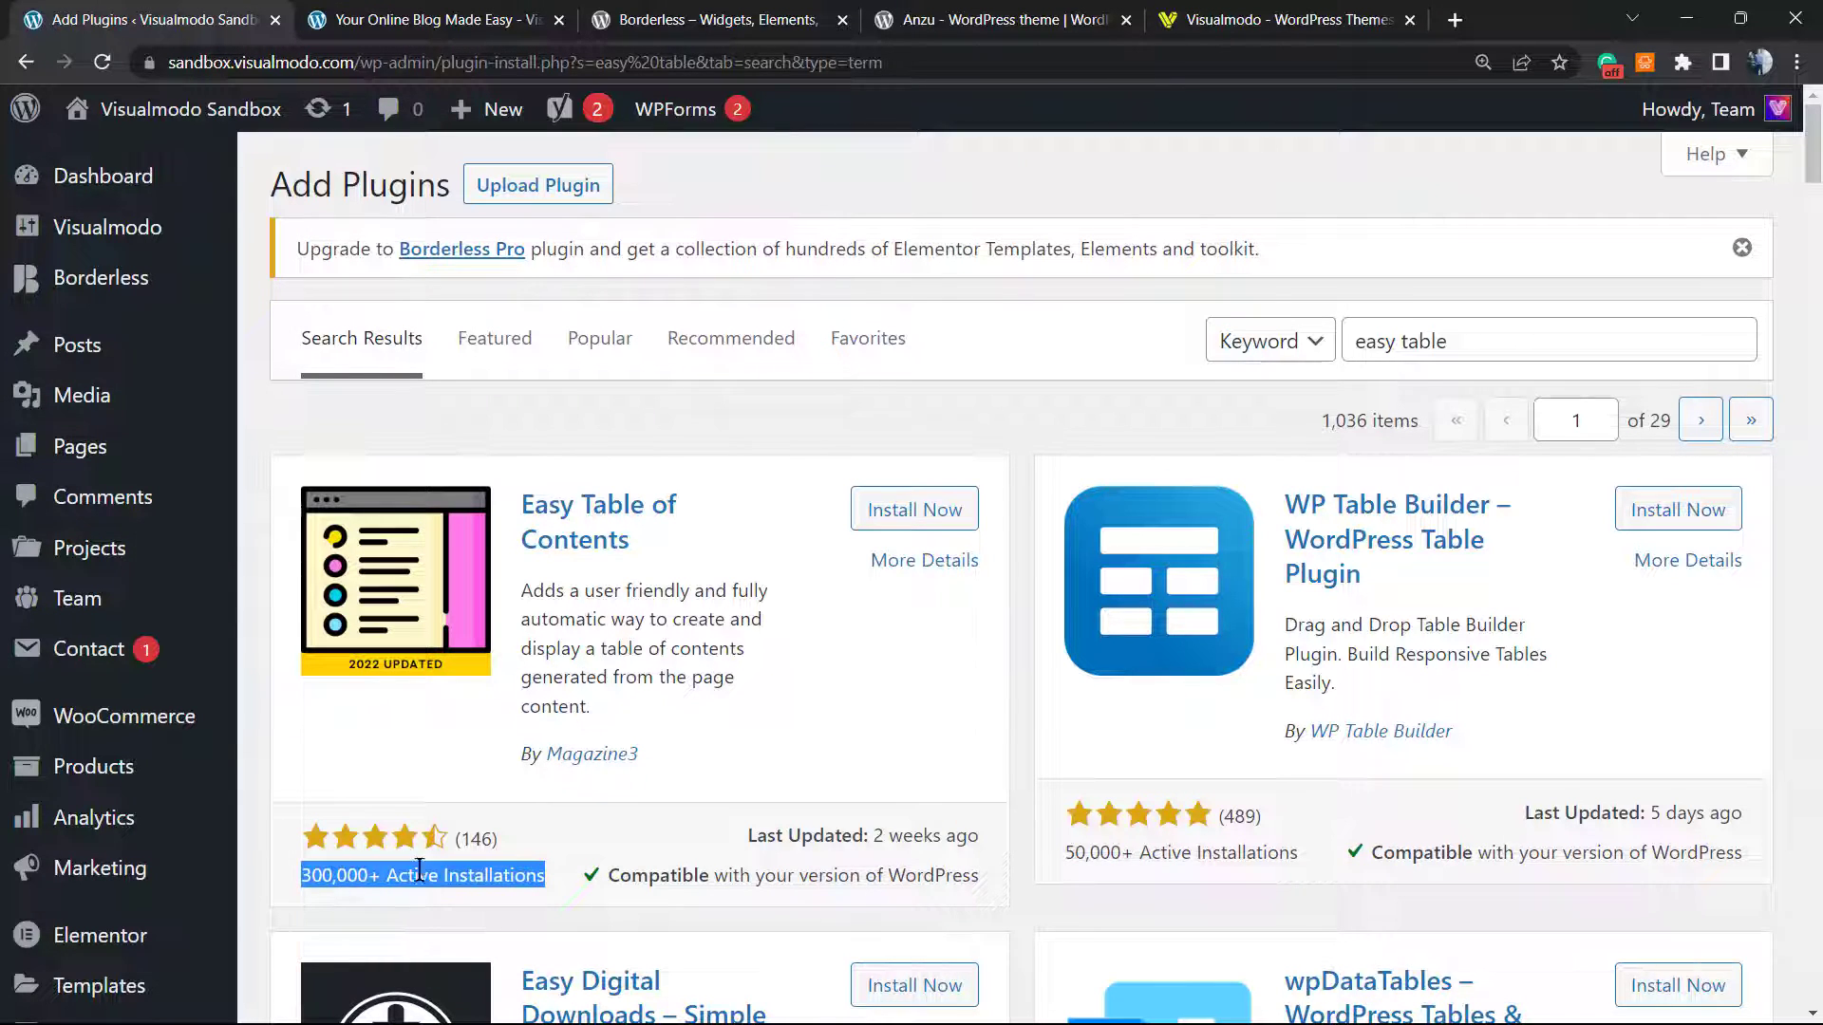
mouse_move(706, 791)
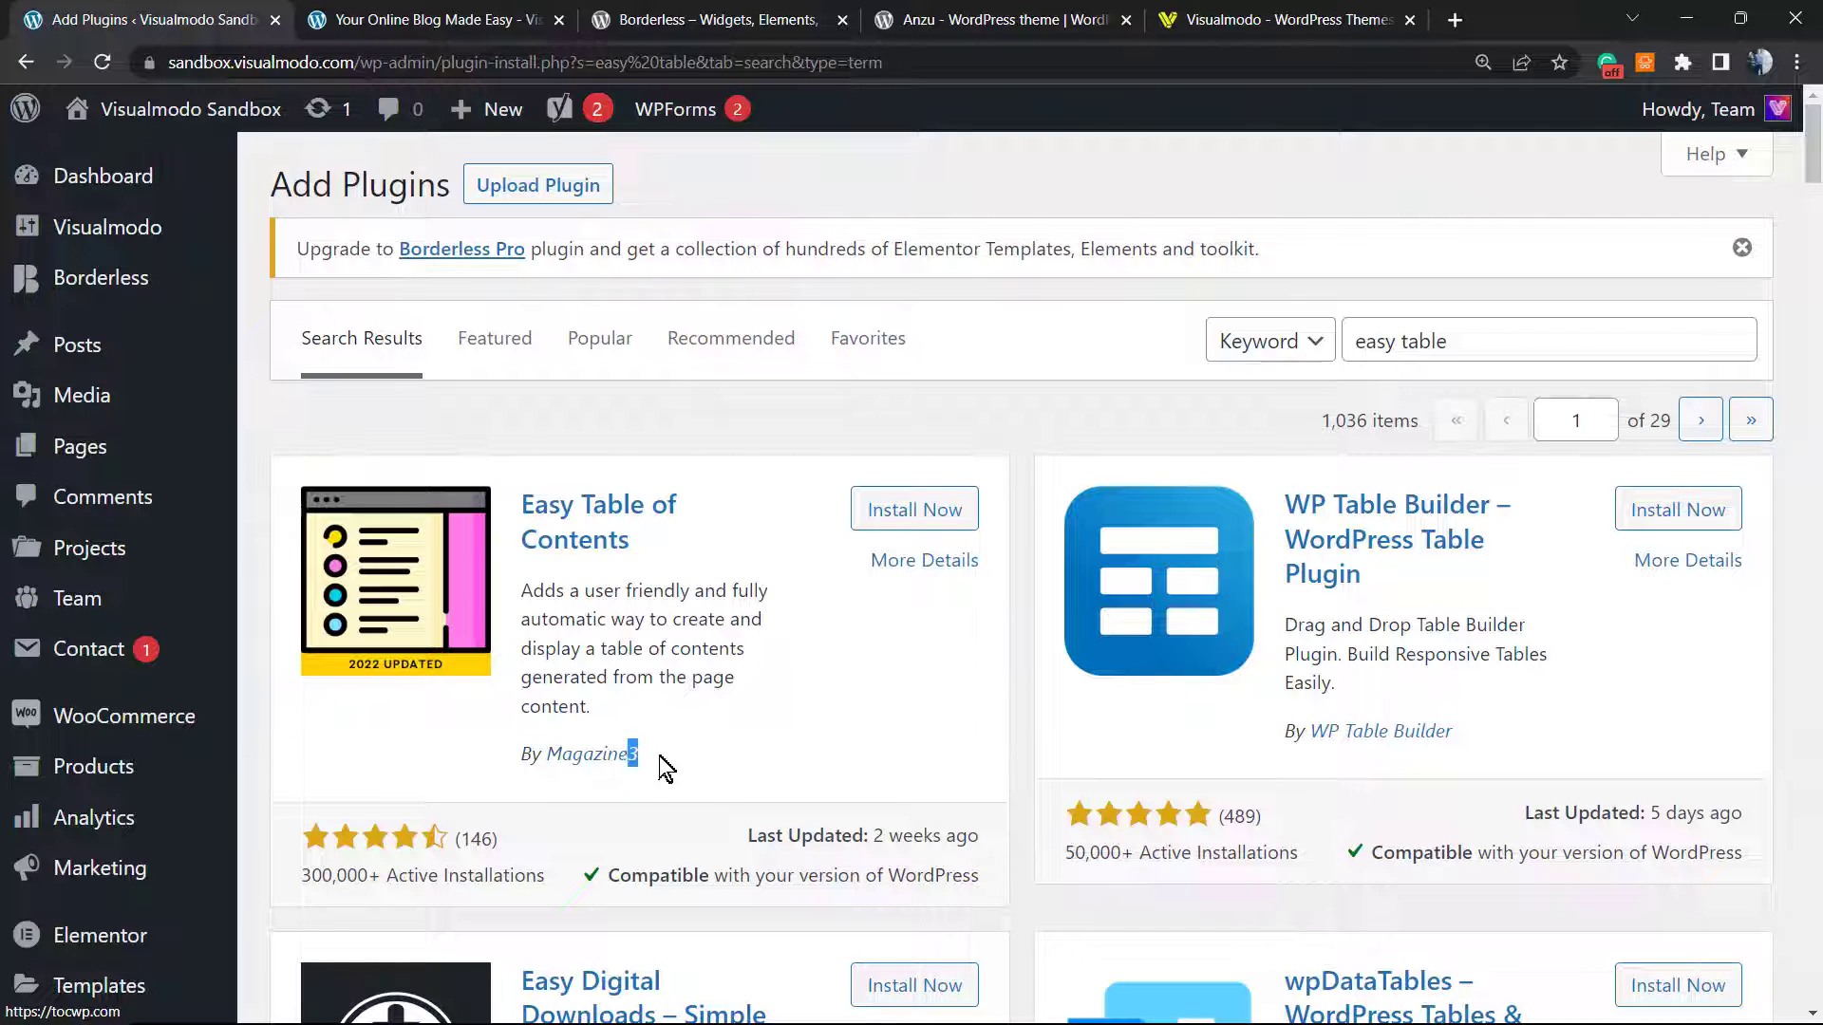
left_click(913, 509)
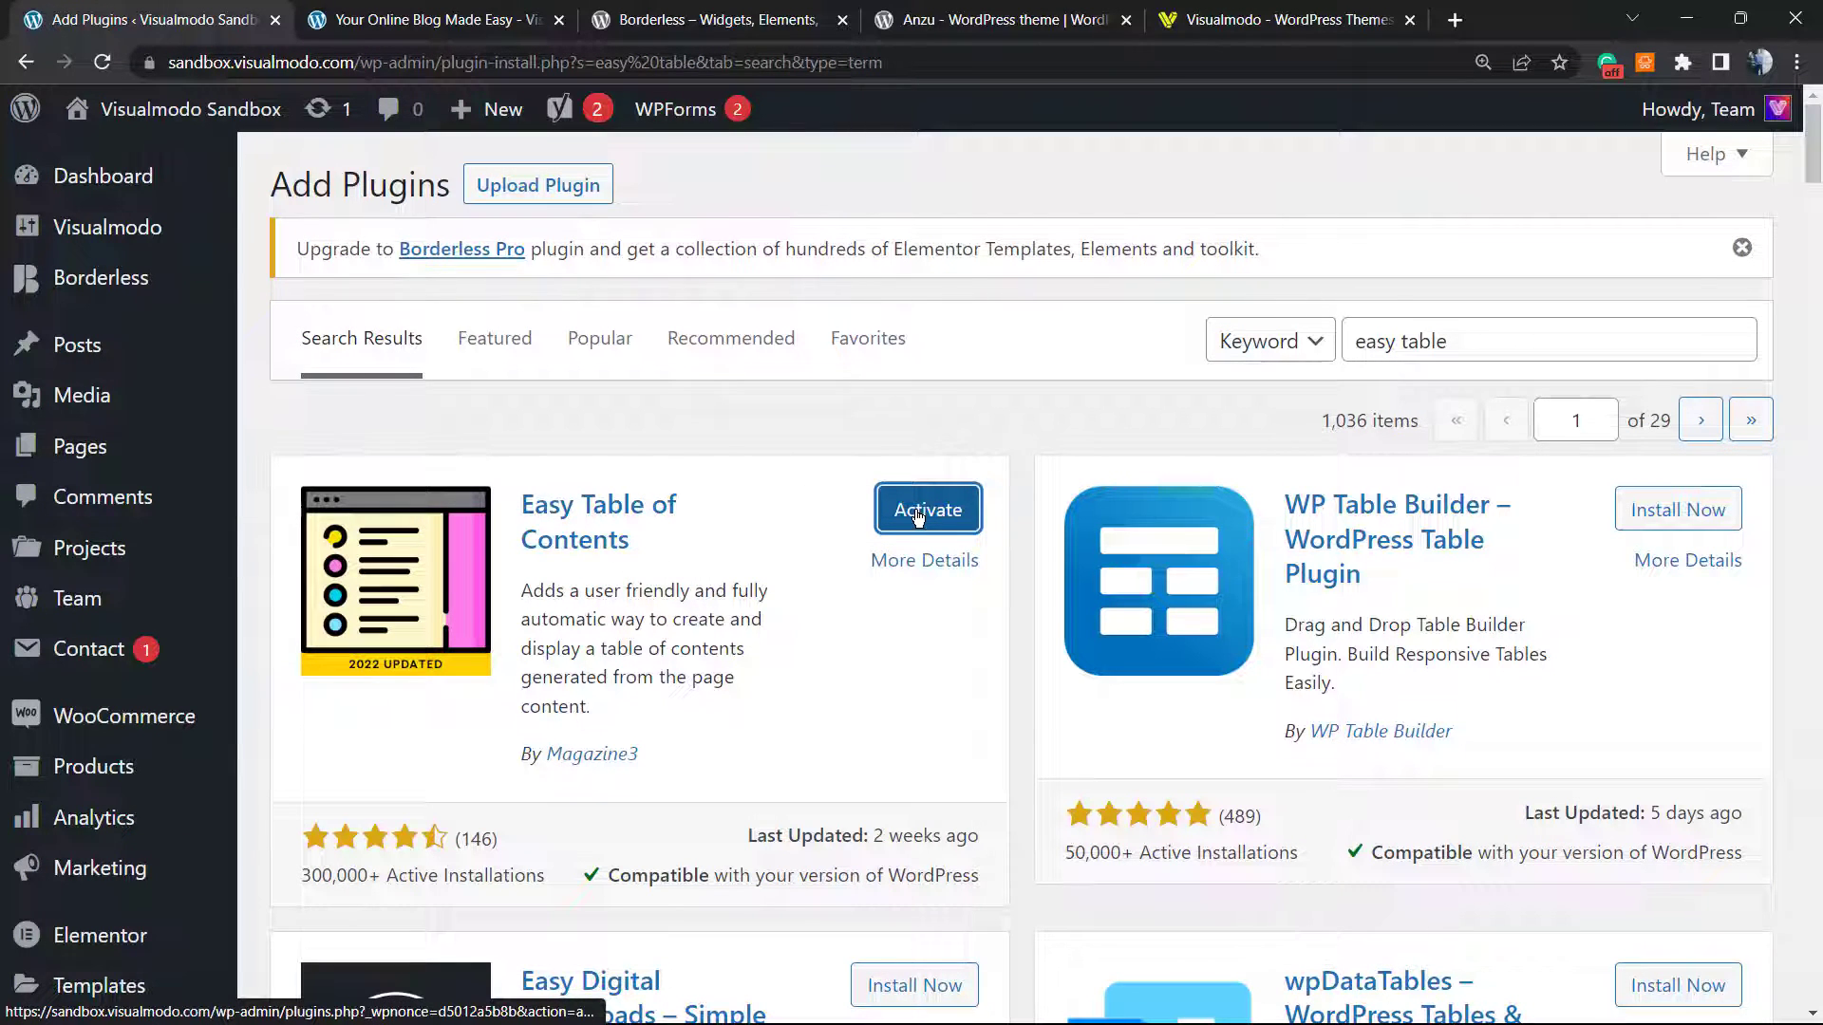
Activate the freshly installed Easy Table of Contents plugin
left_click(927, 509)
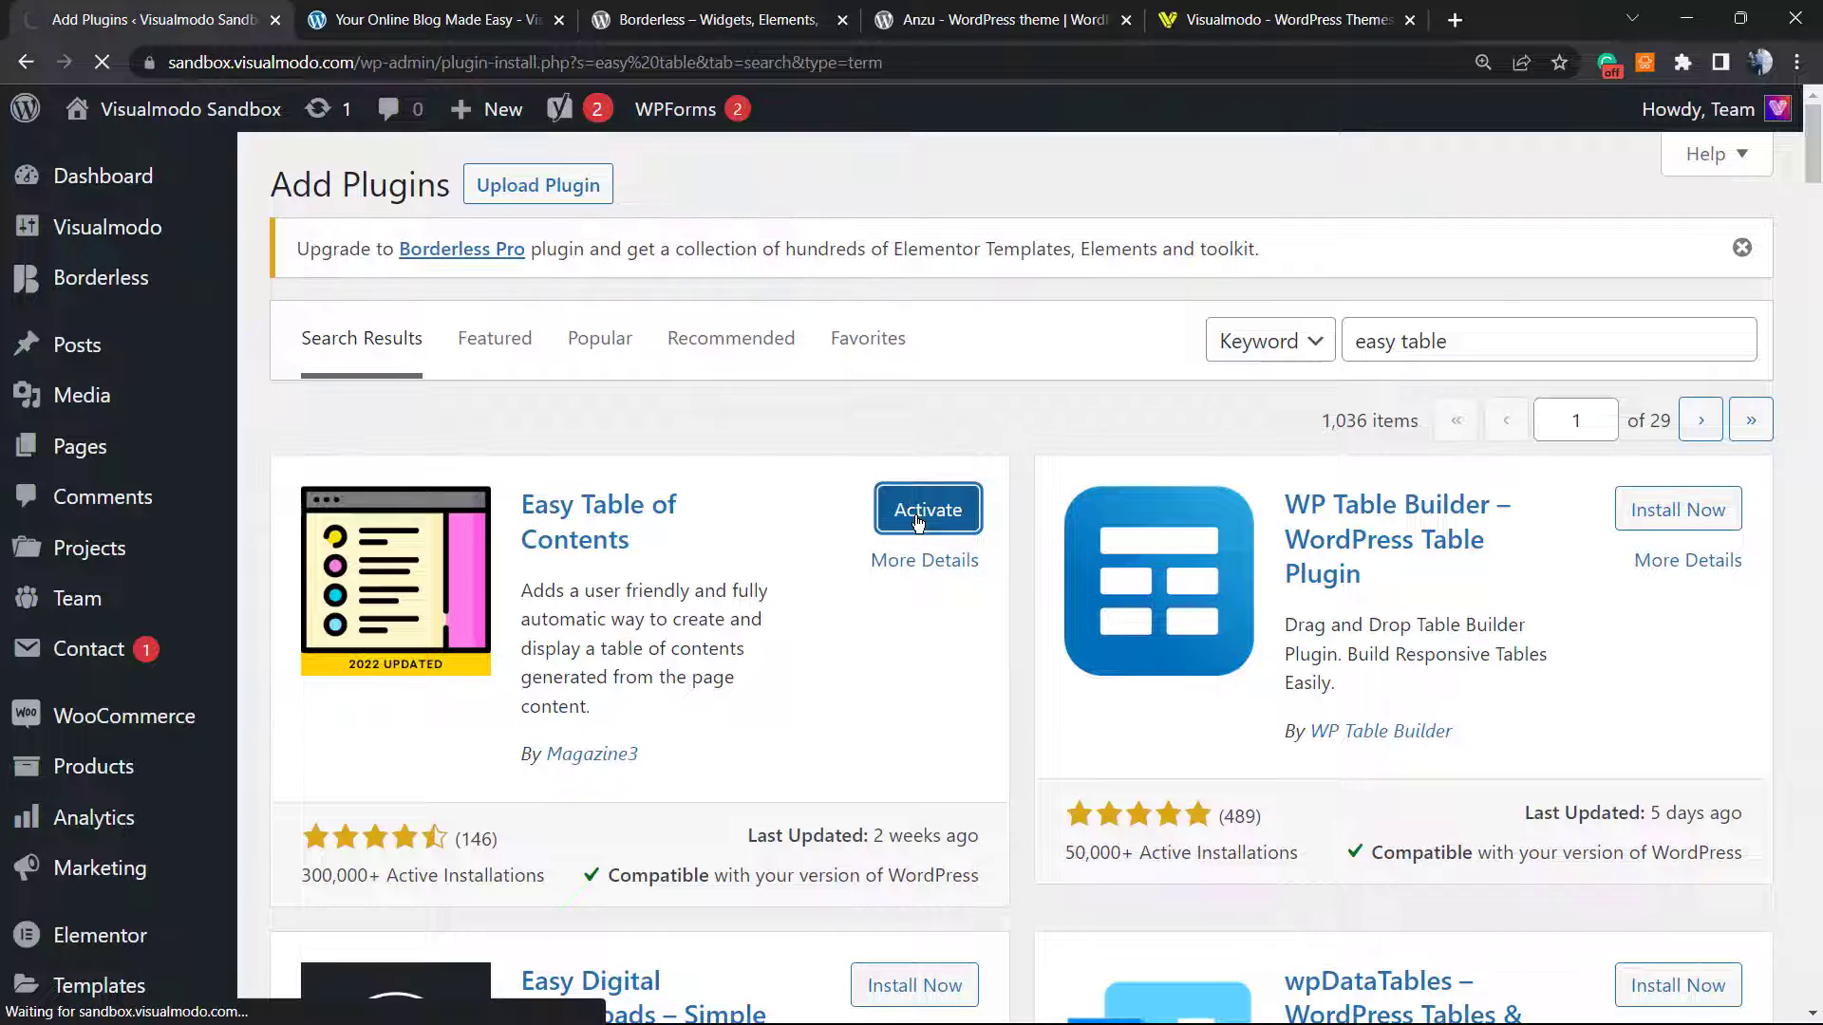
mouse_move(918, 533)
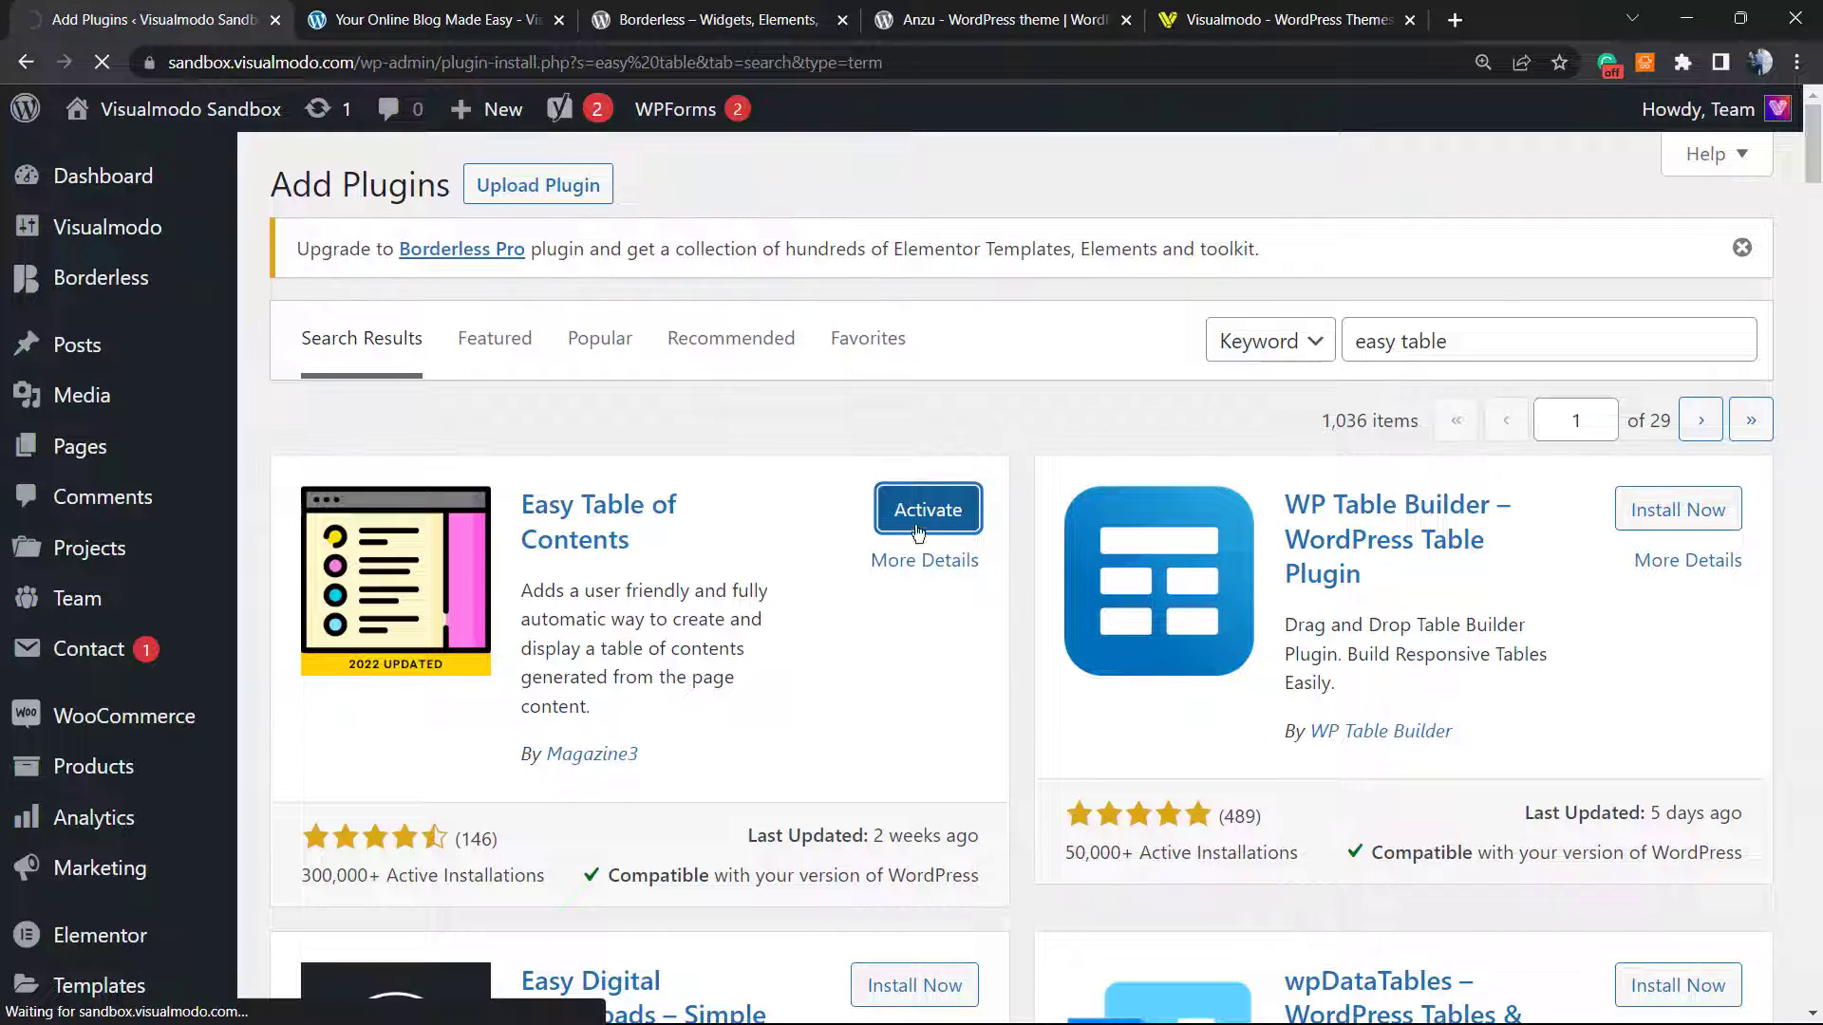
Decline the Easy TOC newsletter and the upgrade offer, sticking with the free version
left_click(926, 509)
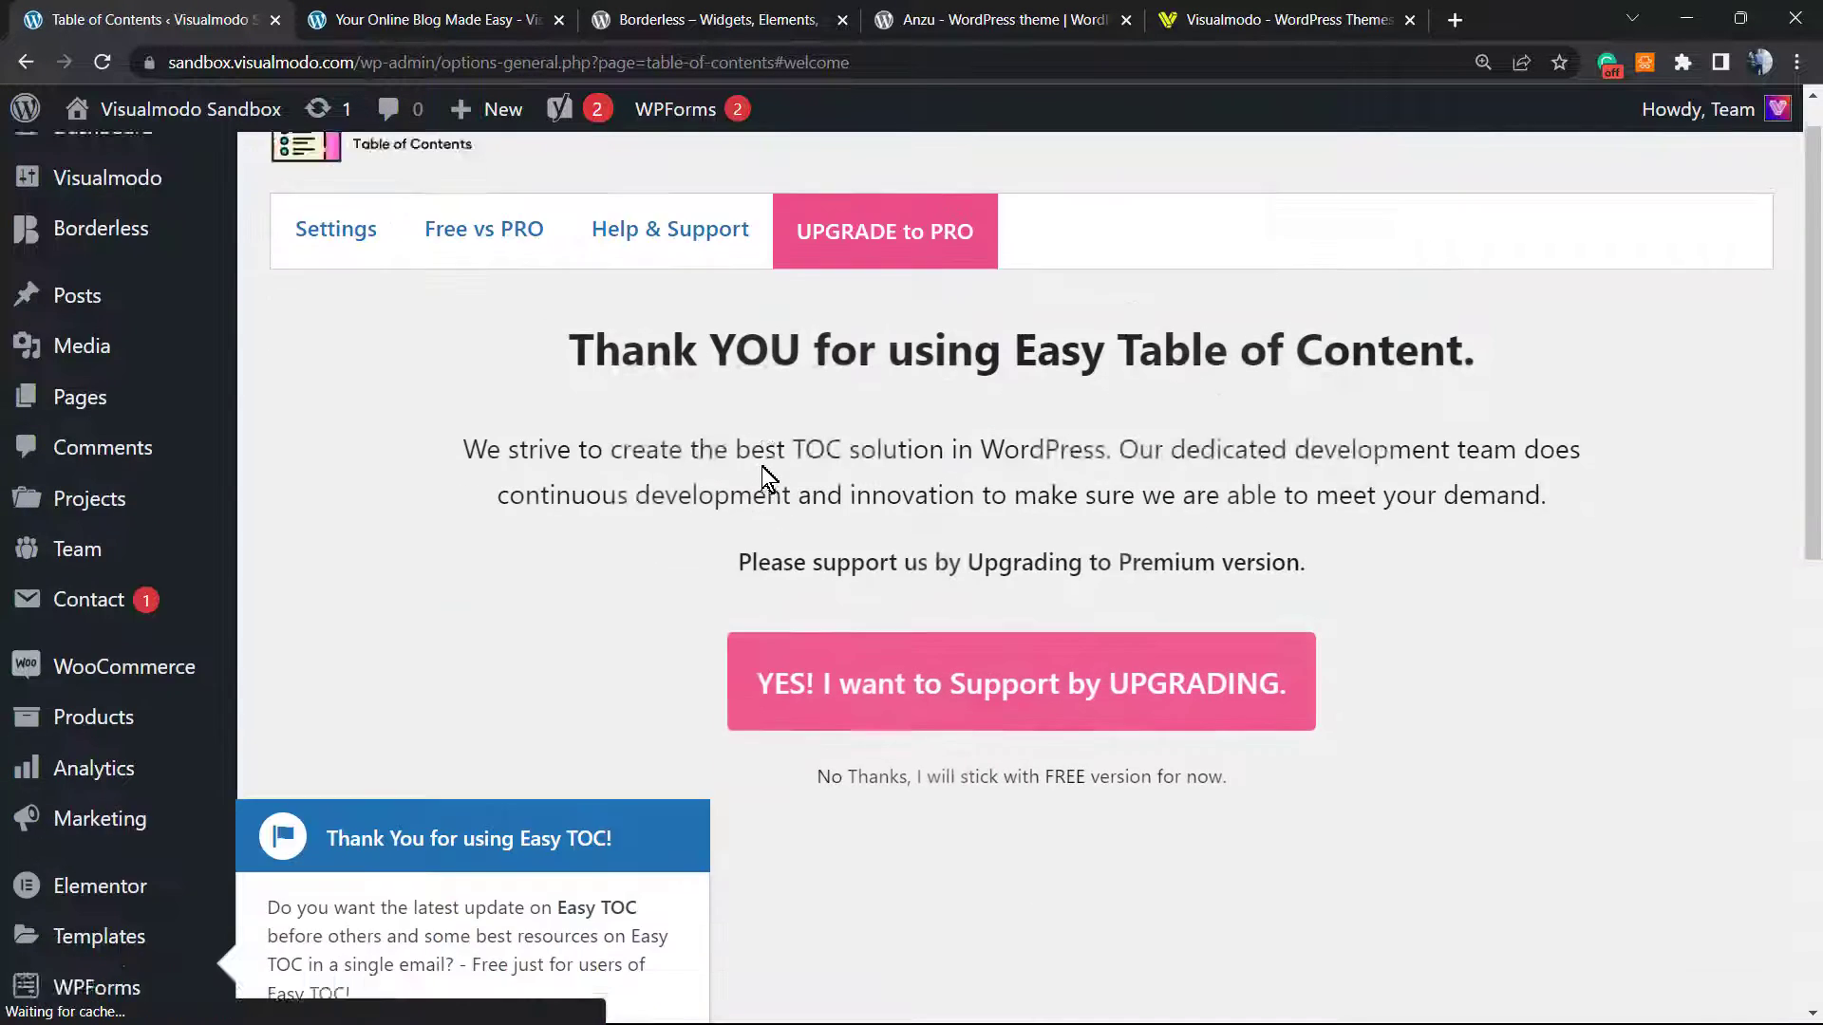
scroll("down", 3)
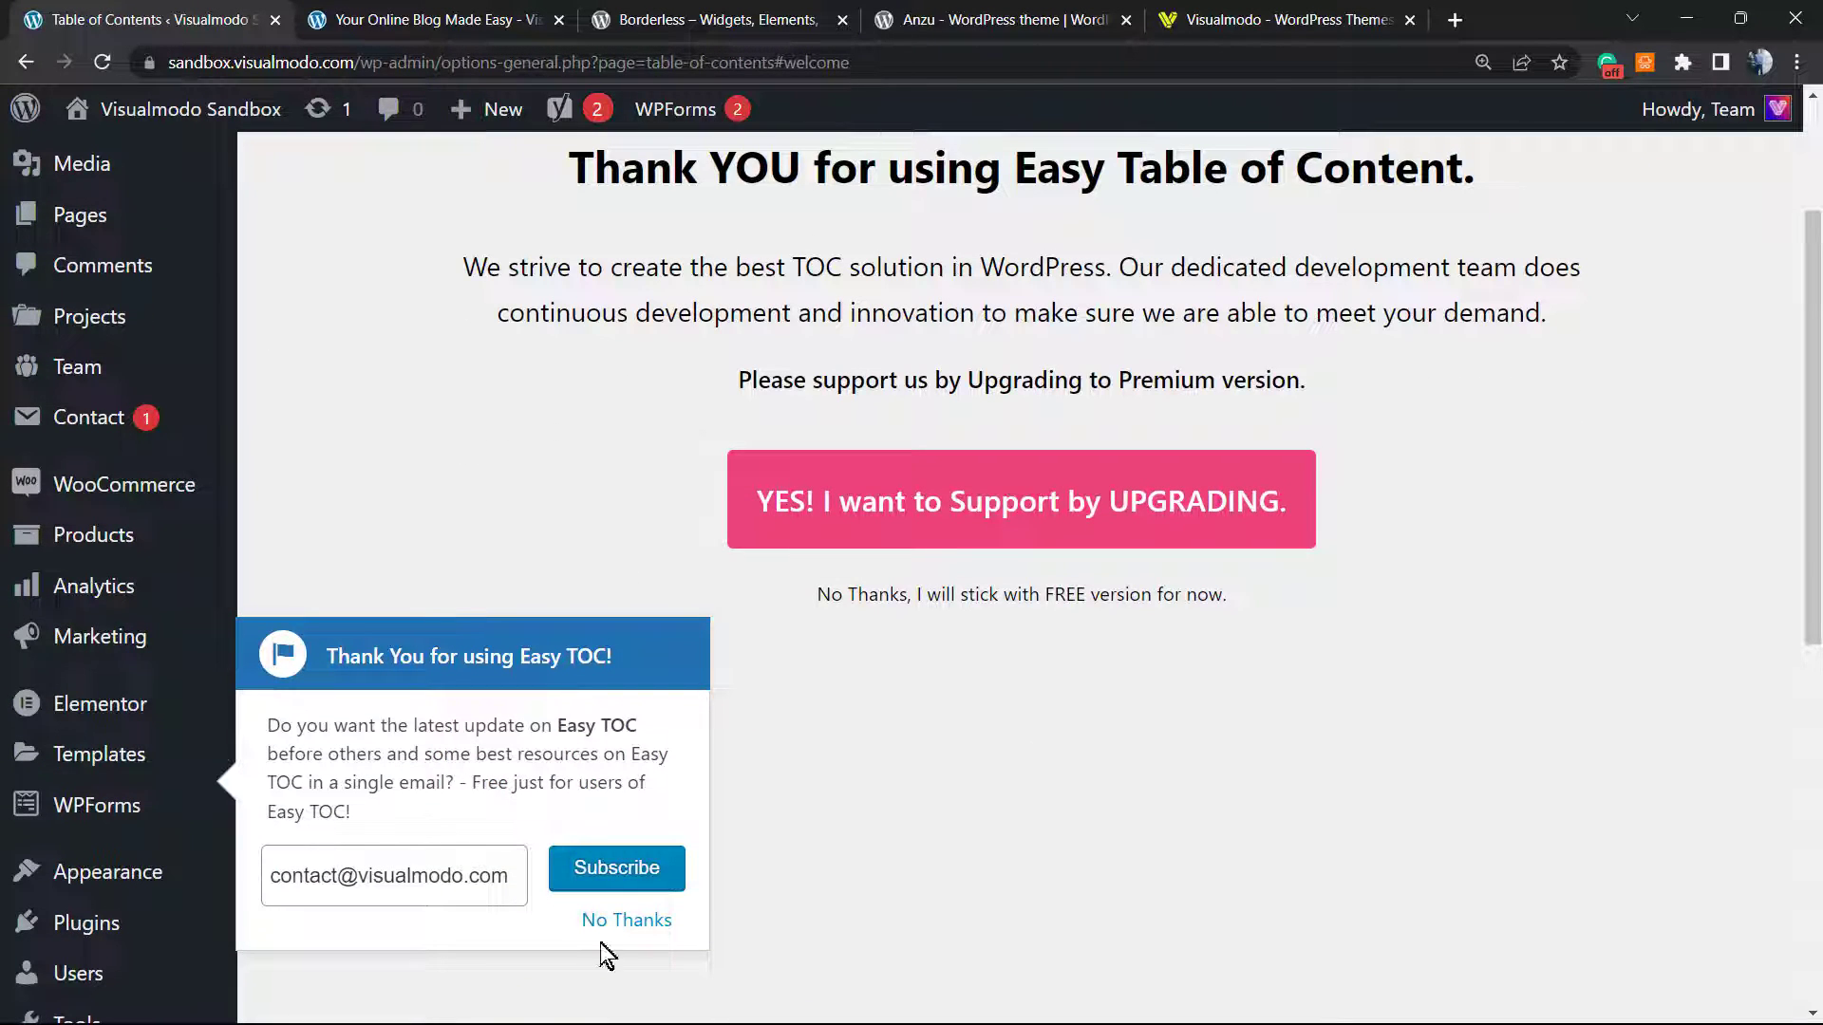
mouse_move(616, 867)
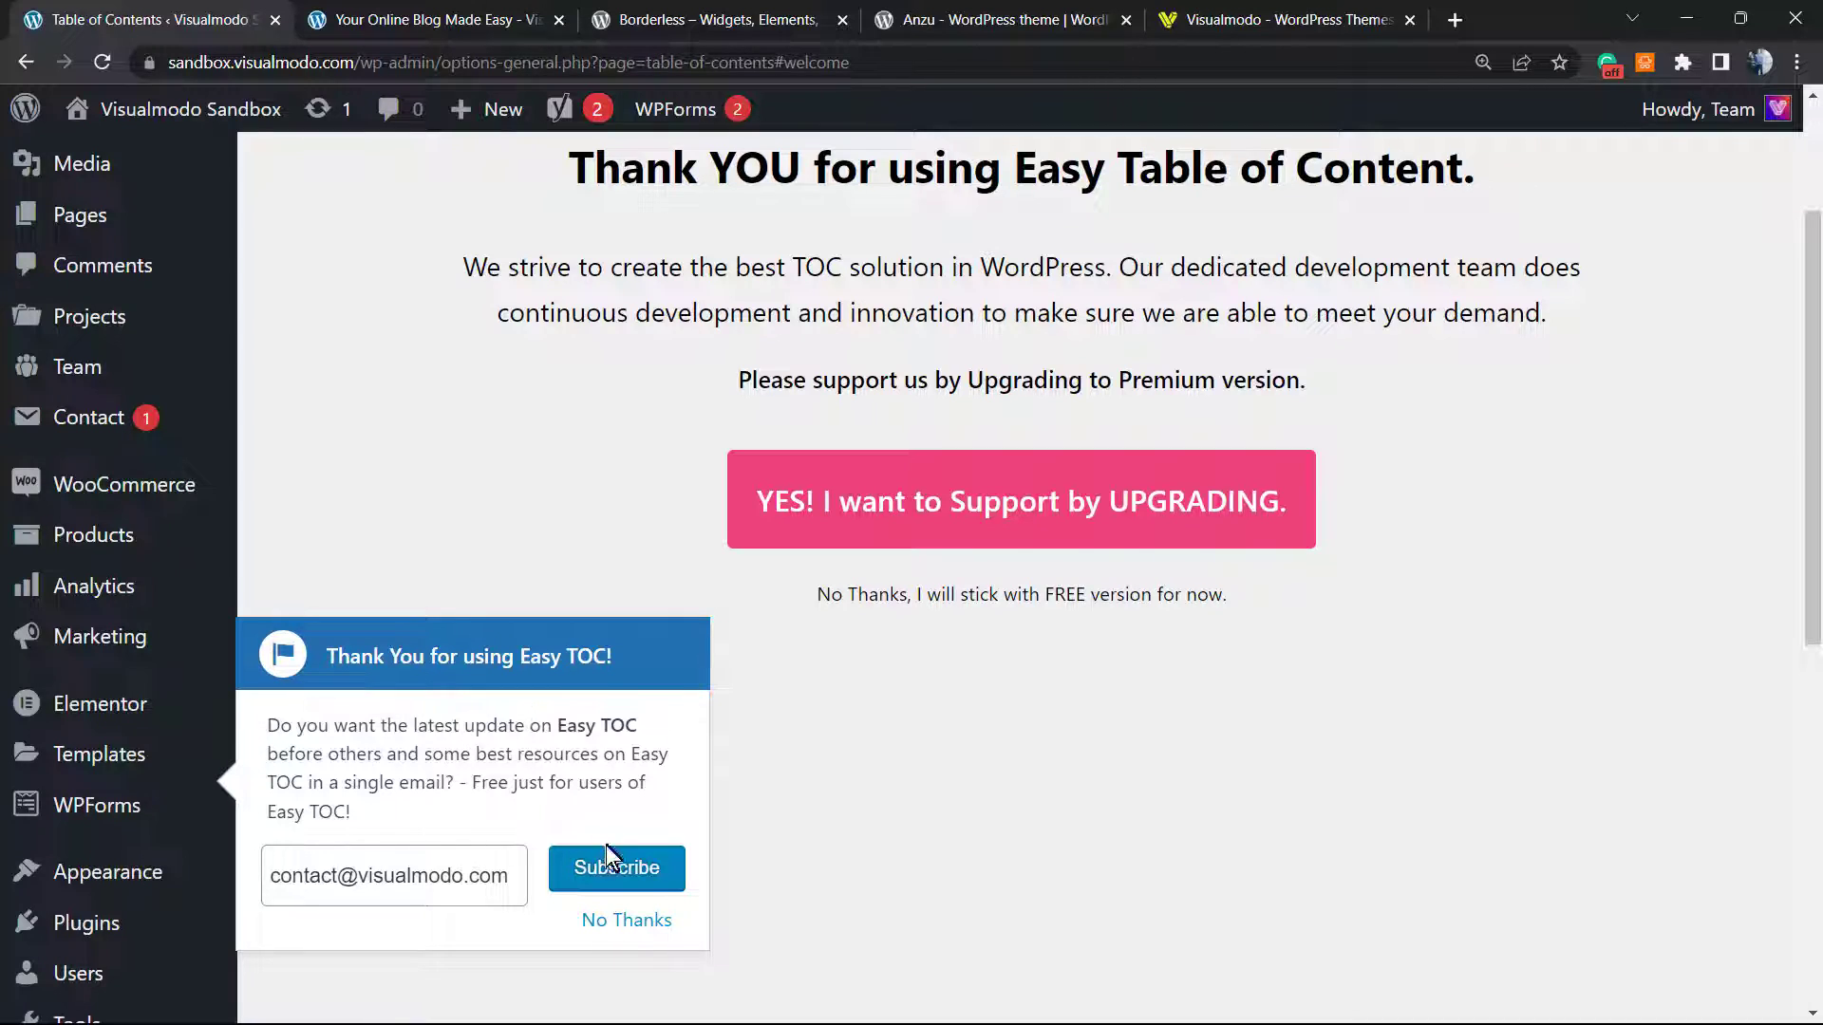
mouse_move(625, 920)
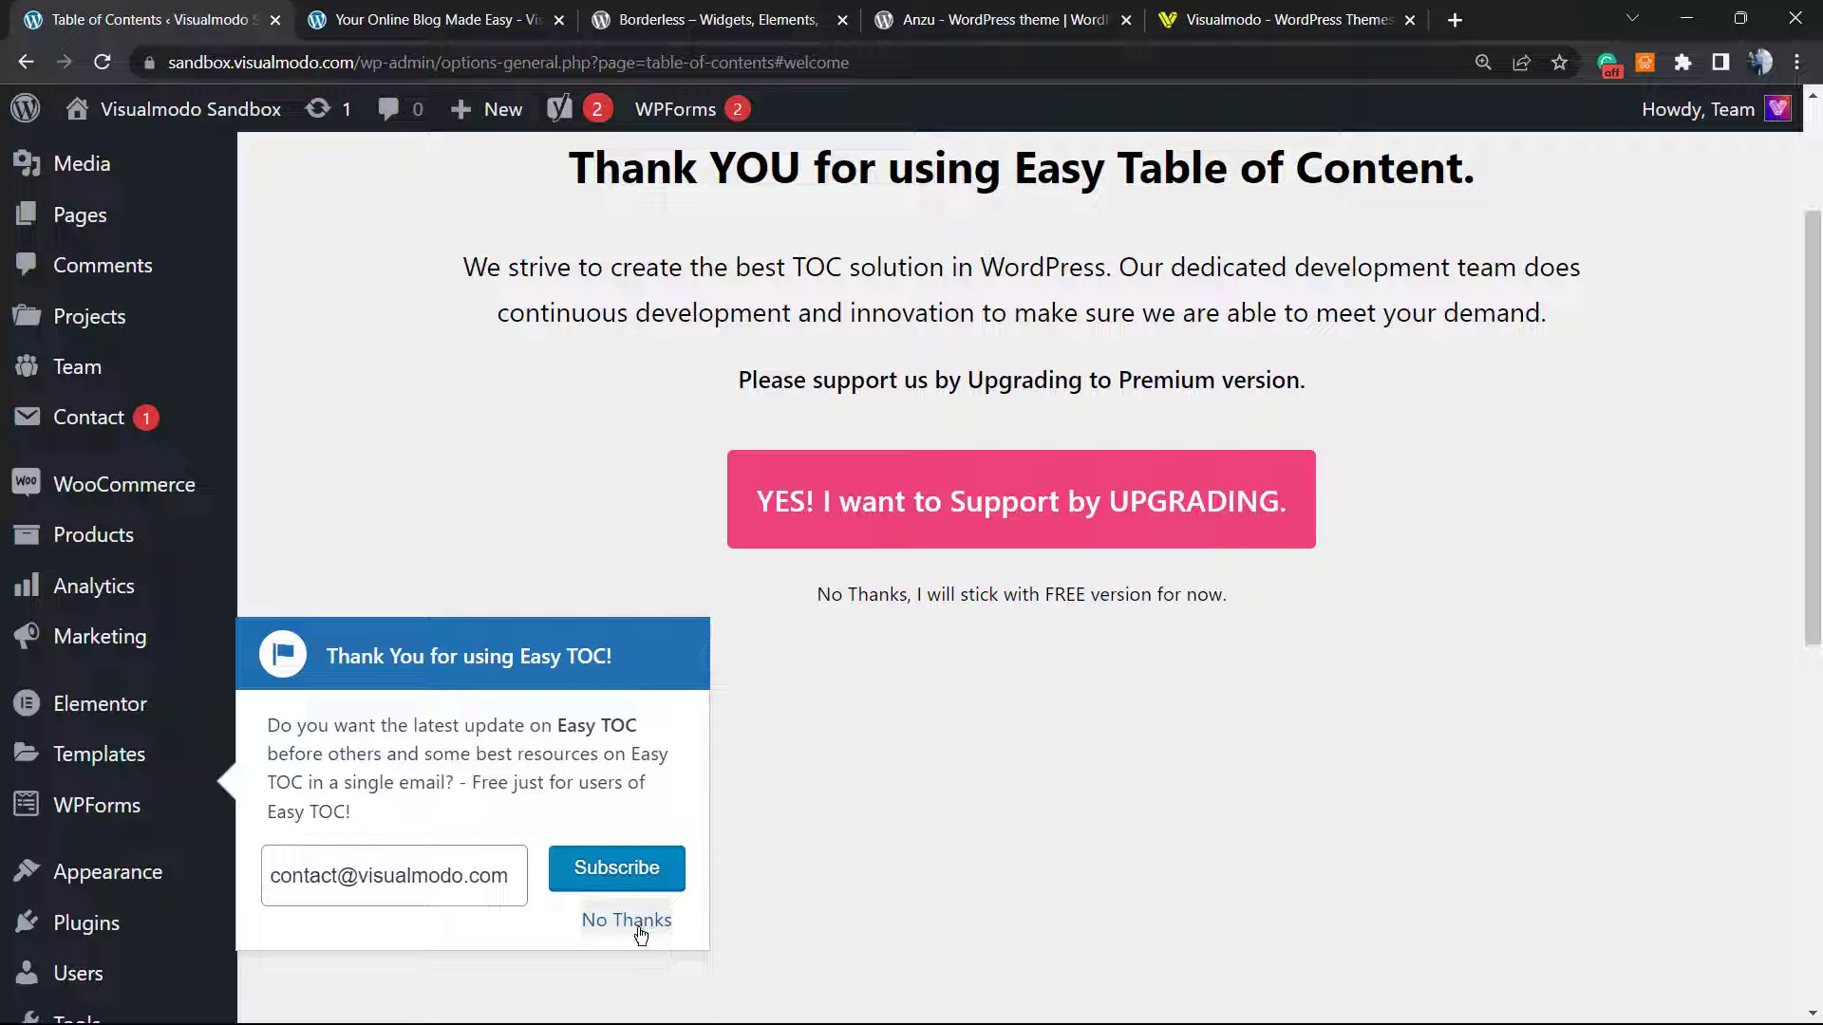
left_click(625, 920)
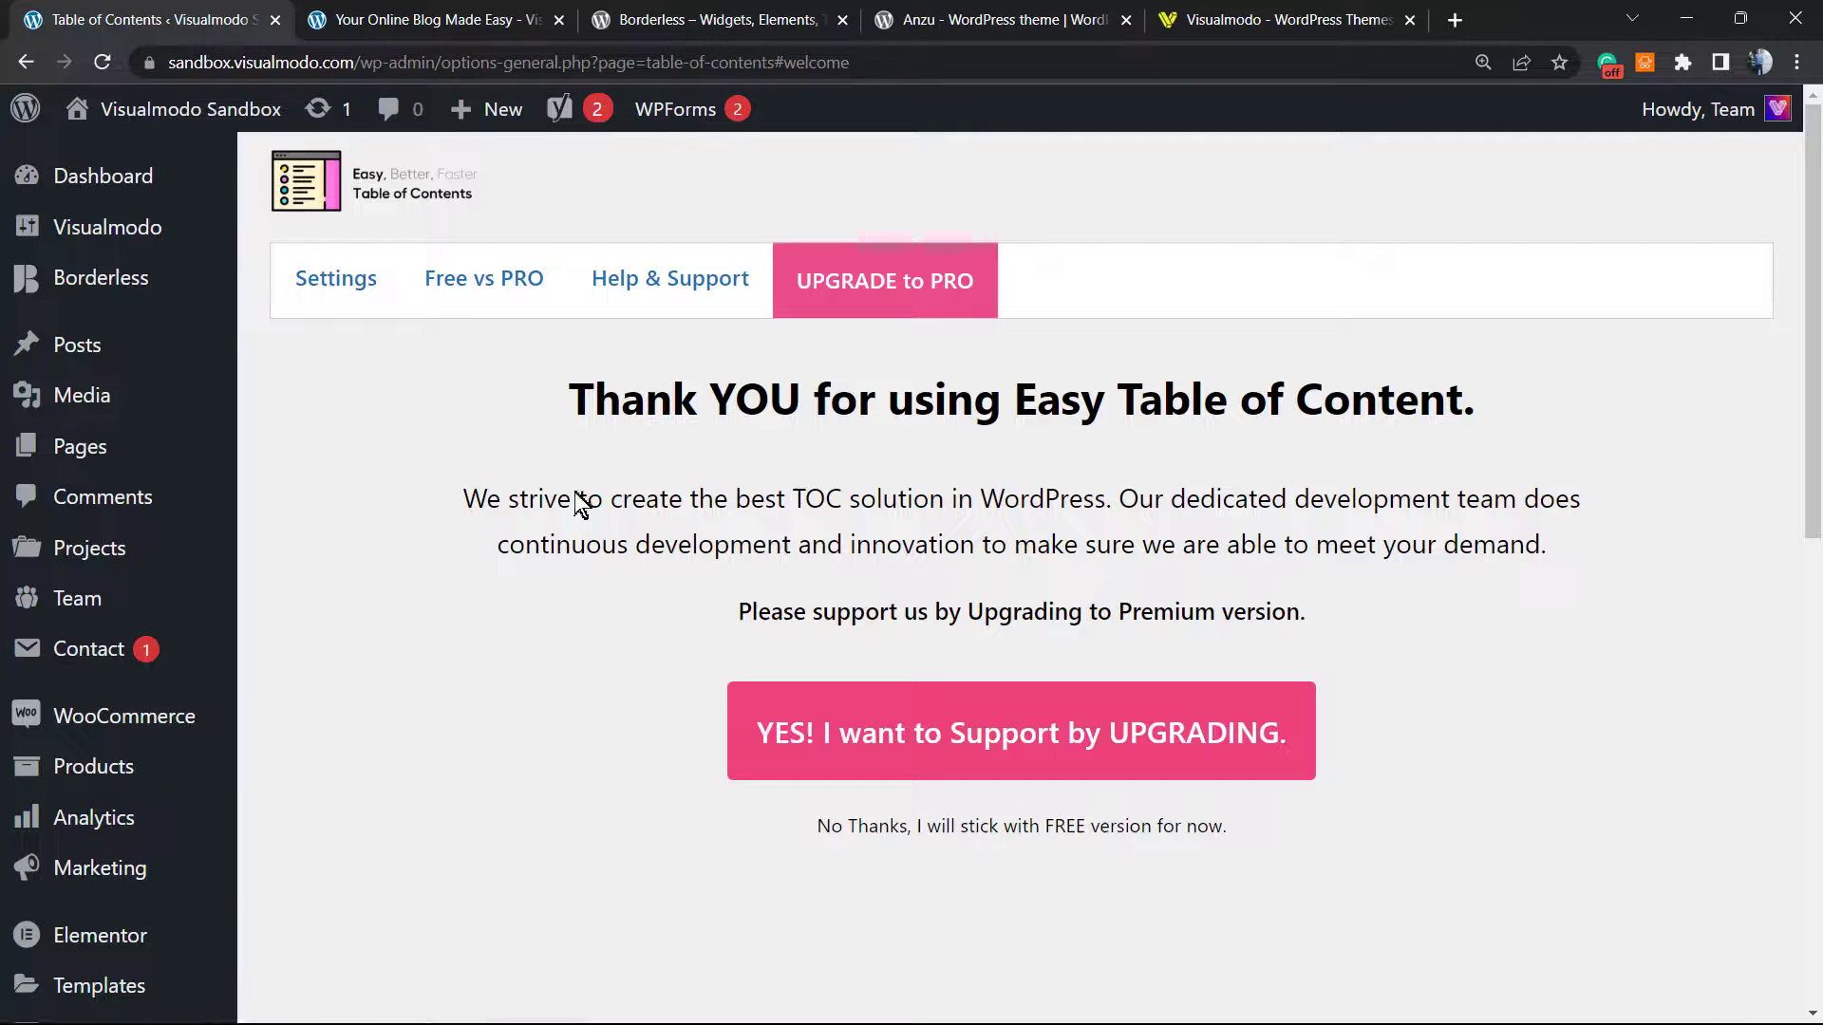
mouse_move(540, 622)
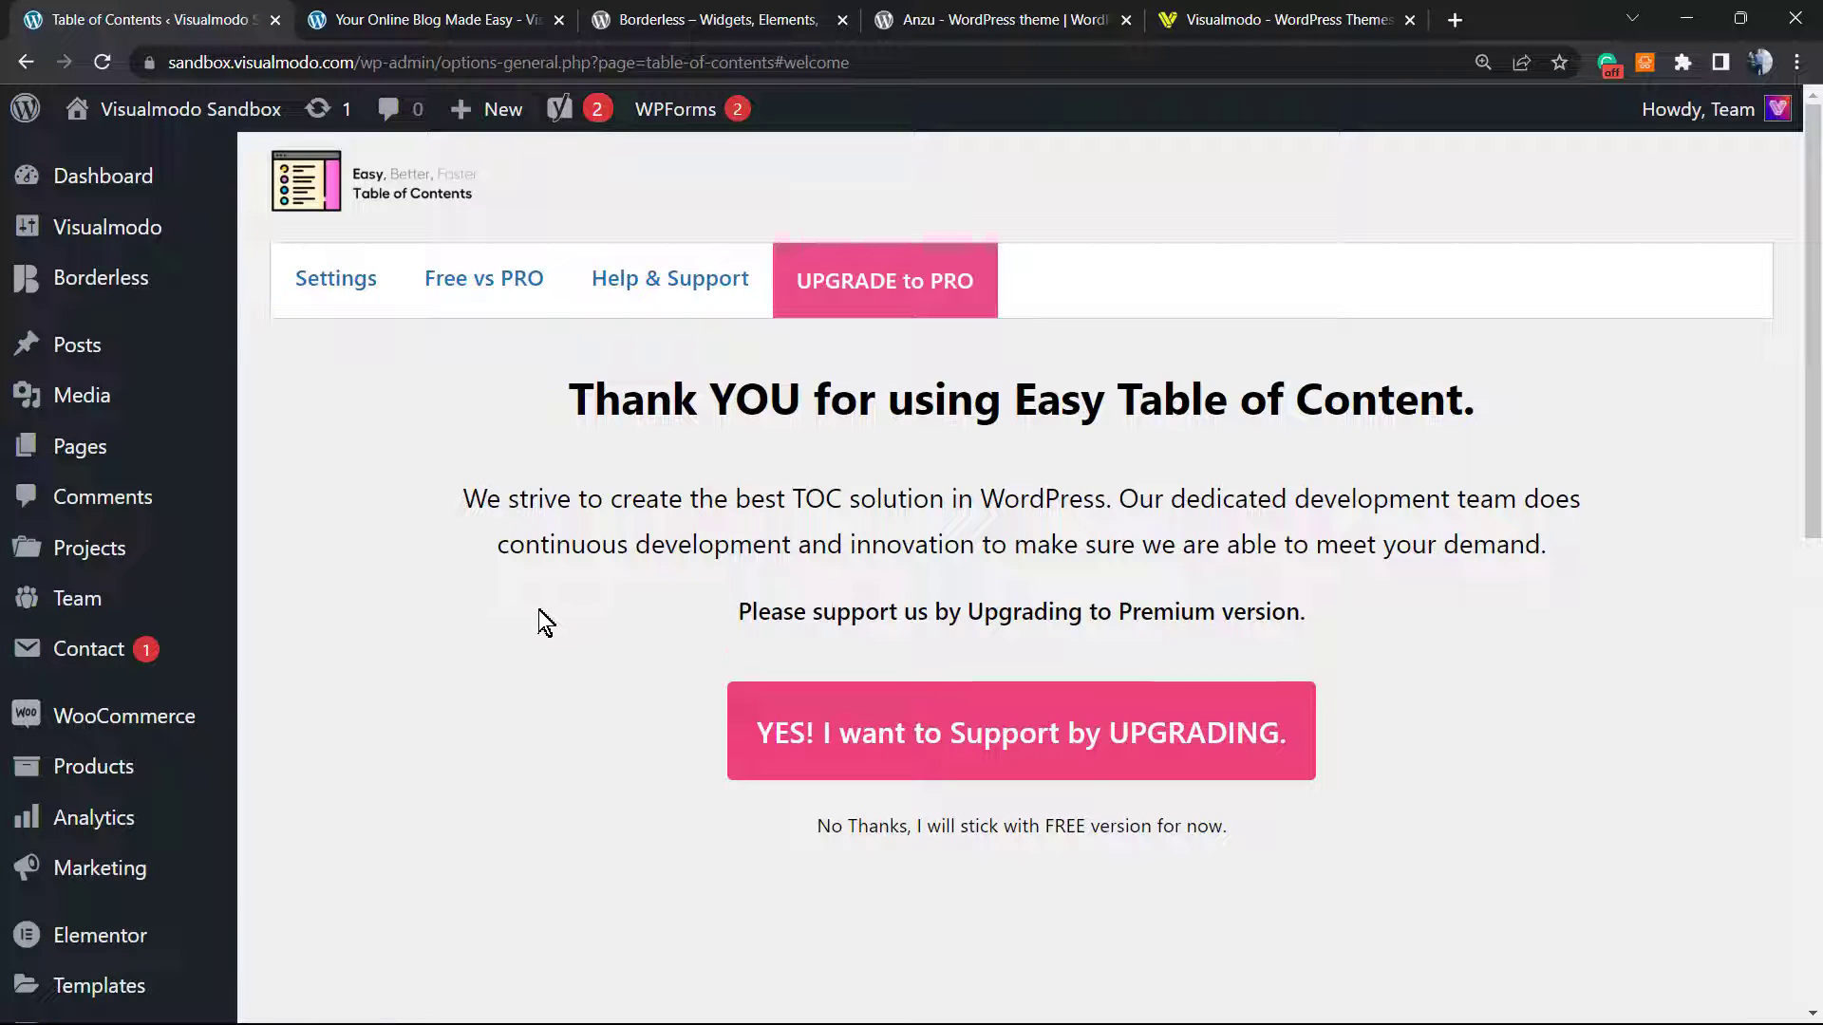
mouse_move(646, 710)
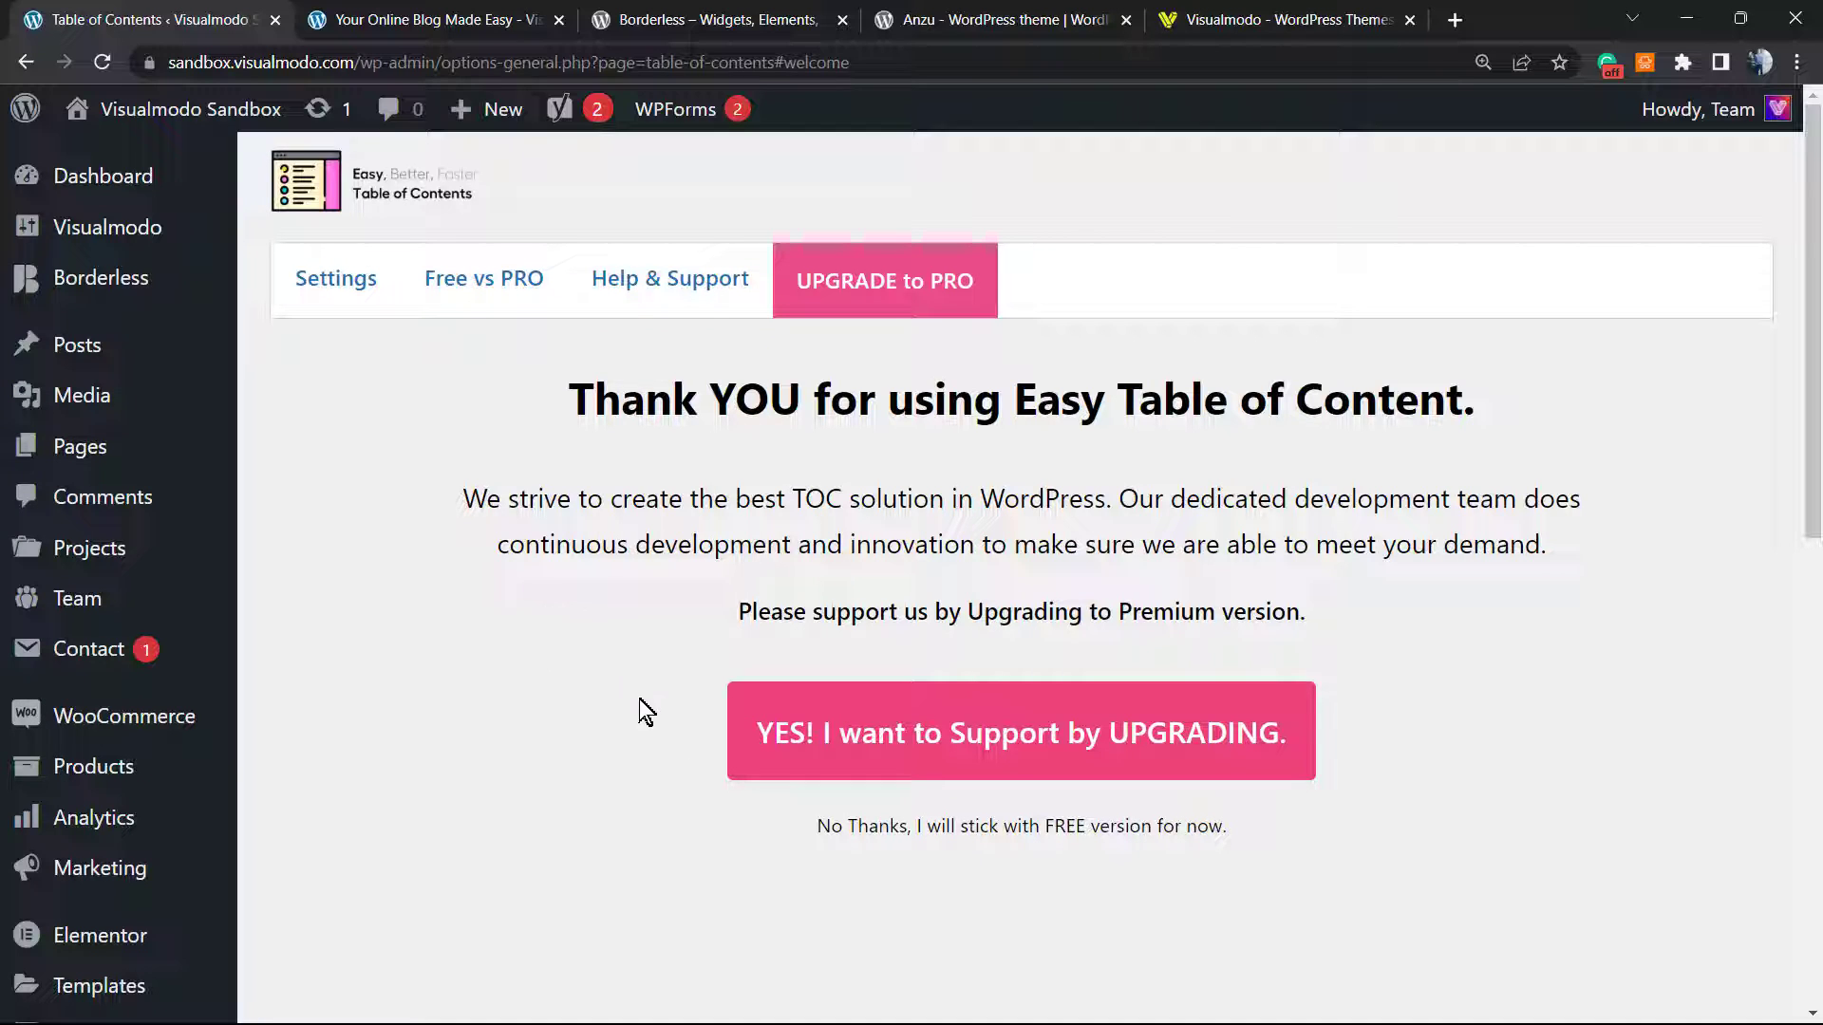
mouse_move(853, 828)
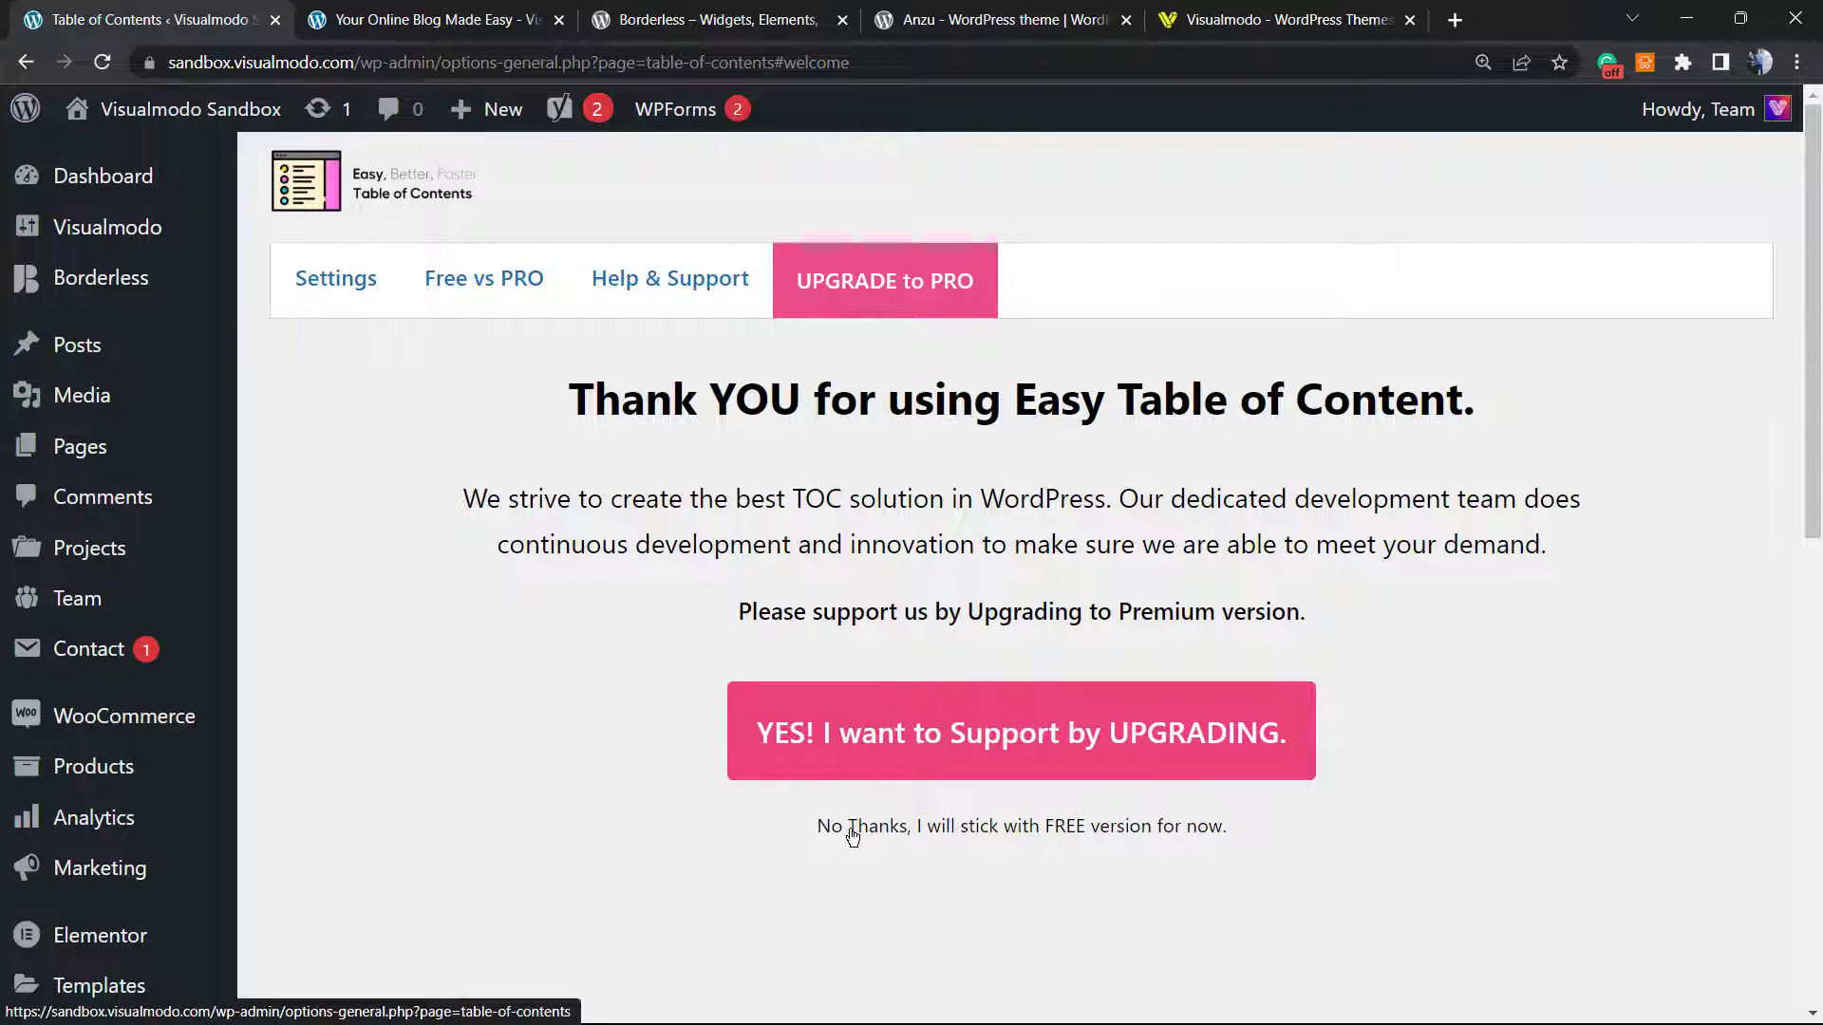
mouse_move(991, 833)
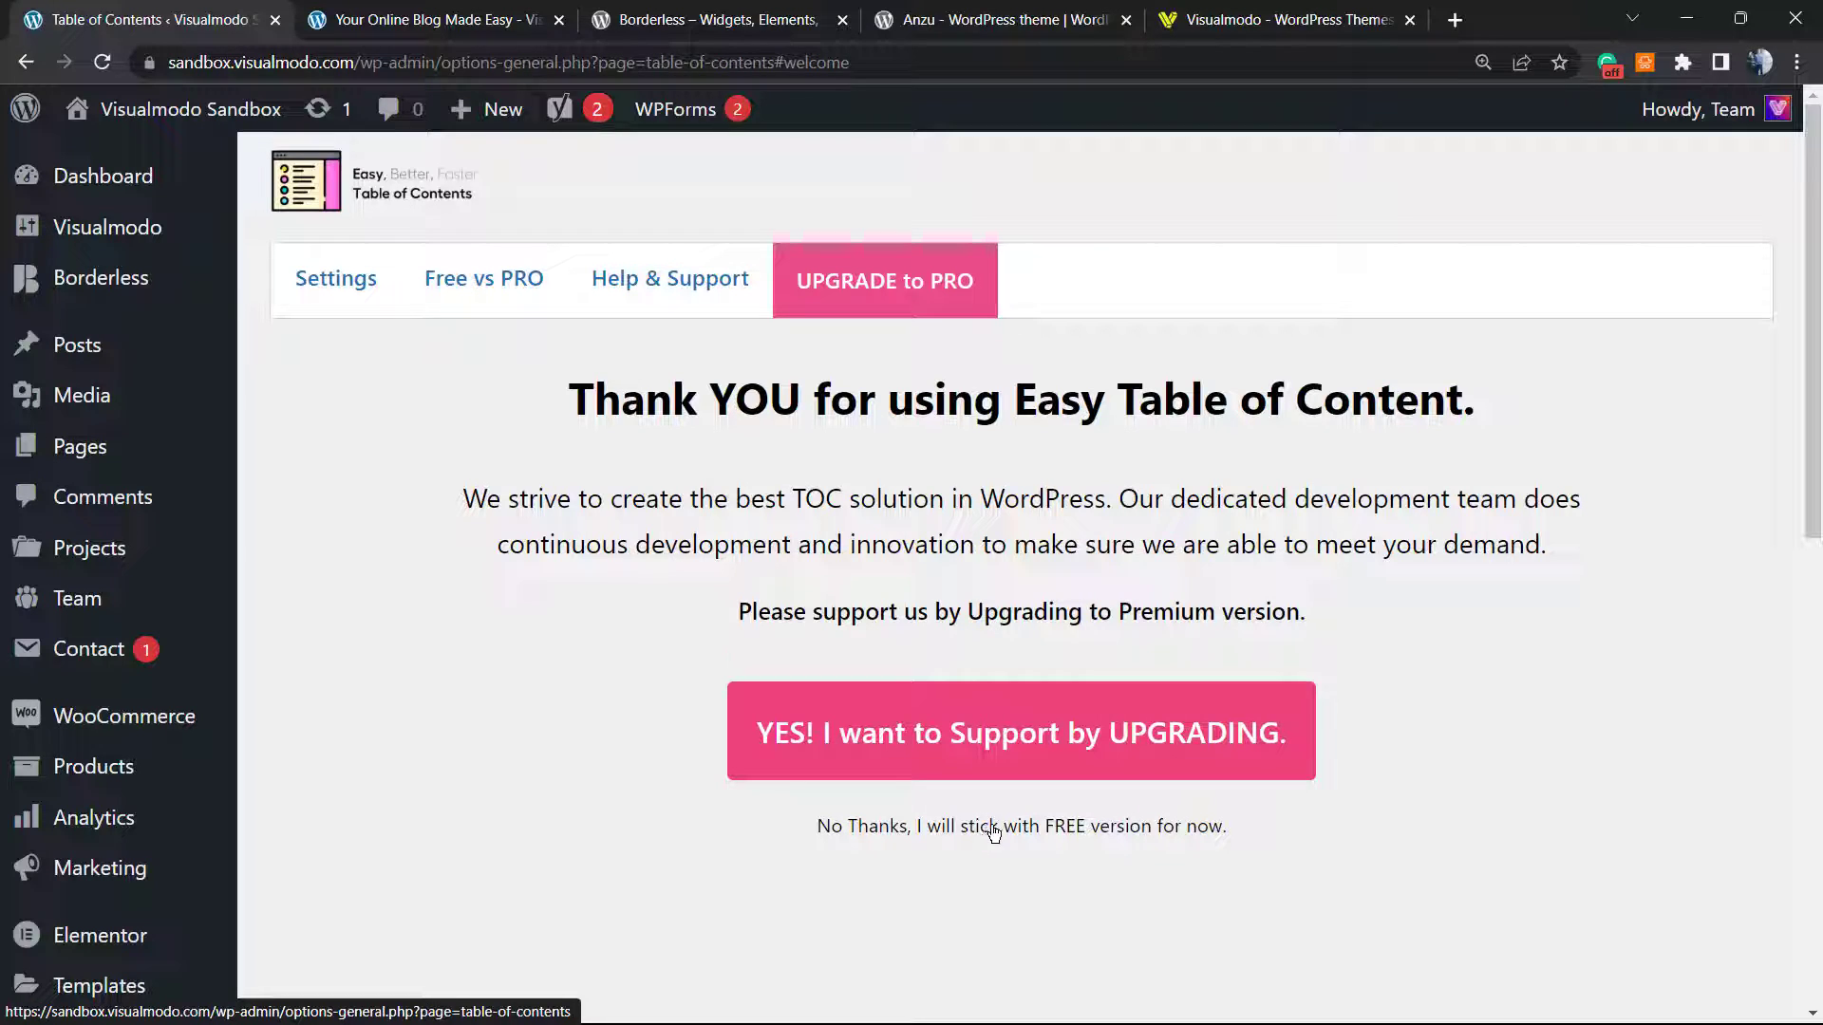
left_click(1020, 825)
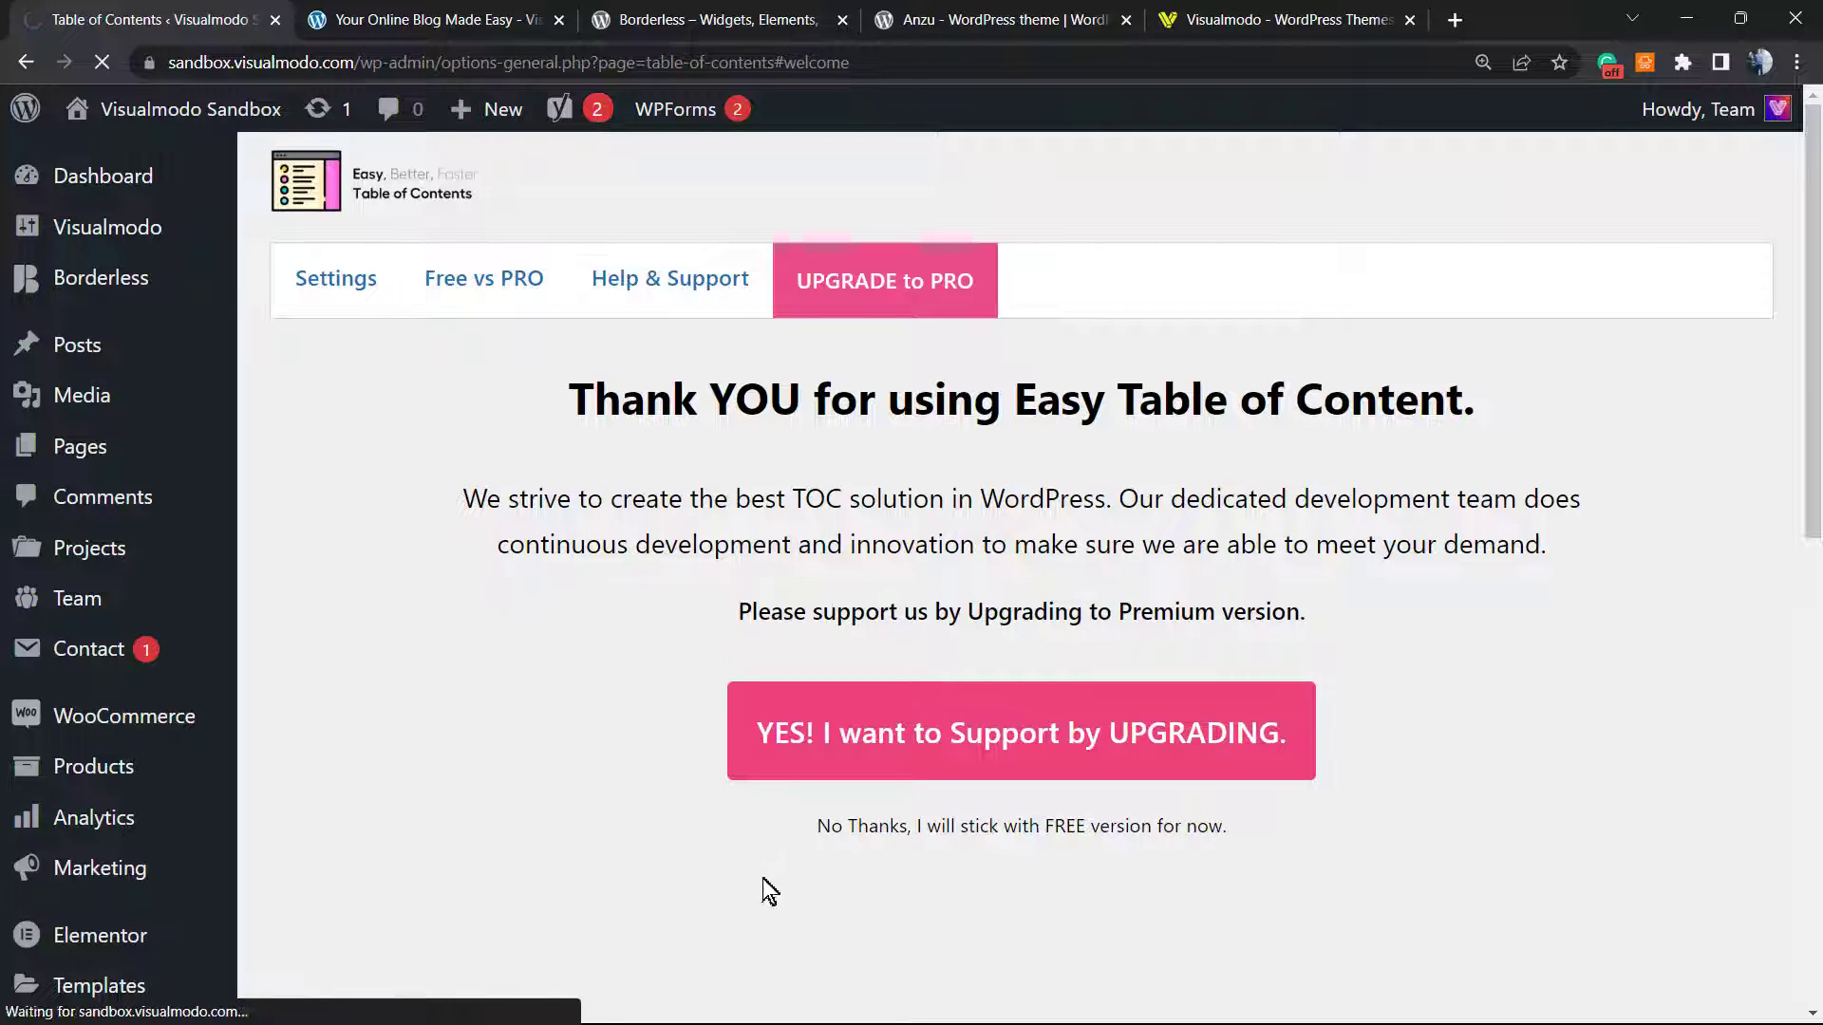
Return to the blog post to check its new automatic Table of Contents box
left_click(335, 278)
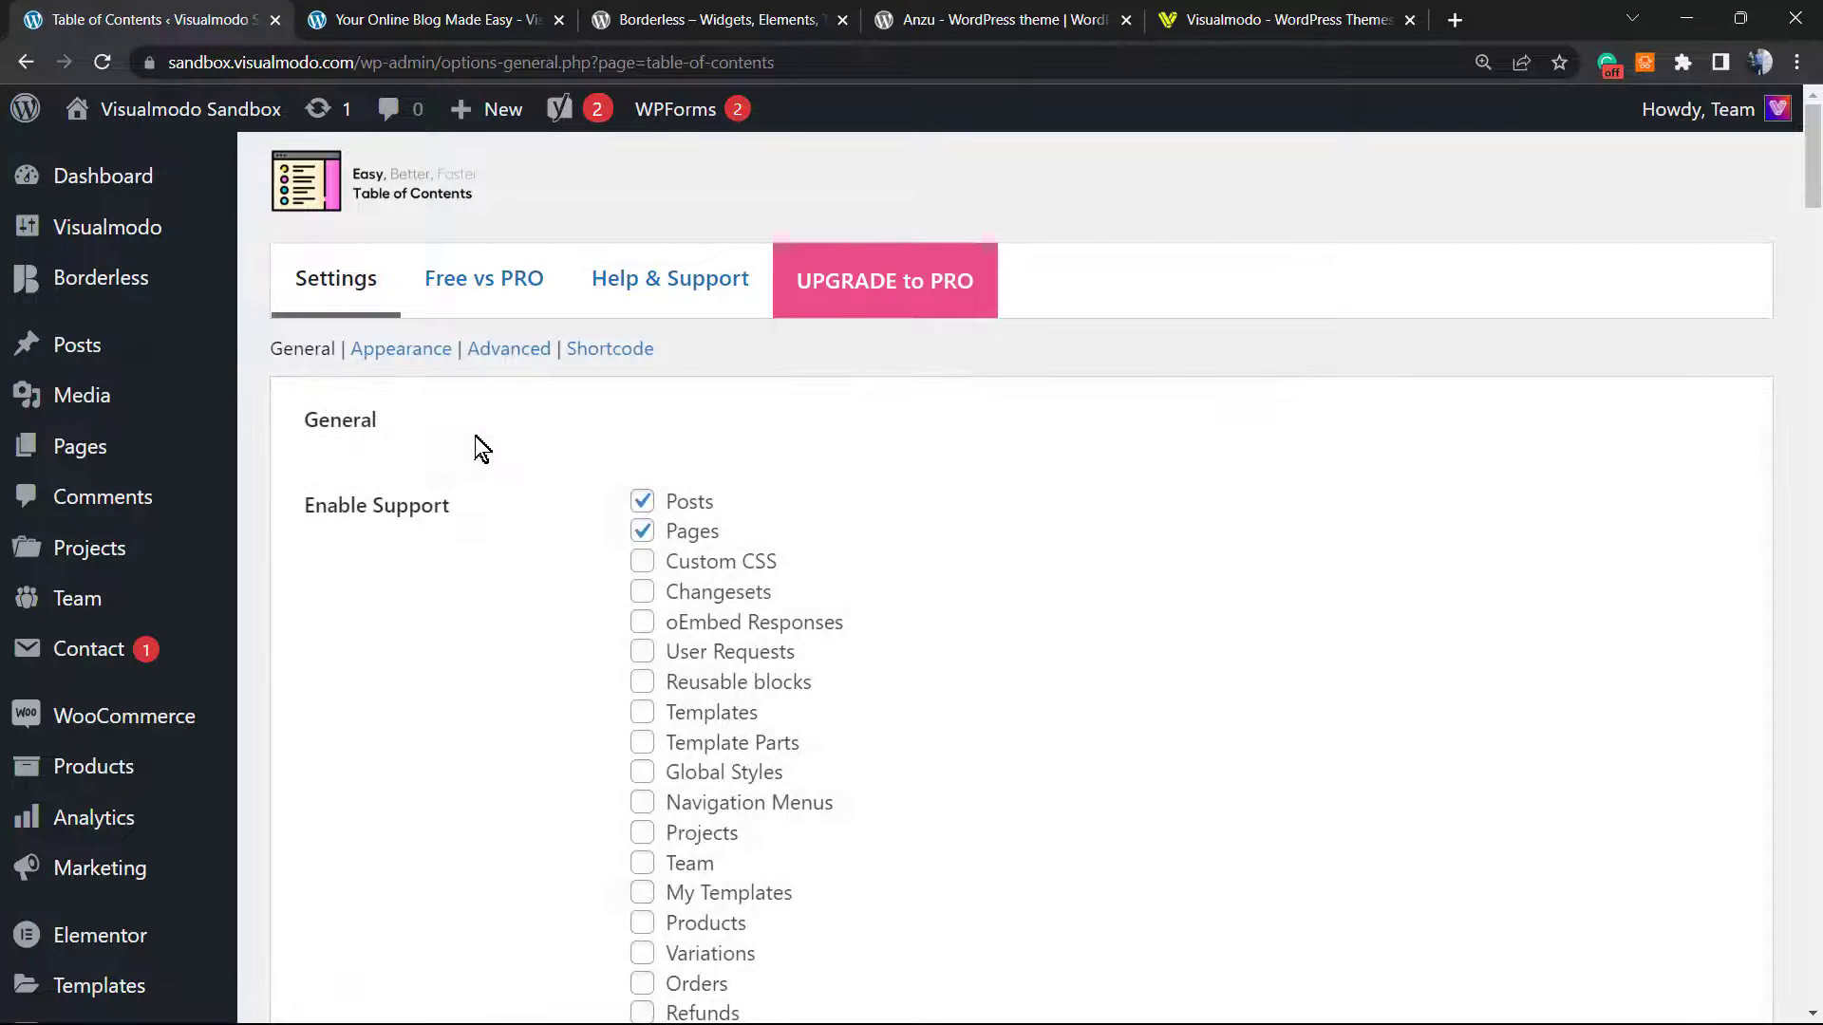
left_click(578, 108)
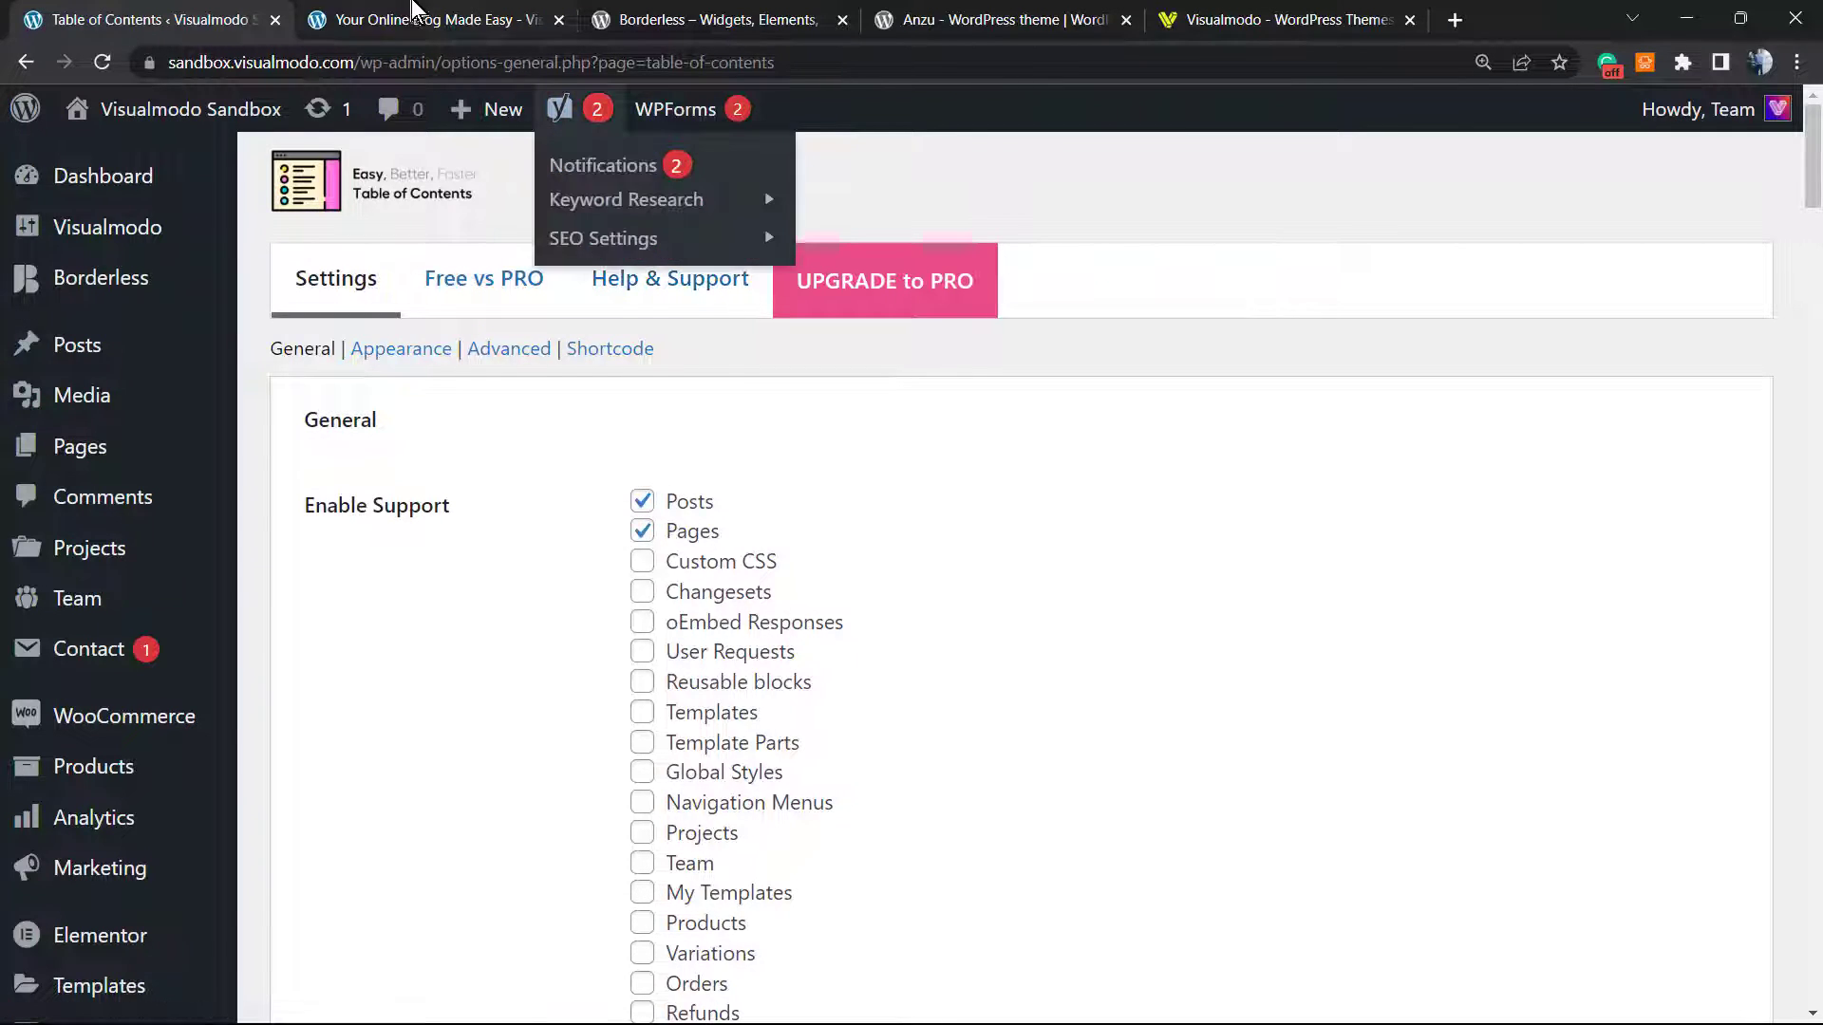
left_click(430, 20)
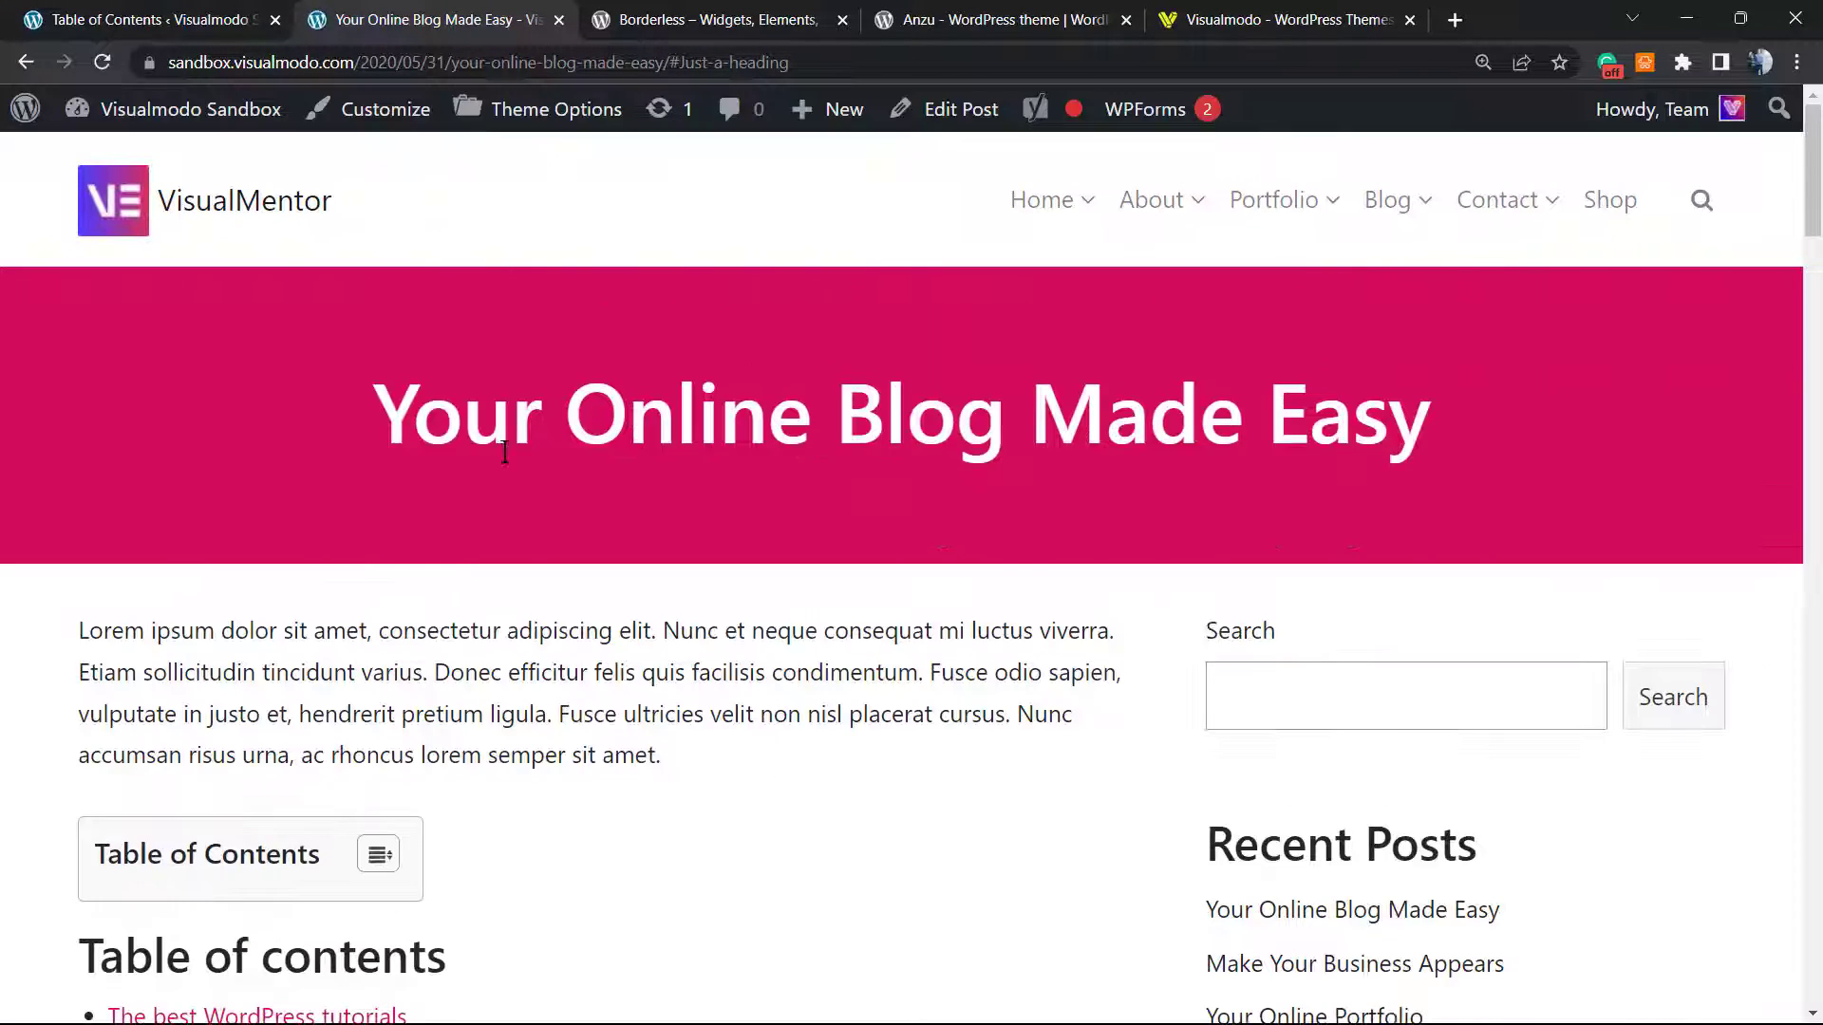
Jump to the Table of contents heading from the TOC box, then collapse and re-expand the box
scroll("down", 3)
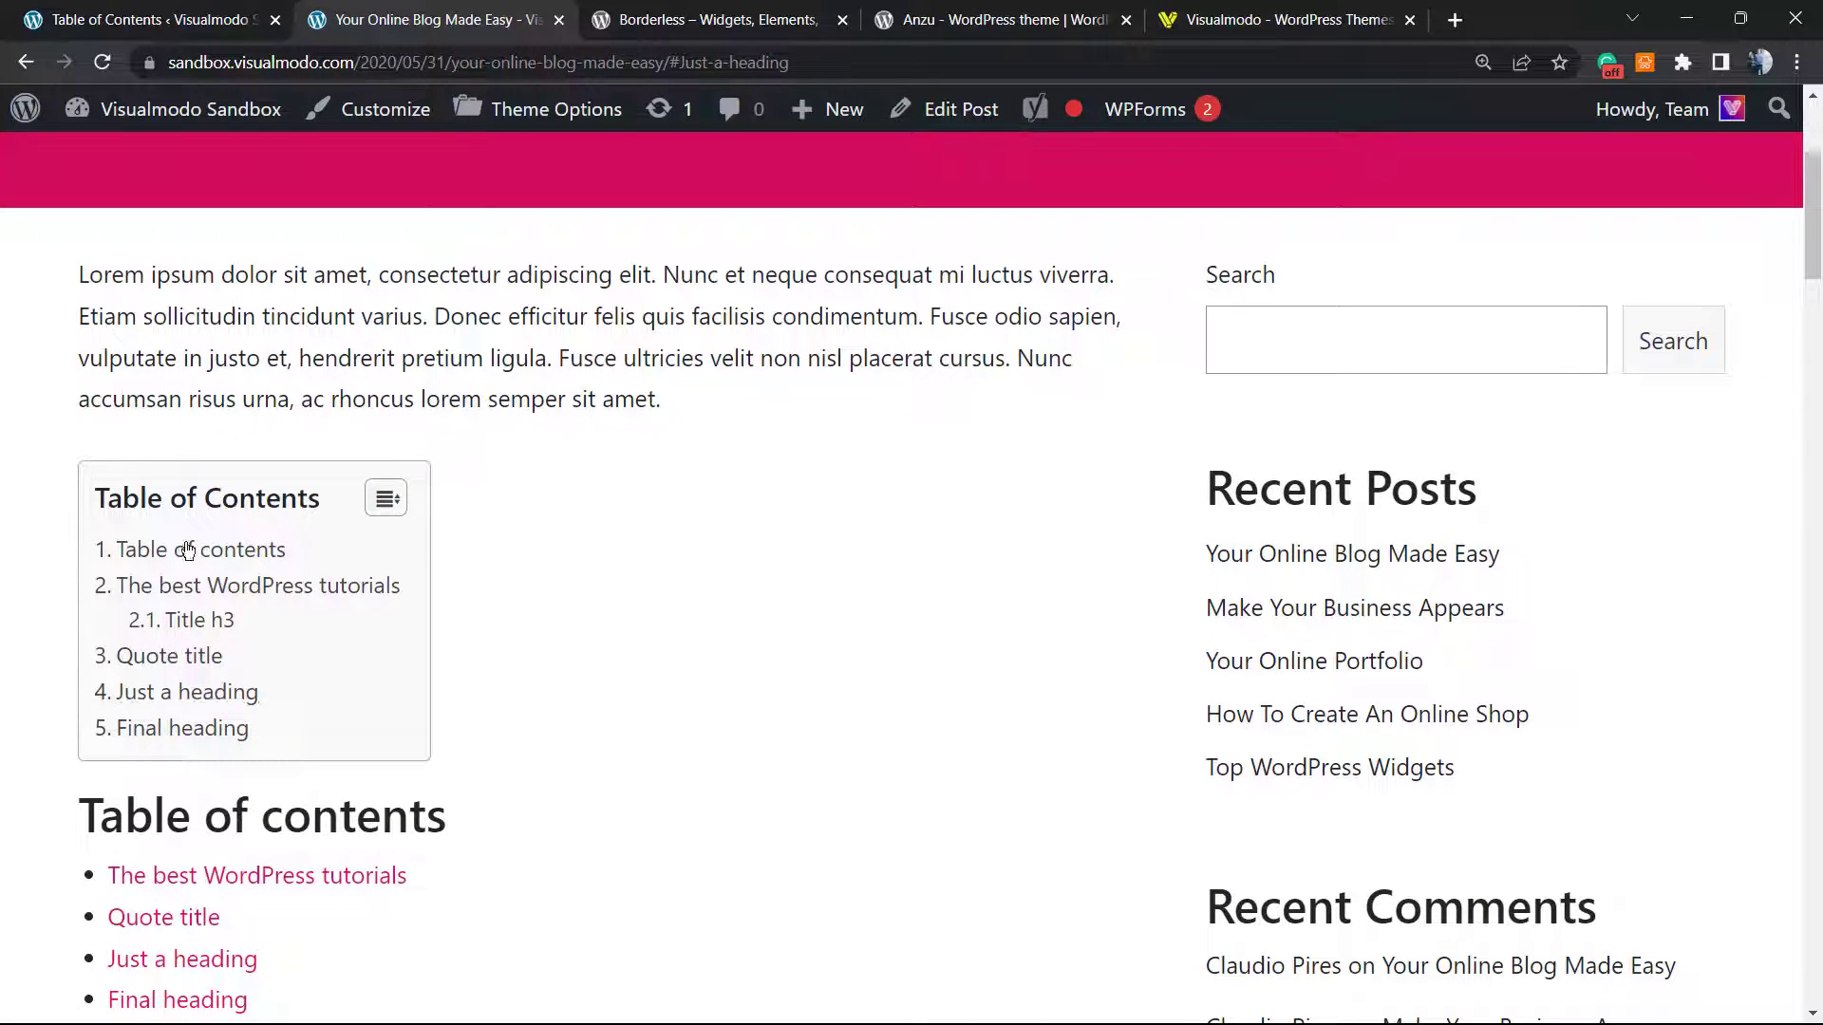
mouse_move(201, 549)
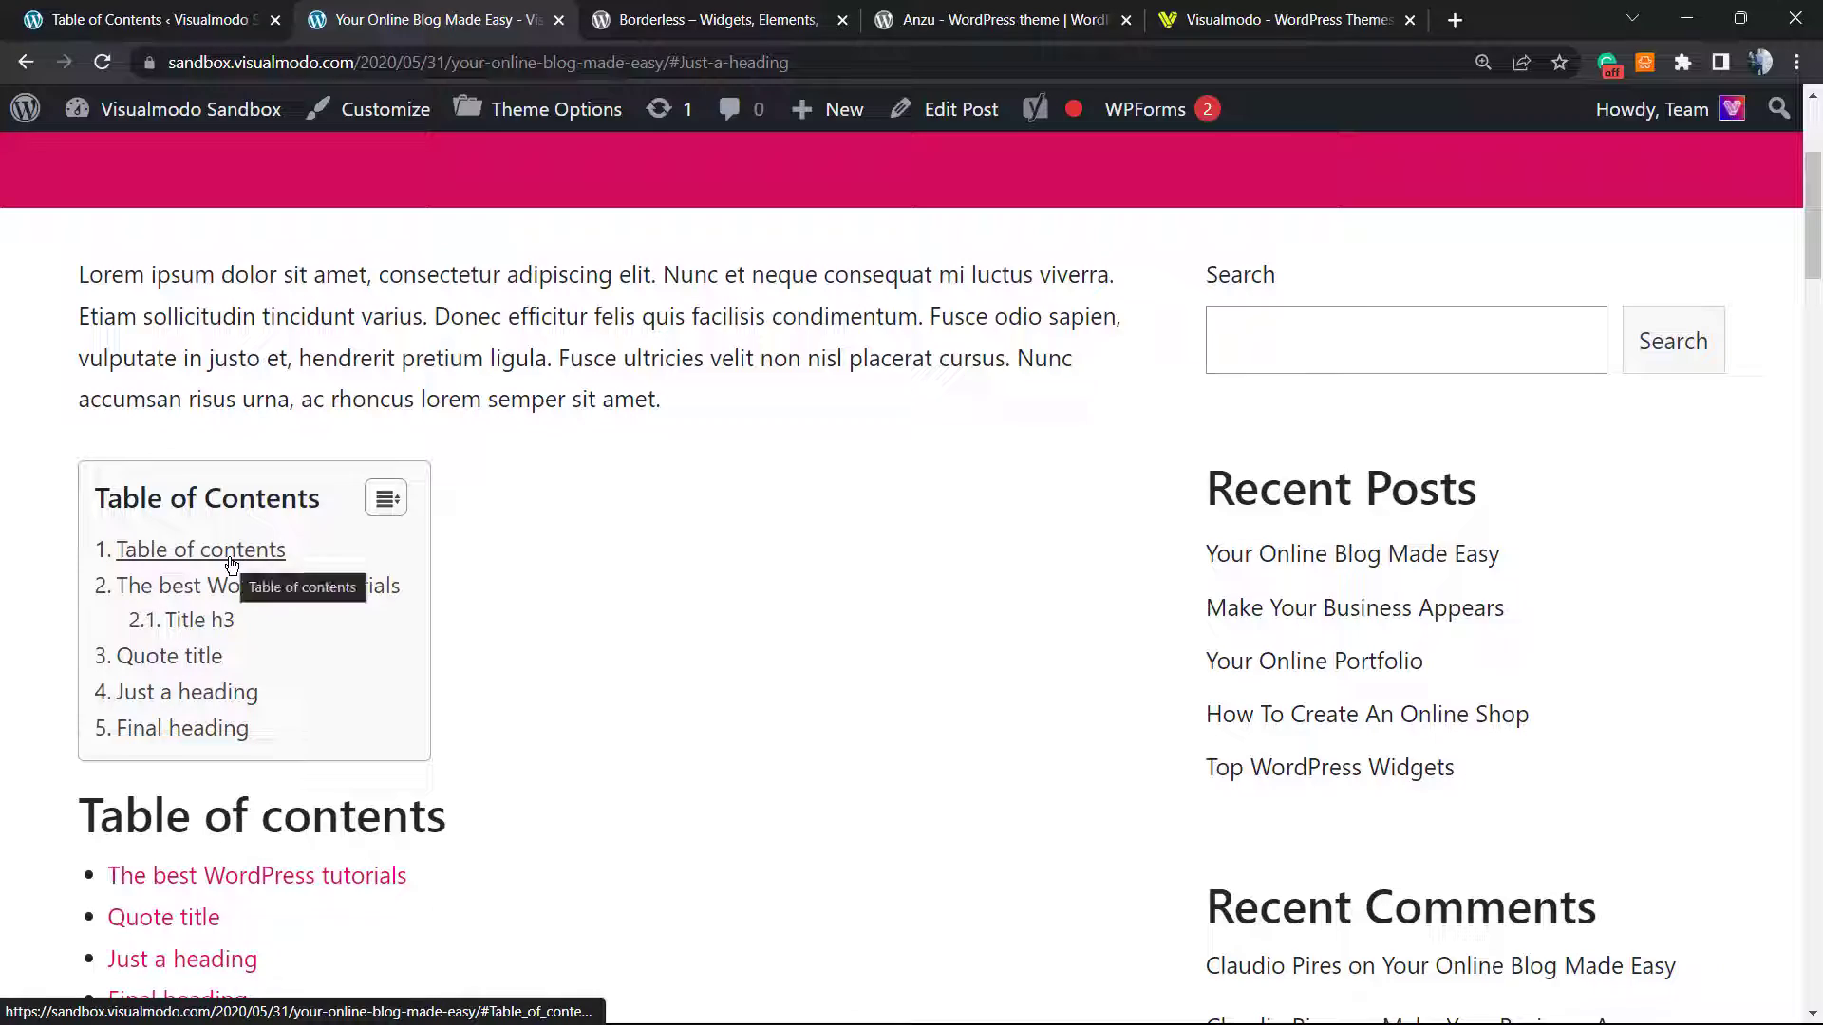
left_click(198, 549)
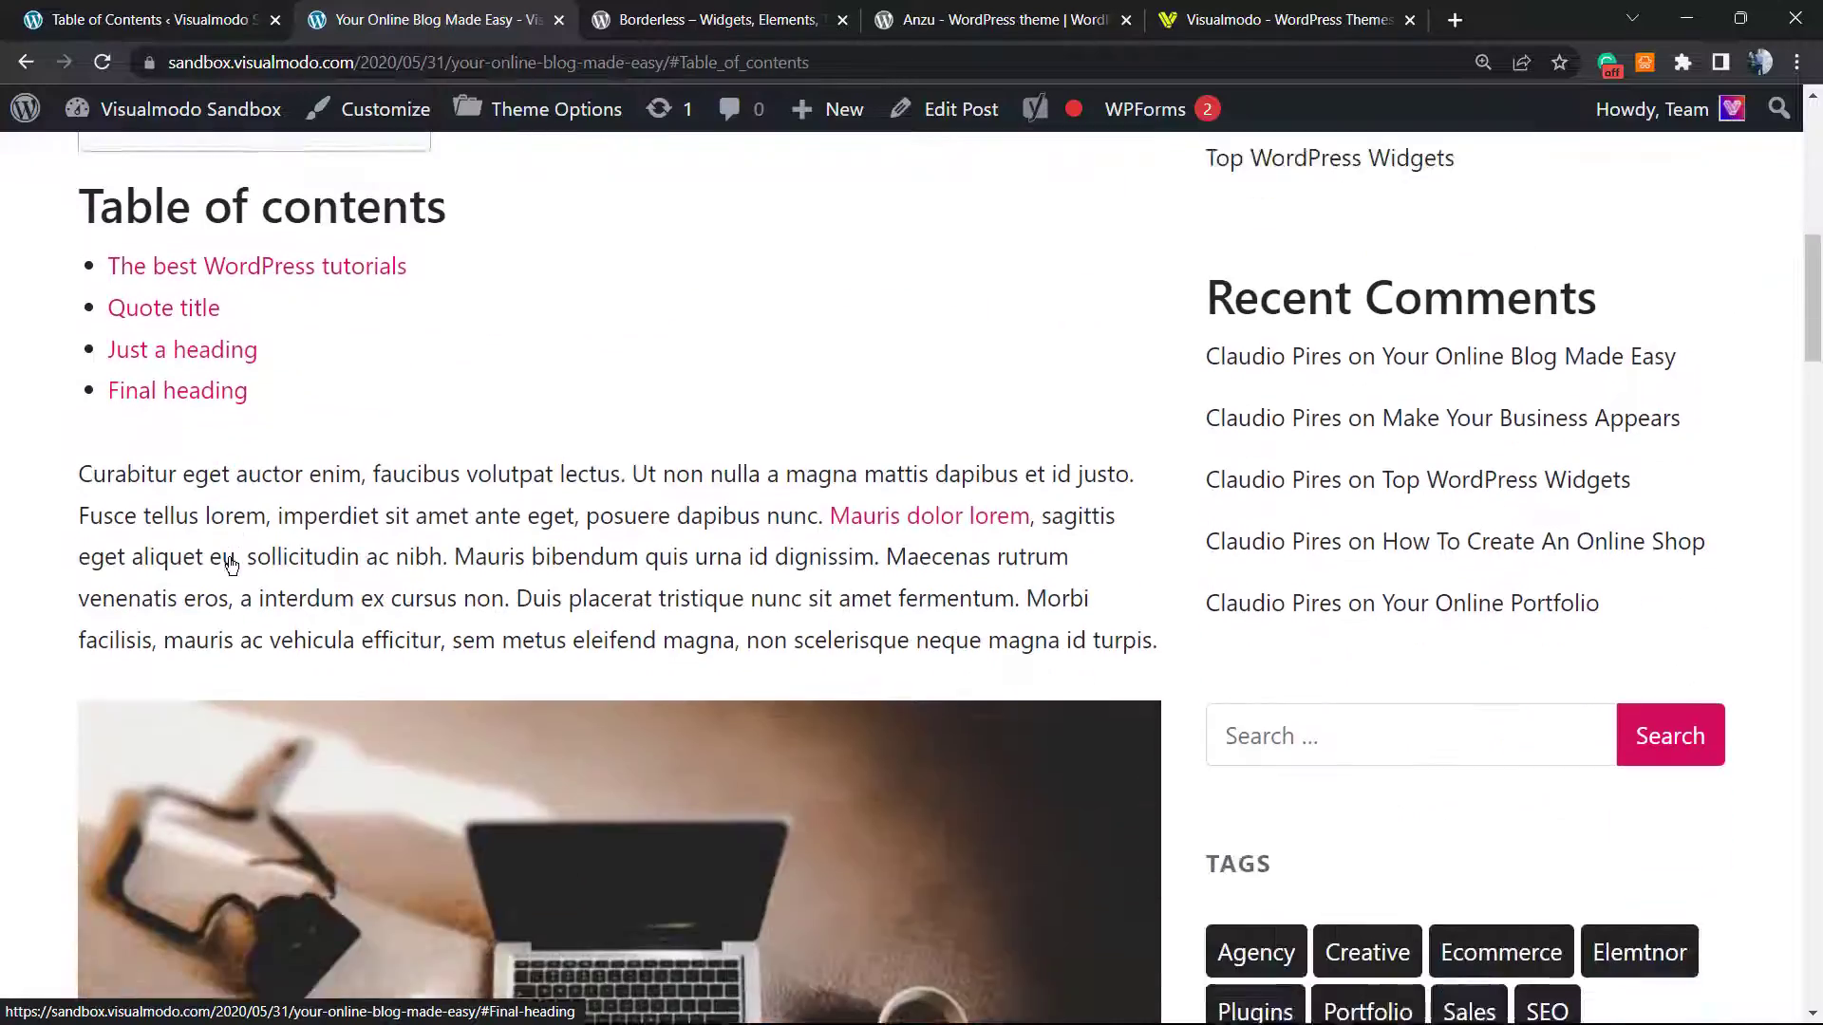
scroll("up", 3)
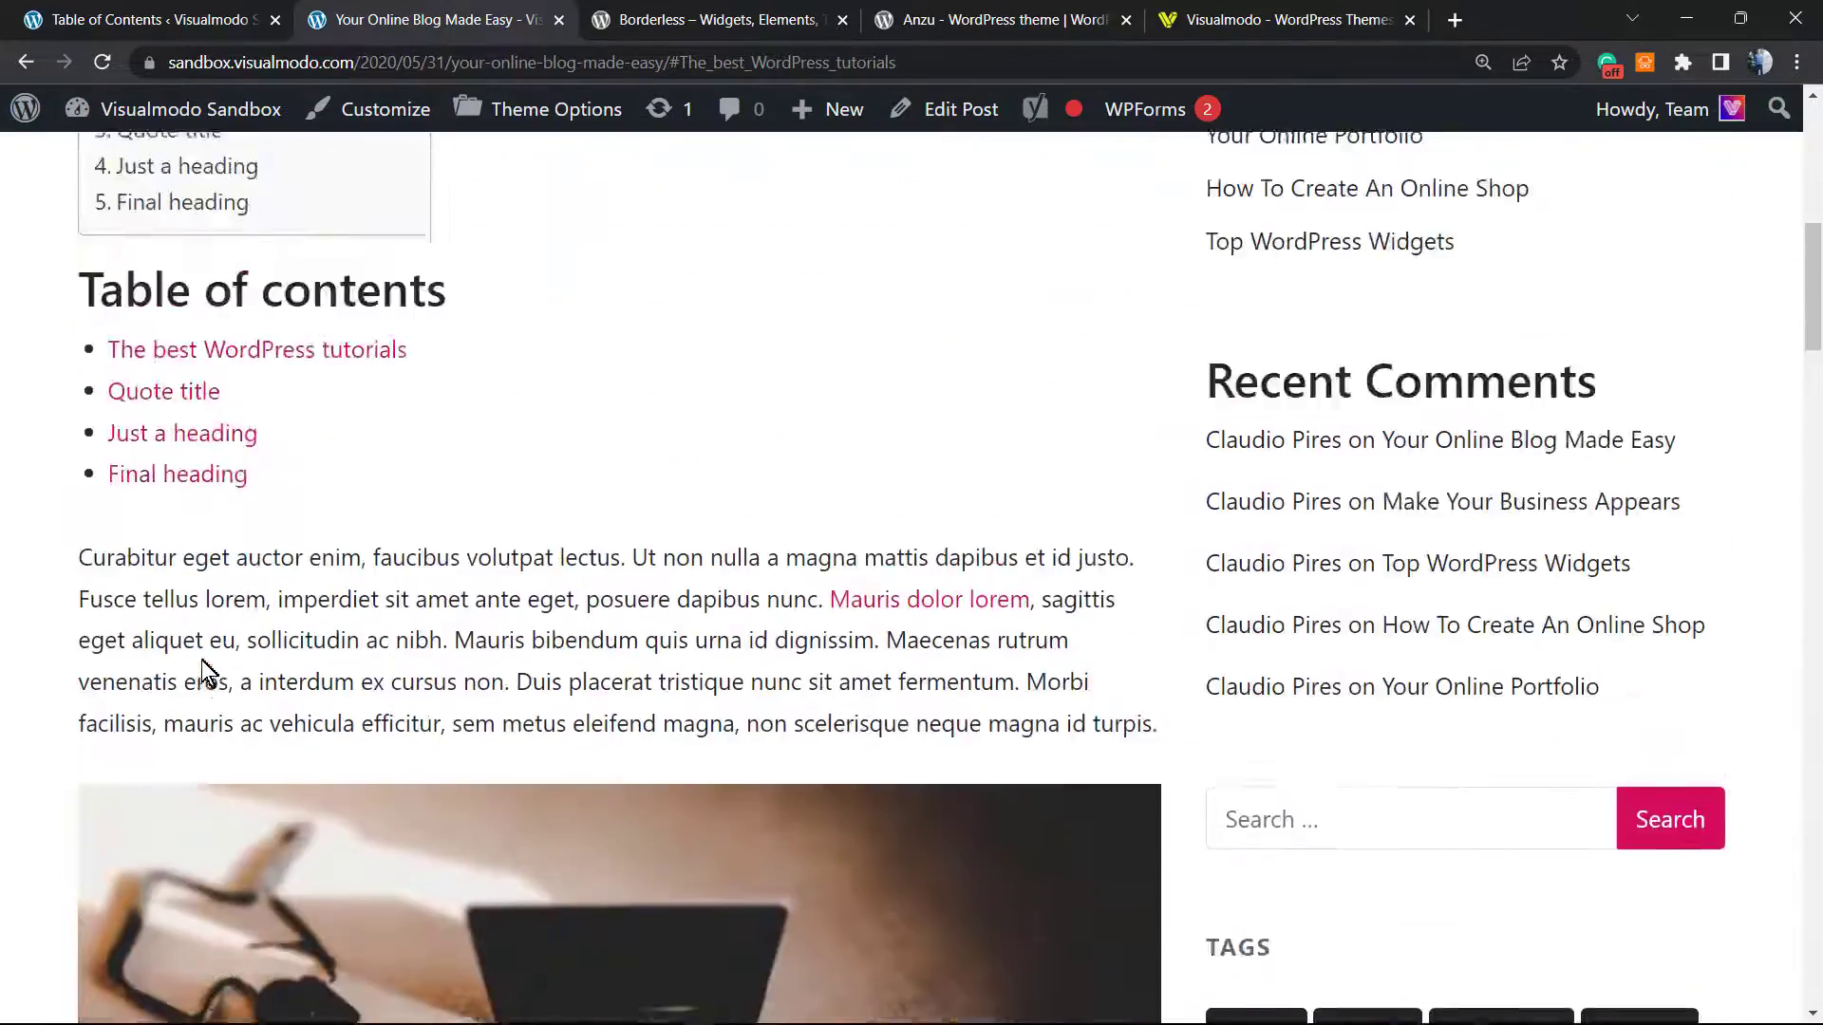
scroll("up", 3)
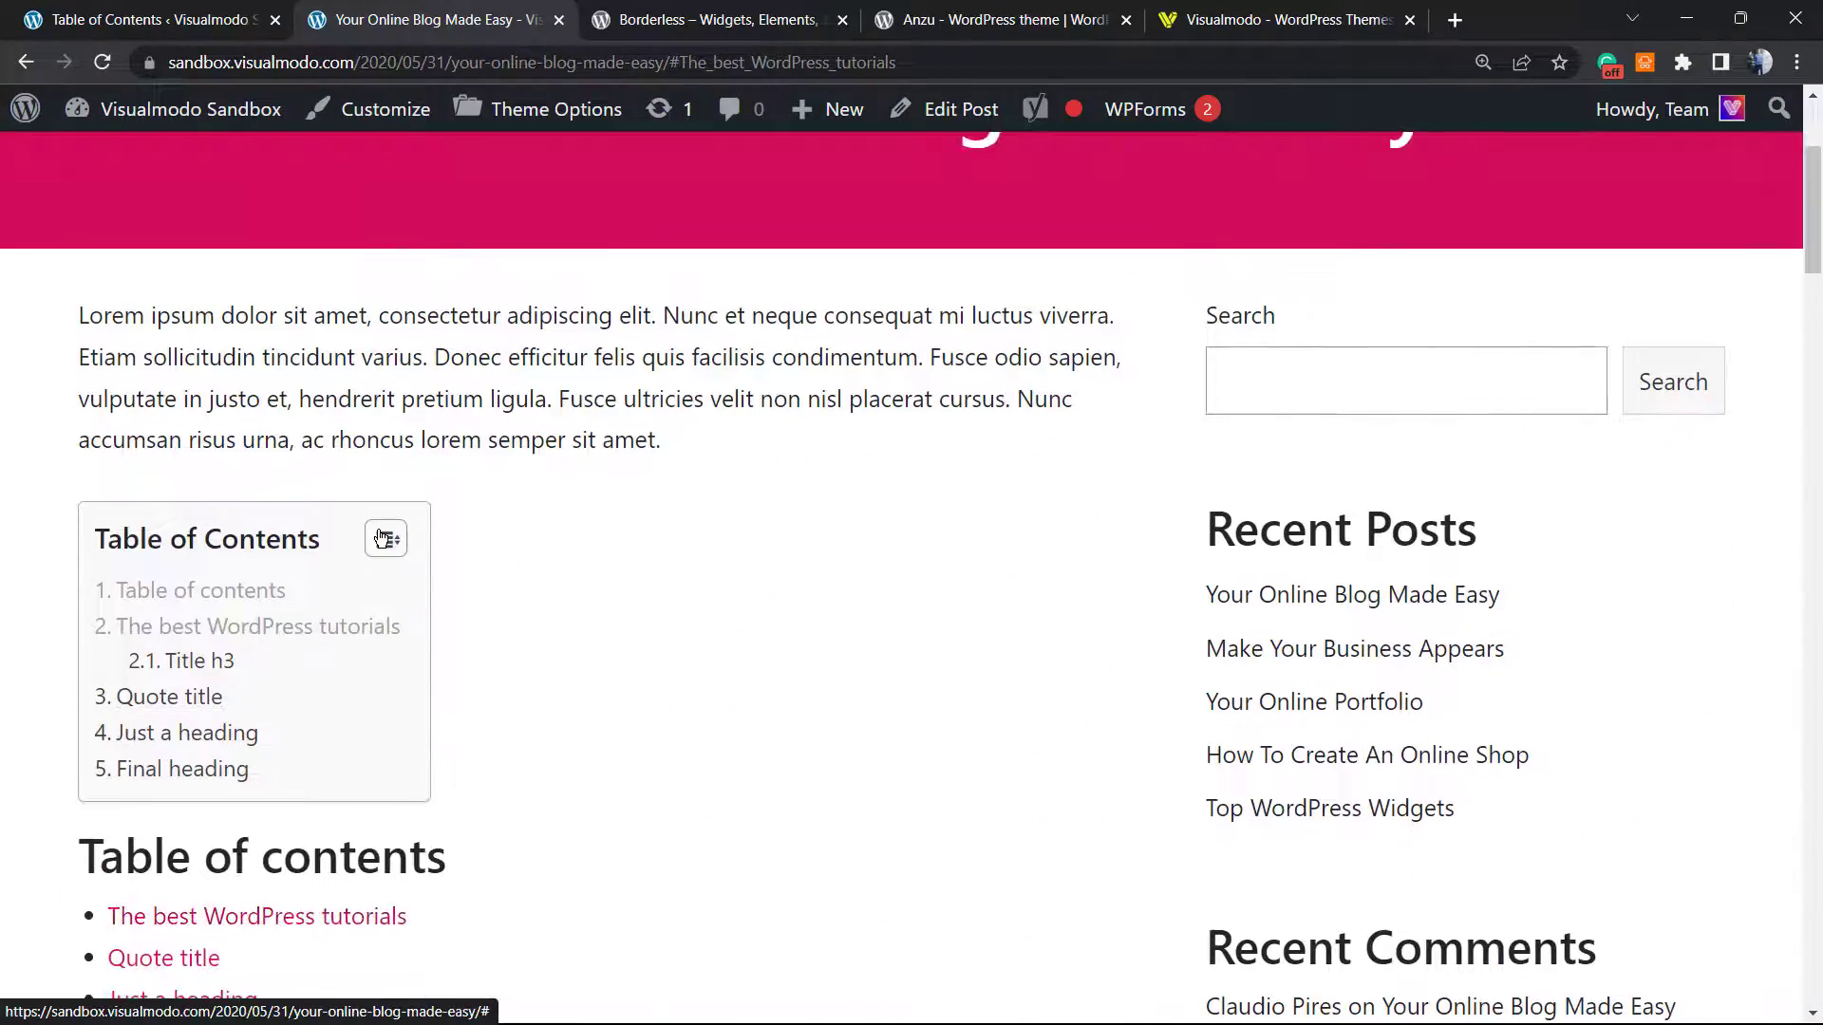
left_click(384, 538)
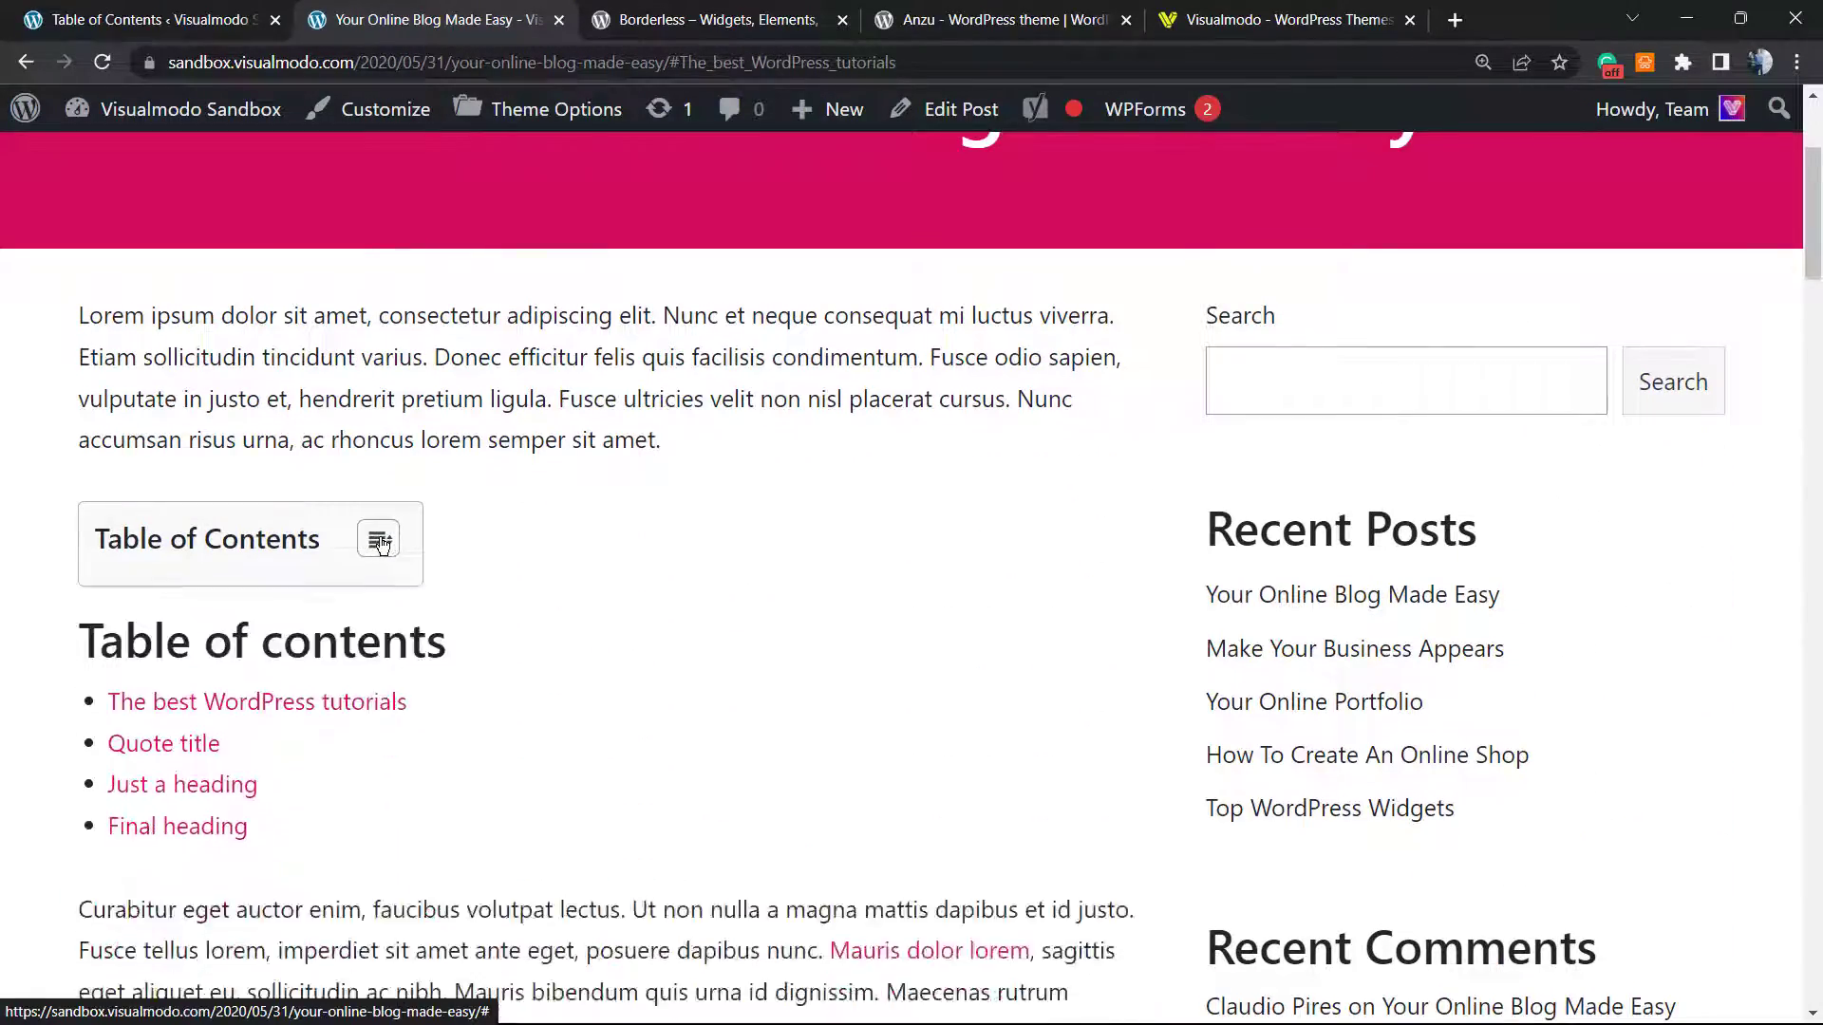
left_click(379, 542)
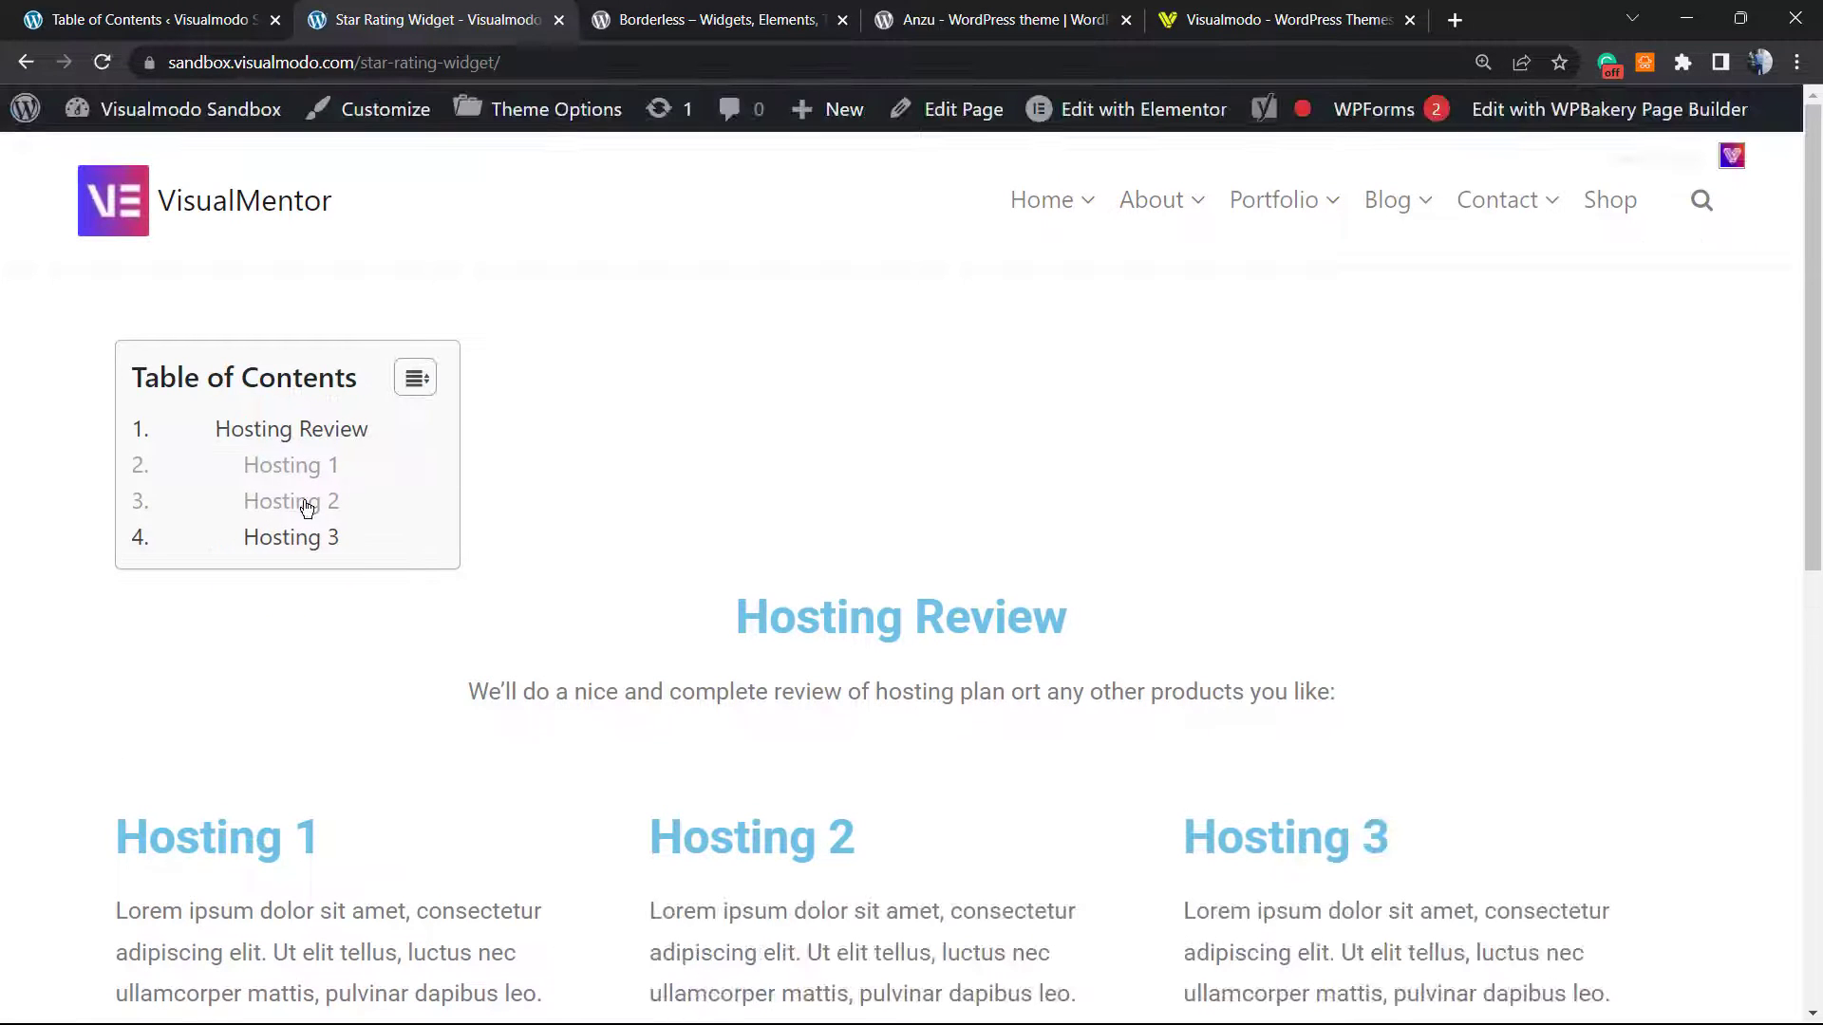
Follow the Hosting 3 entry in the Star Rating Widget page's Table of Contents
left_click(289, 501)
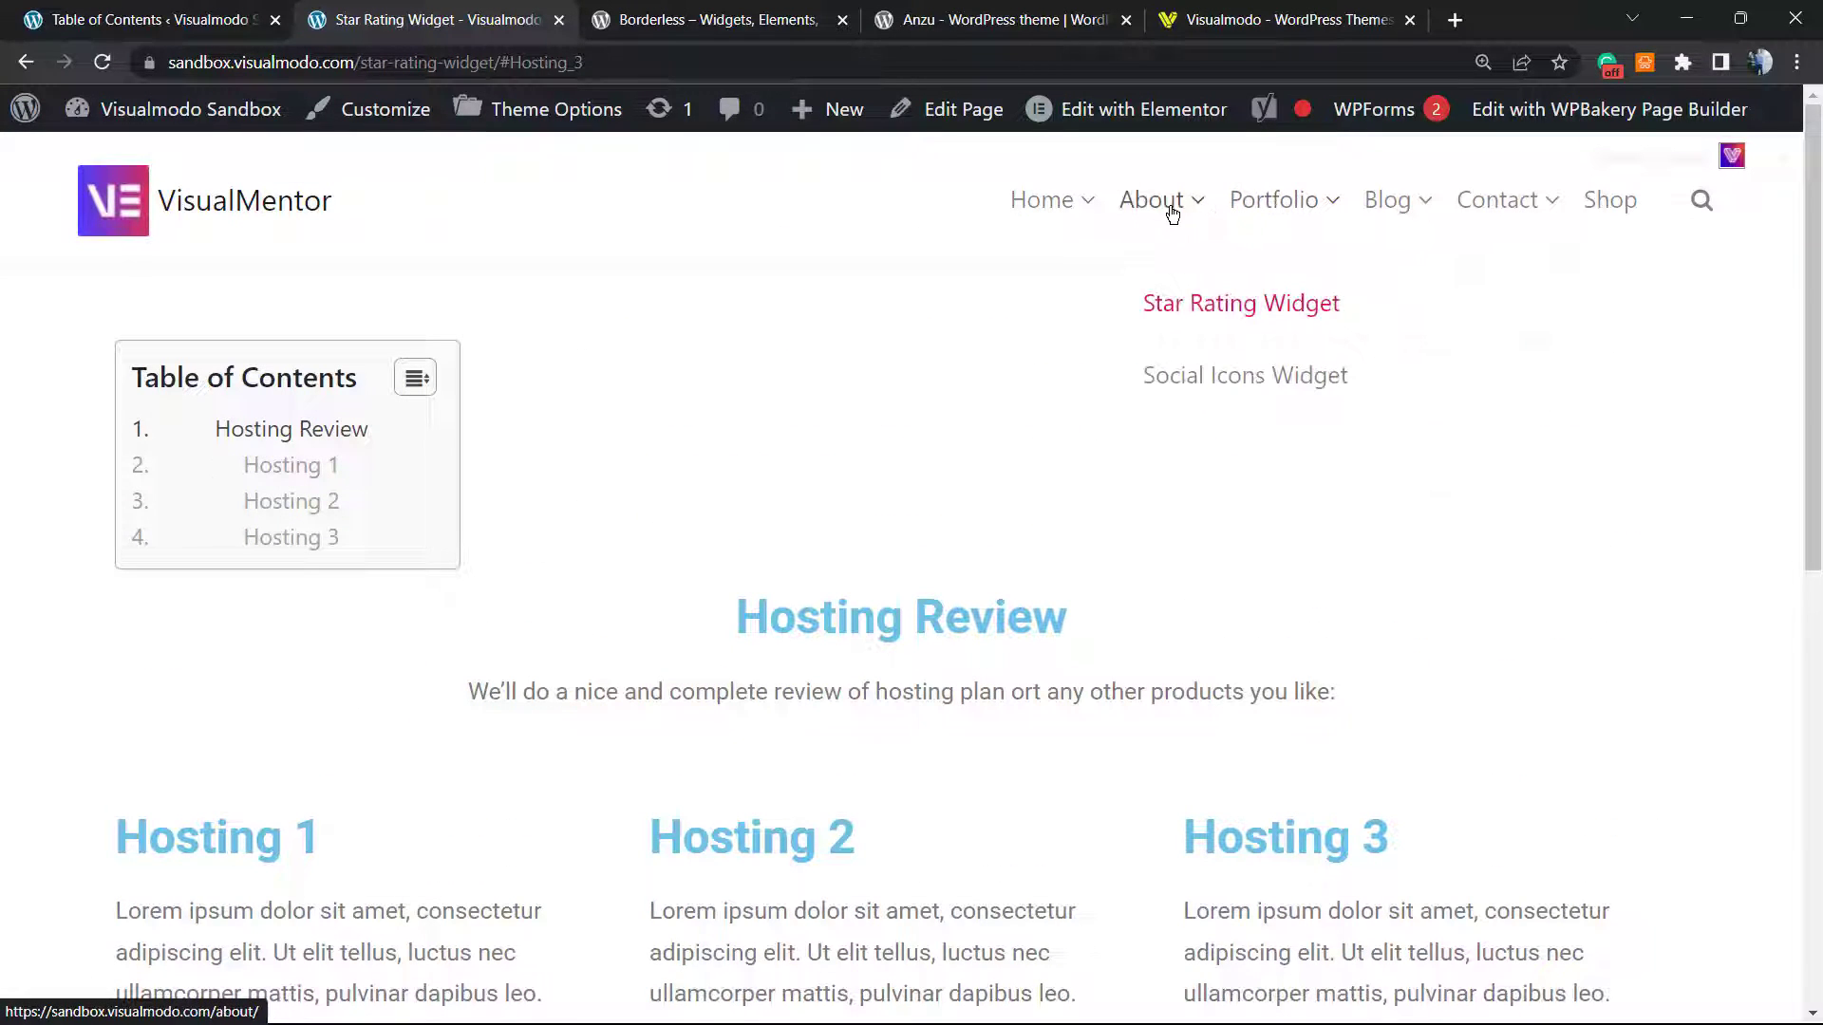
mouse_move(1386, 198)
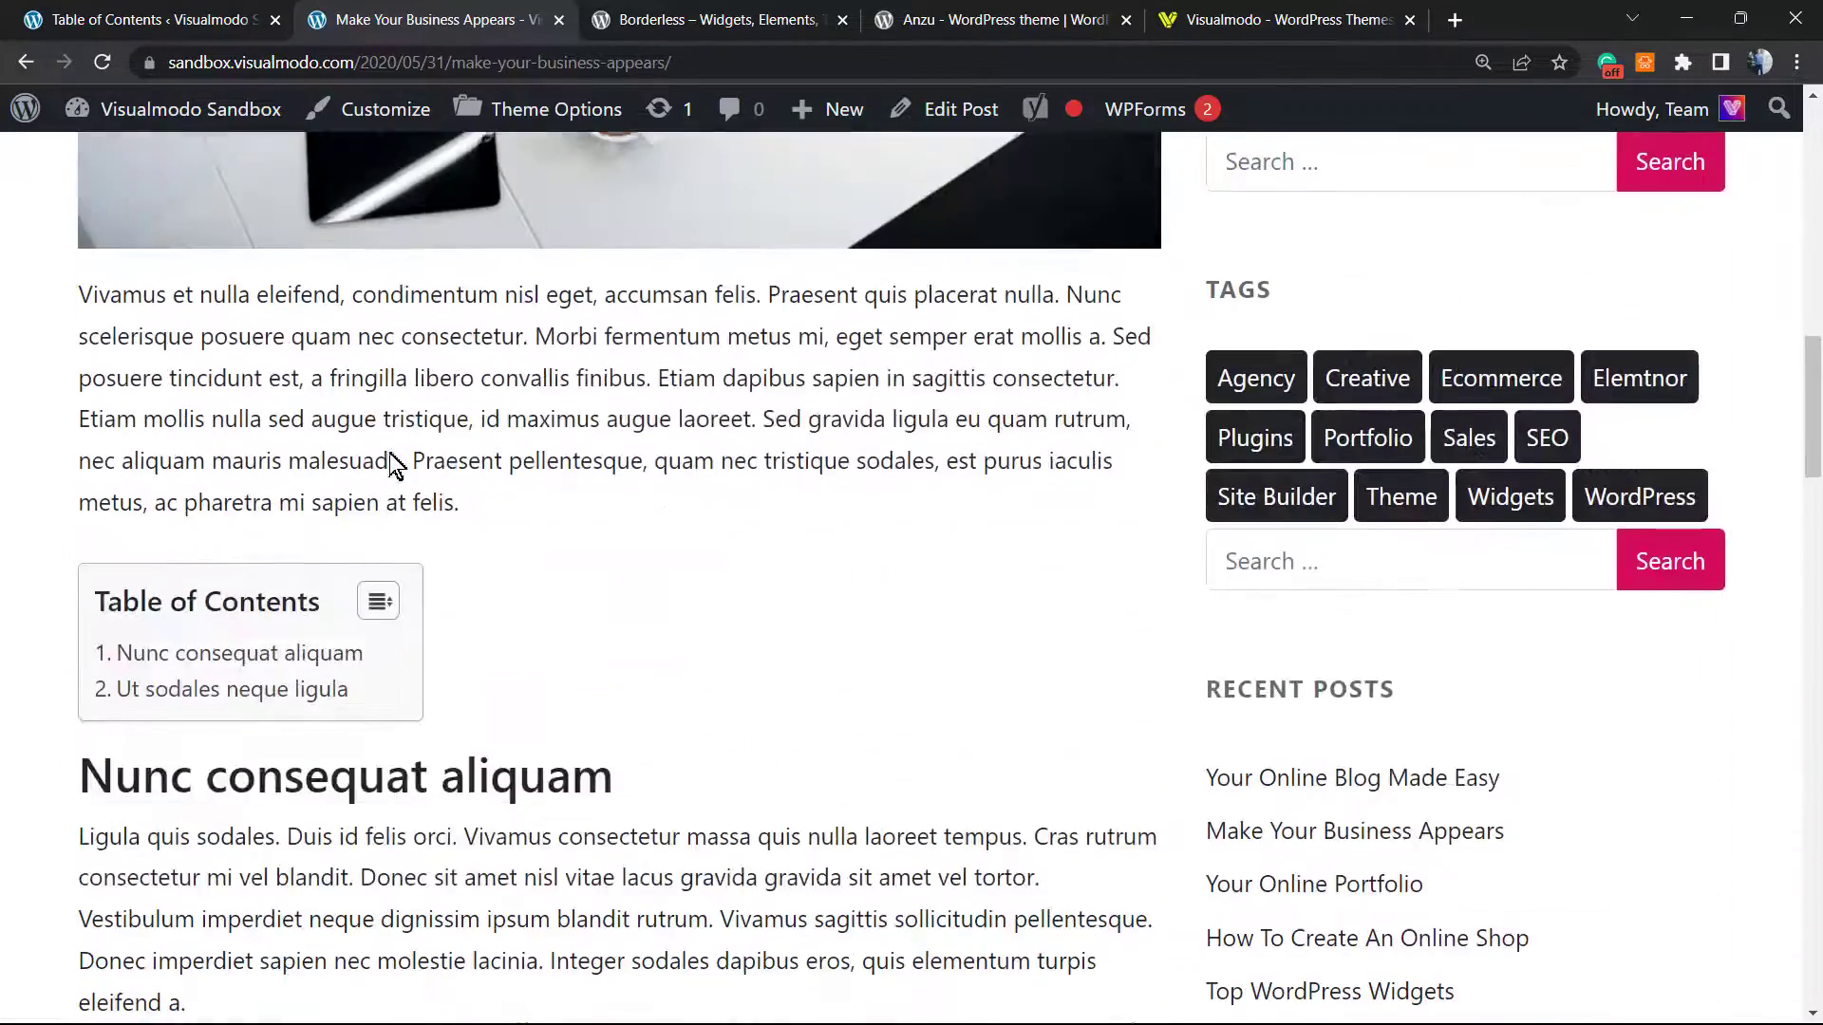
Jump to the Ut sodales neque ligula section from the post's two-entry Table of Contents
scroll("down", 3)
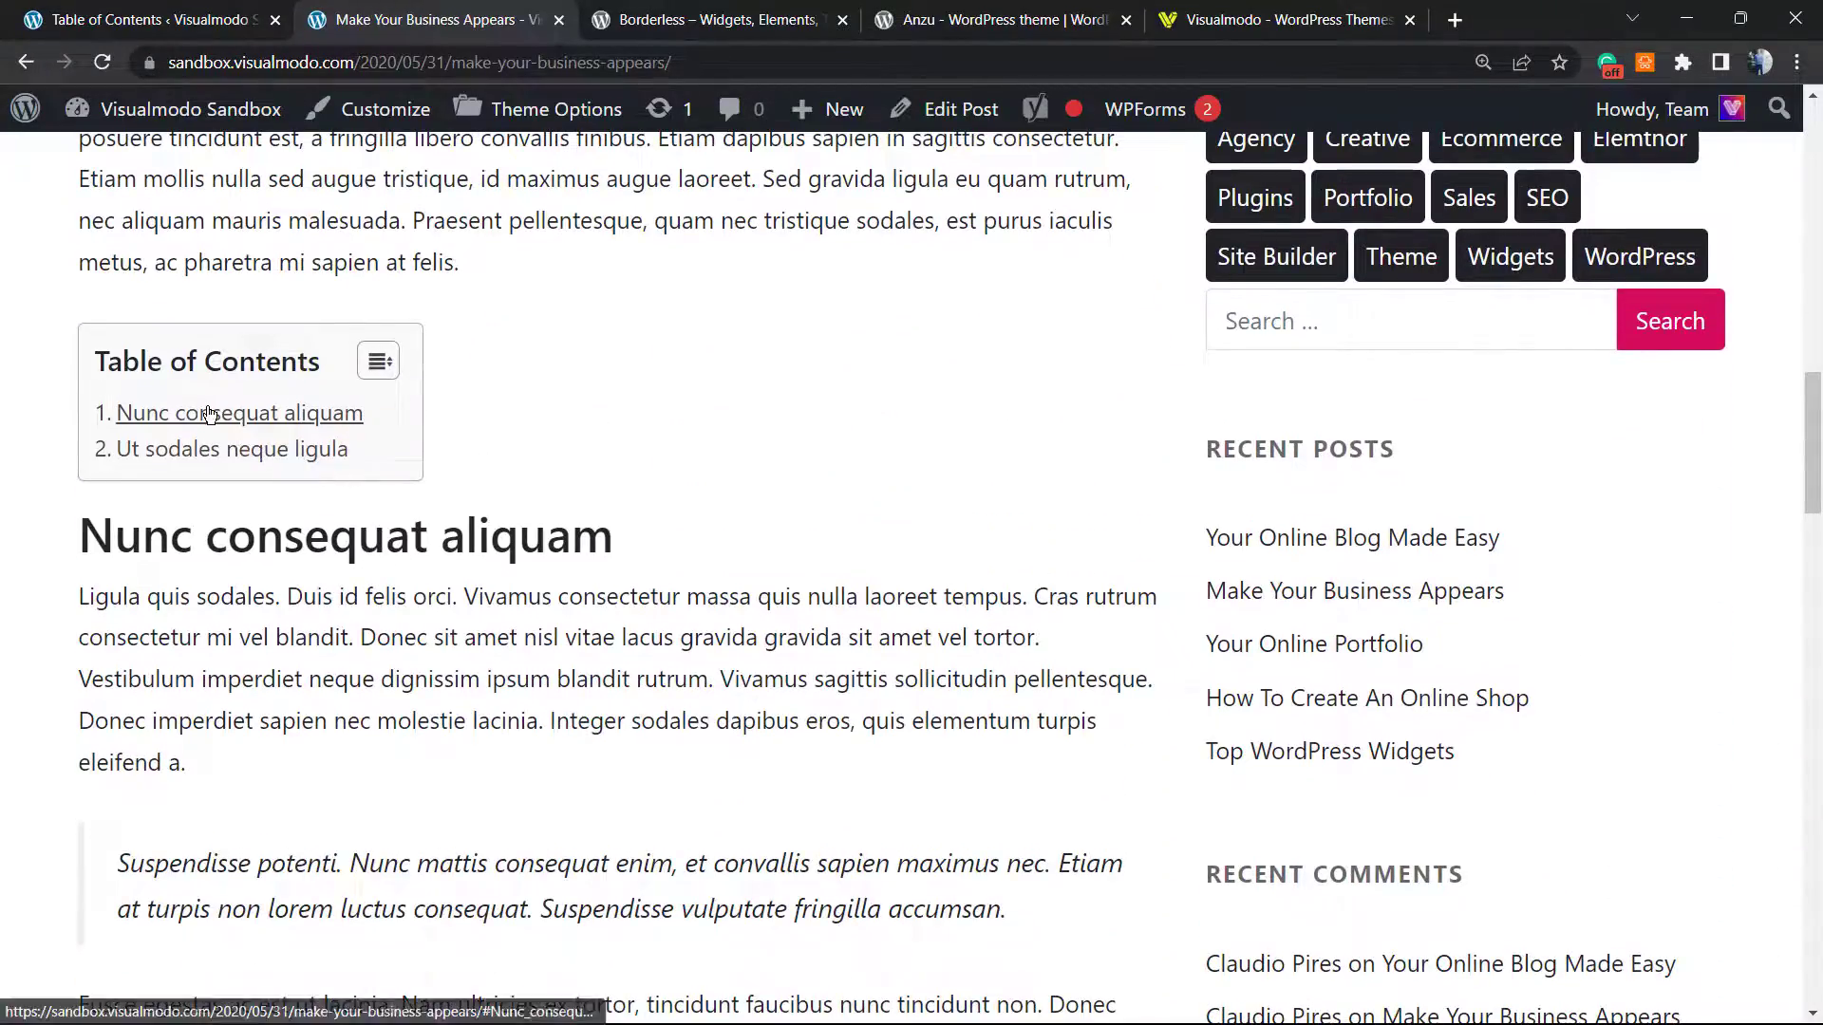
scroll("up", 3)
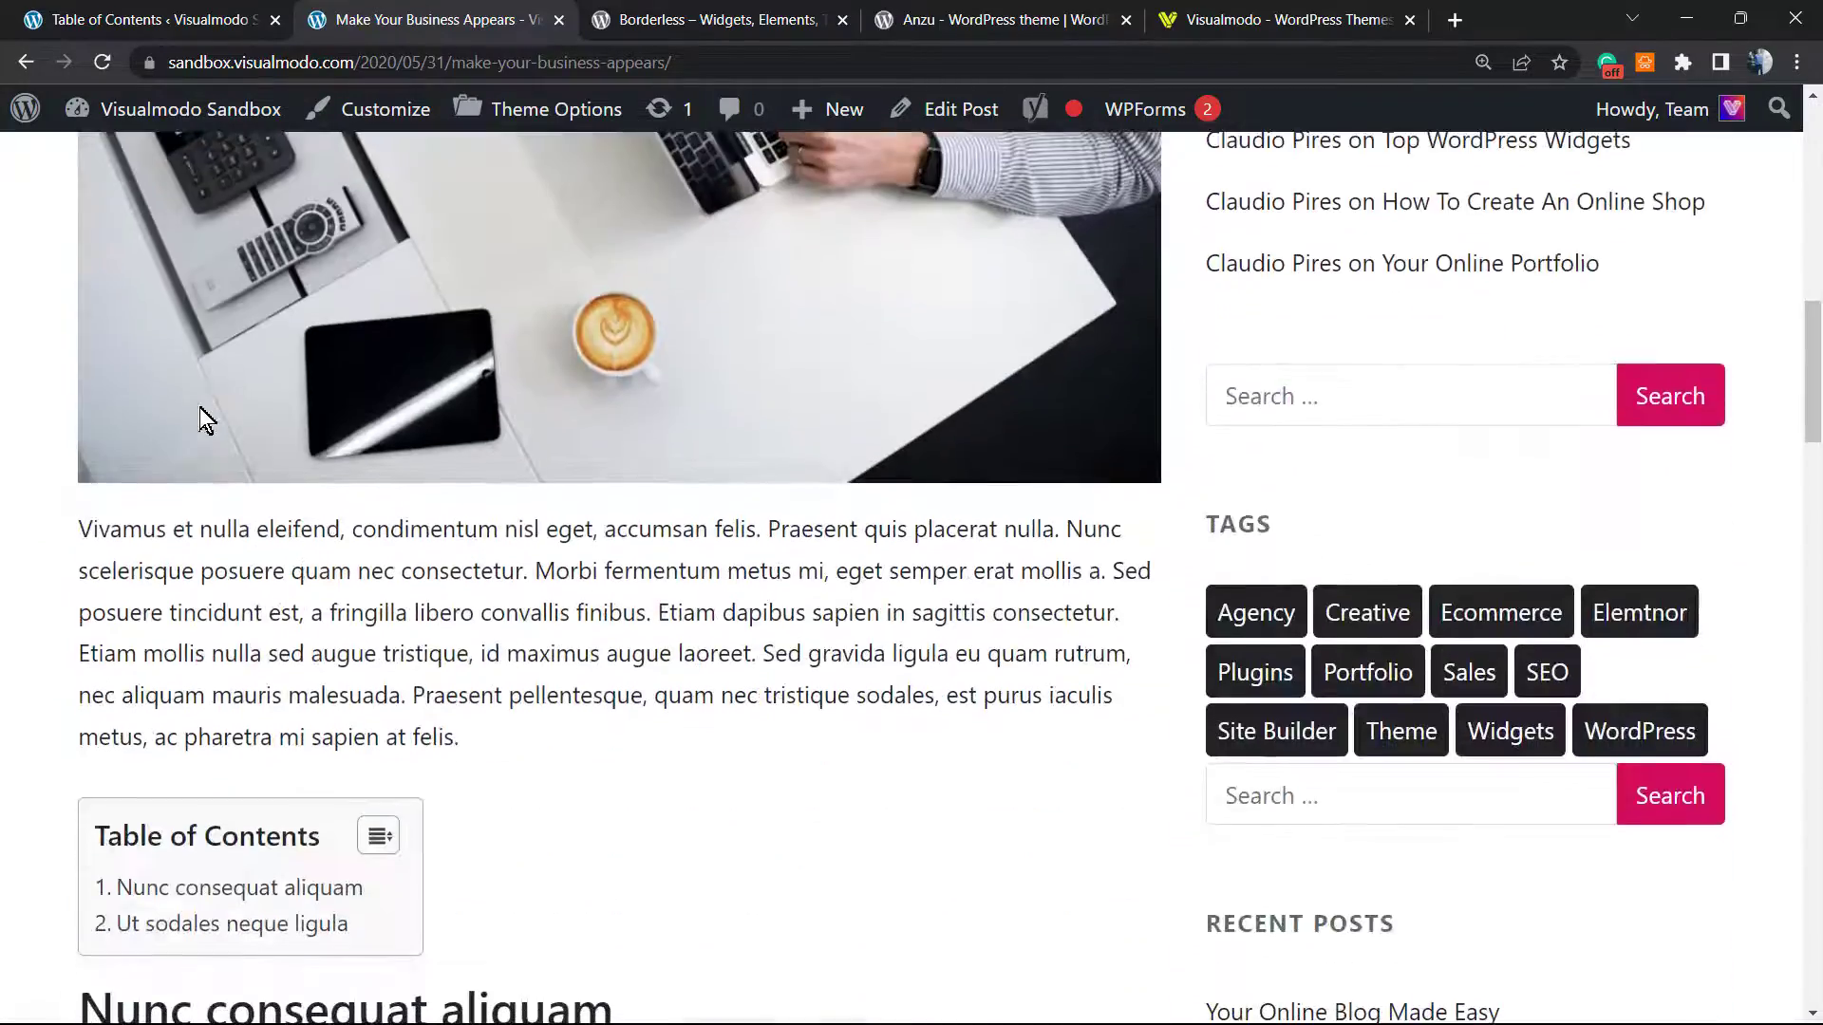
left_click(230, 923)
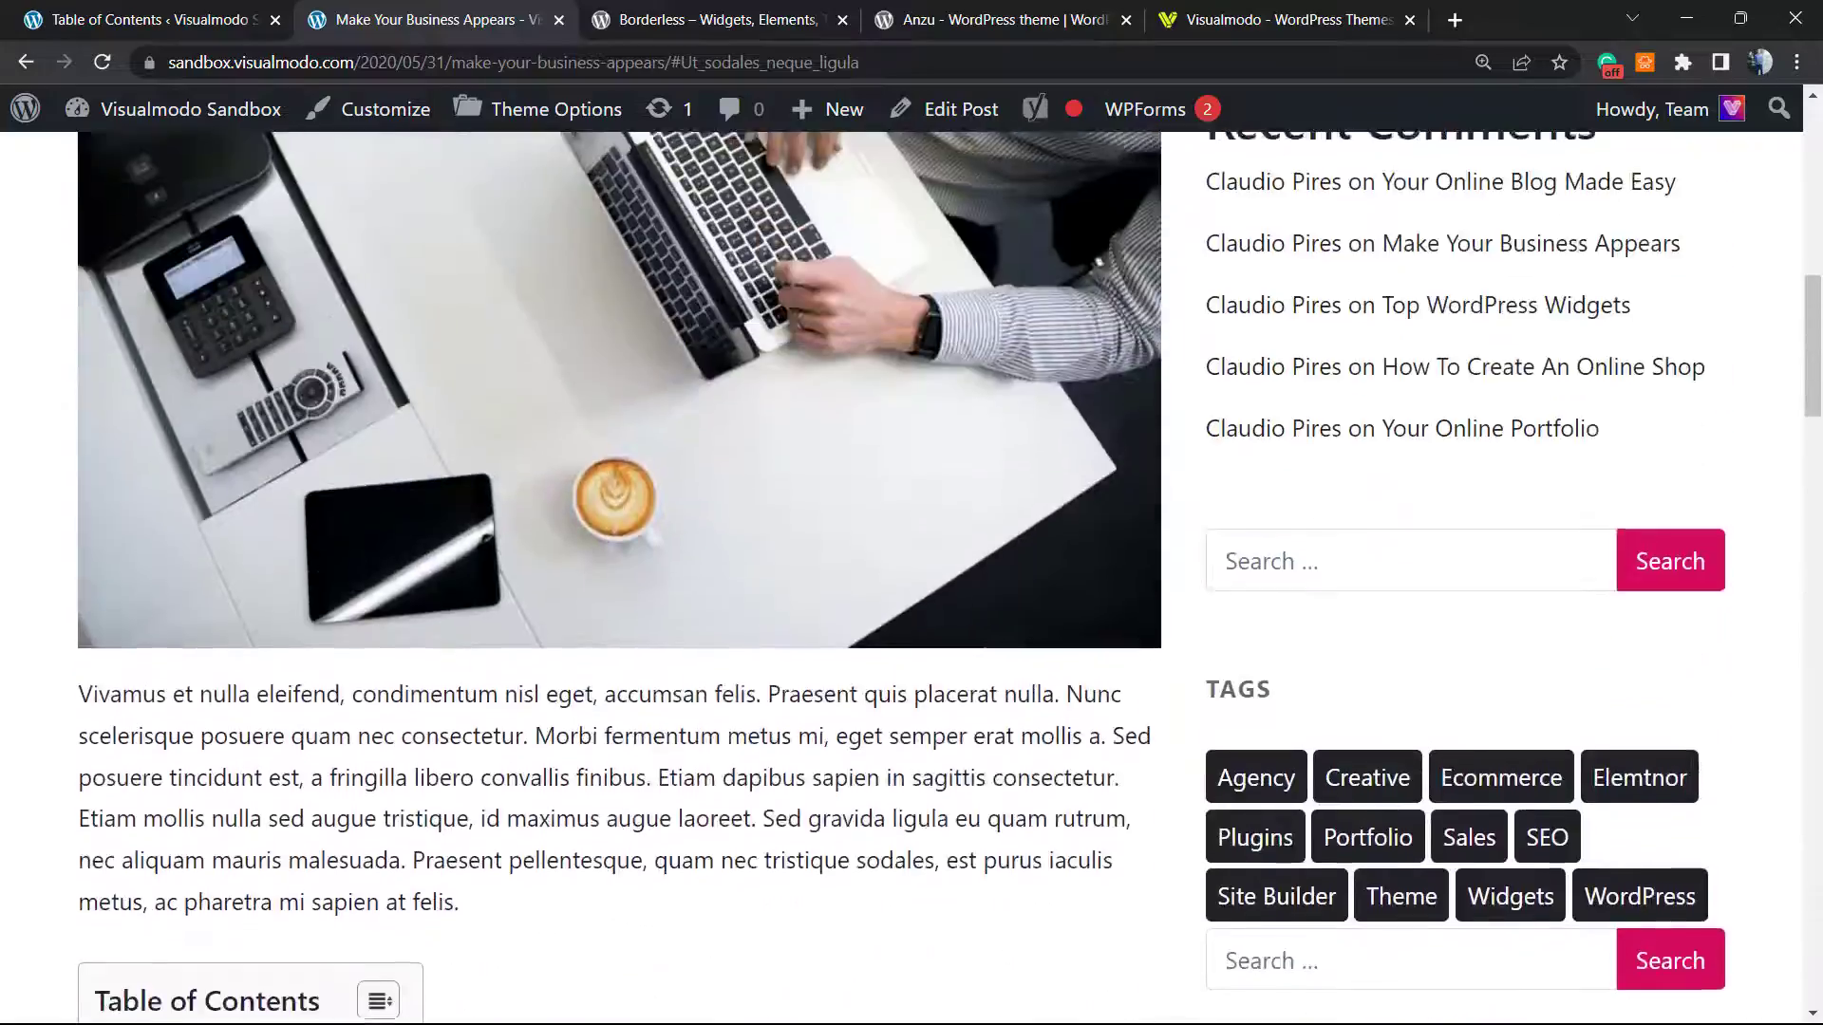
Scroll around the post, then switch to the Easy Table of Contents general settings
scroll("up", 3)
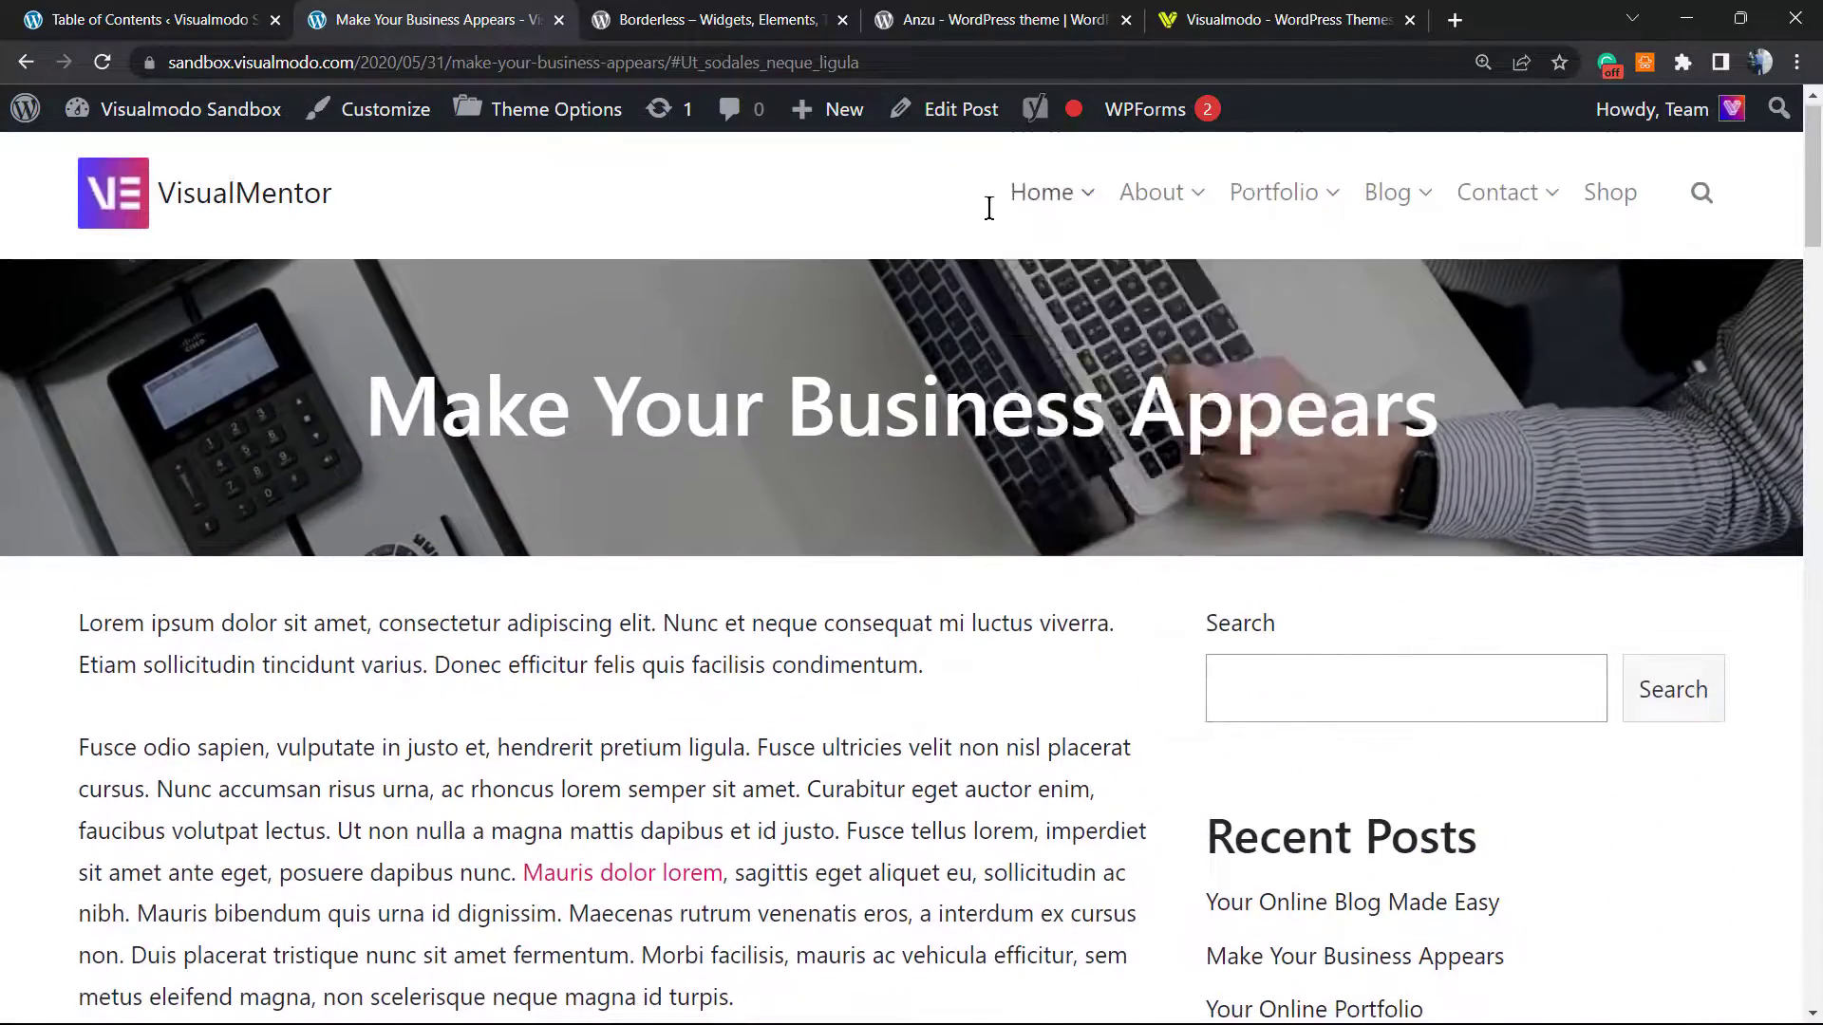
scroll("down", 3)
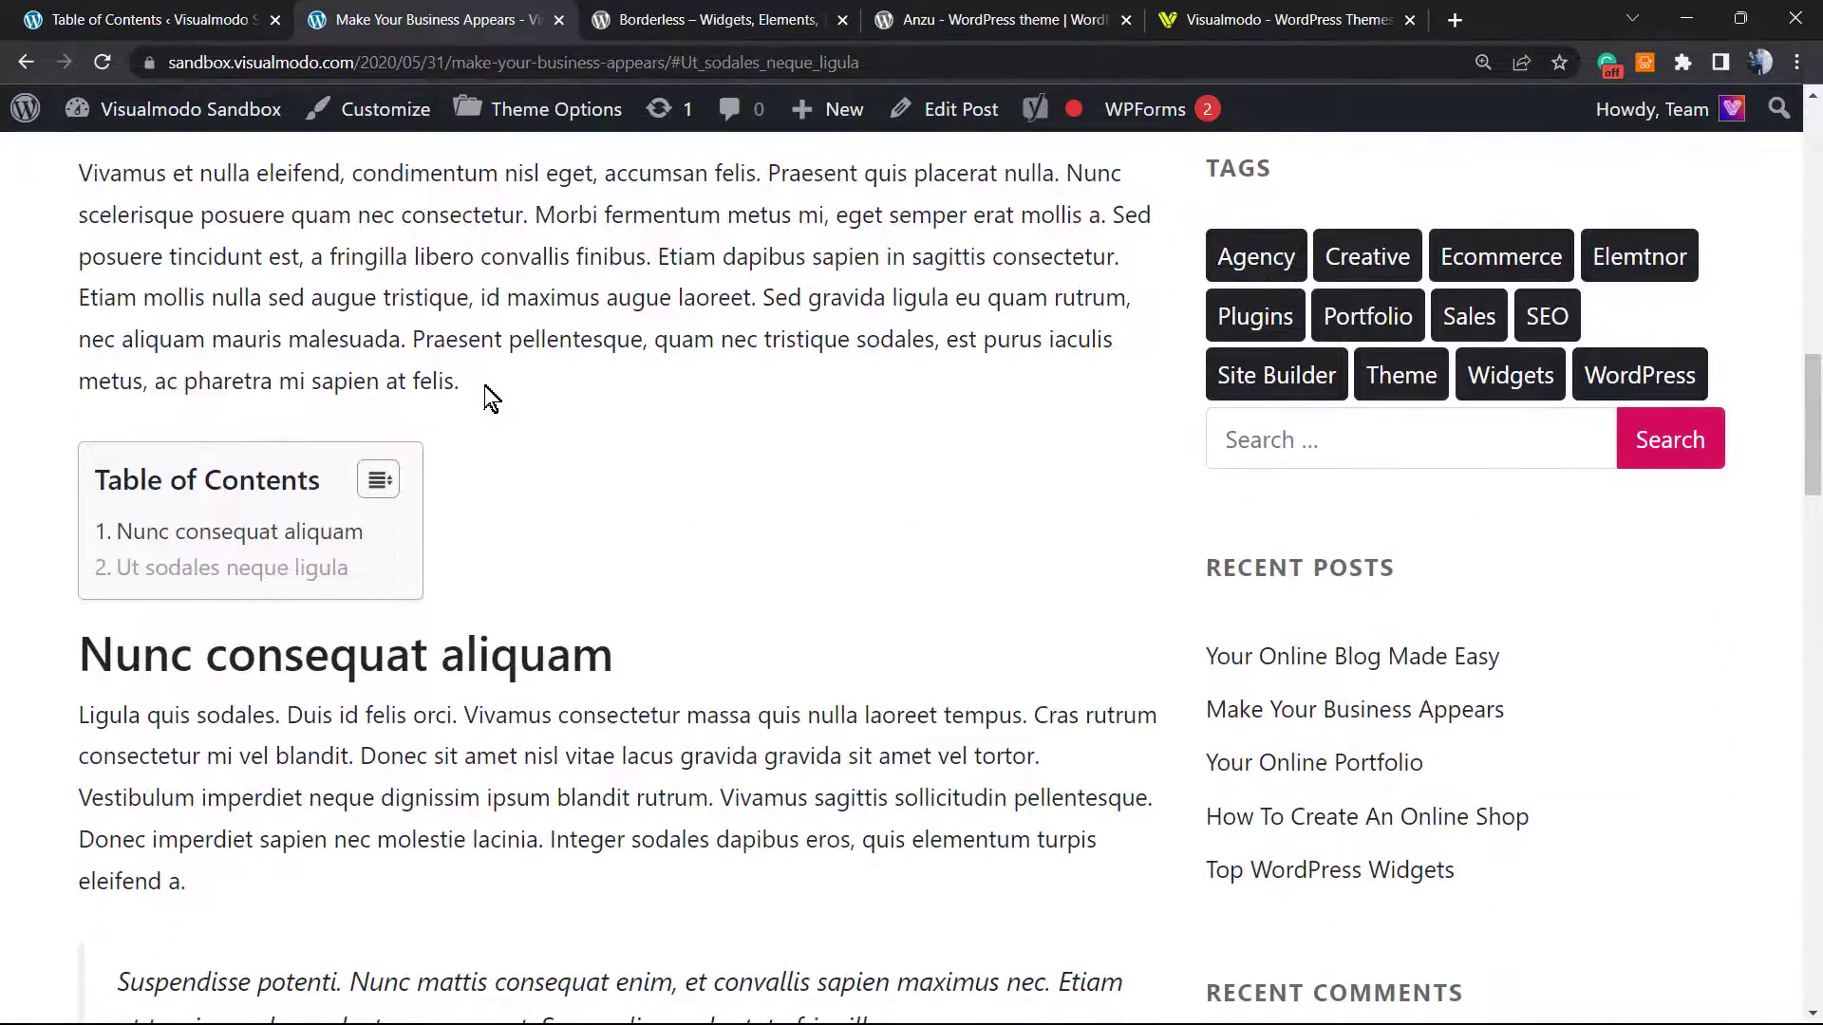
mouse_move(477, 416)
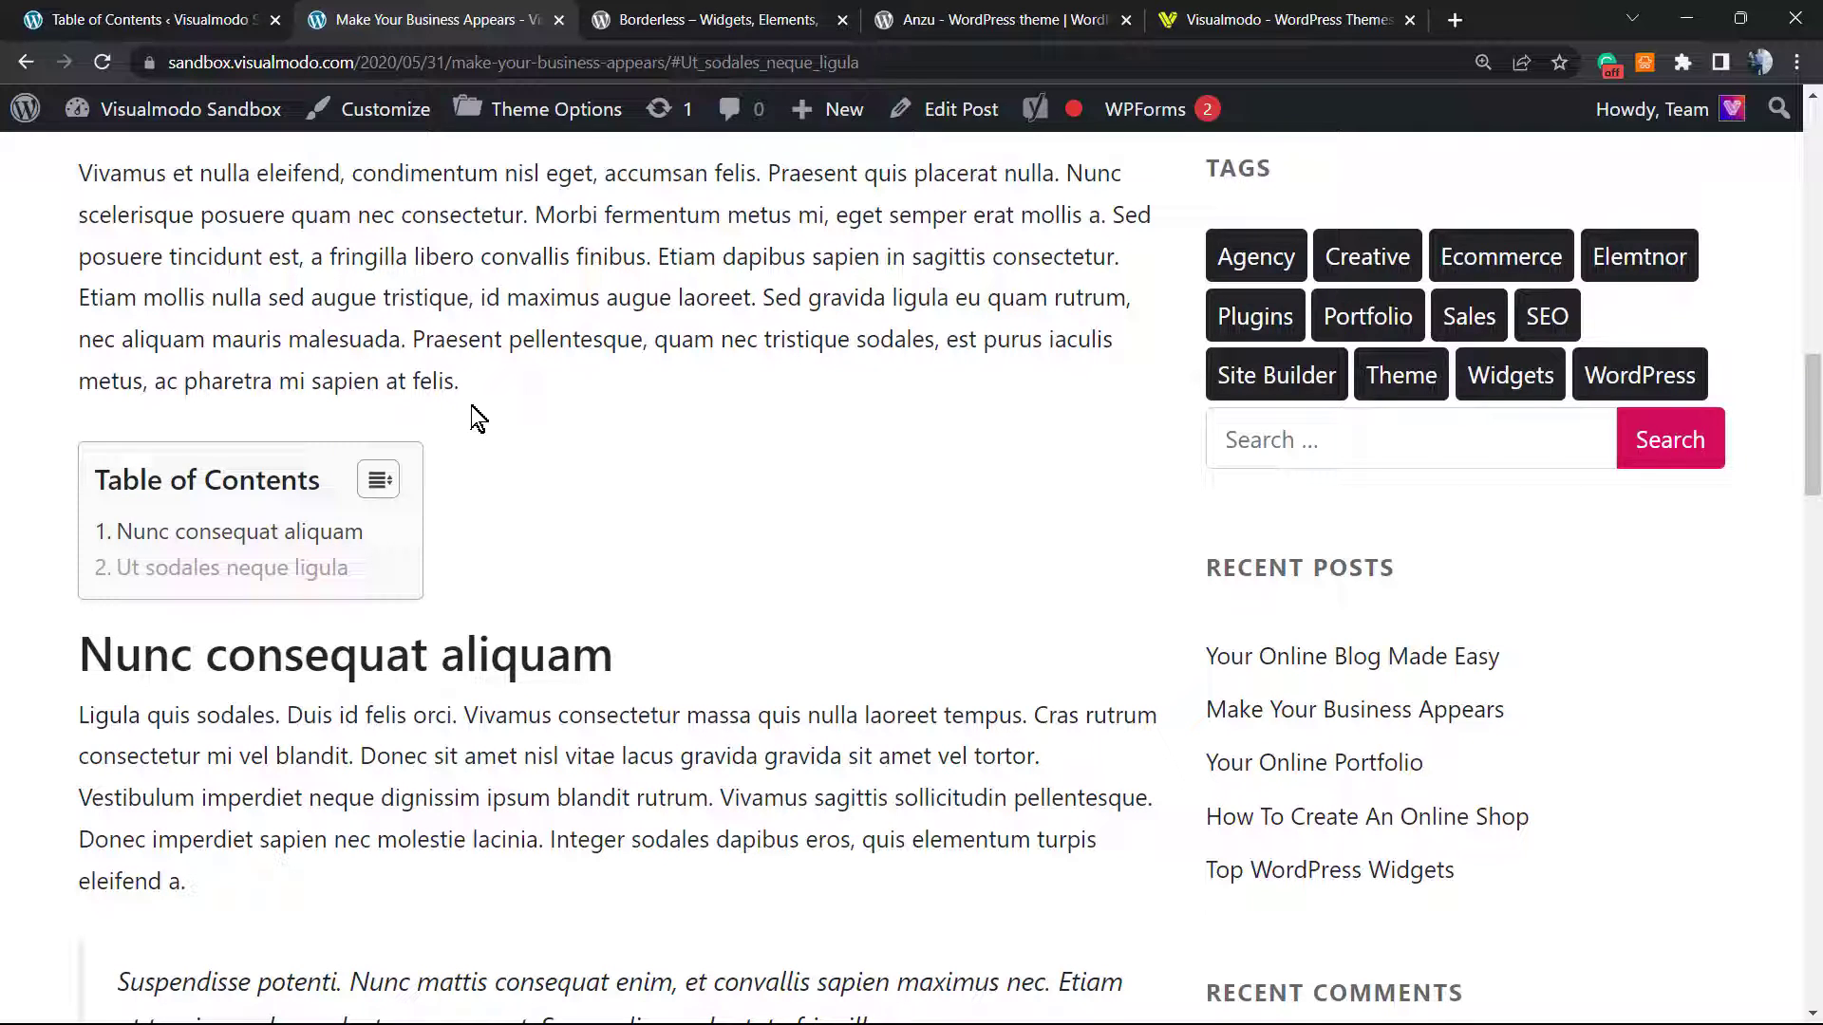
scroll("up", 3)
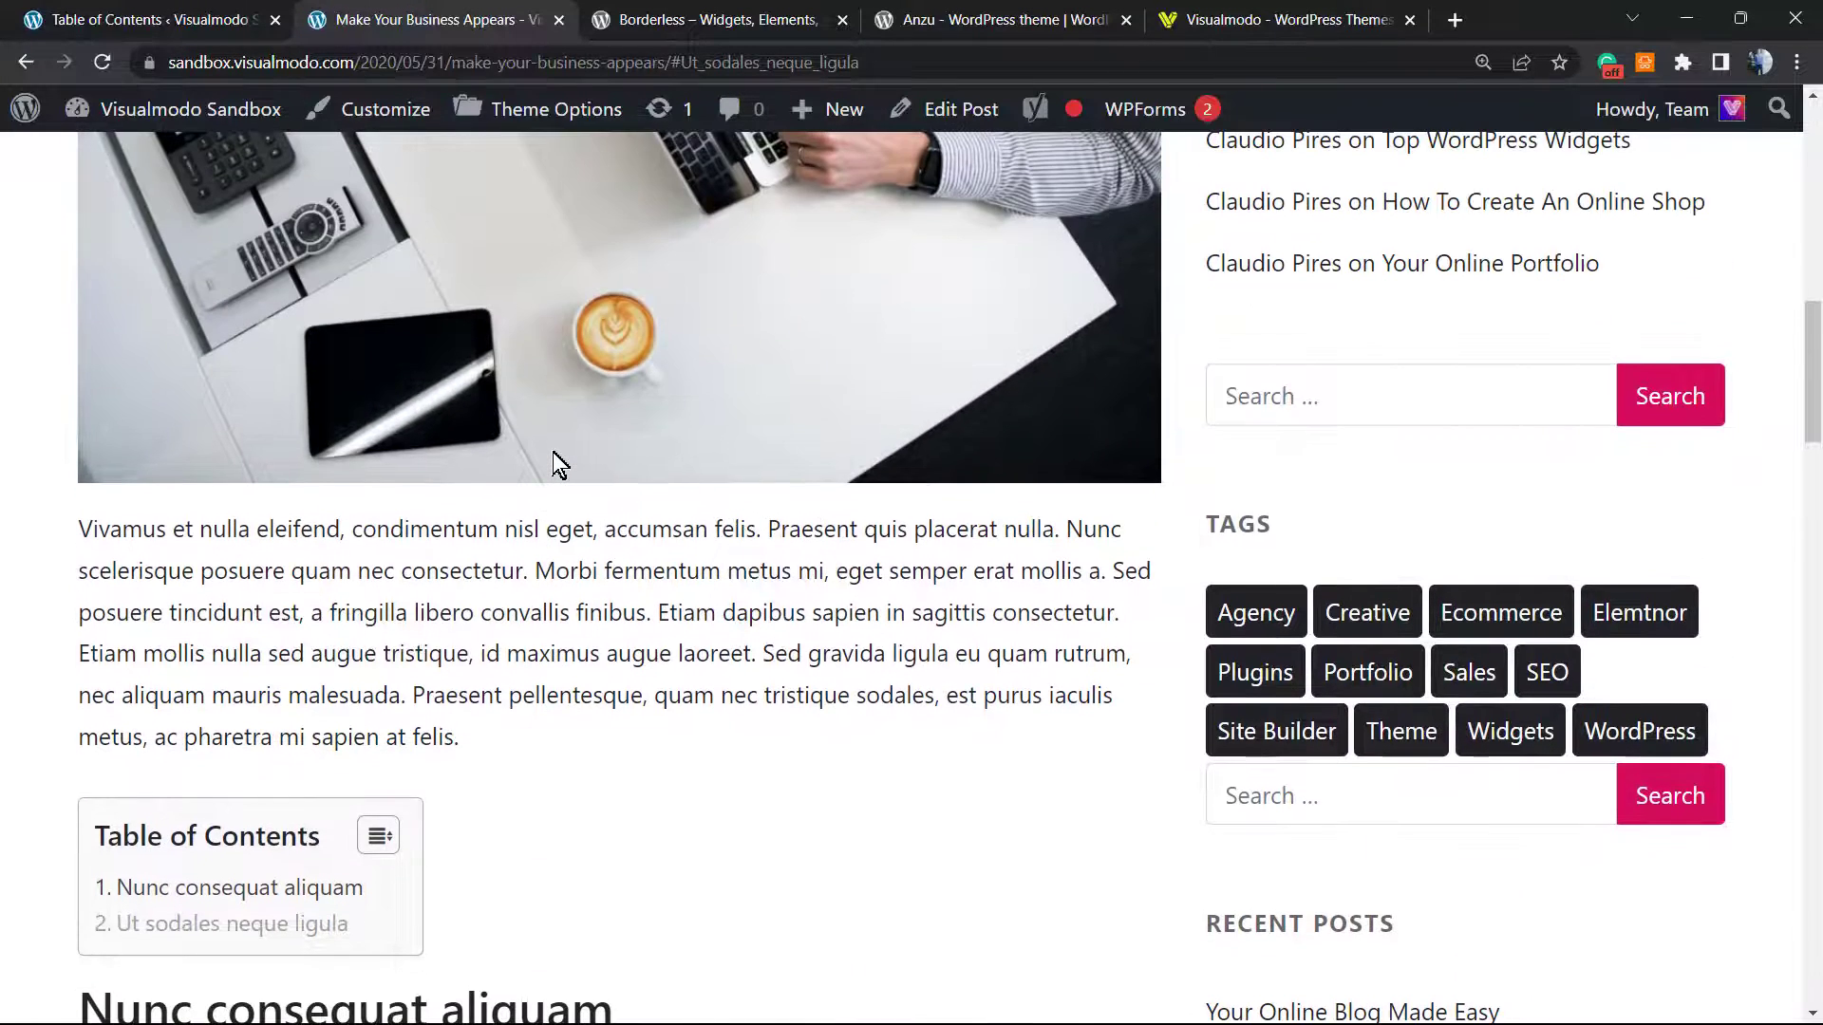
scroll("up", 3)
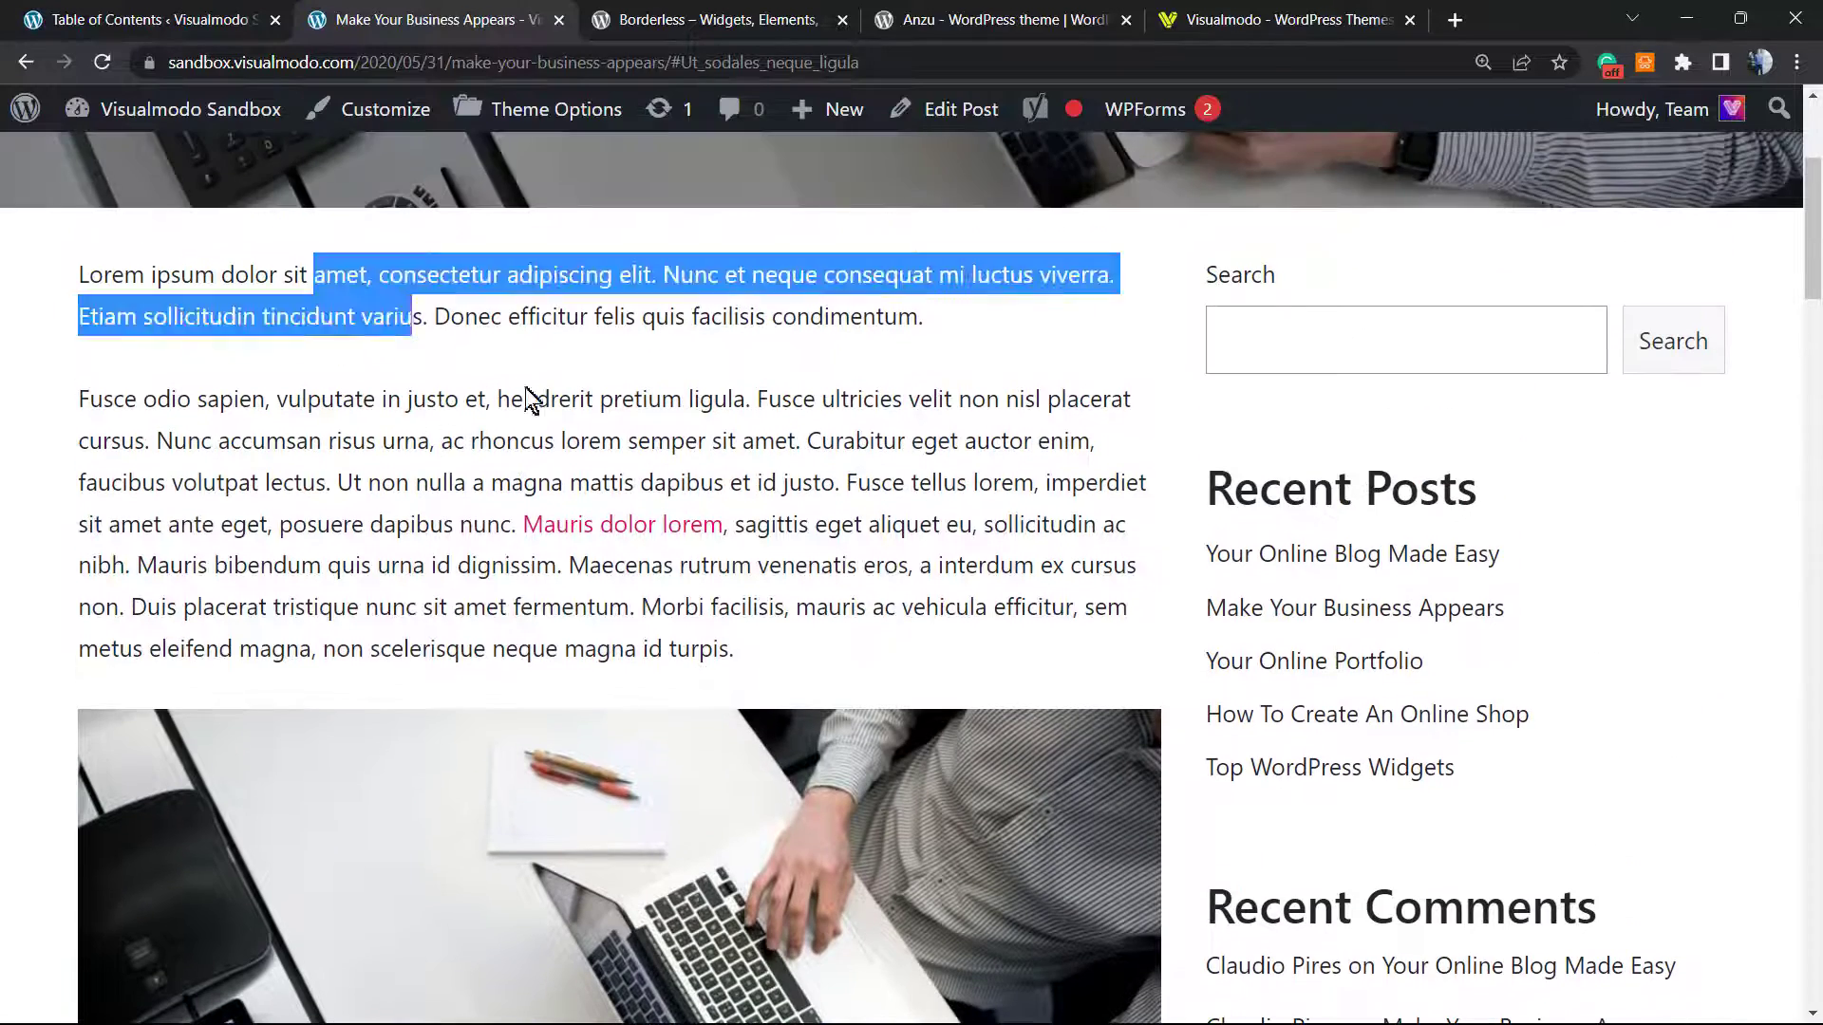
scroll("down", 3)
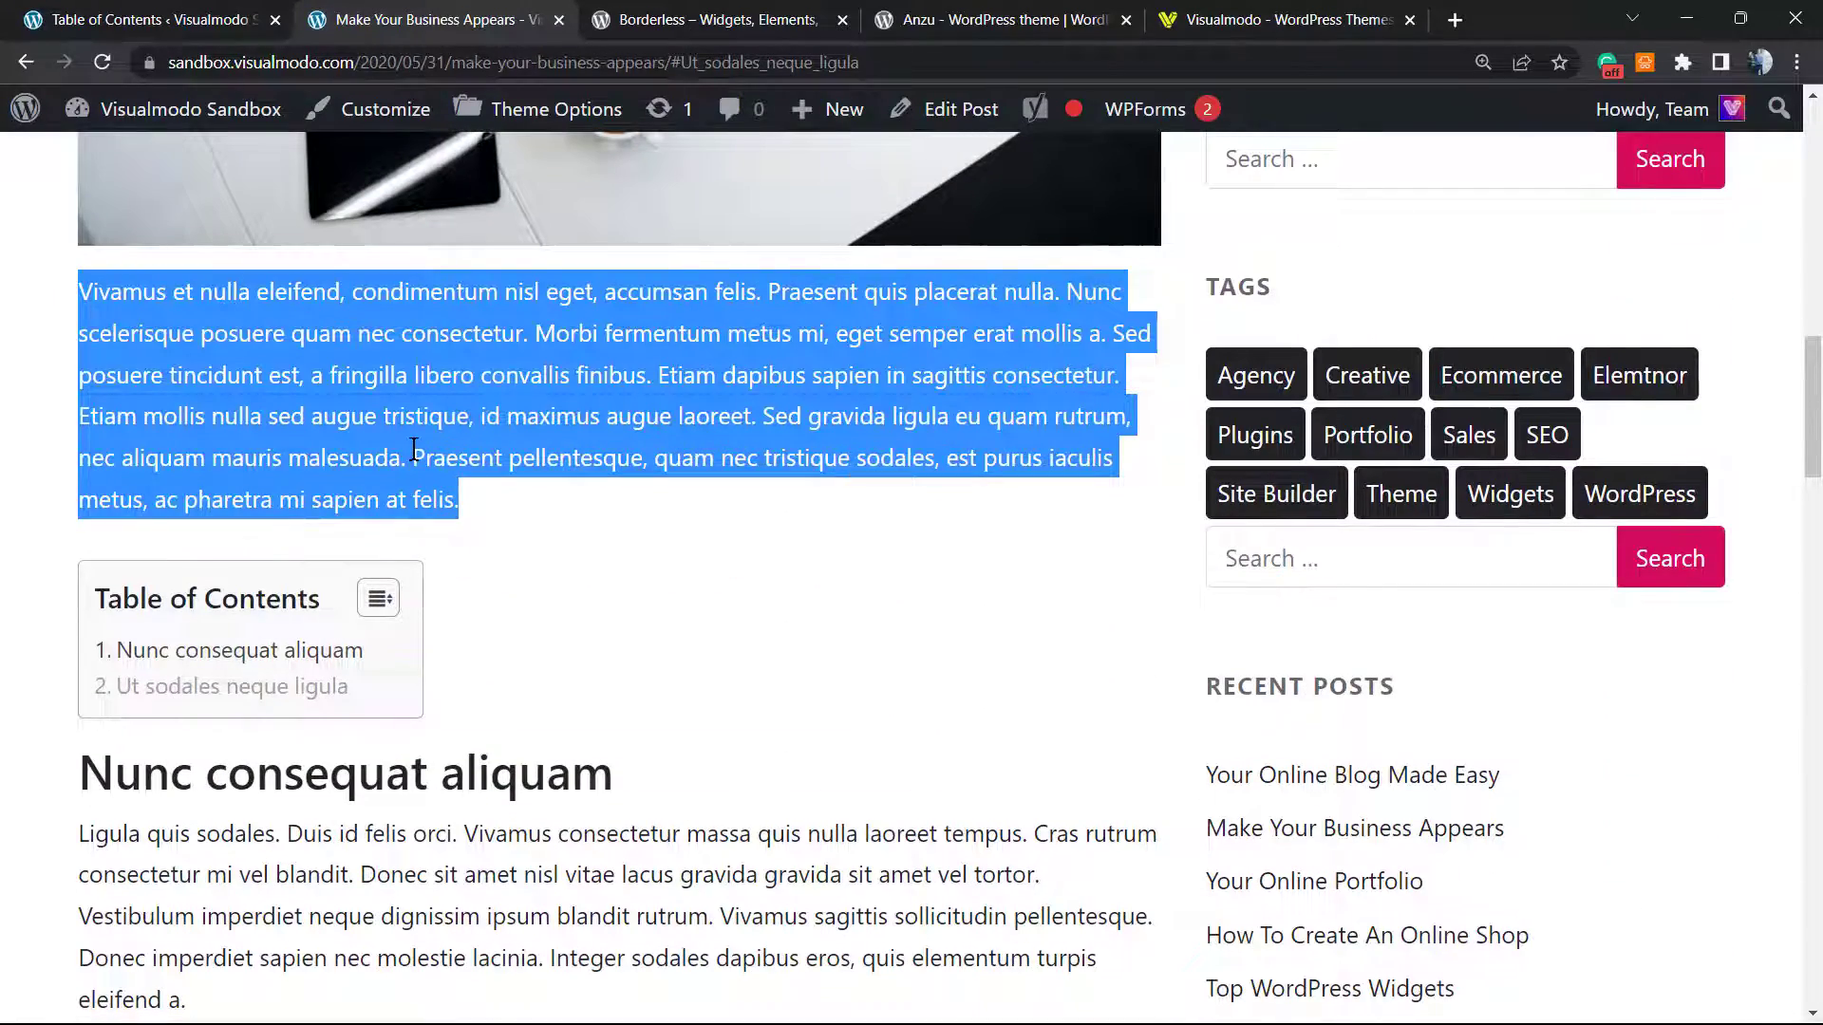
left_click(1032, 108)
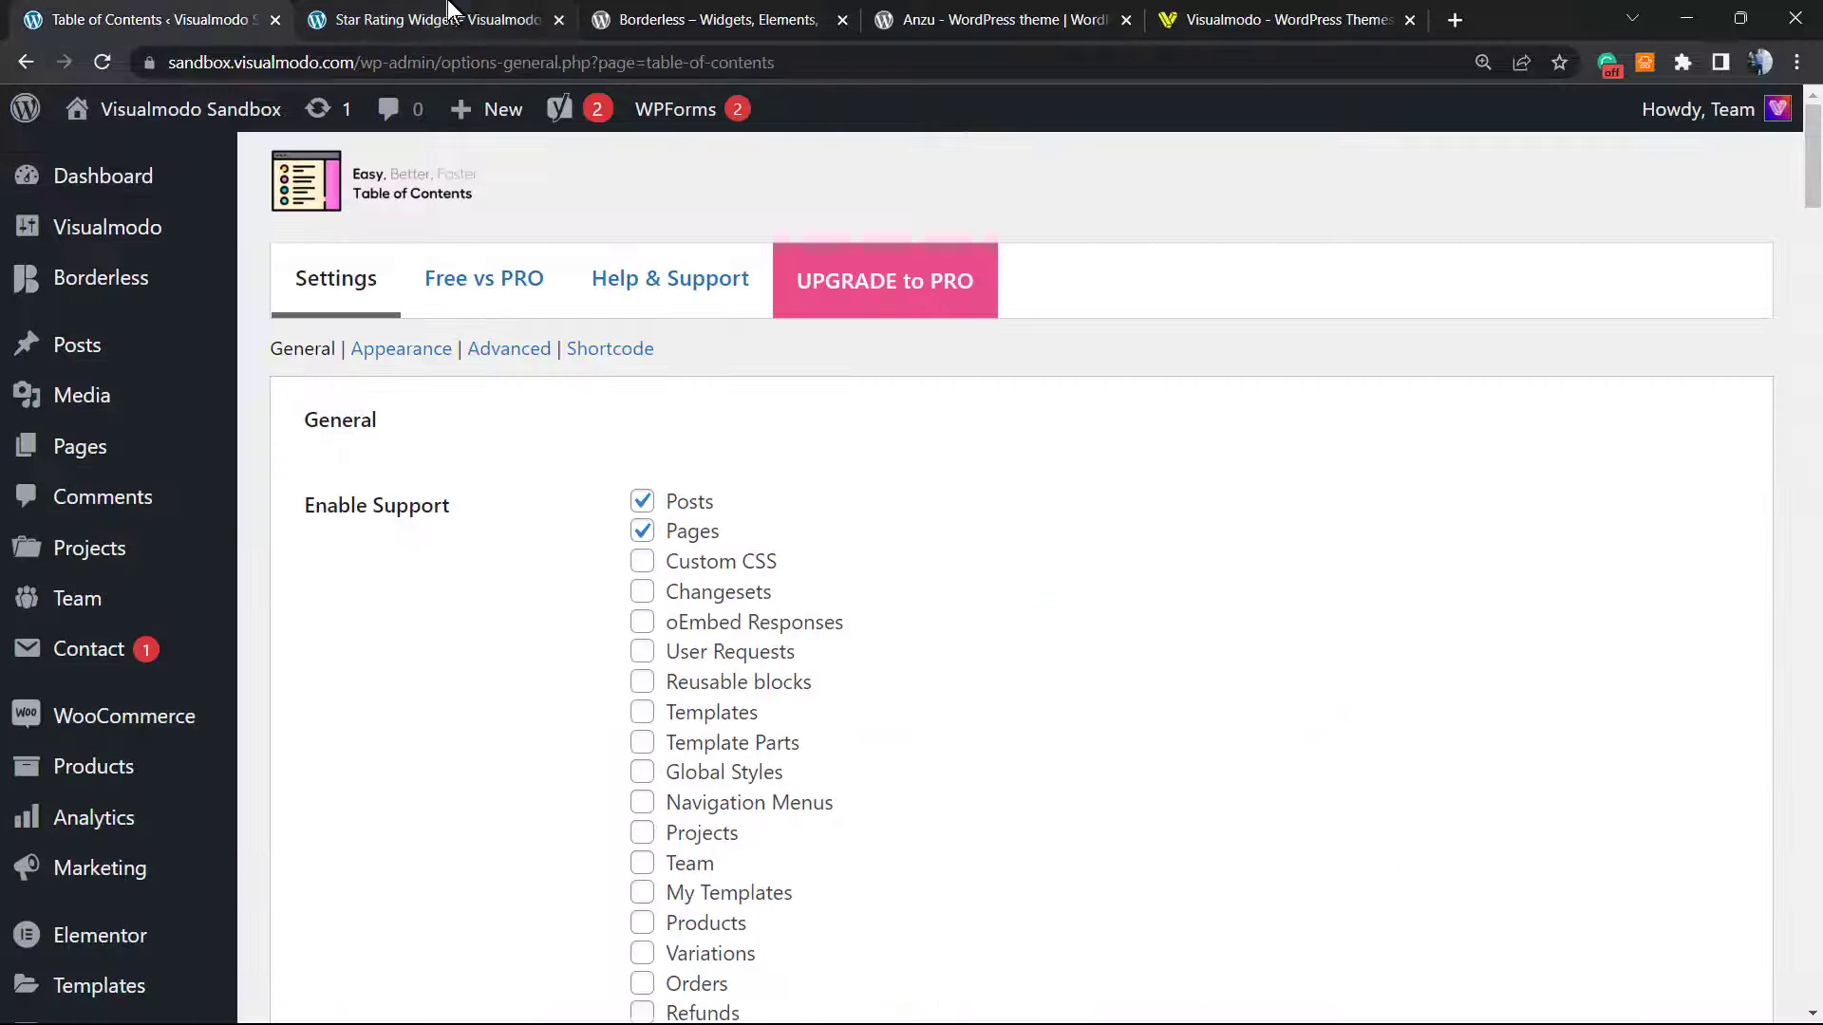
Uncheck Pages under Enable Support, leaving Posts on, and scroll down the settings form
double_click(376, 504)
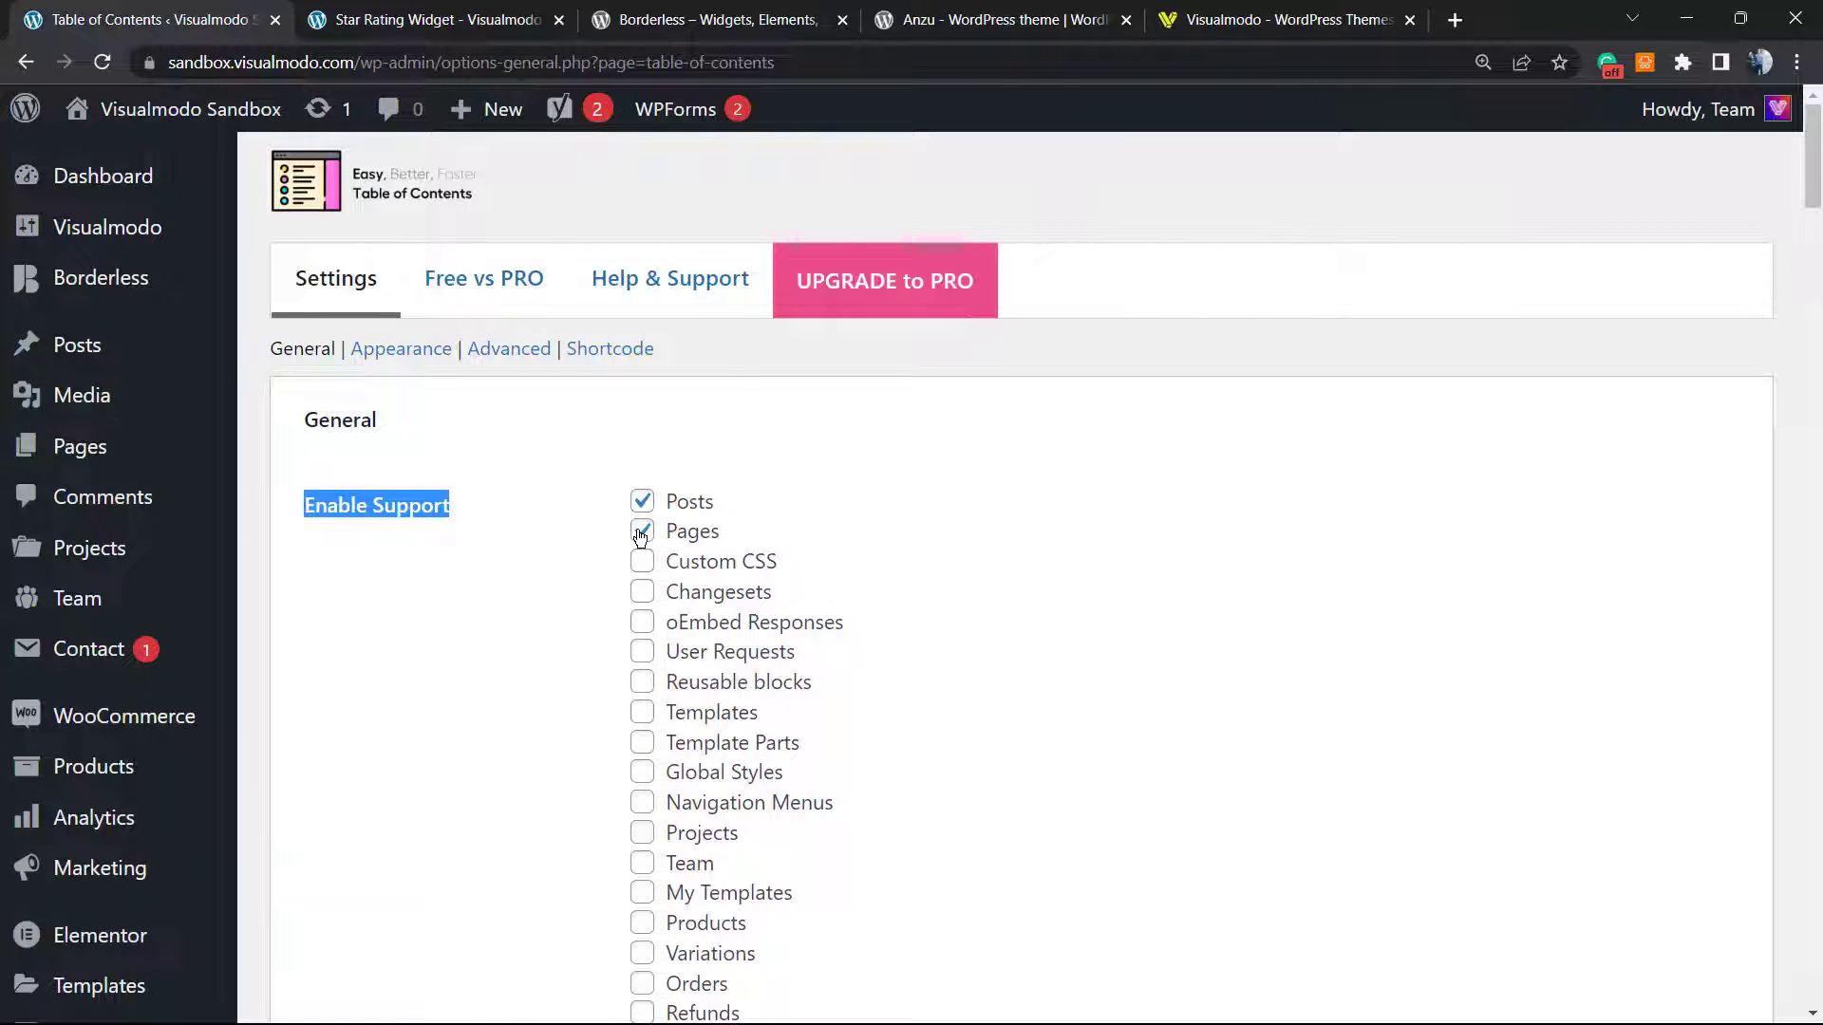
left_click(642, 532)
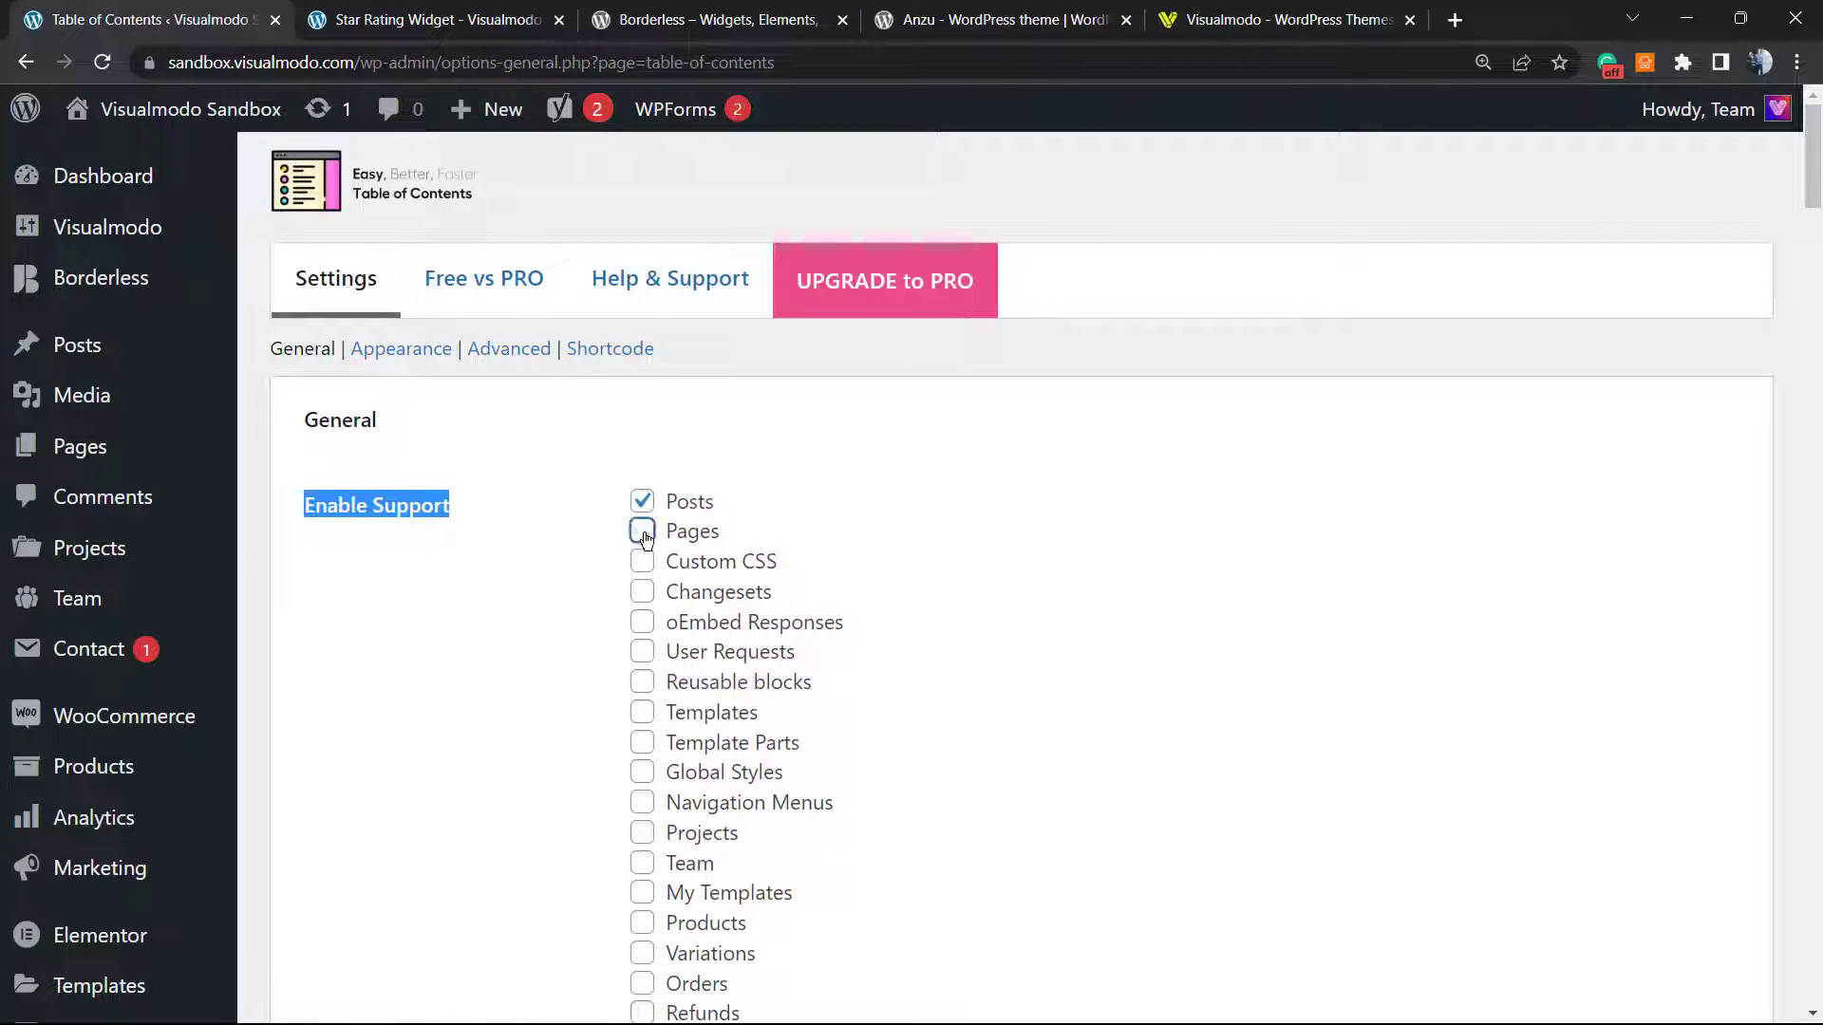
scroll("down", 3)
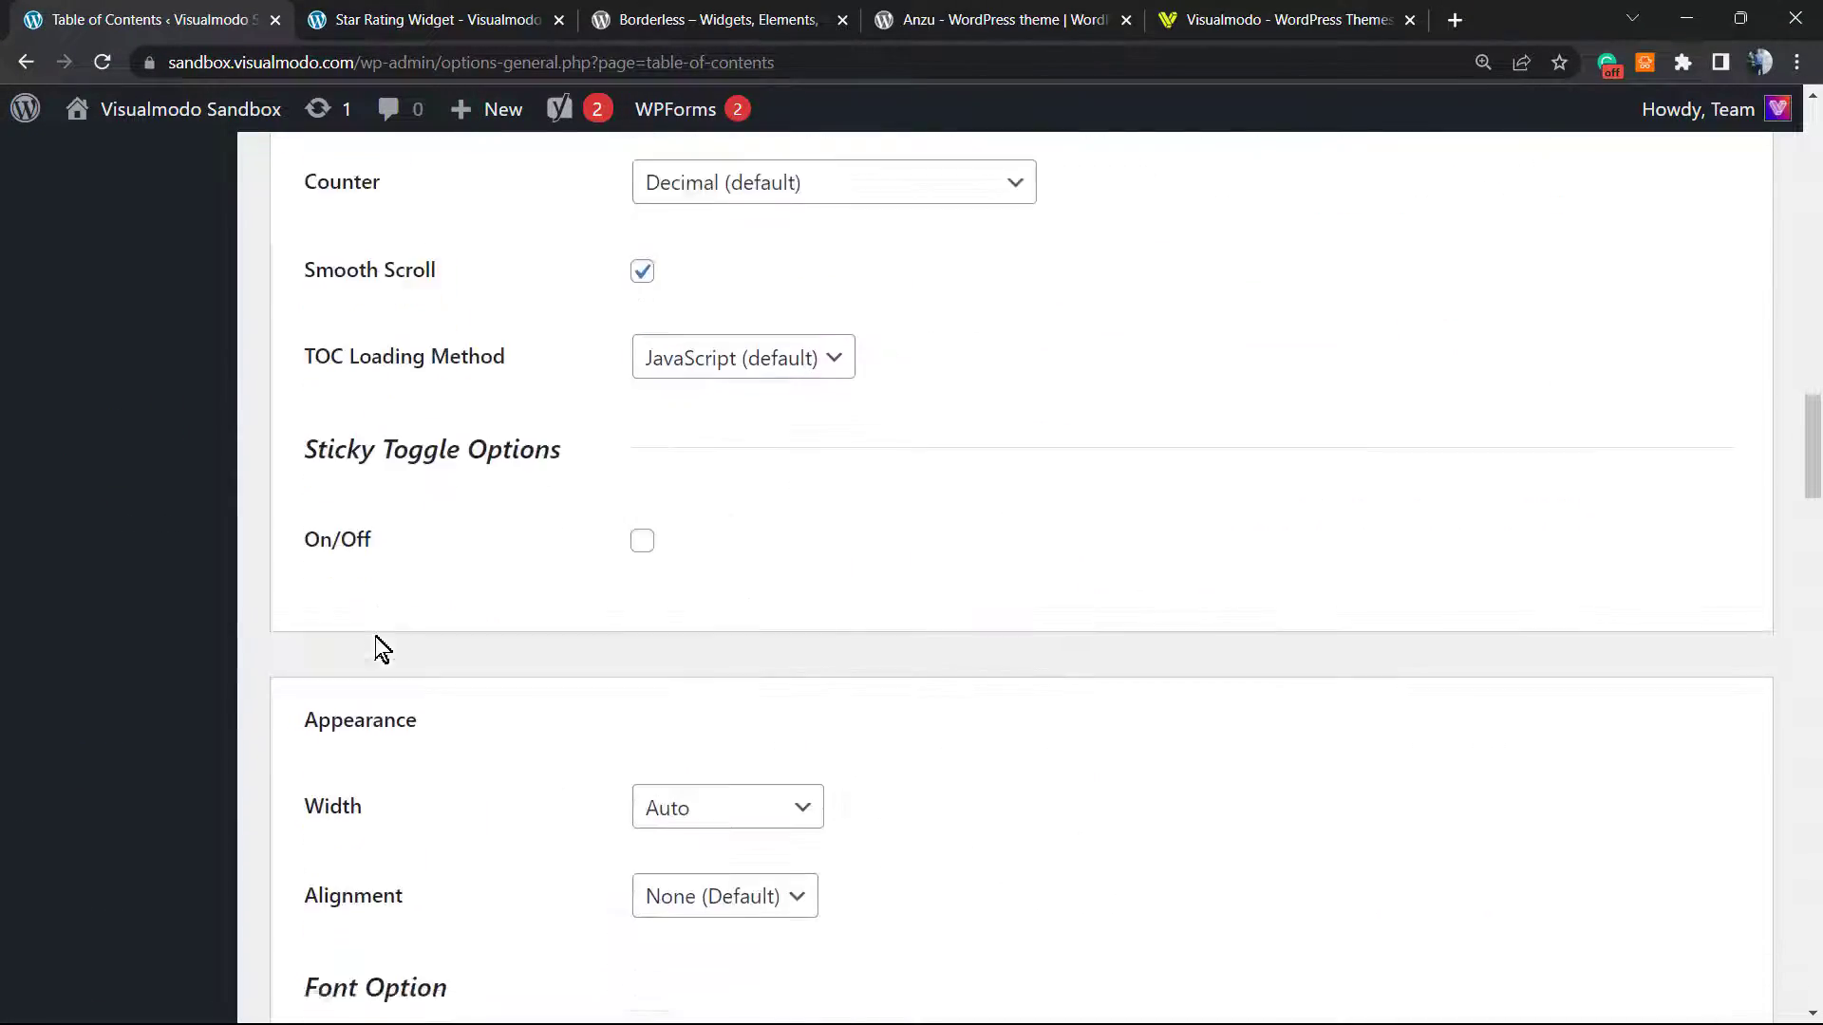
scroll("down", 3)
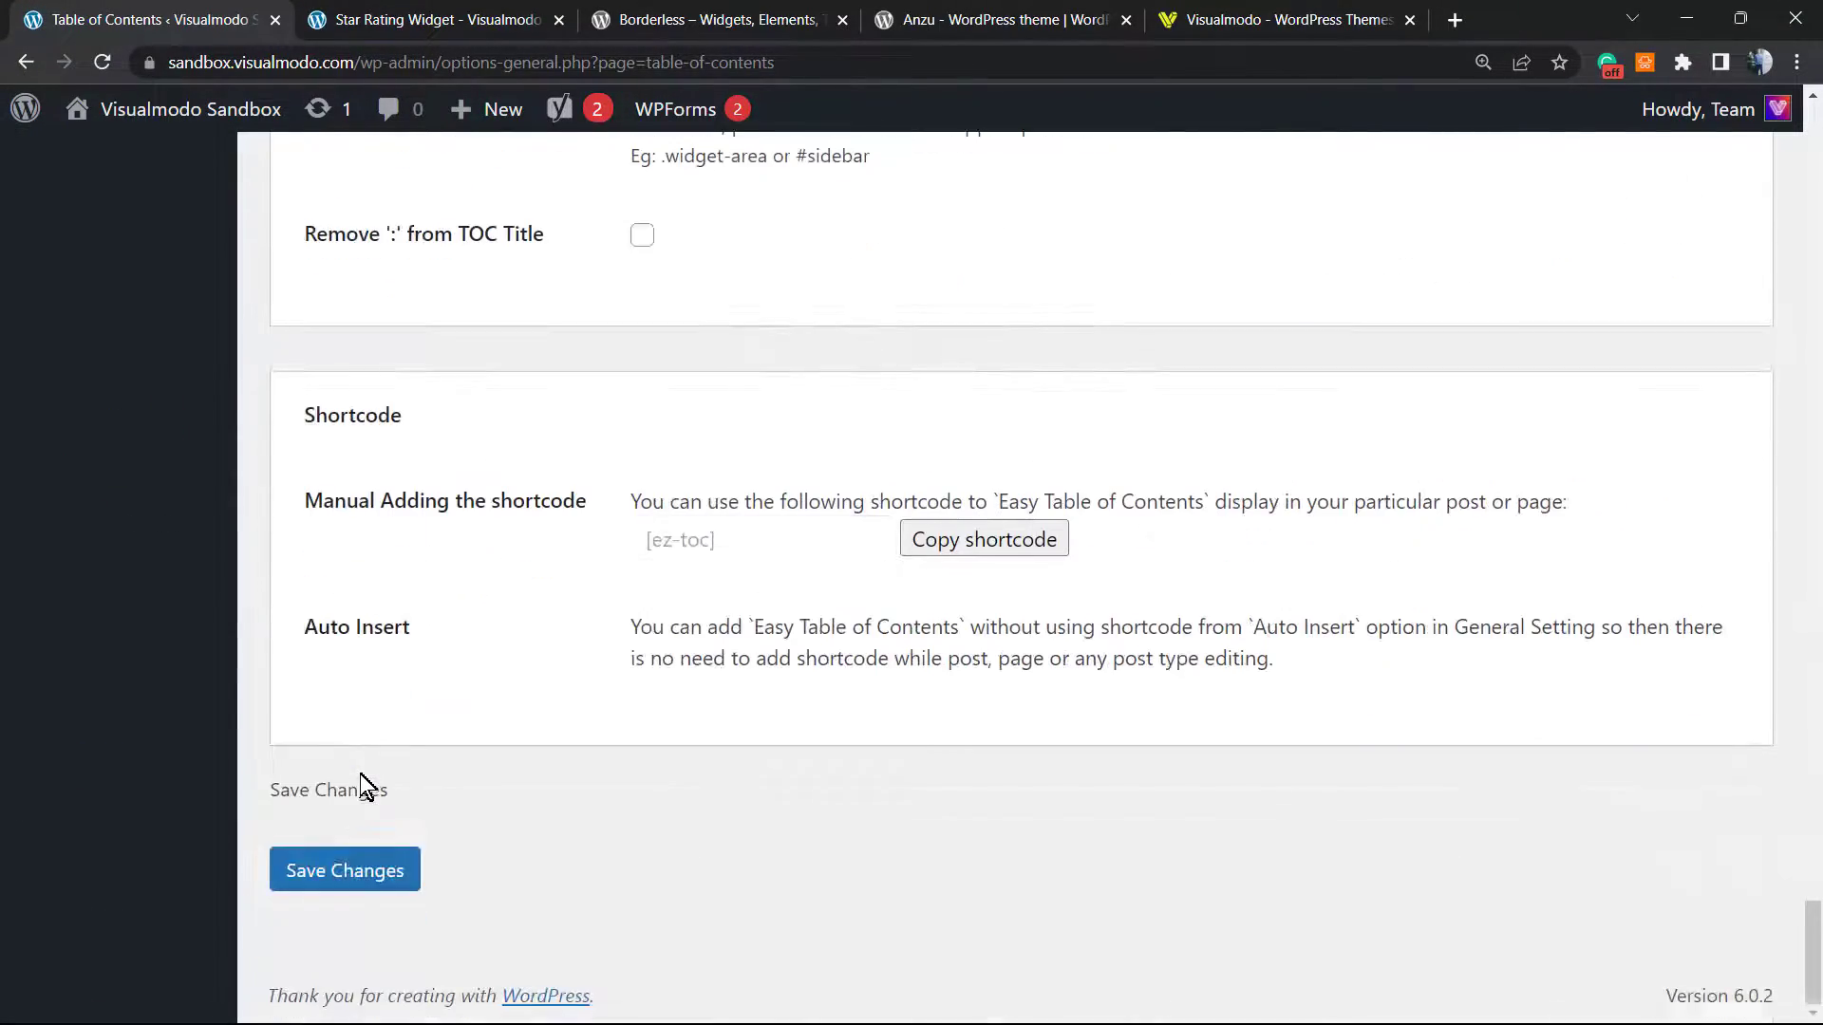
Save the Table of Contents settings with Posts-only support and scroll through the saved options
left_click(344, 870)
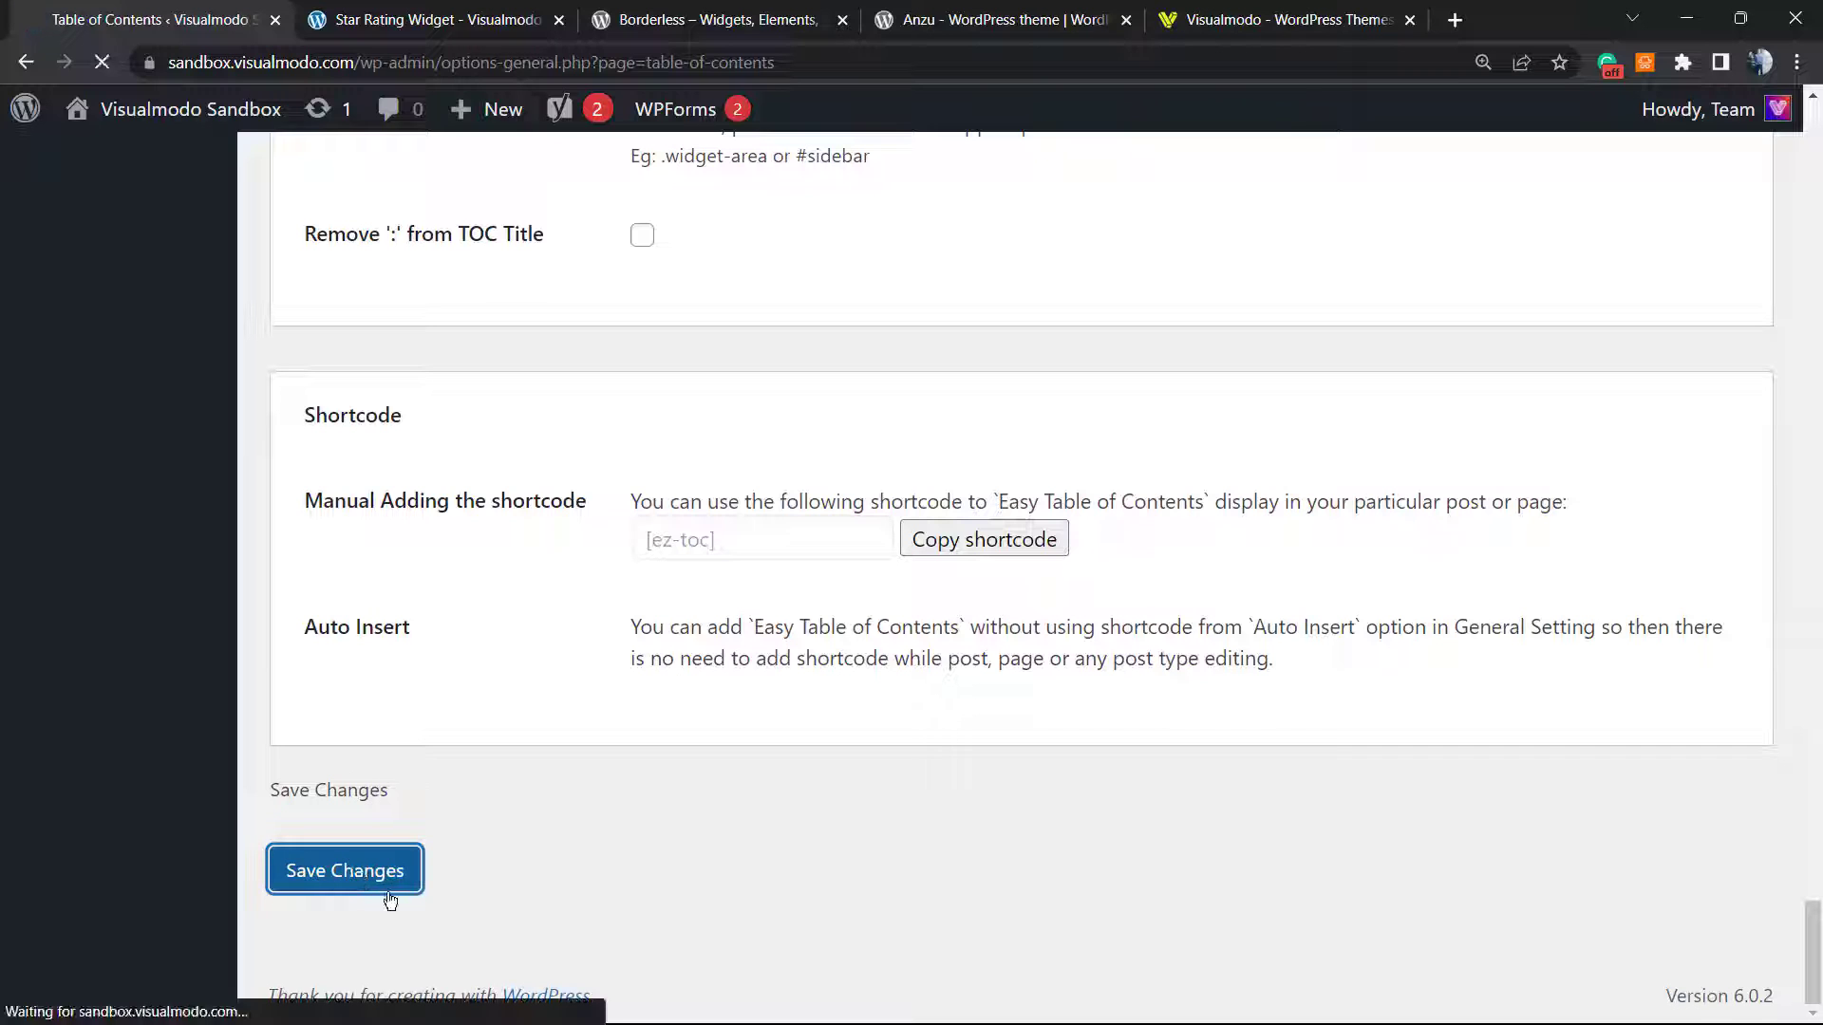
left_click(676, 109)
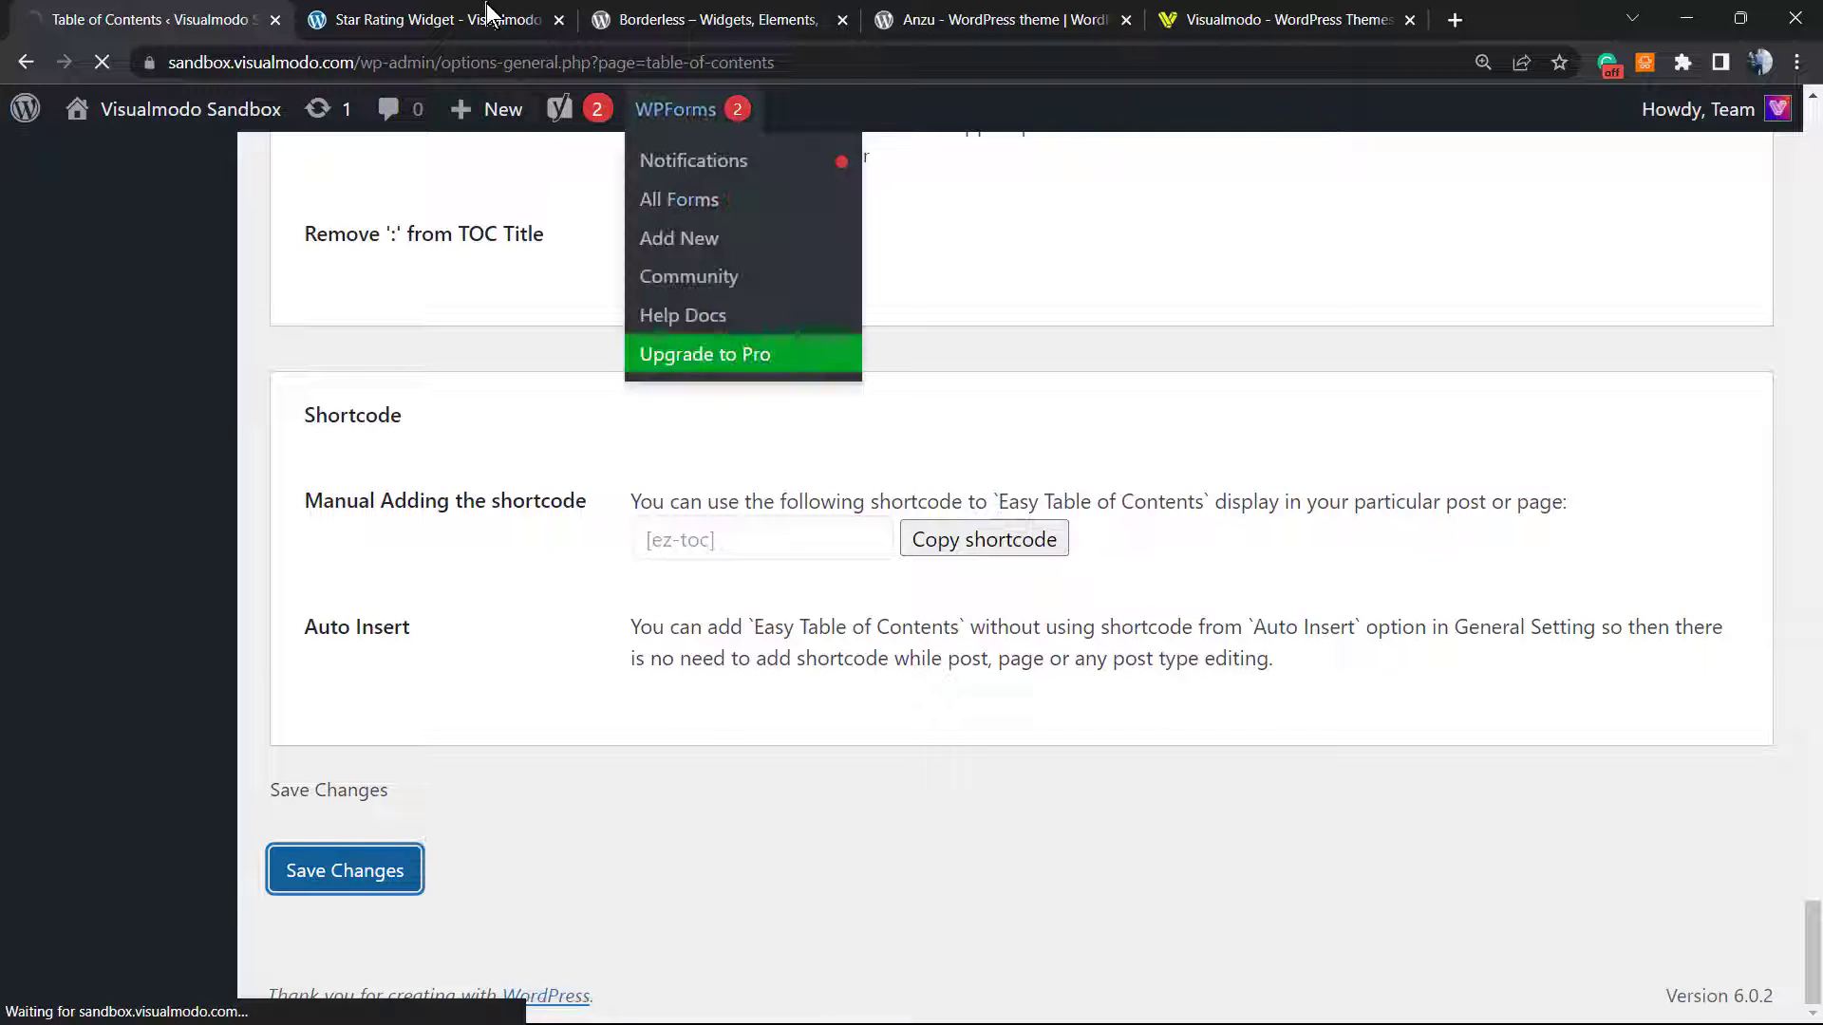
left_click(343, 870)
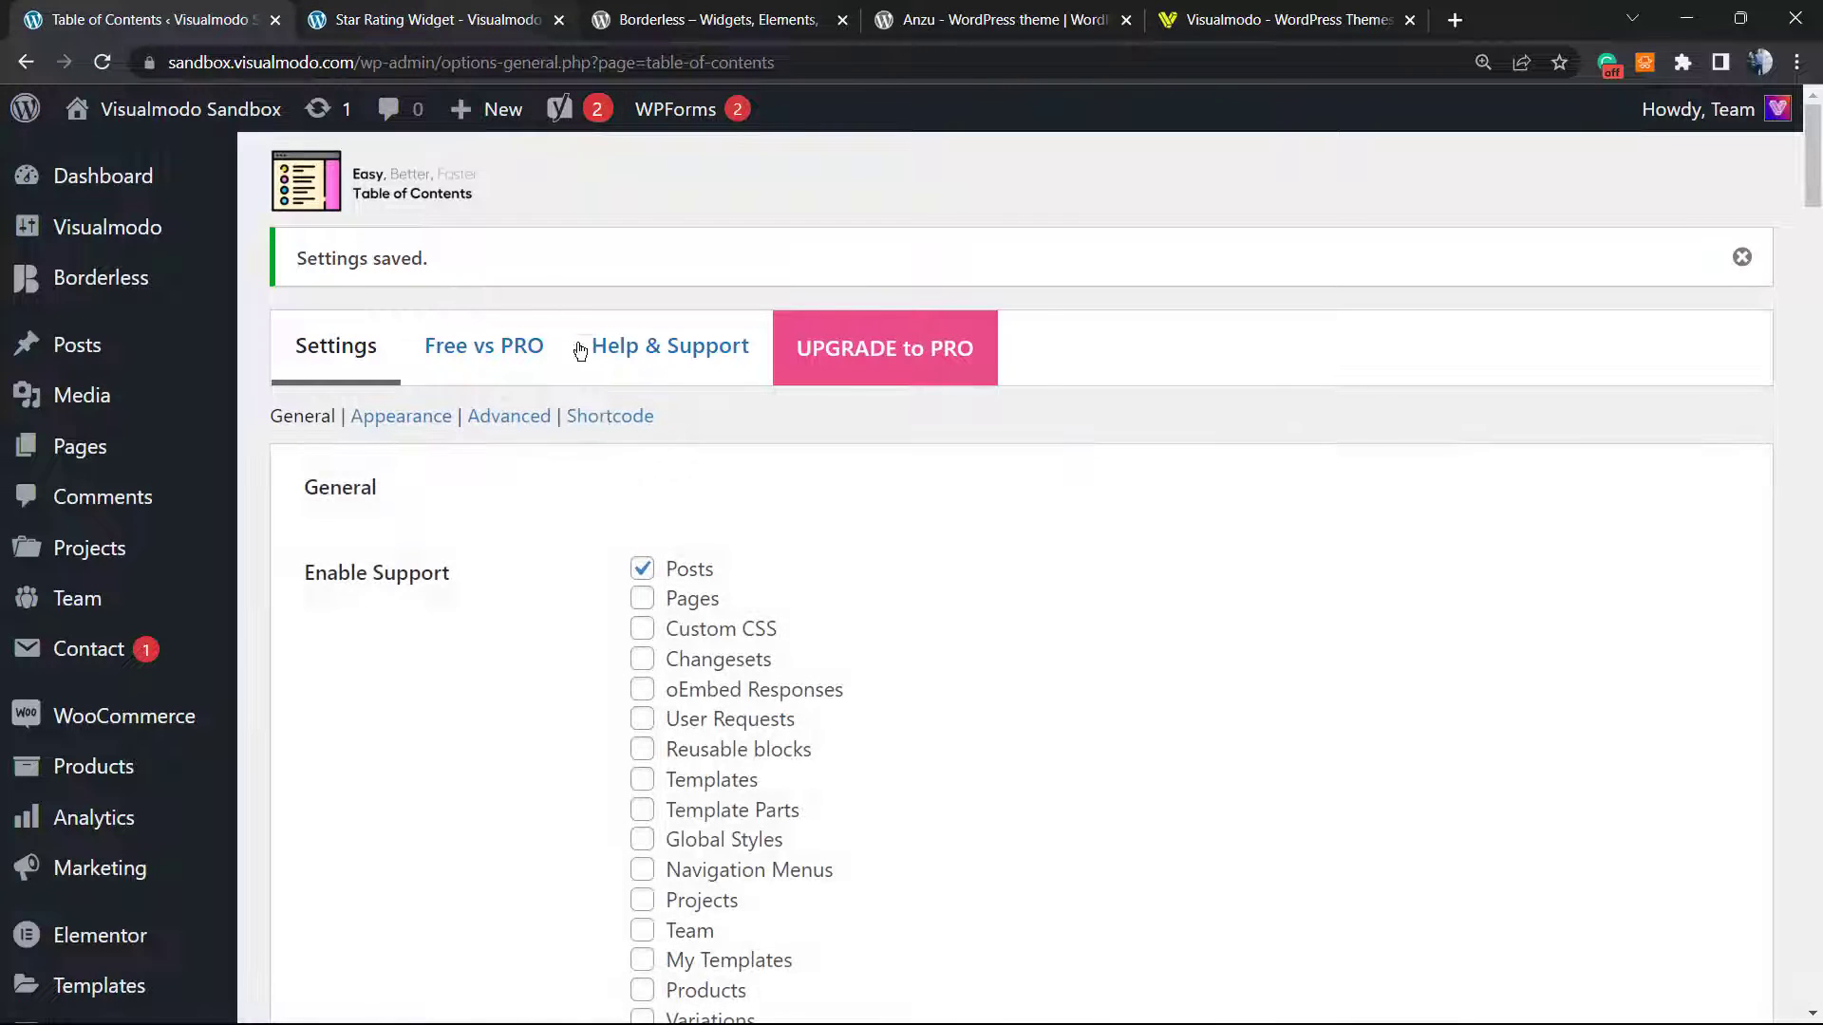
mouse_move(661, 538)
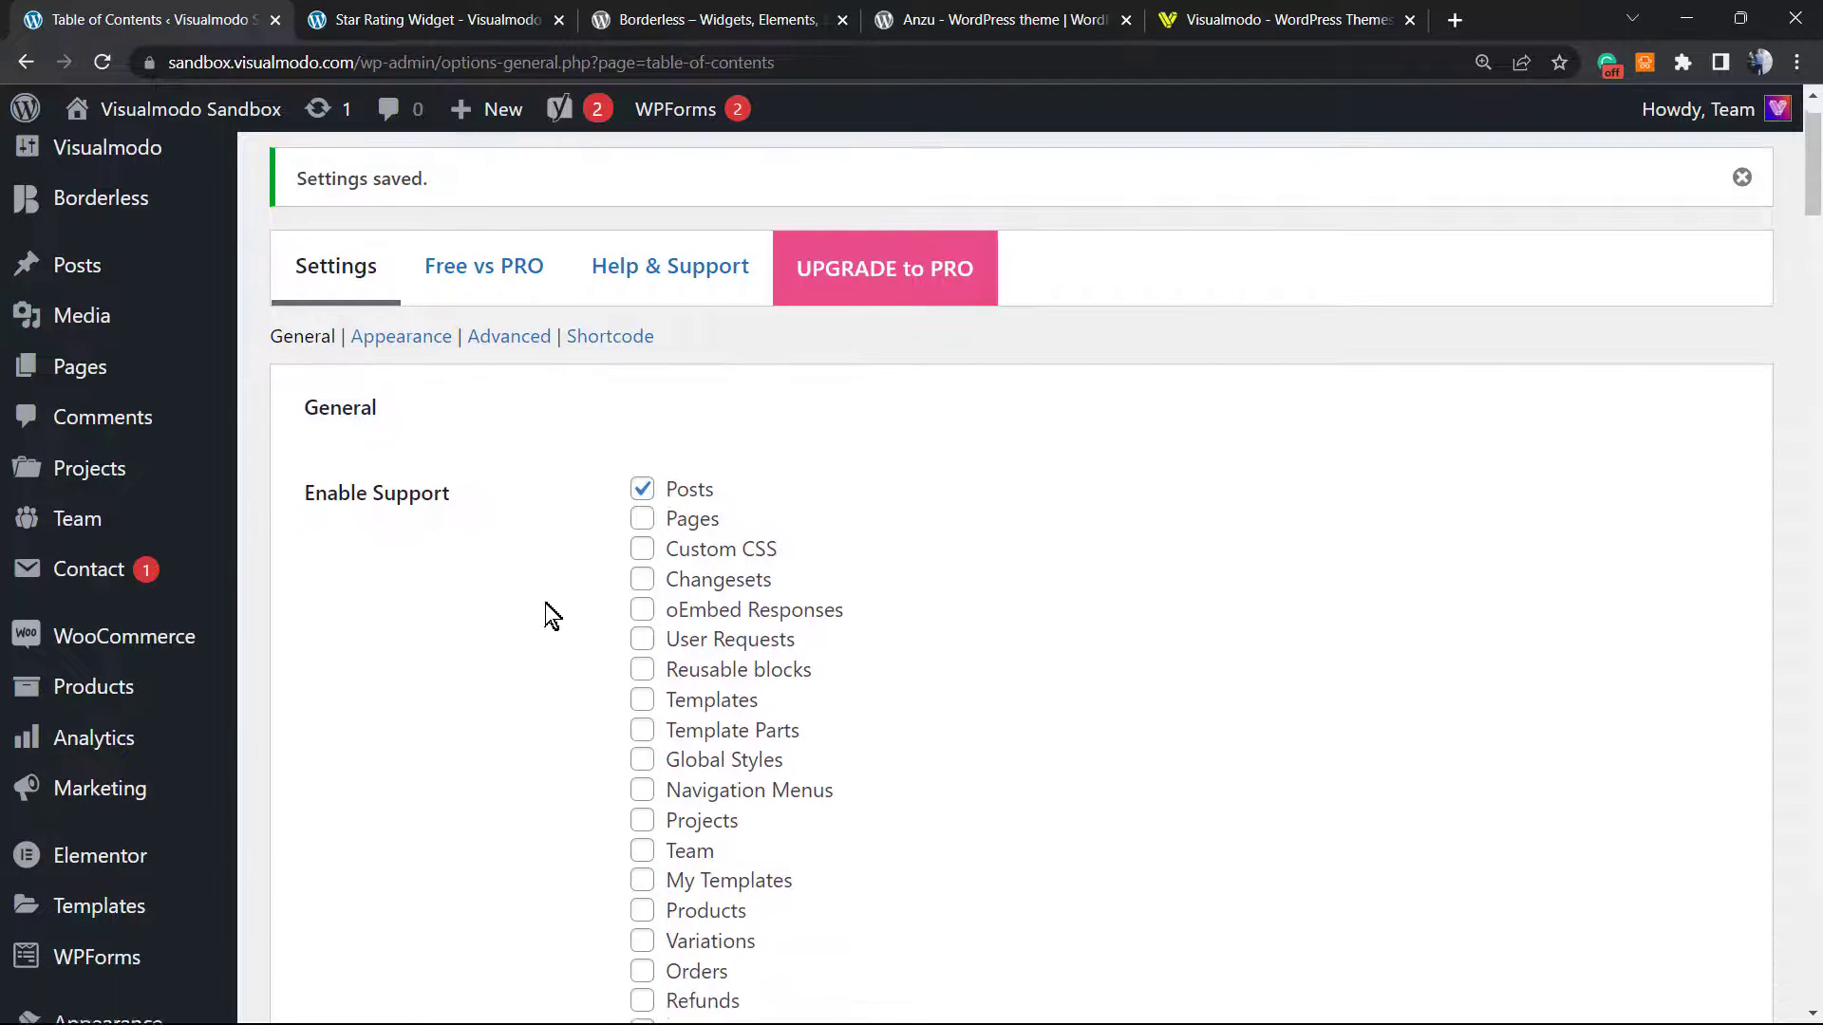
scroll("down", 3)
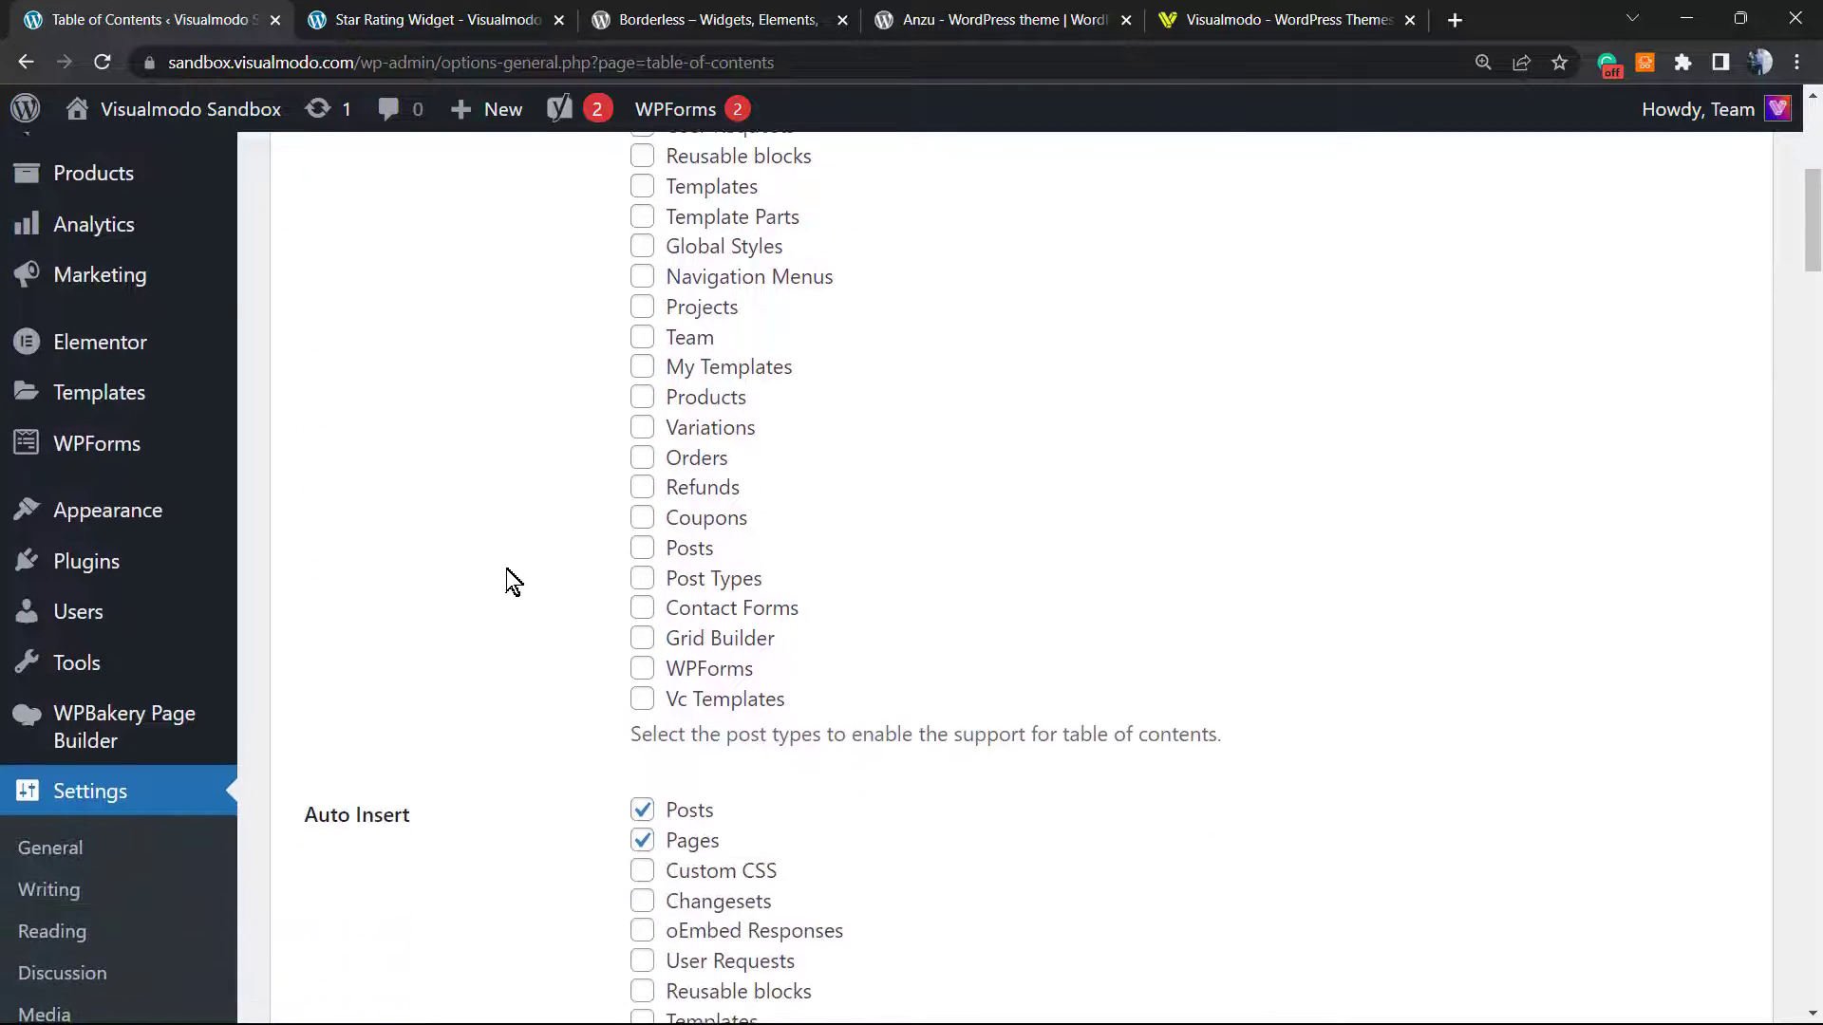
scroll("down", 3)
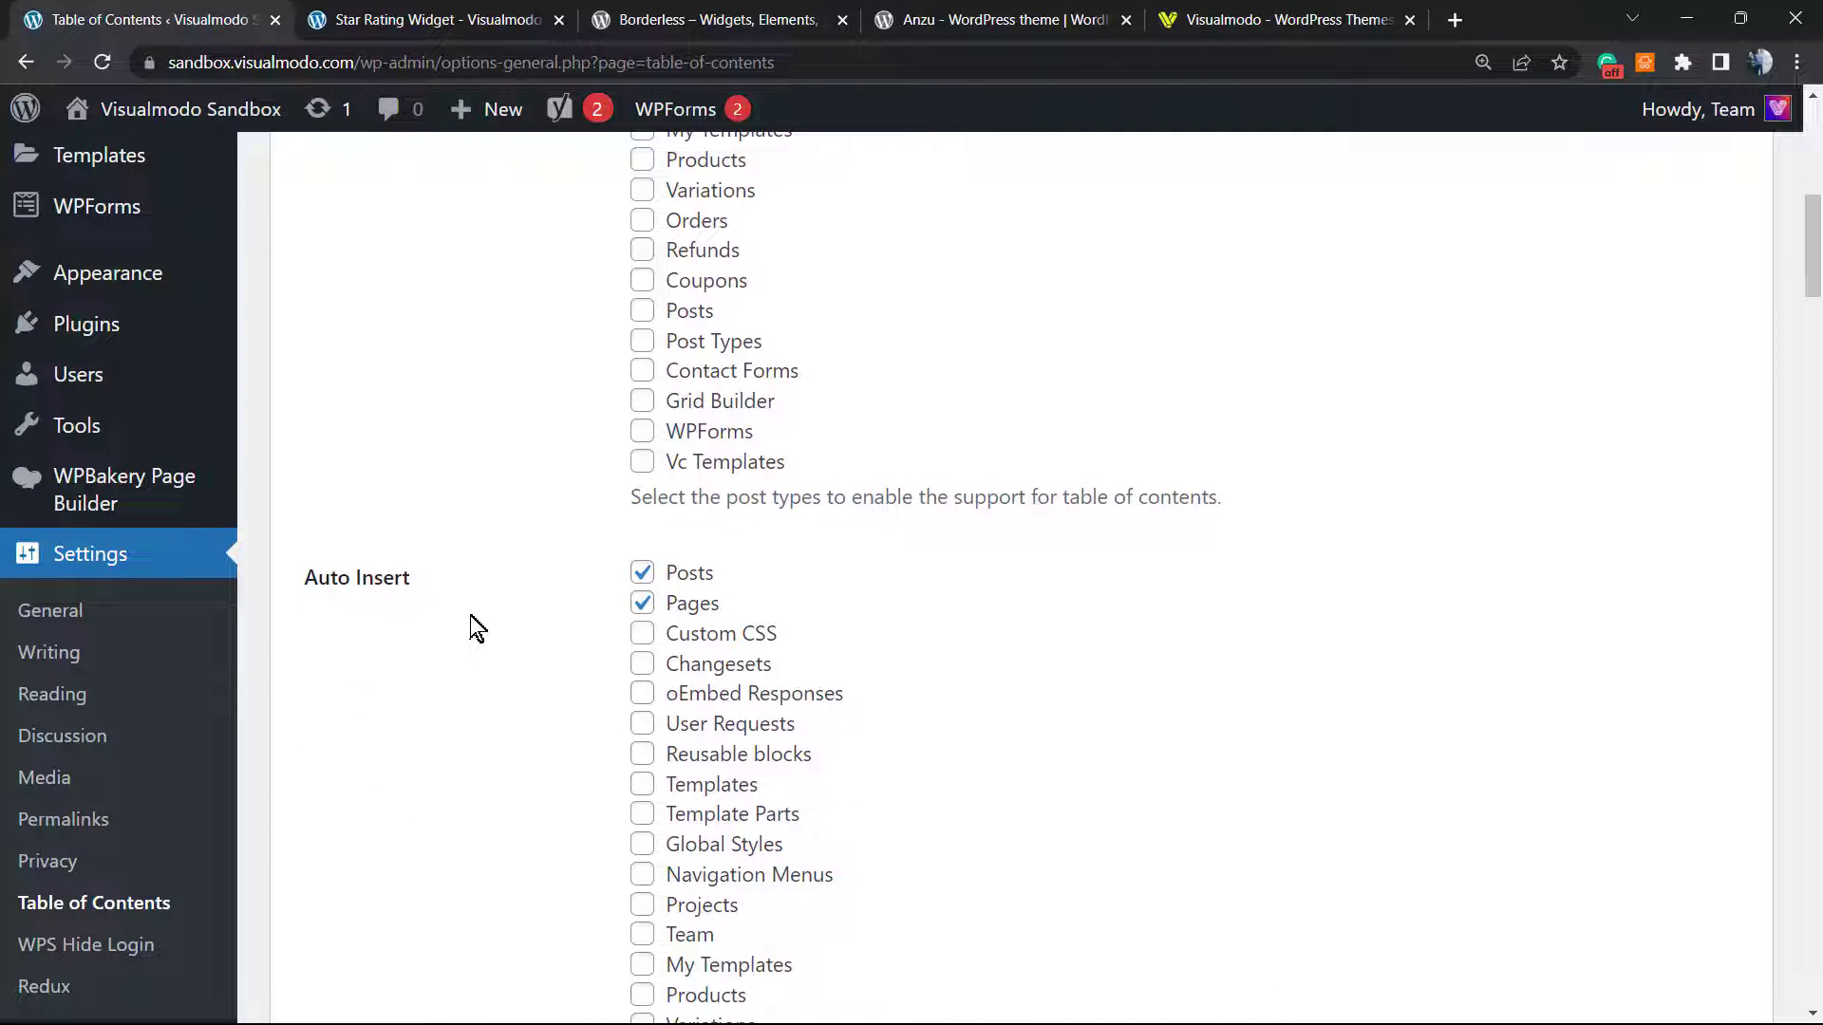
left_click(642, 601)
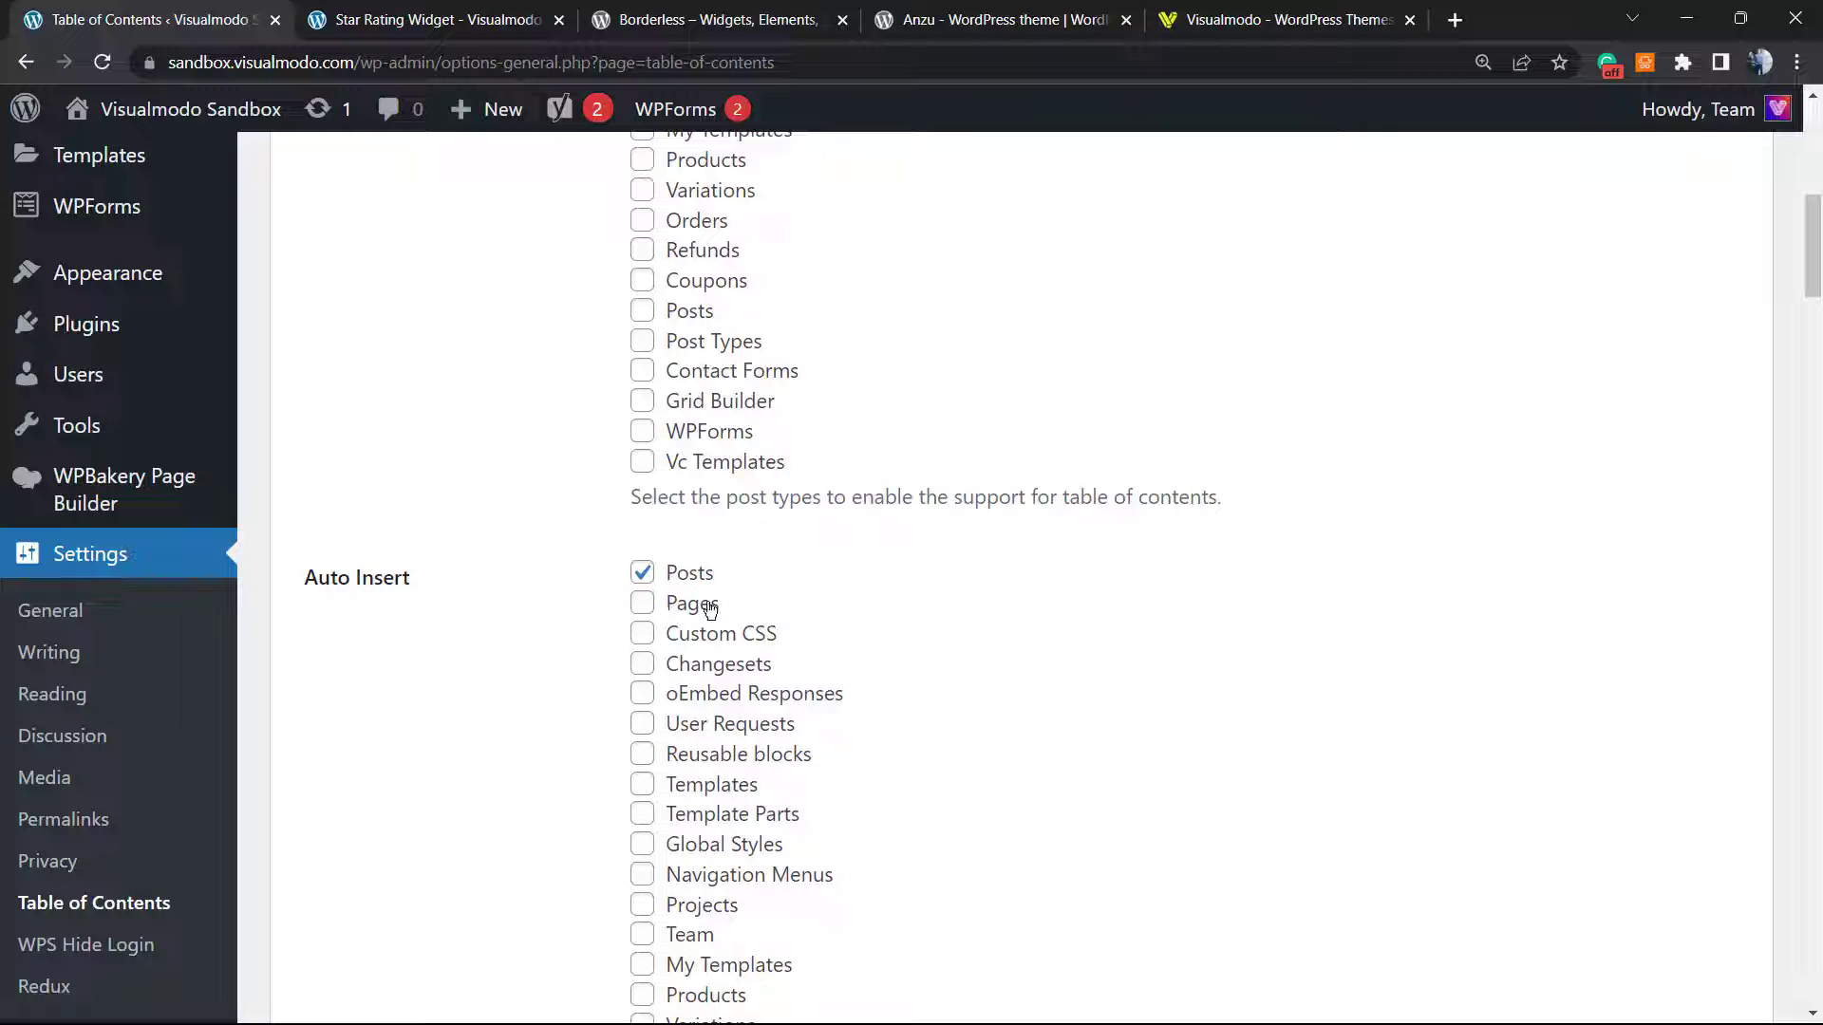
double_click(691, 601)
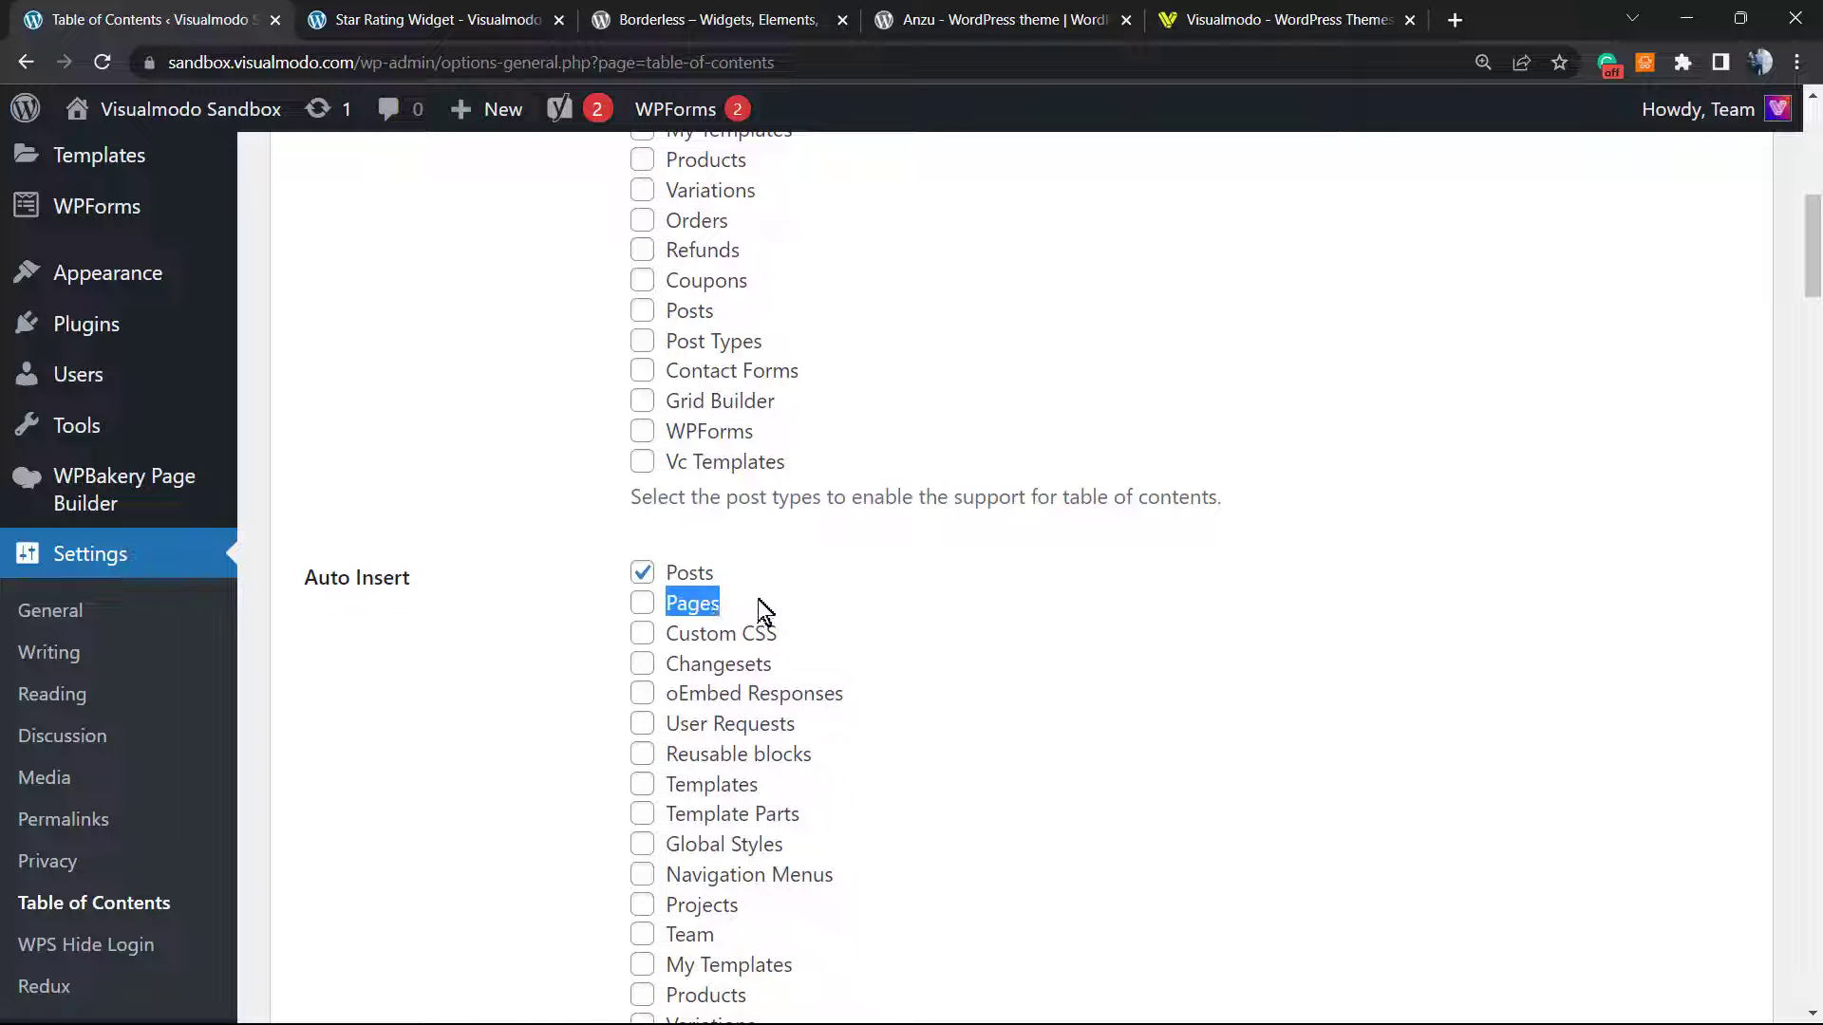
scroll("down", 3)
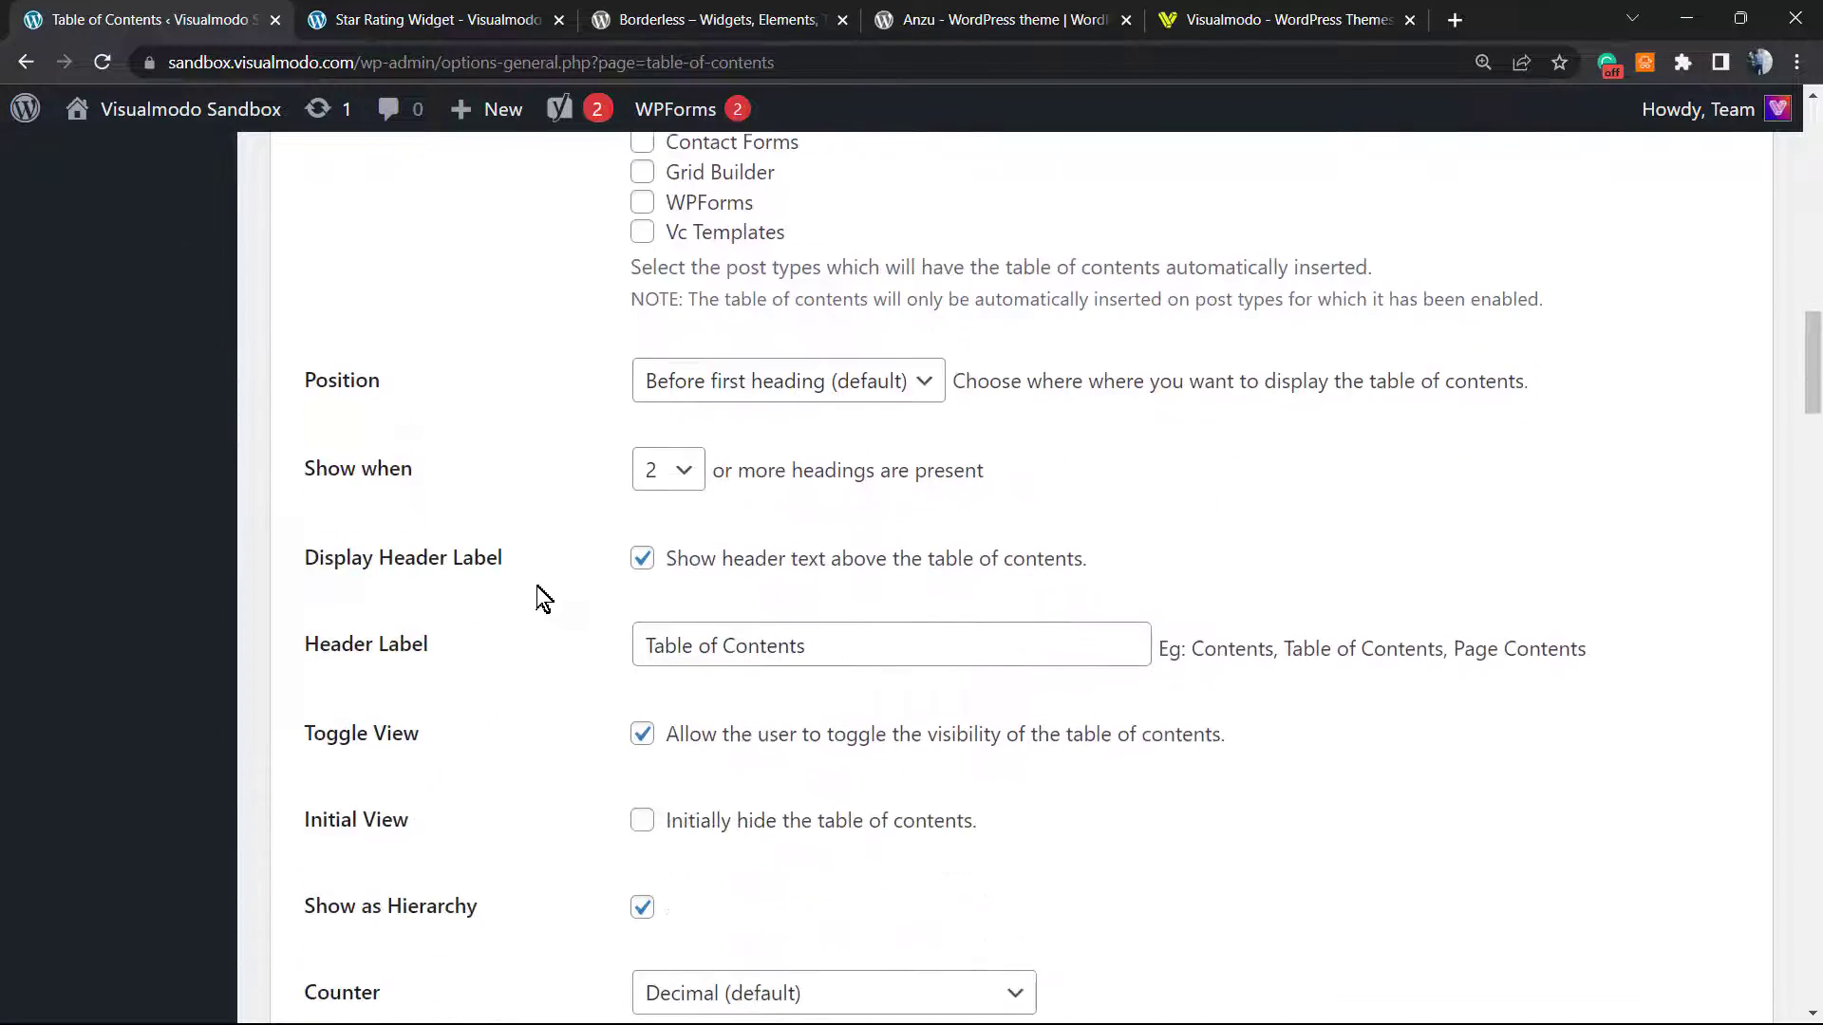
scroll("down", 3)
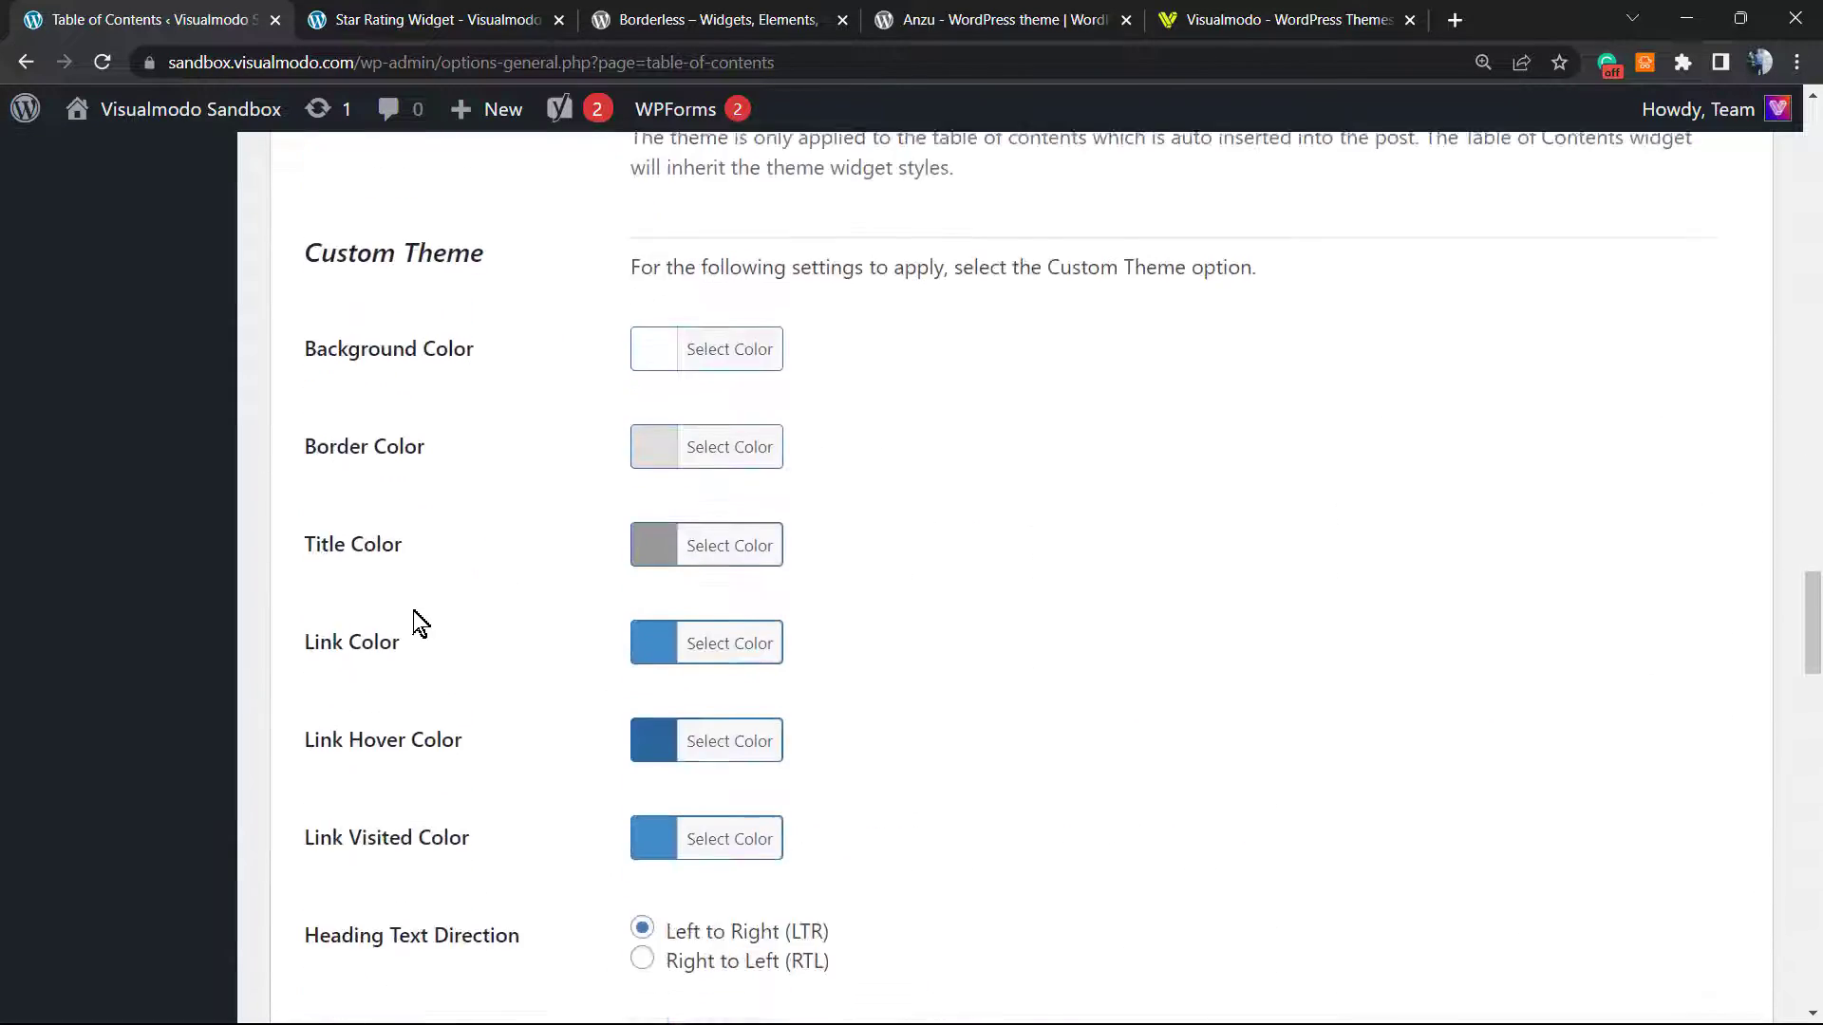
scroll("down", 3)
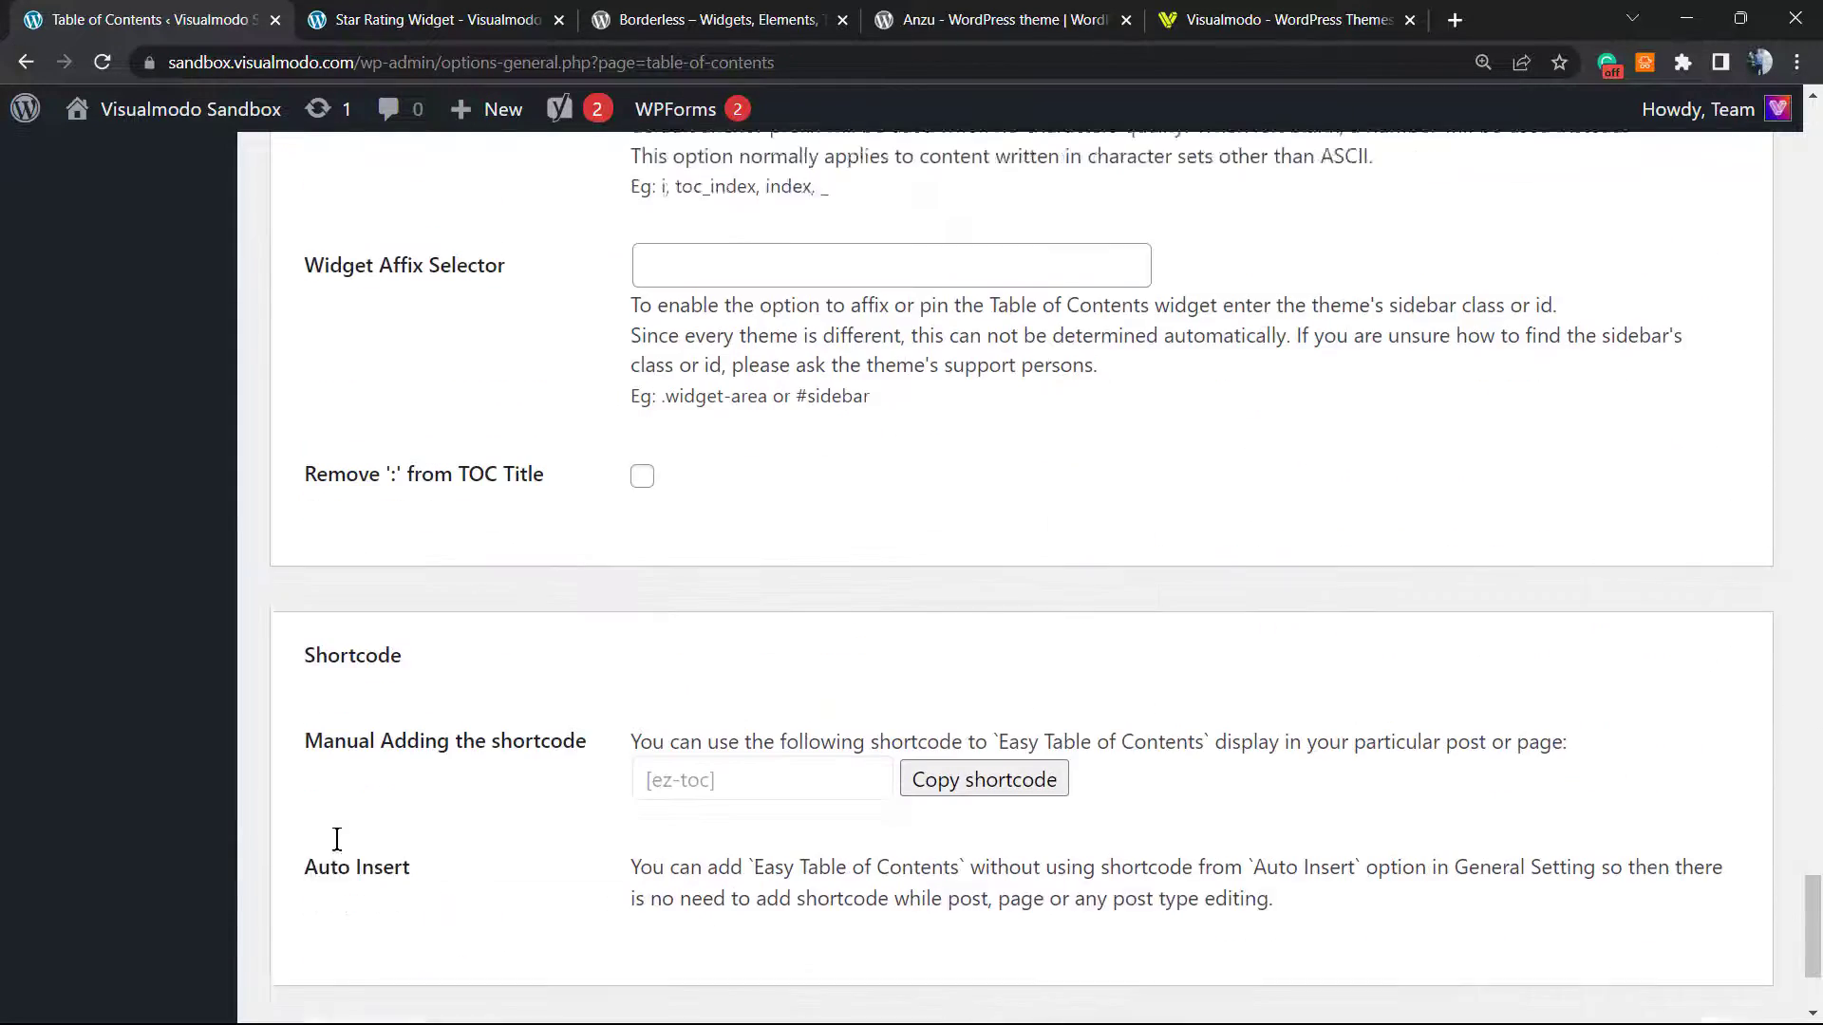
scroll("down", 3)
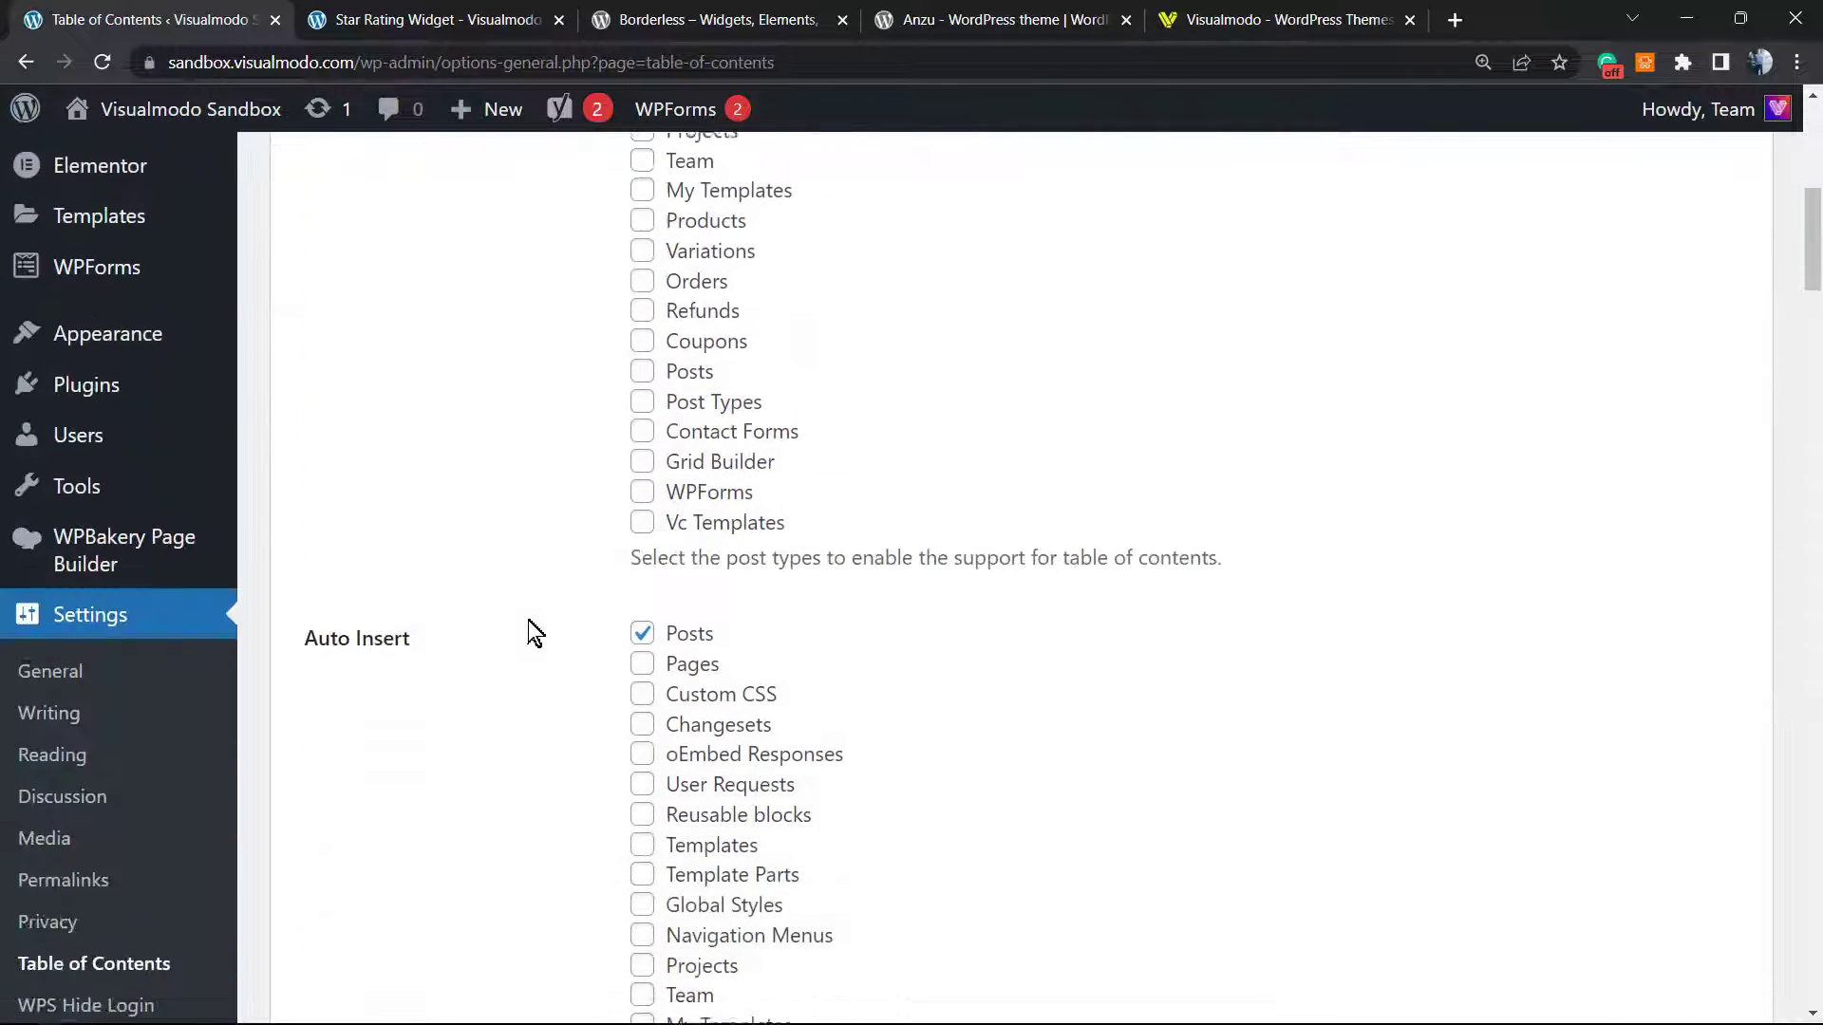
scroll("down", 3)
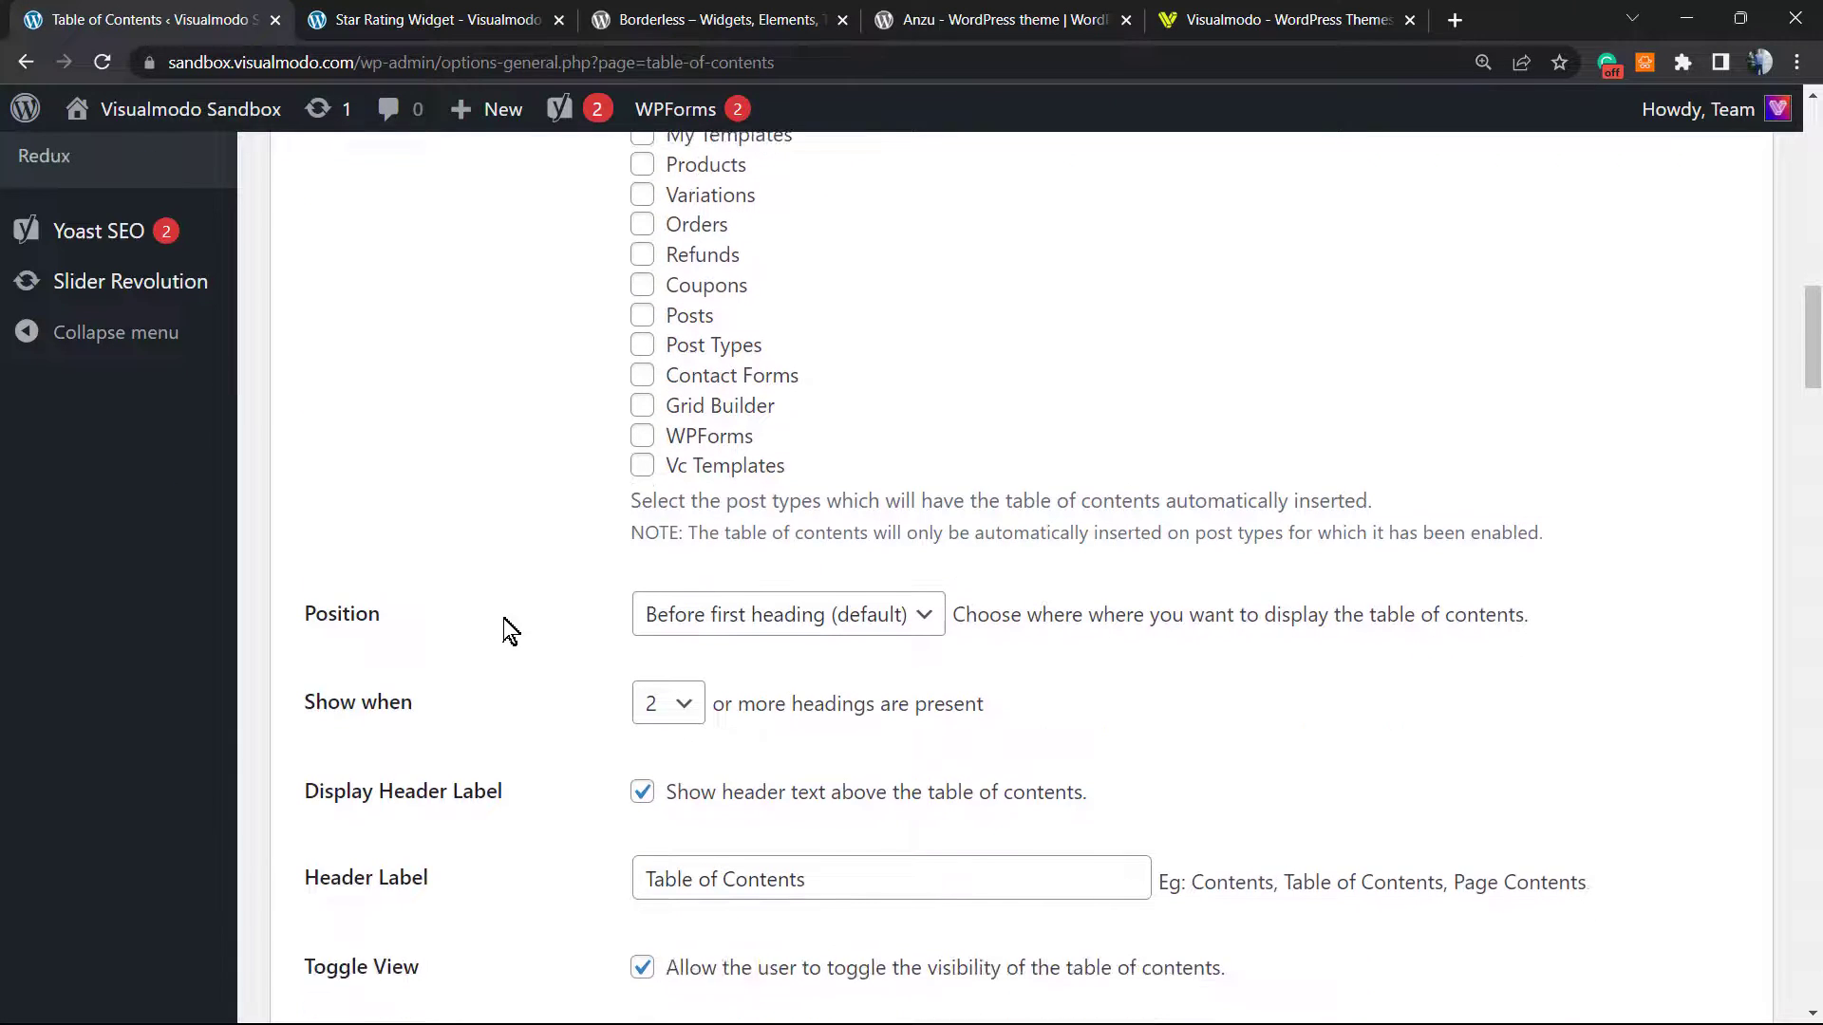
mouse_move(755, 620)
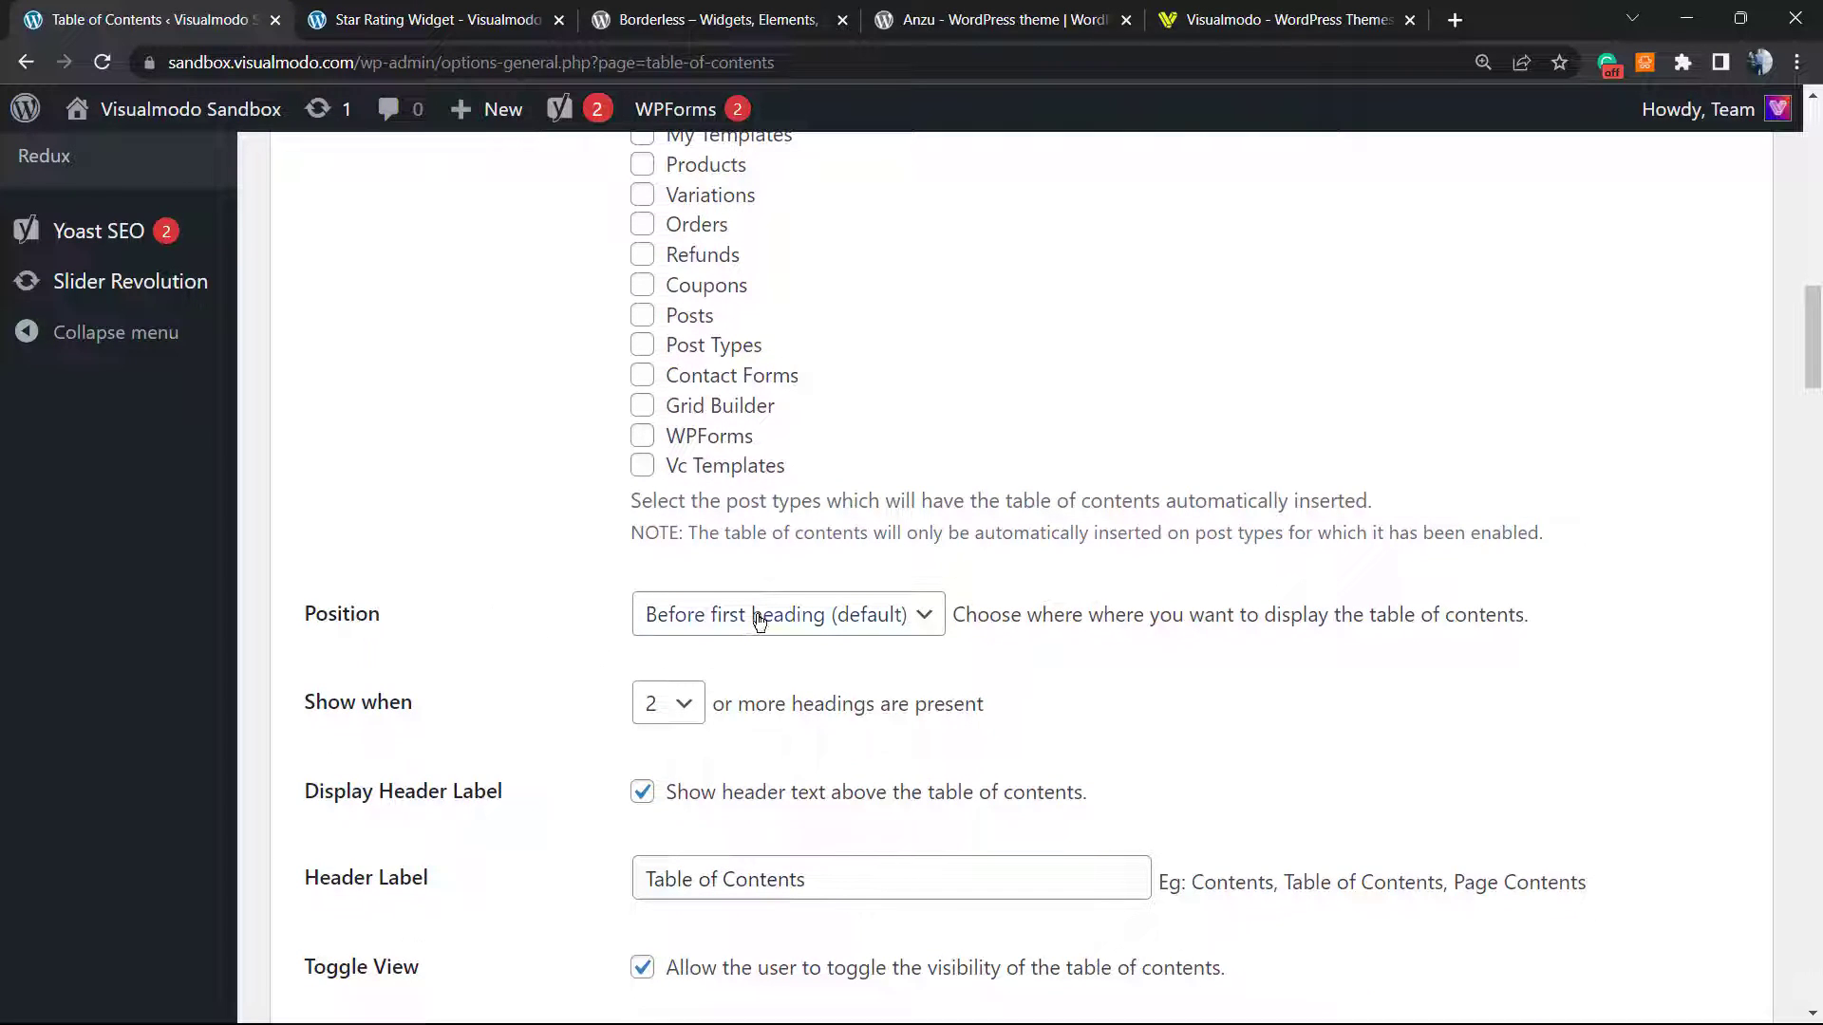
left_click(787, 614)
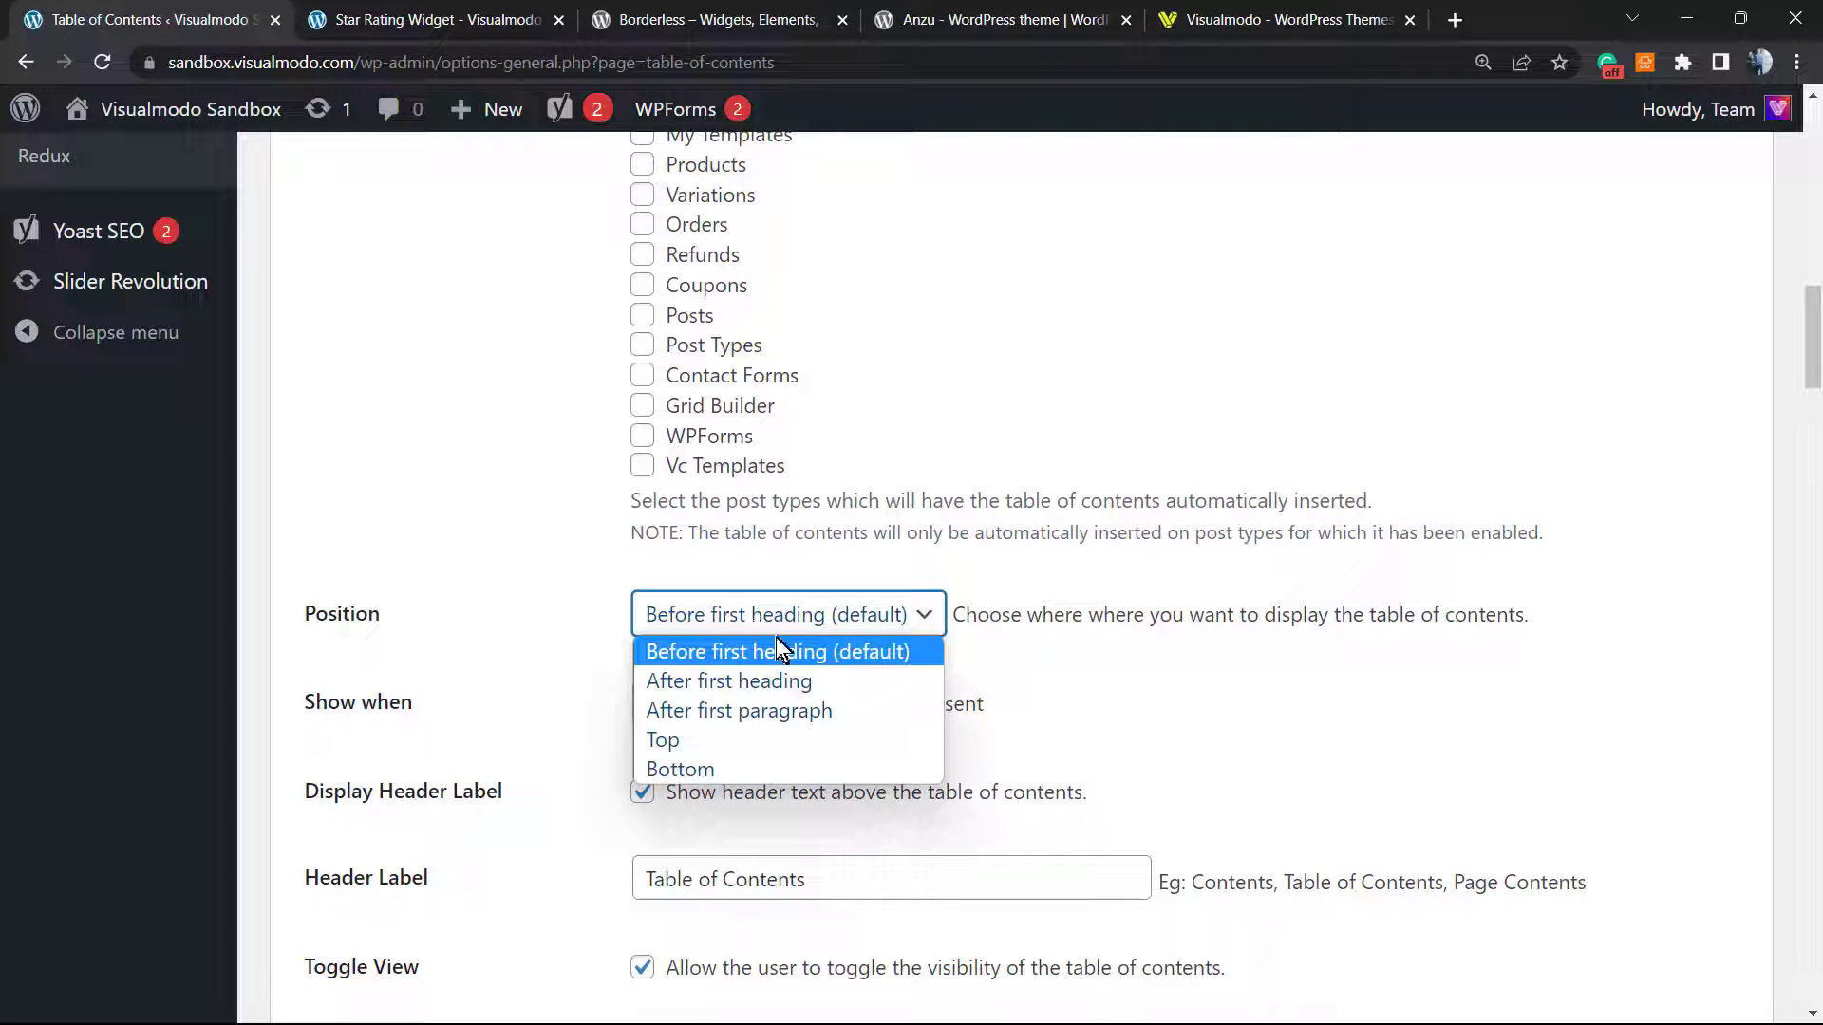
mouse_move(739, 710)
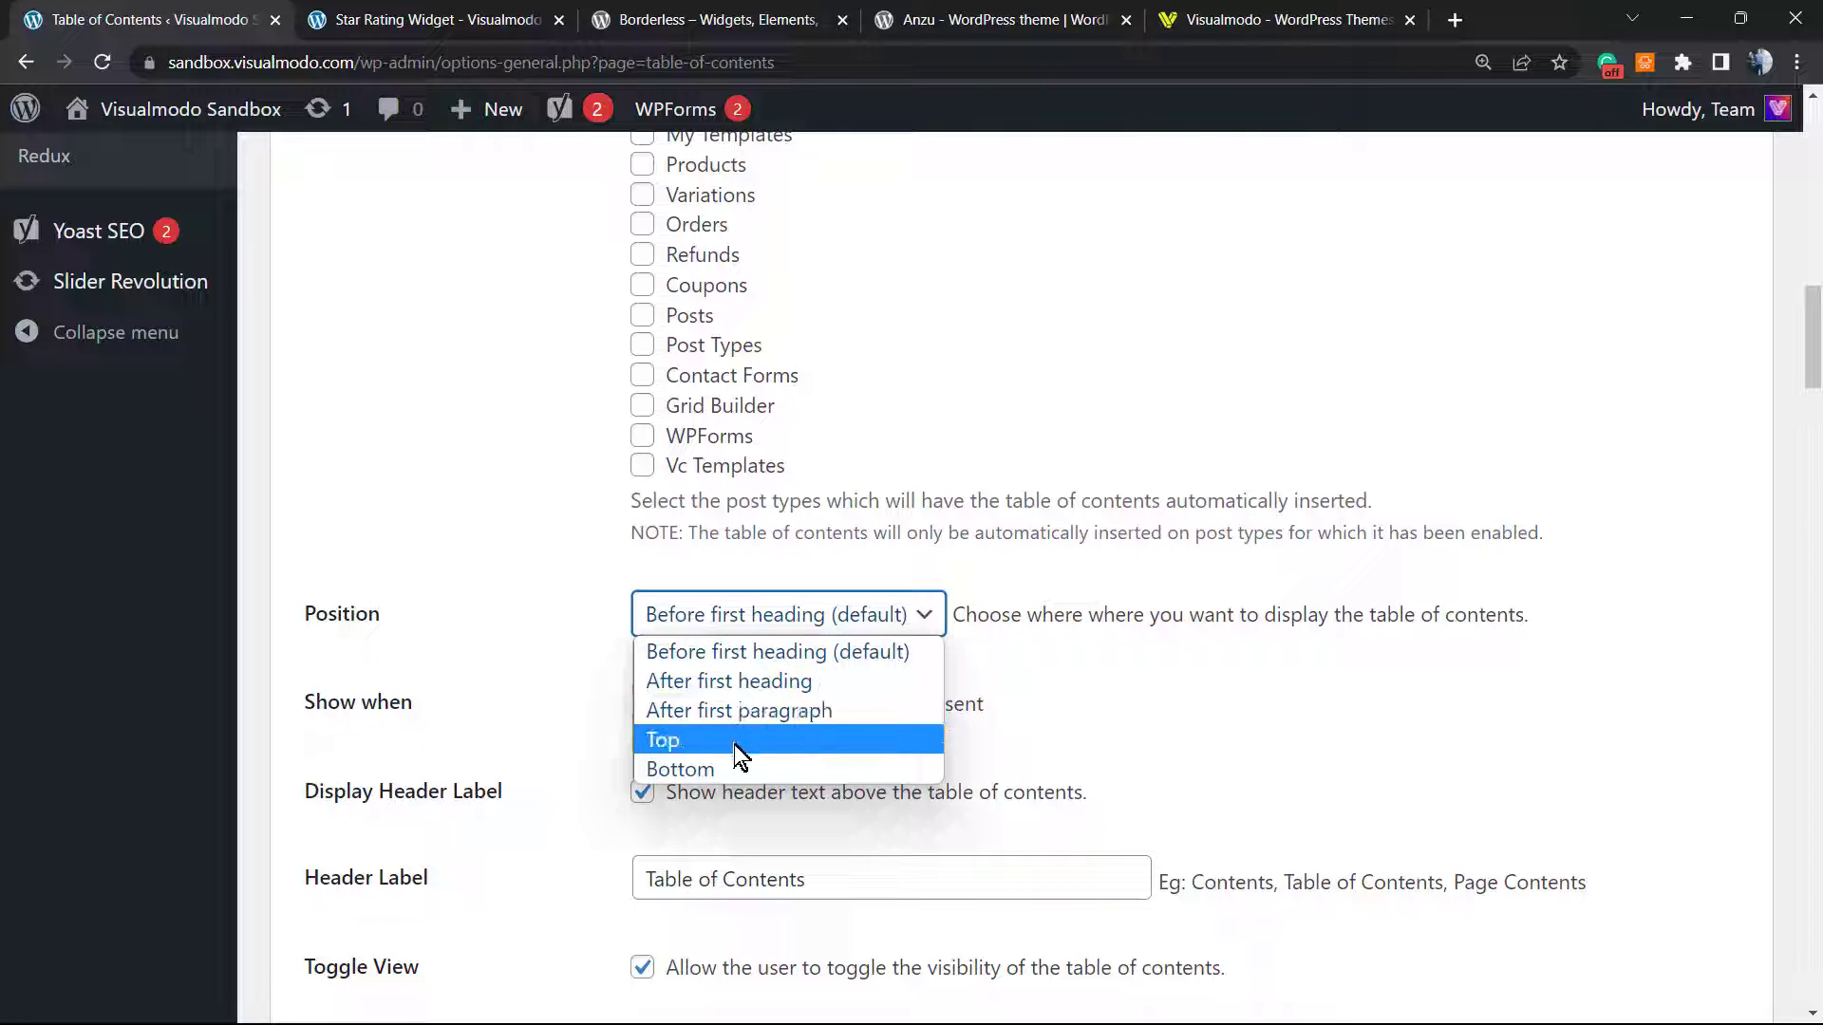
mouse_move(739, 710)
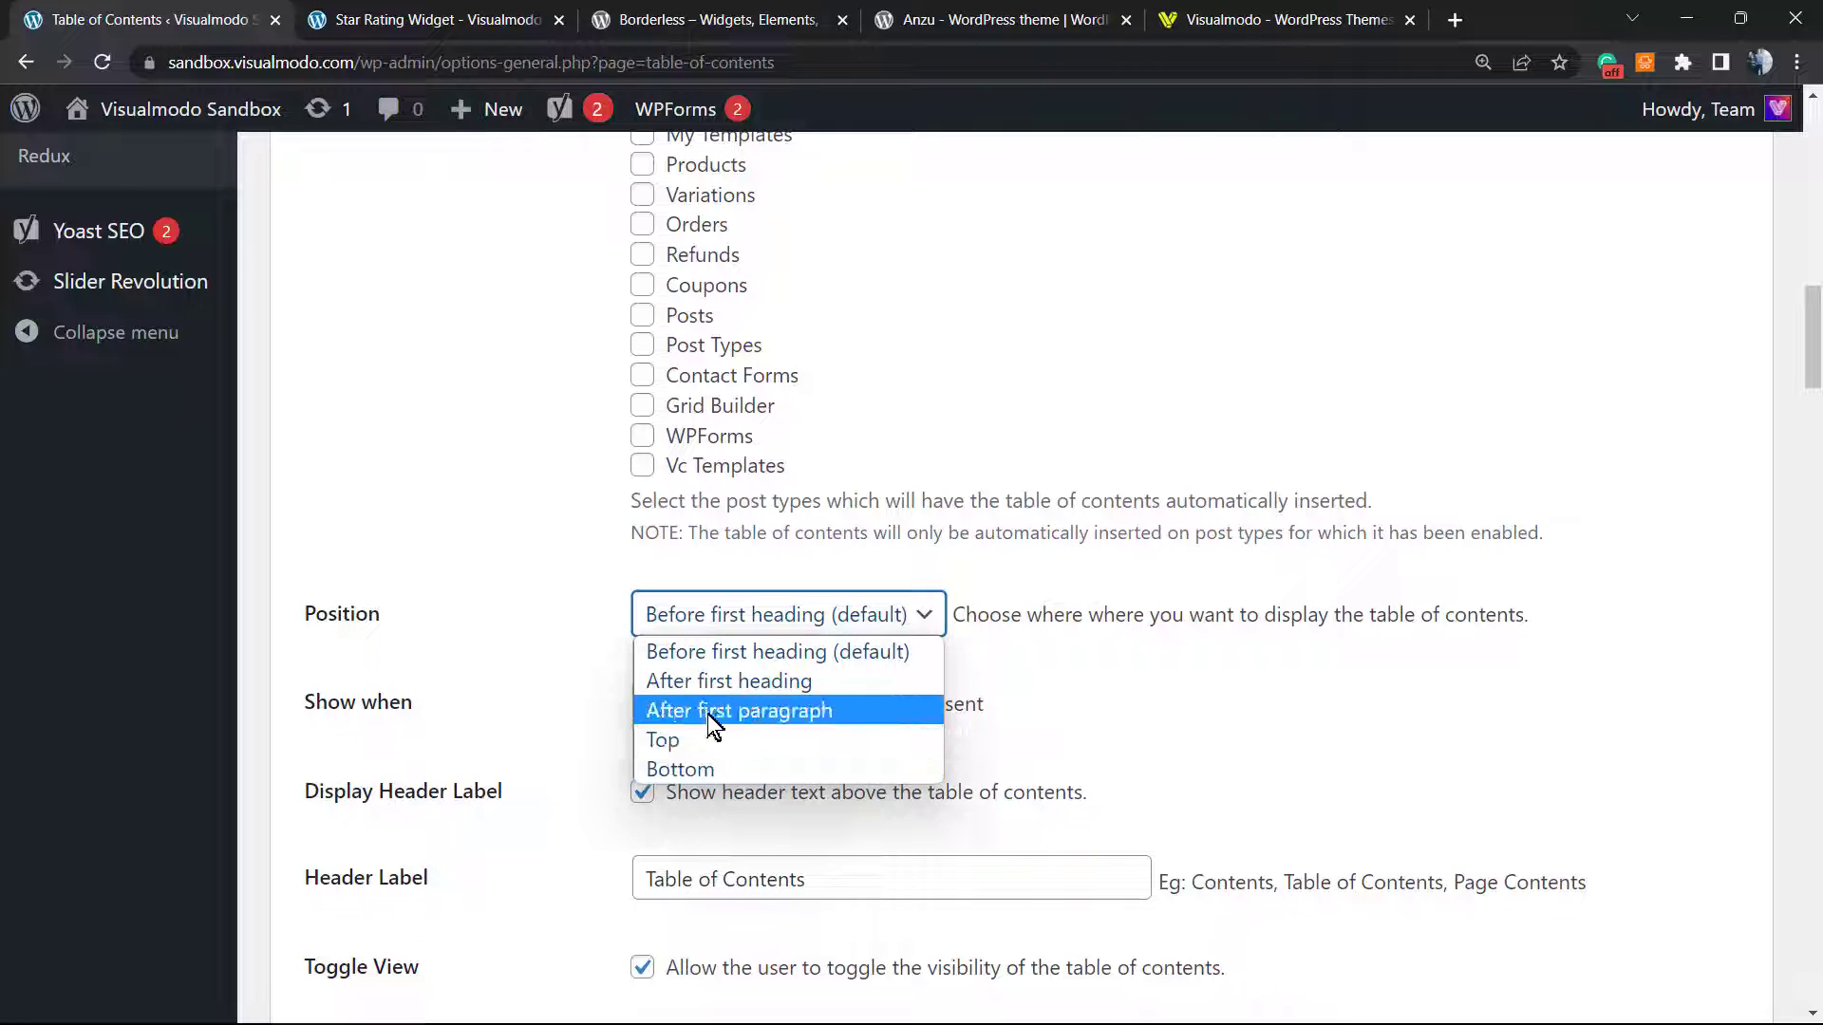
mouse_move(755, 719)
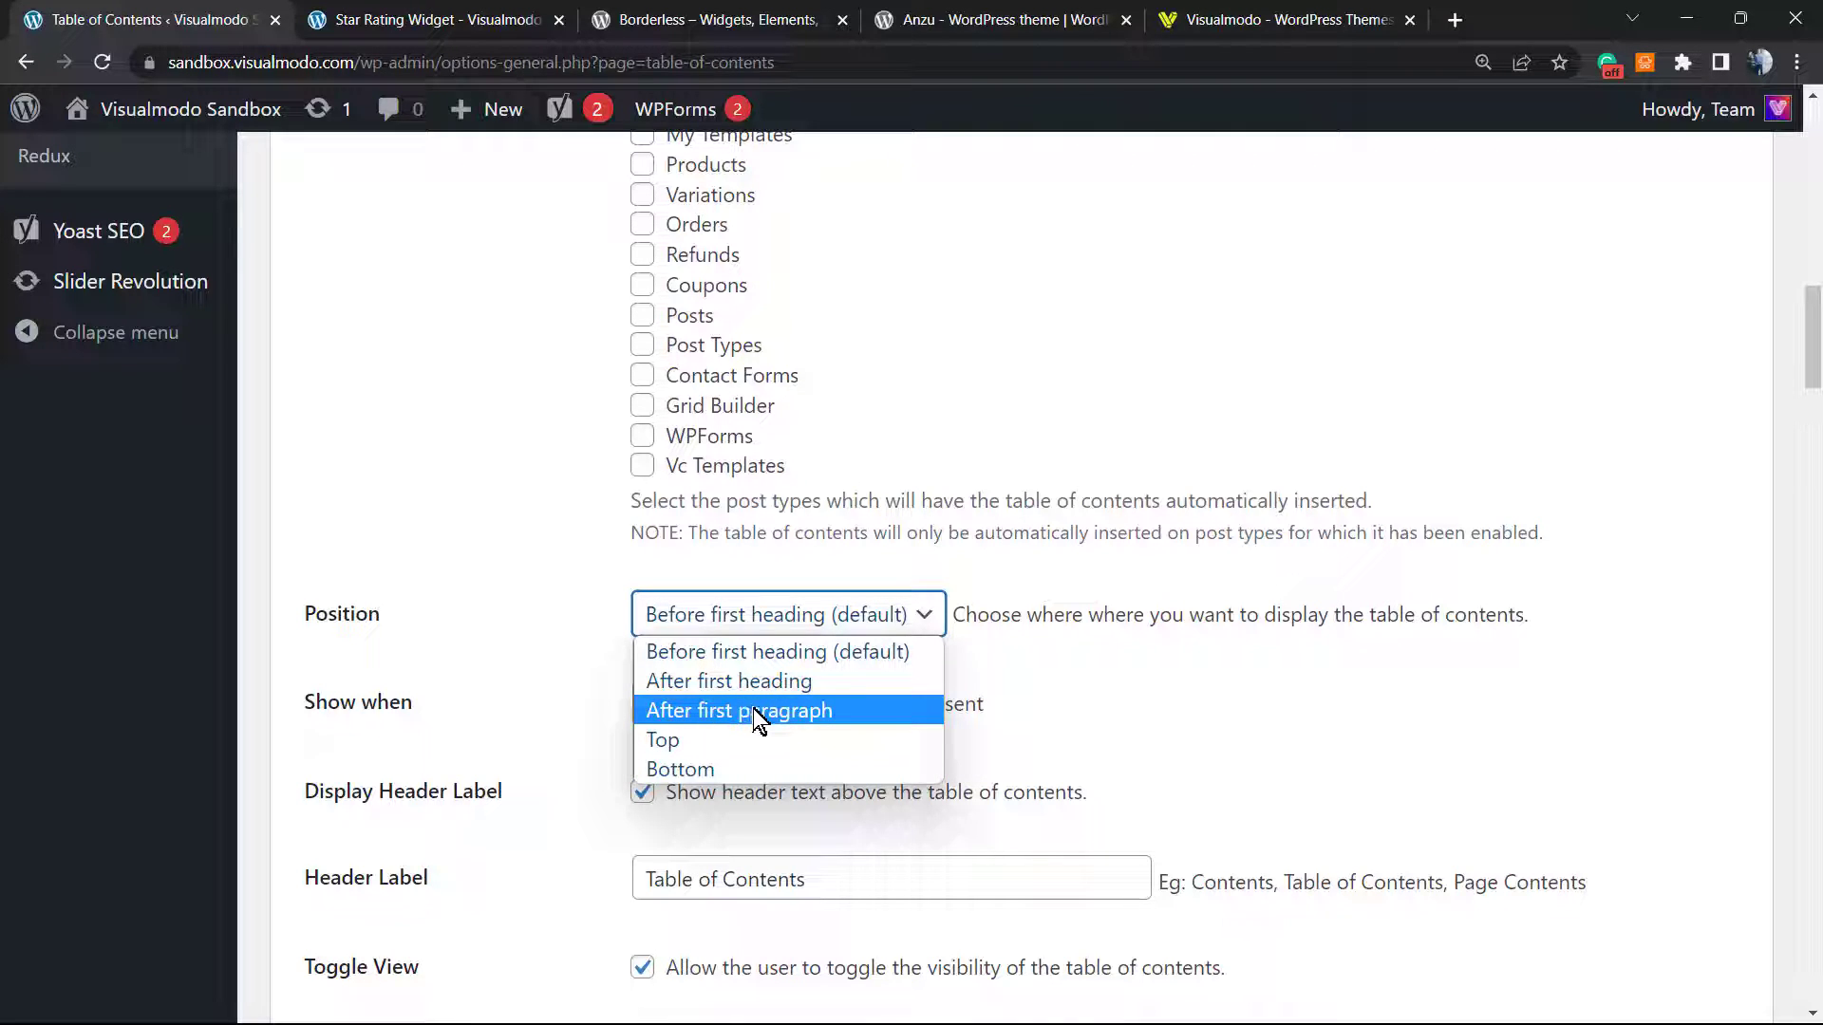
mouse_move(659, 652)
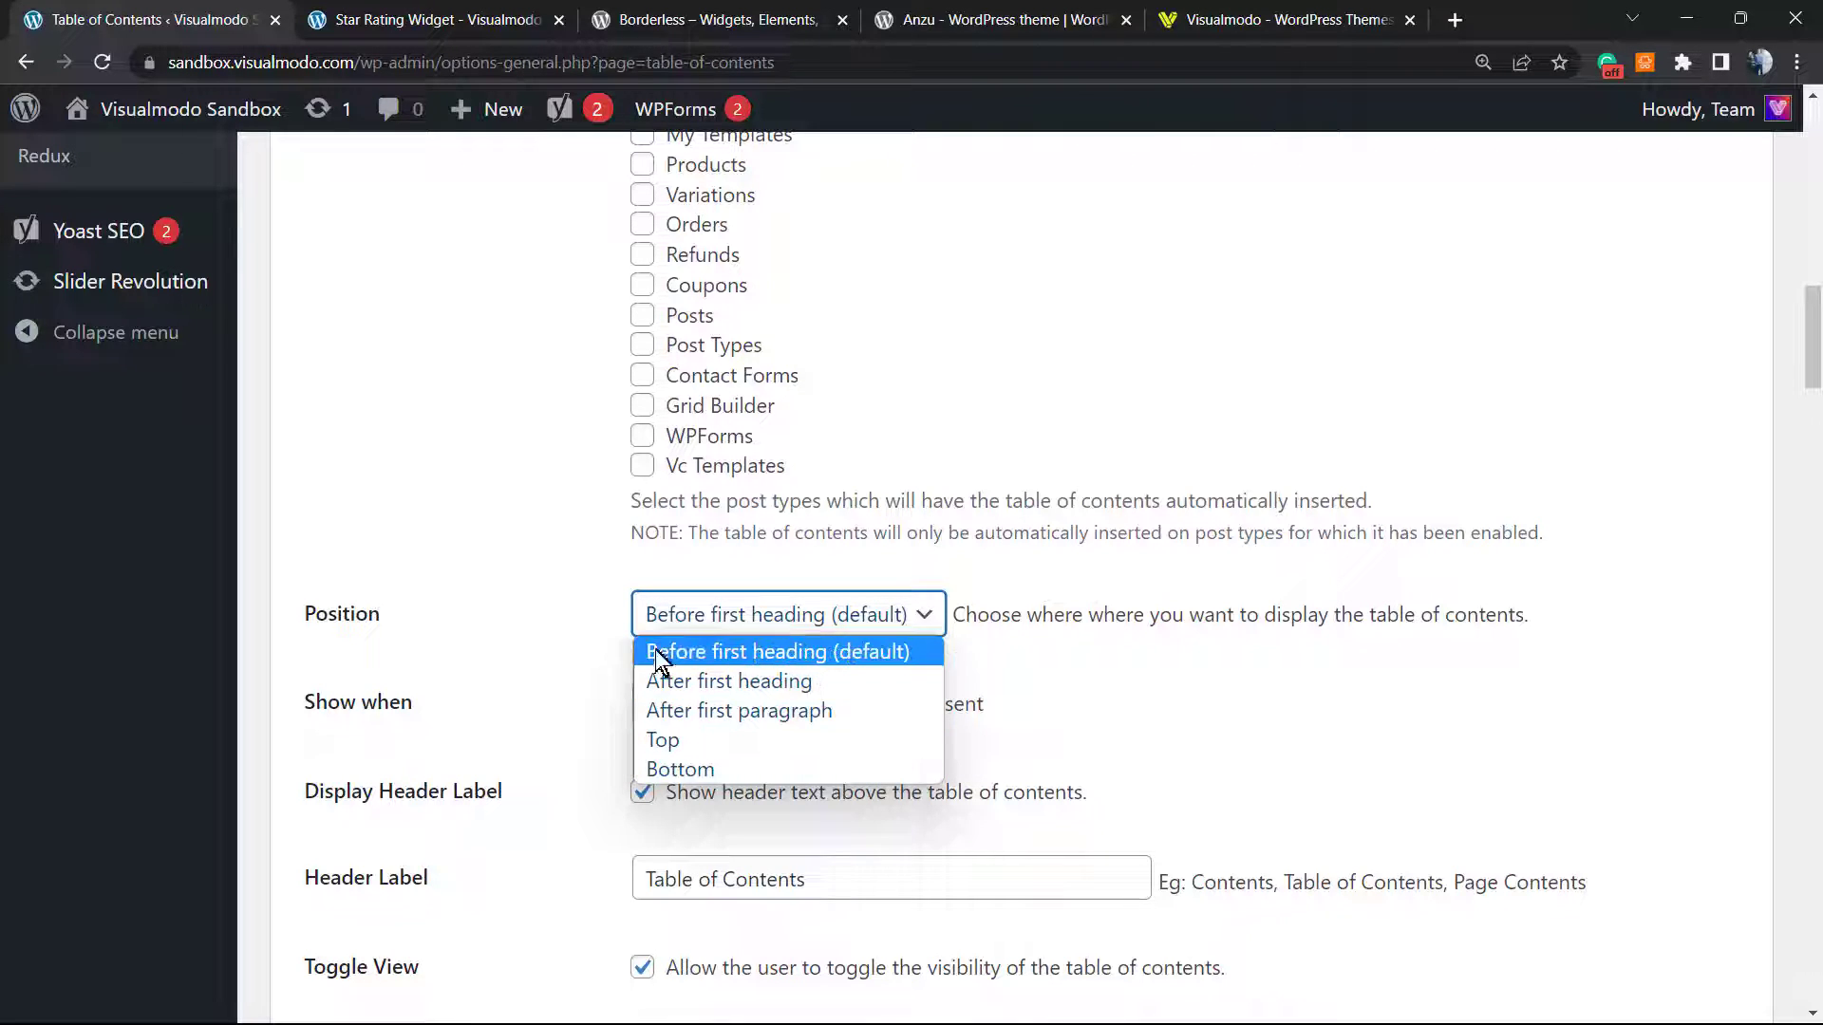
left_click(783, 651)
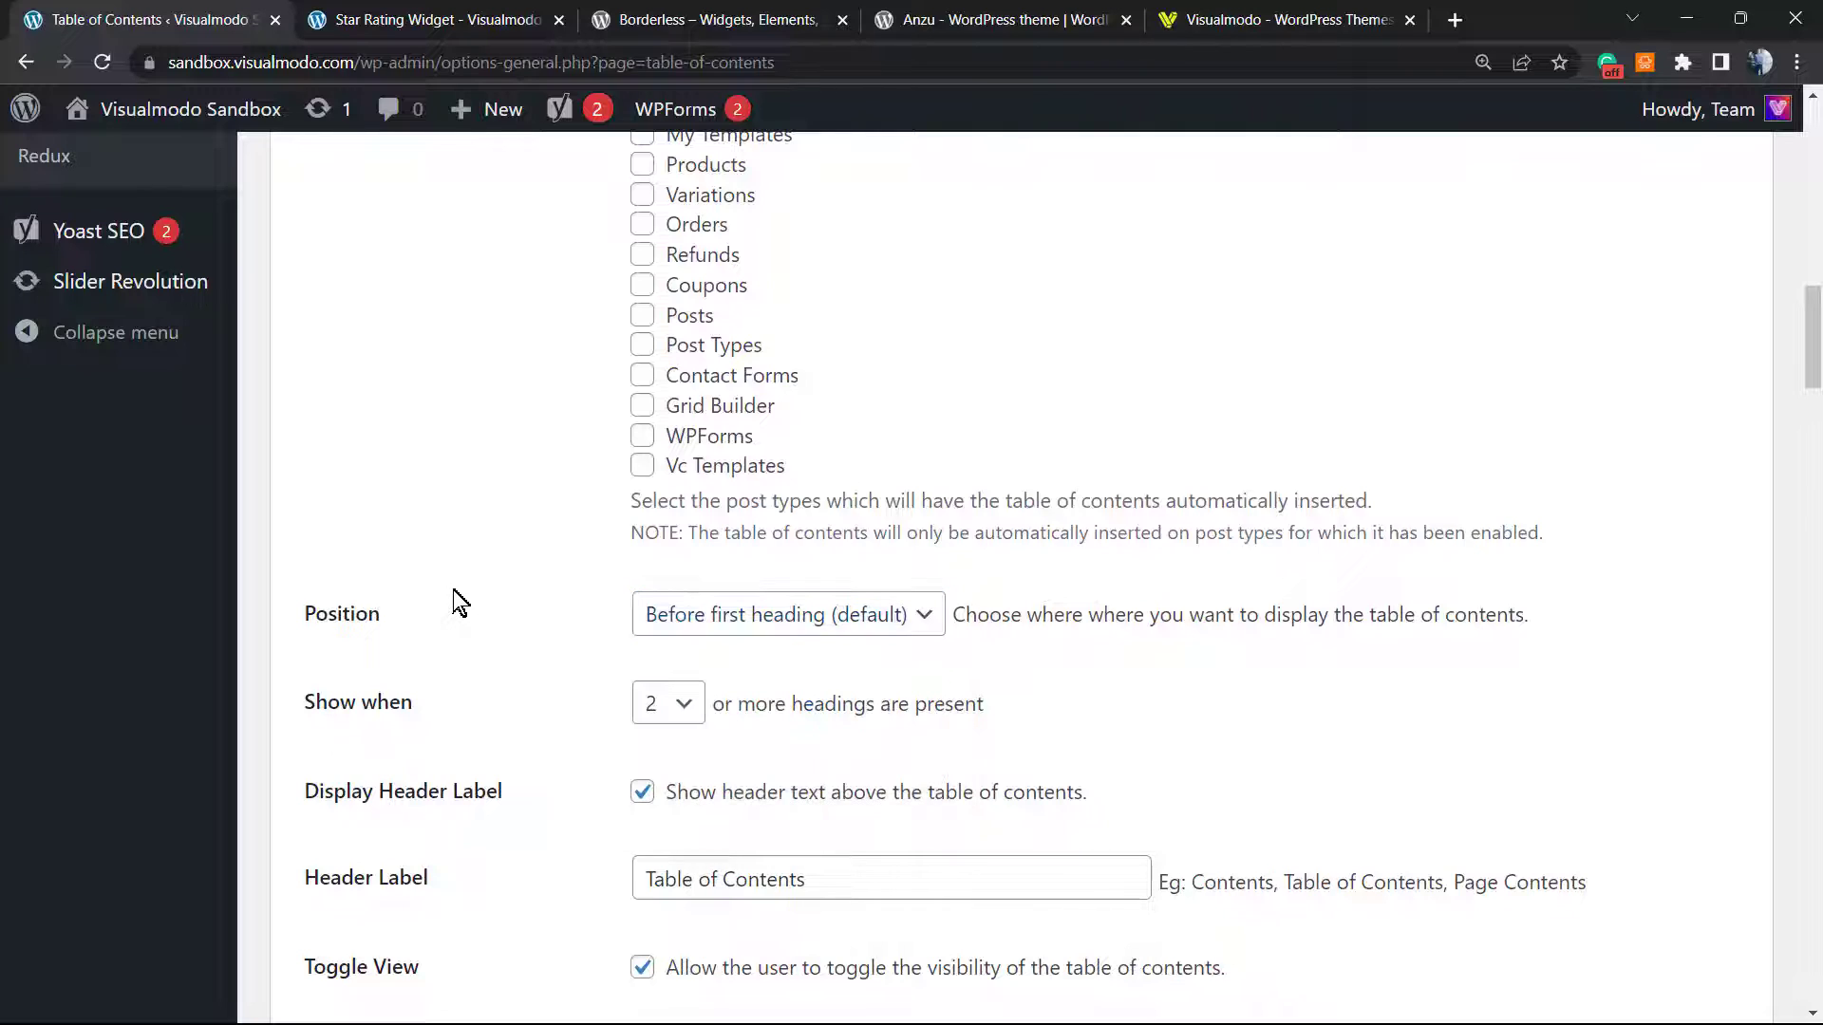
mouse_move(466, 590)
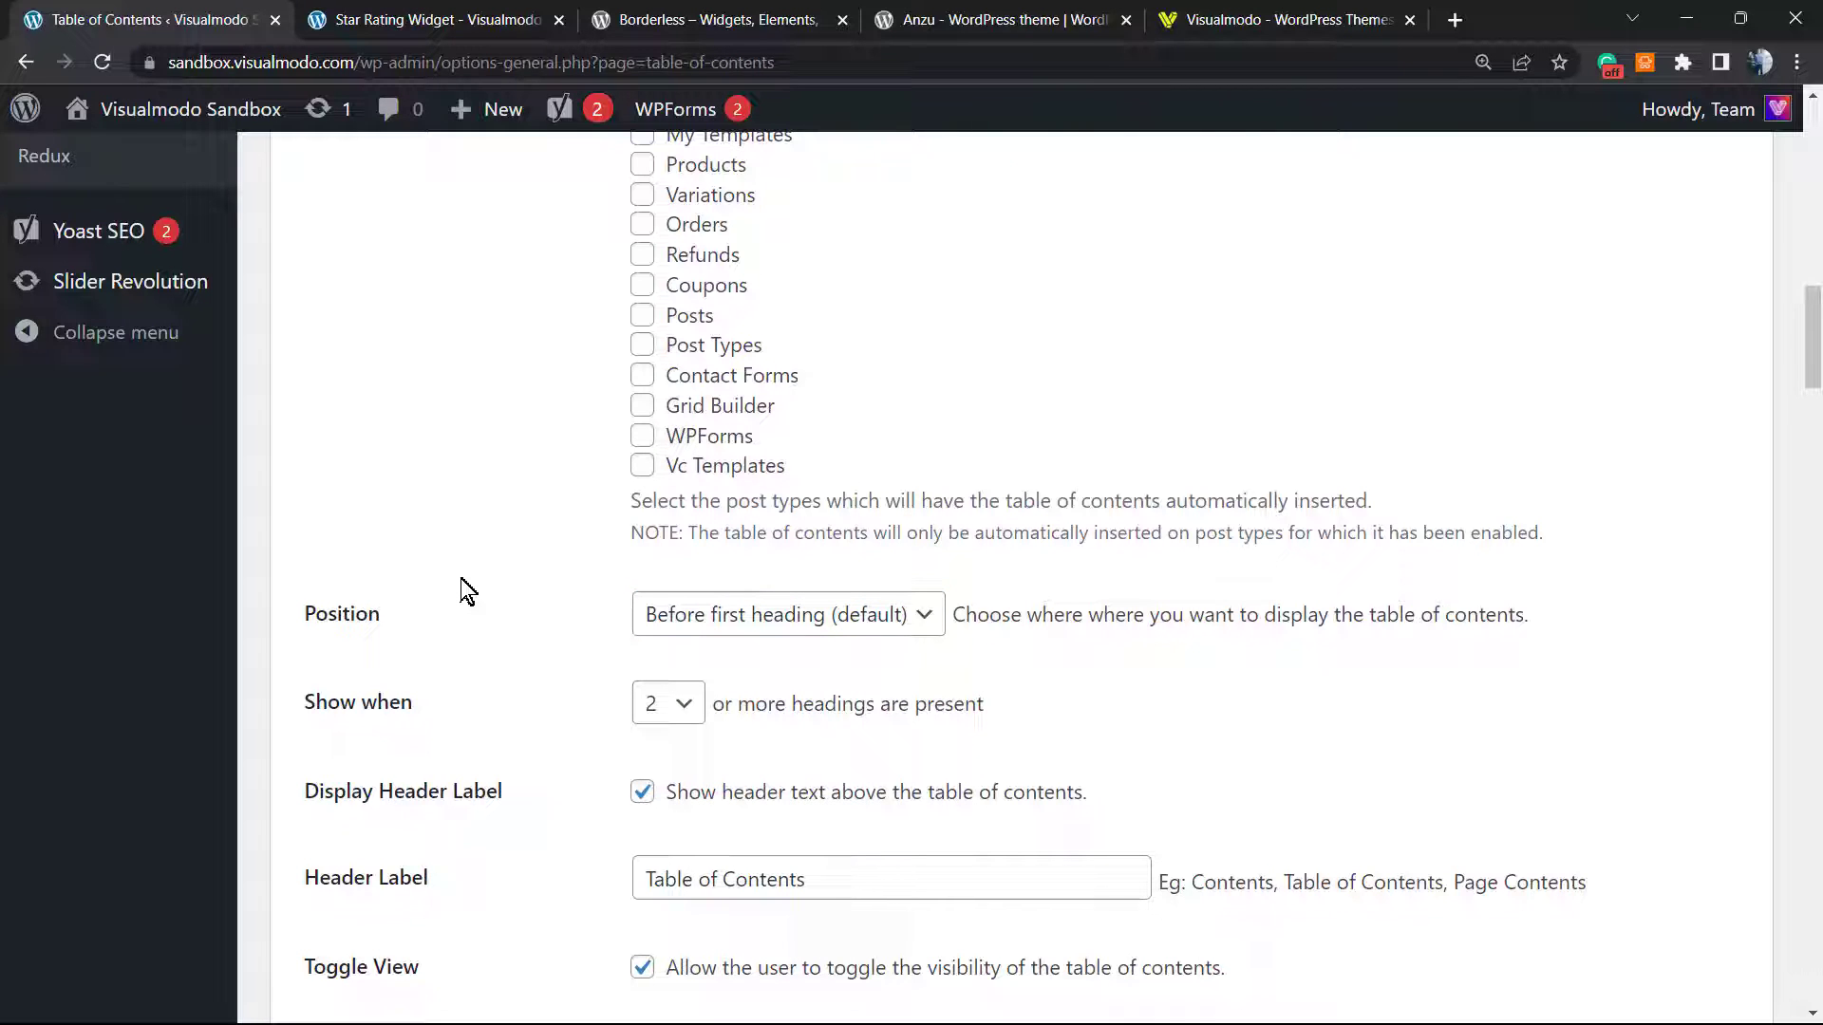
mouse_move(677, 721)
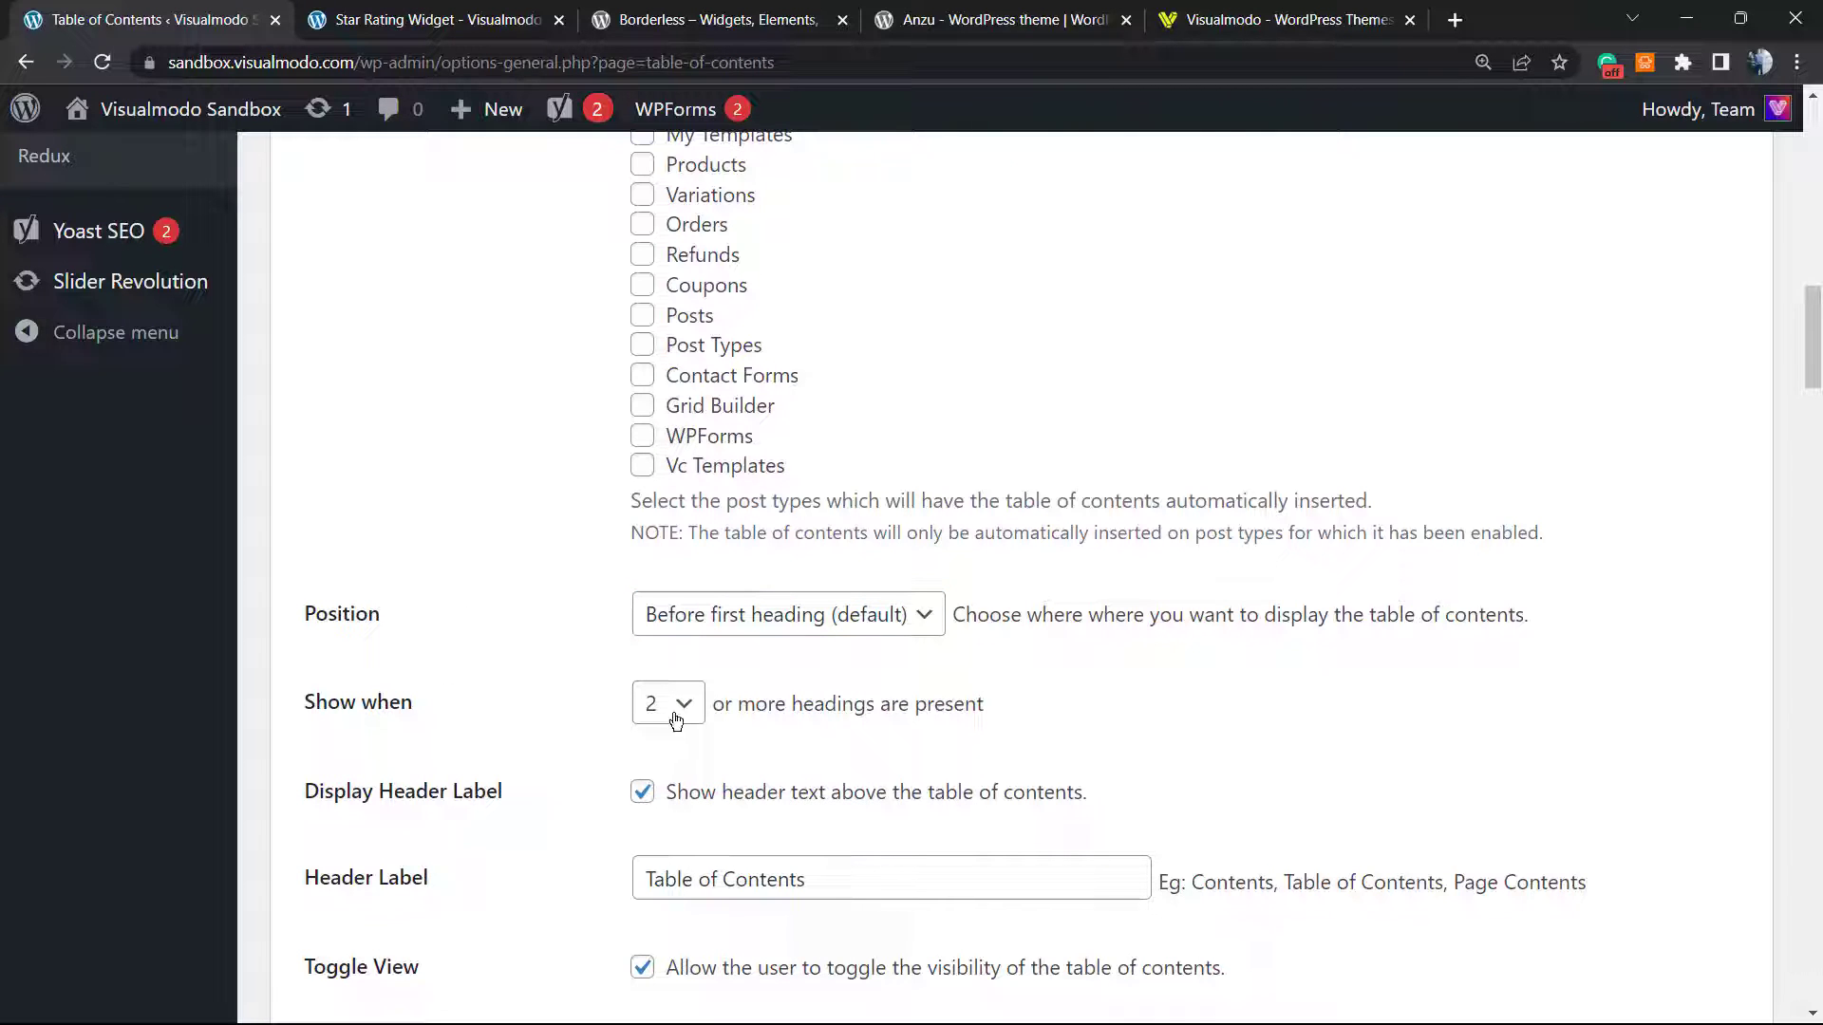
mouse_move(698, 718)
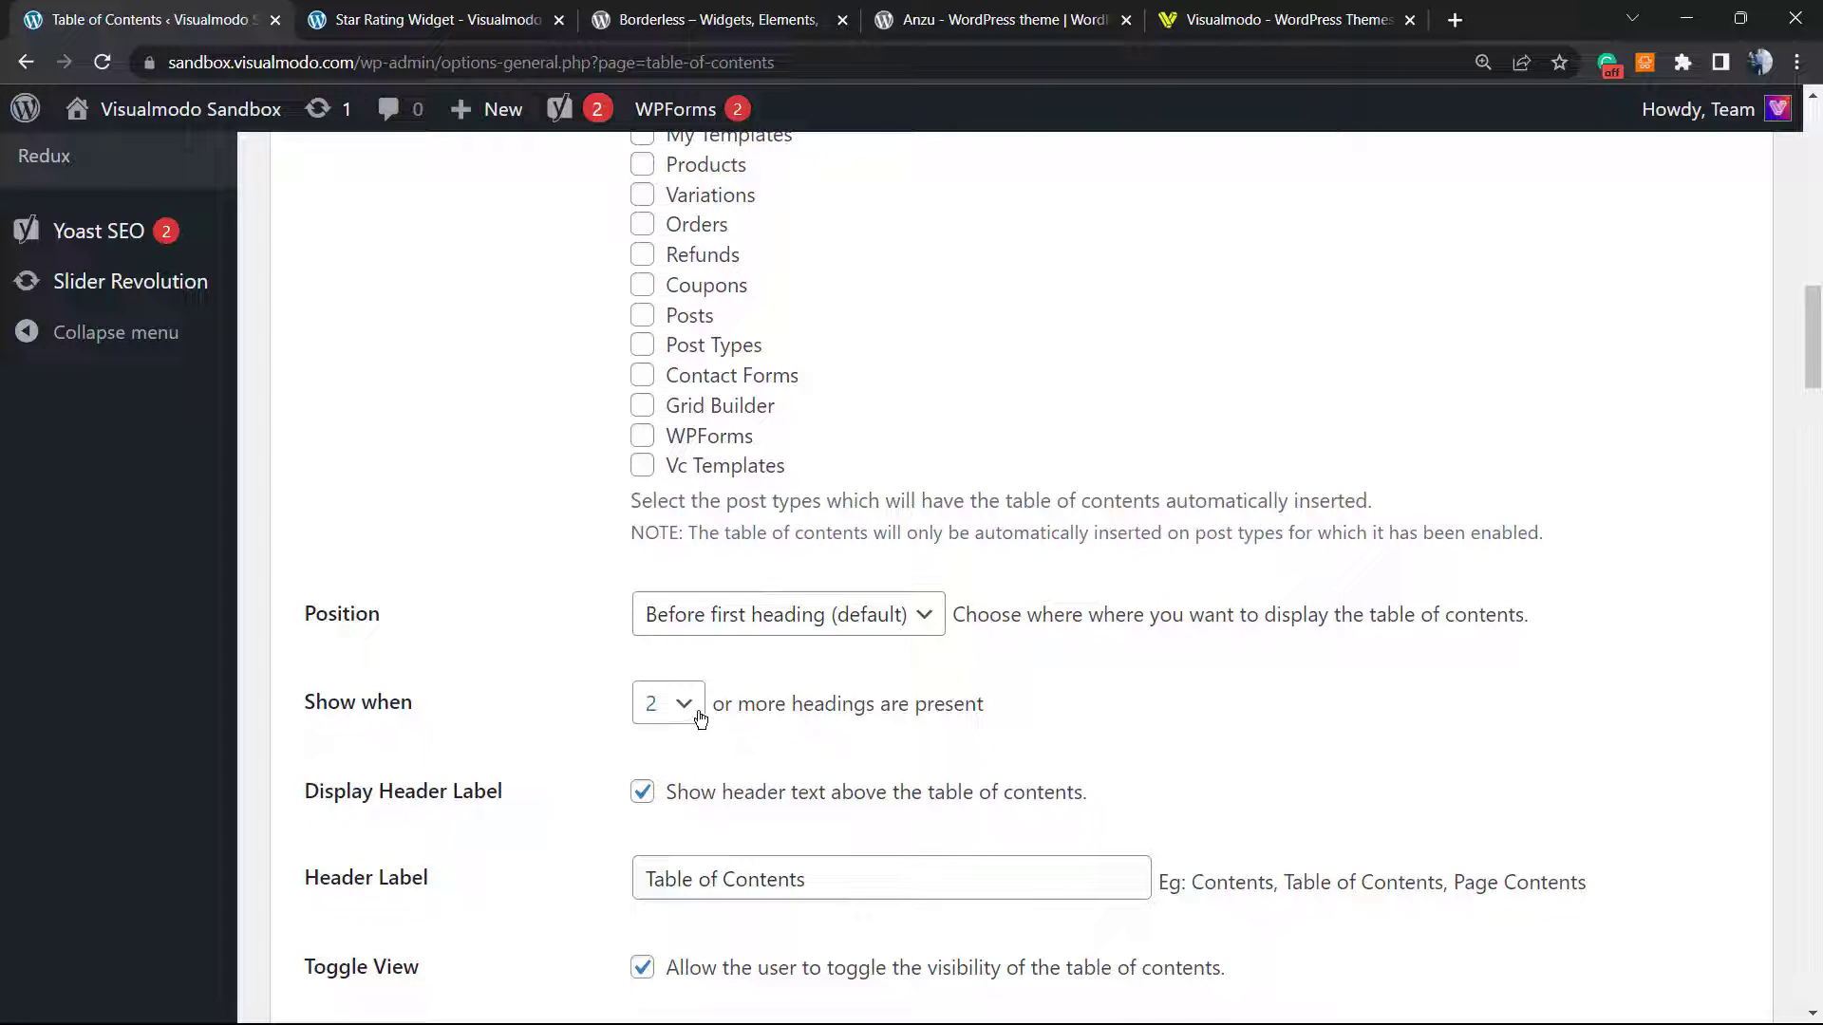
scroll("down", 3)
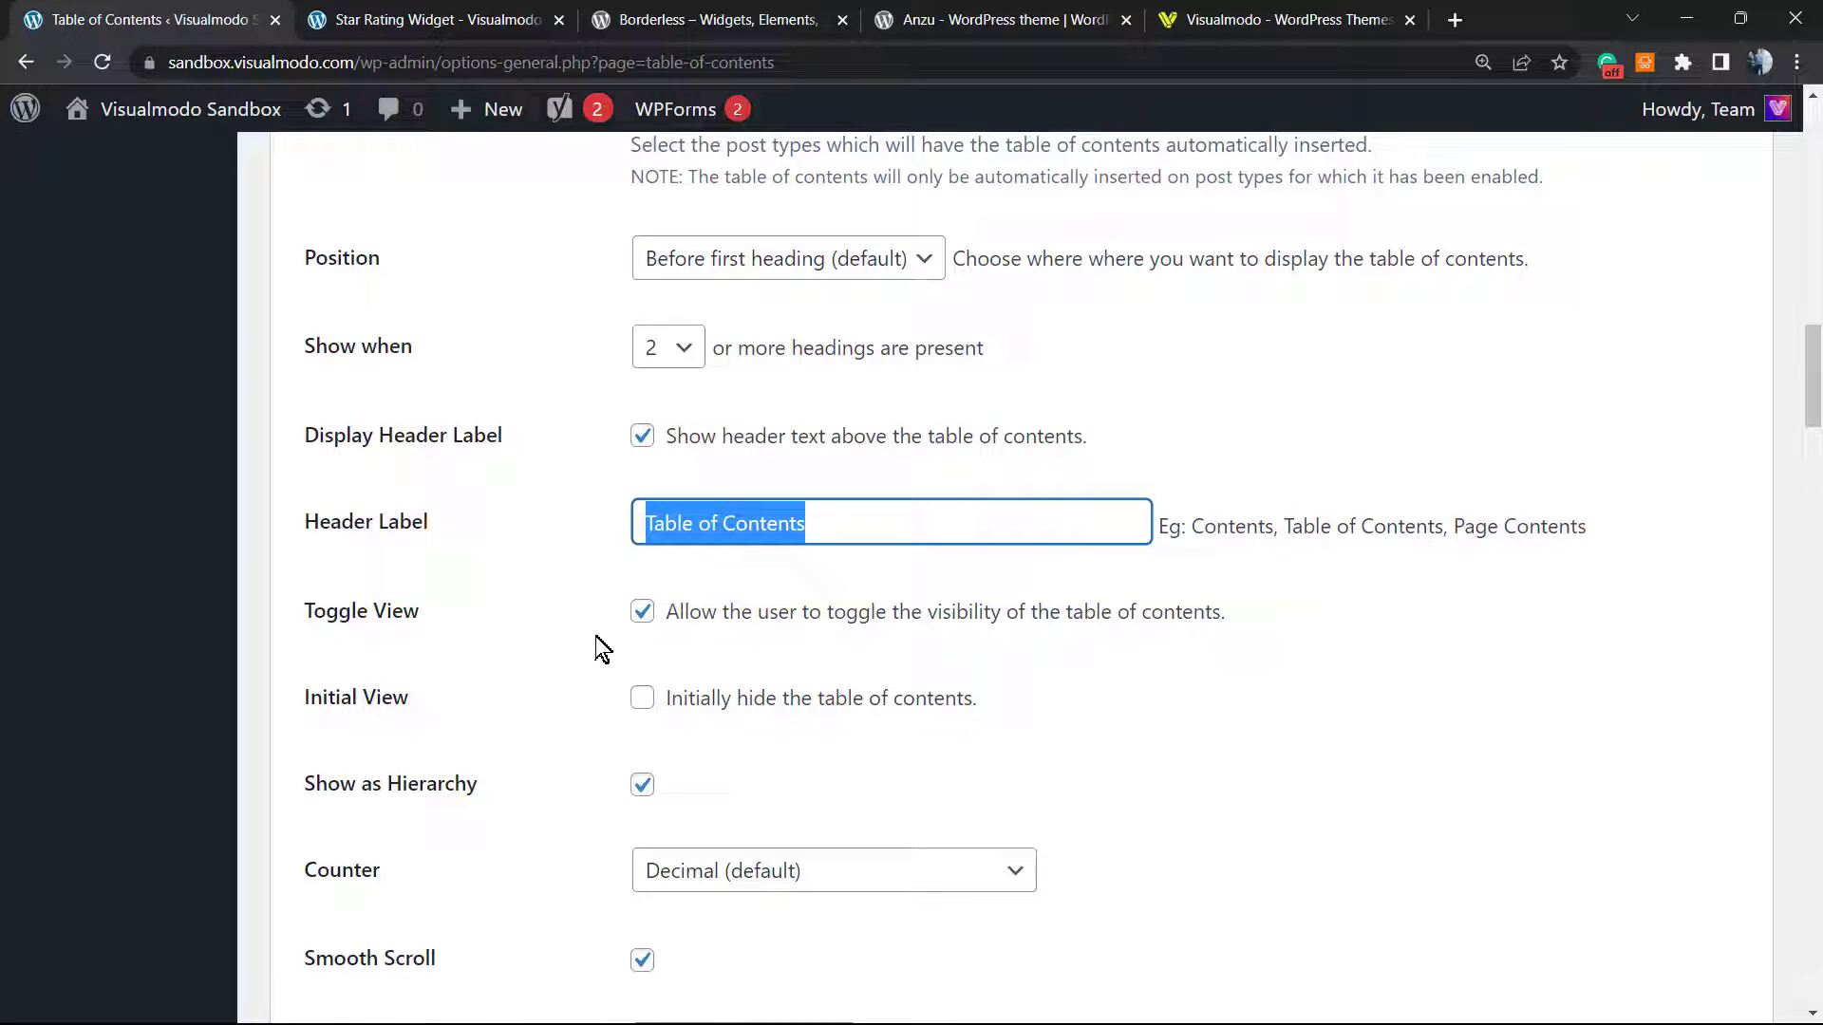
mouse_move(711, 624)
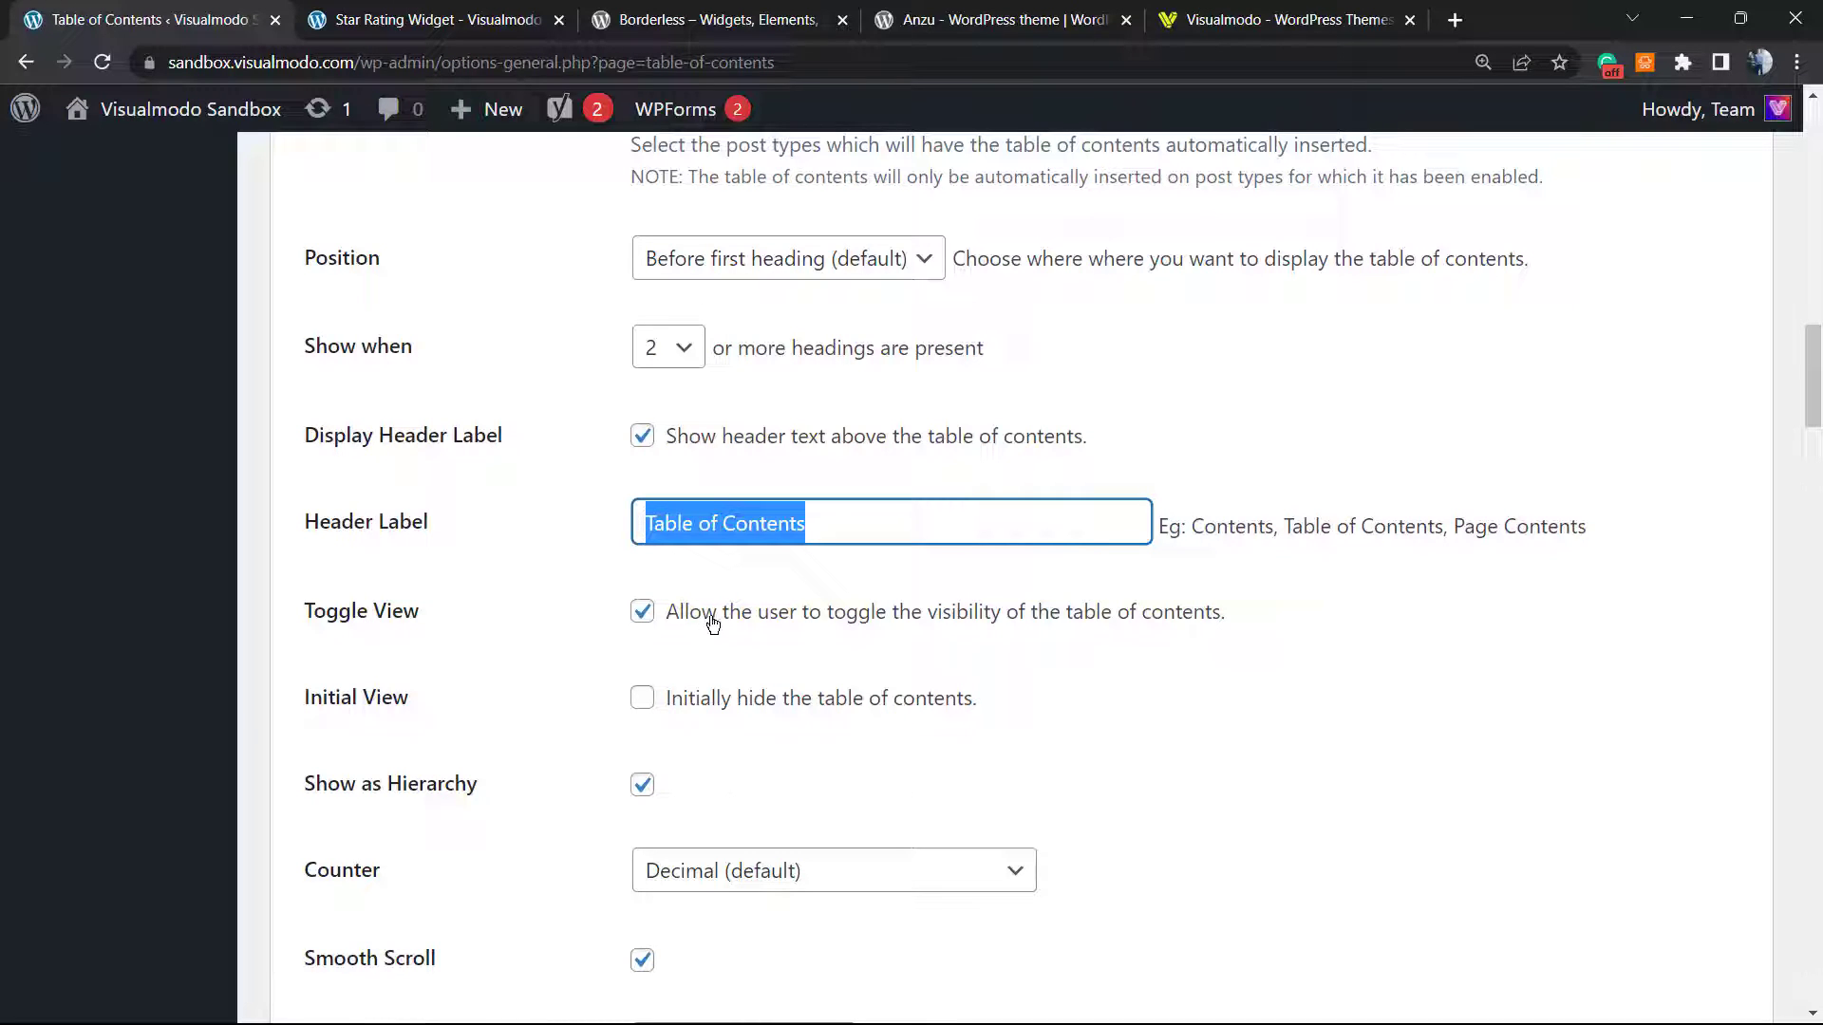
mouse_move(288, 713)
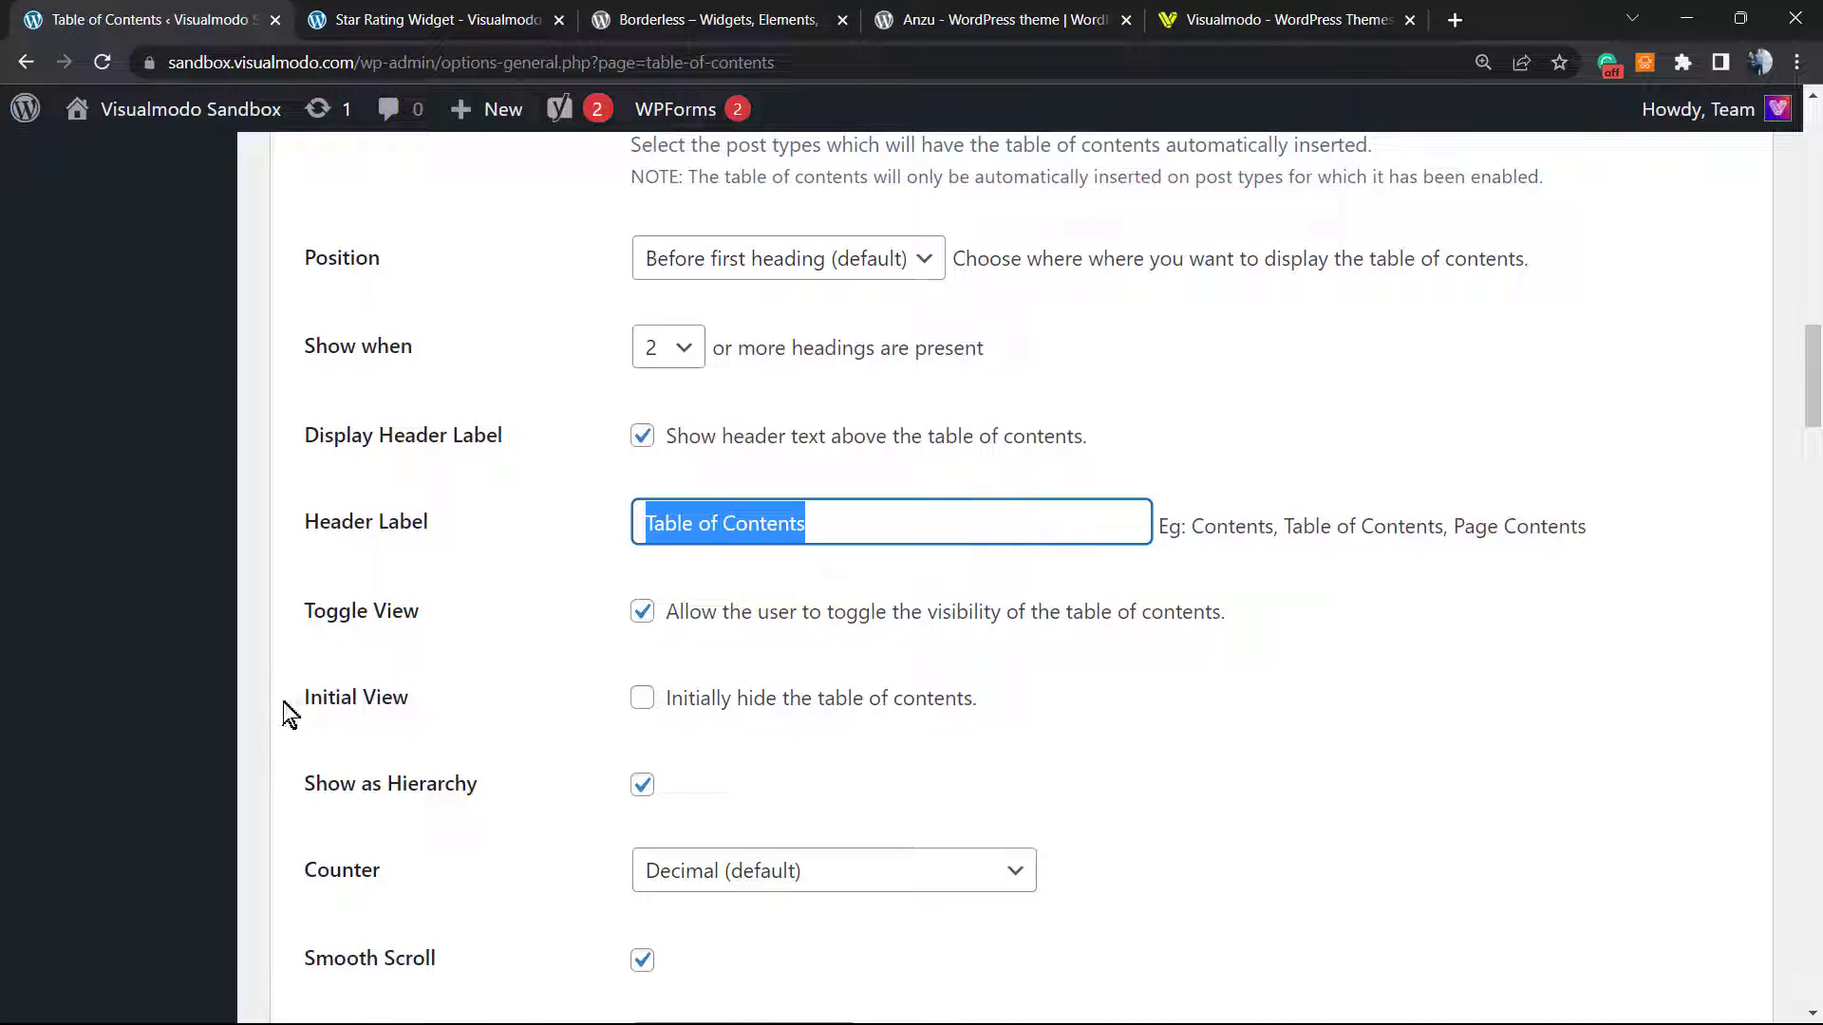
mouse_move(689, 714)
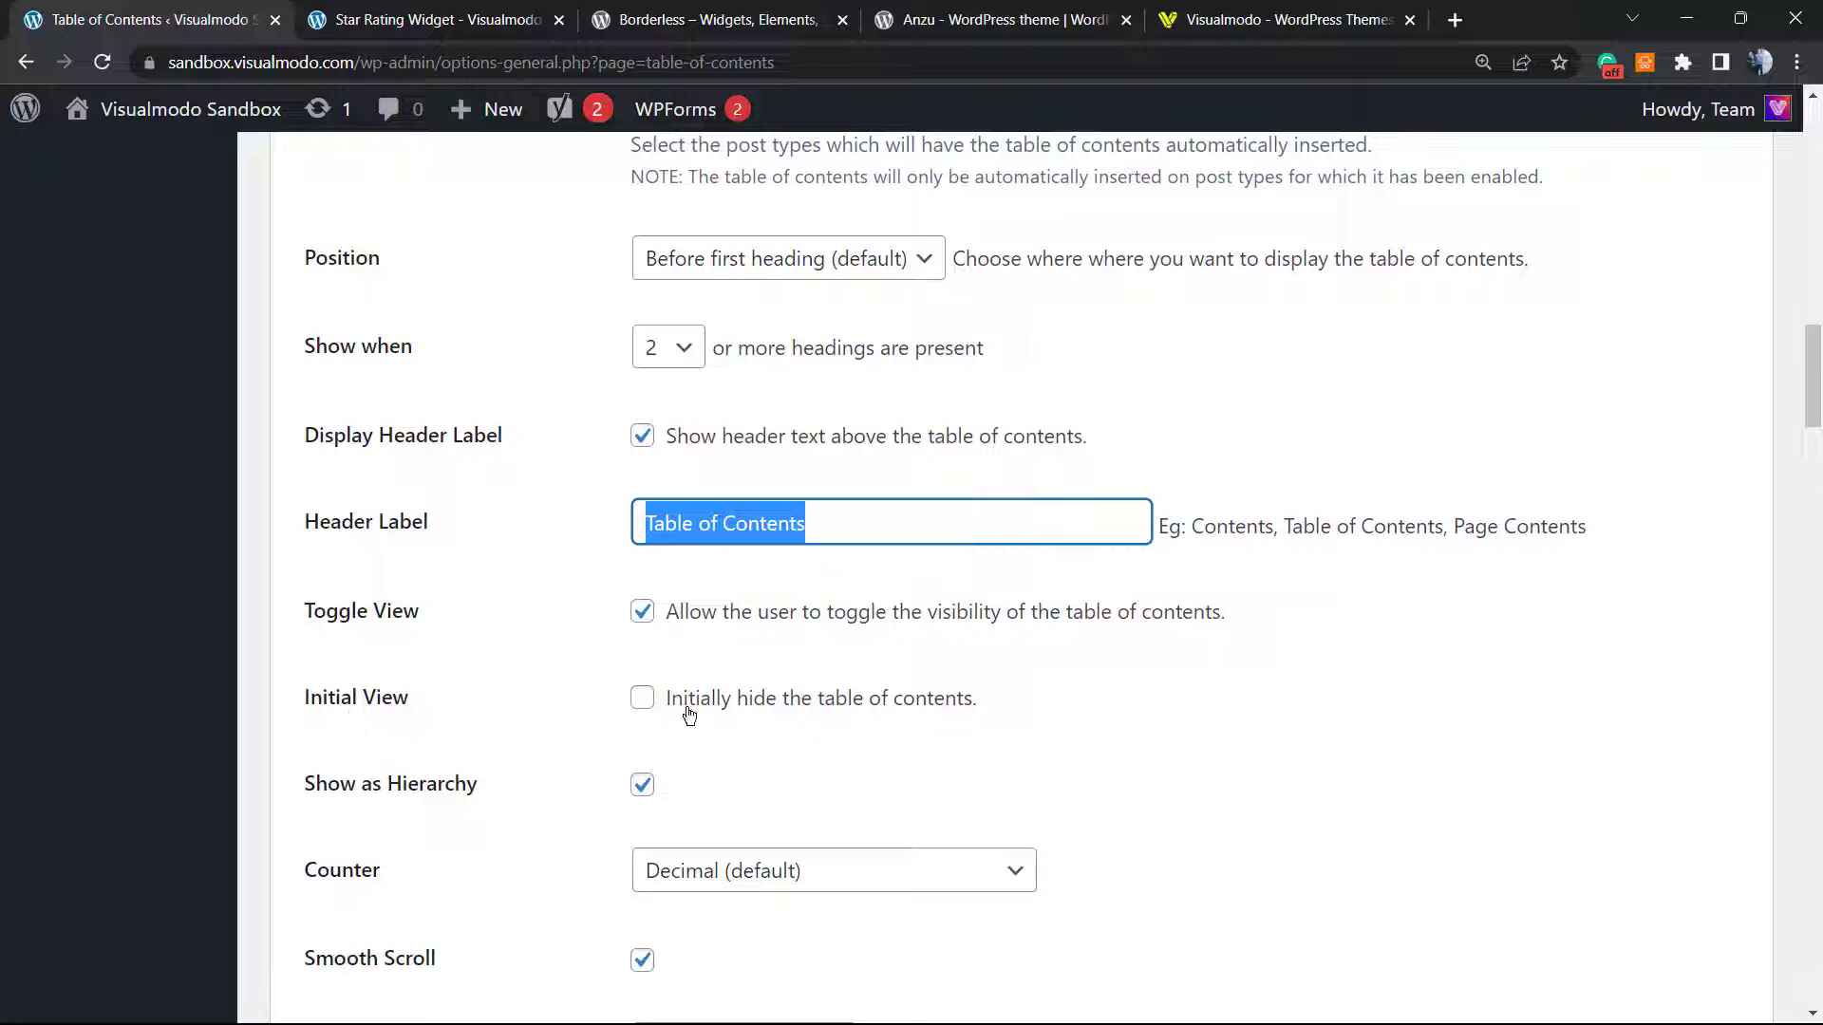
scroll("down", 3)
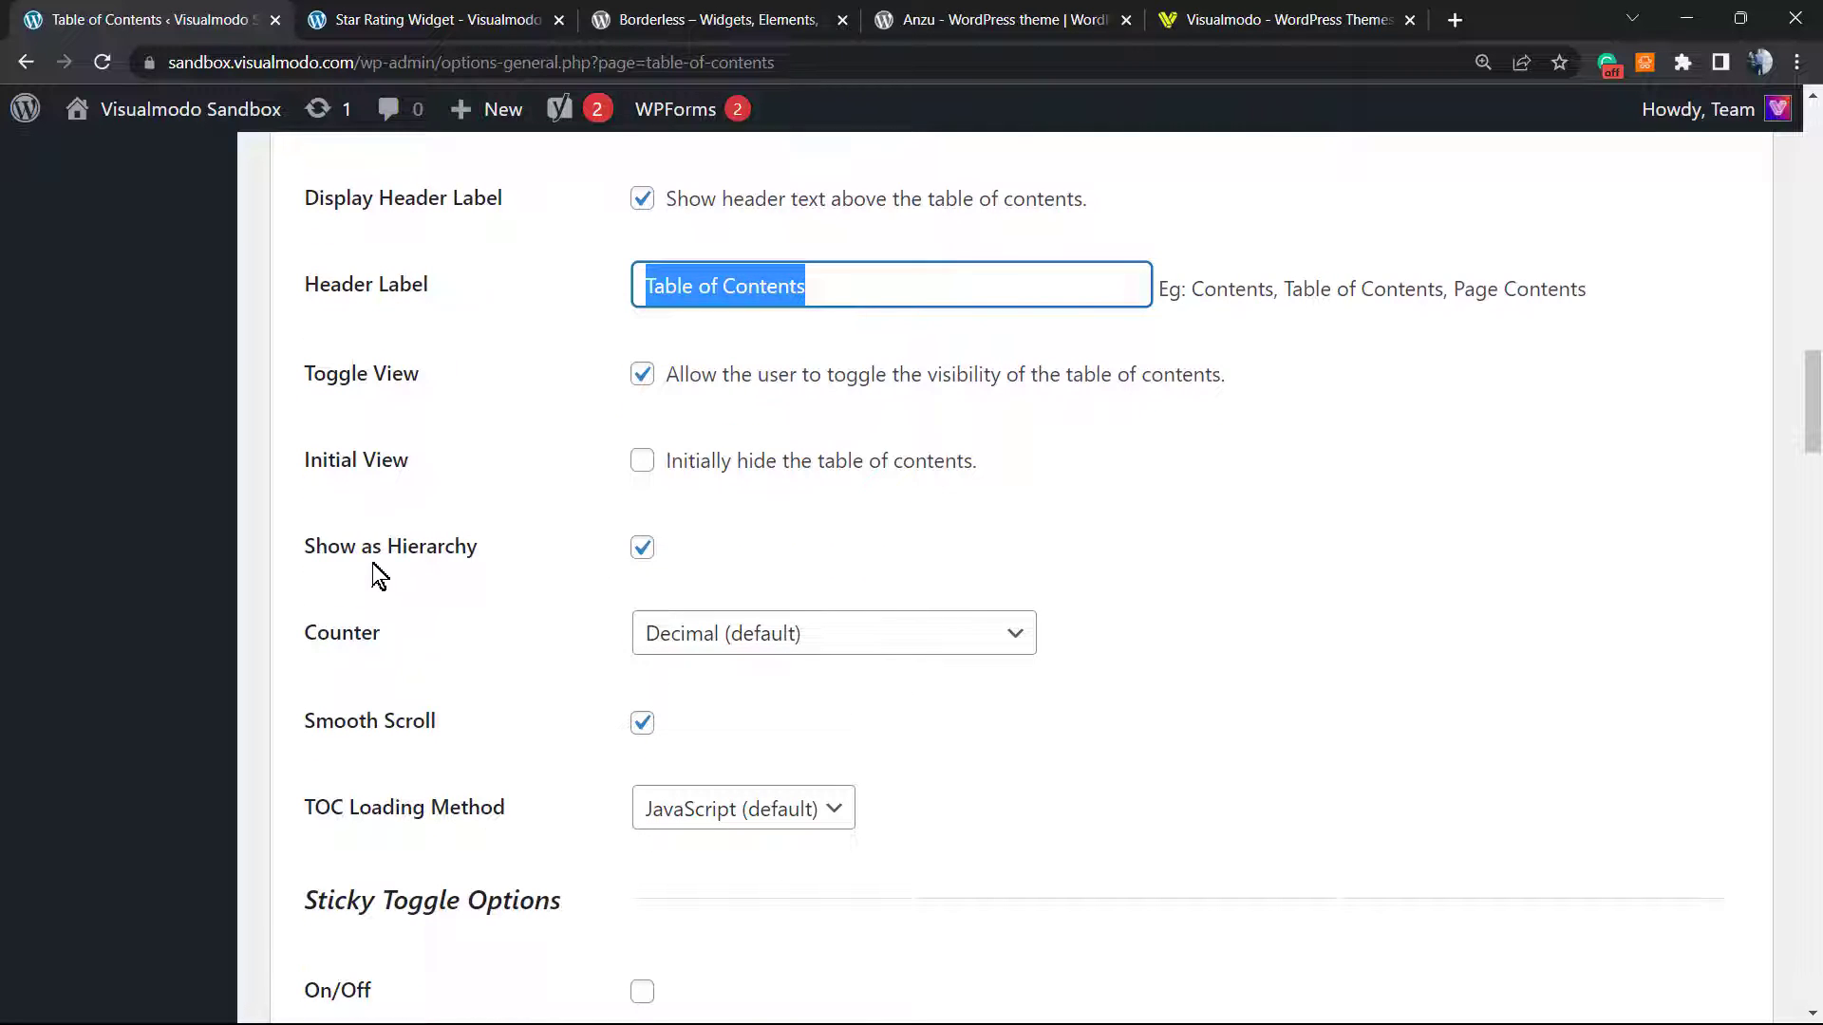
mouse_move(721, 620)
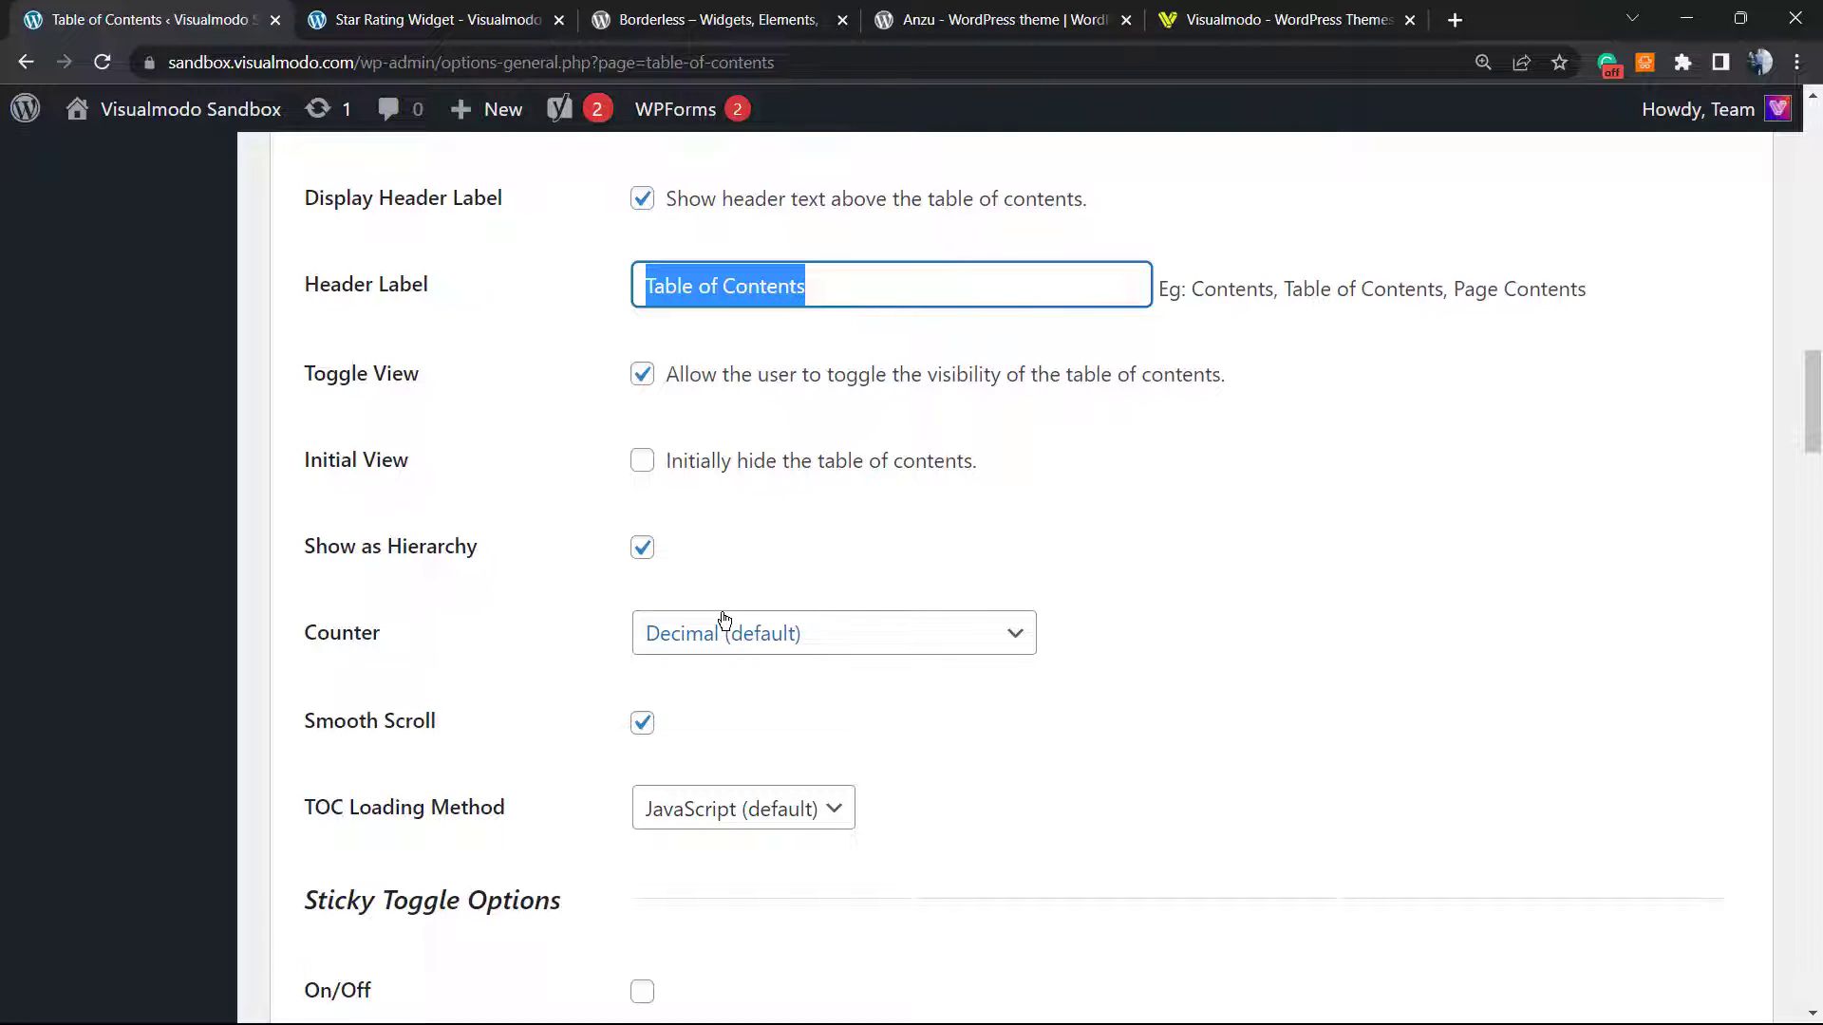
mouse_move(547, 705)
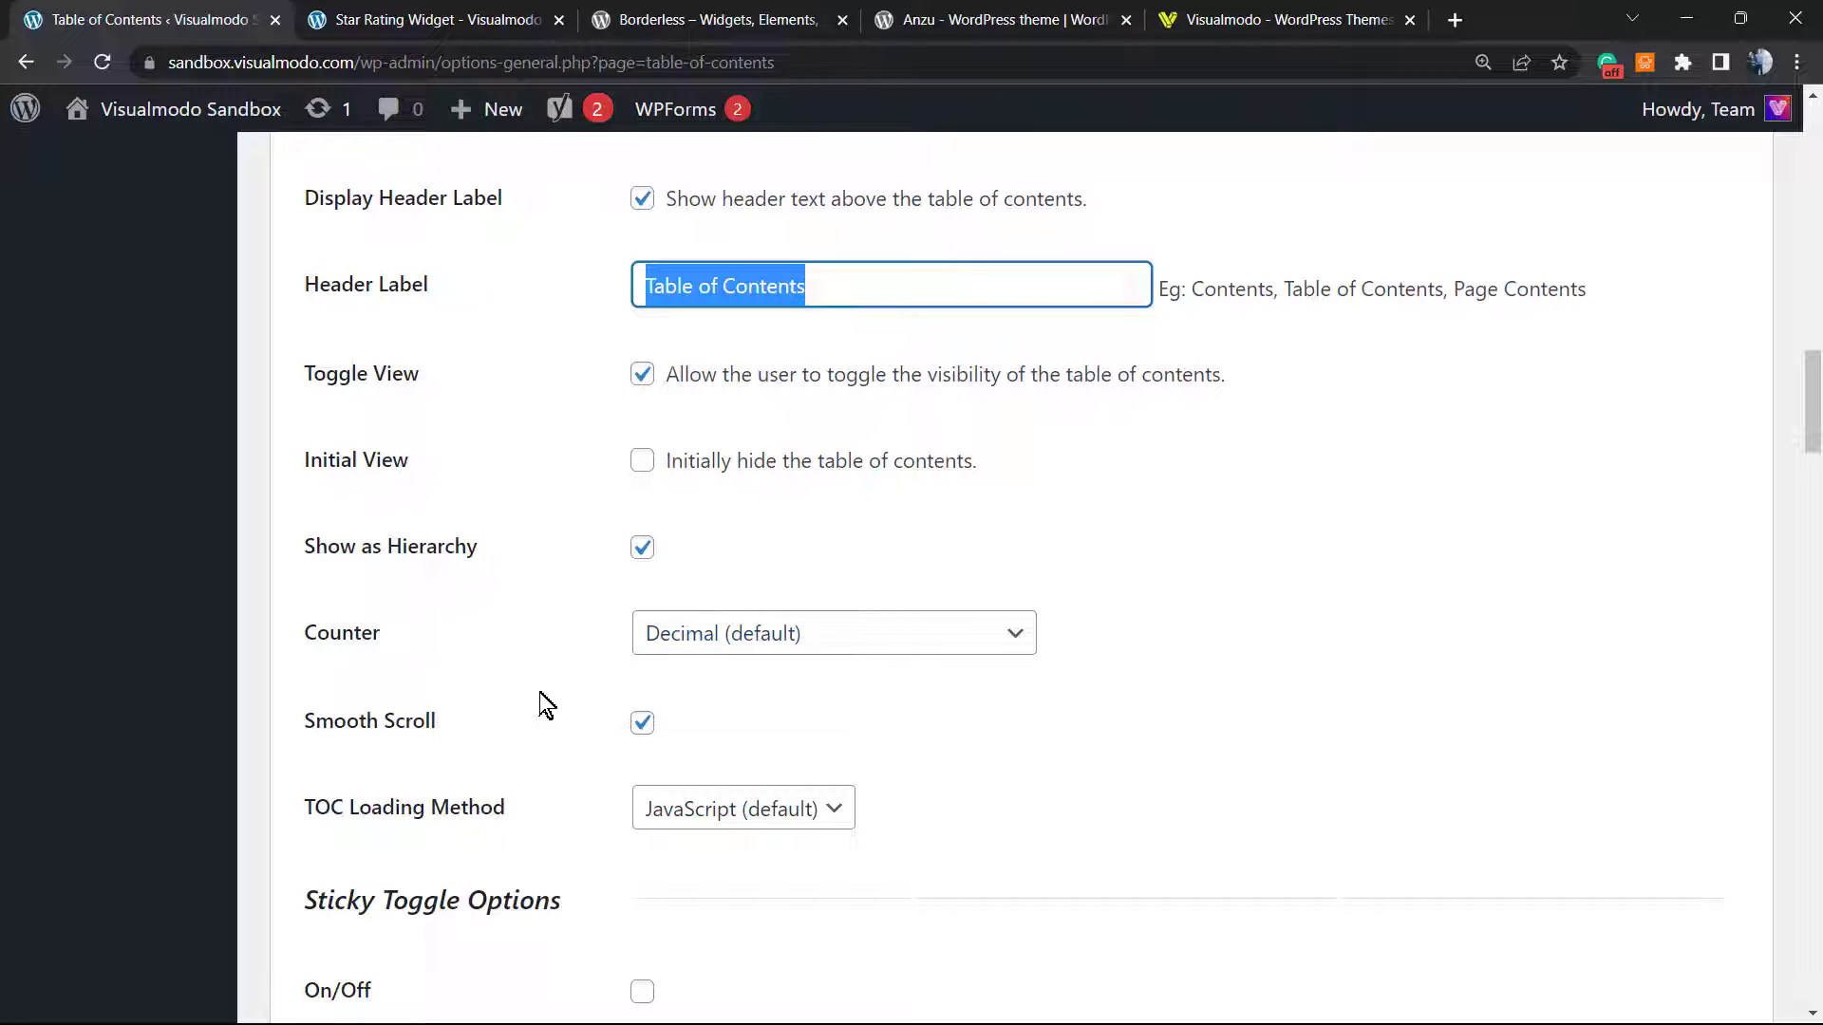
left_click(833, 632)
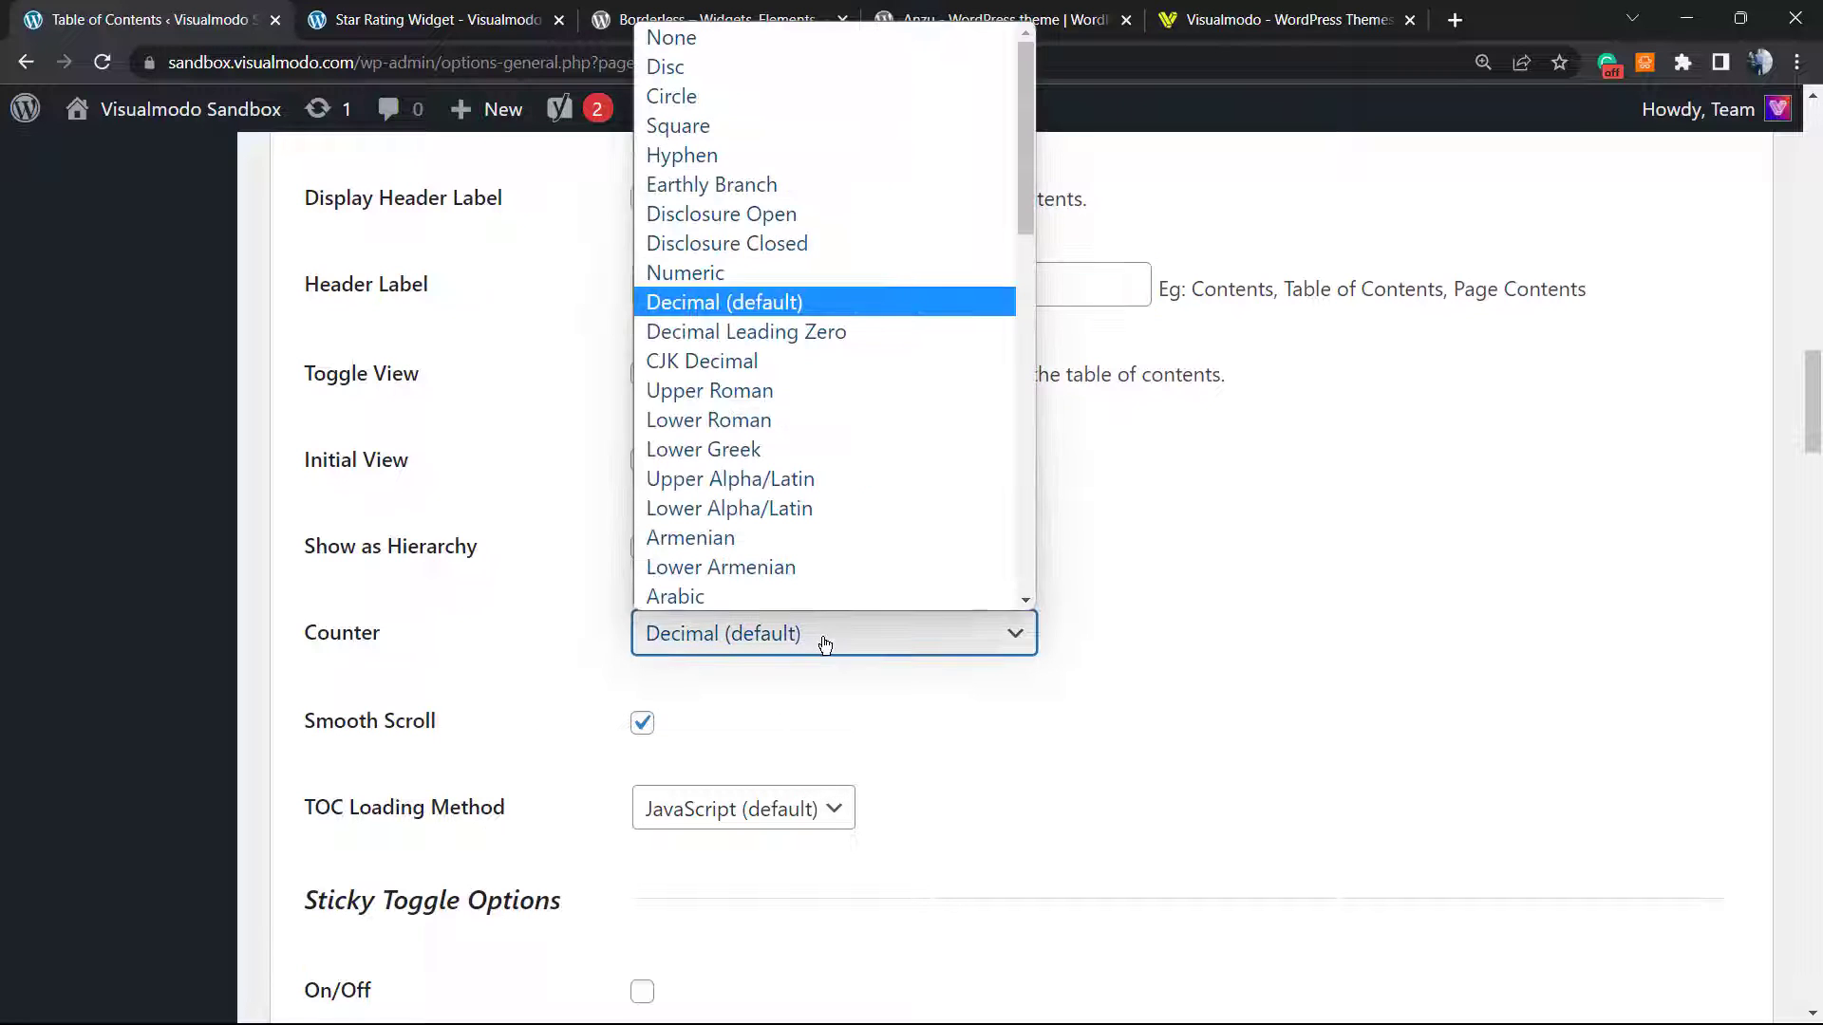
mouse_move(796, 219)
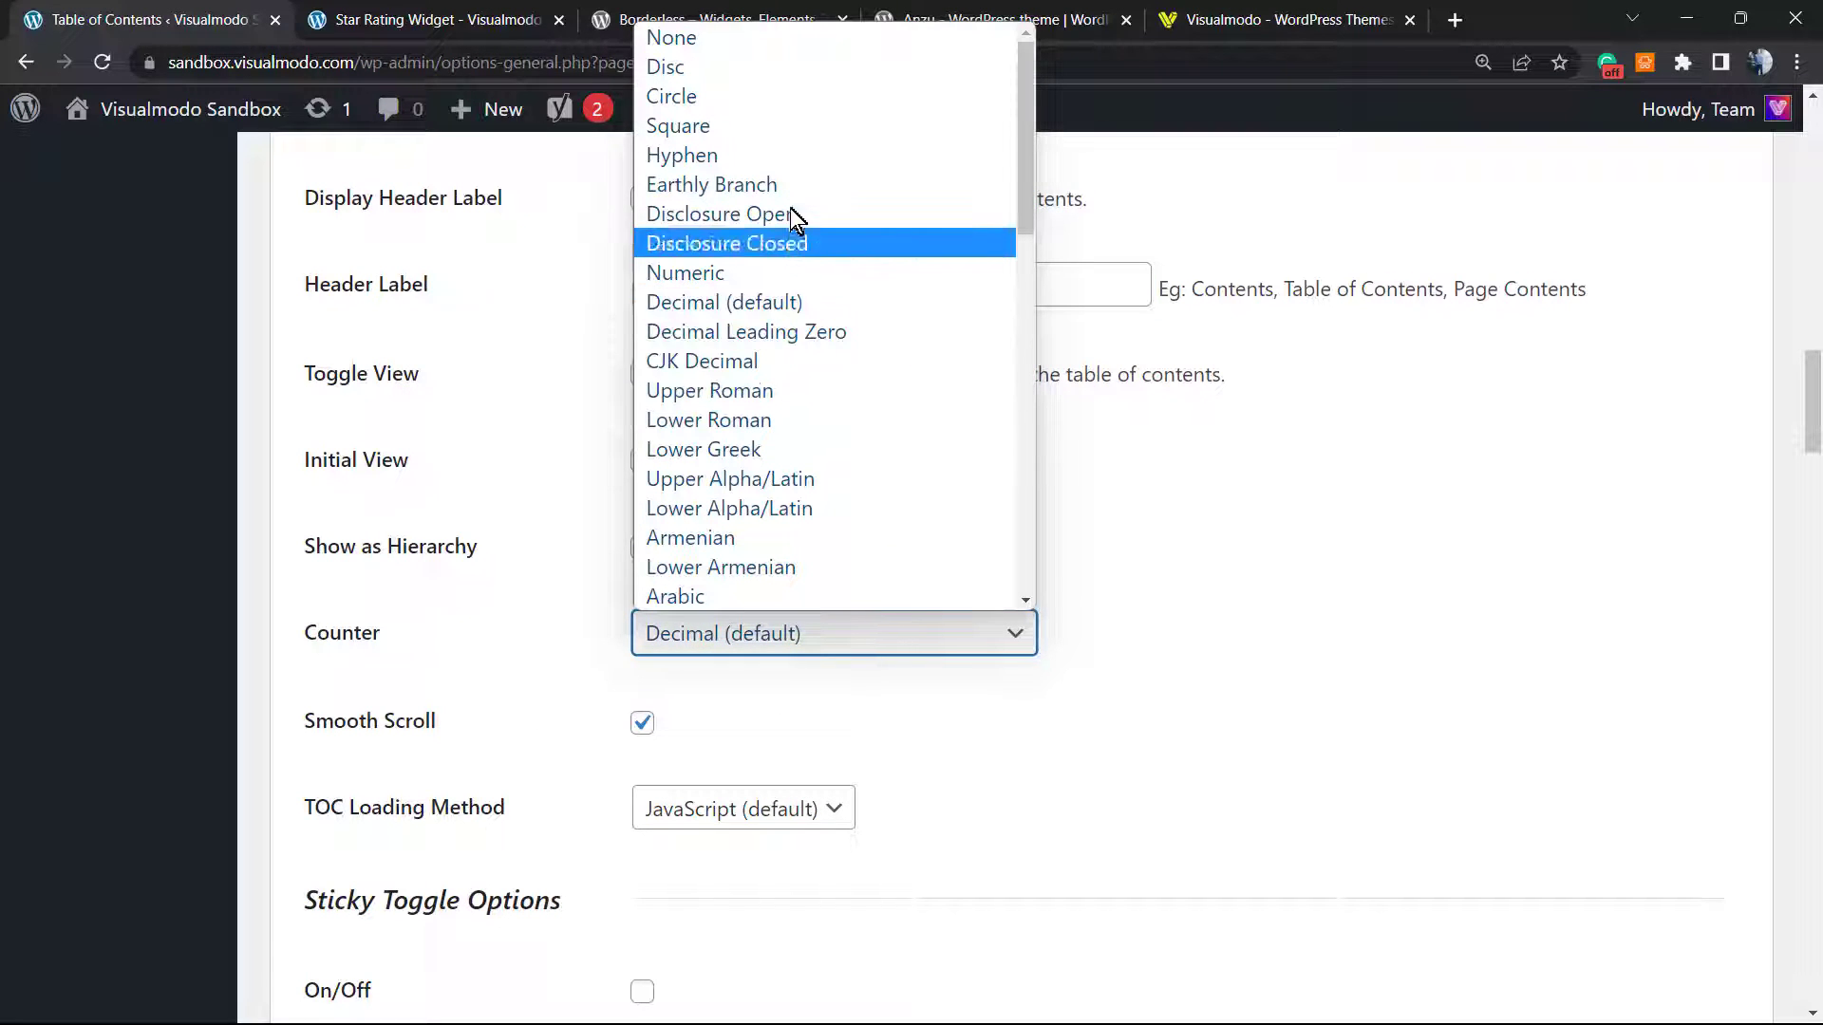
mouse_move(744, 617)
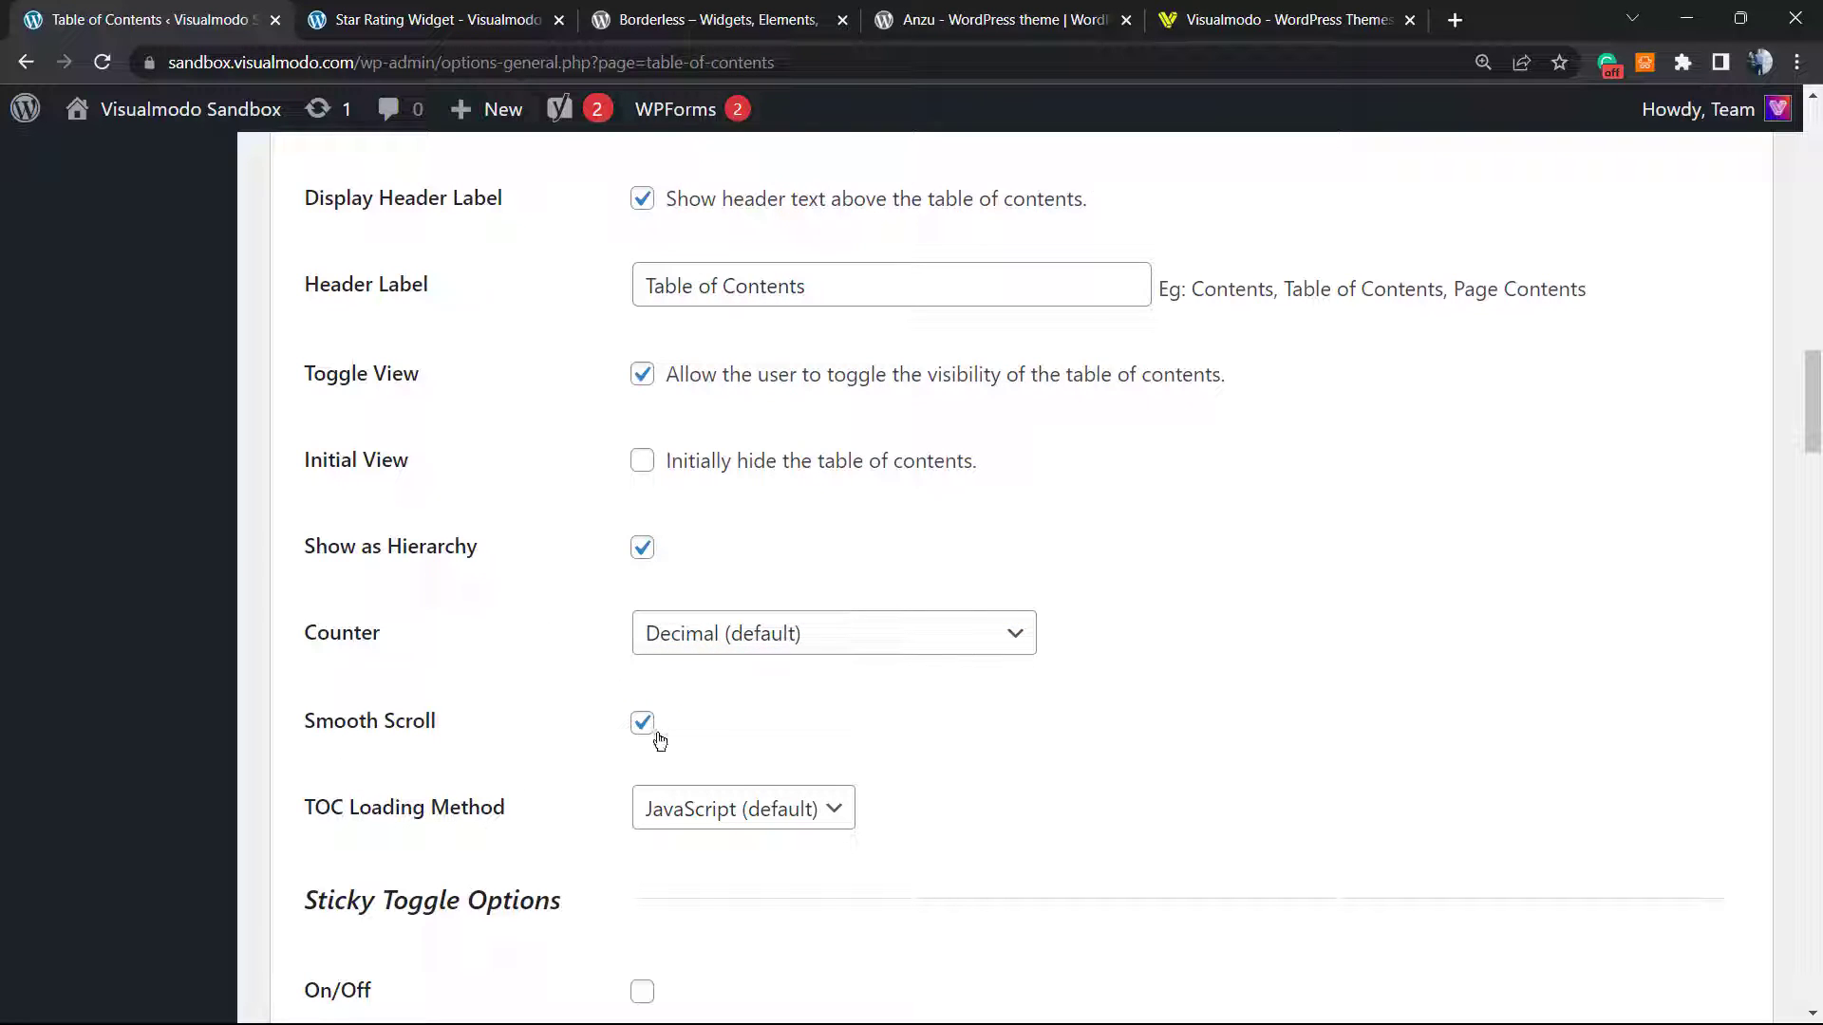
scroll("down", 3)
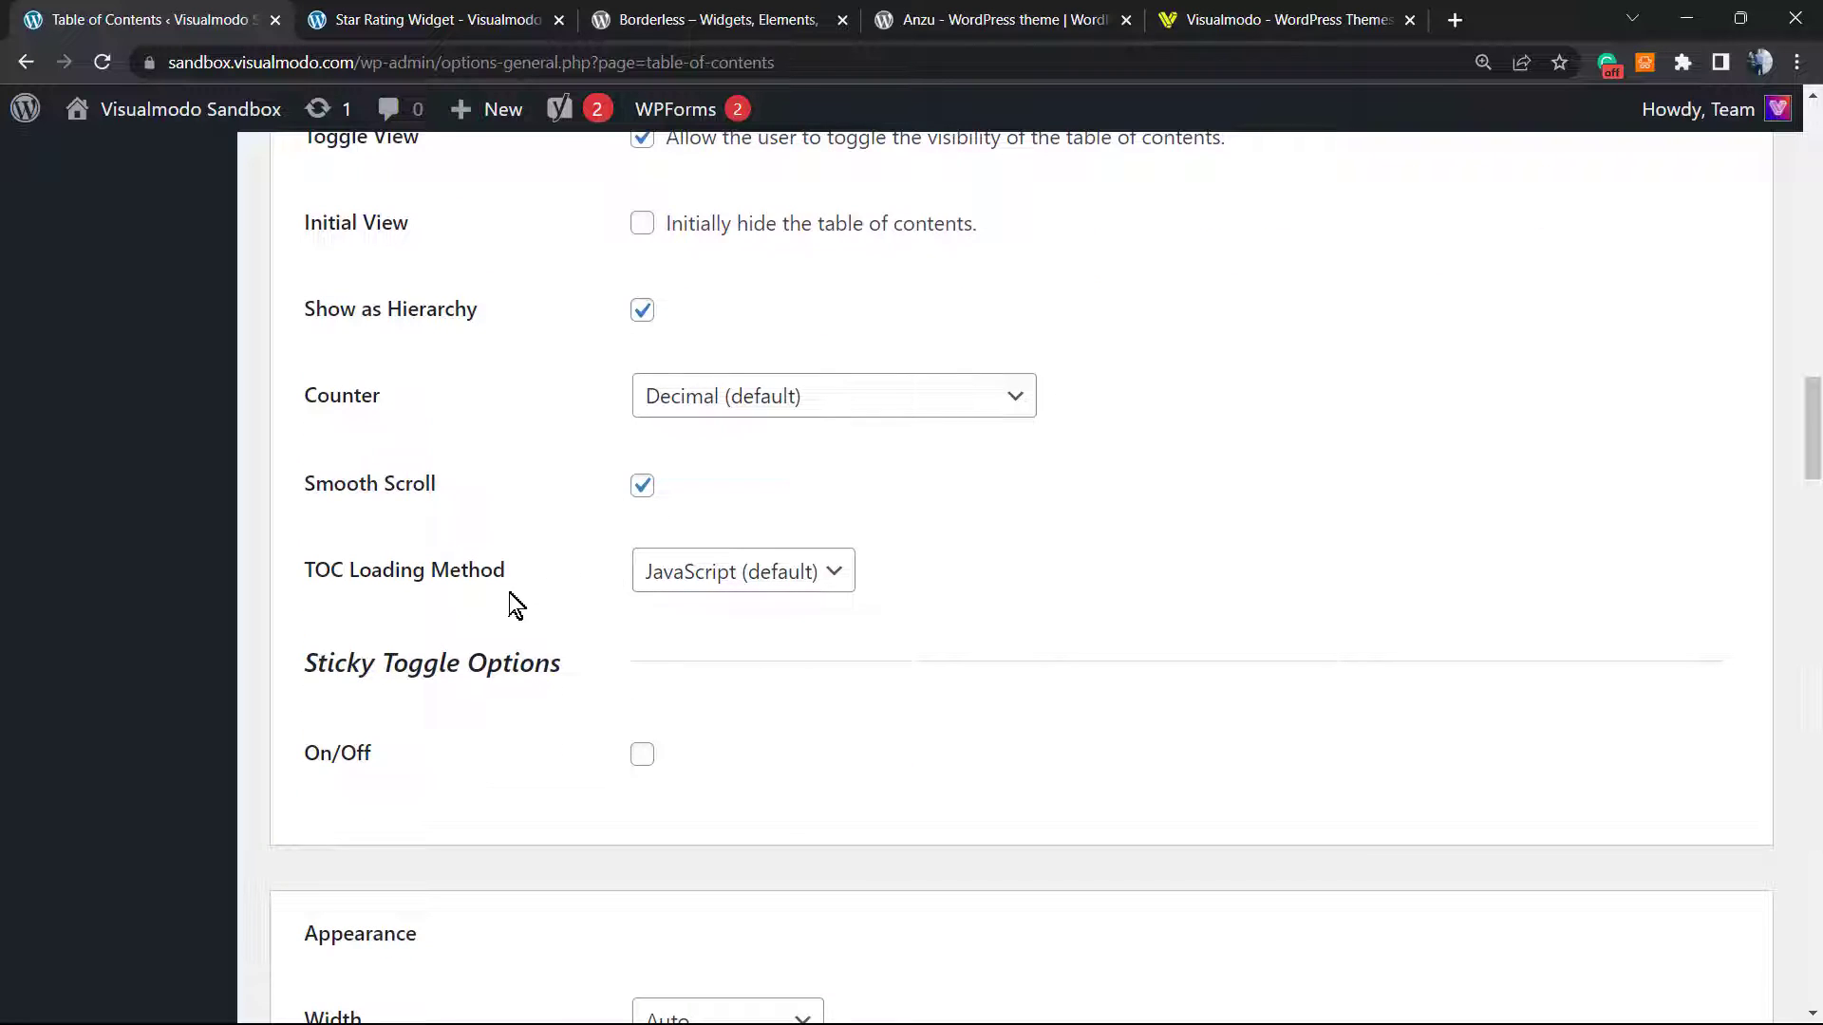
mouse_move(488, 570)
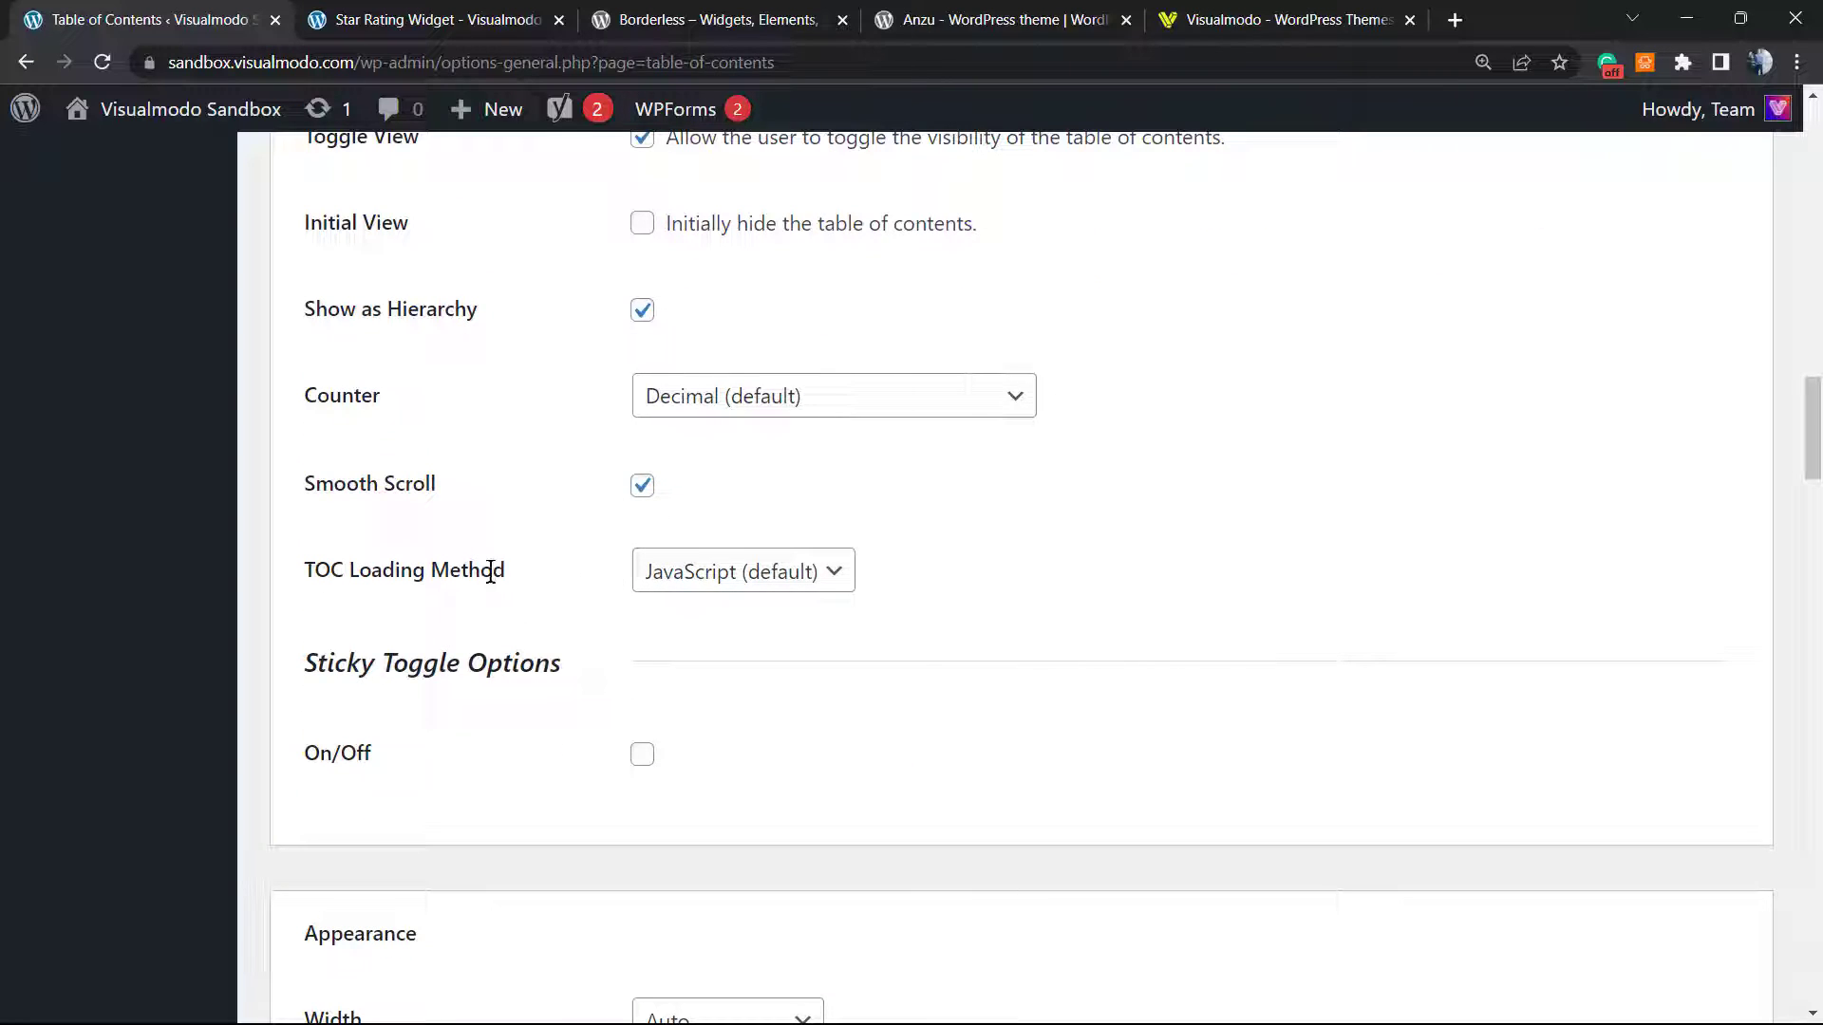
left_click(741, 570)
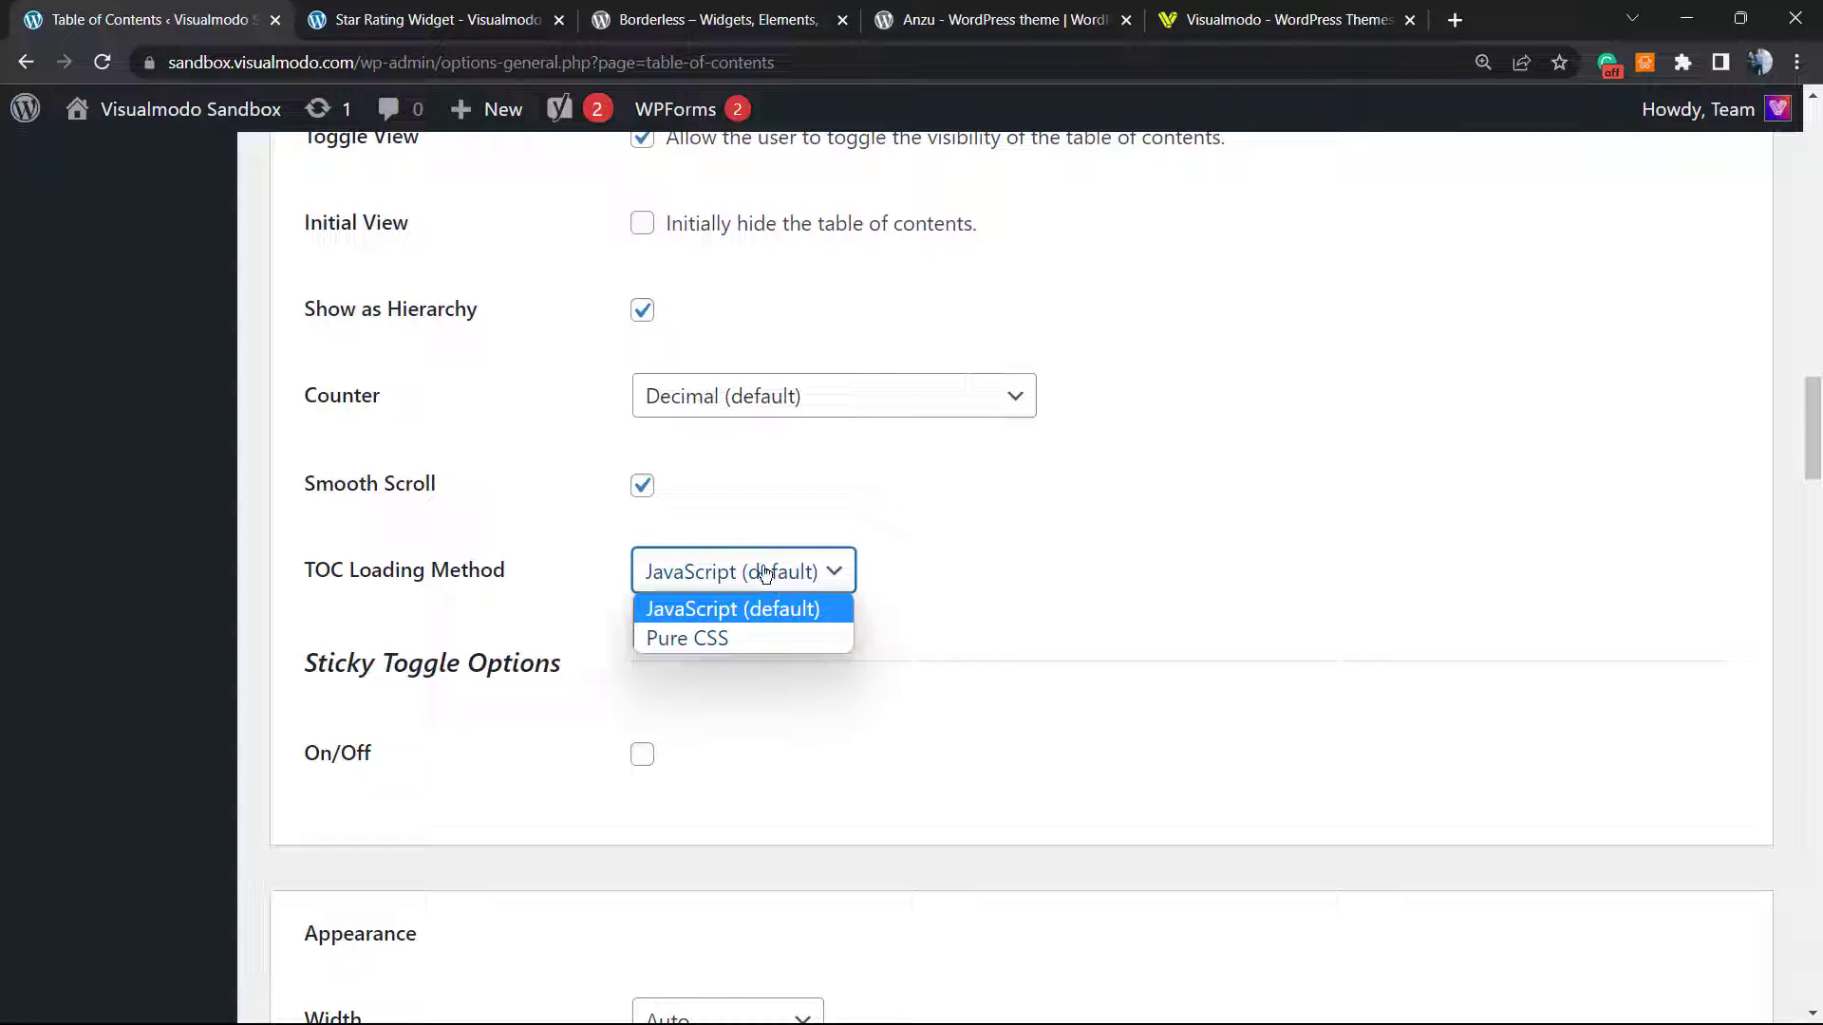
left_click(731, 608)
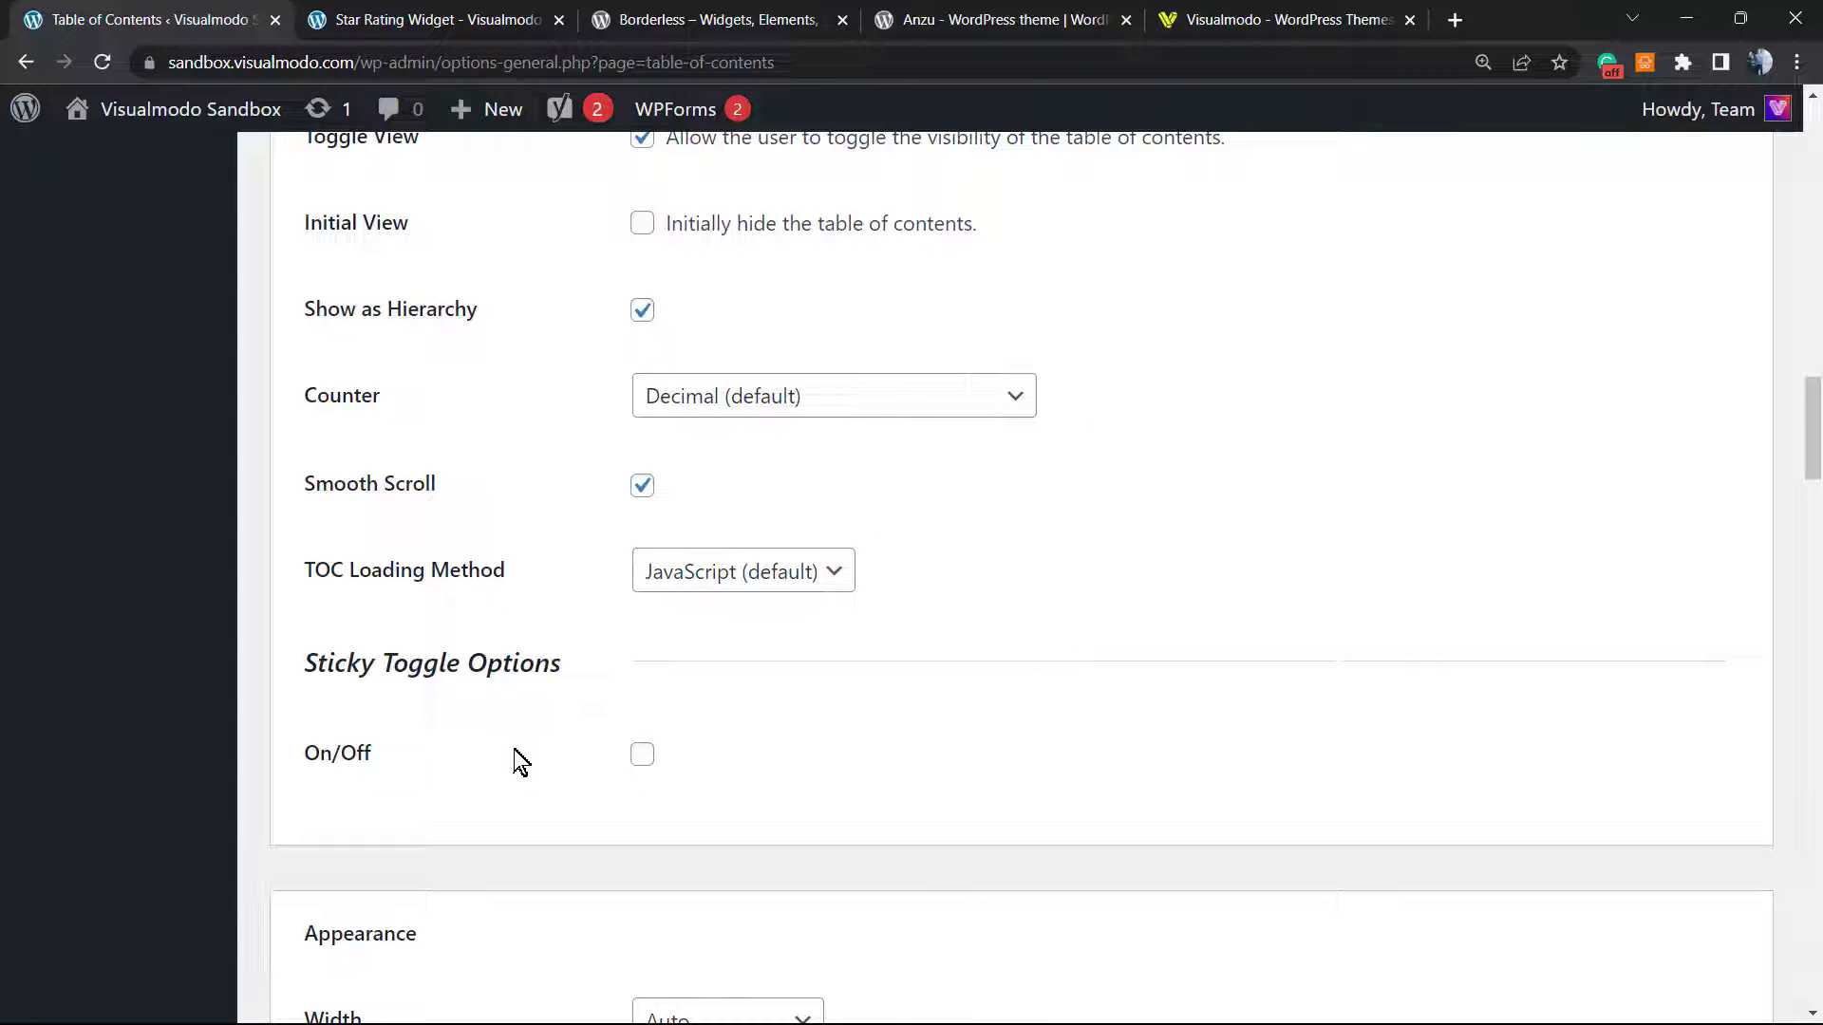
scroll("down", 3)
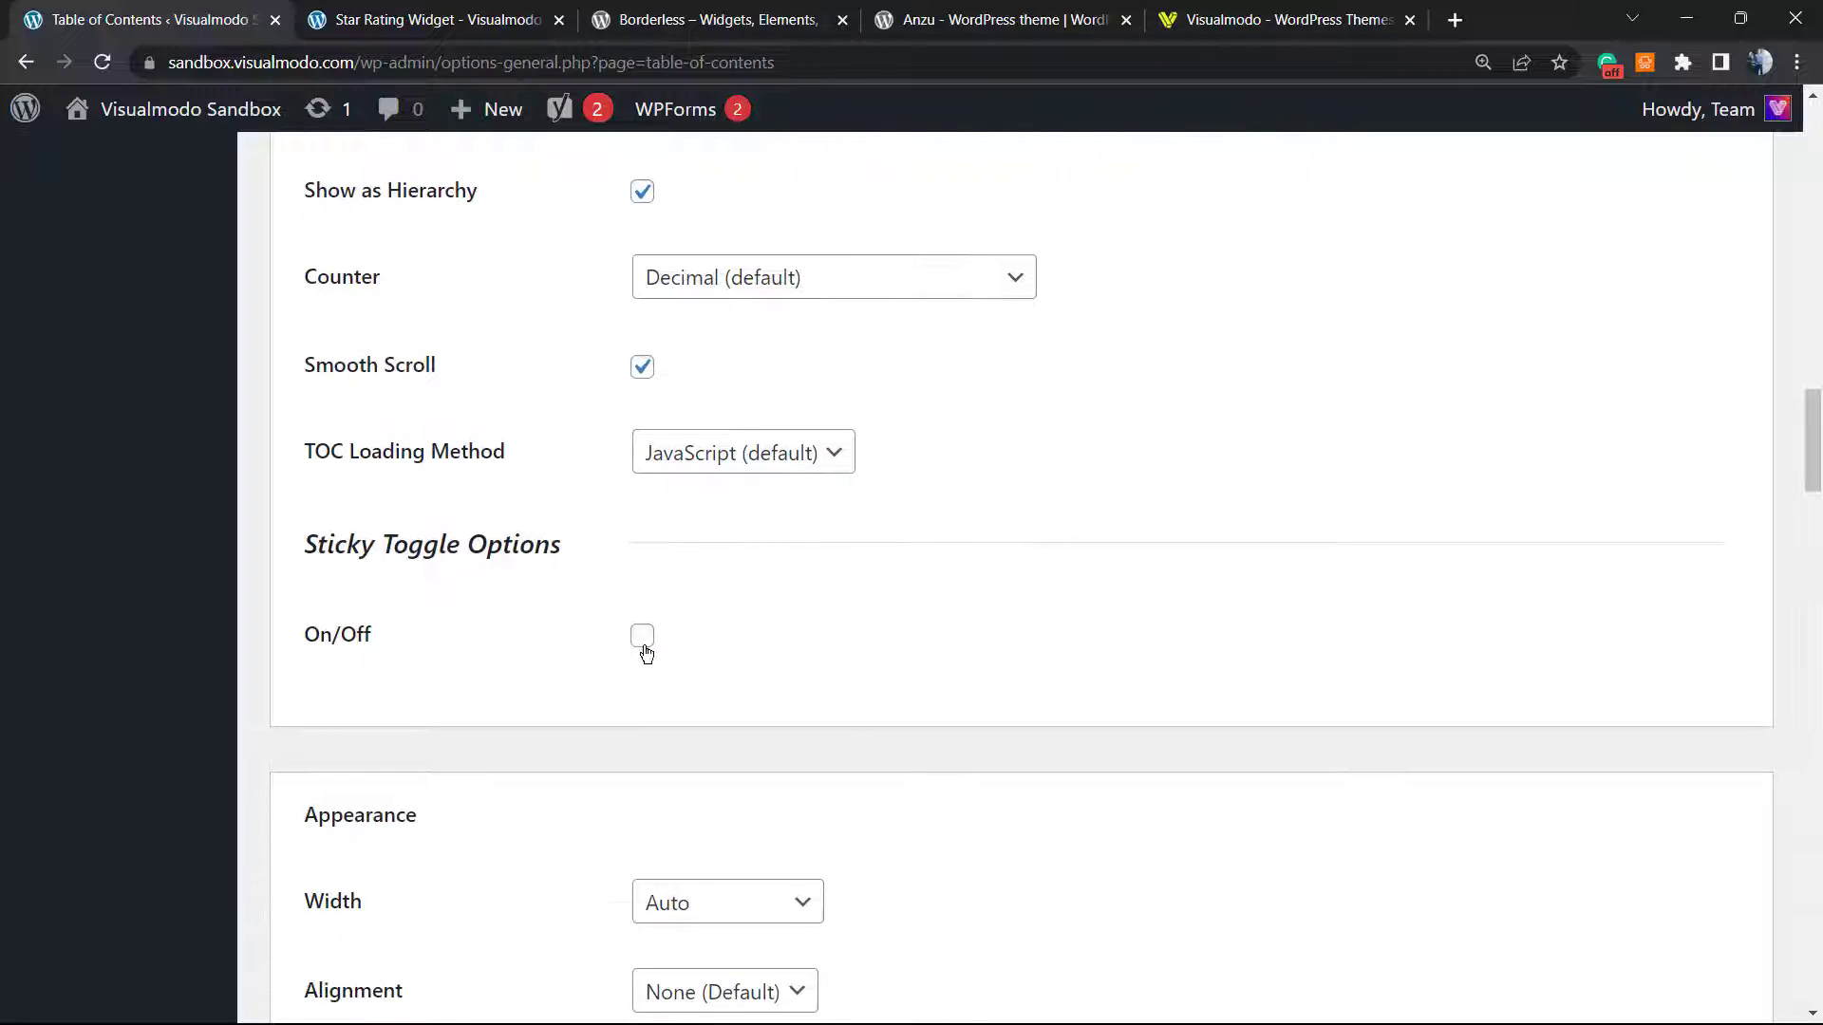
scroll("down", 3)
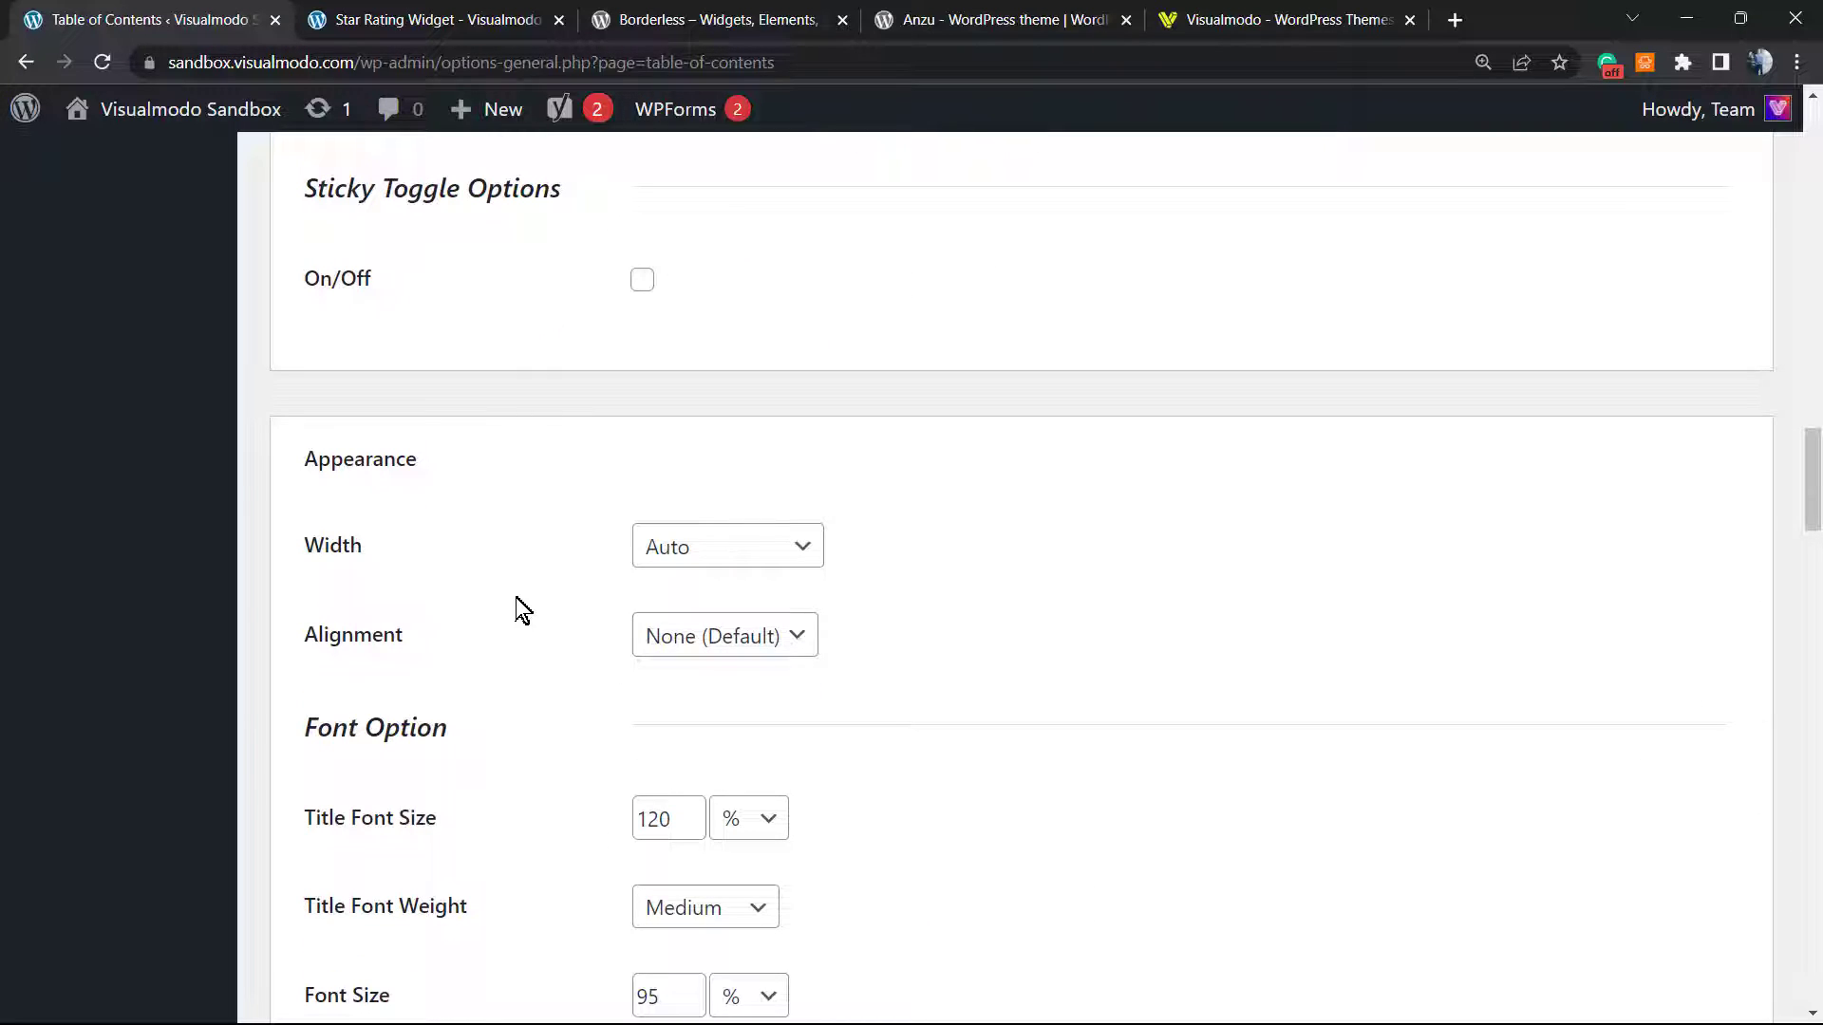
left_click(726, 547)
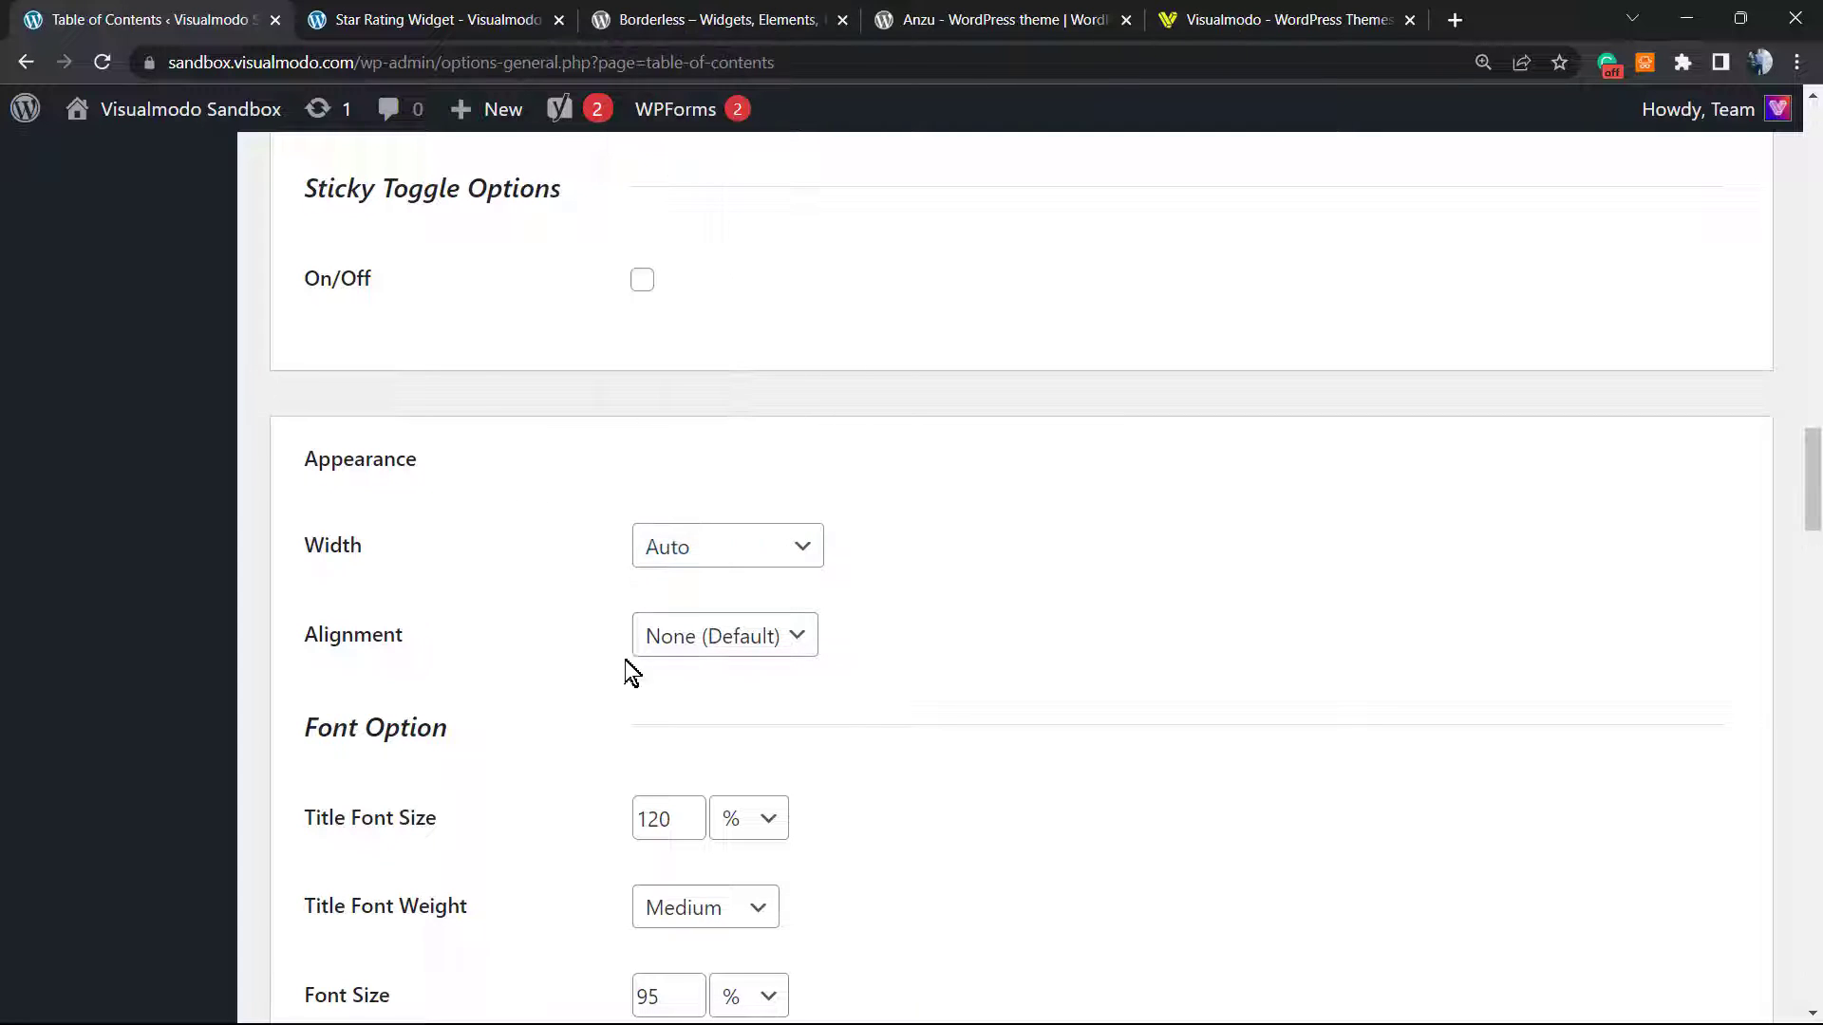
left_click(723, 636)
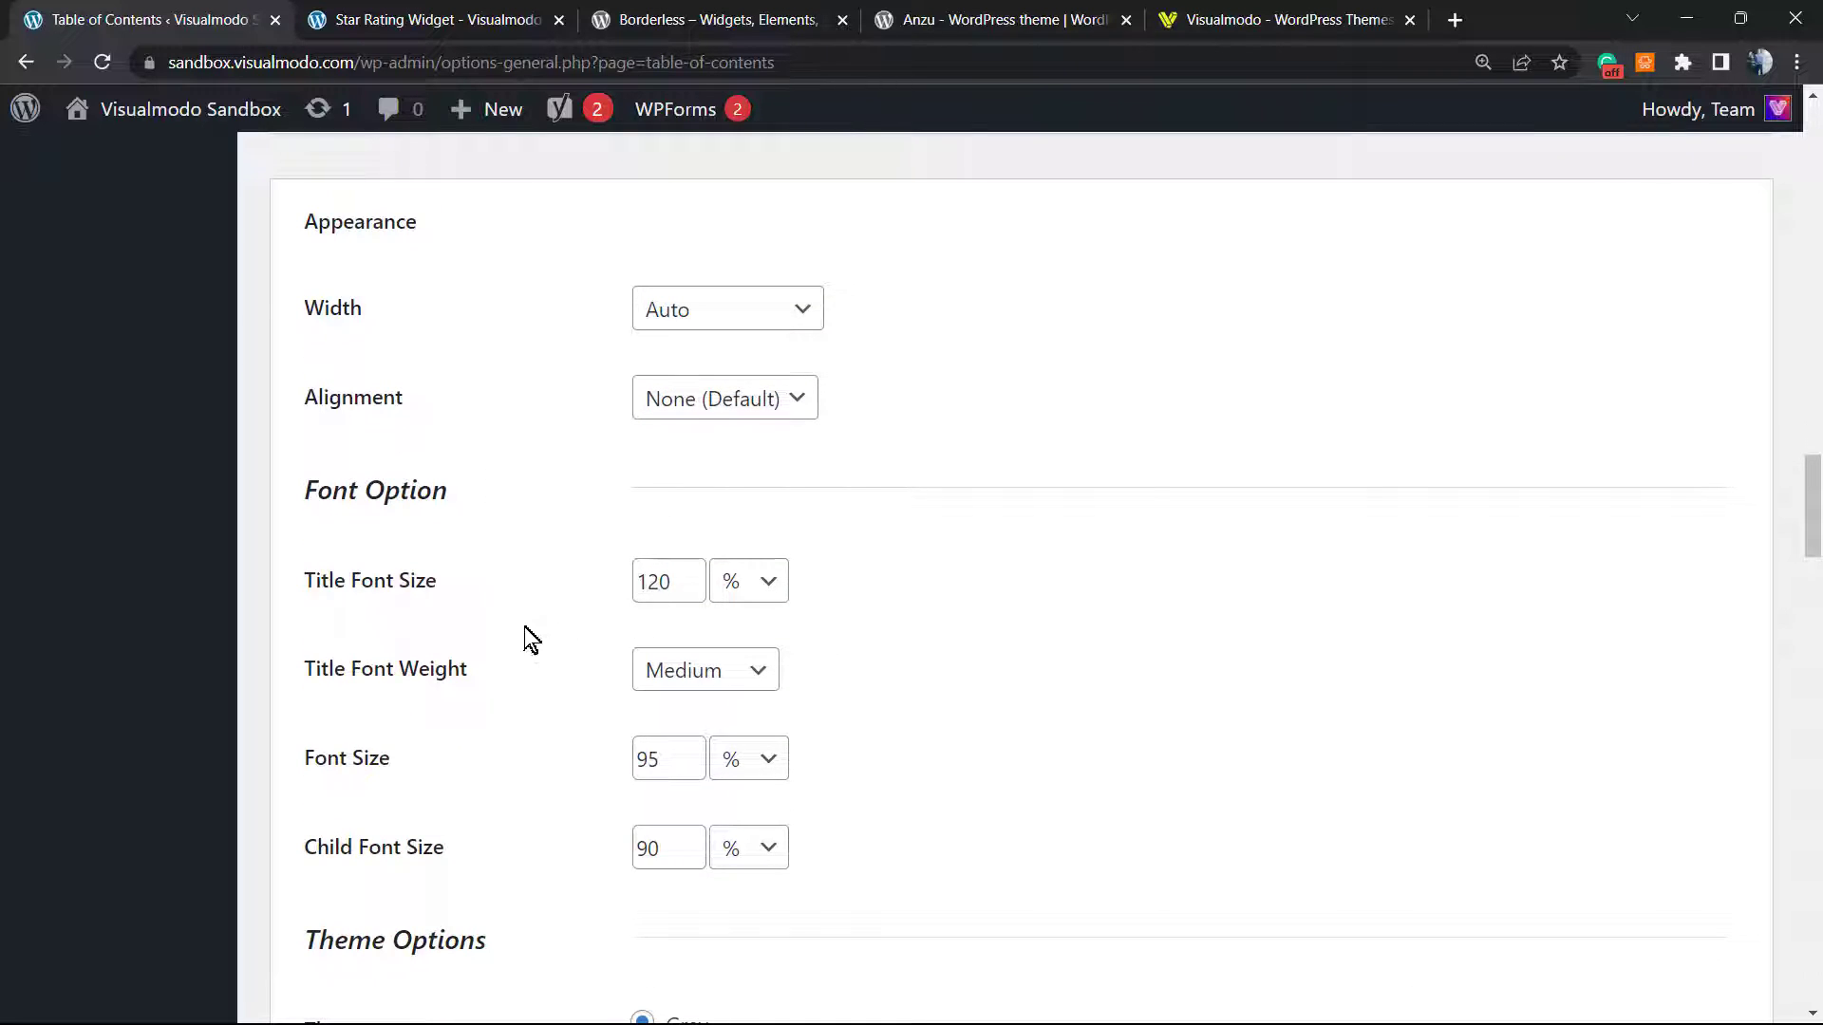
mouse_move(727, 589)
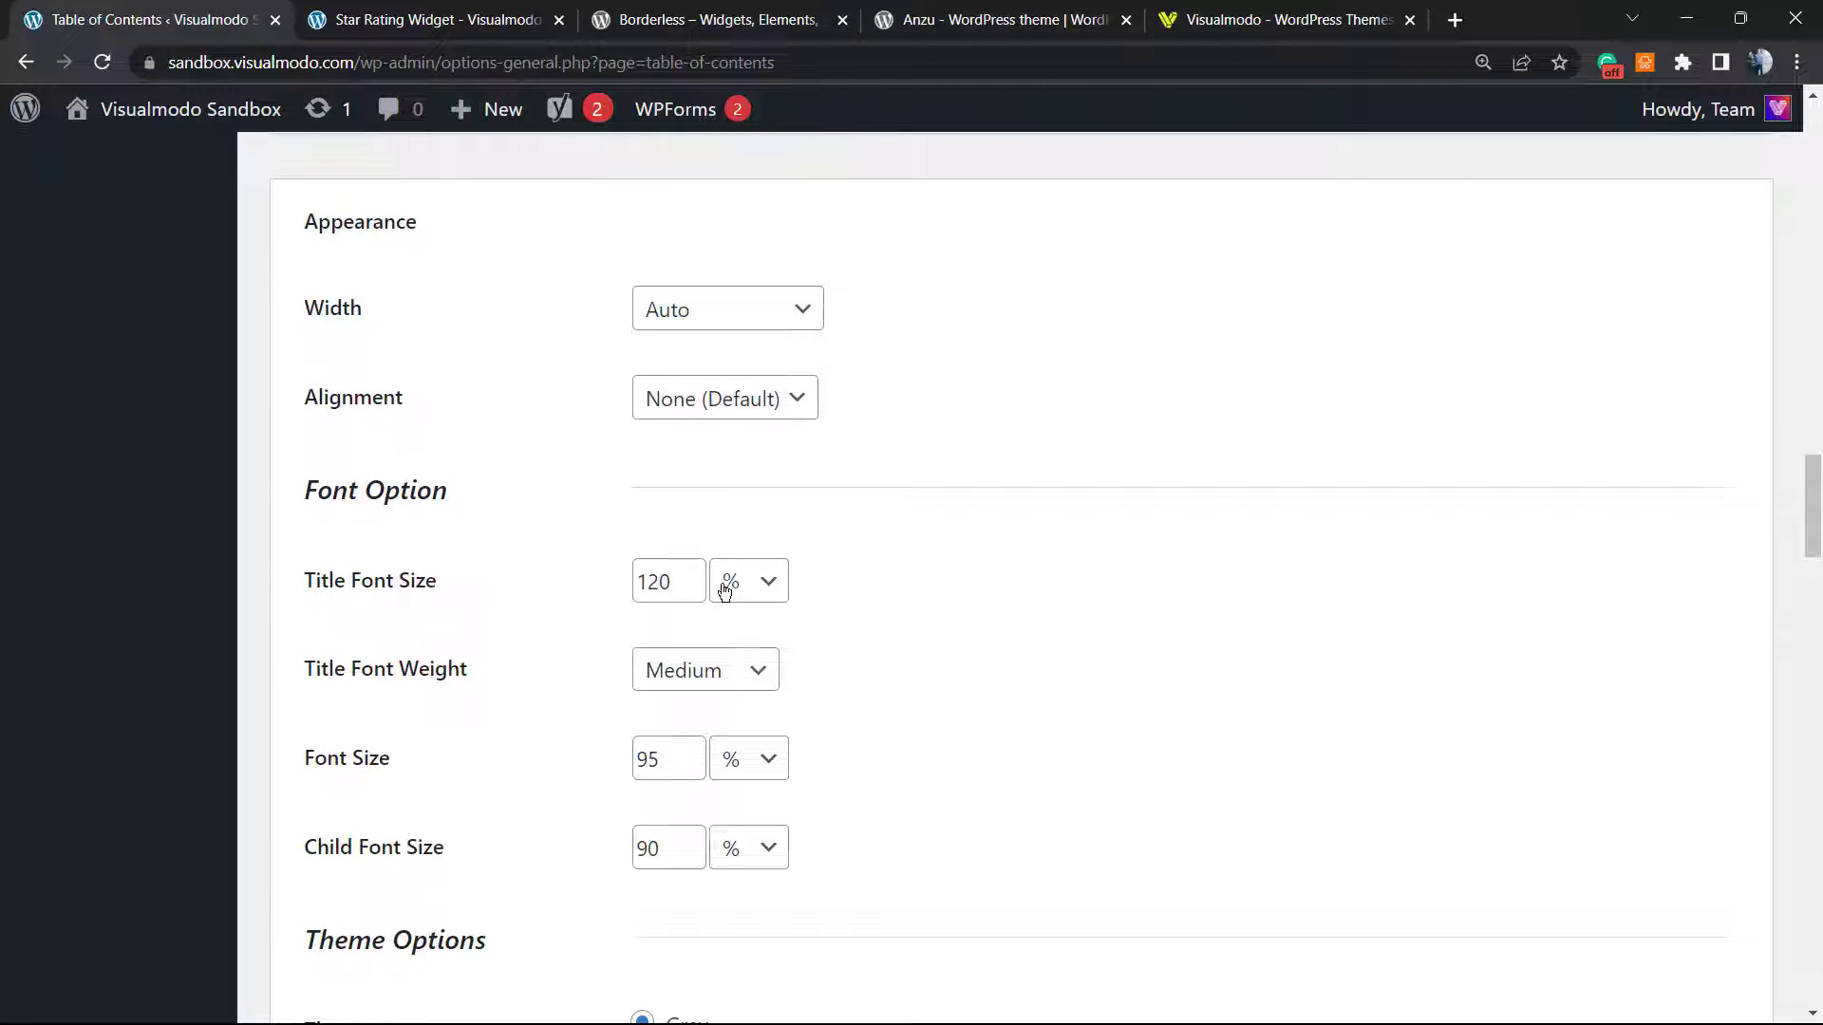
left_click(747, 580)
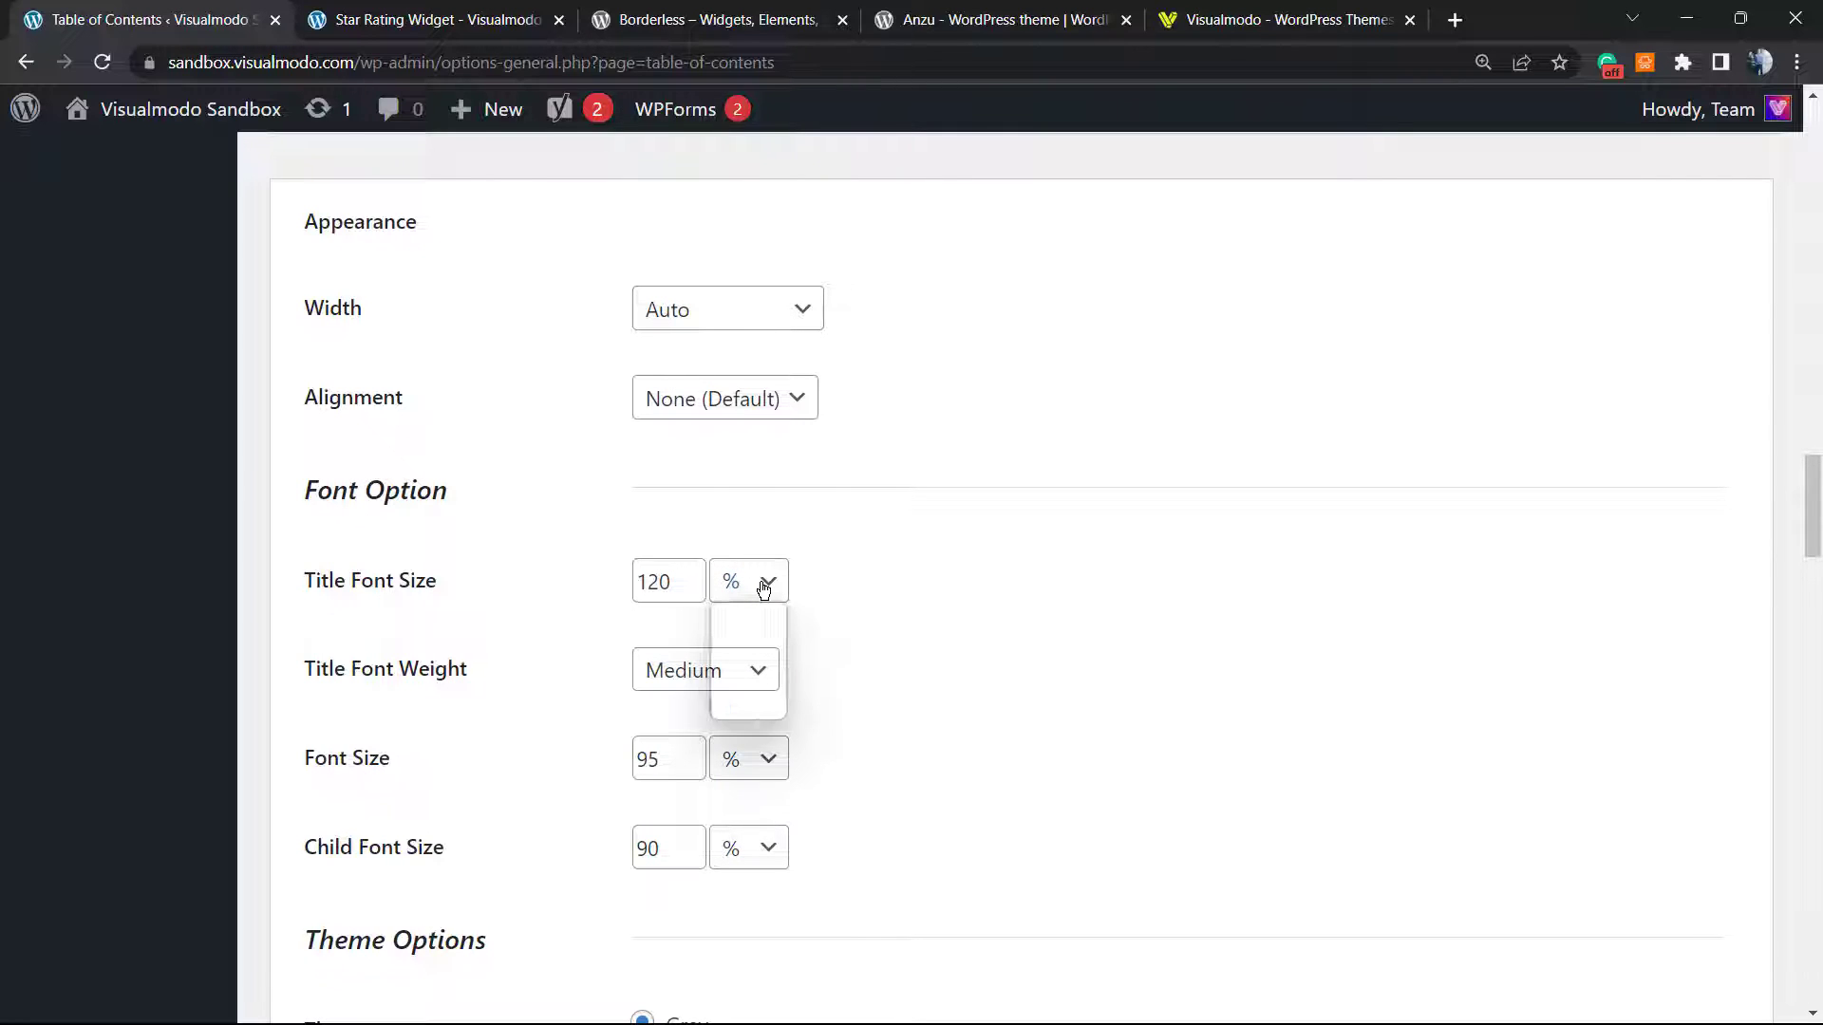
left_click(747, 580)
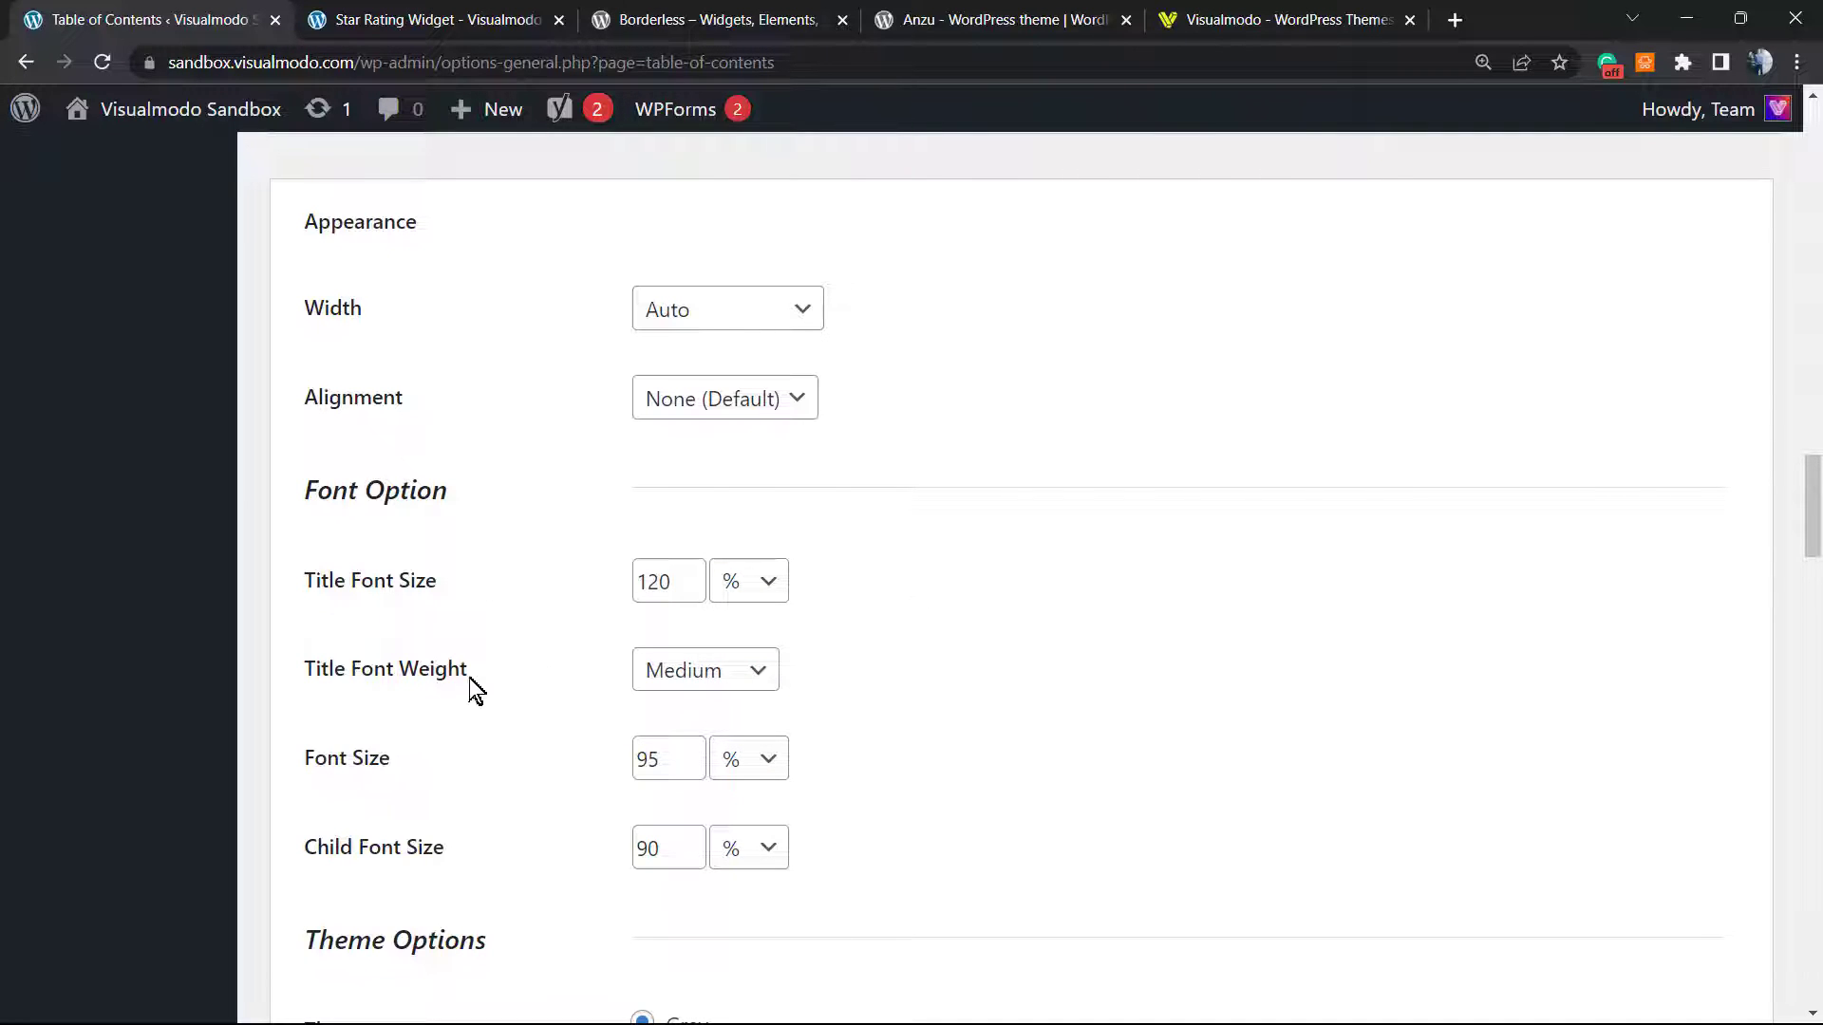
left_click(705, 670)
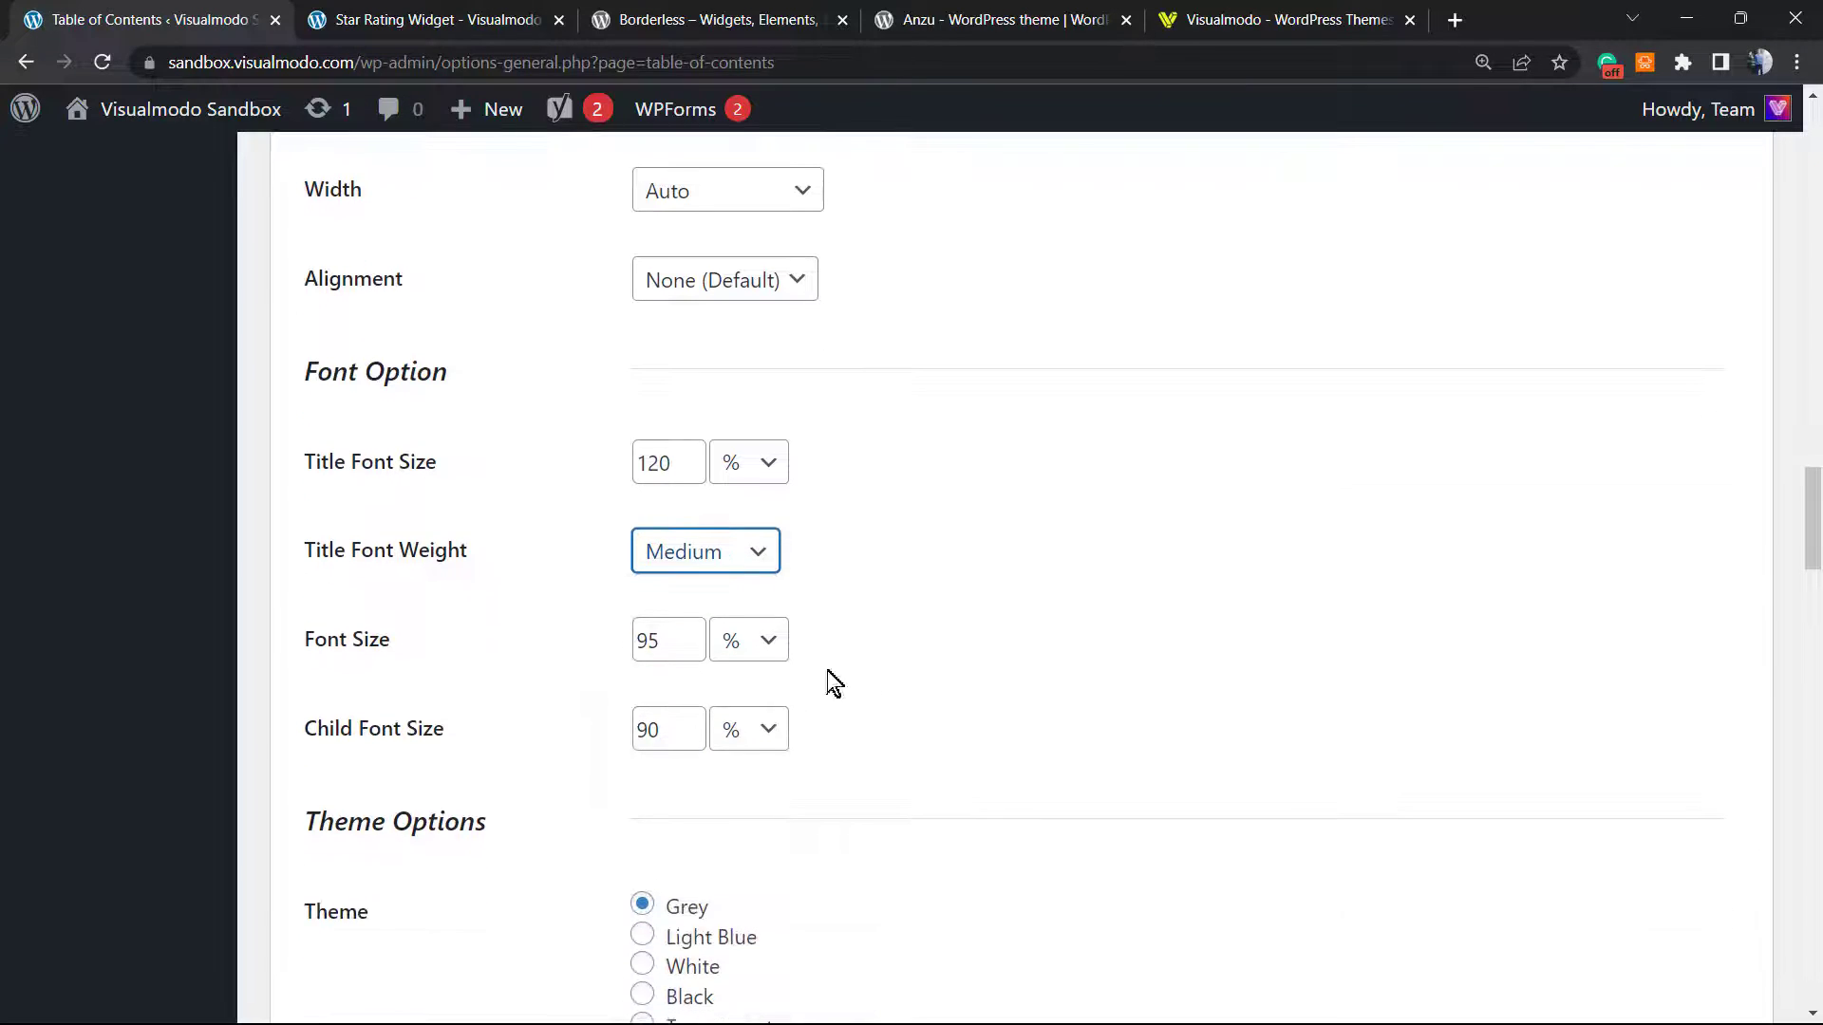
scroll("down", 3)
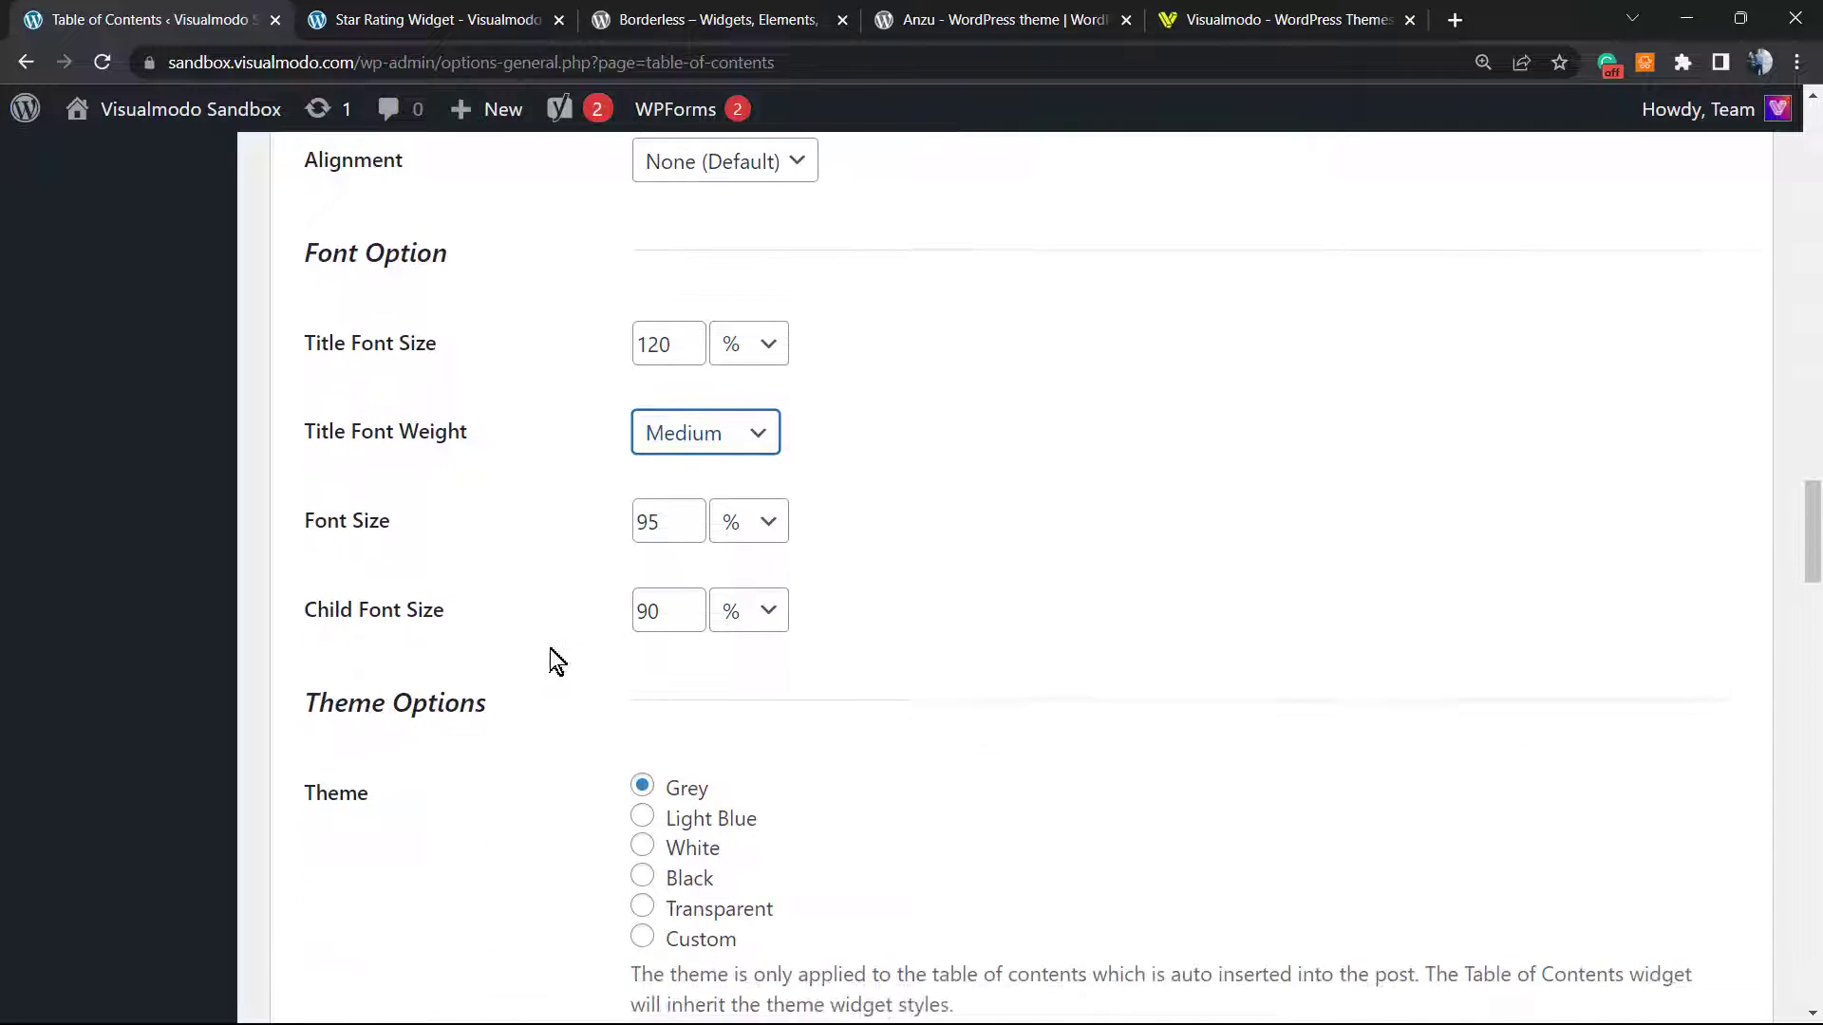
scroll("down", 3)
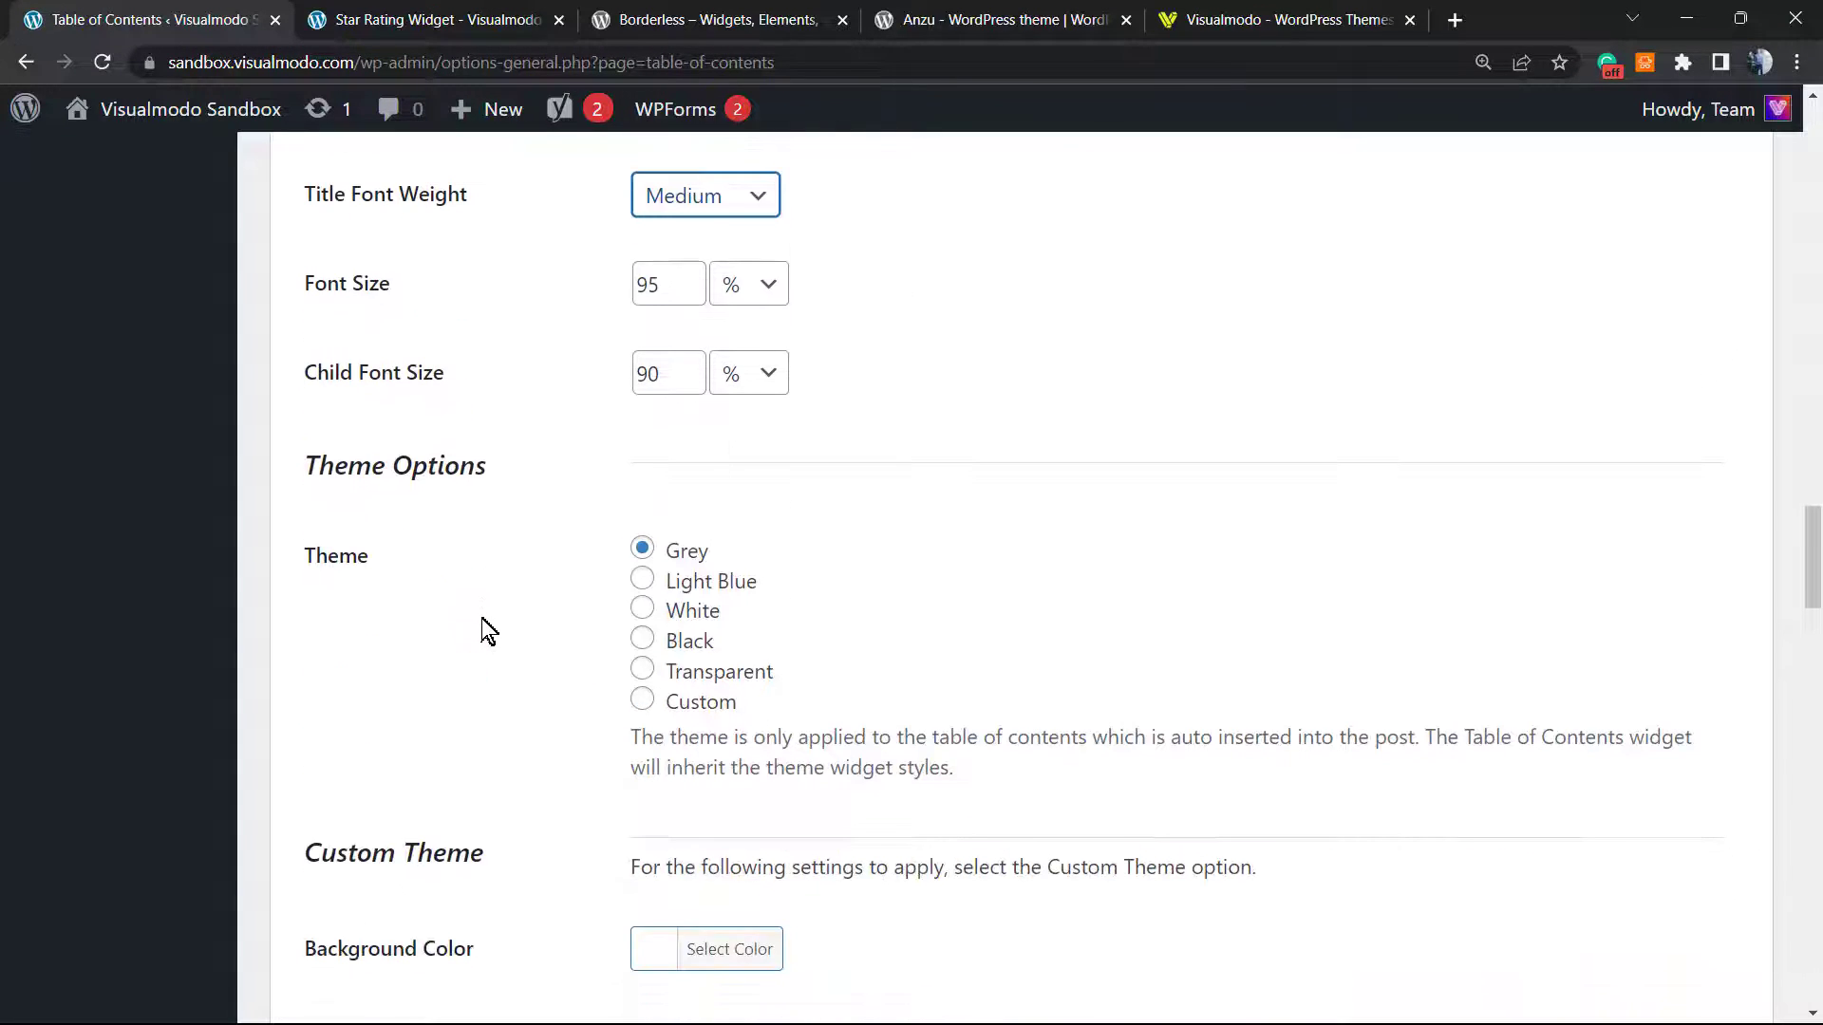
mouse_move(618, 605)
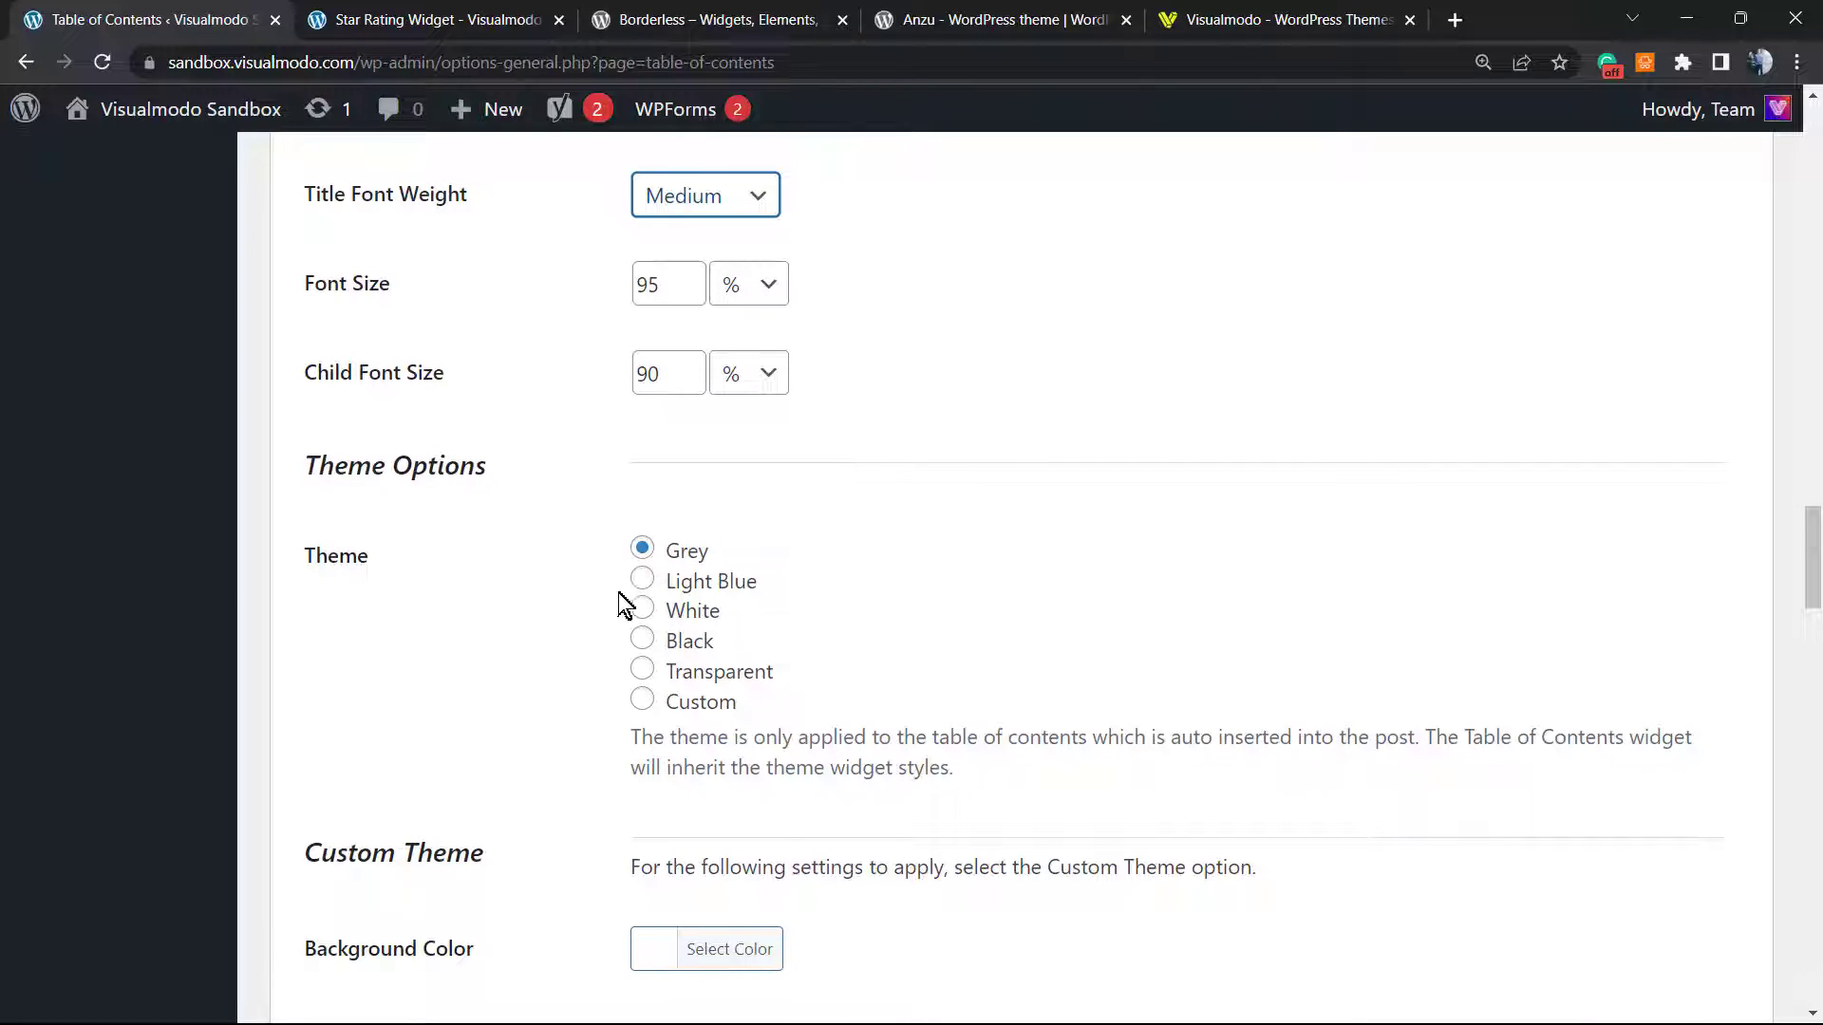
mouse_move(677, 571)
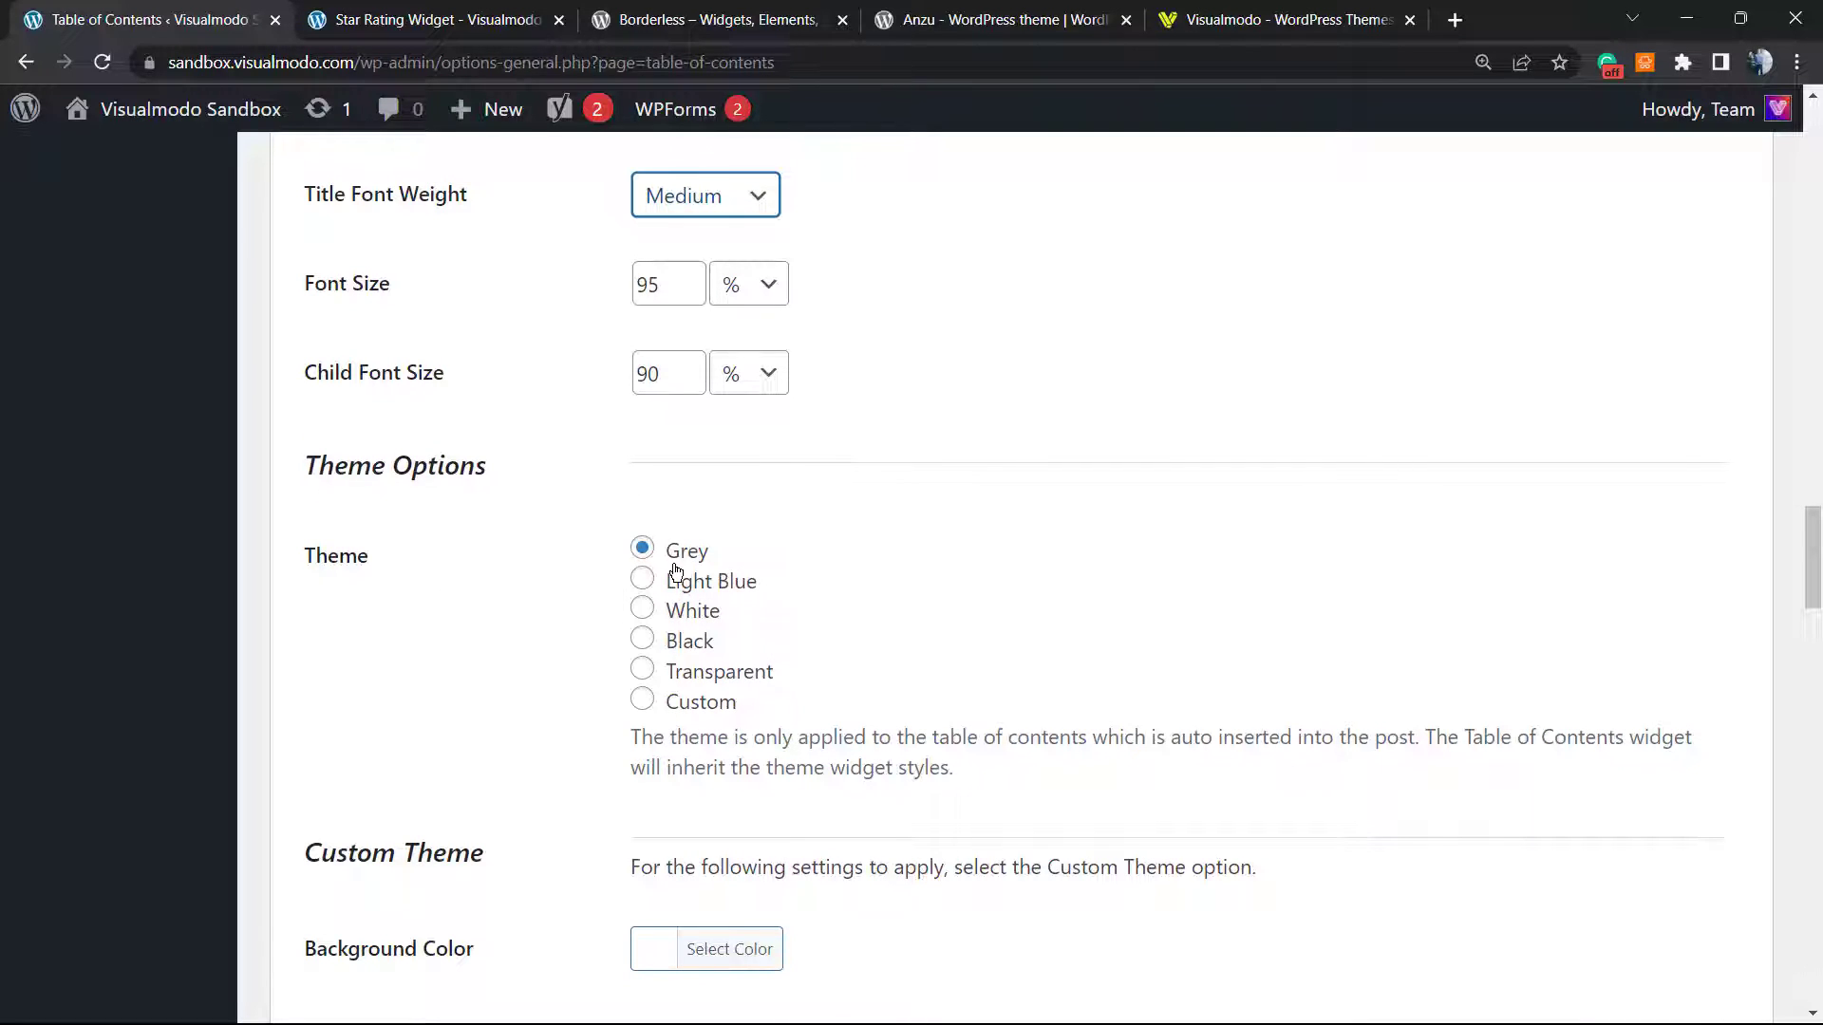
mouse_move(753, 632)
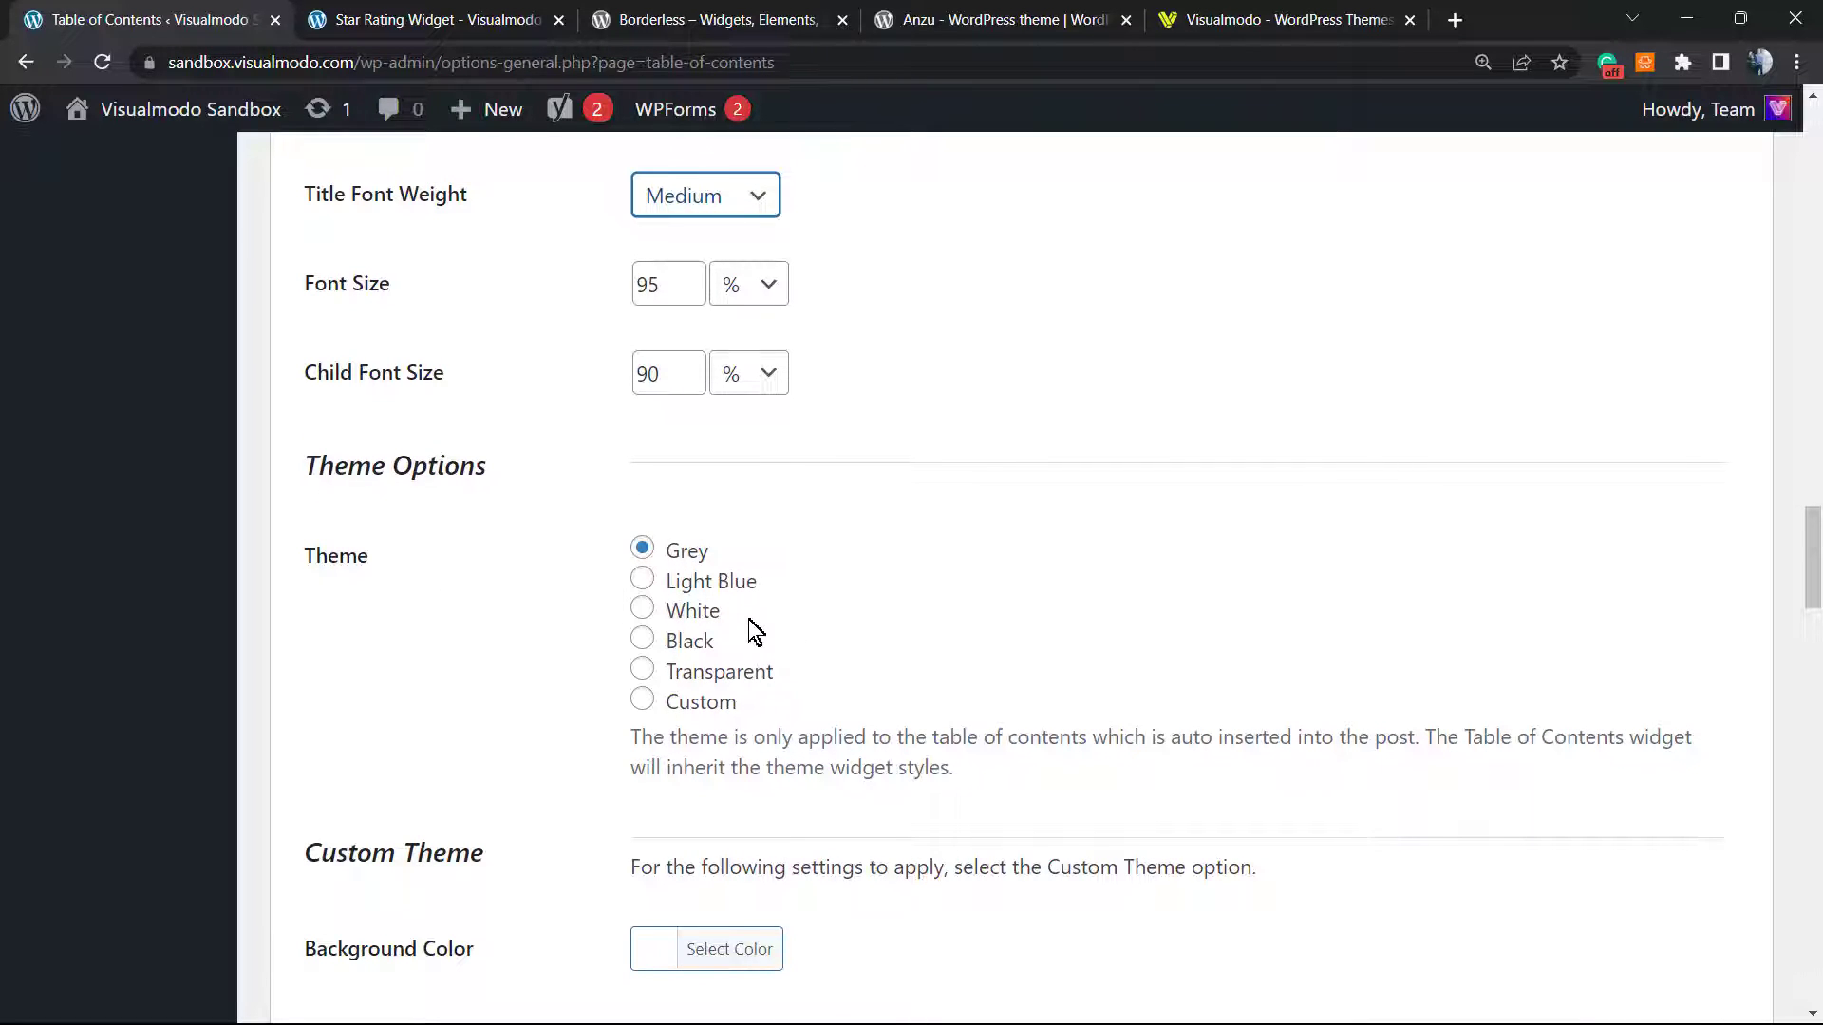
mouse_move(701, 551)
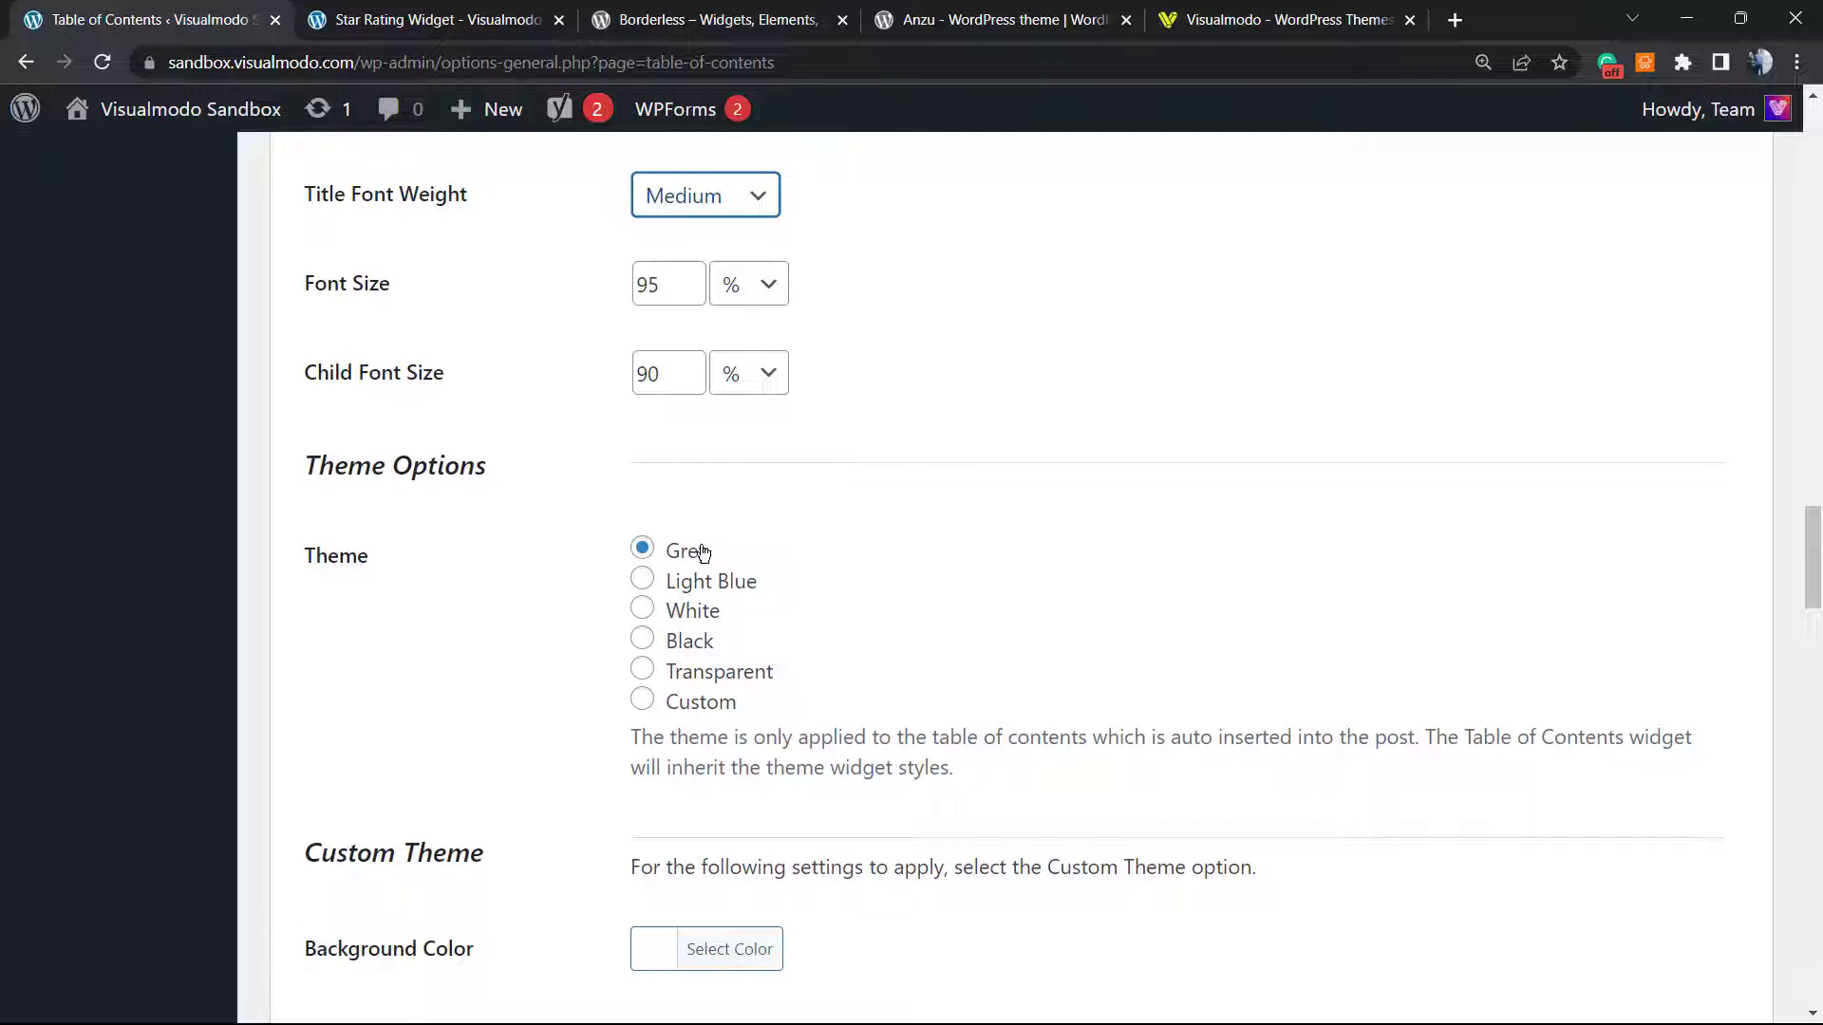
mouse_move(721, 589)
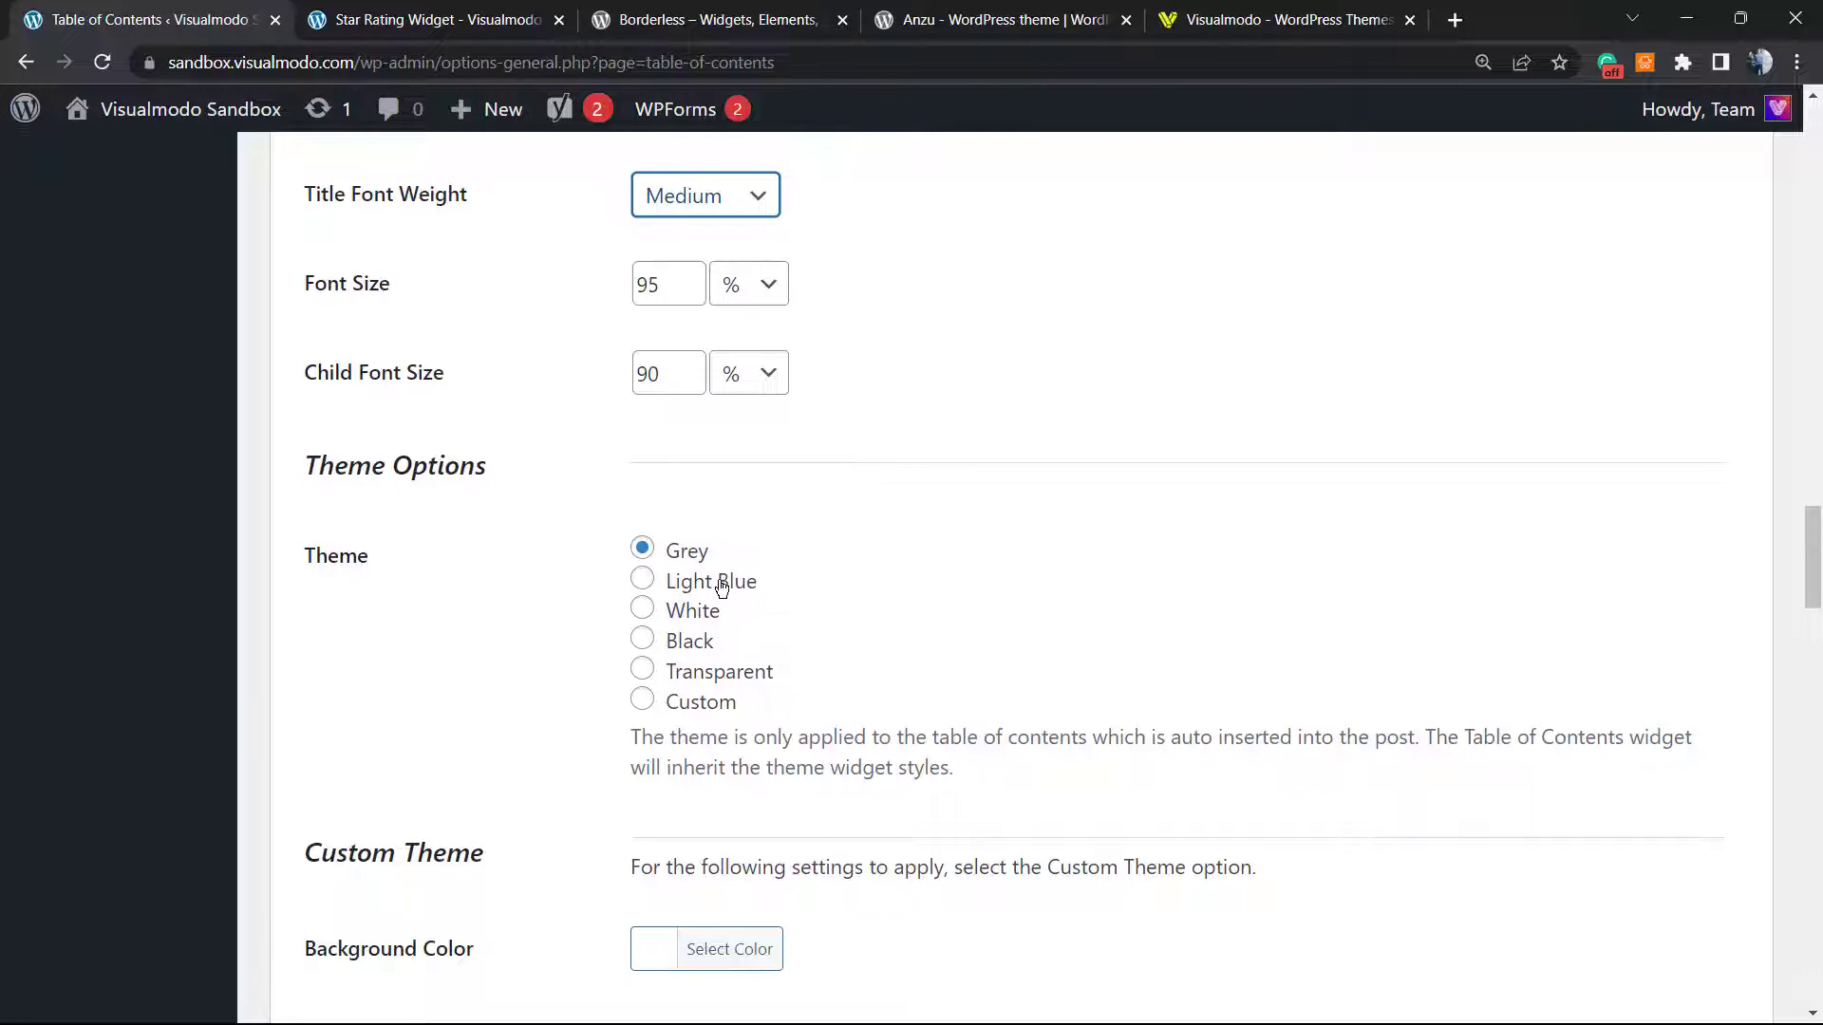
scroll("down", 3)
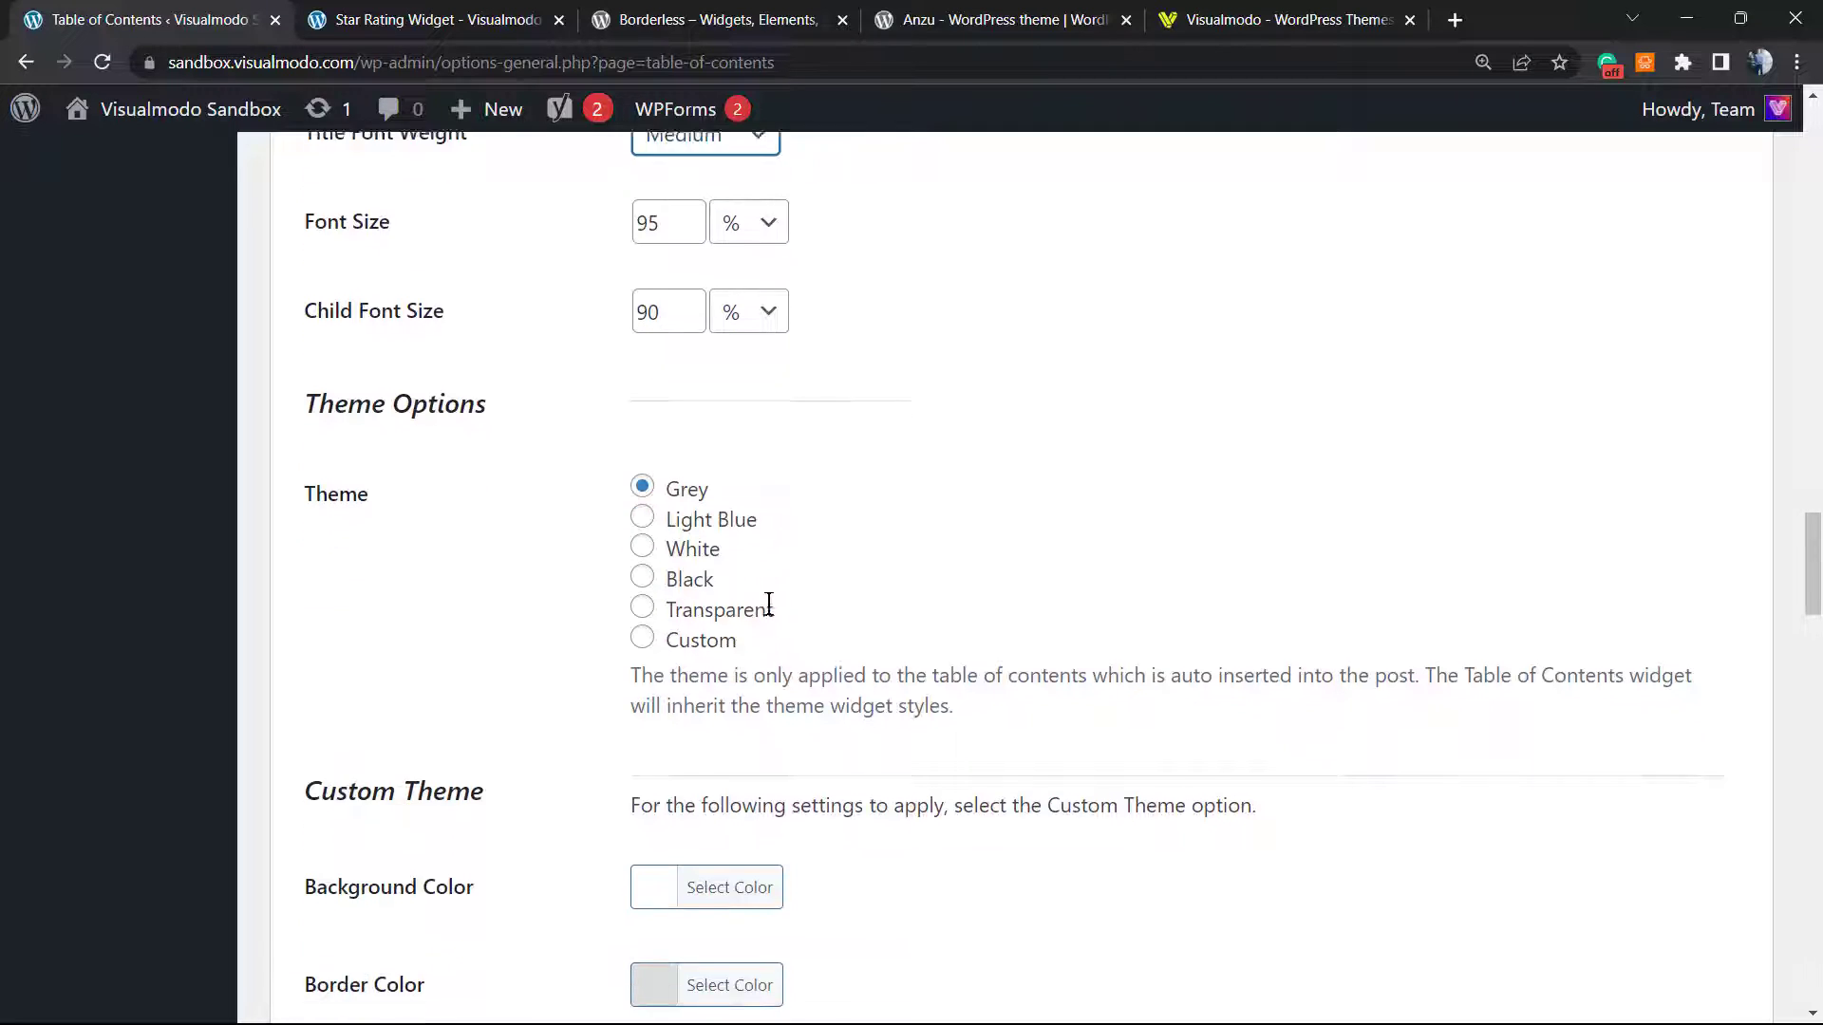
scroll("down", 3)
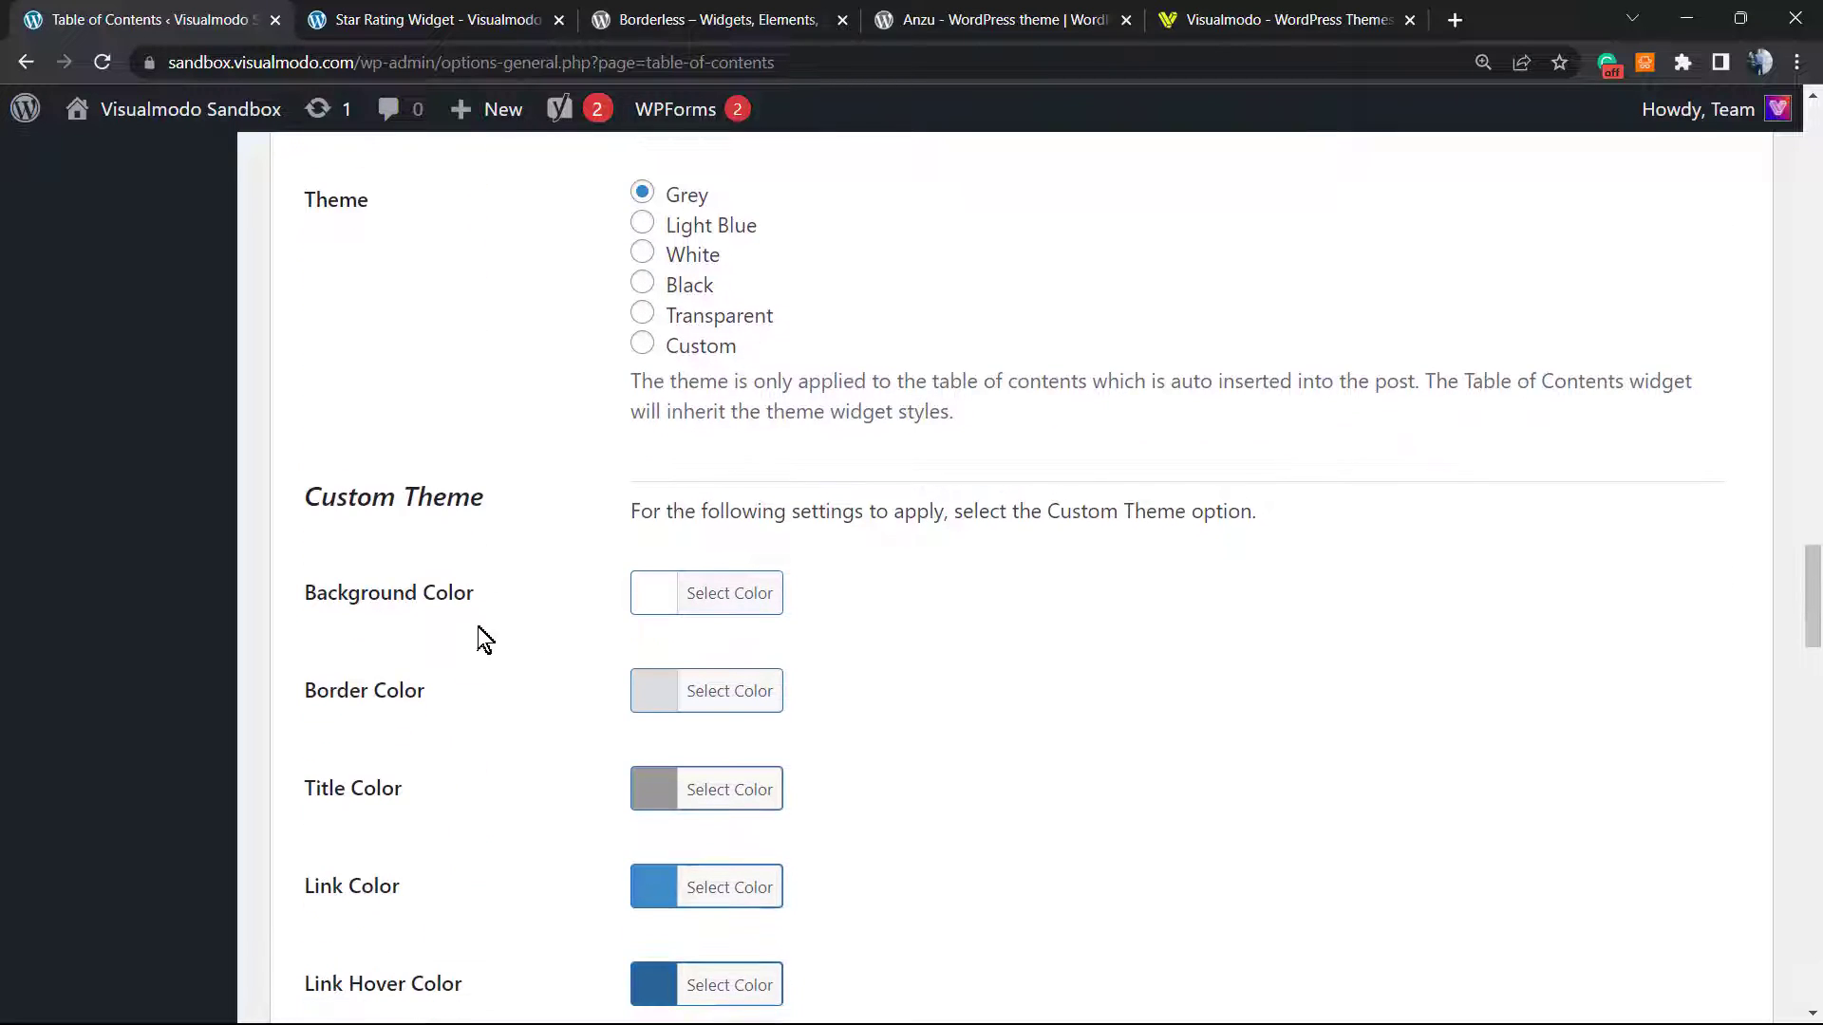
scroll("down", 3)
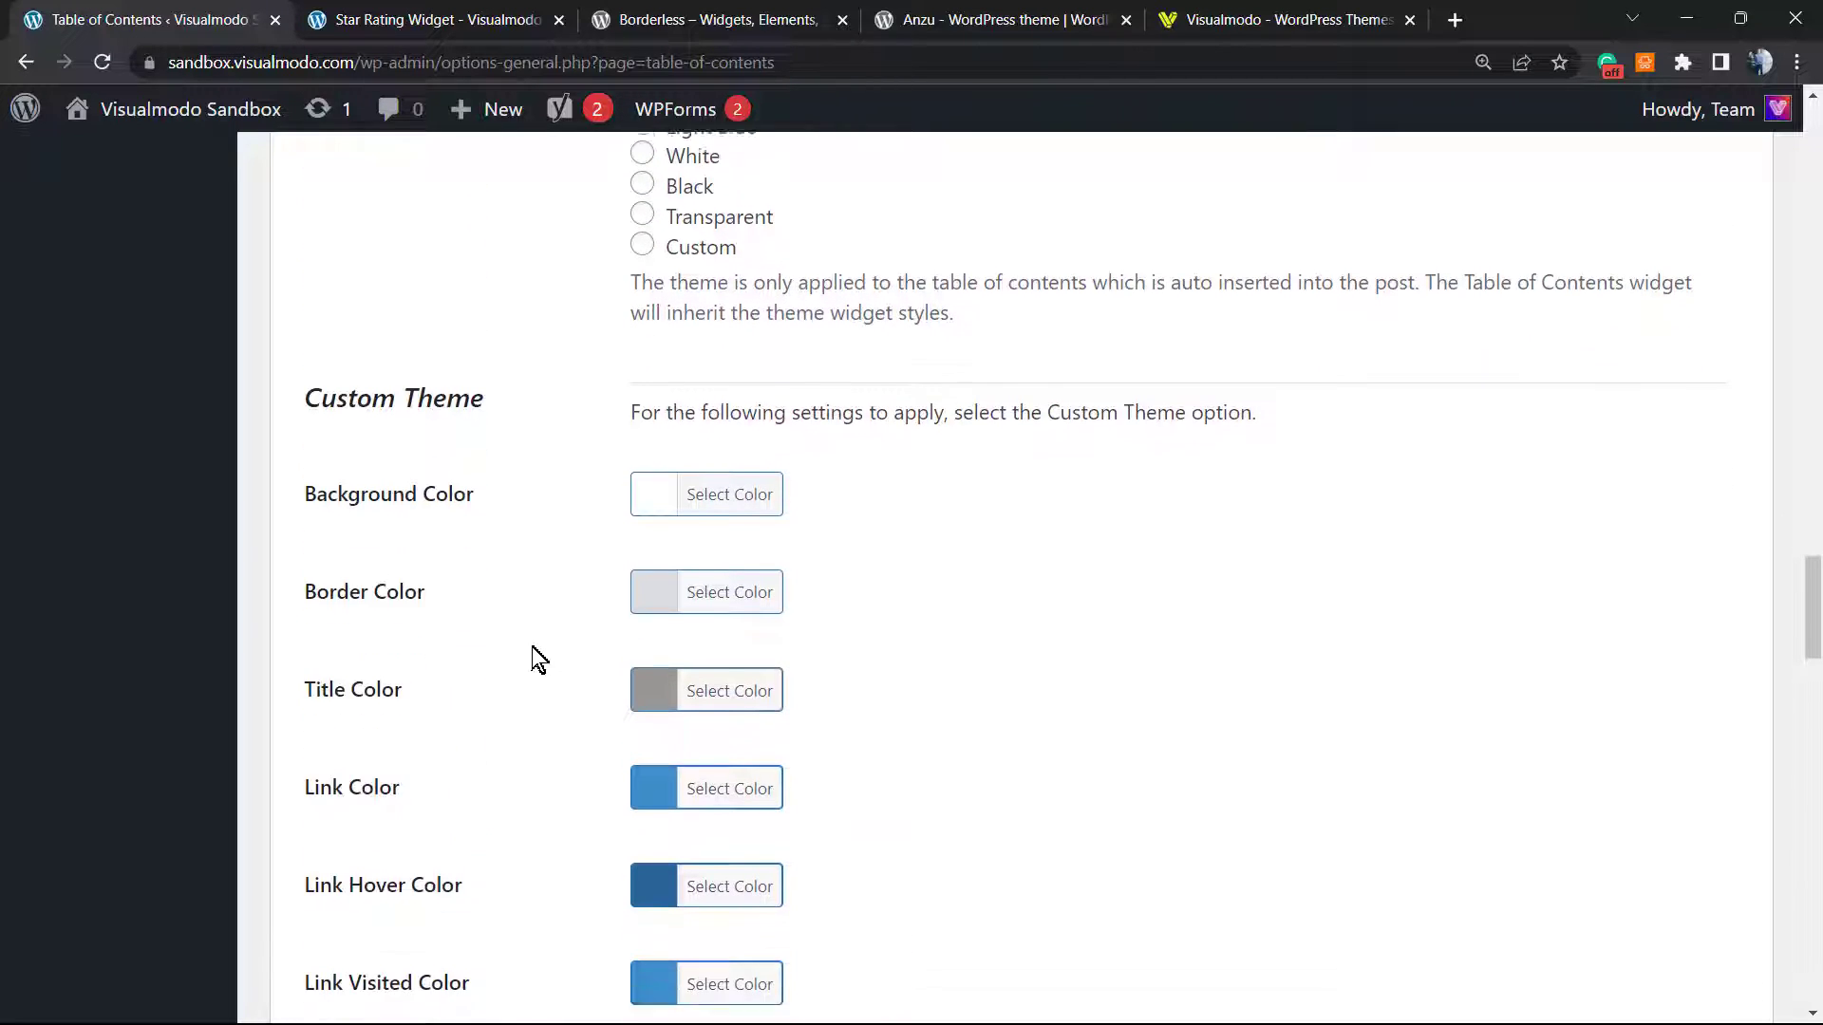
scroll("down", 3)
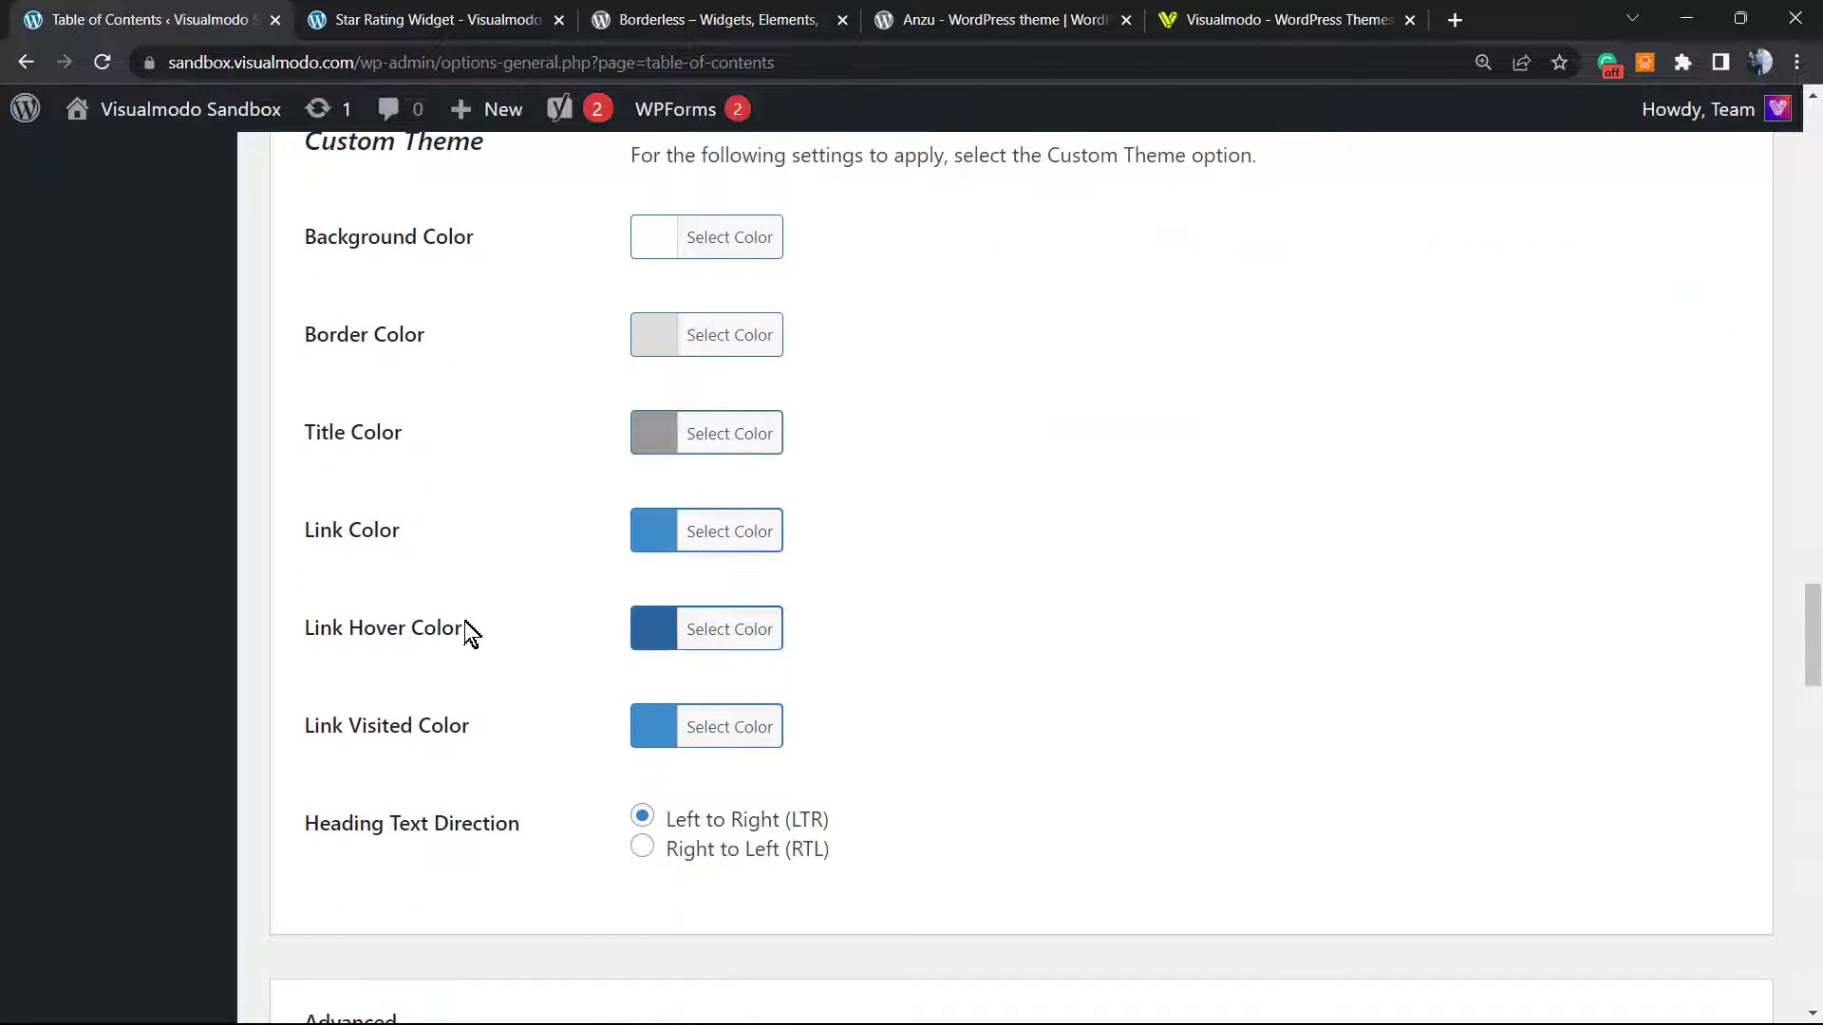
mouse_move(439, 620)
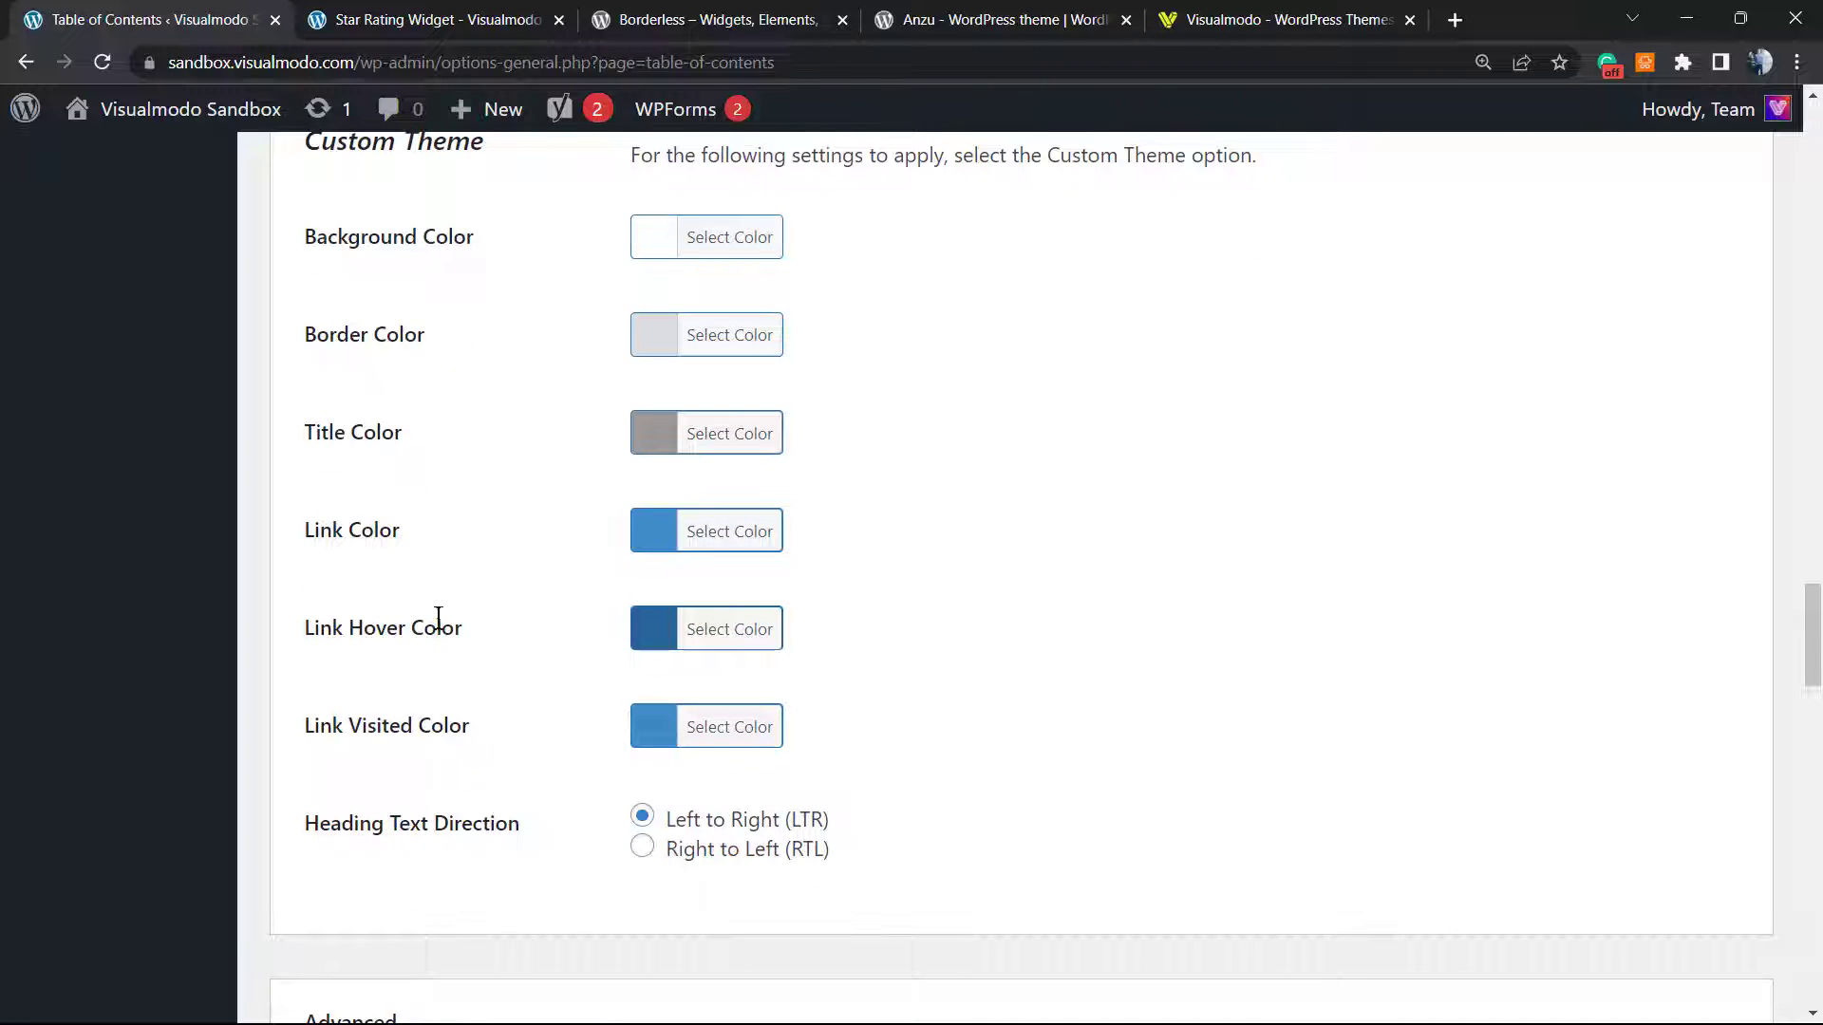
scroll("down", 3)
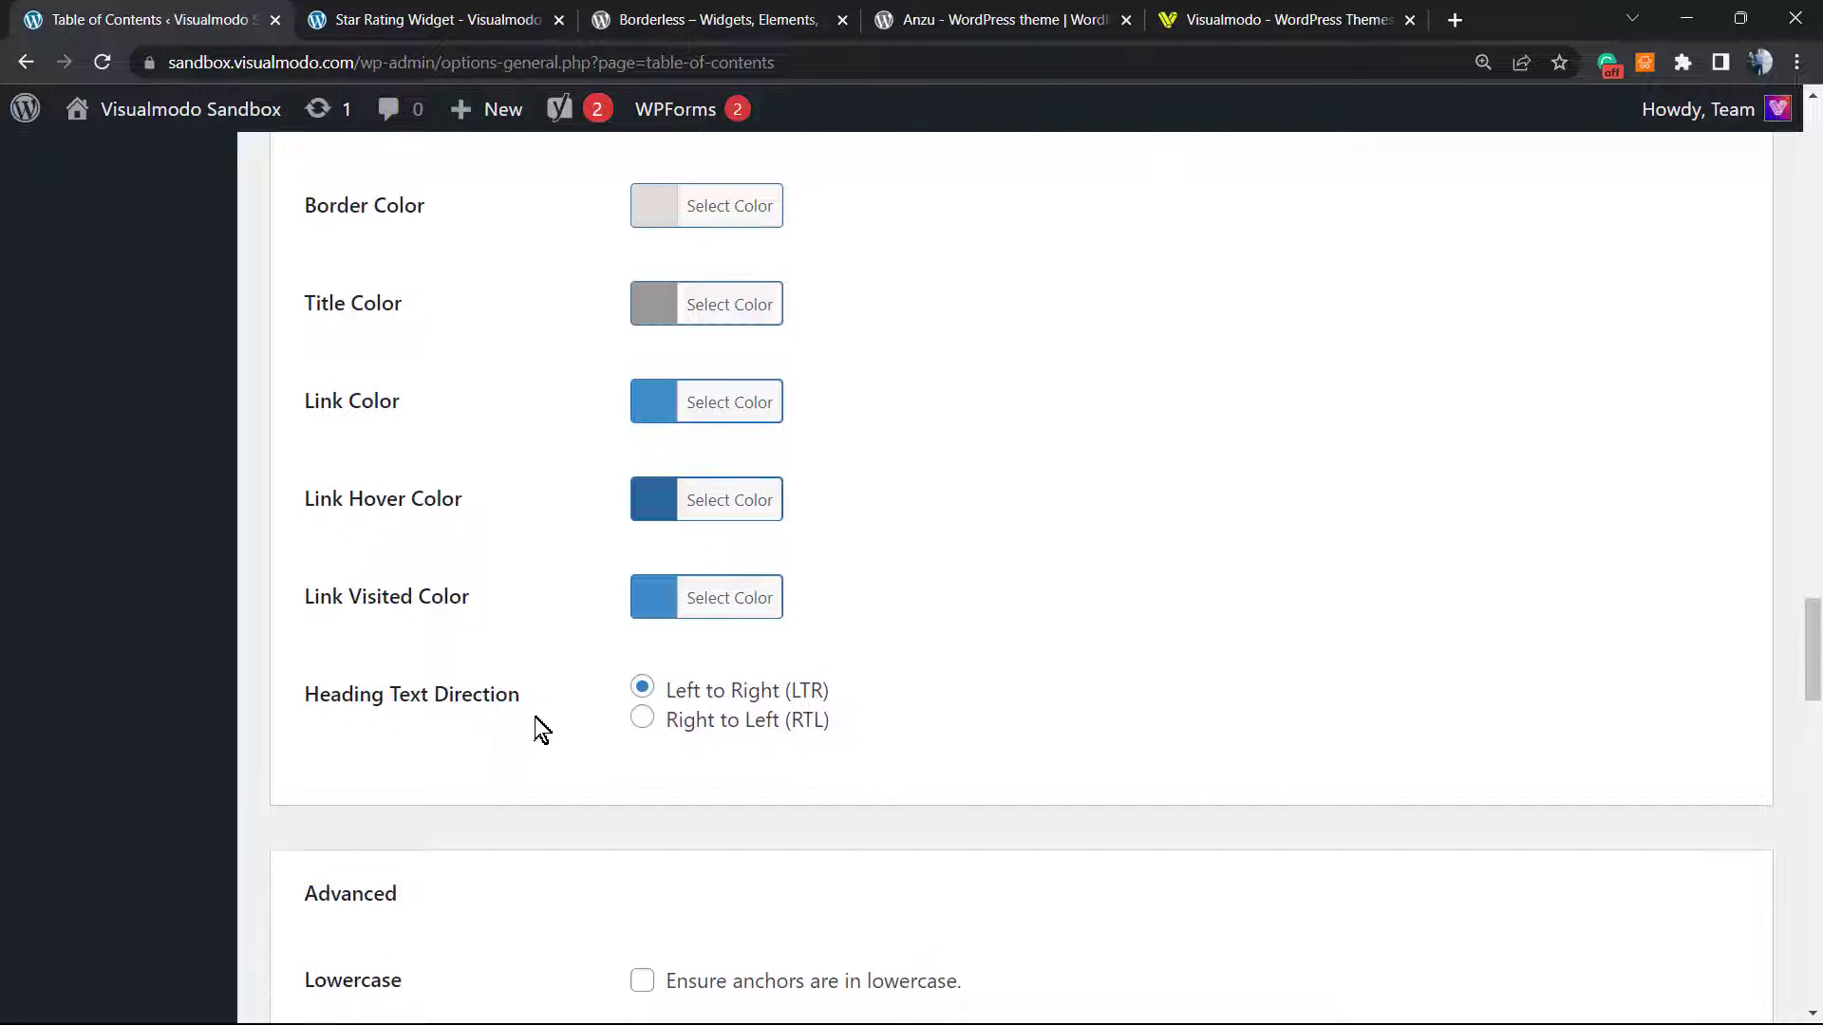
scroll("down", 3)
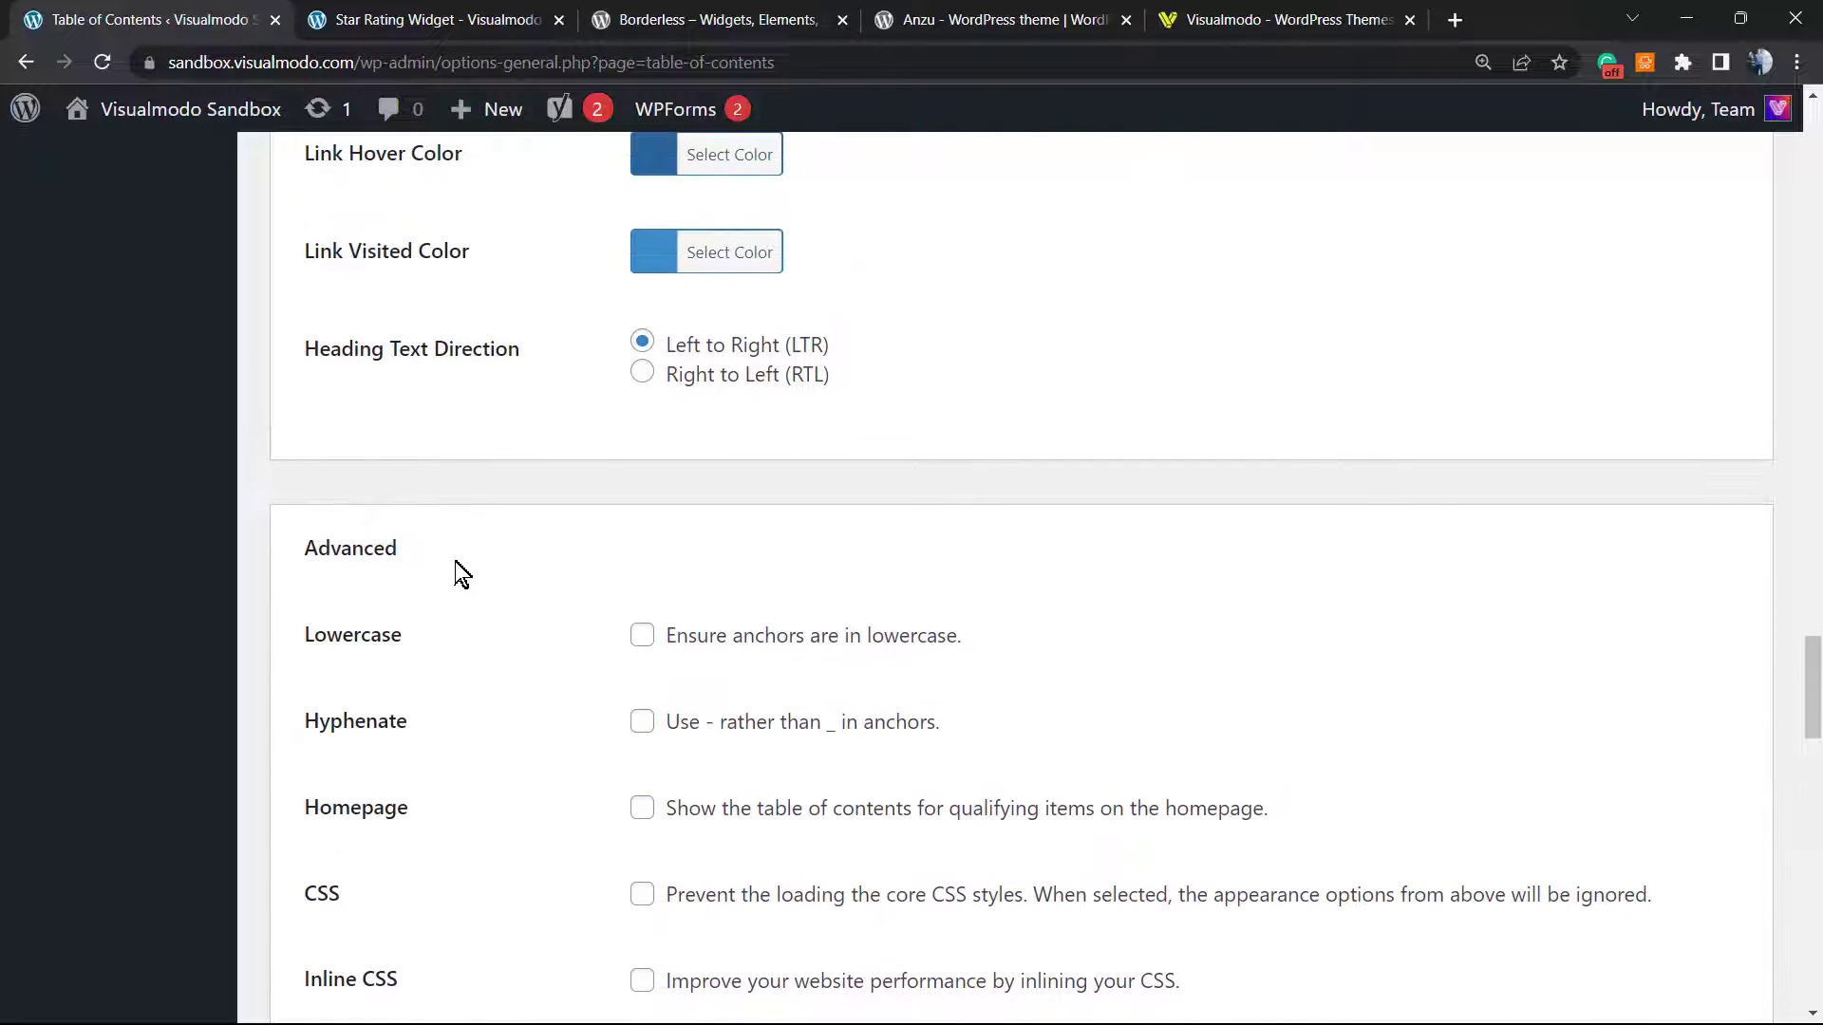
scroll("down", 3)
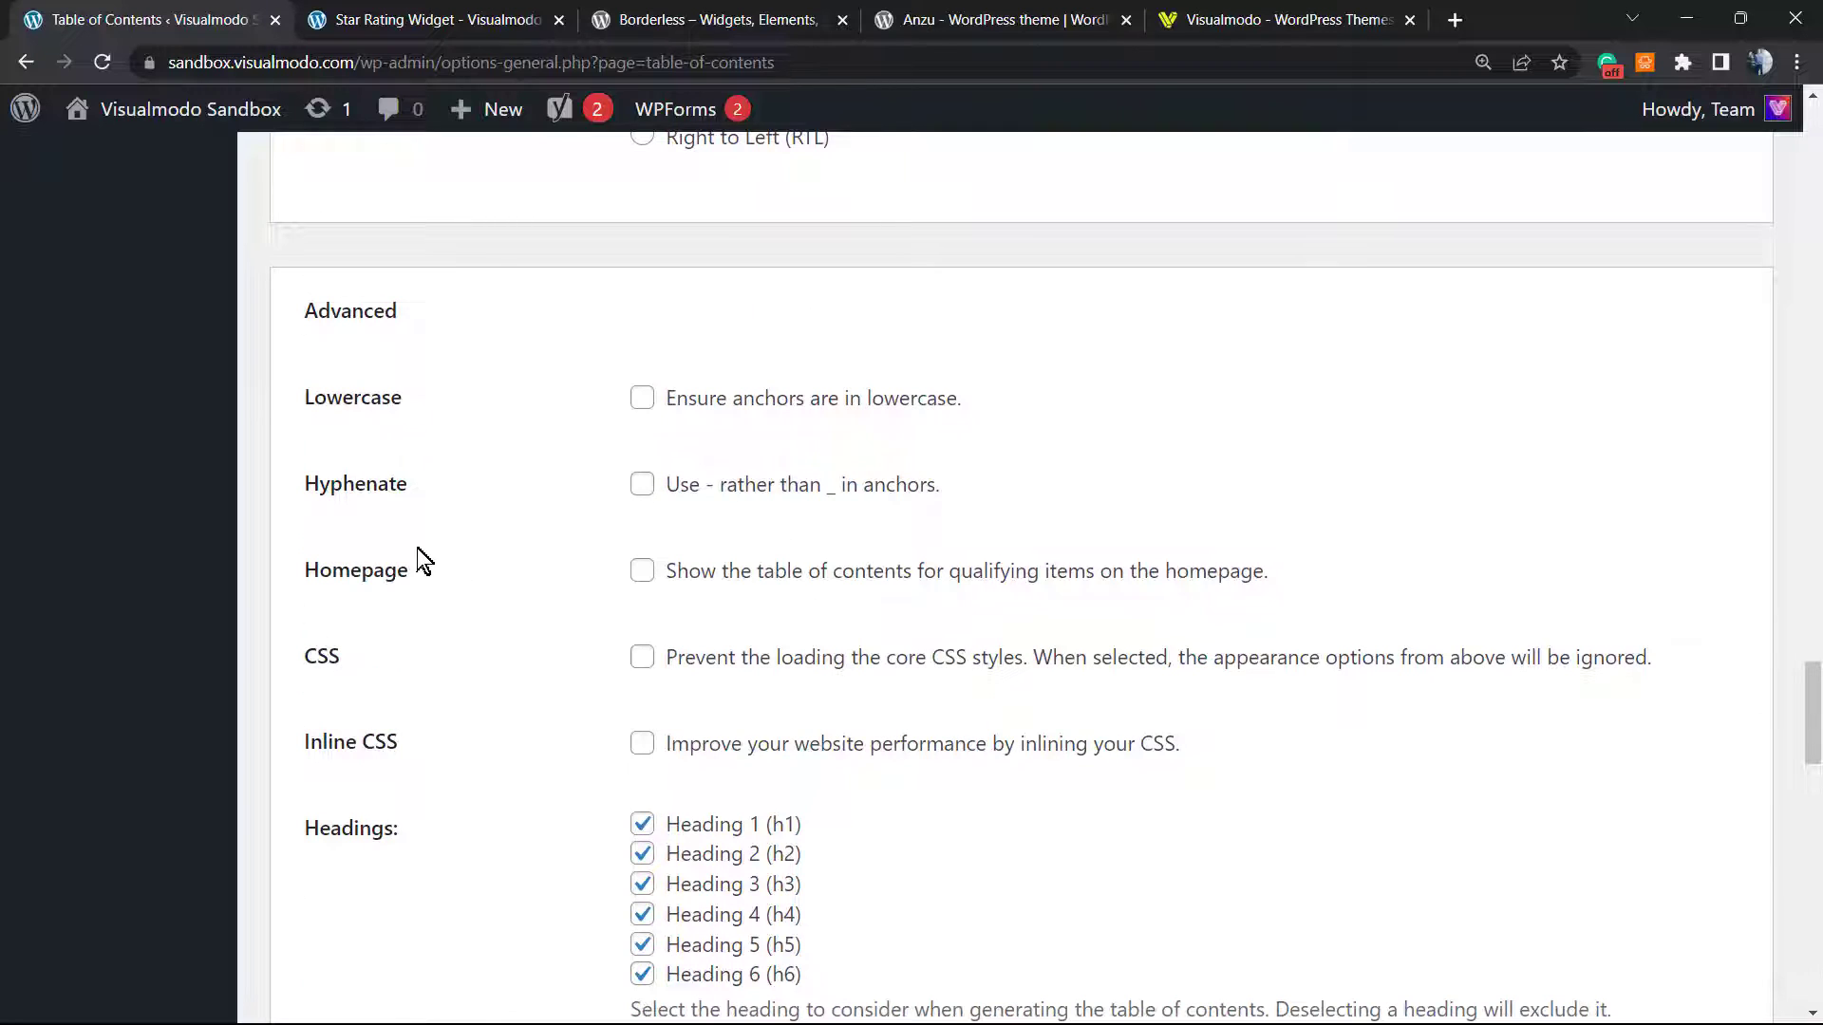
mouse_move(447, 572)
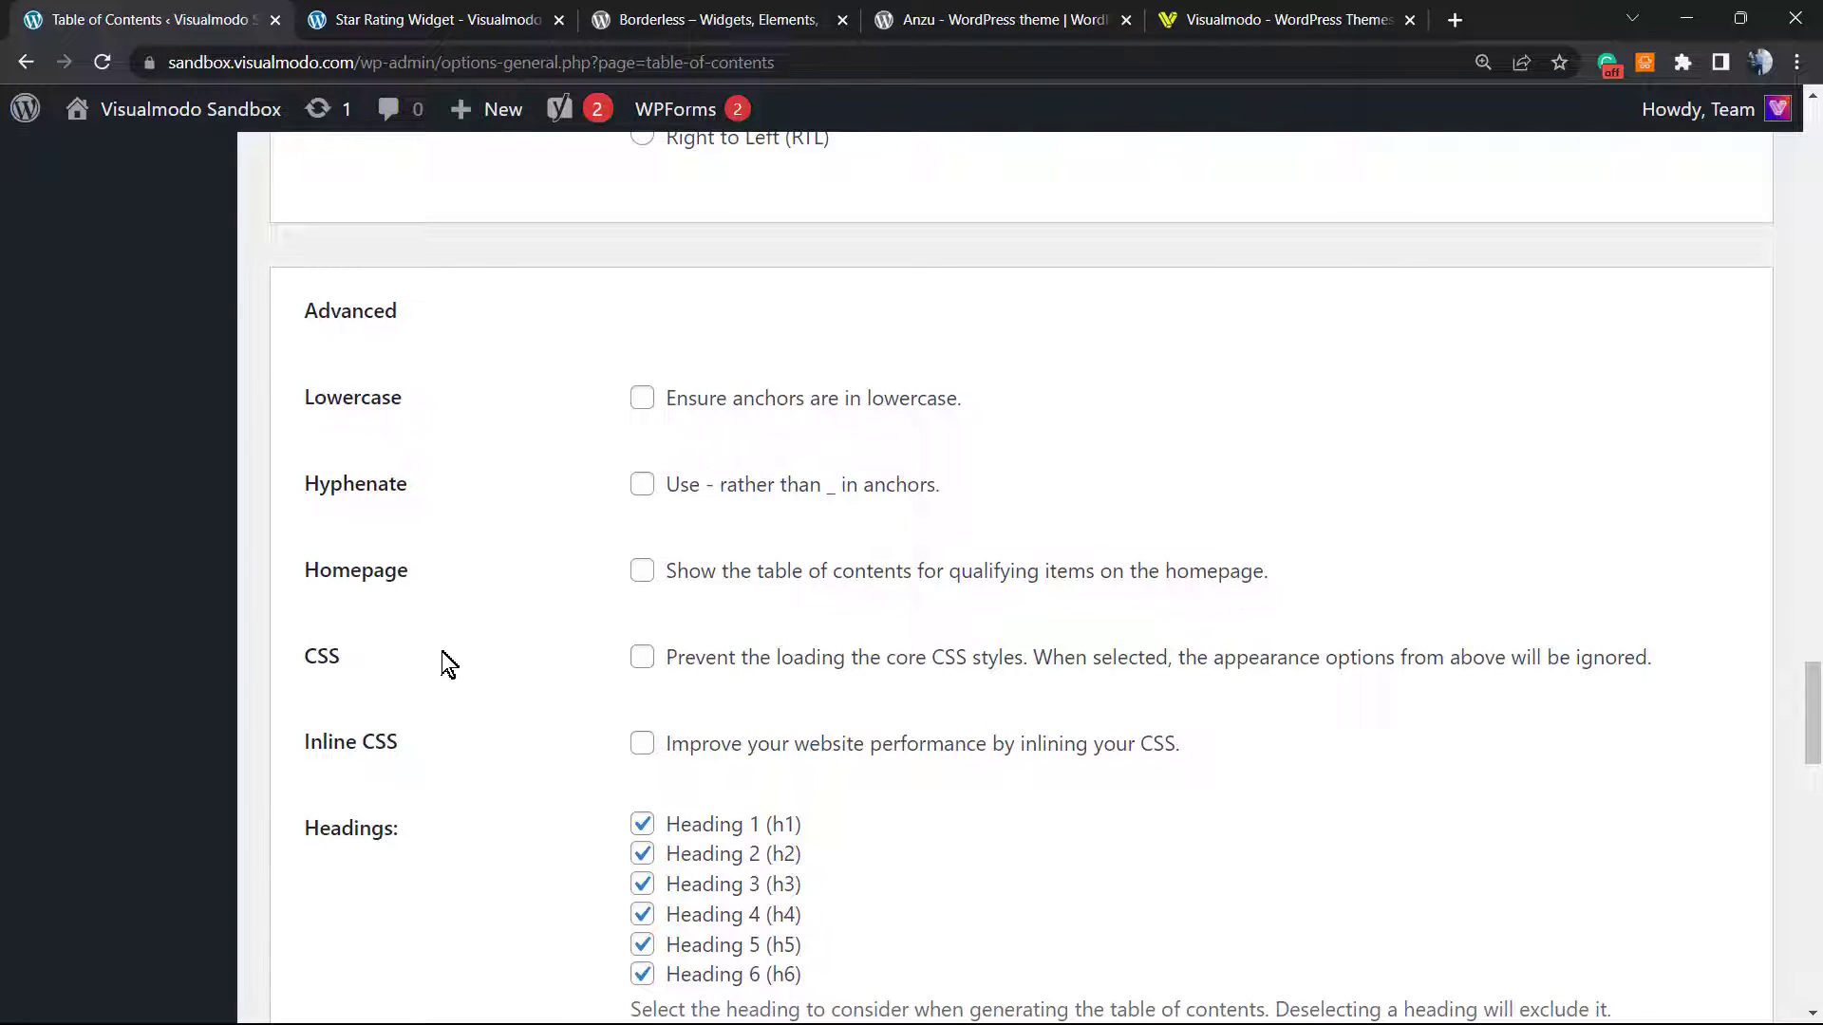
scroll("down", 3)
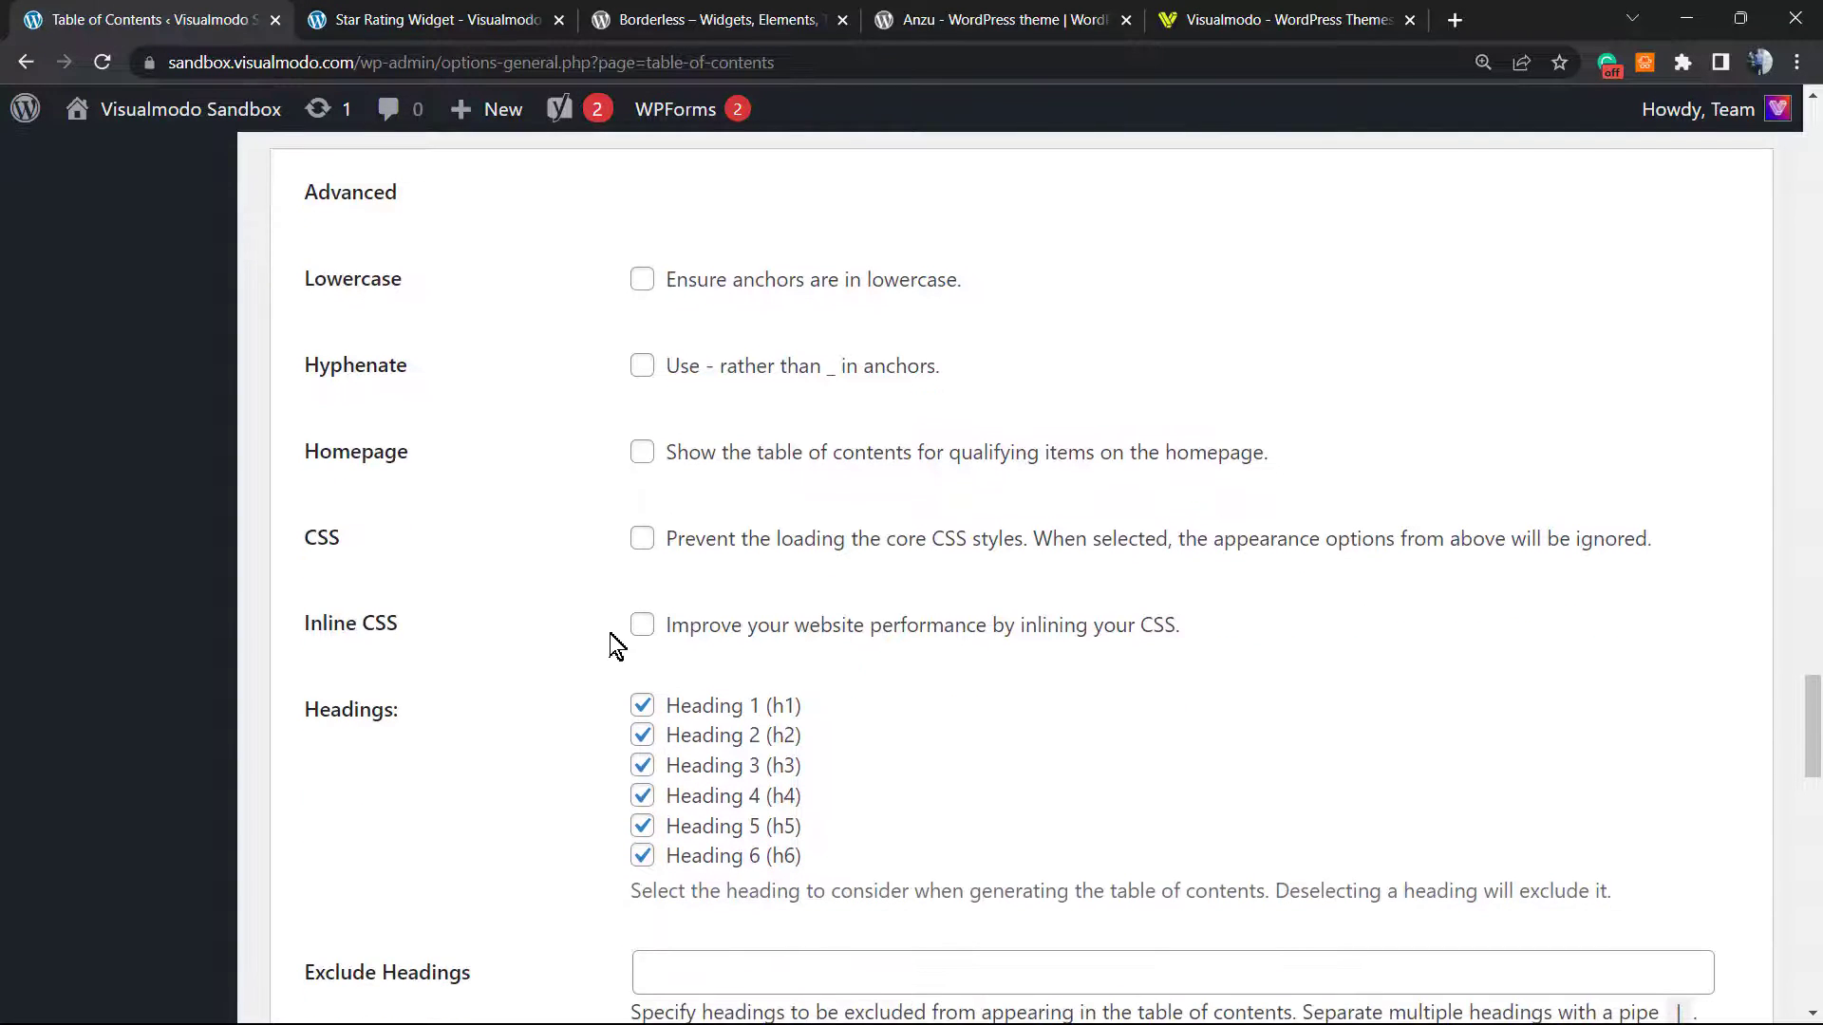
scroll("down", 3)
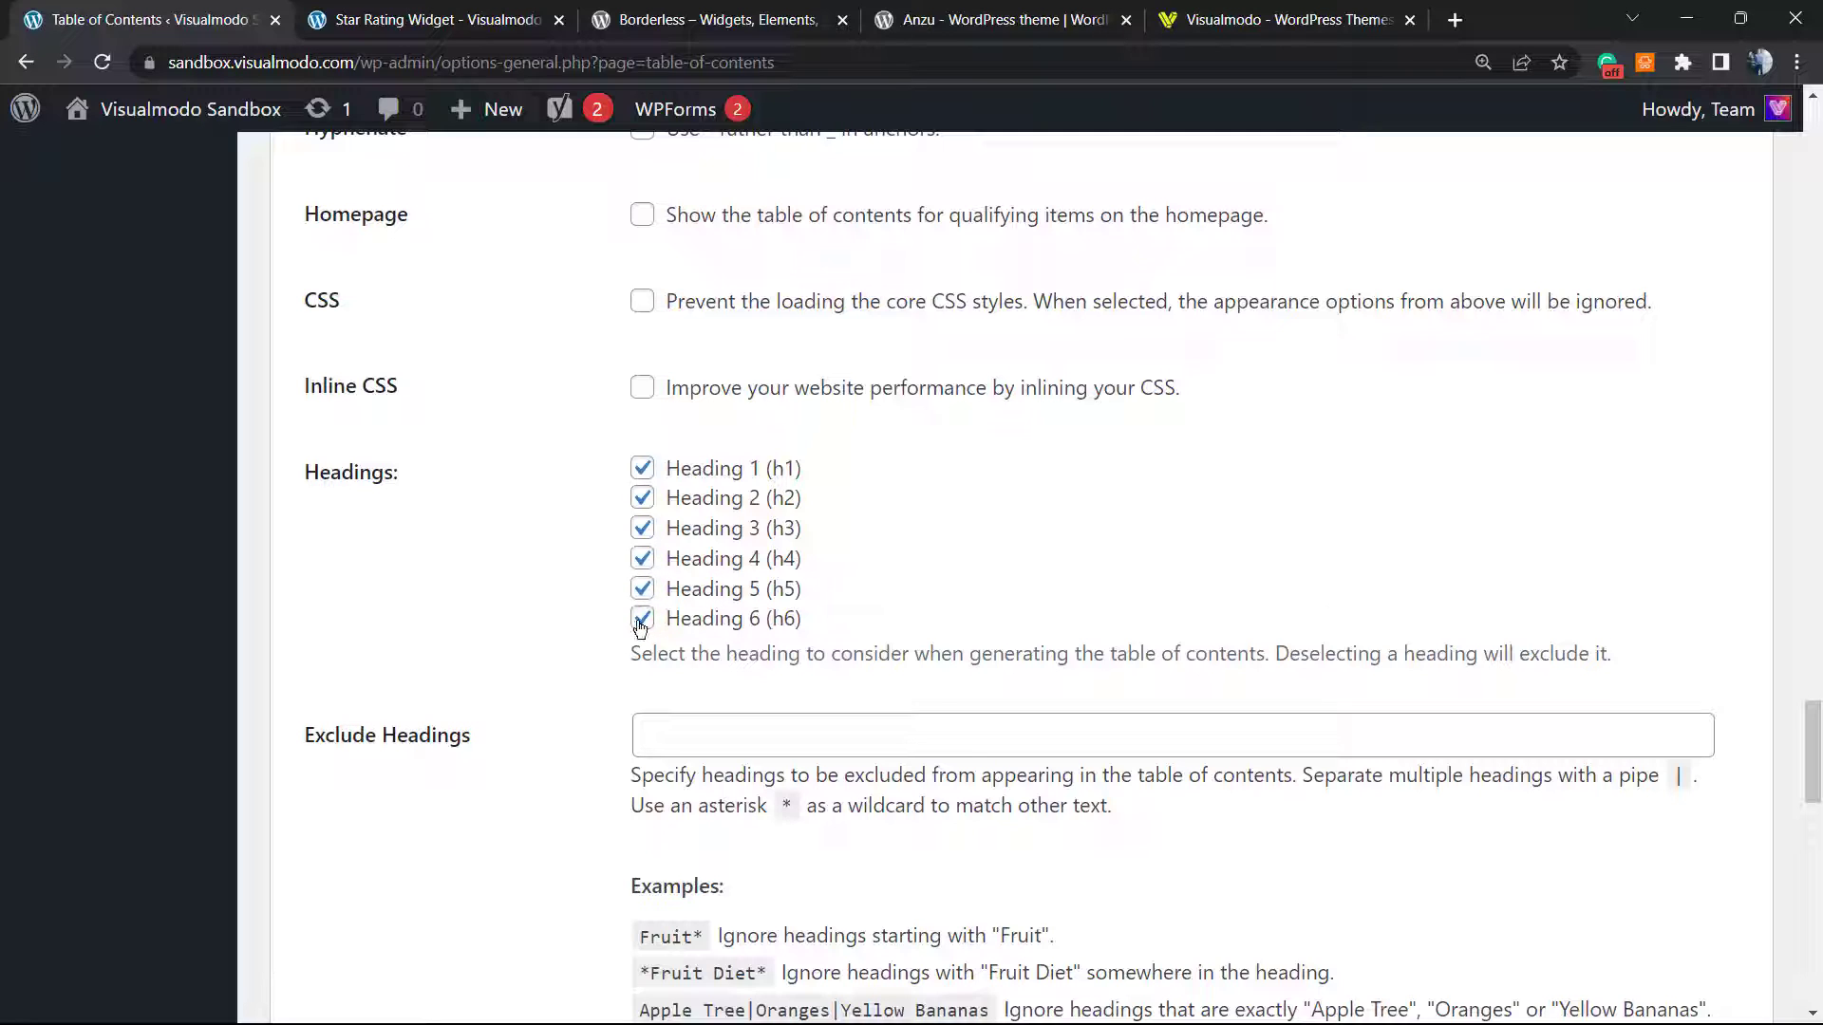
scroll("down", 3)
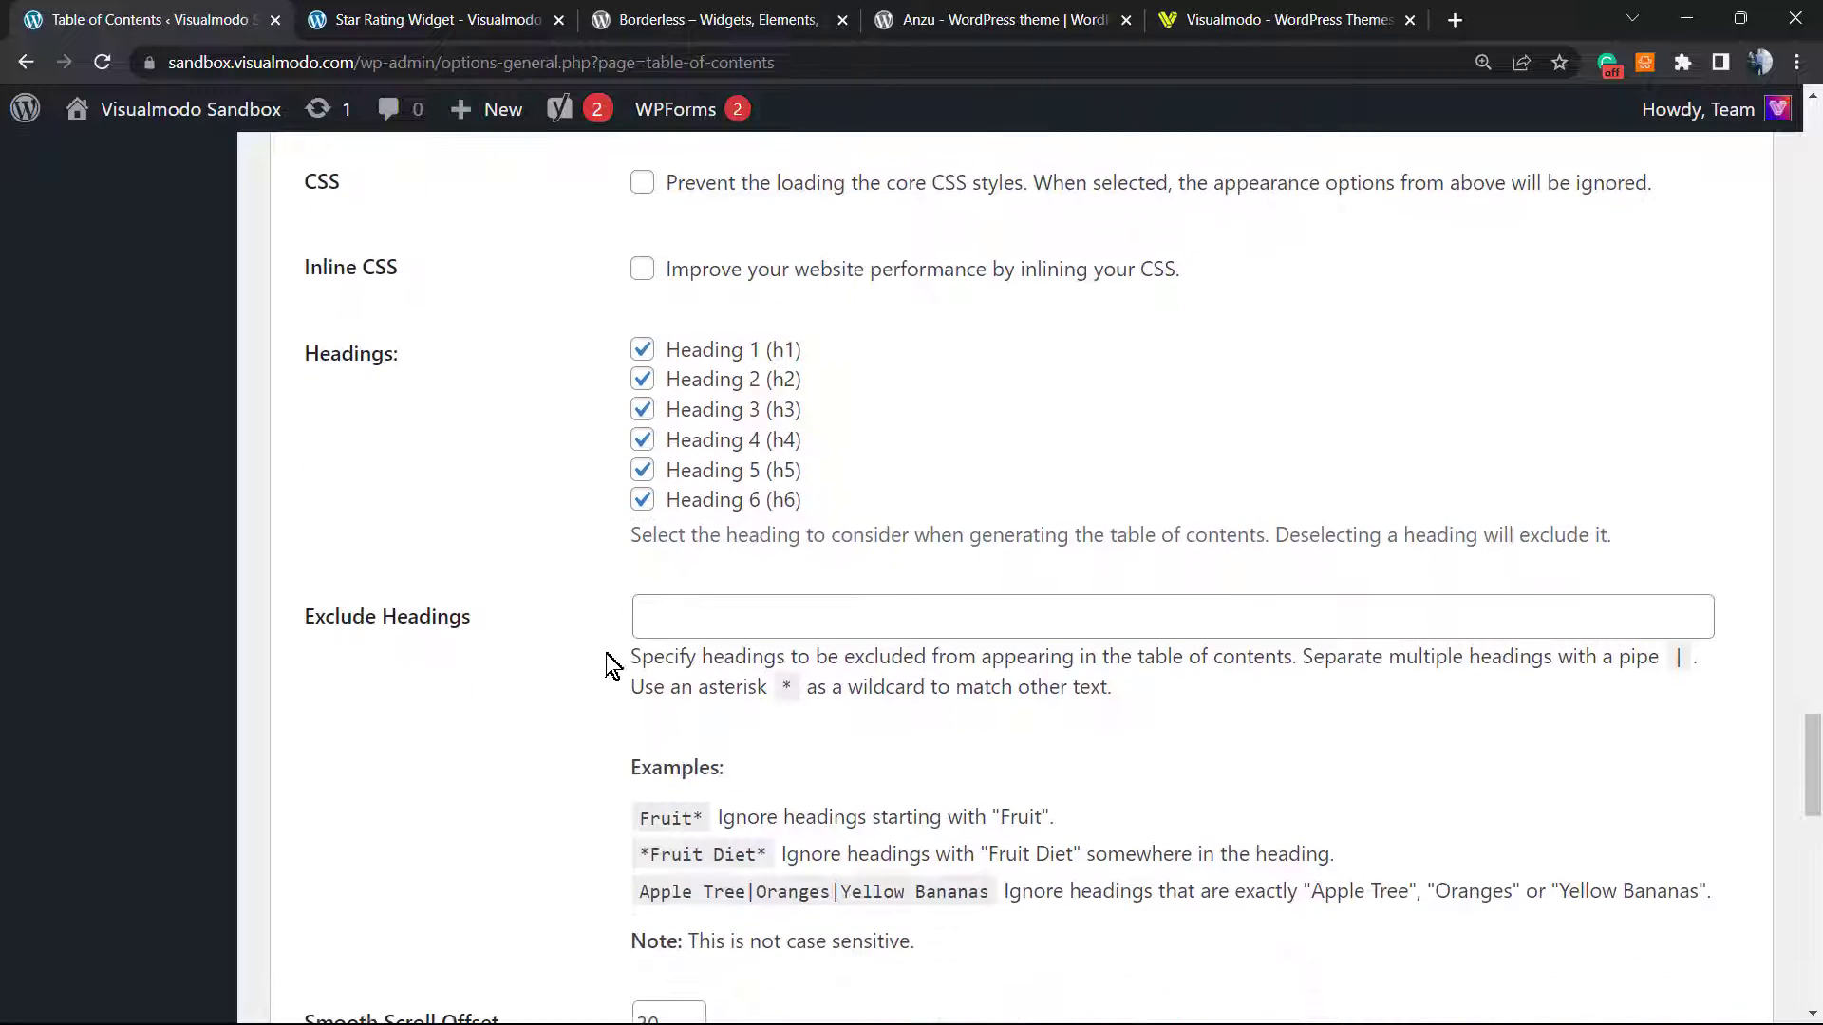
mouse_move(454, 610)
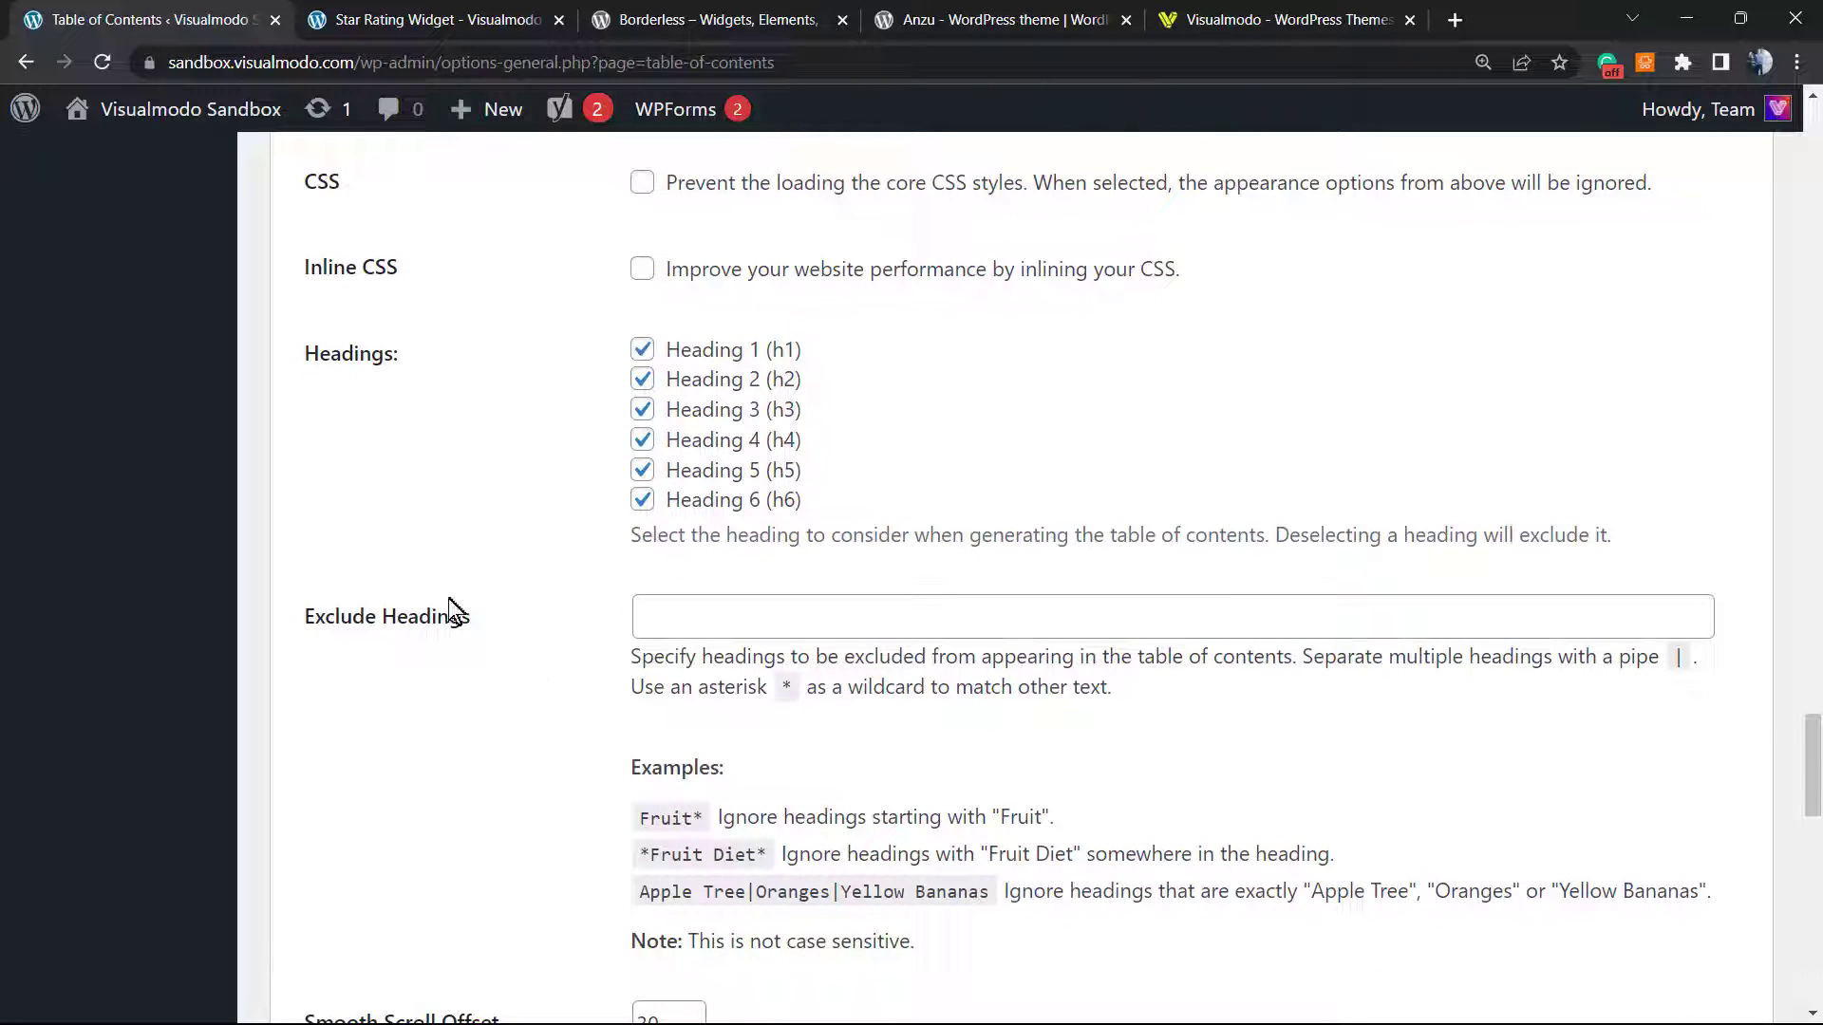
scroll("down", 3)
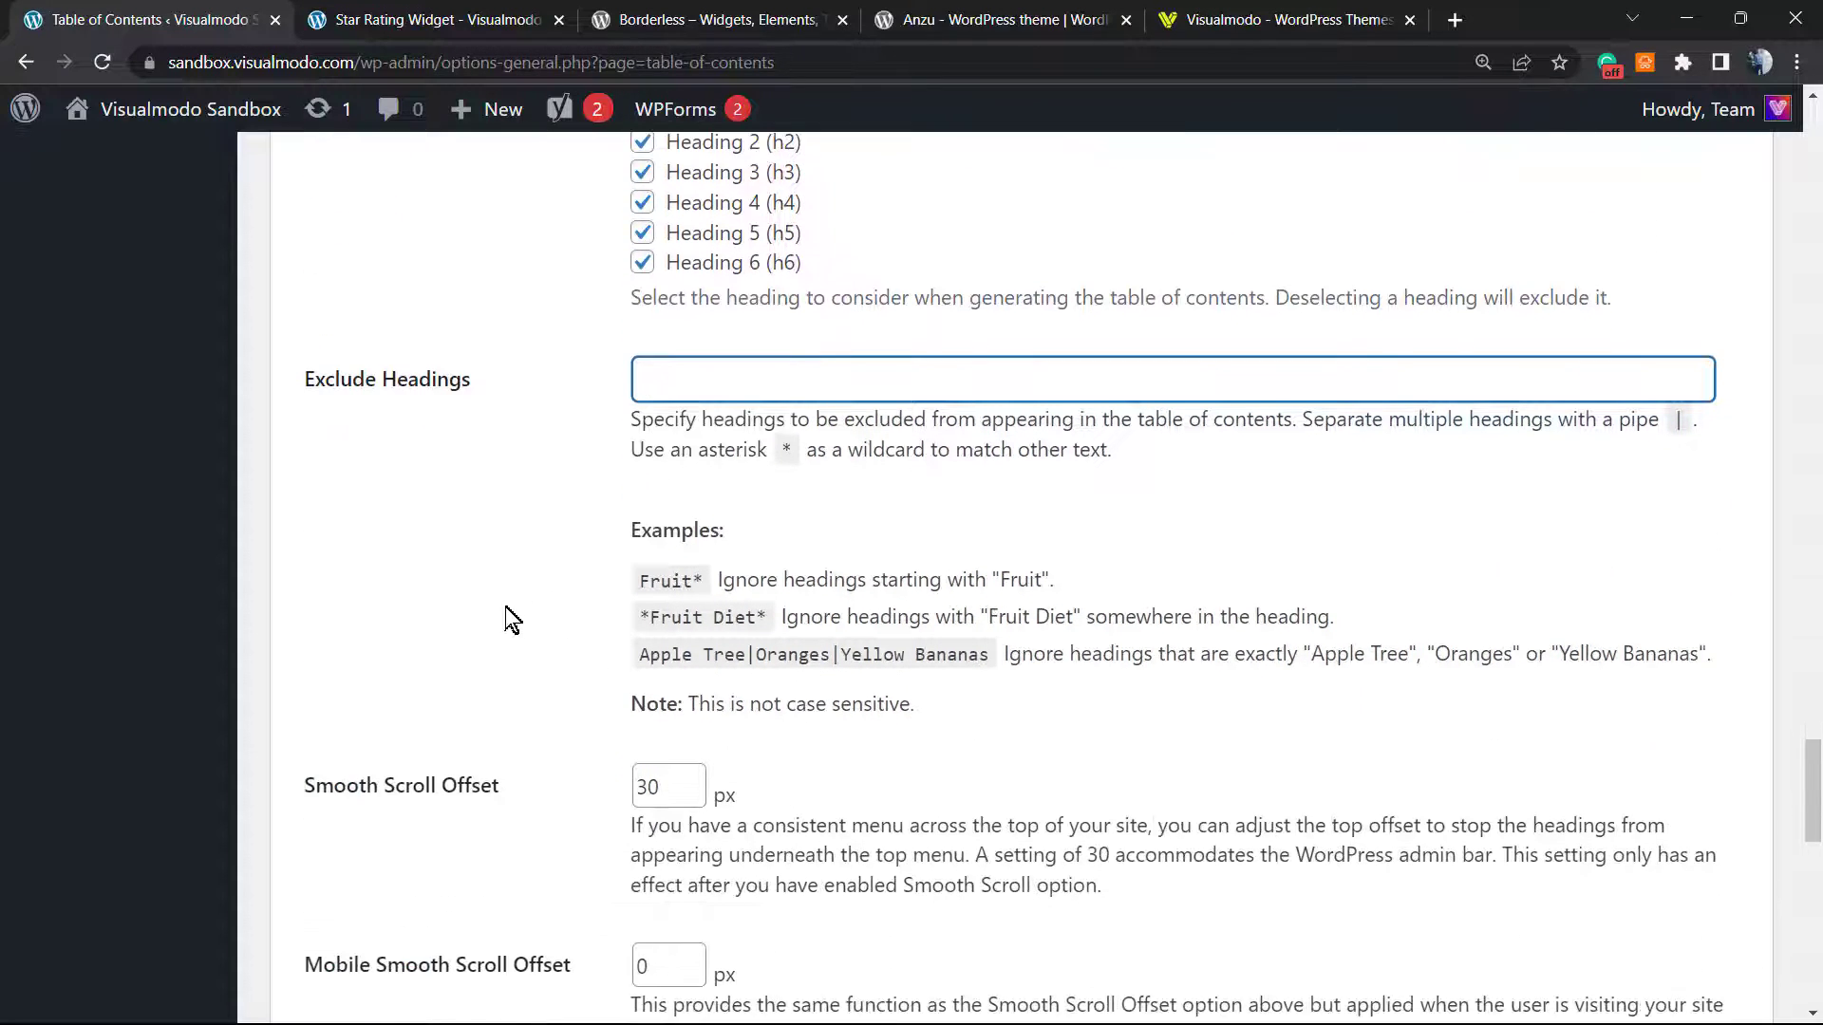
scroll("down", 3)
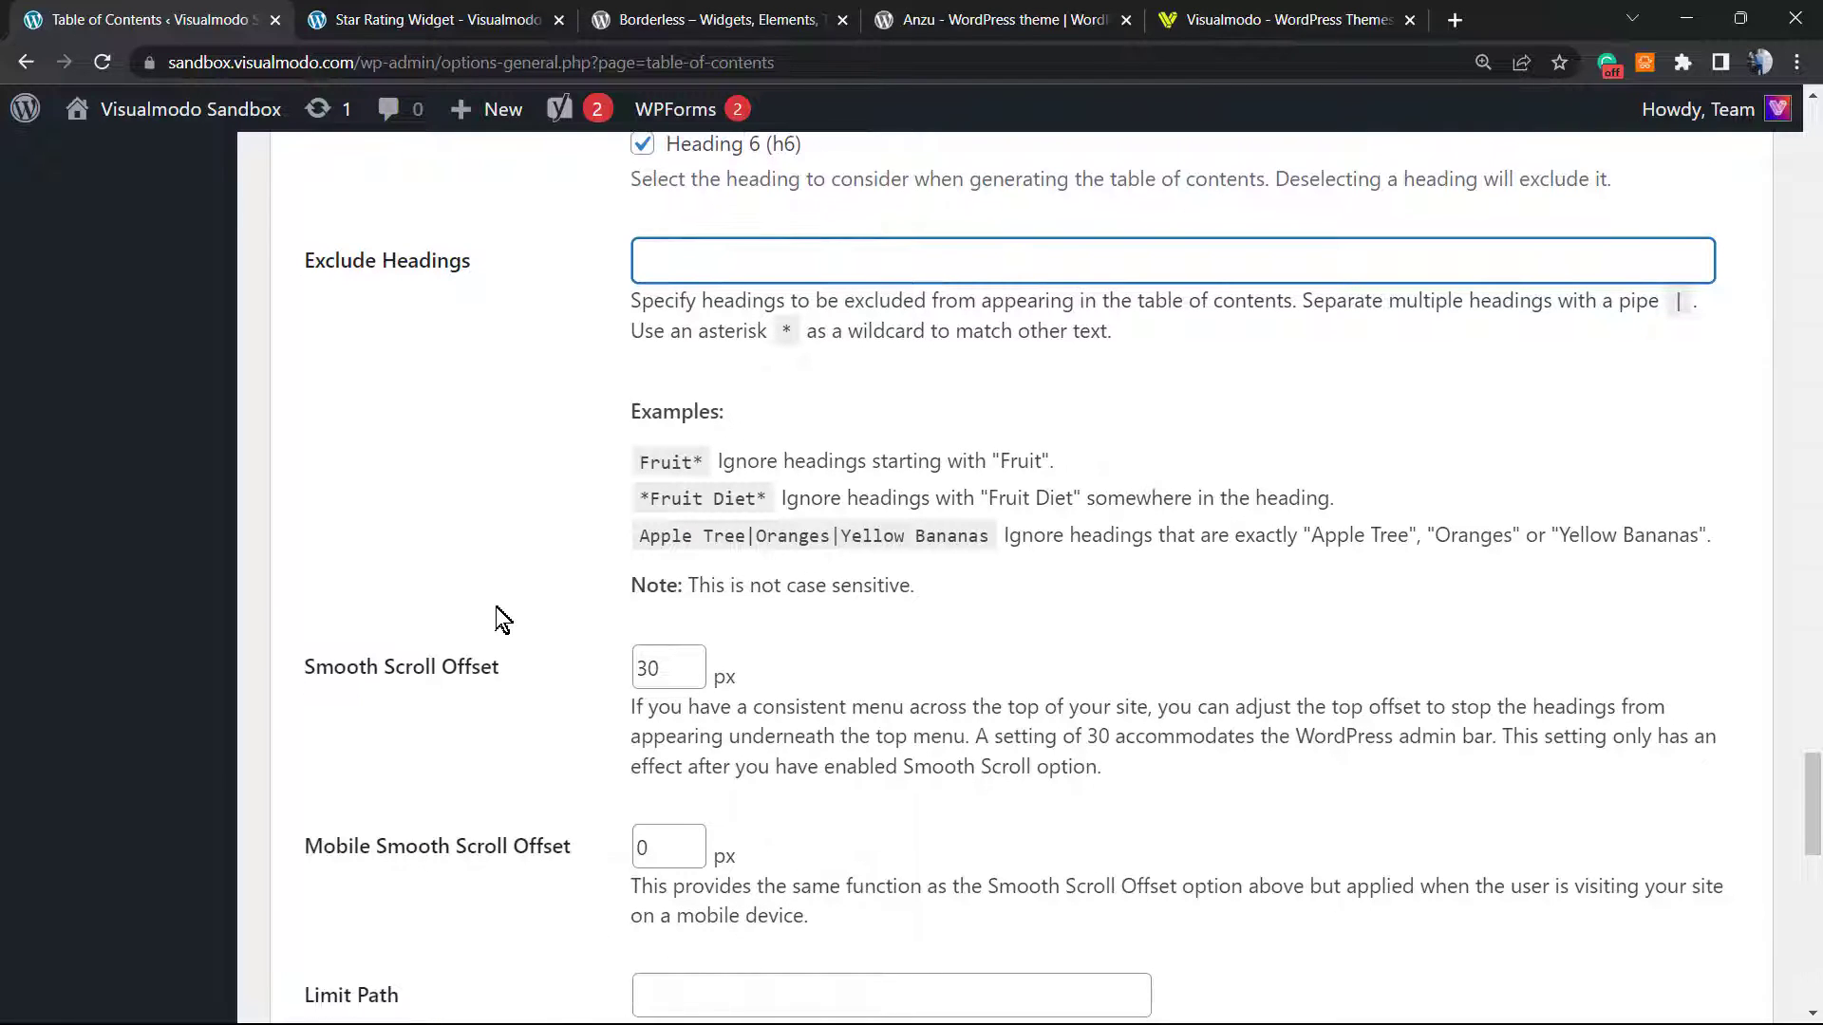
scroll("down", 3)
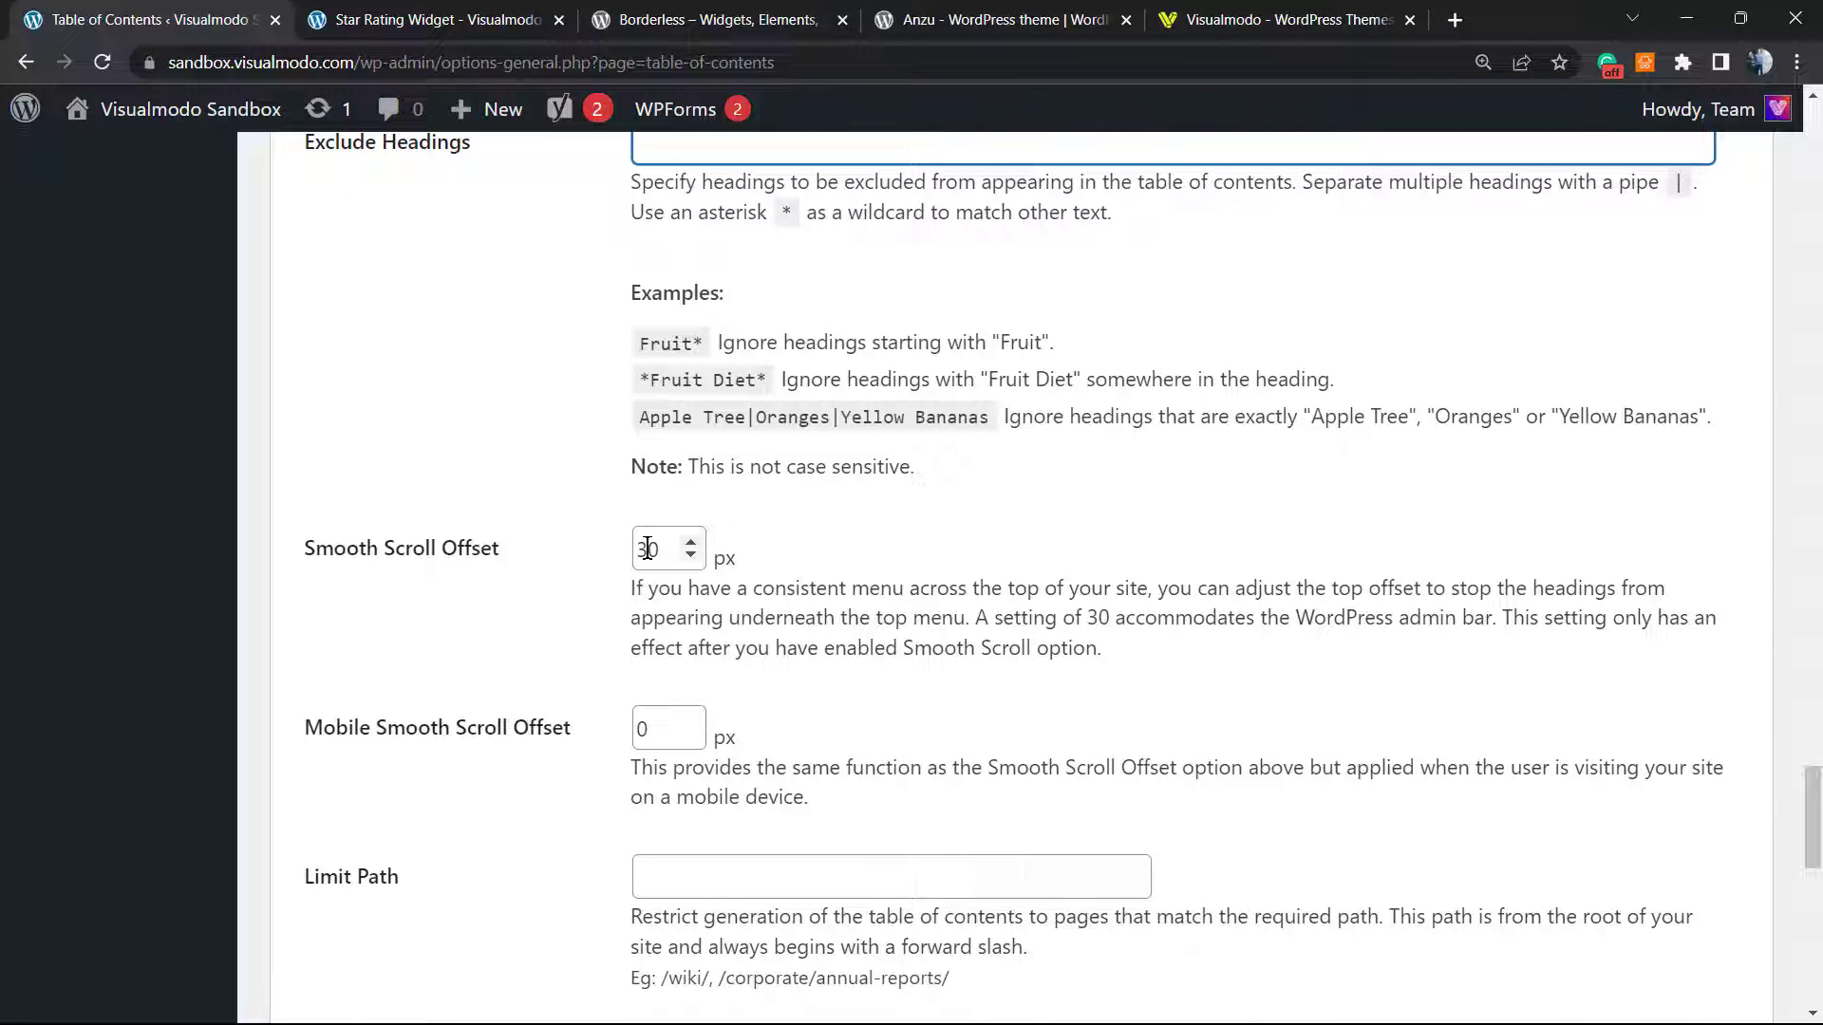
scroll("down", 3)
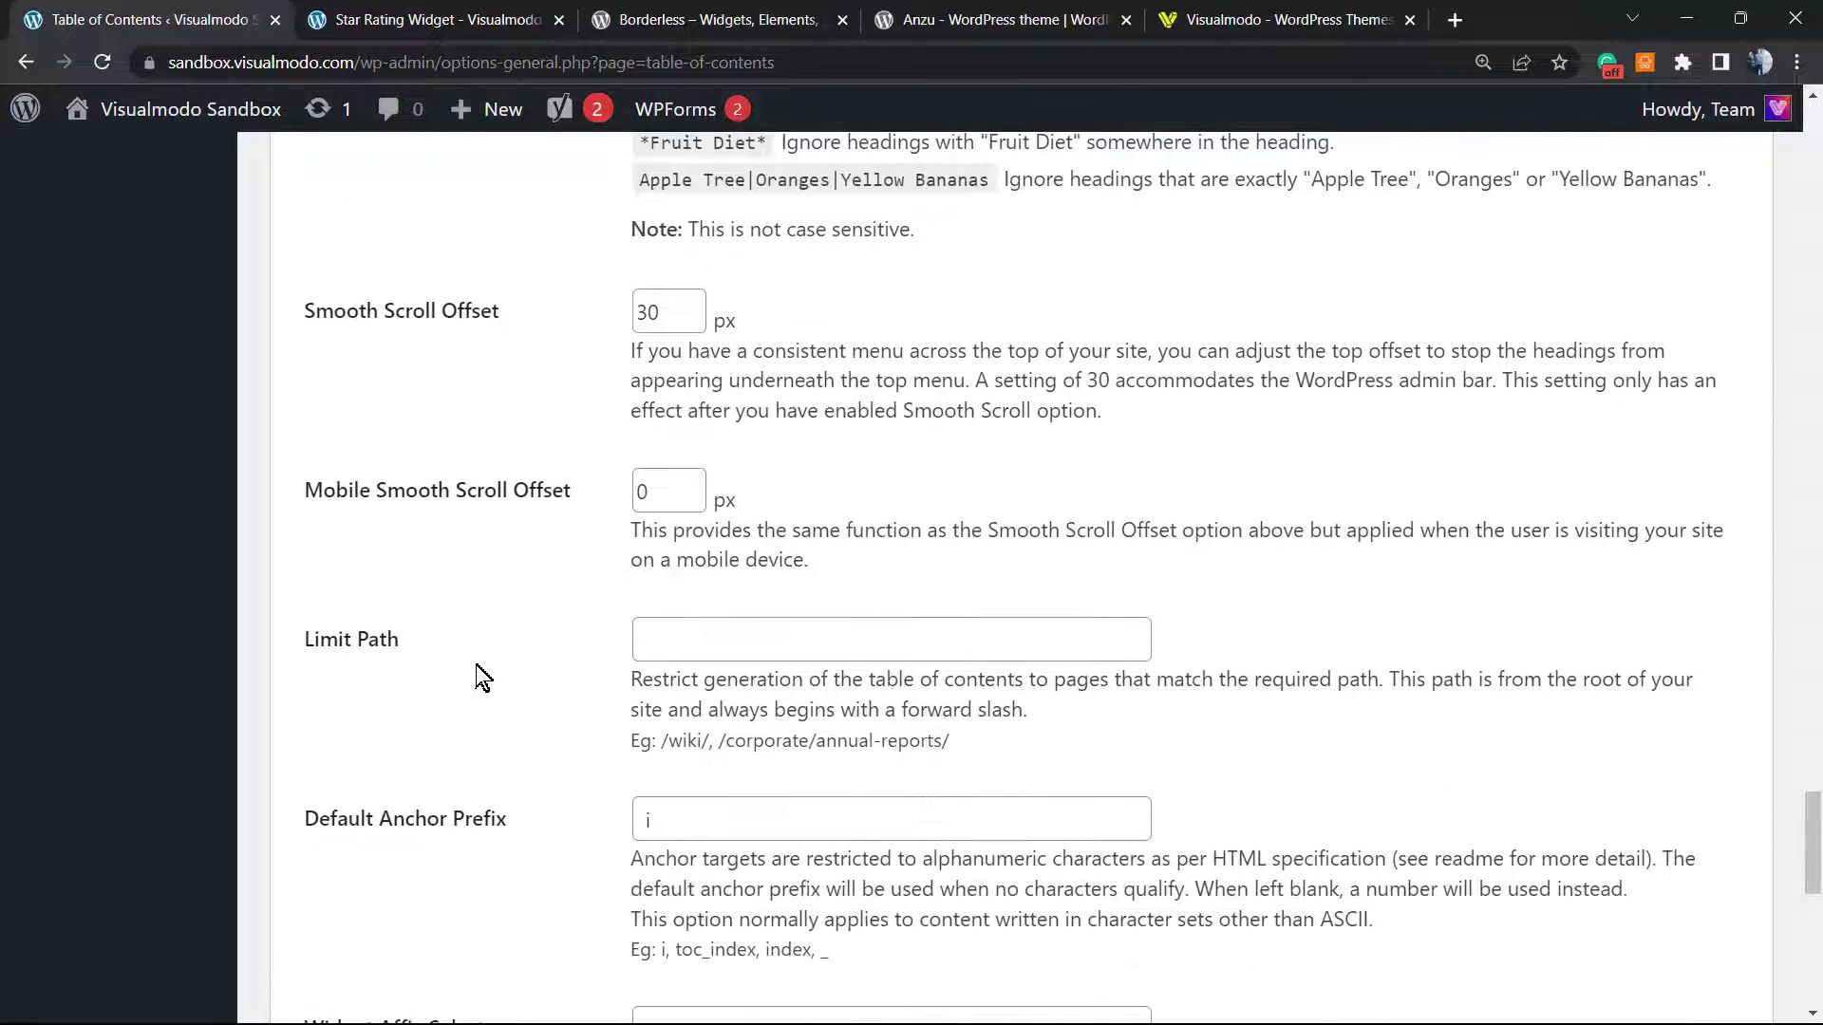
mouse_move(488, 638)
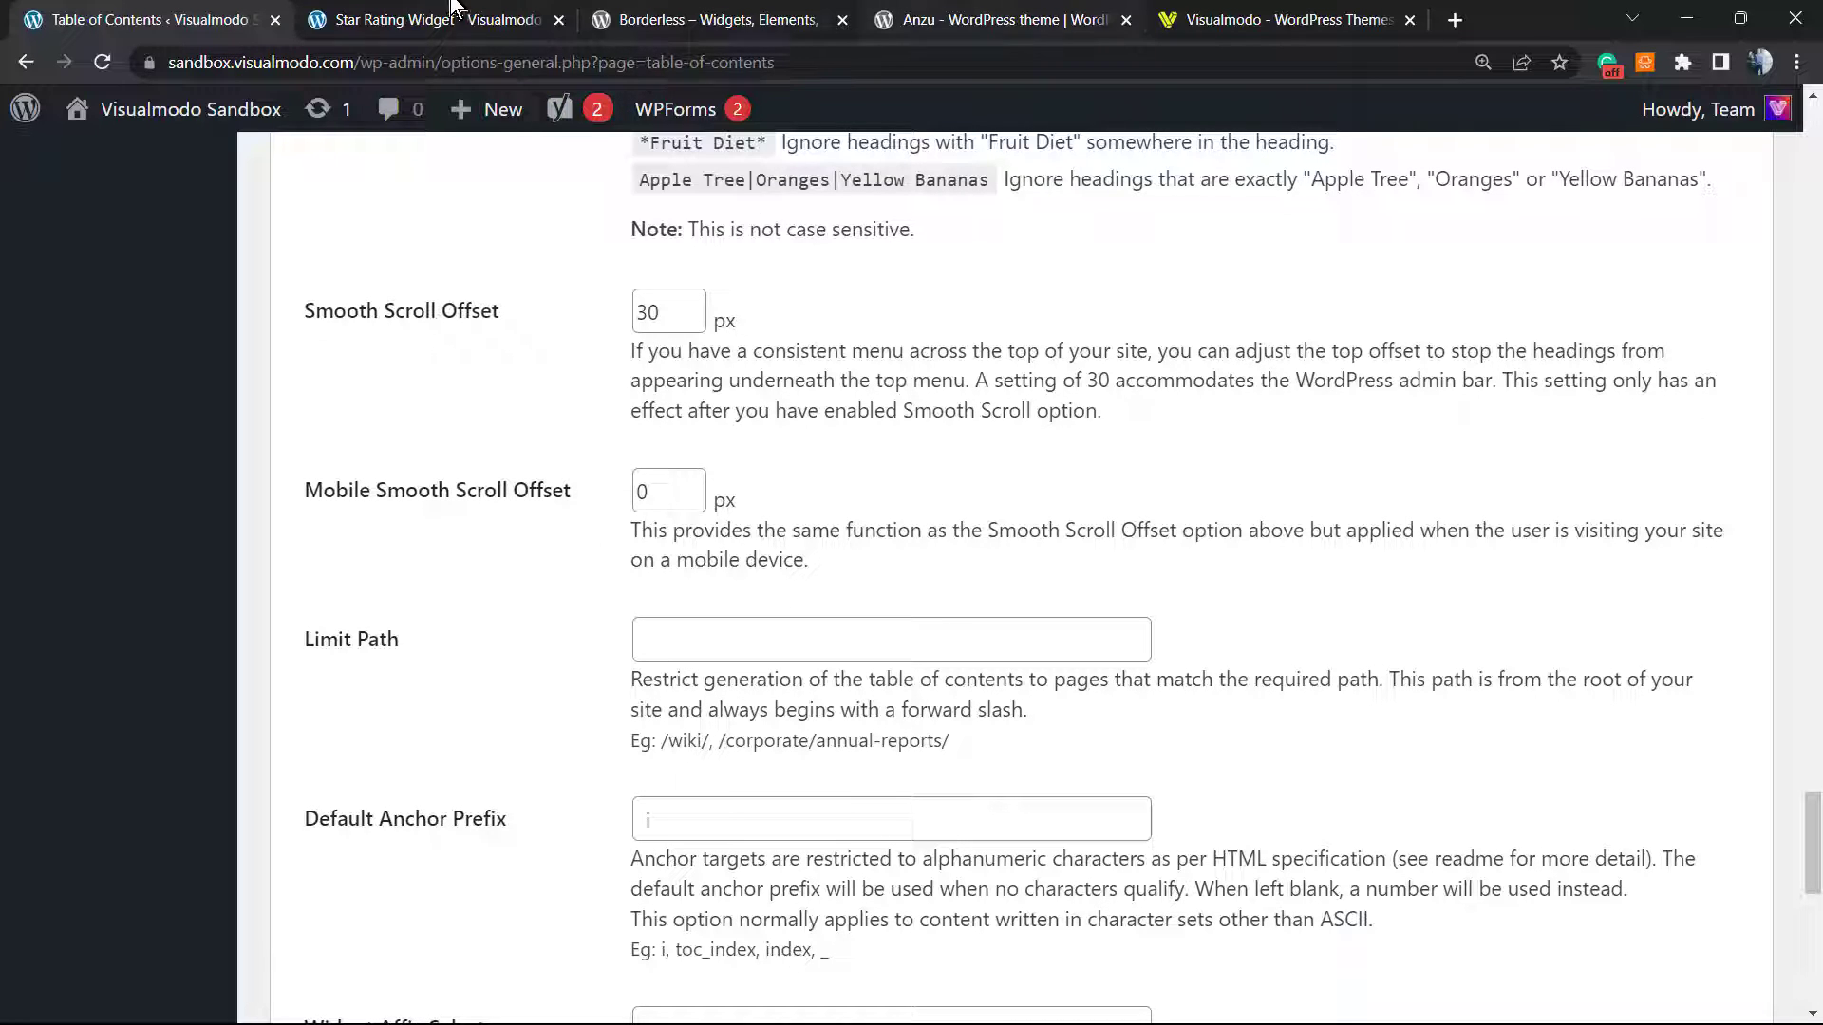
left_click(430, 20)
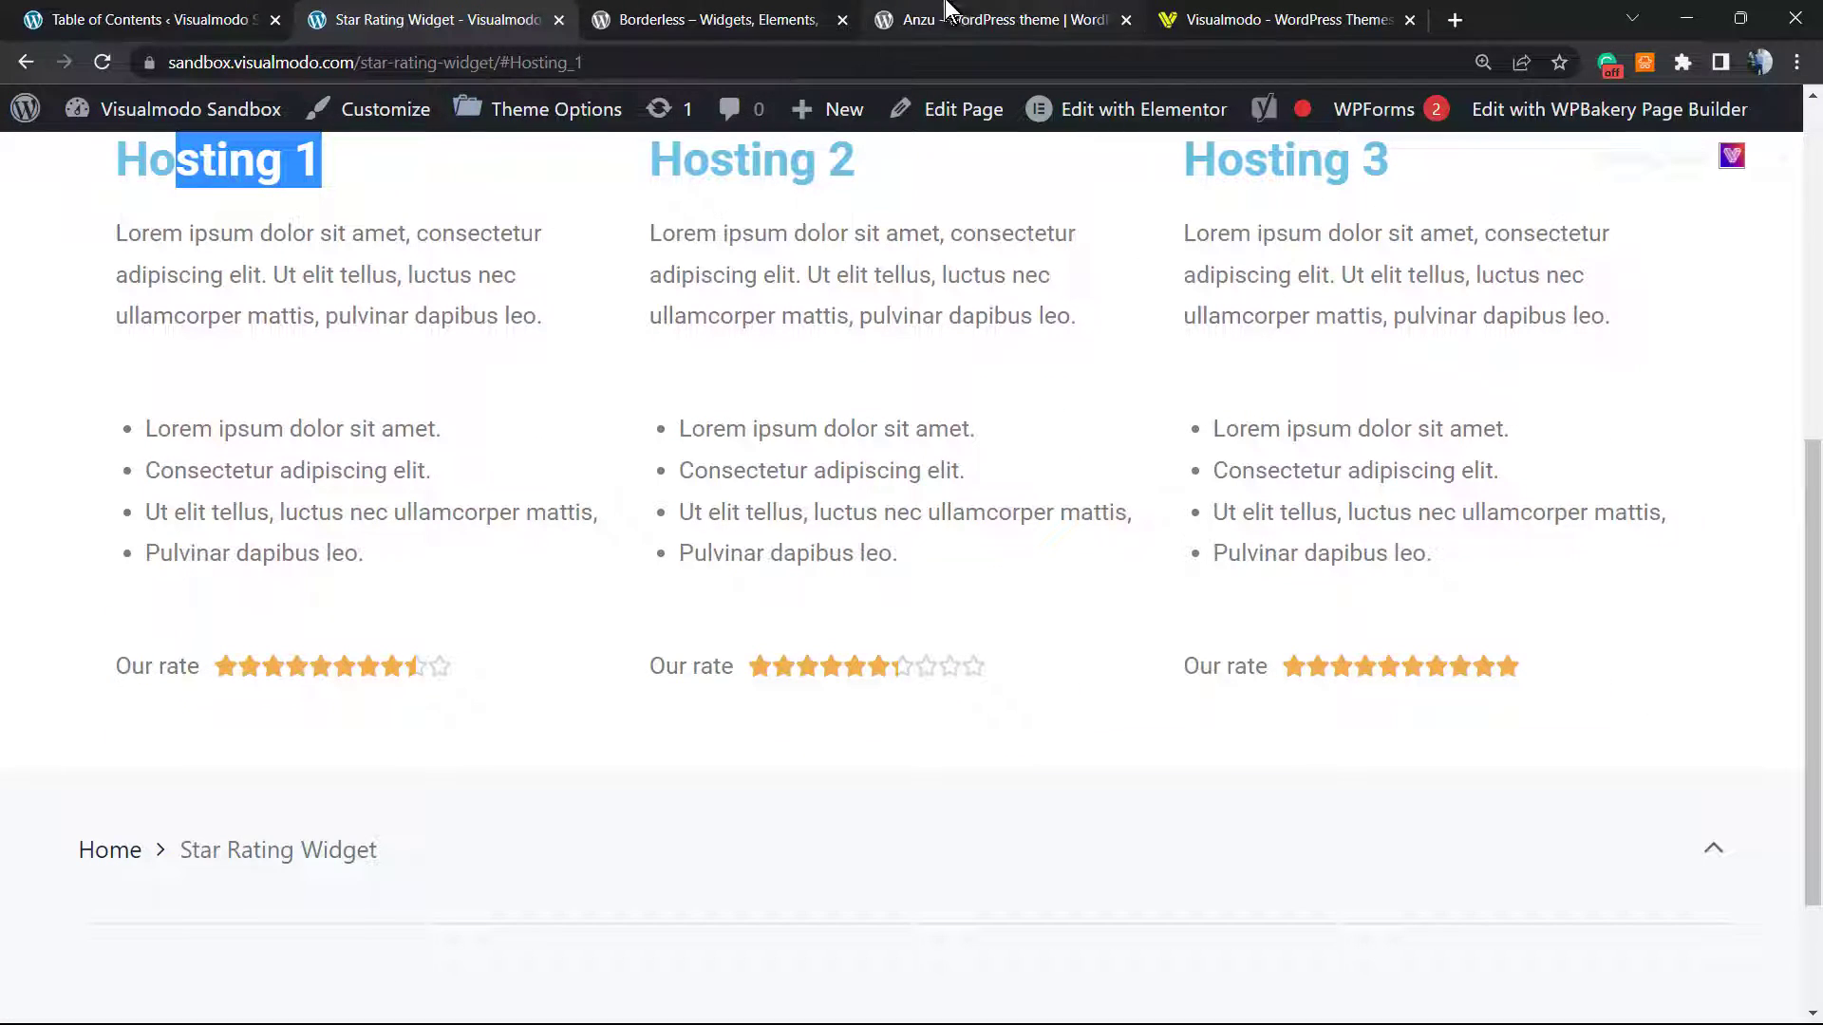
left_click(140, 20)
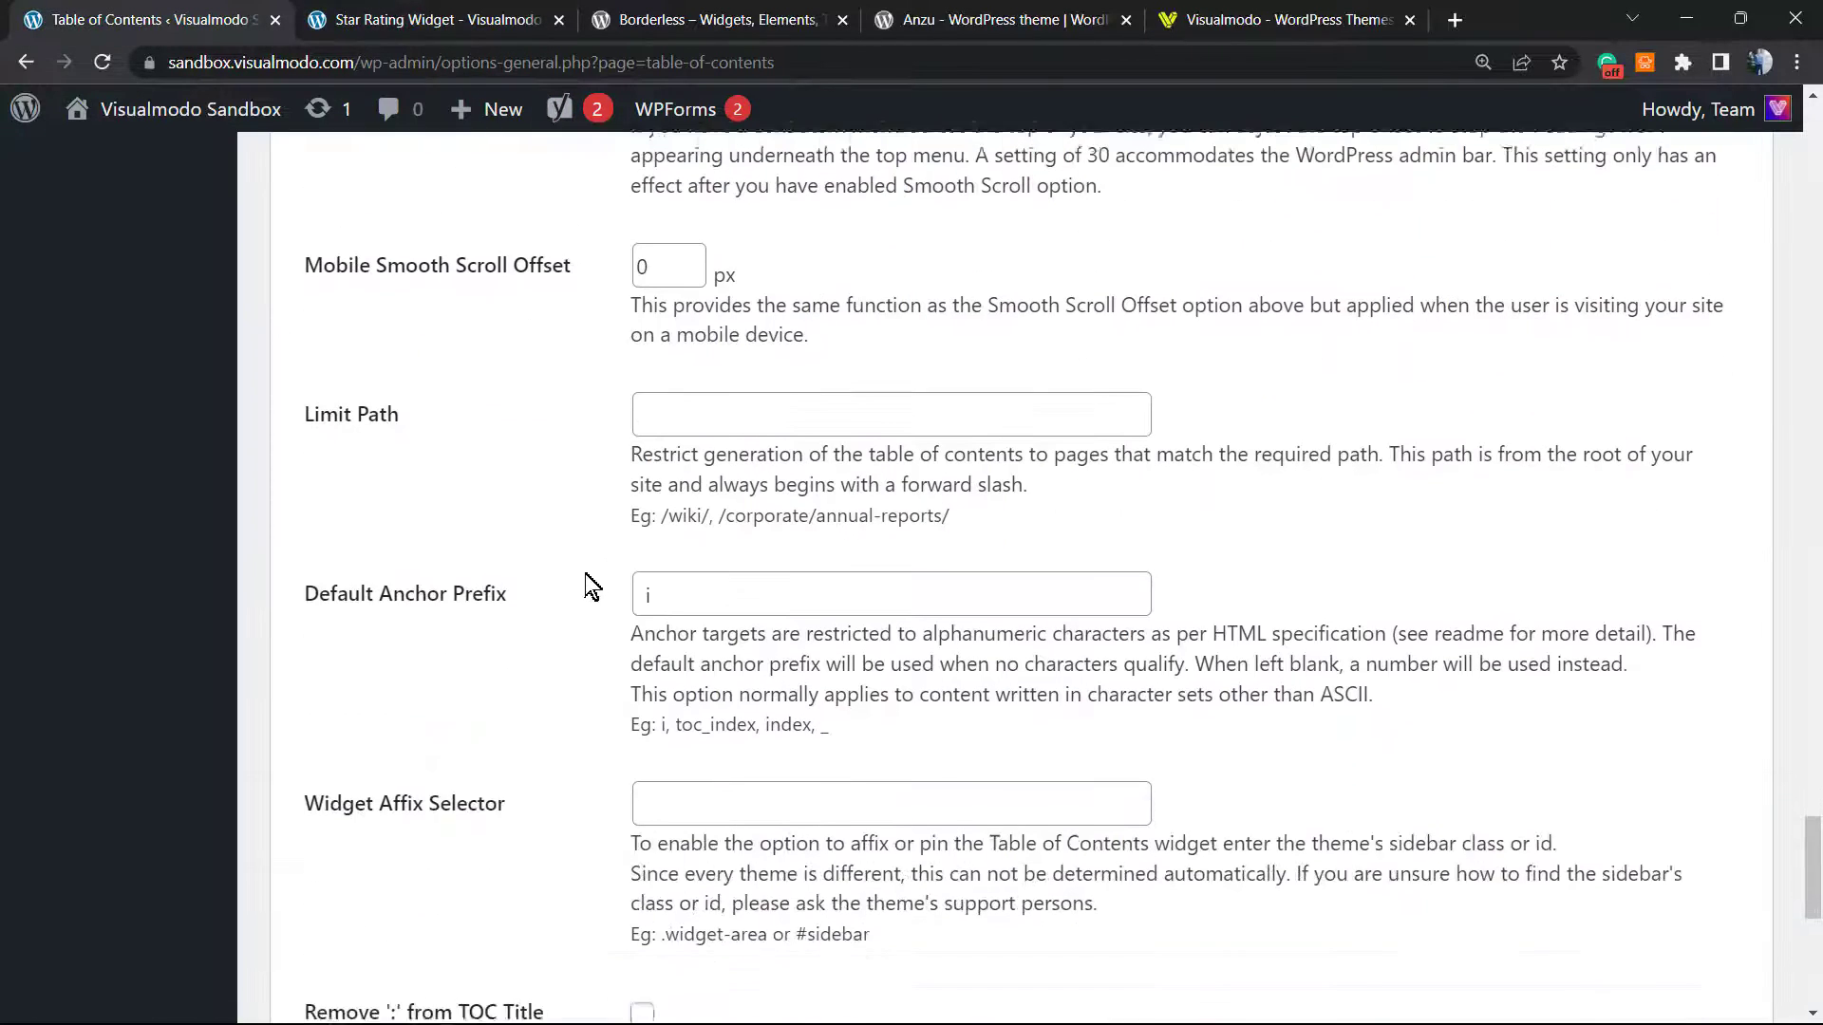
Scroll to and highlight the [ez-toc] shortcode, then switch to the Star Rating Widget page
scroll("down", 3)
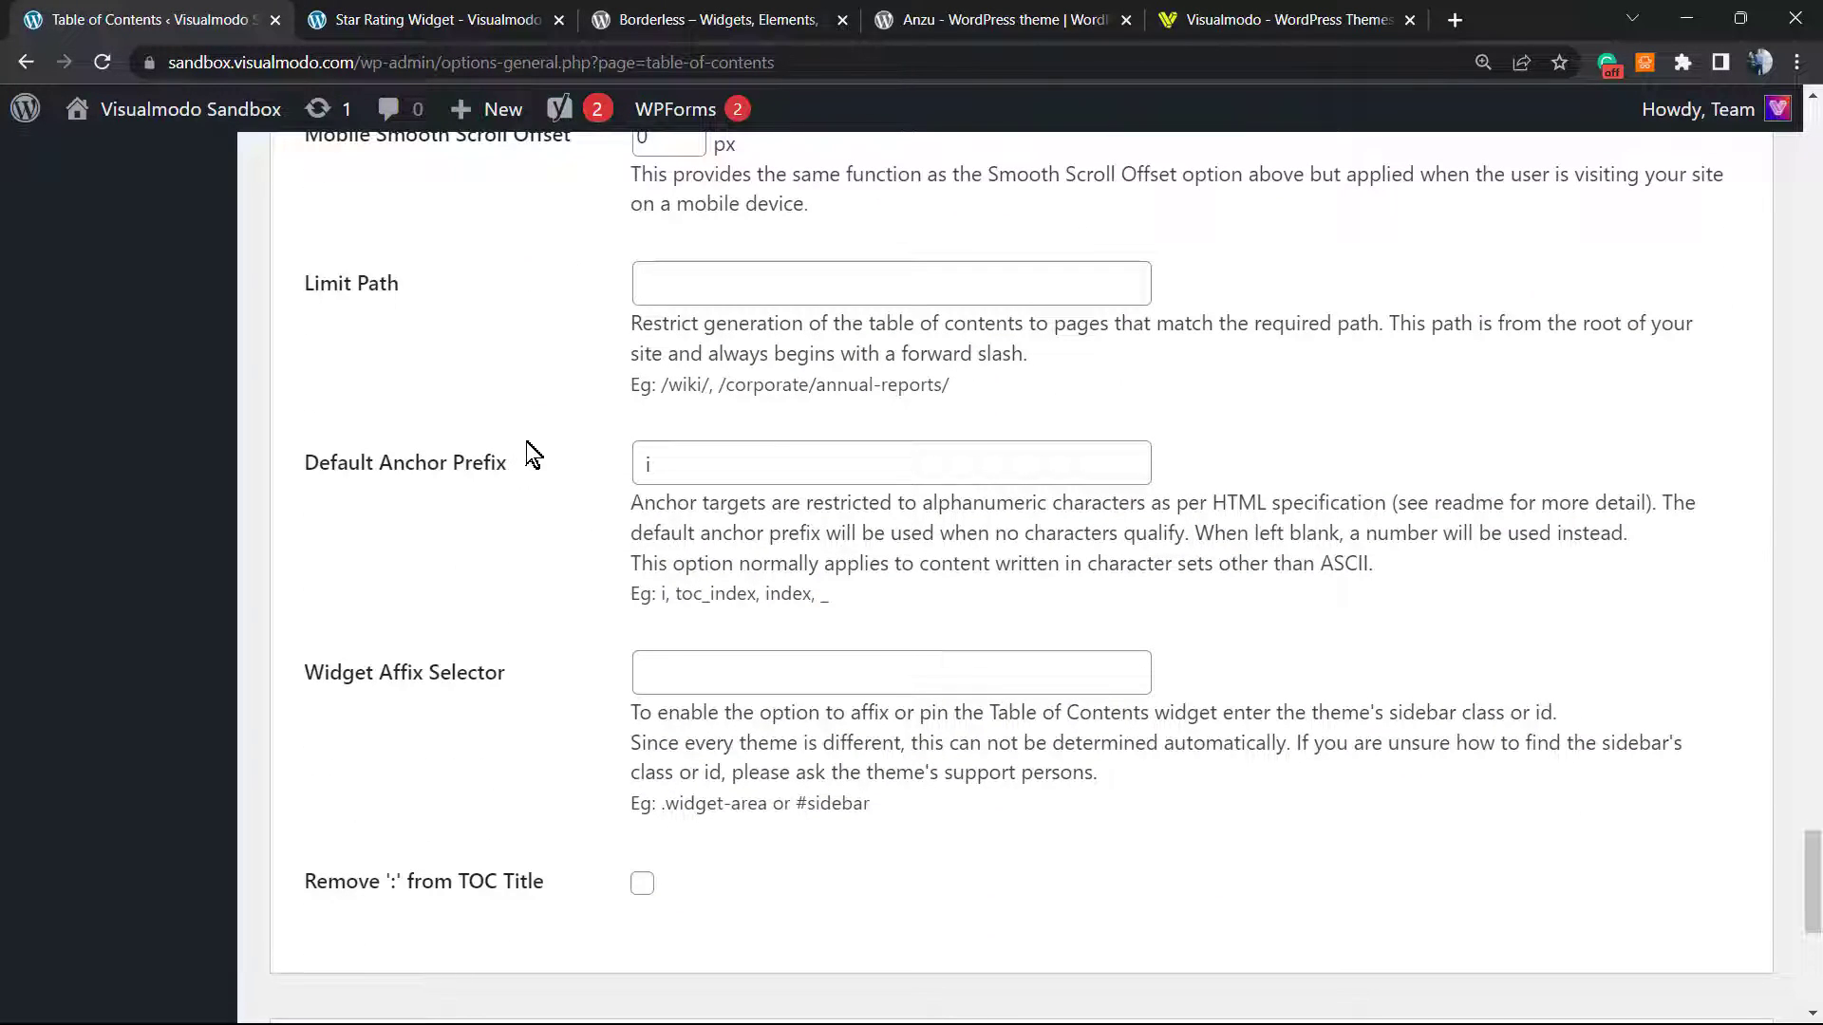
scroll("down", 3)
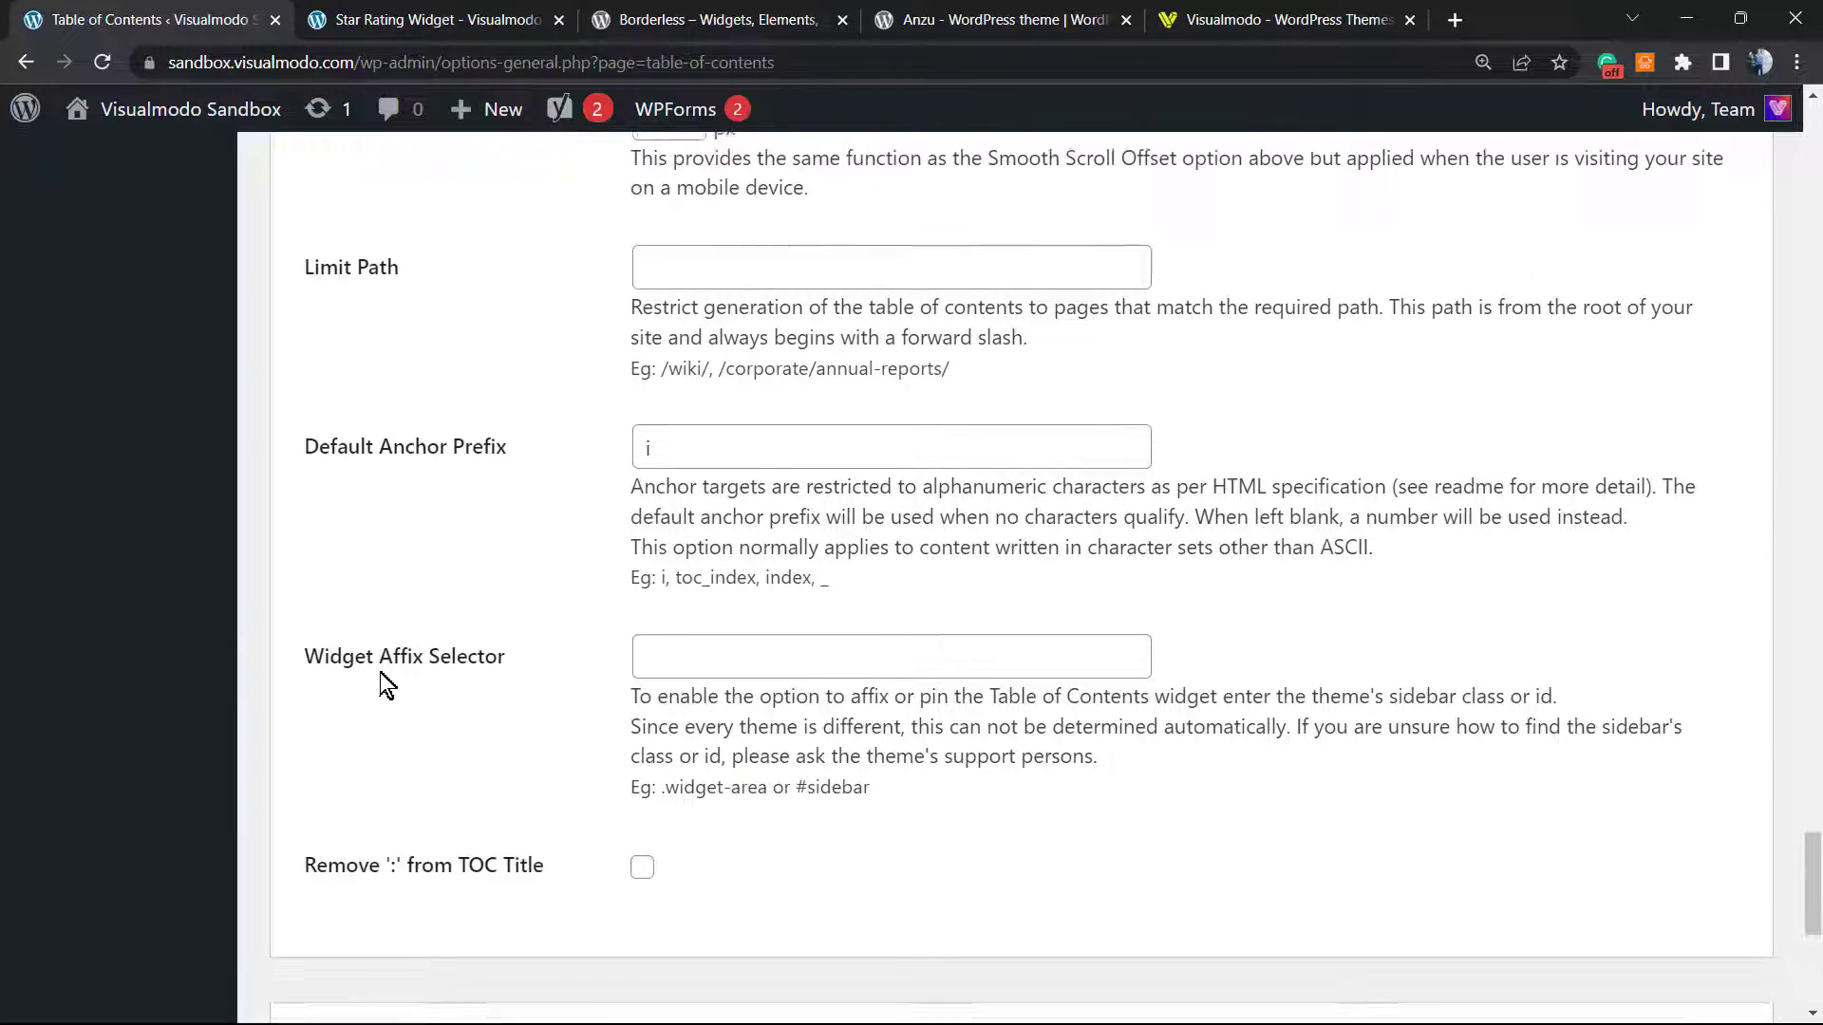
scroll("down", 3)
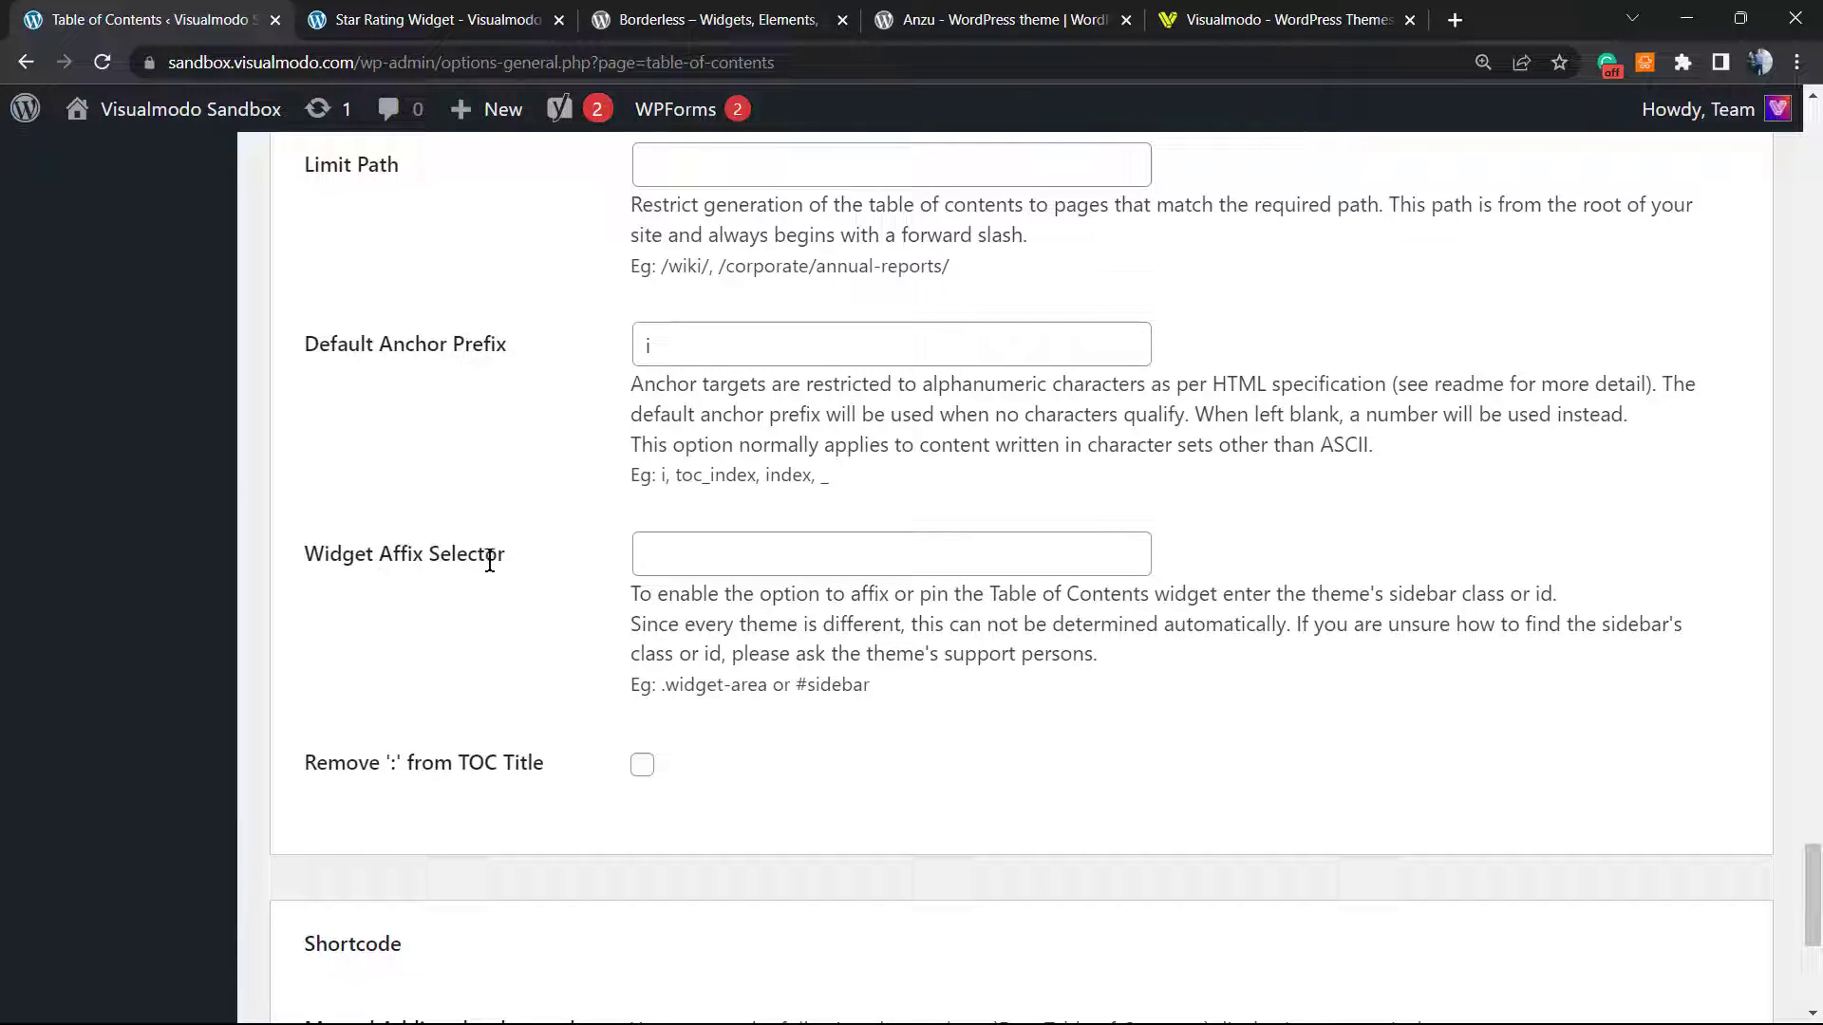
mouse_move(512, 785)
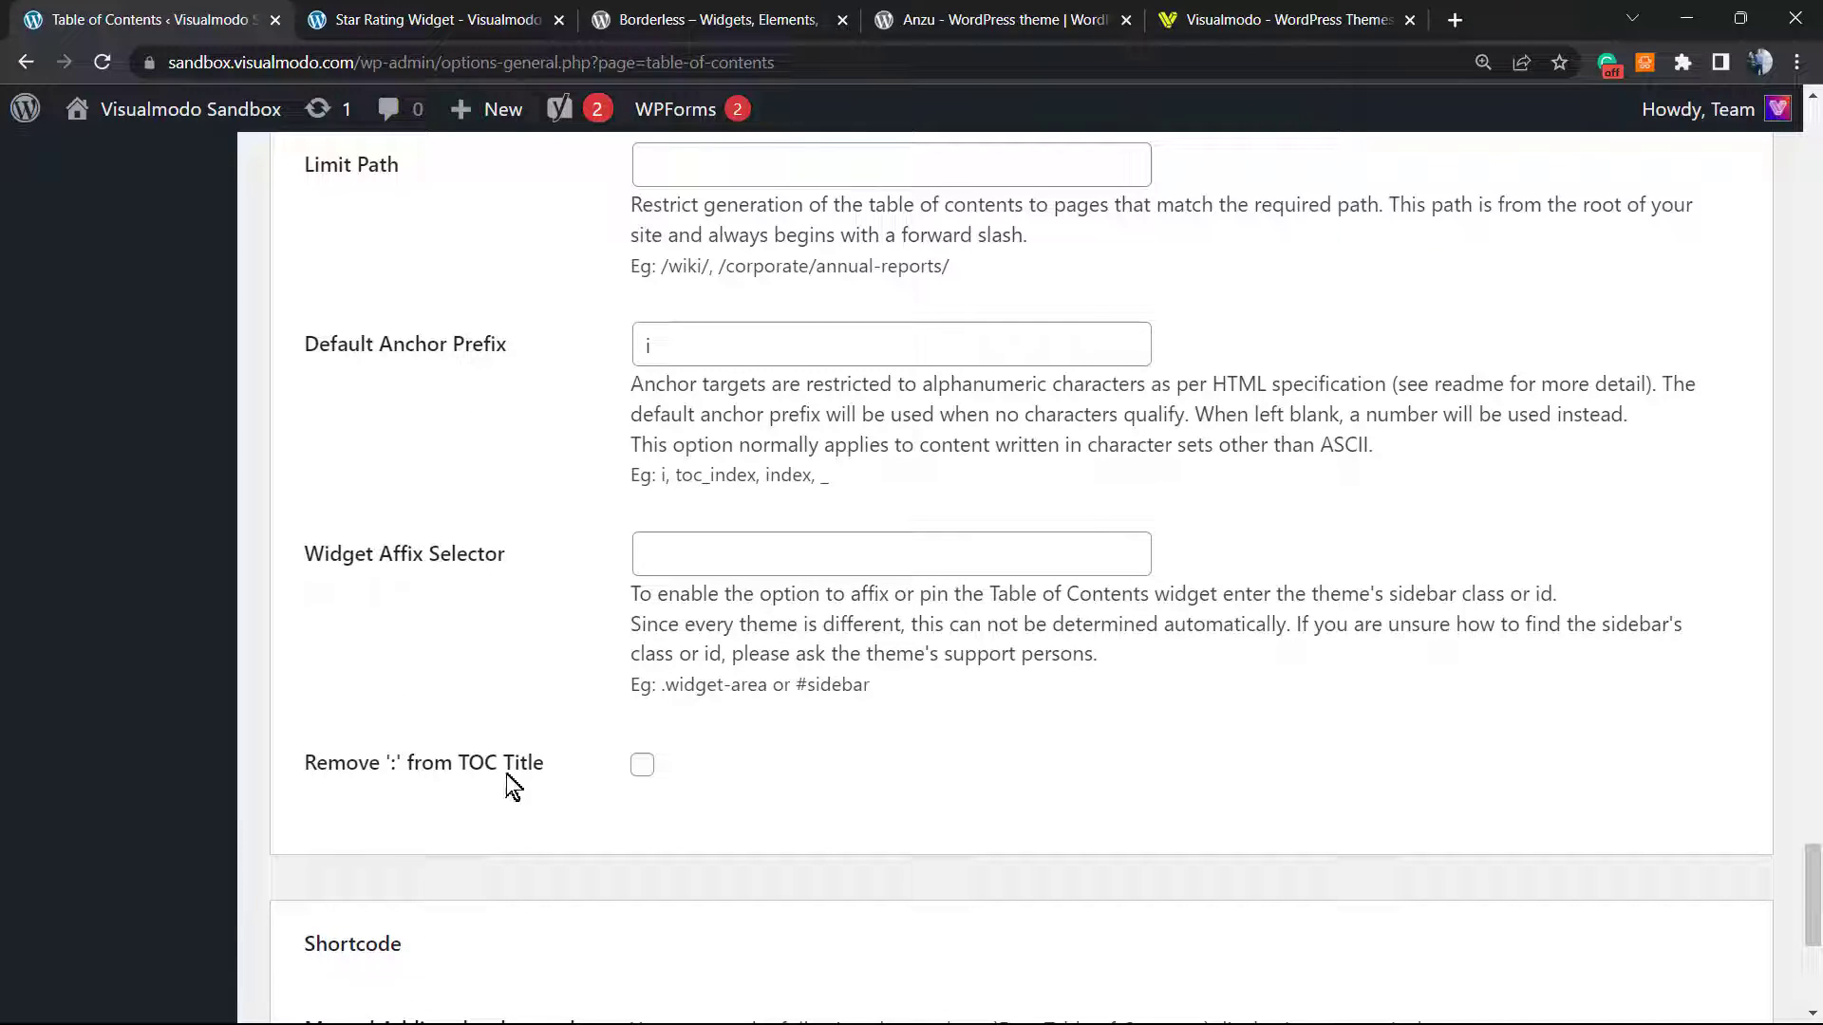
scroll("down", 3)
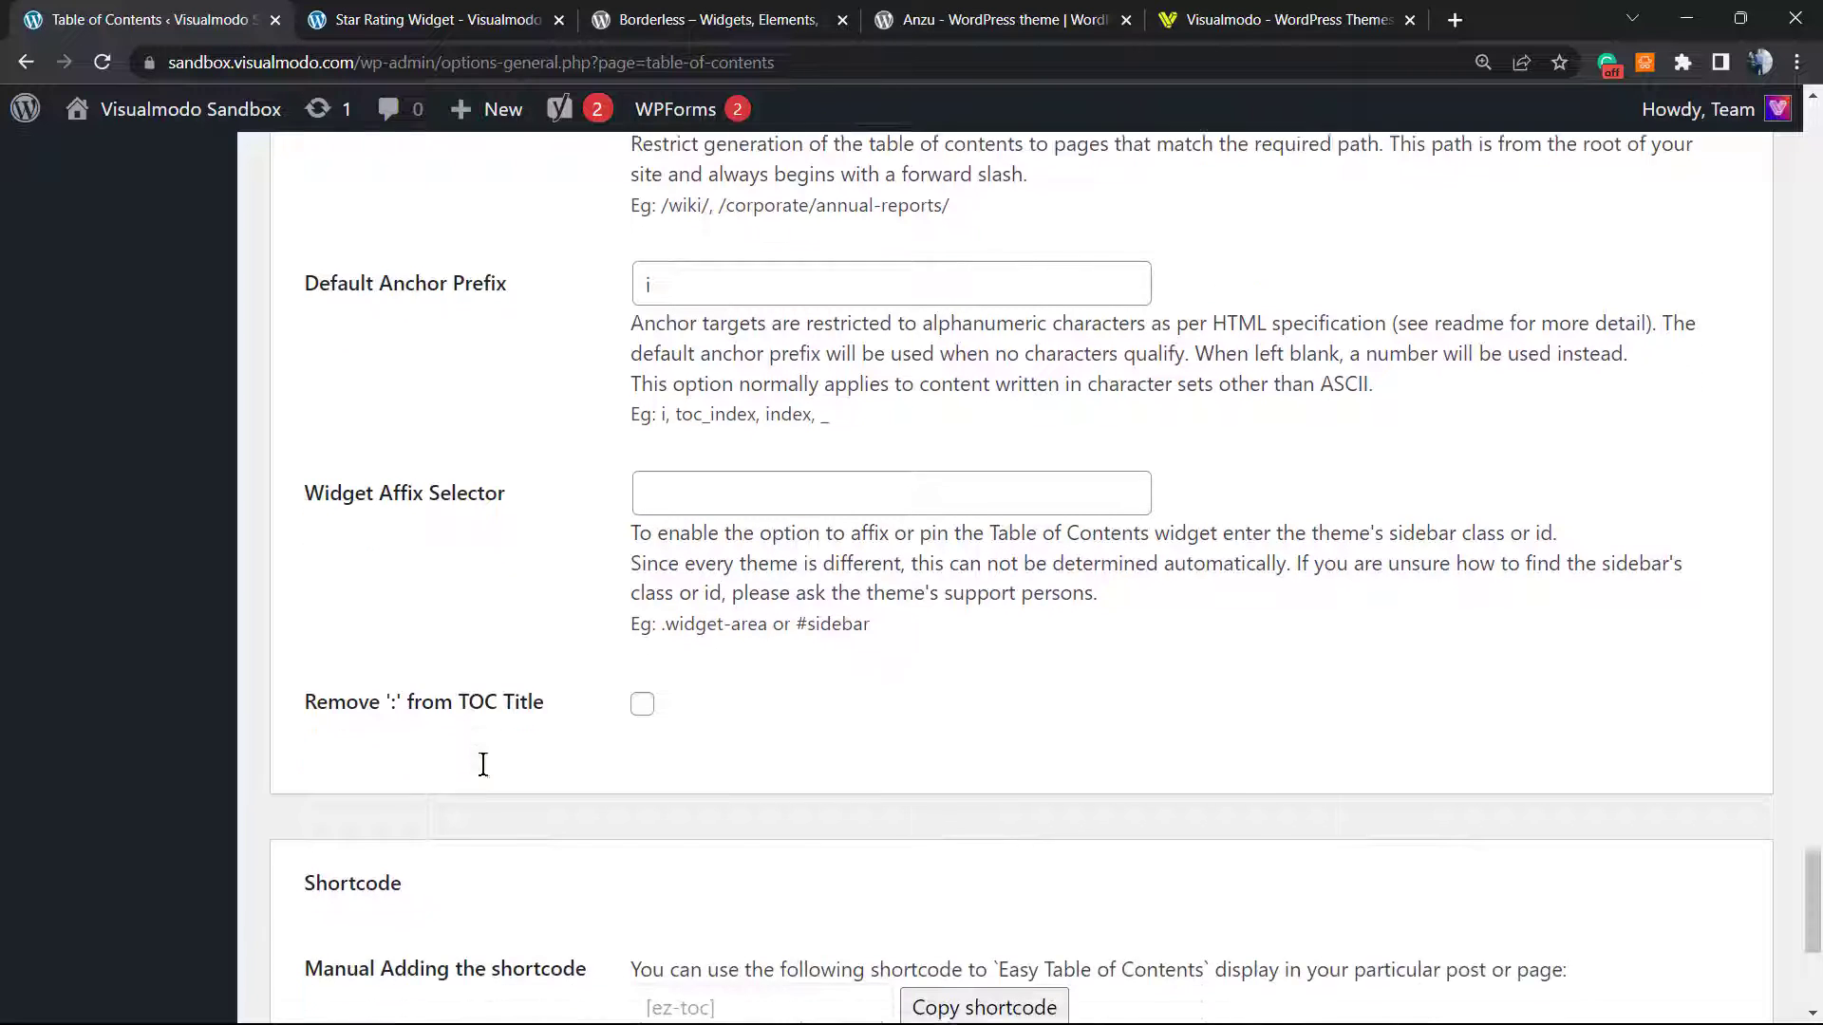
scroll("down", 3)
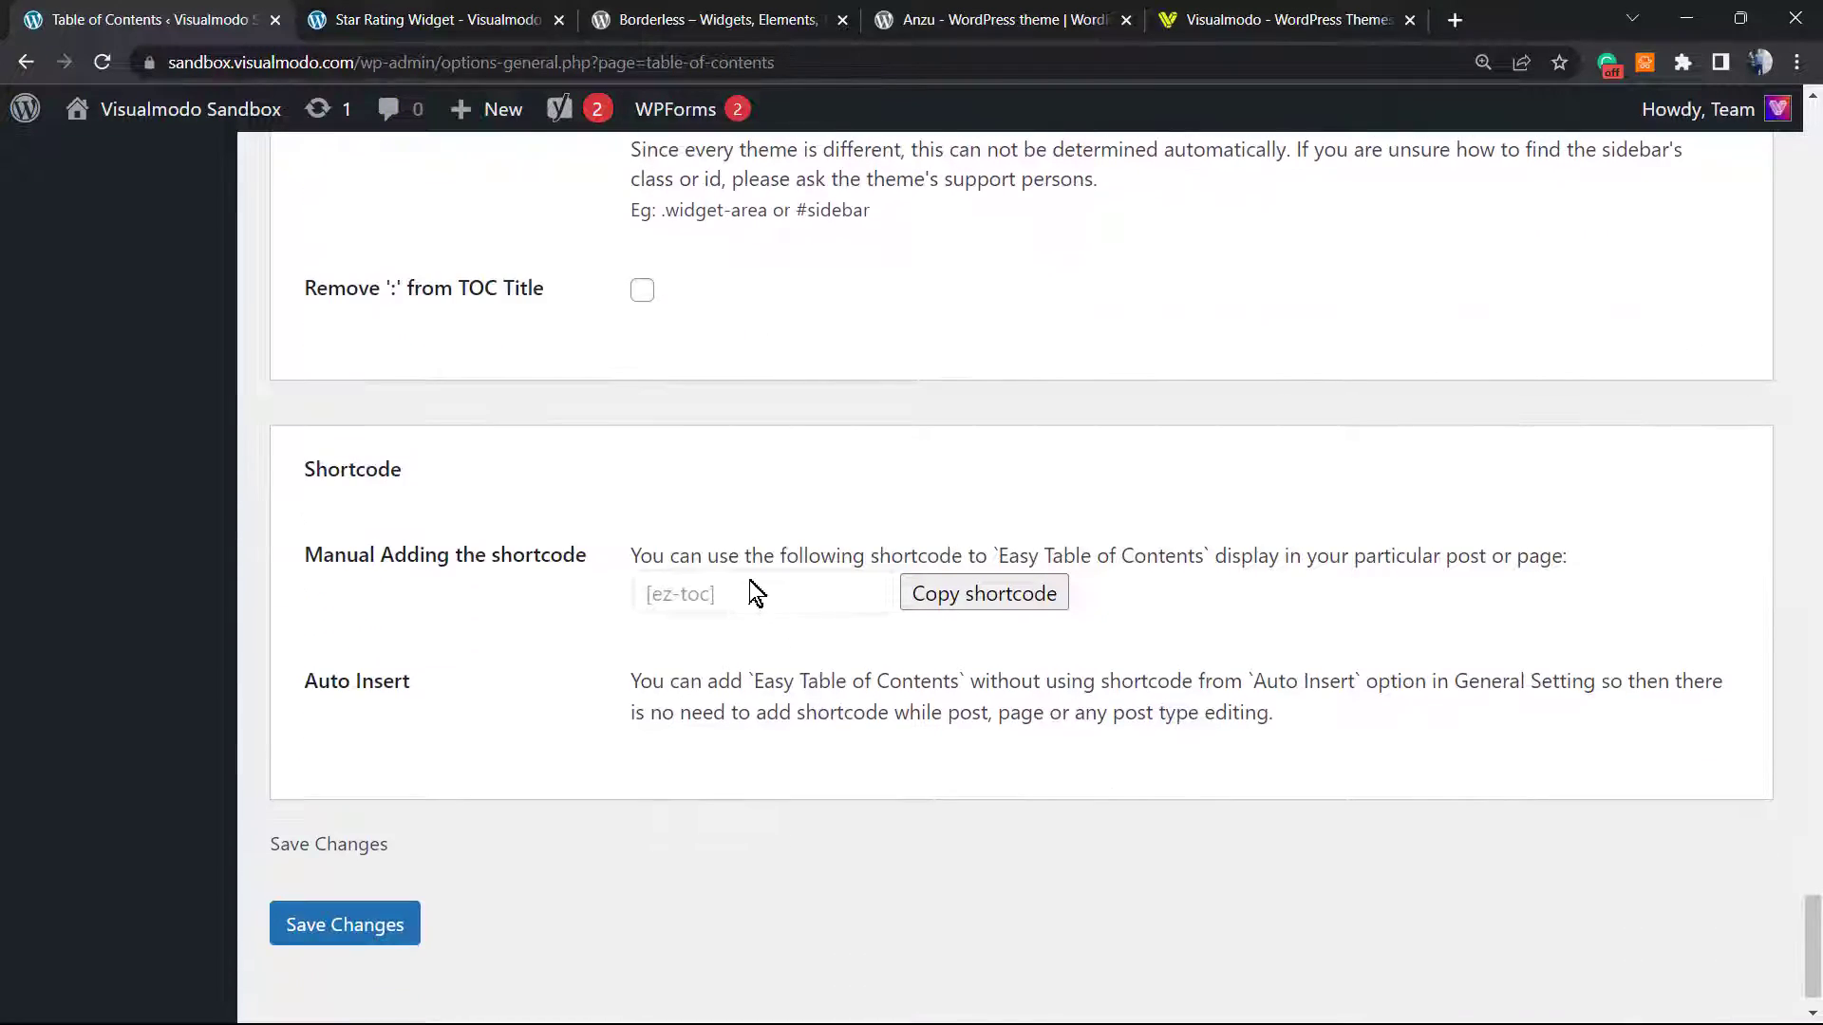
double_click(679, 593)
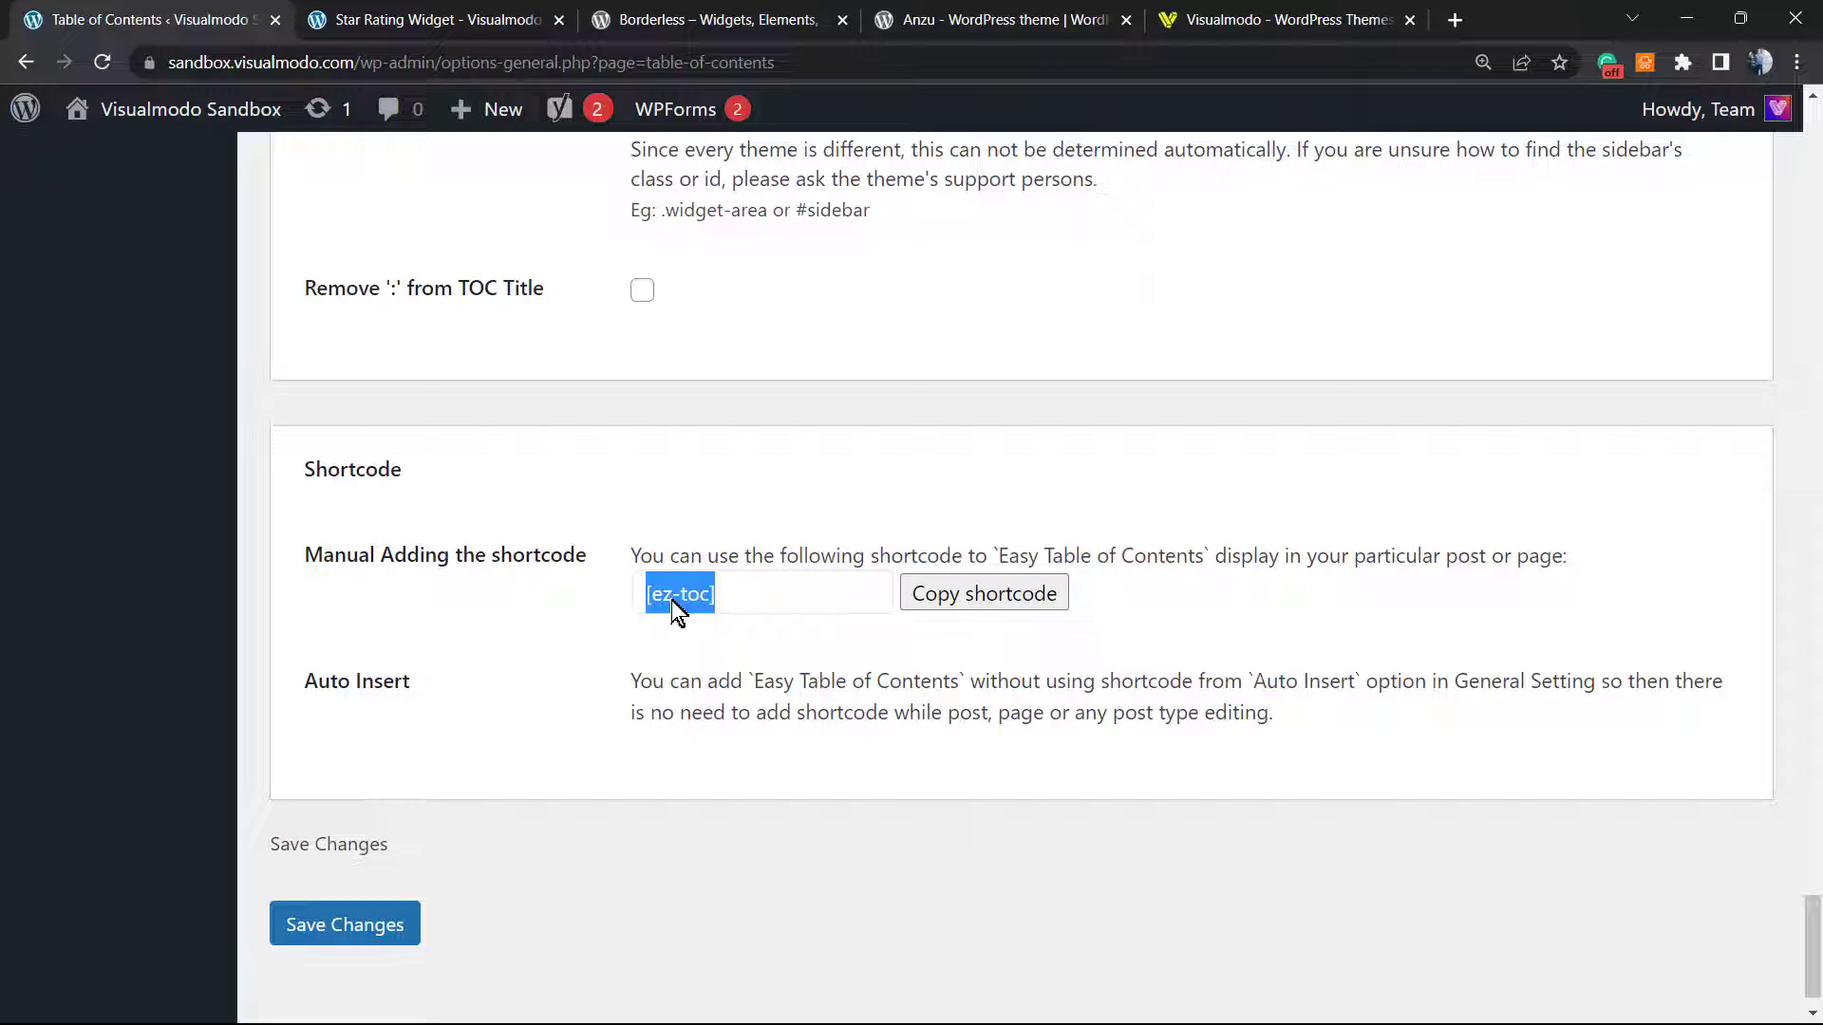
mouse_move(372, 706)
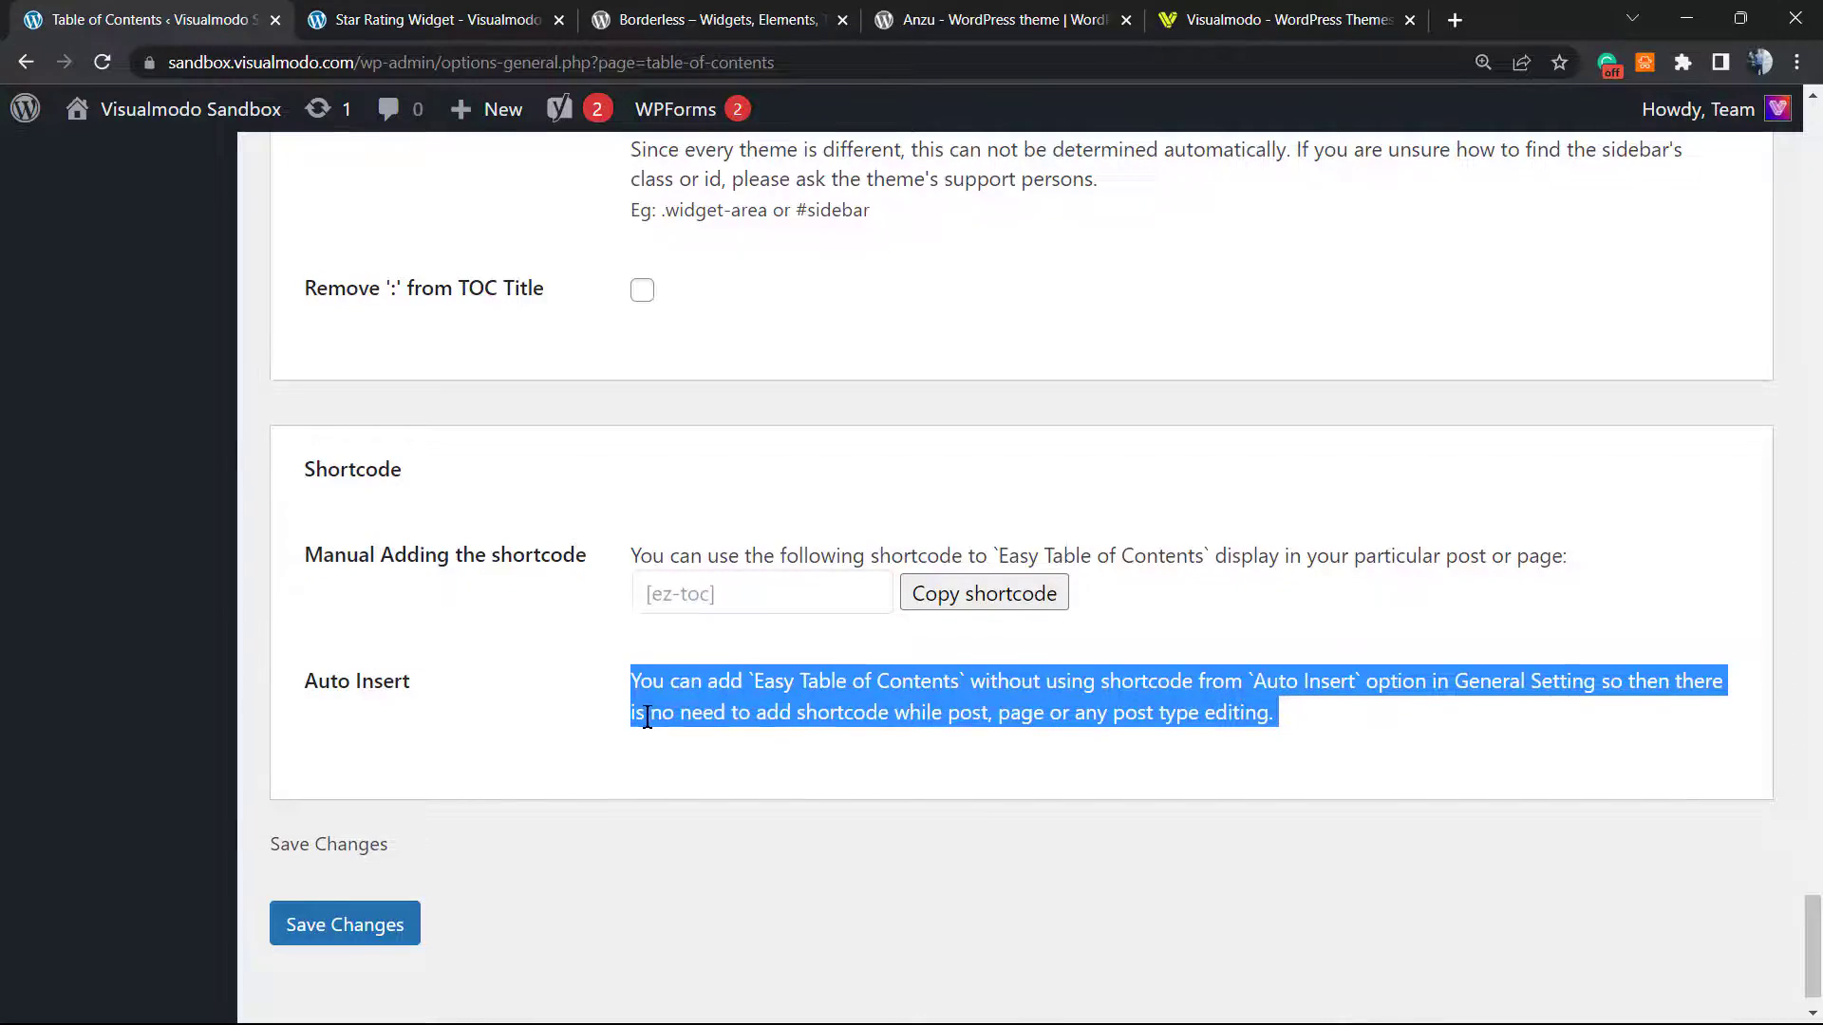
scroll("up", 3)
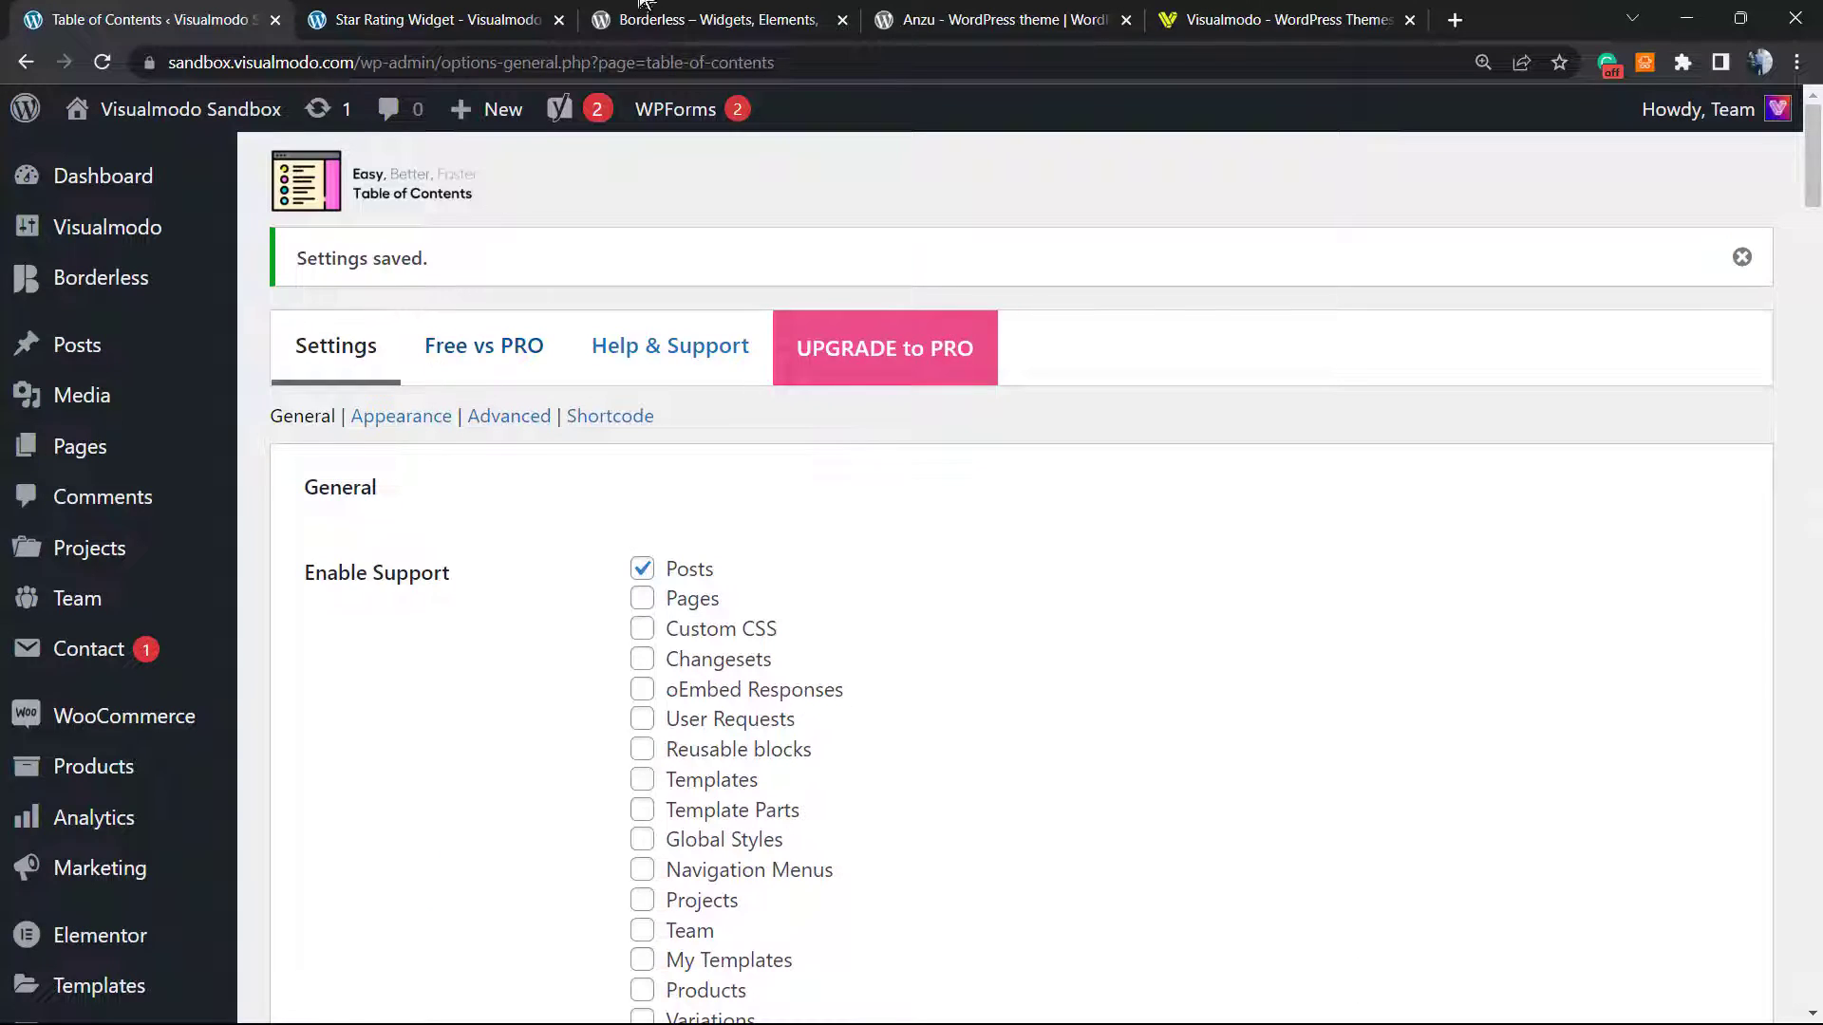
left_click(430, 20)
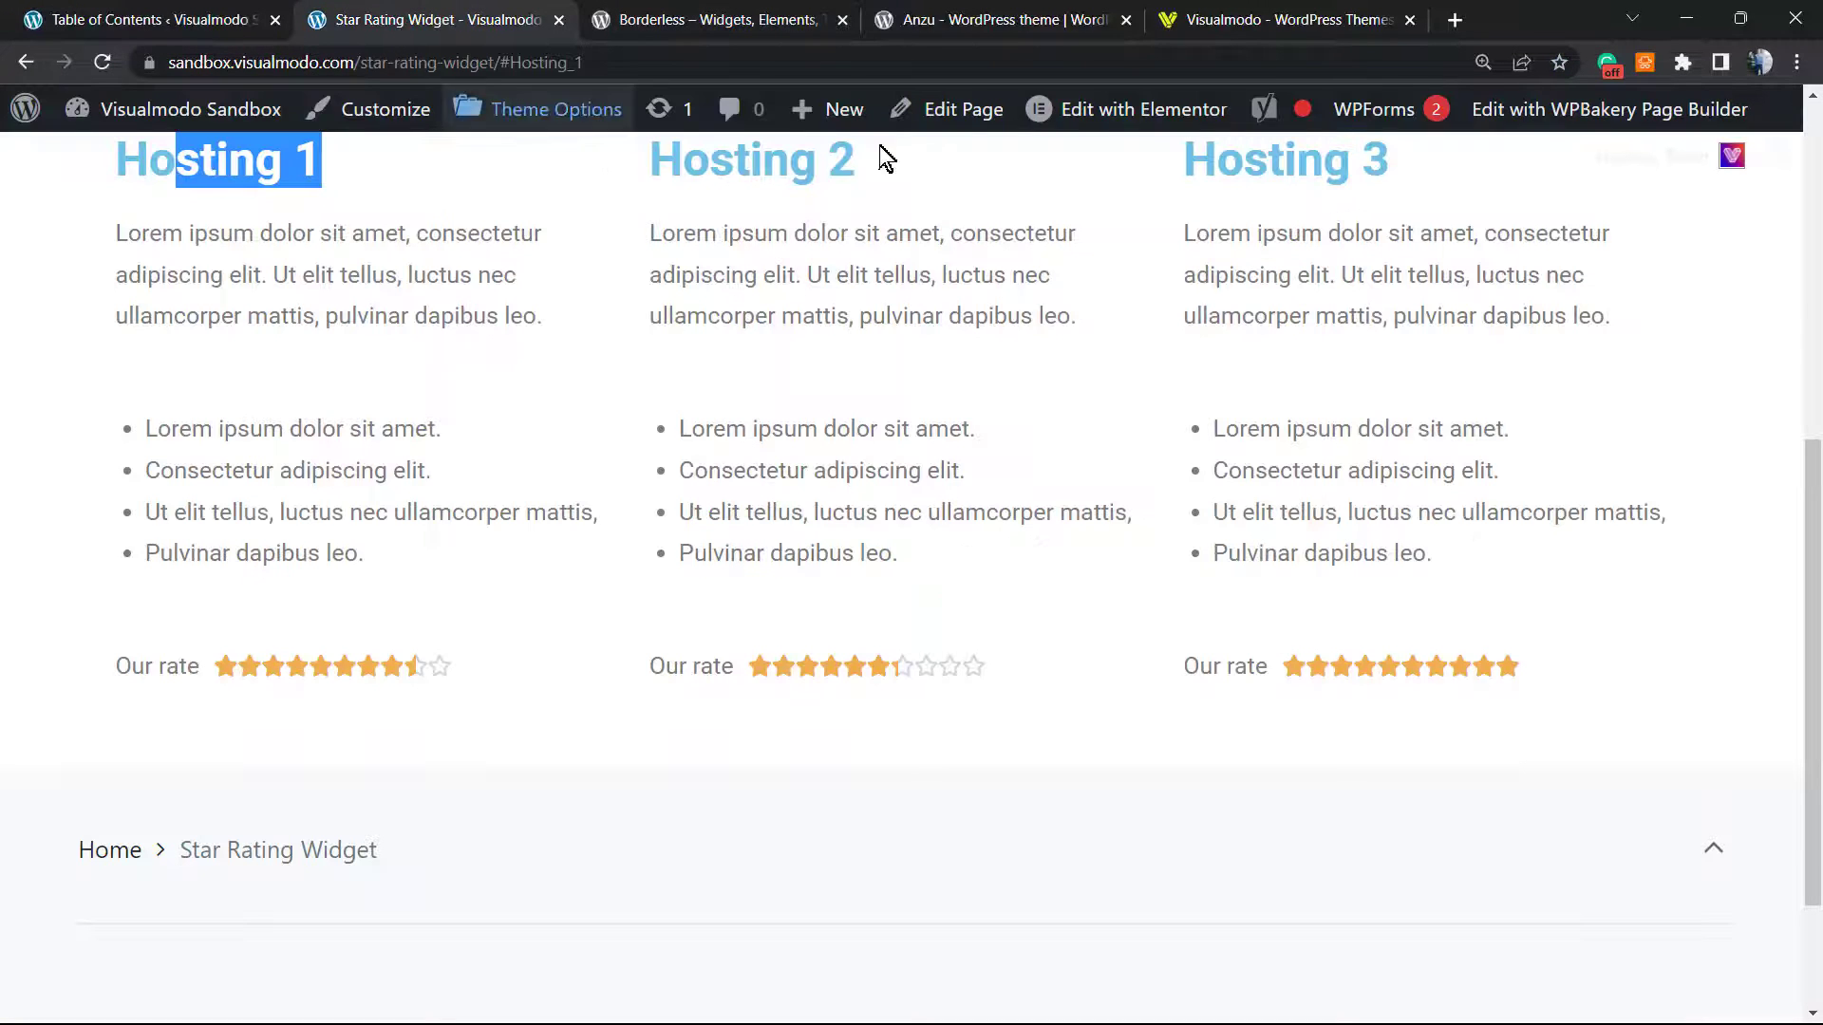
Browse the Your Online Portfolio post, then switch to the Borderless plugin listing tab
scroll("up", 3)
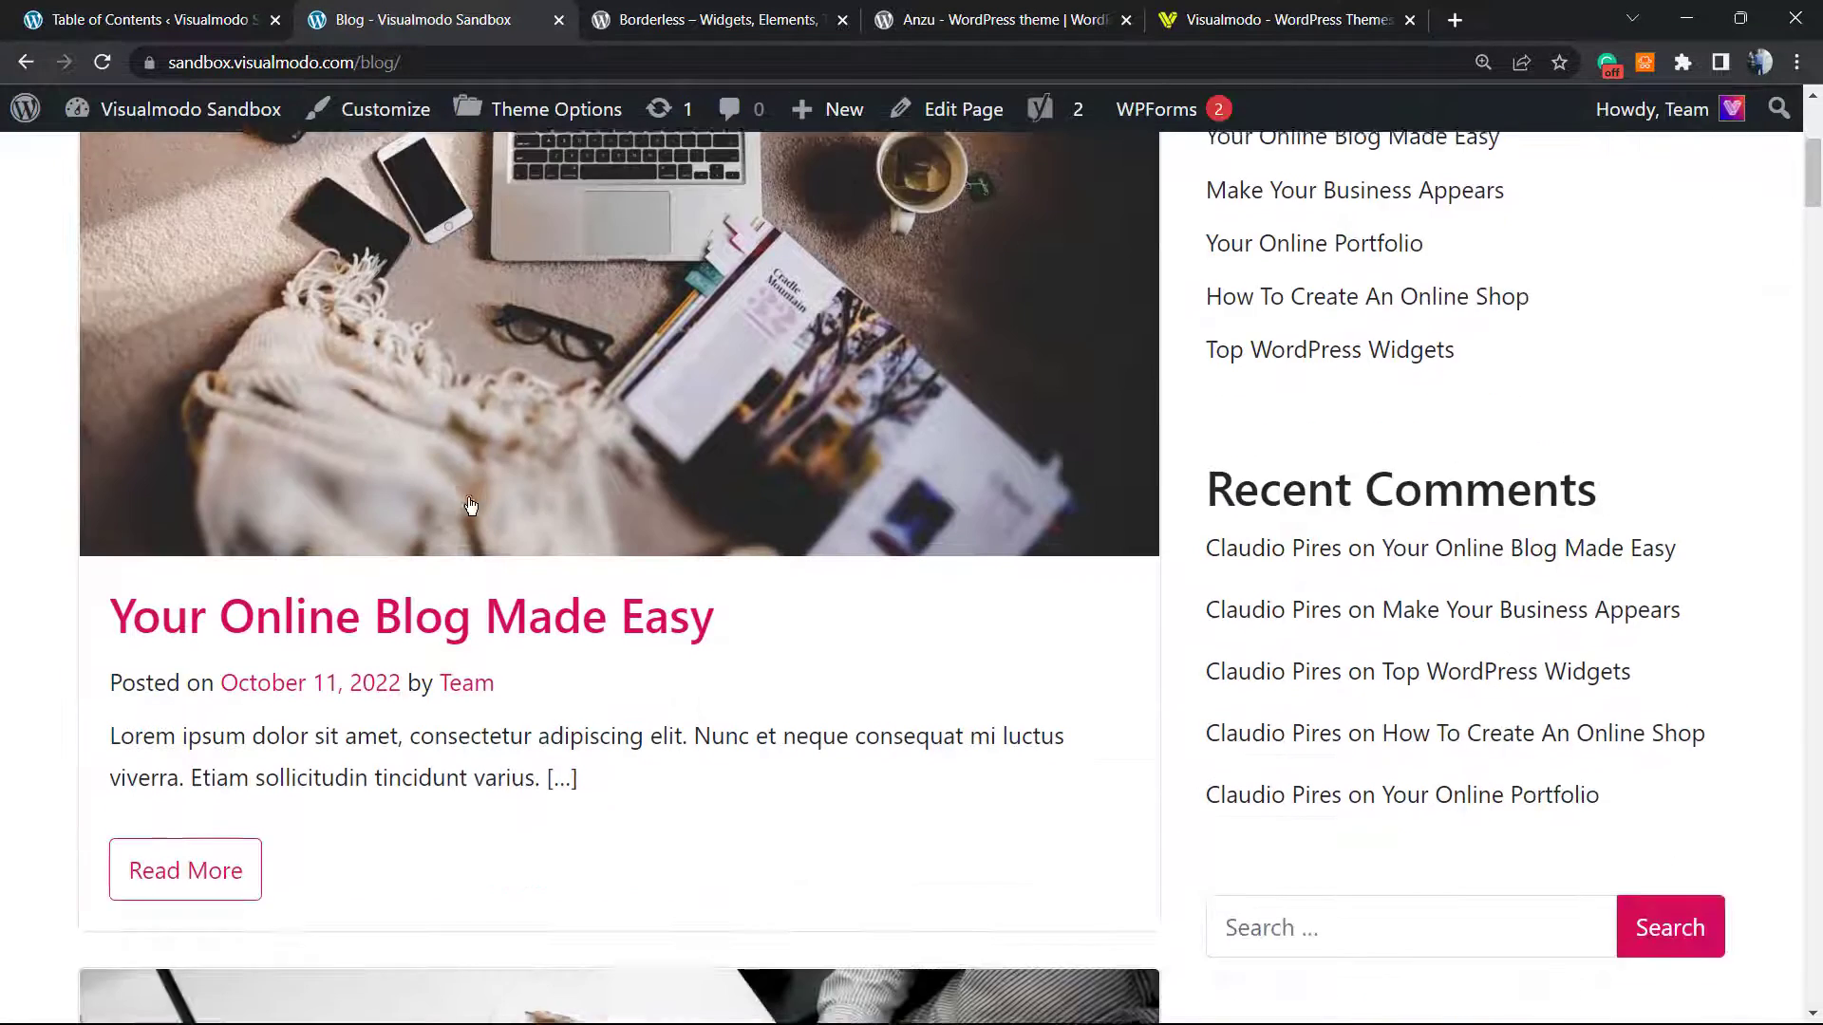
scroll("down", 3)
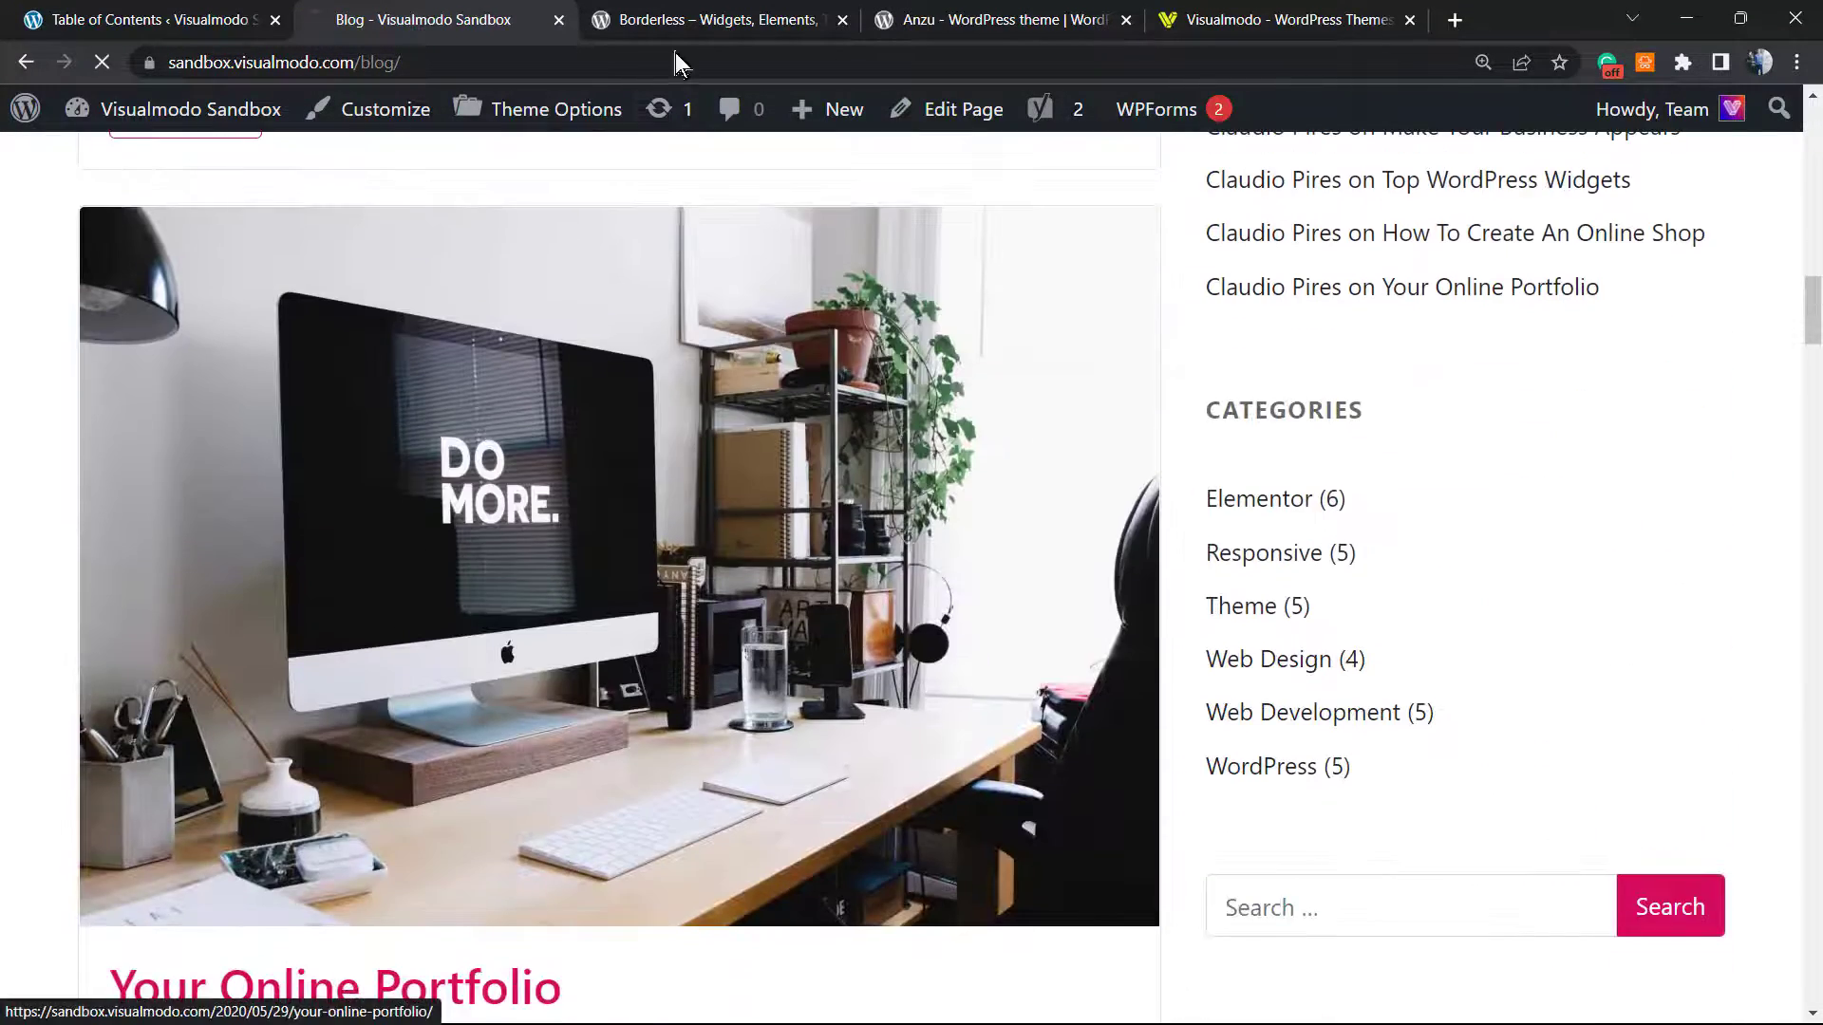
left_click(715, 20)
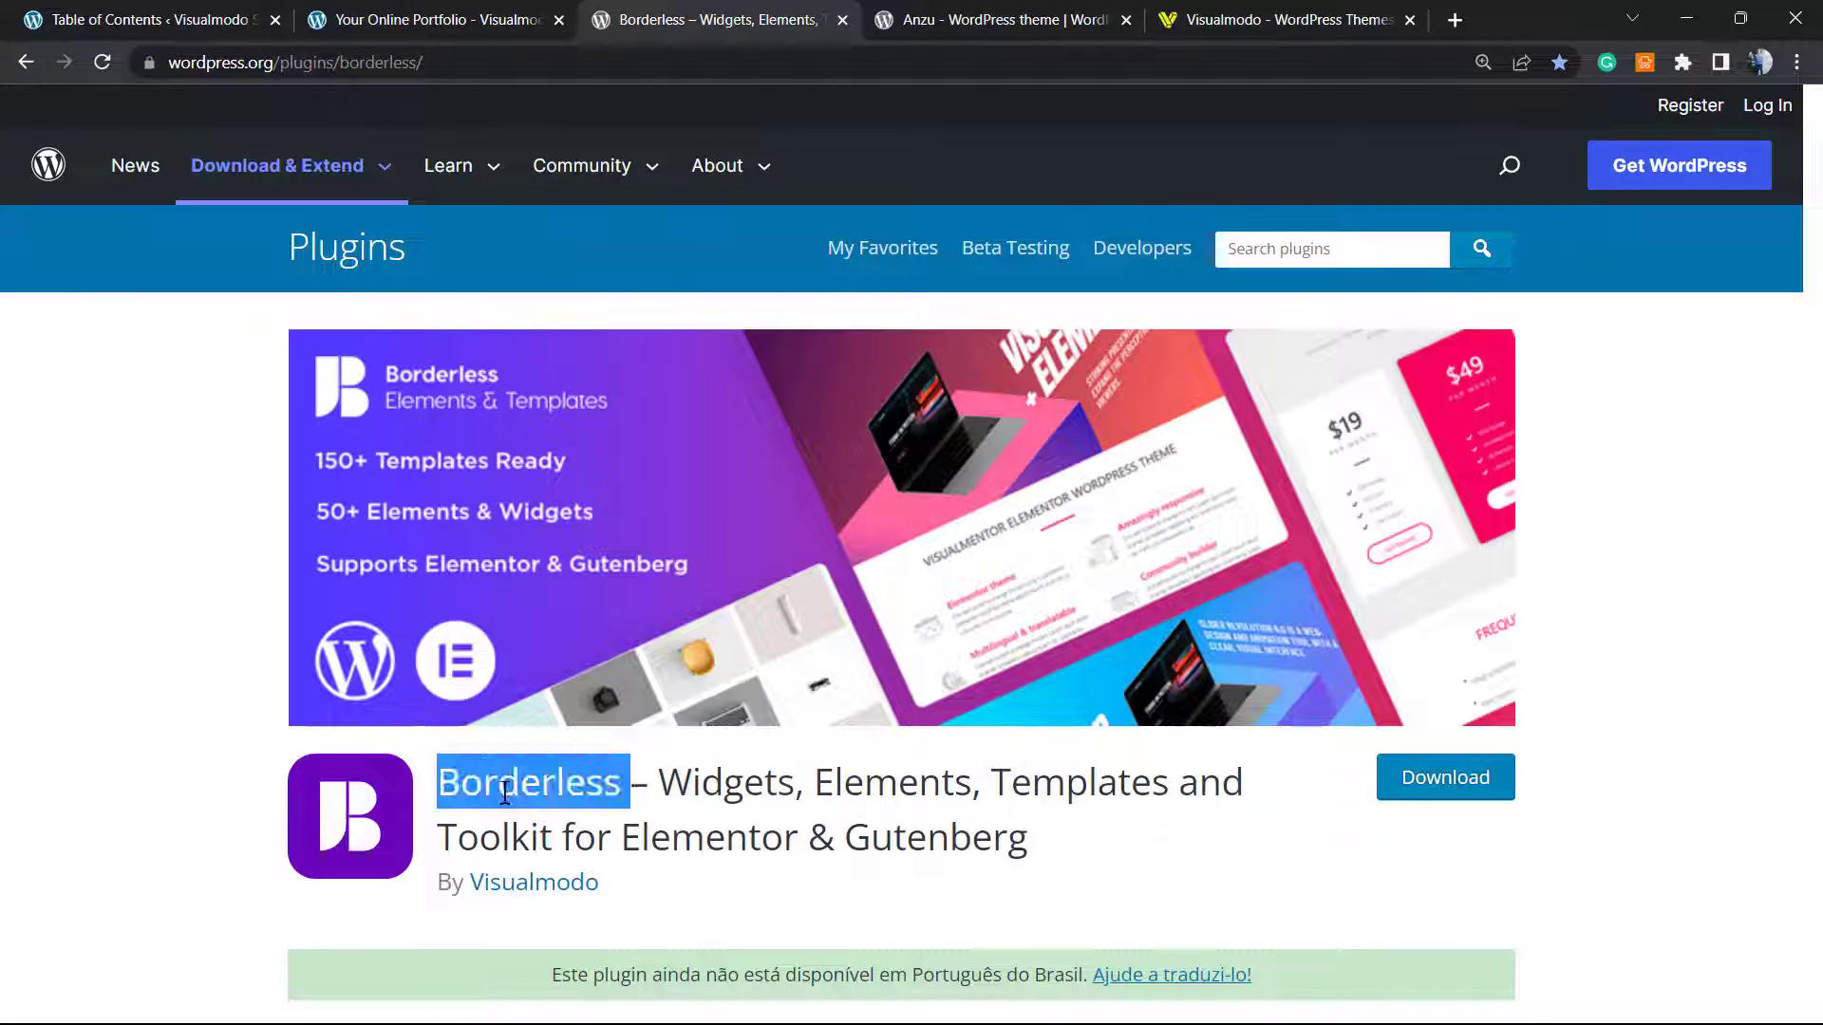
Highlight the Borderless plugin name twice, then switch to the Anzu theme tab
double_click(890, 781)
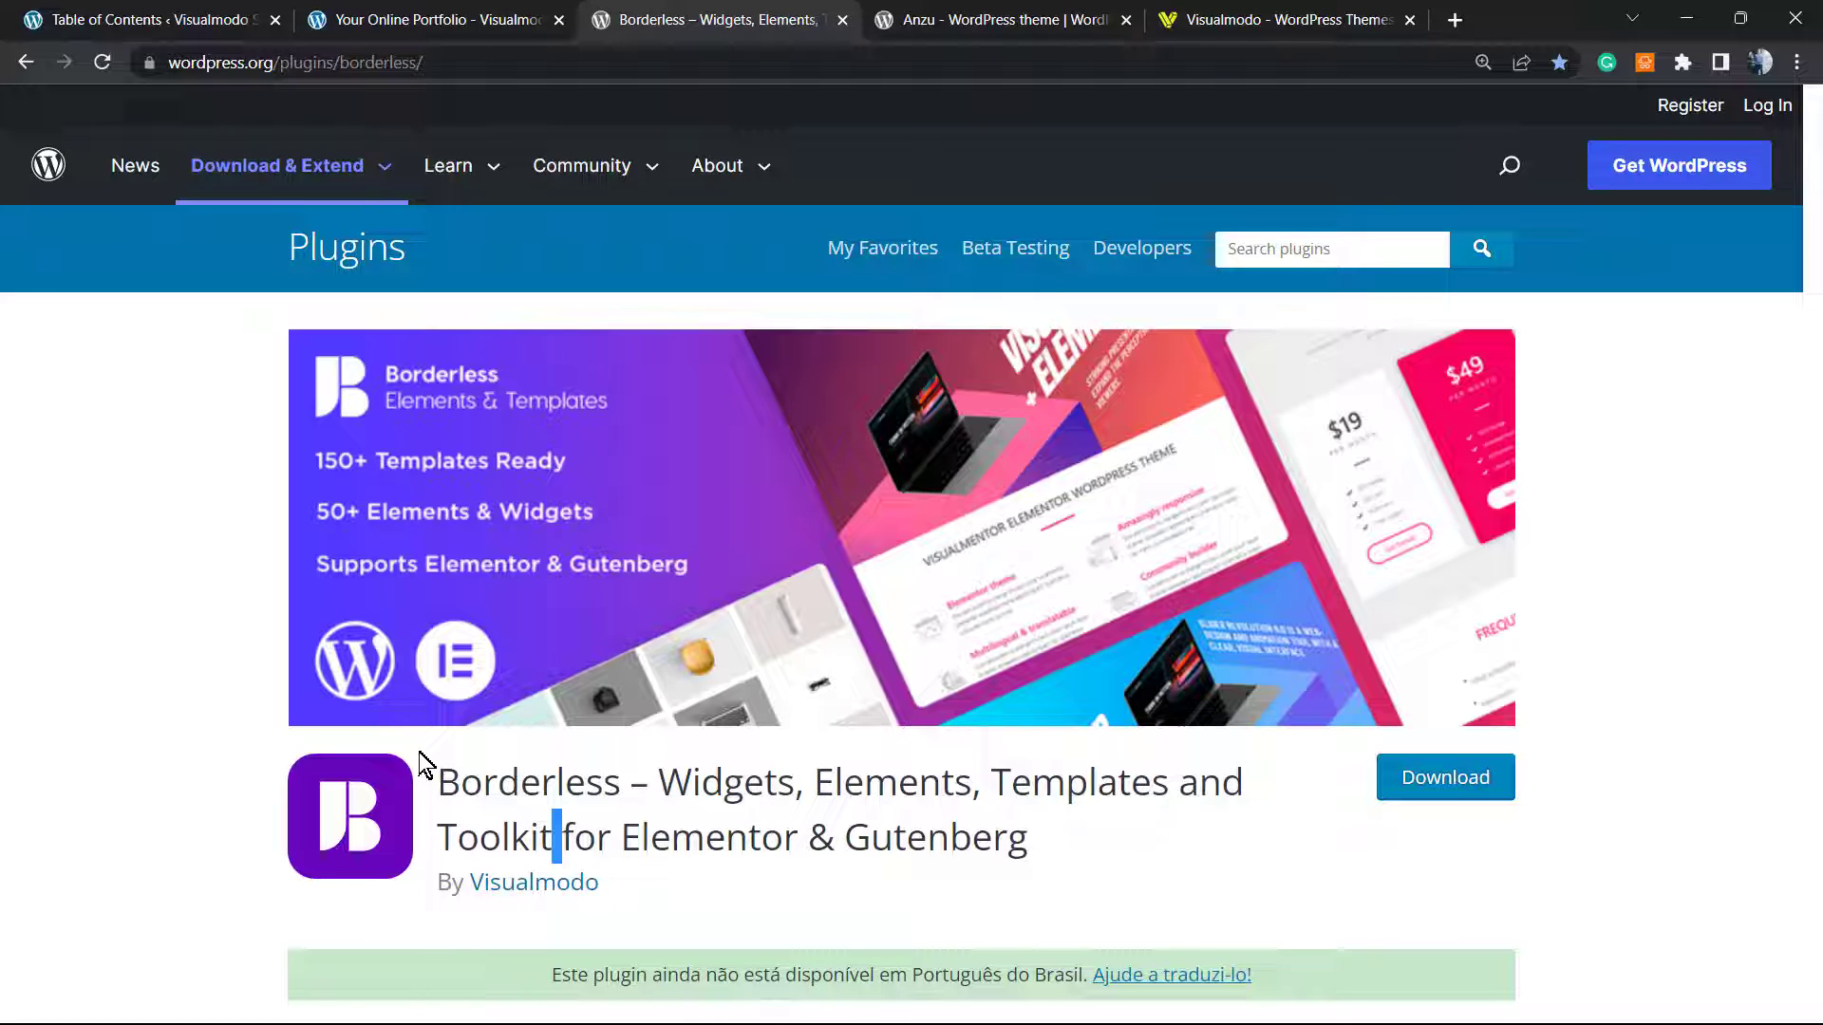
double_click(527, 781)
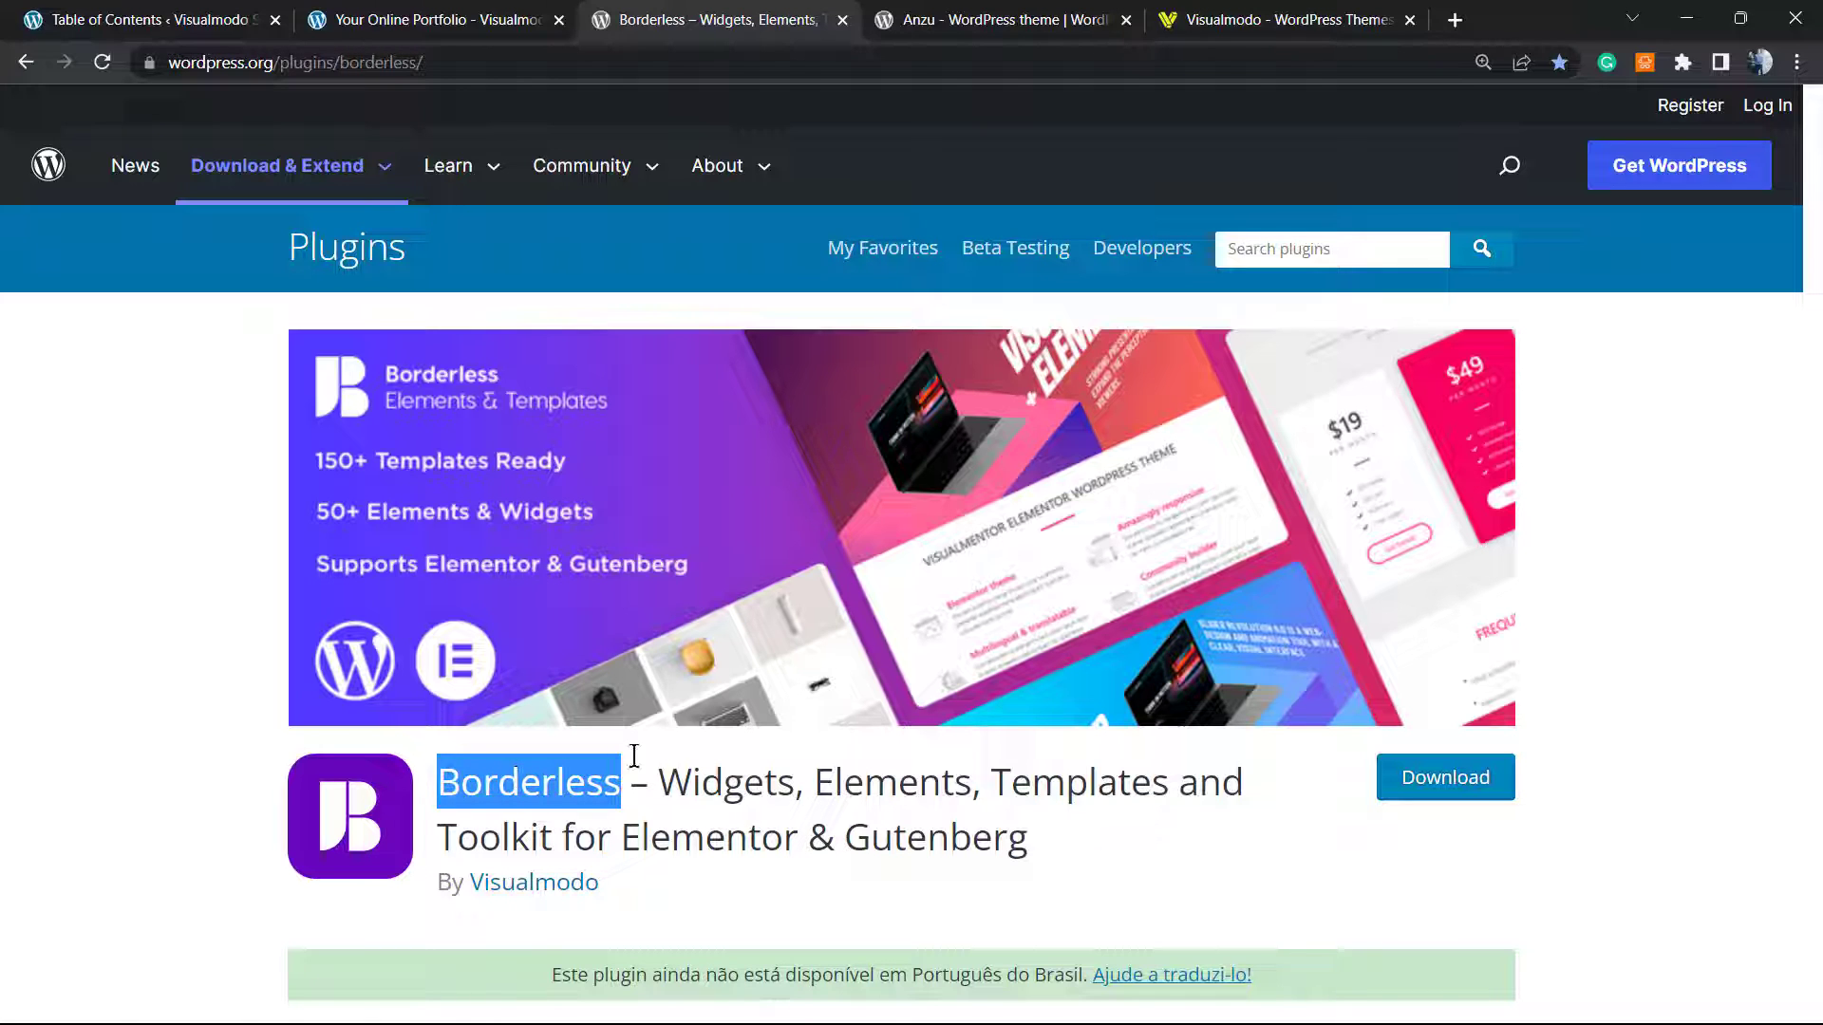
left_click(1000, 20)
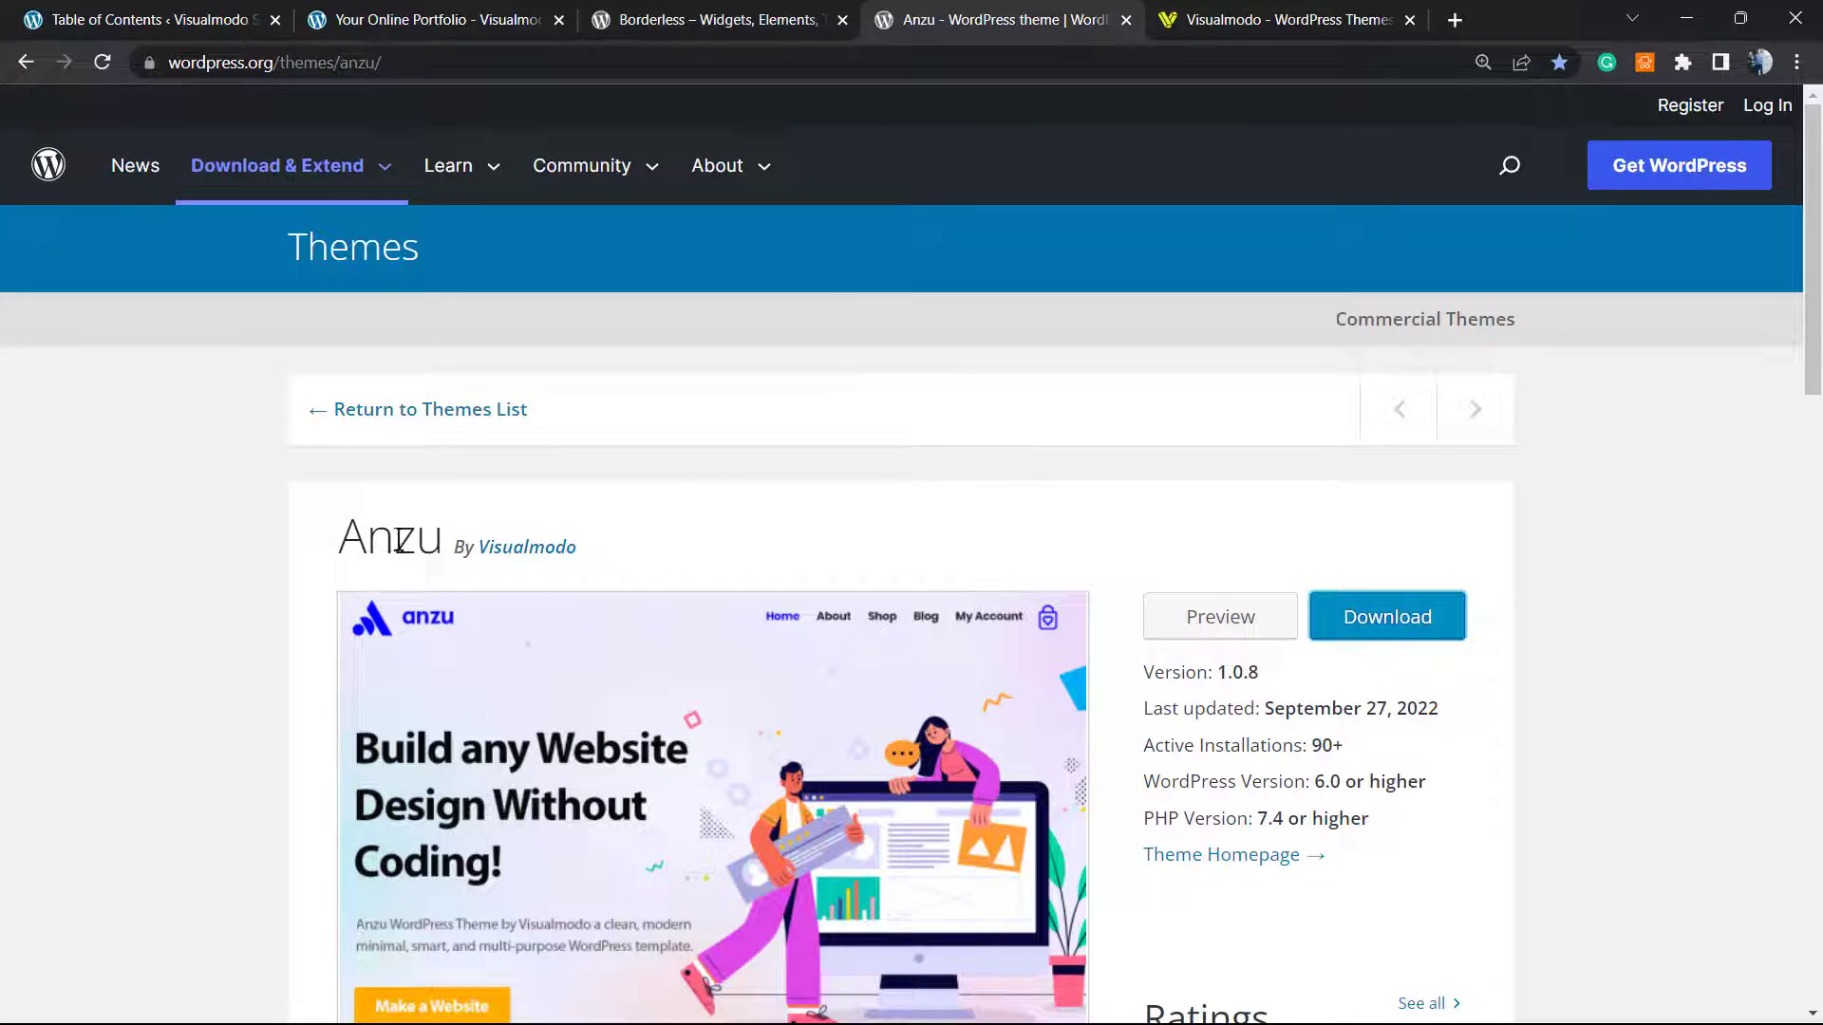
Highlight the Anzu theme name and scroll its page, then switch to the Visualmodo tab
double_click(388, 537)
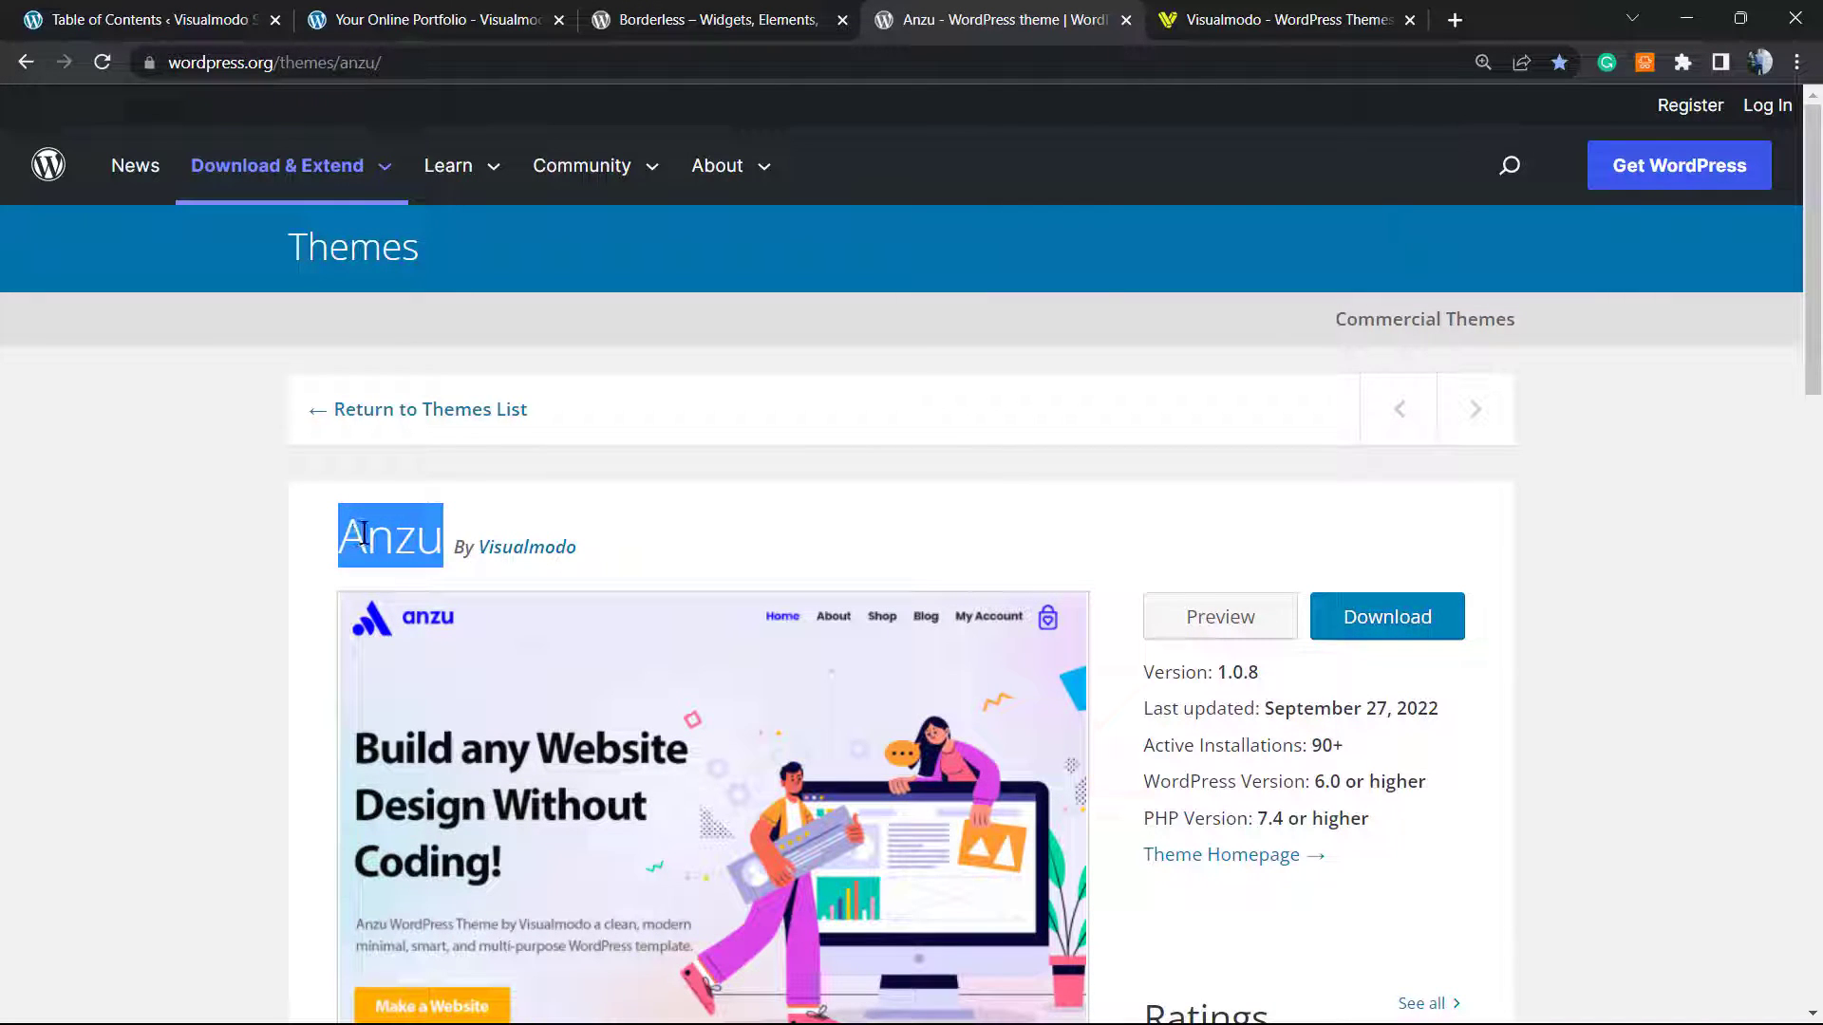
mouse_move(370, 532)
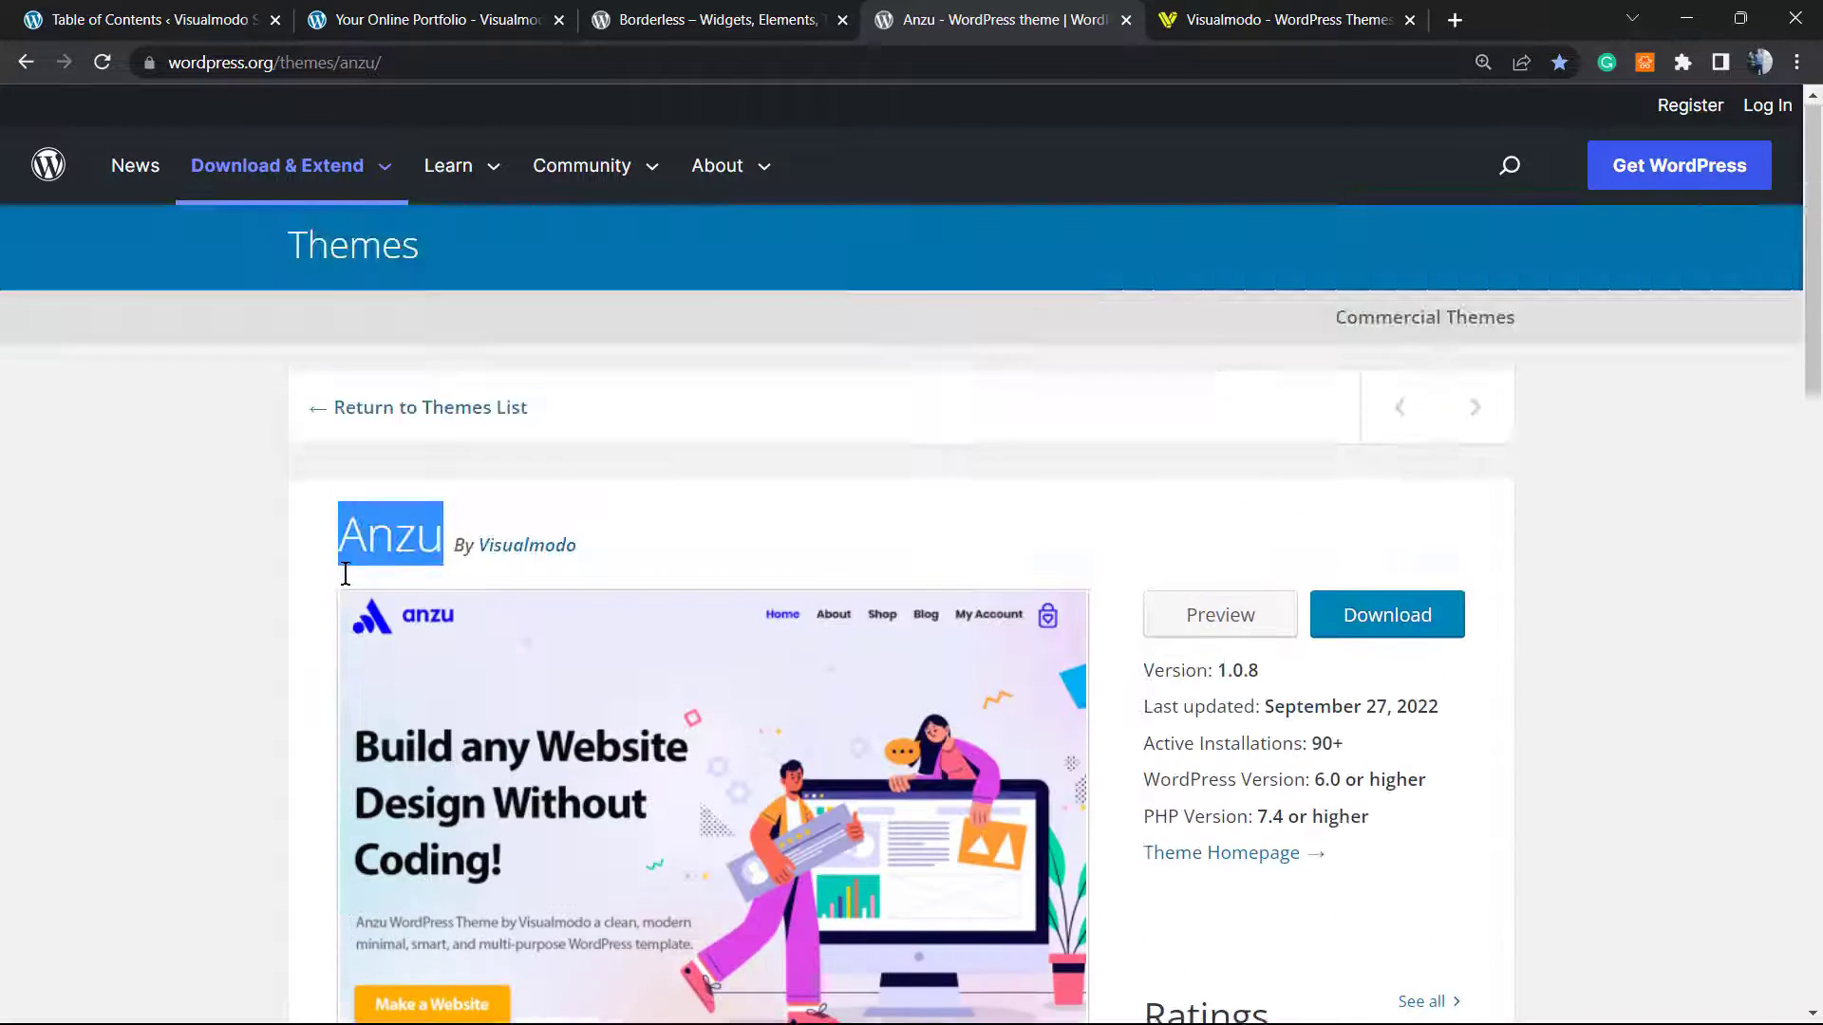
scroll("down", 3)
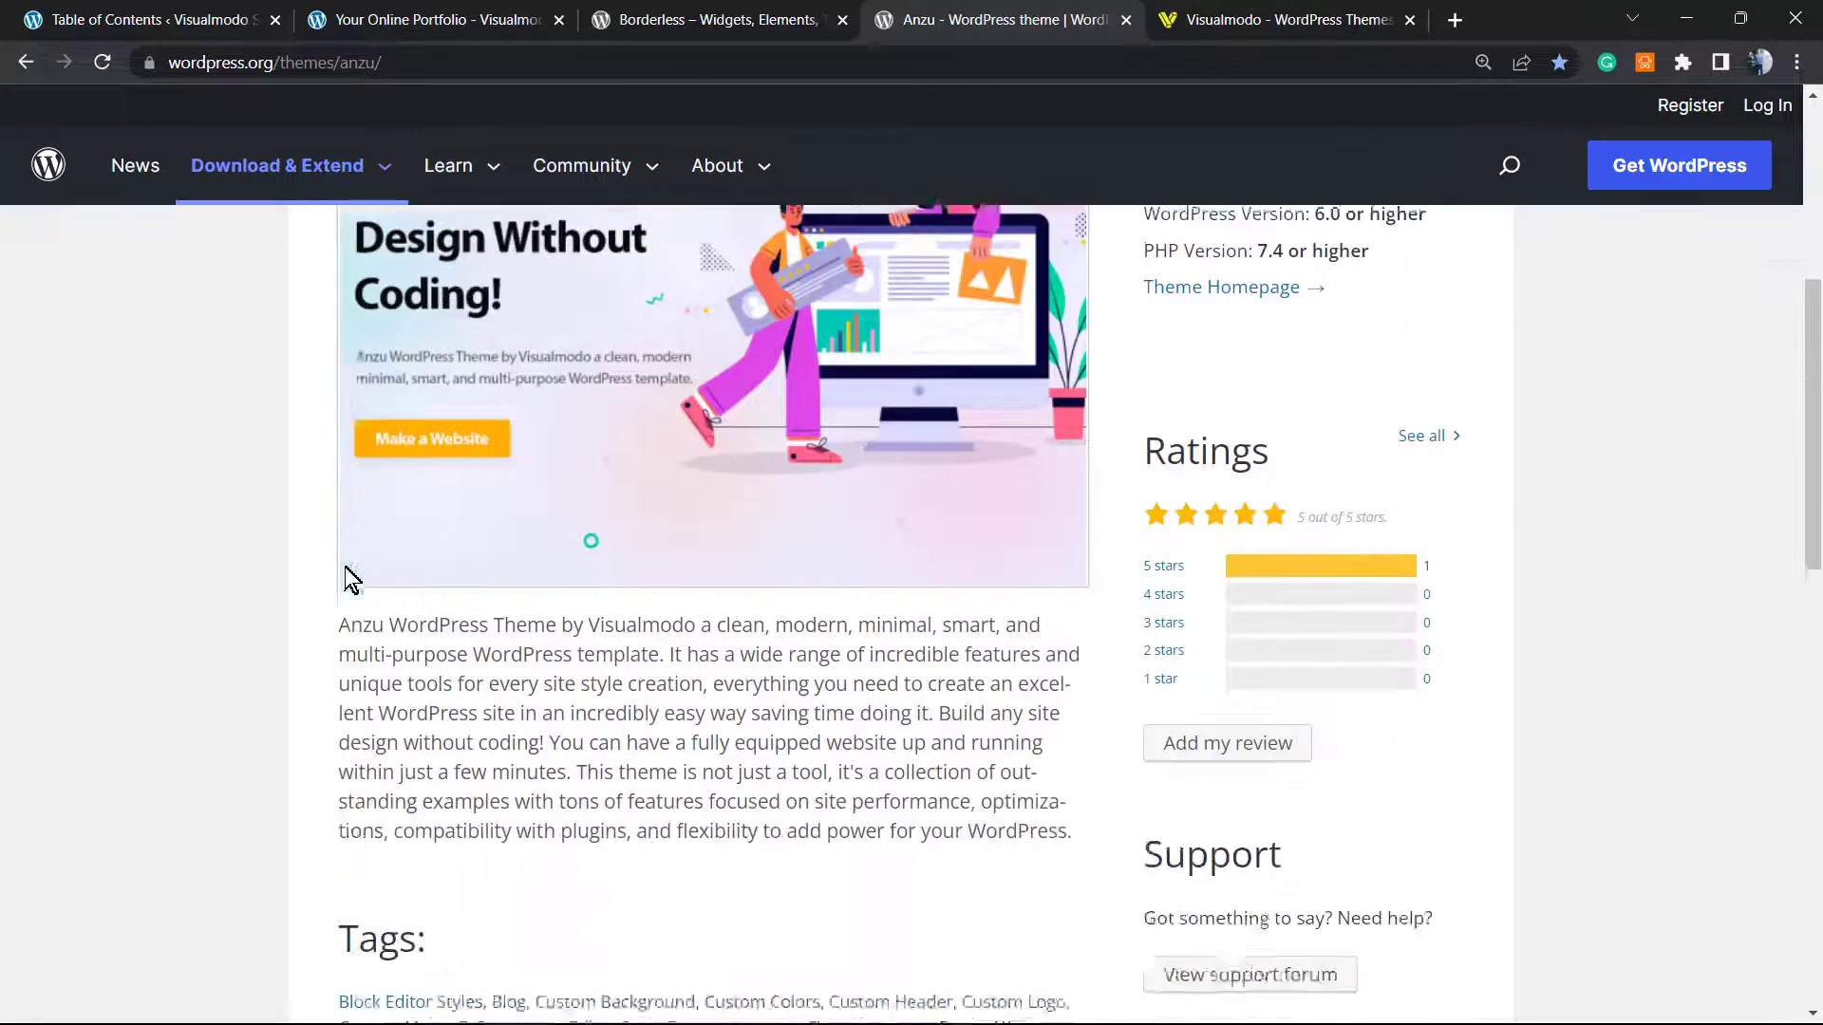
scroll("up", 3)
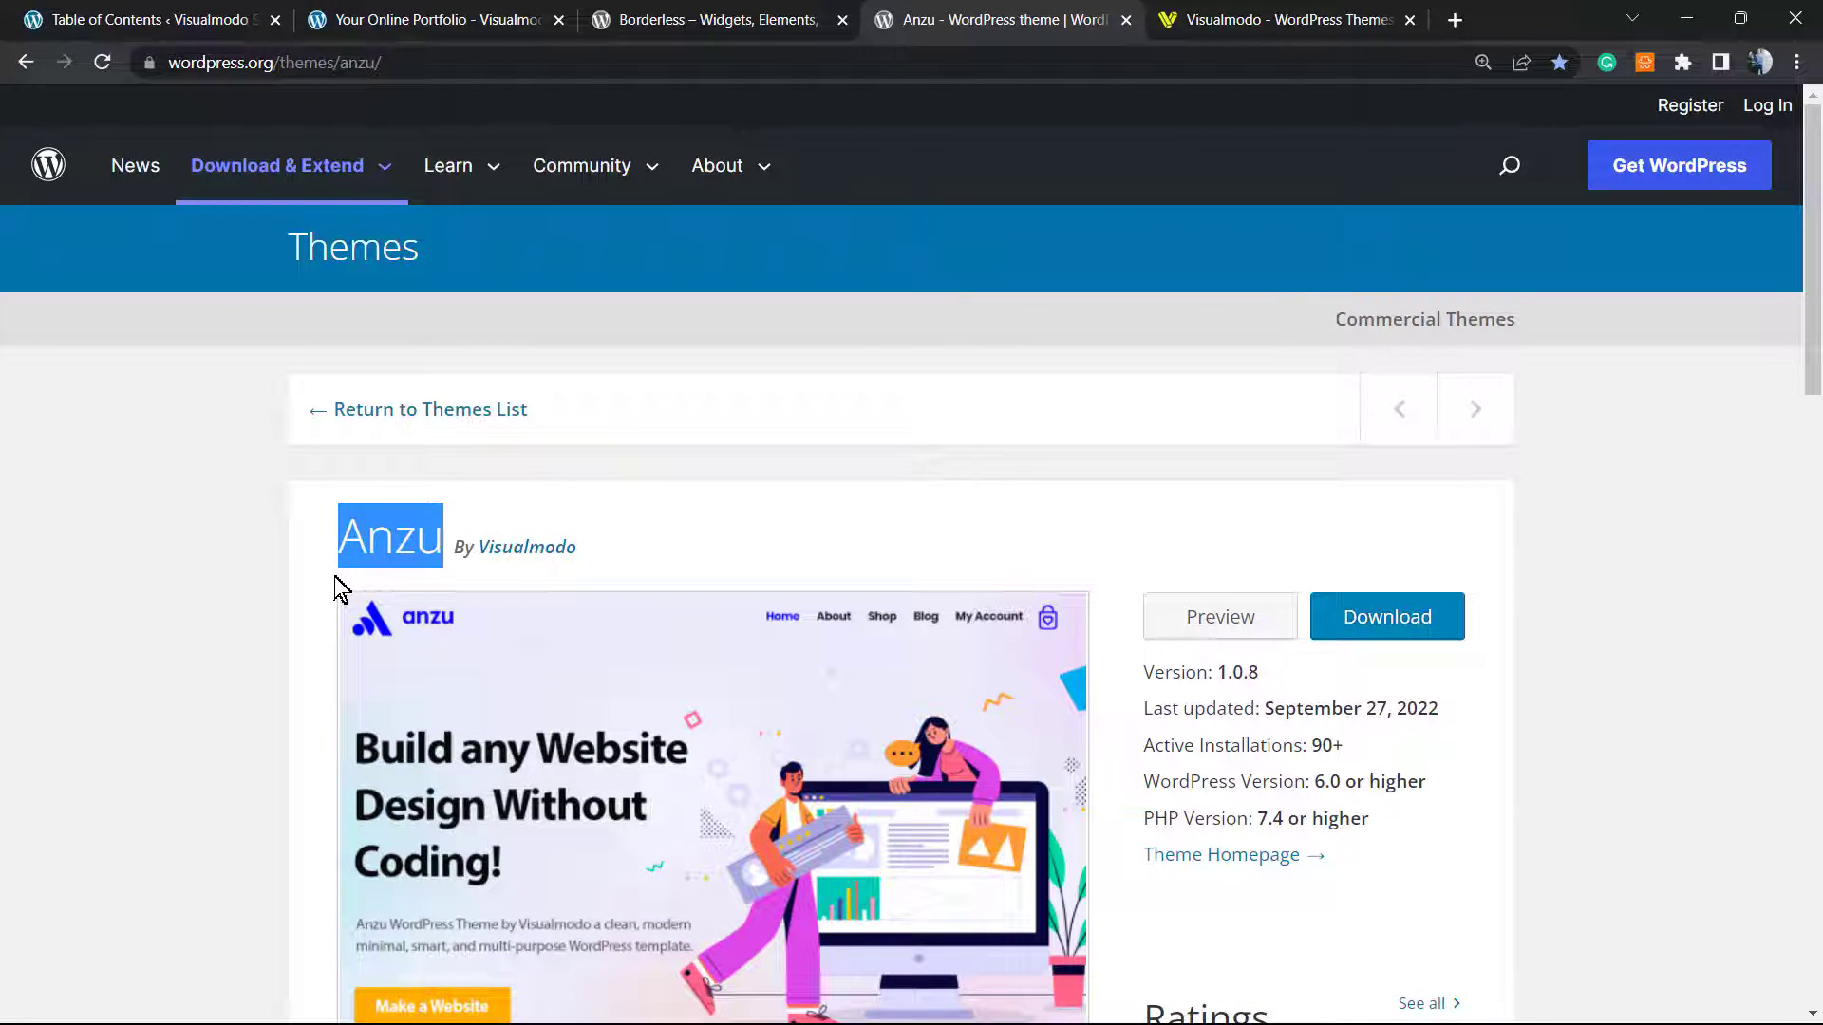
mouse_move(668, 506)
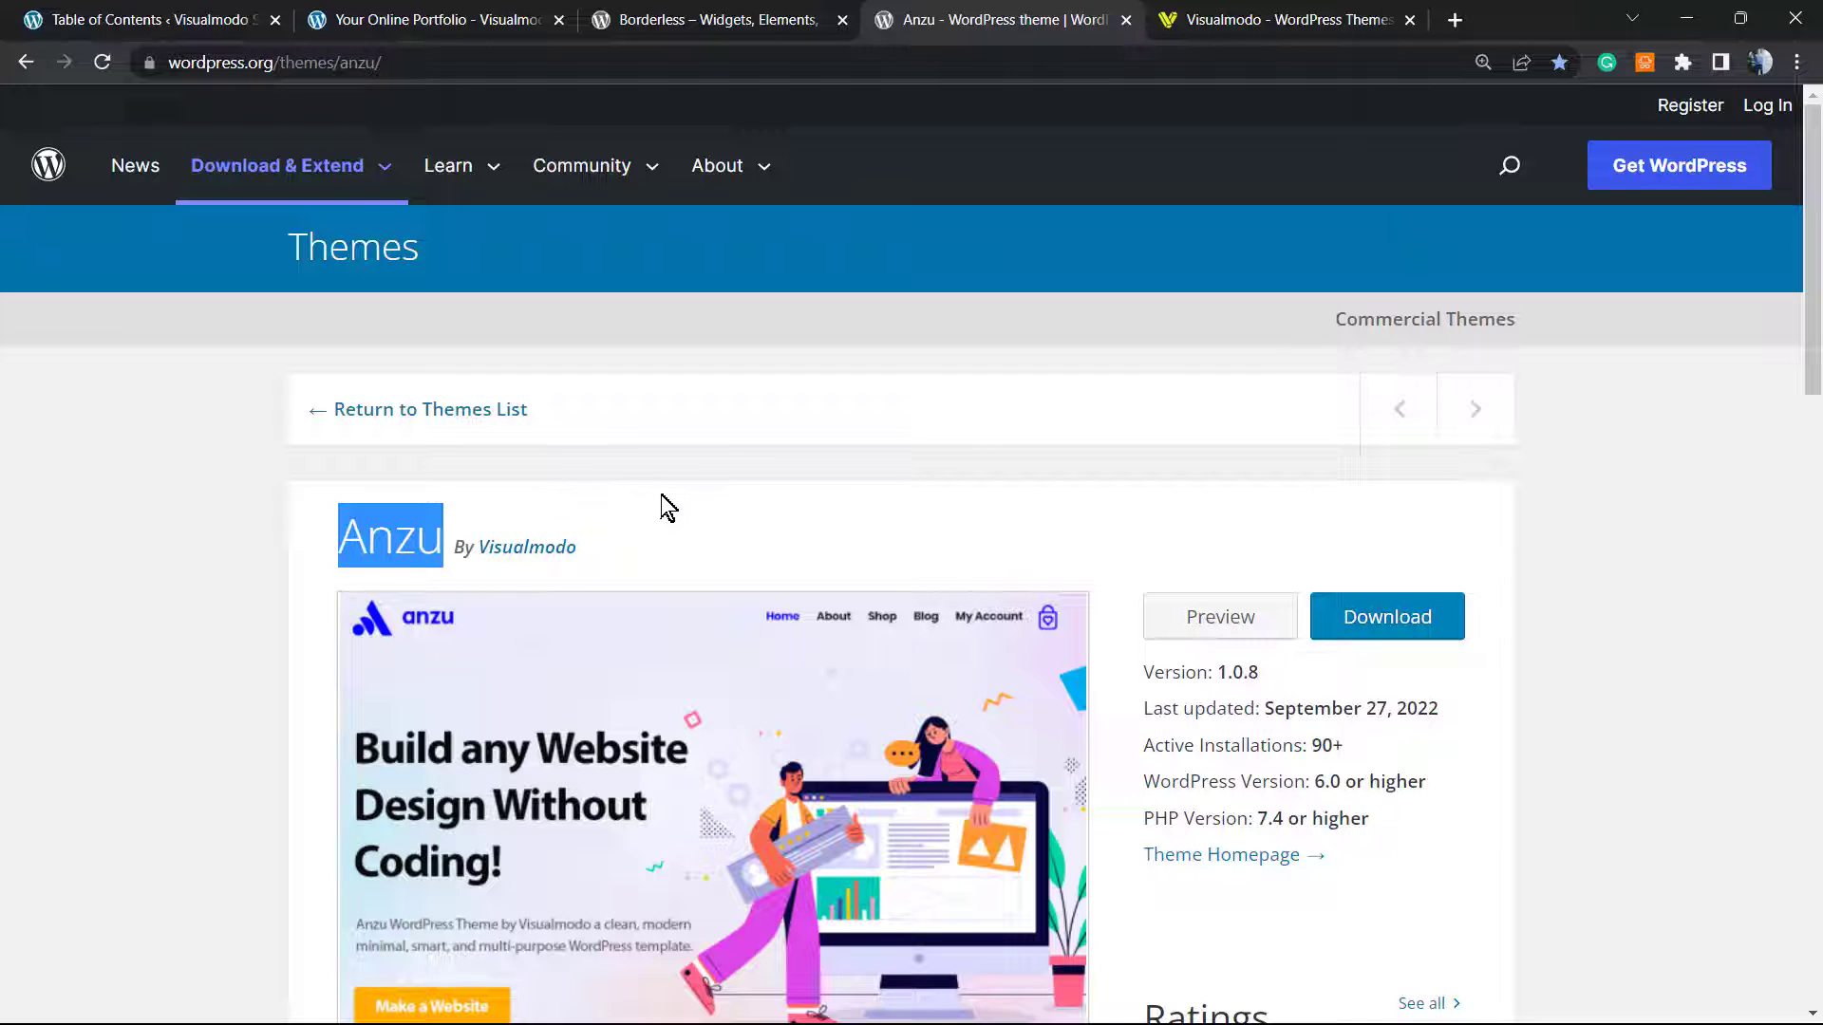
mouse_move(376, 475)
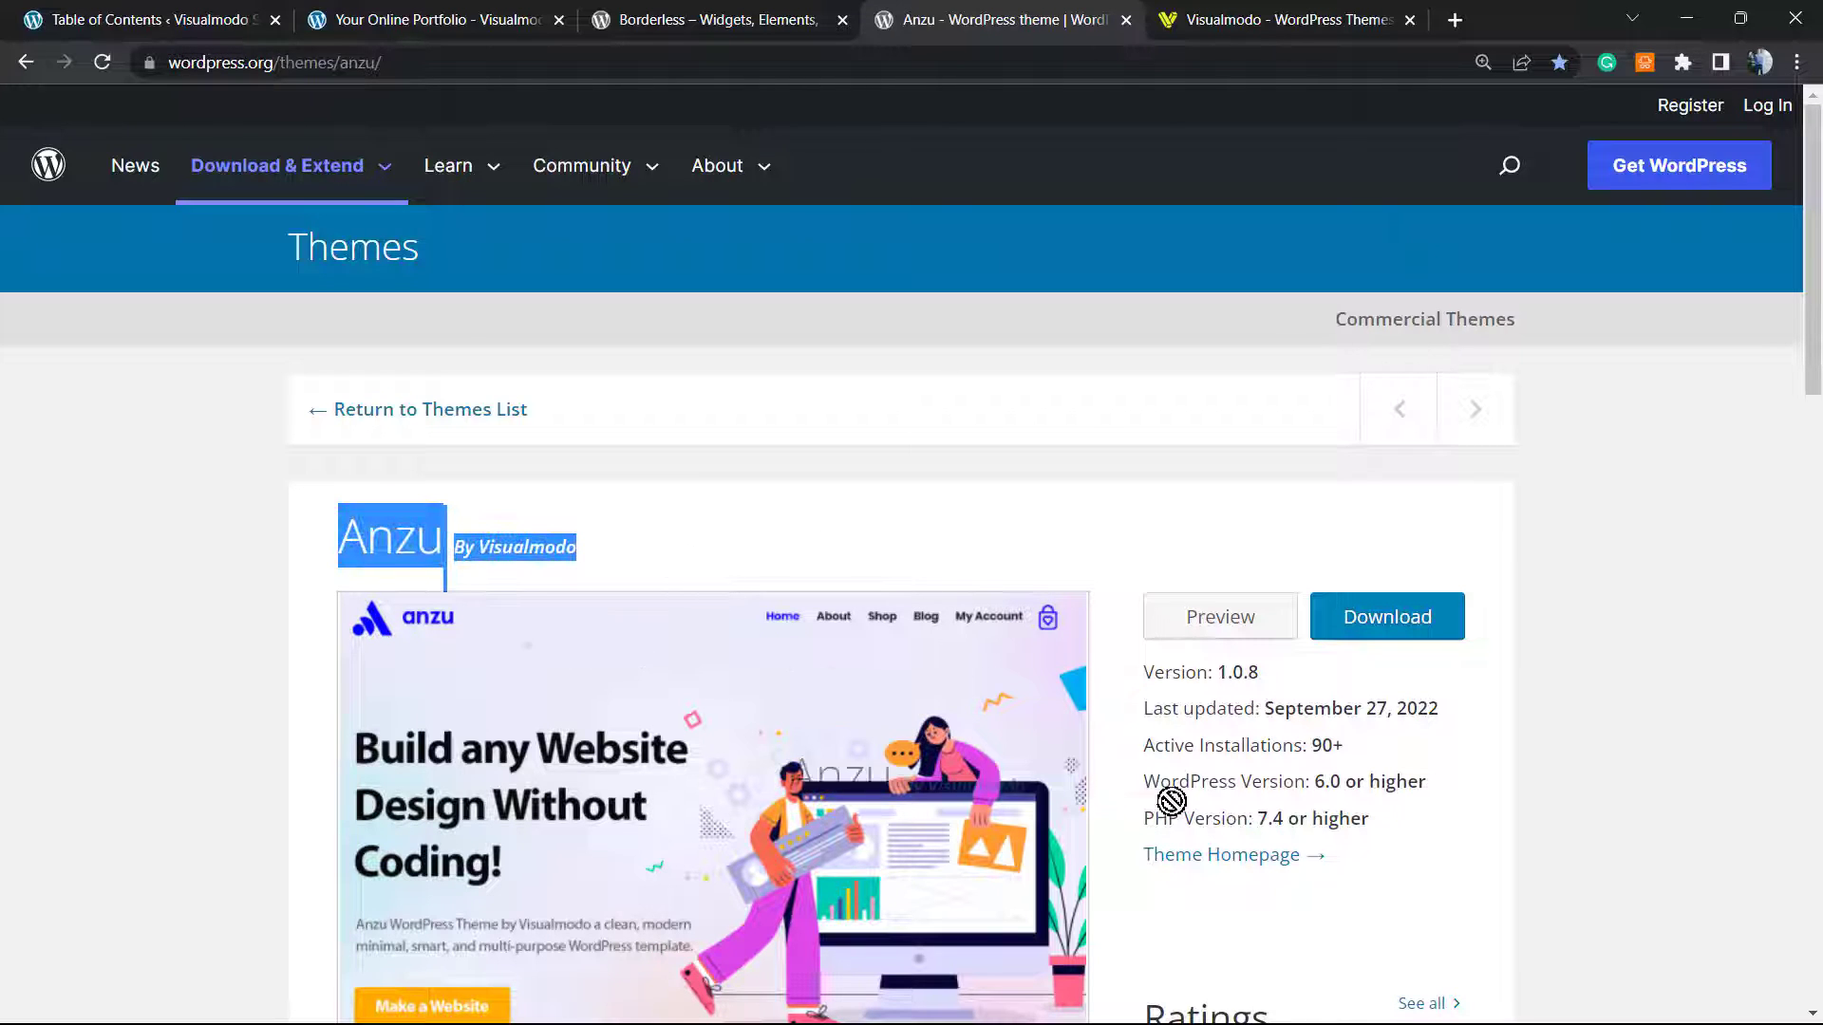
left_click(1285, 20)
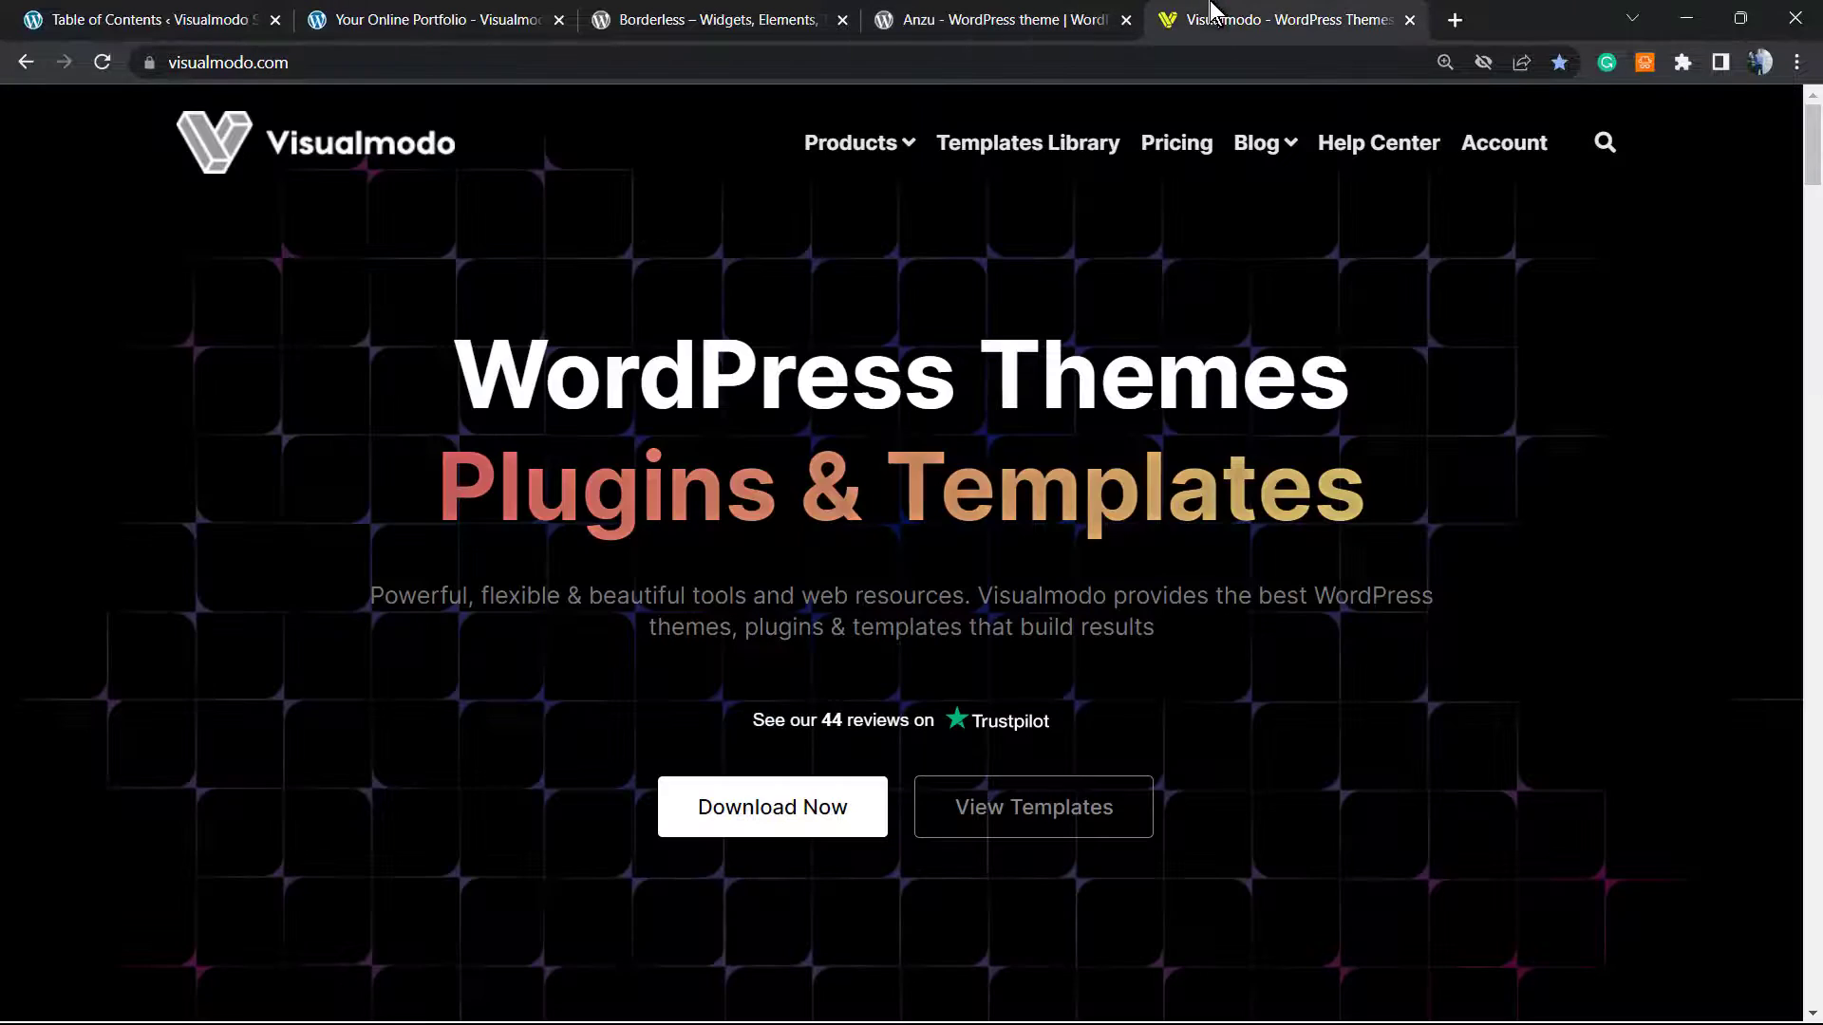
mouse_move(296, 625)
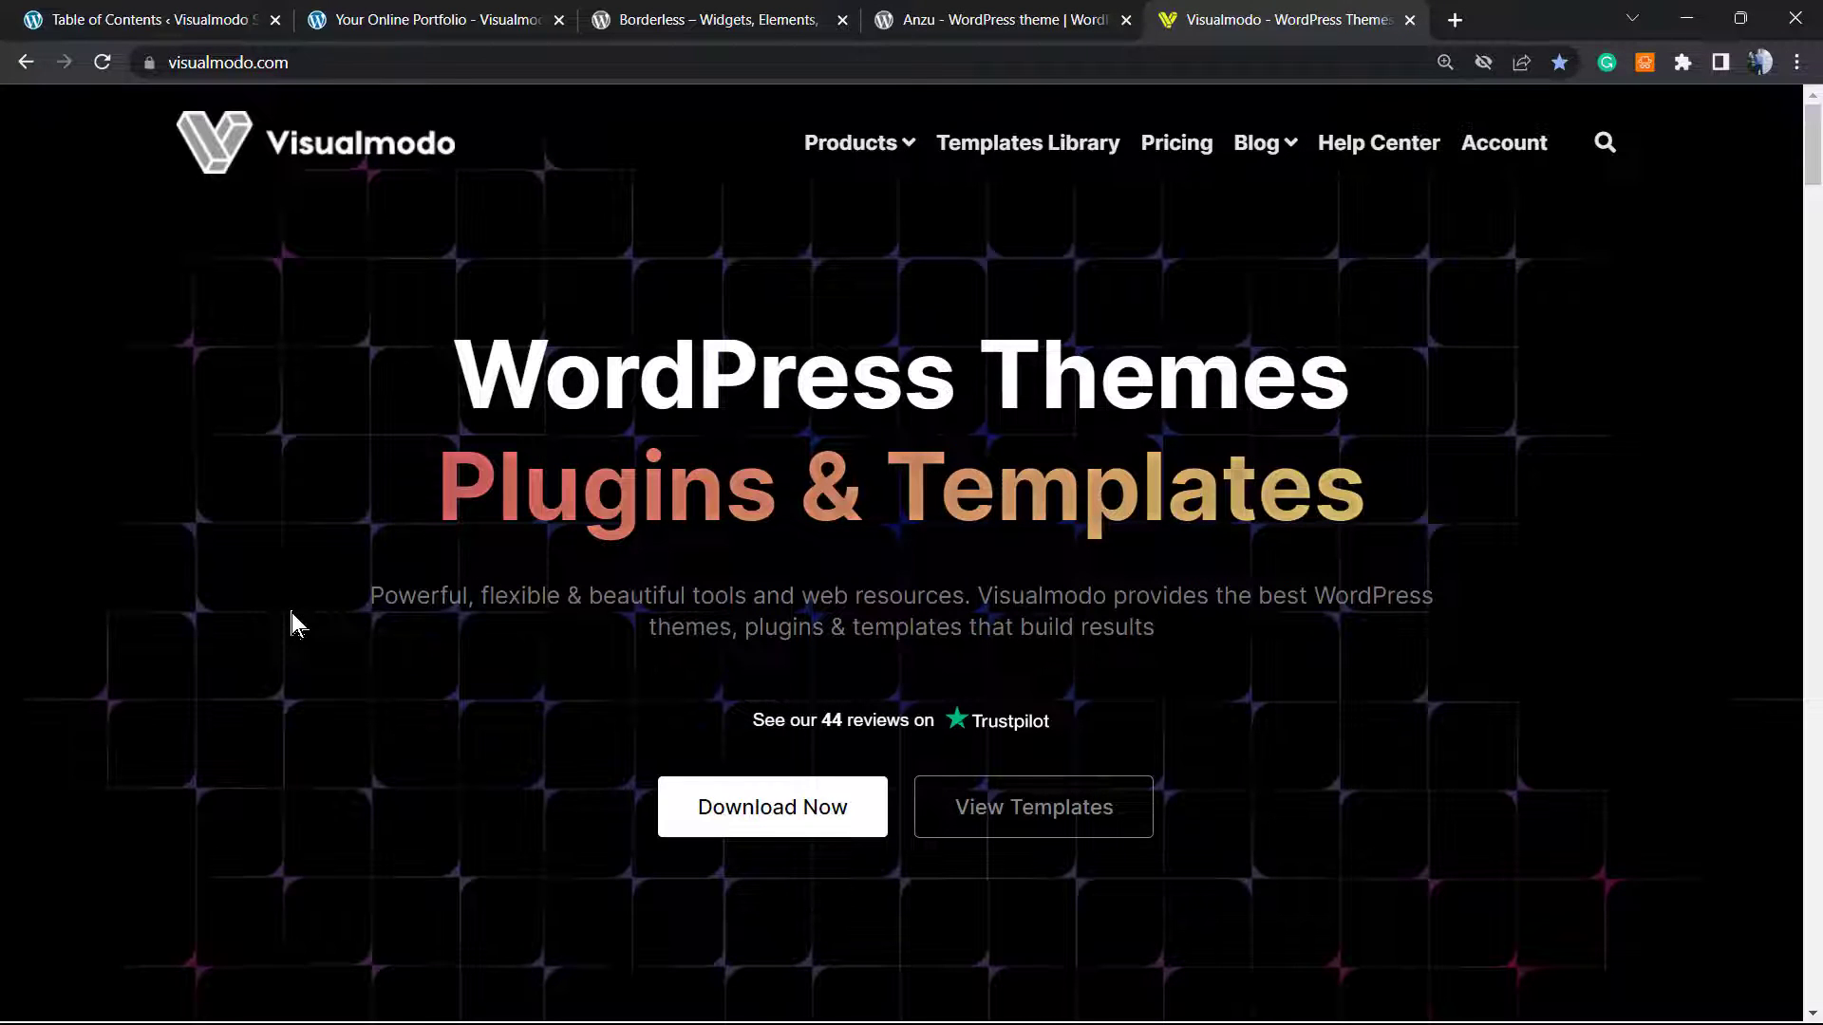
mouse_move(330, 651)
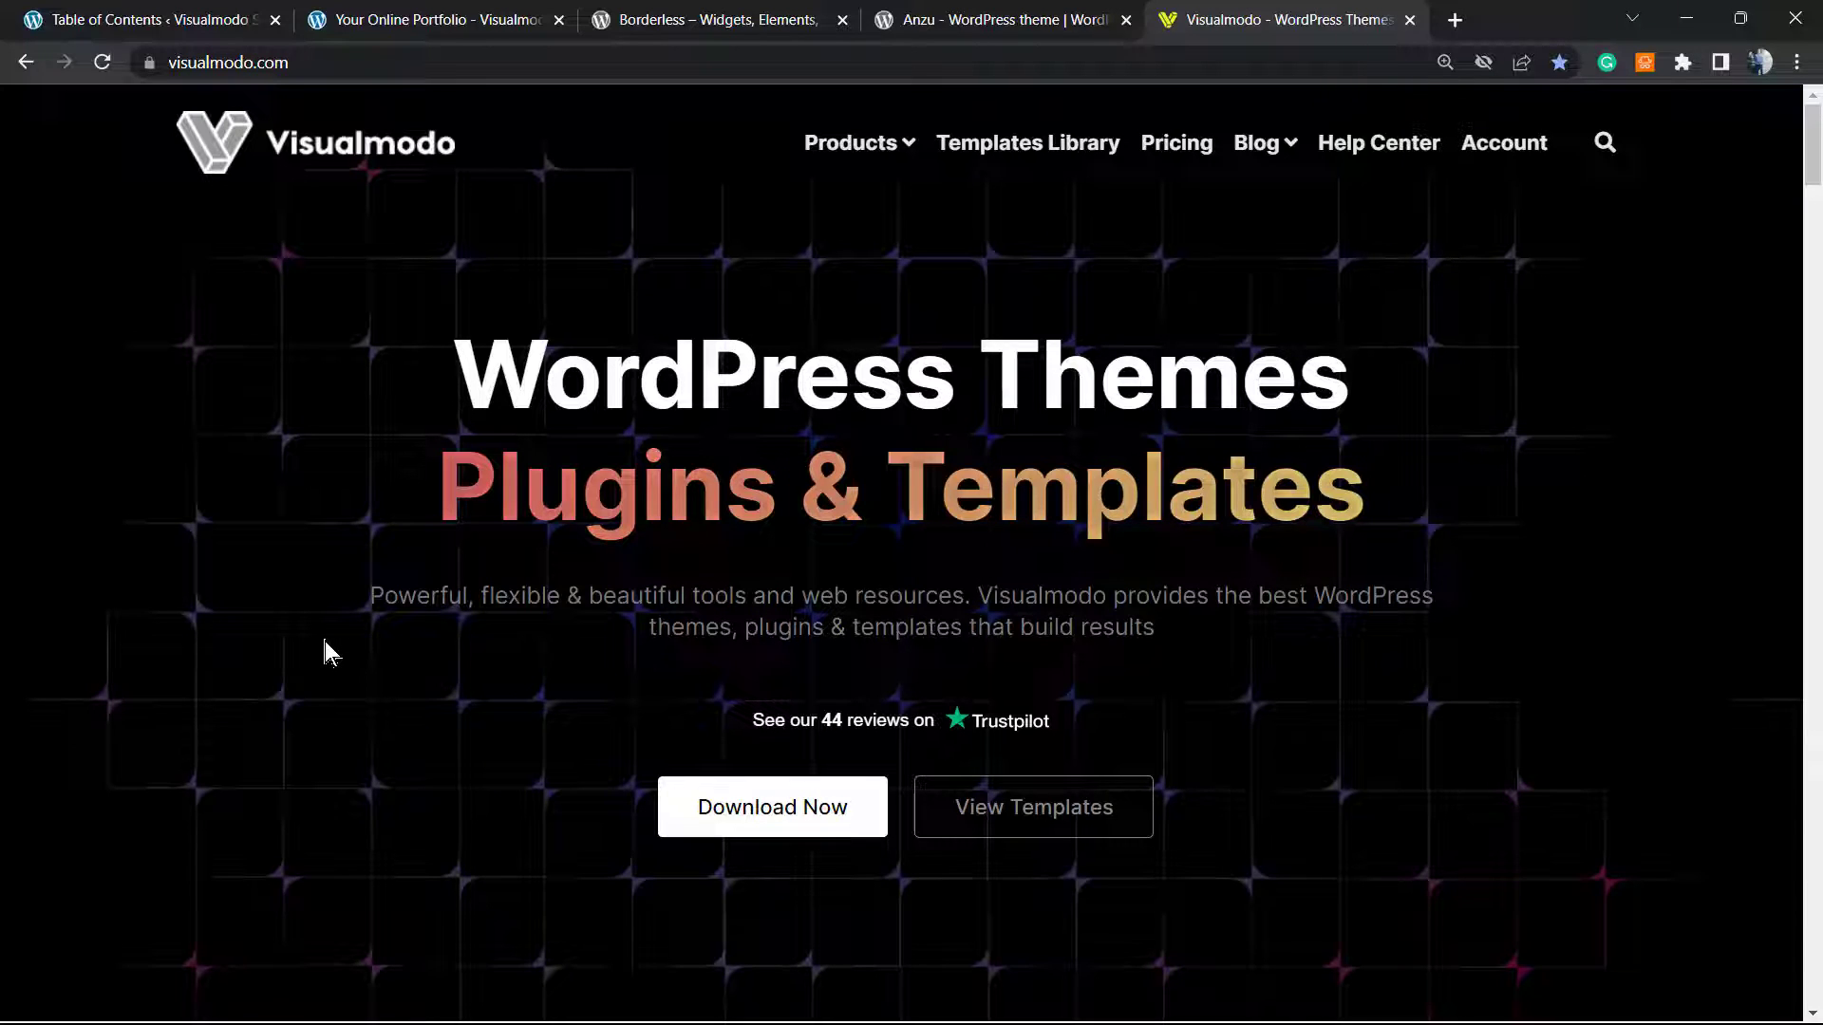
mouse_move(561, 729)
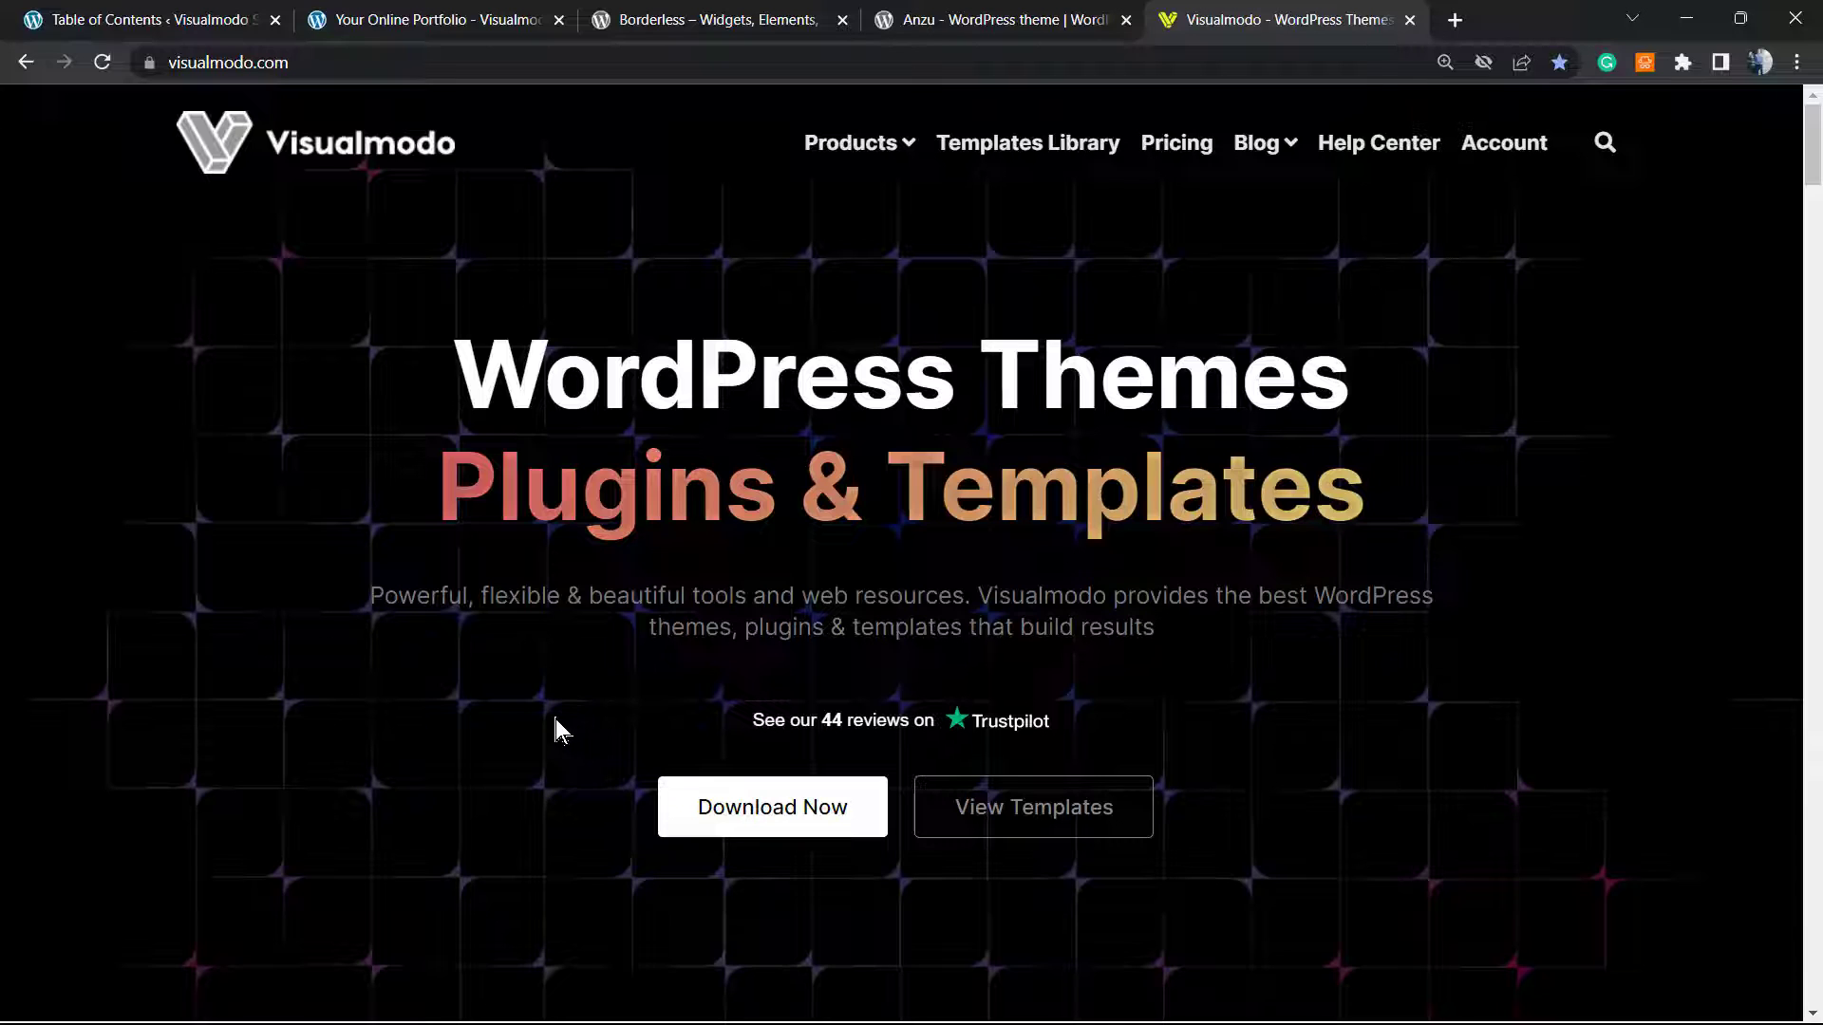
mouse_move(532, 739)
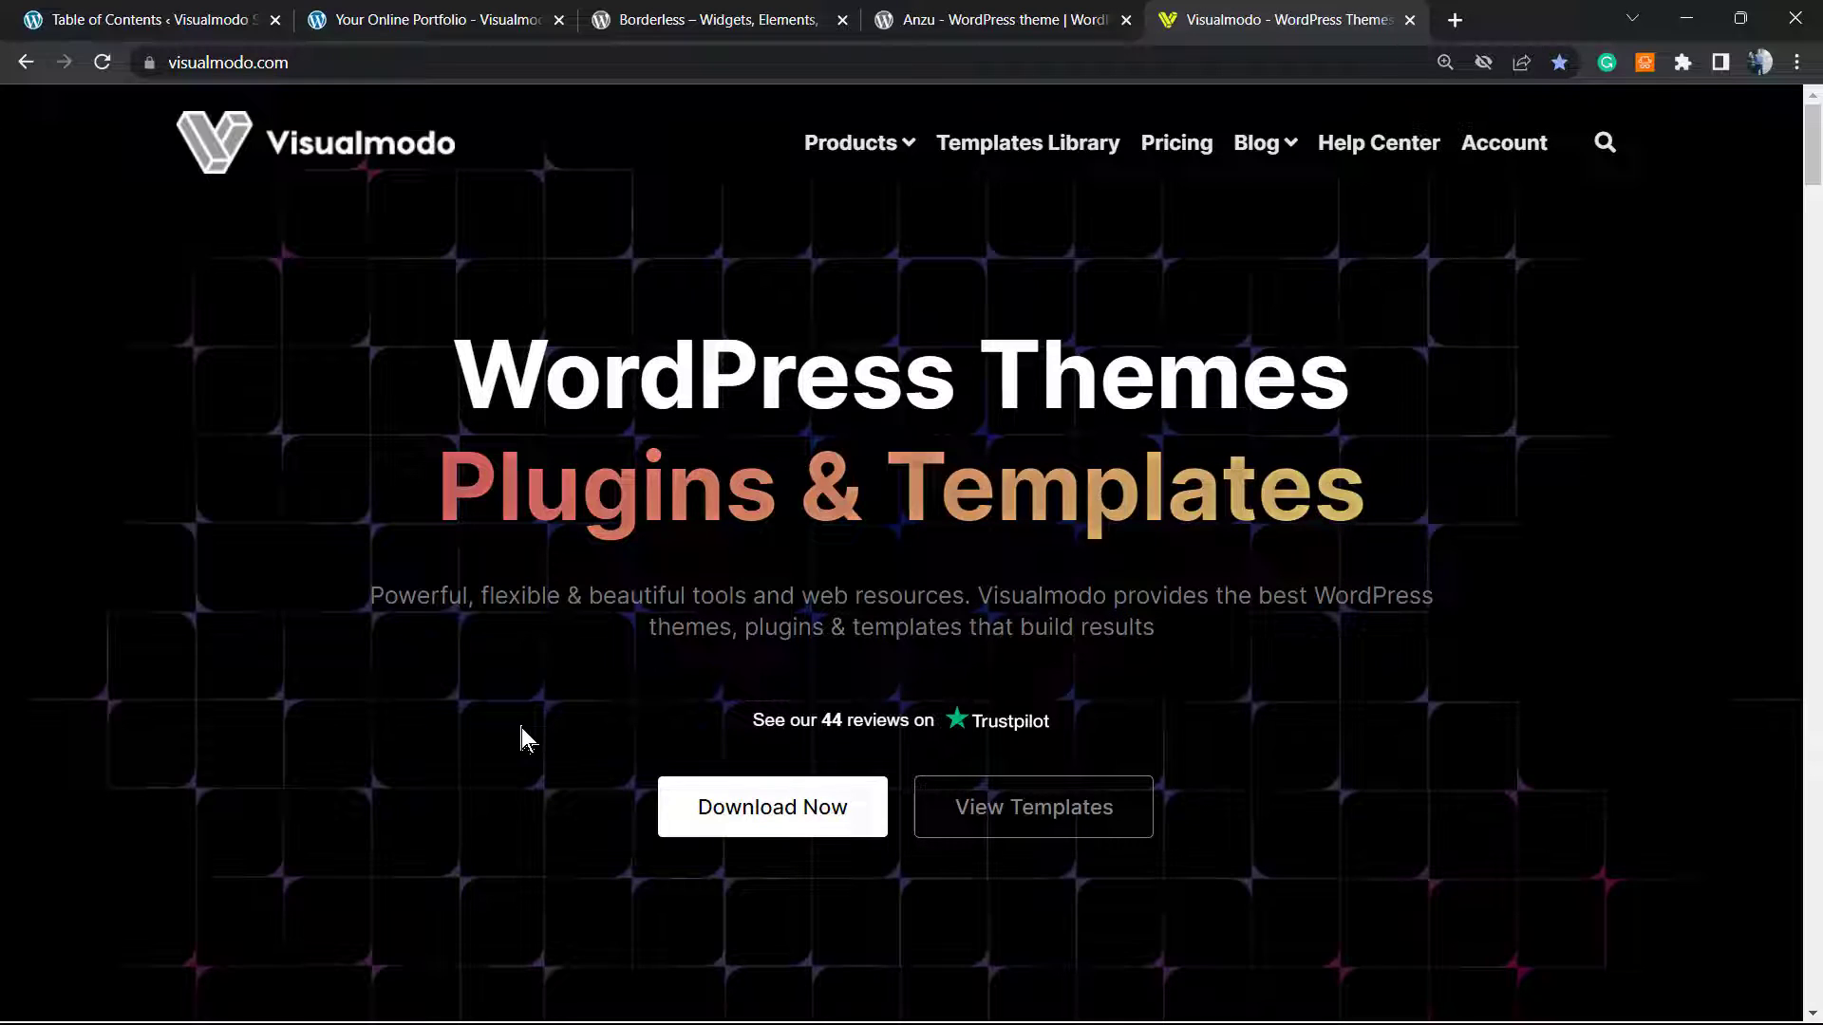
mouse_move(496, 744)
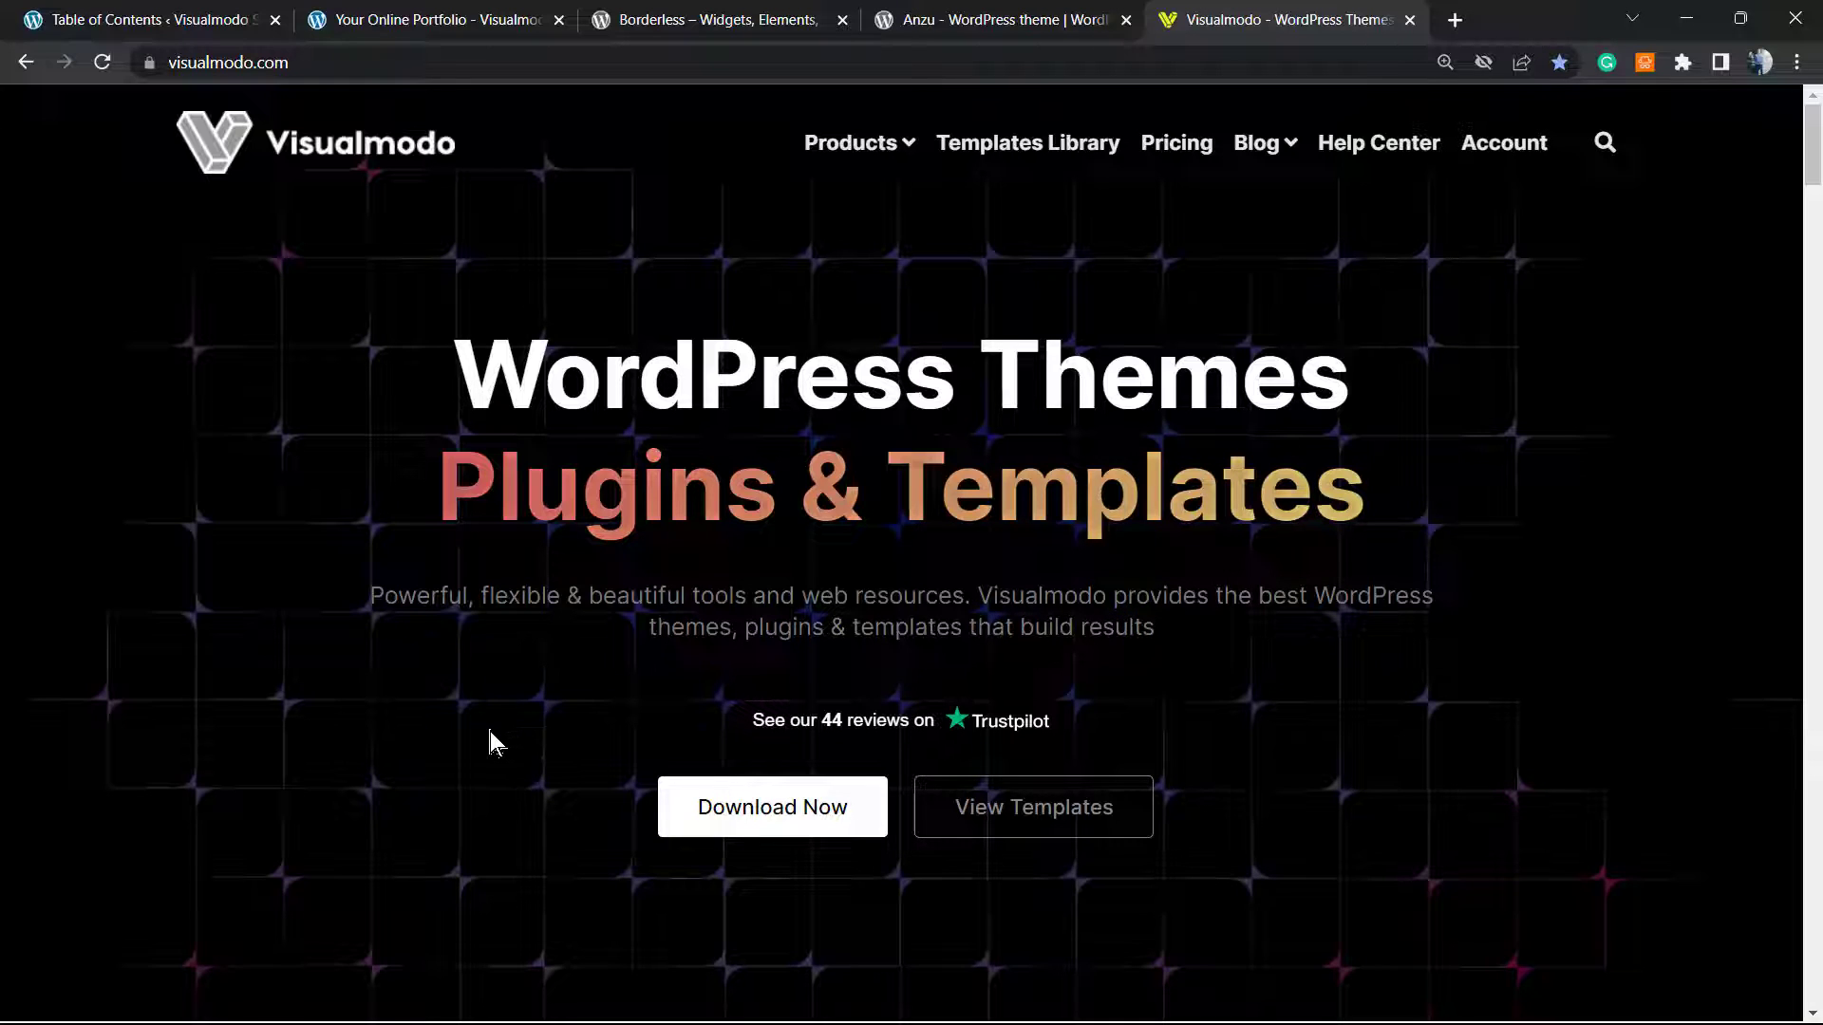
mouse_move(1024, 160)
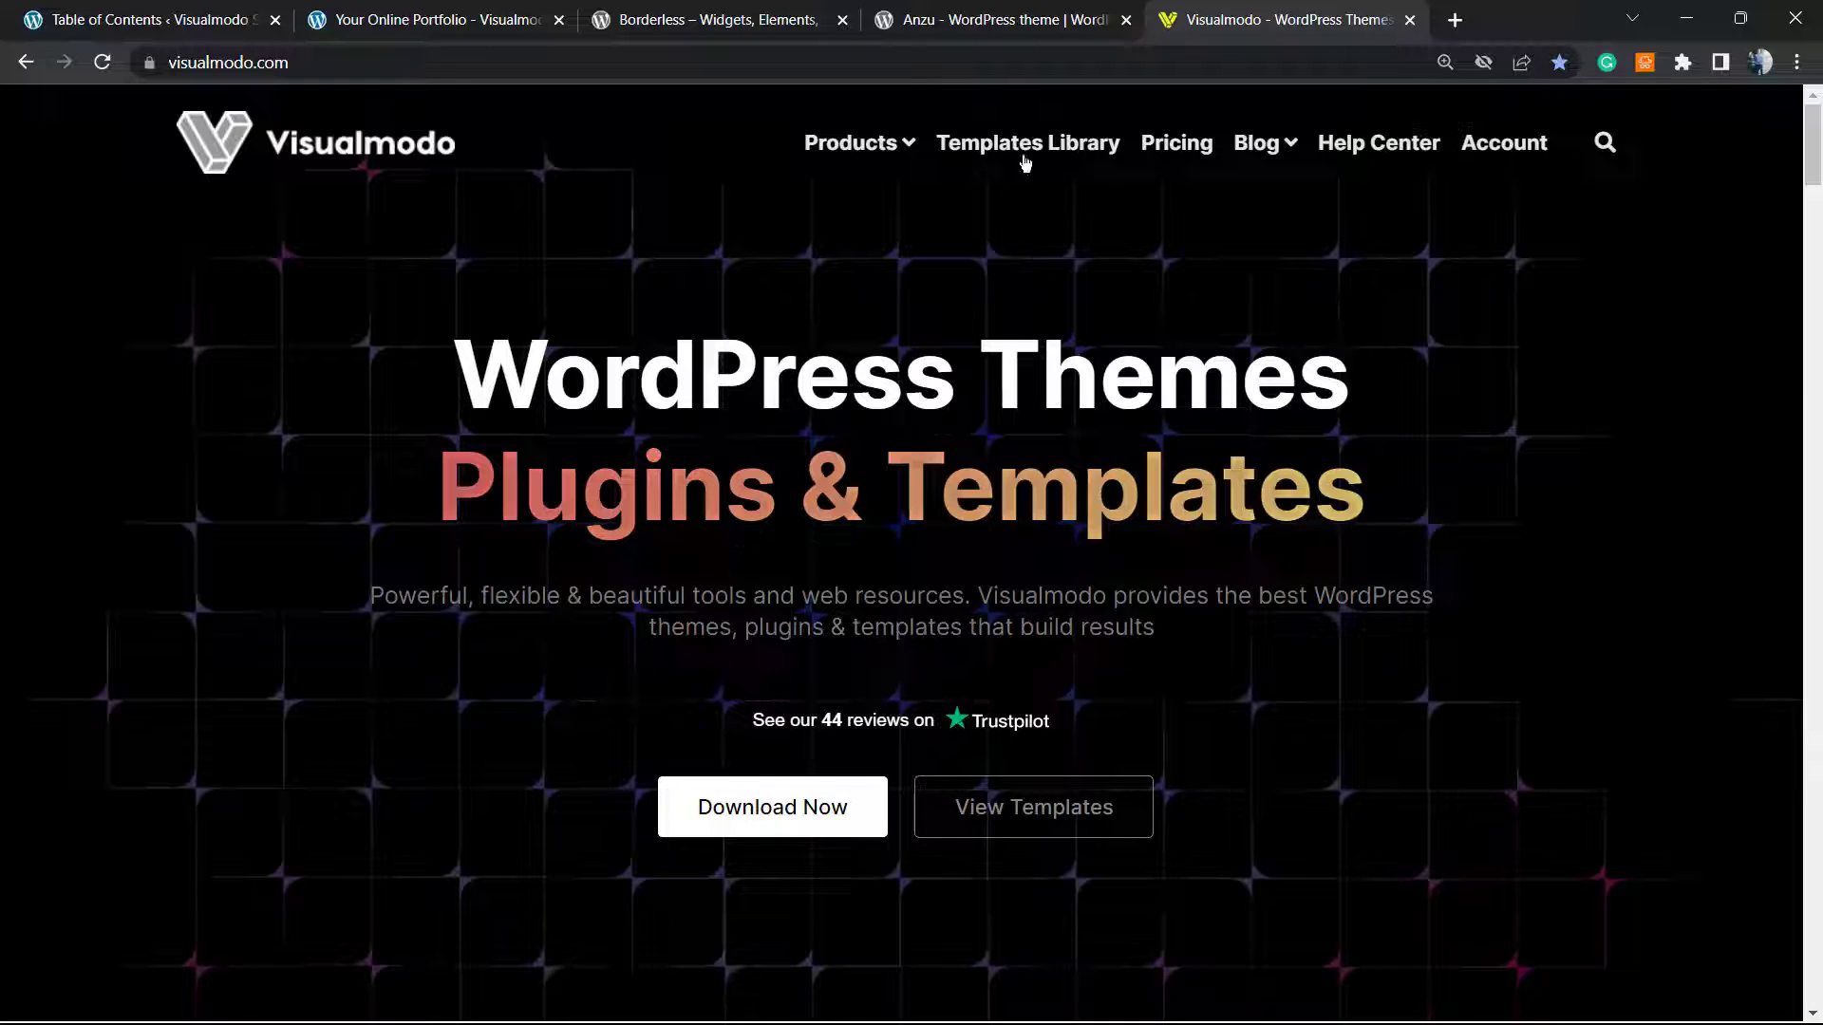
mouse_move(1026, 144)
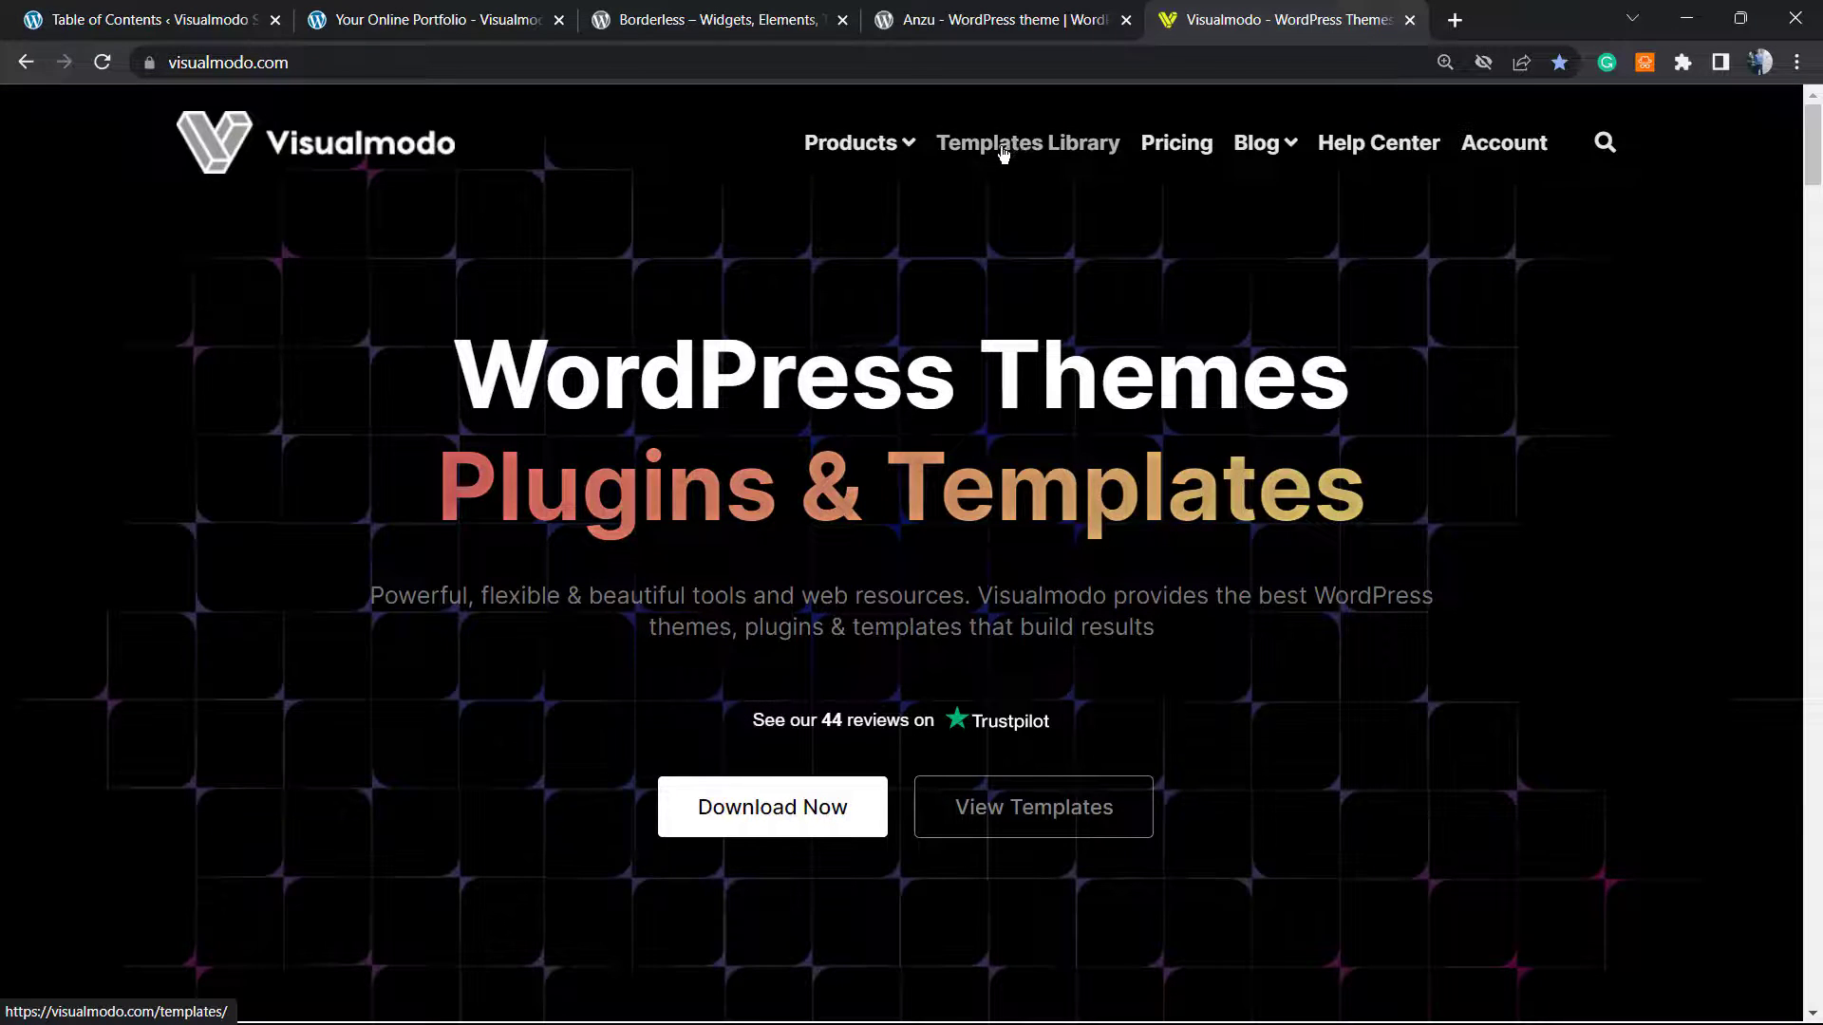
Open Templates Library from the Visualmodo homepage's top navigation
left_click(1026, 144)
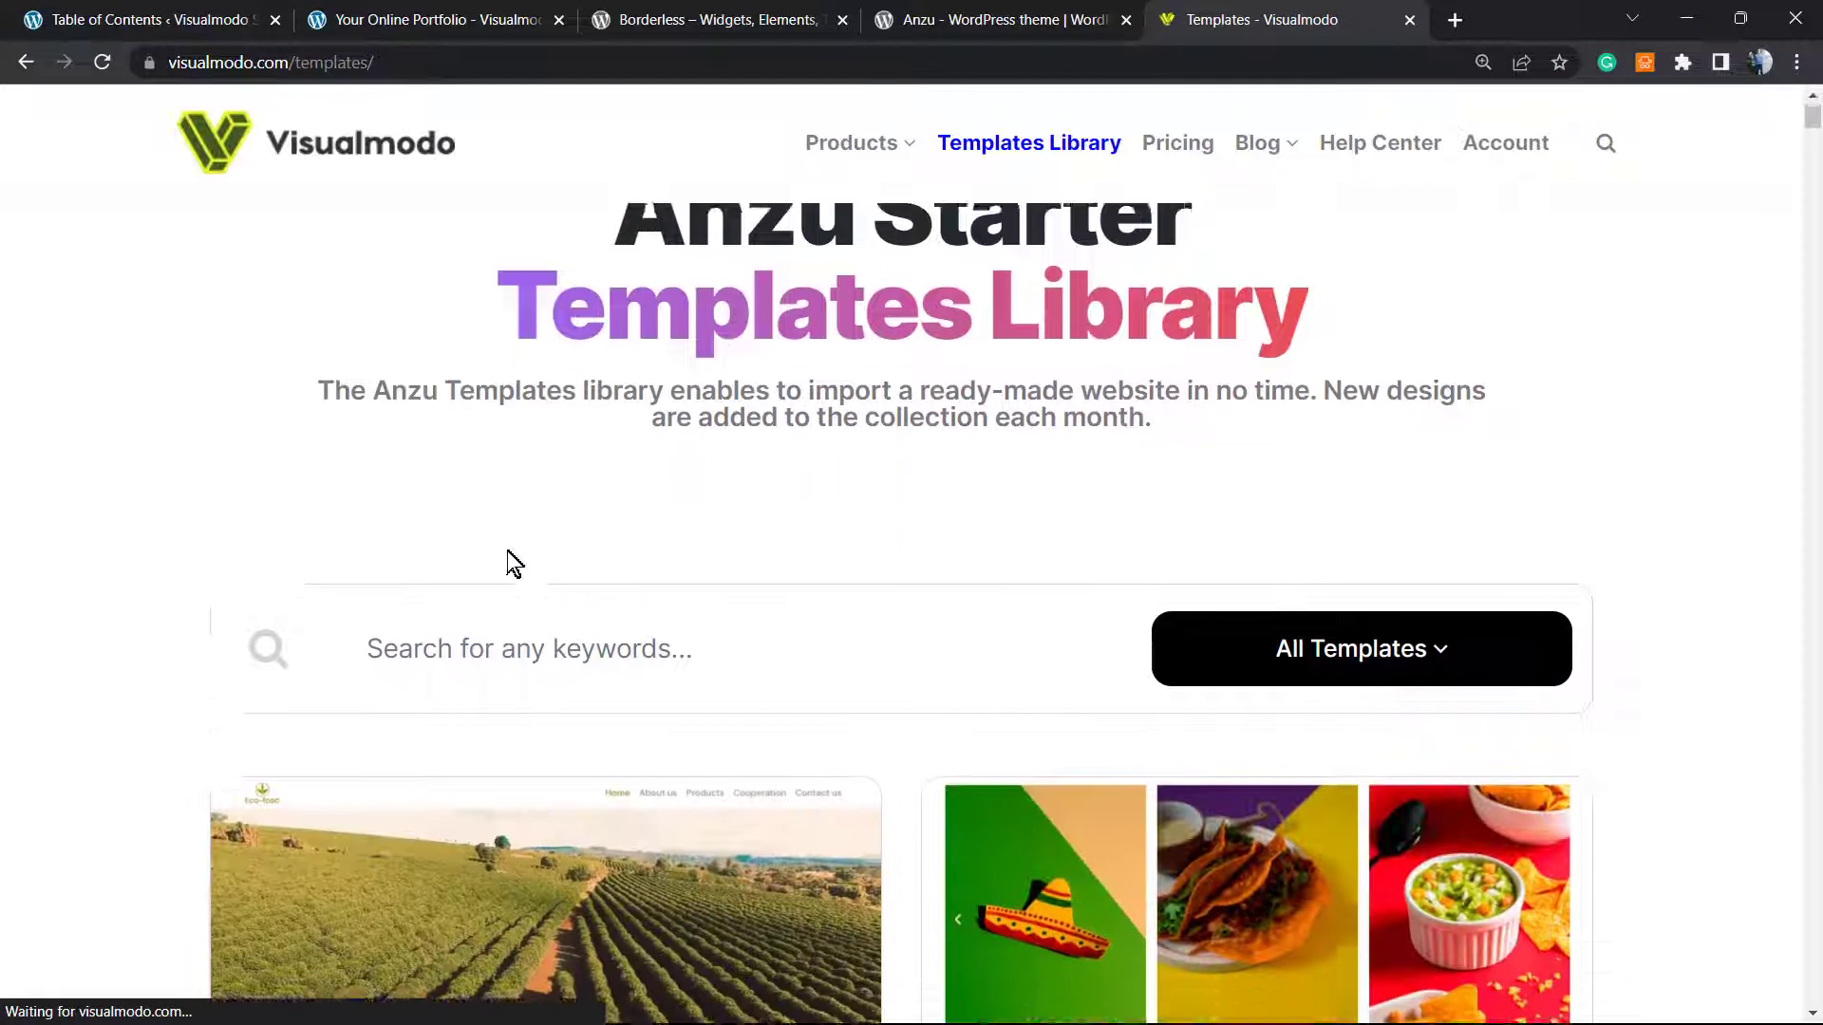
scroll("down", 3)
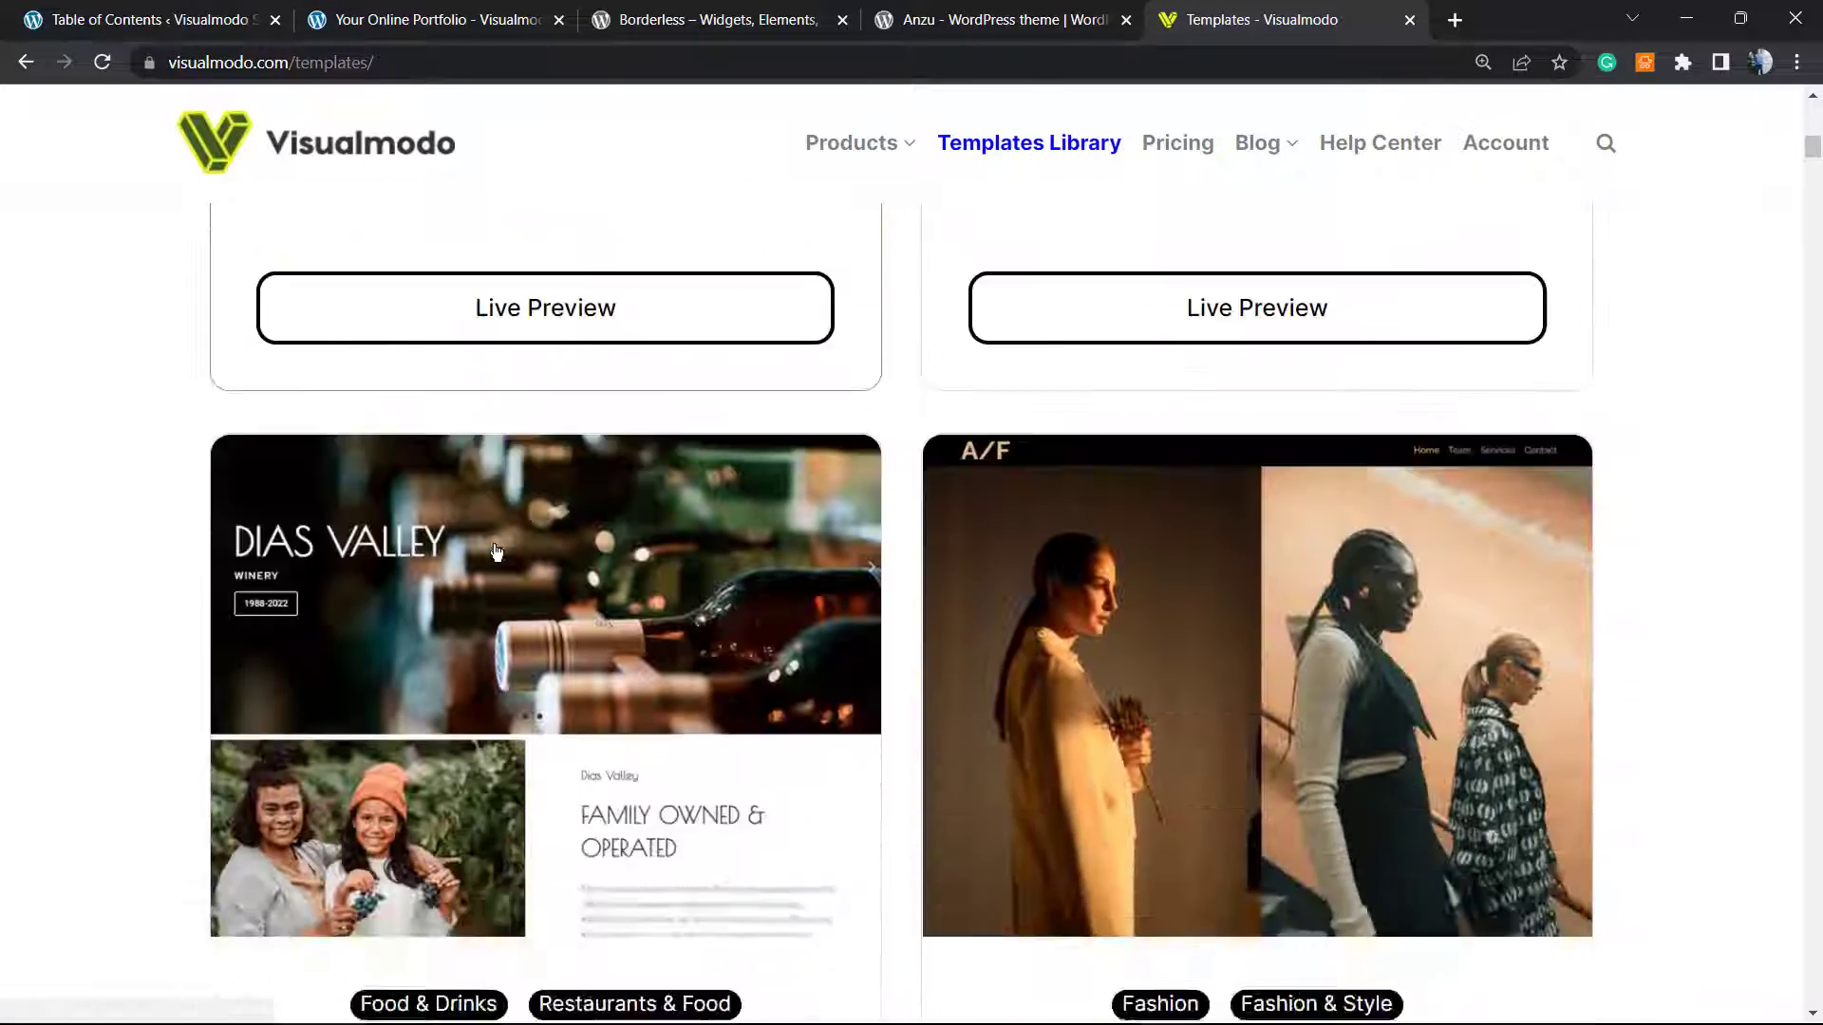
scroll("down", 3)
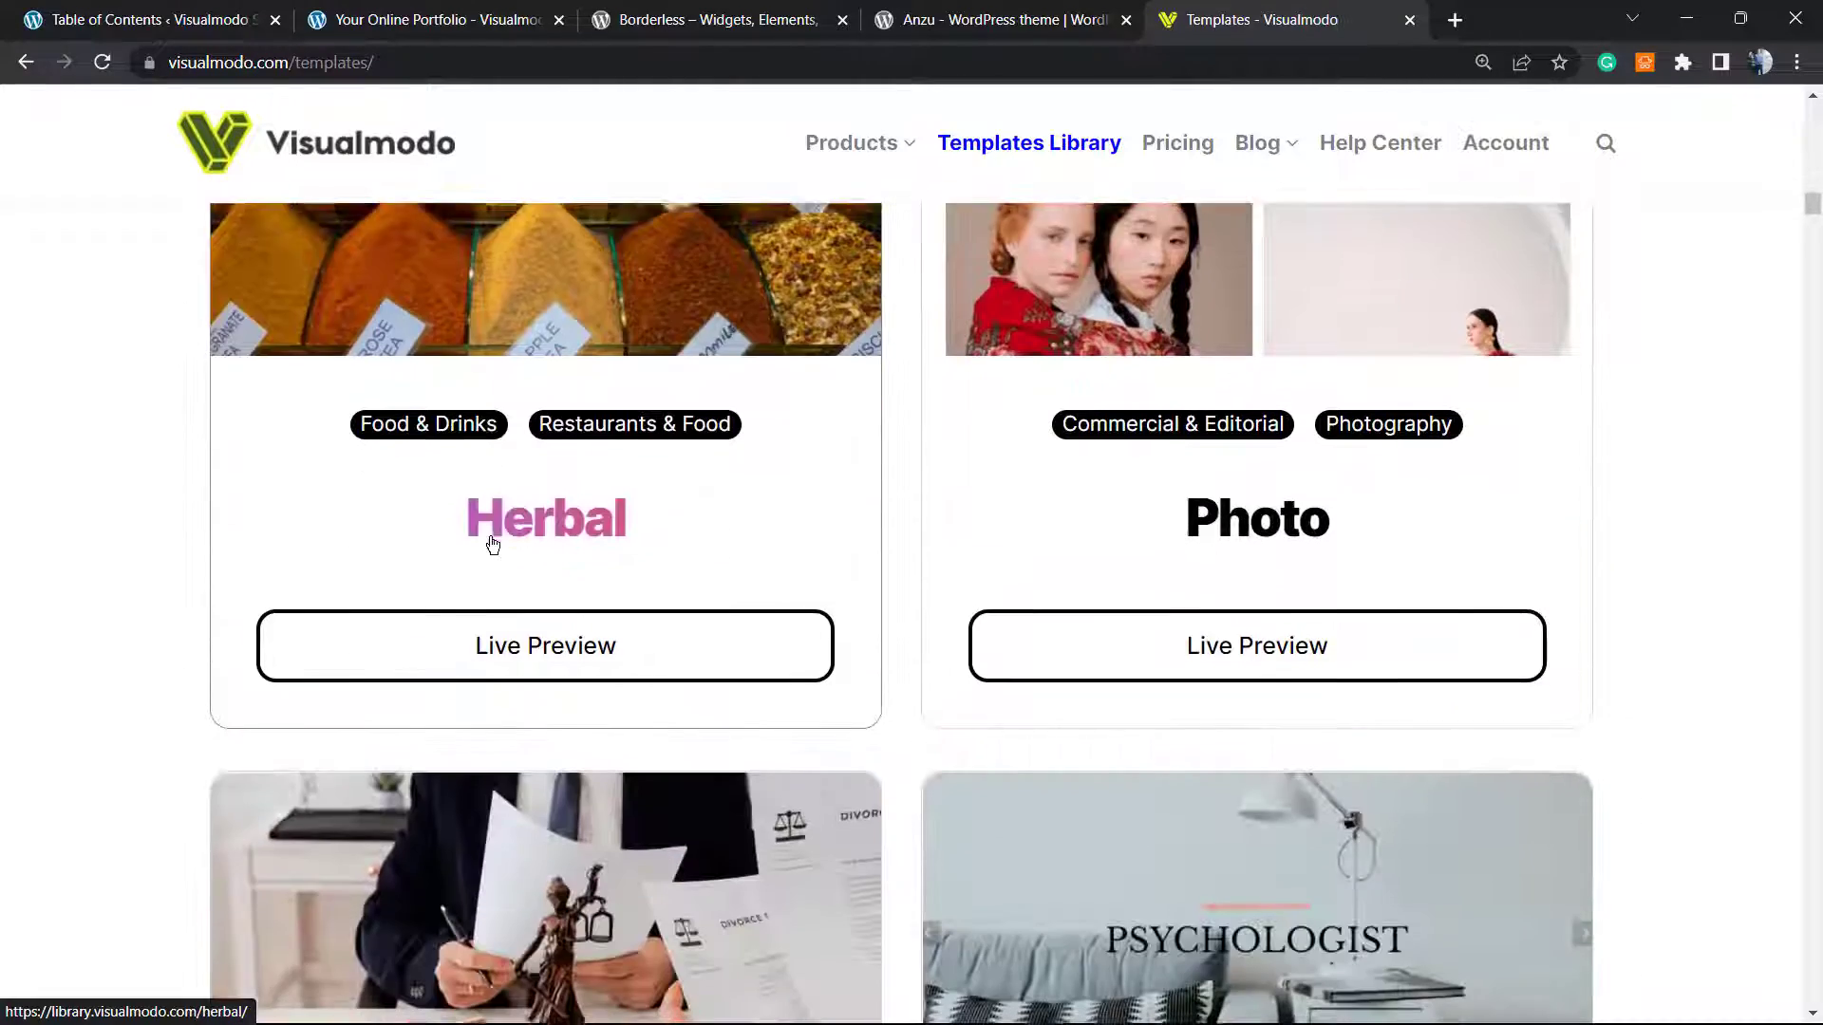
scroll("down", 3)
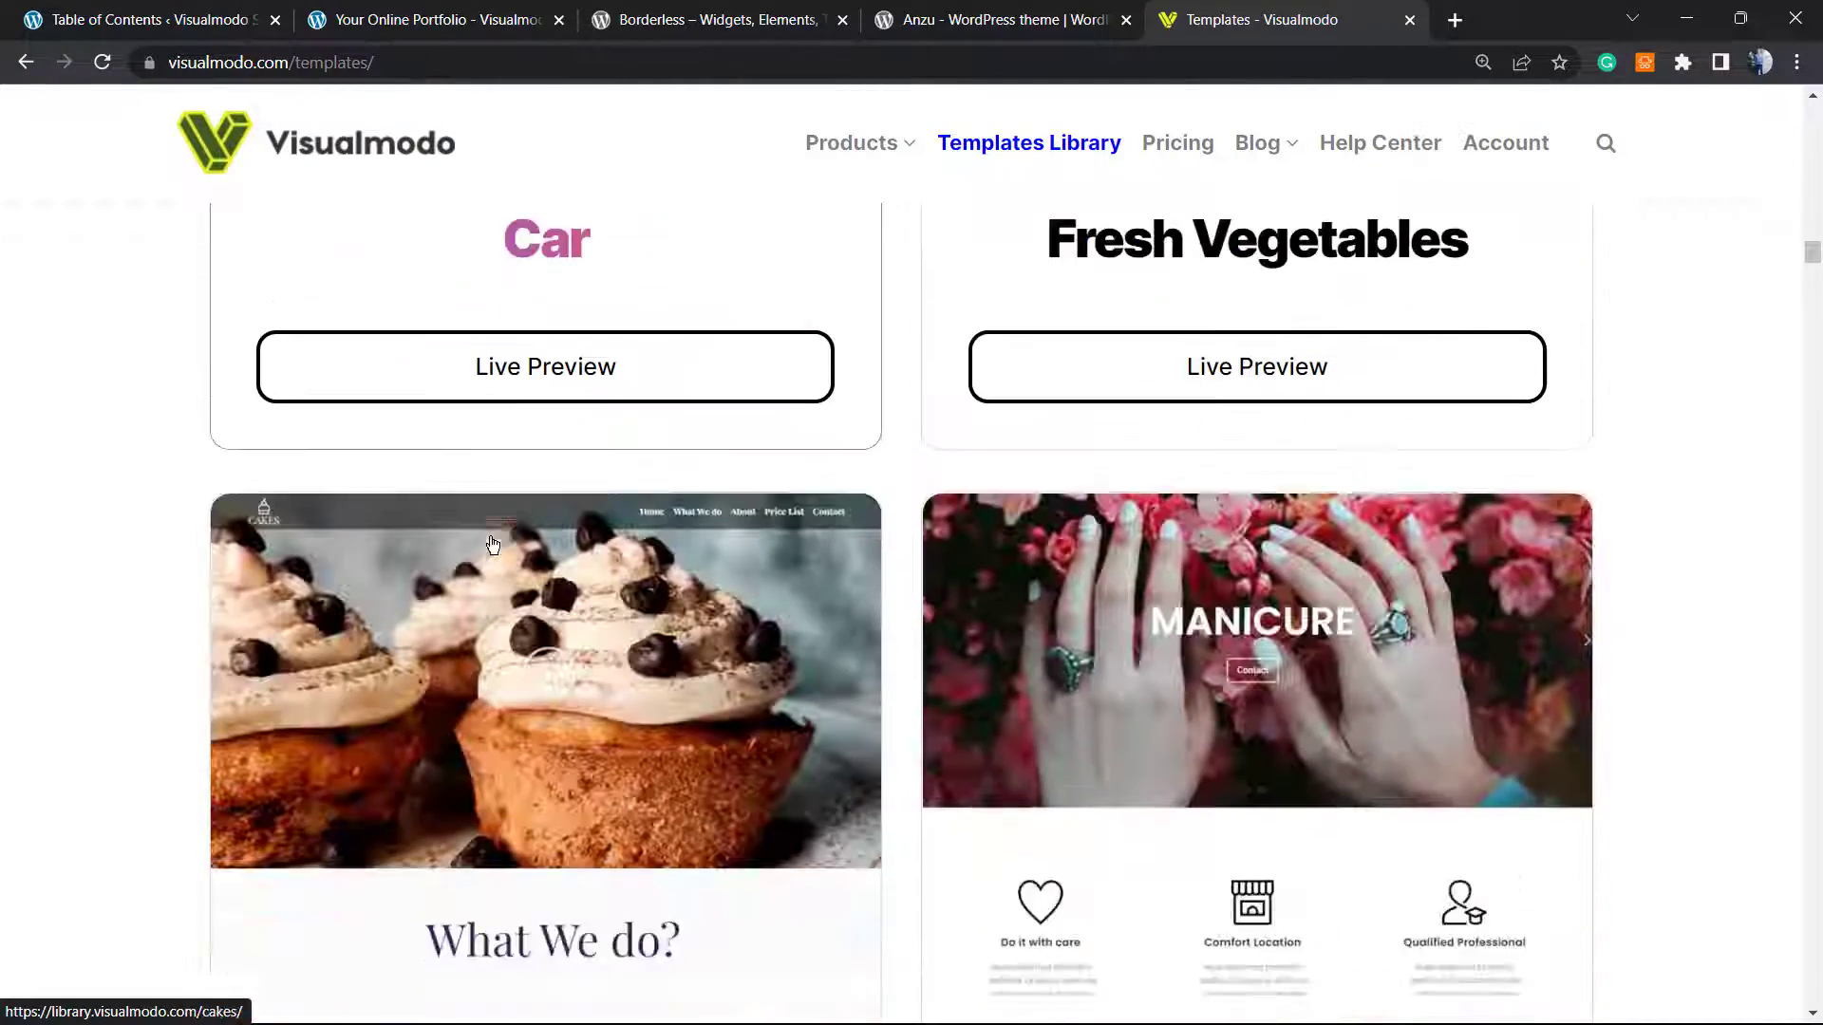
scroll("down", 3)
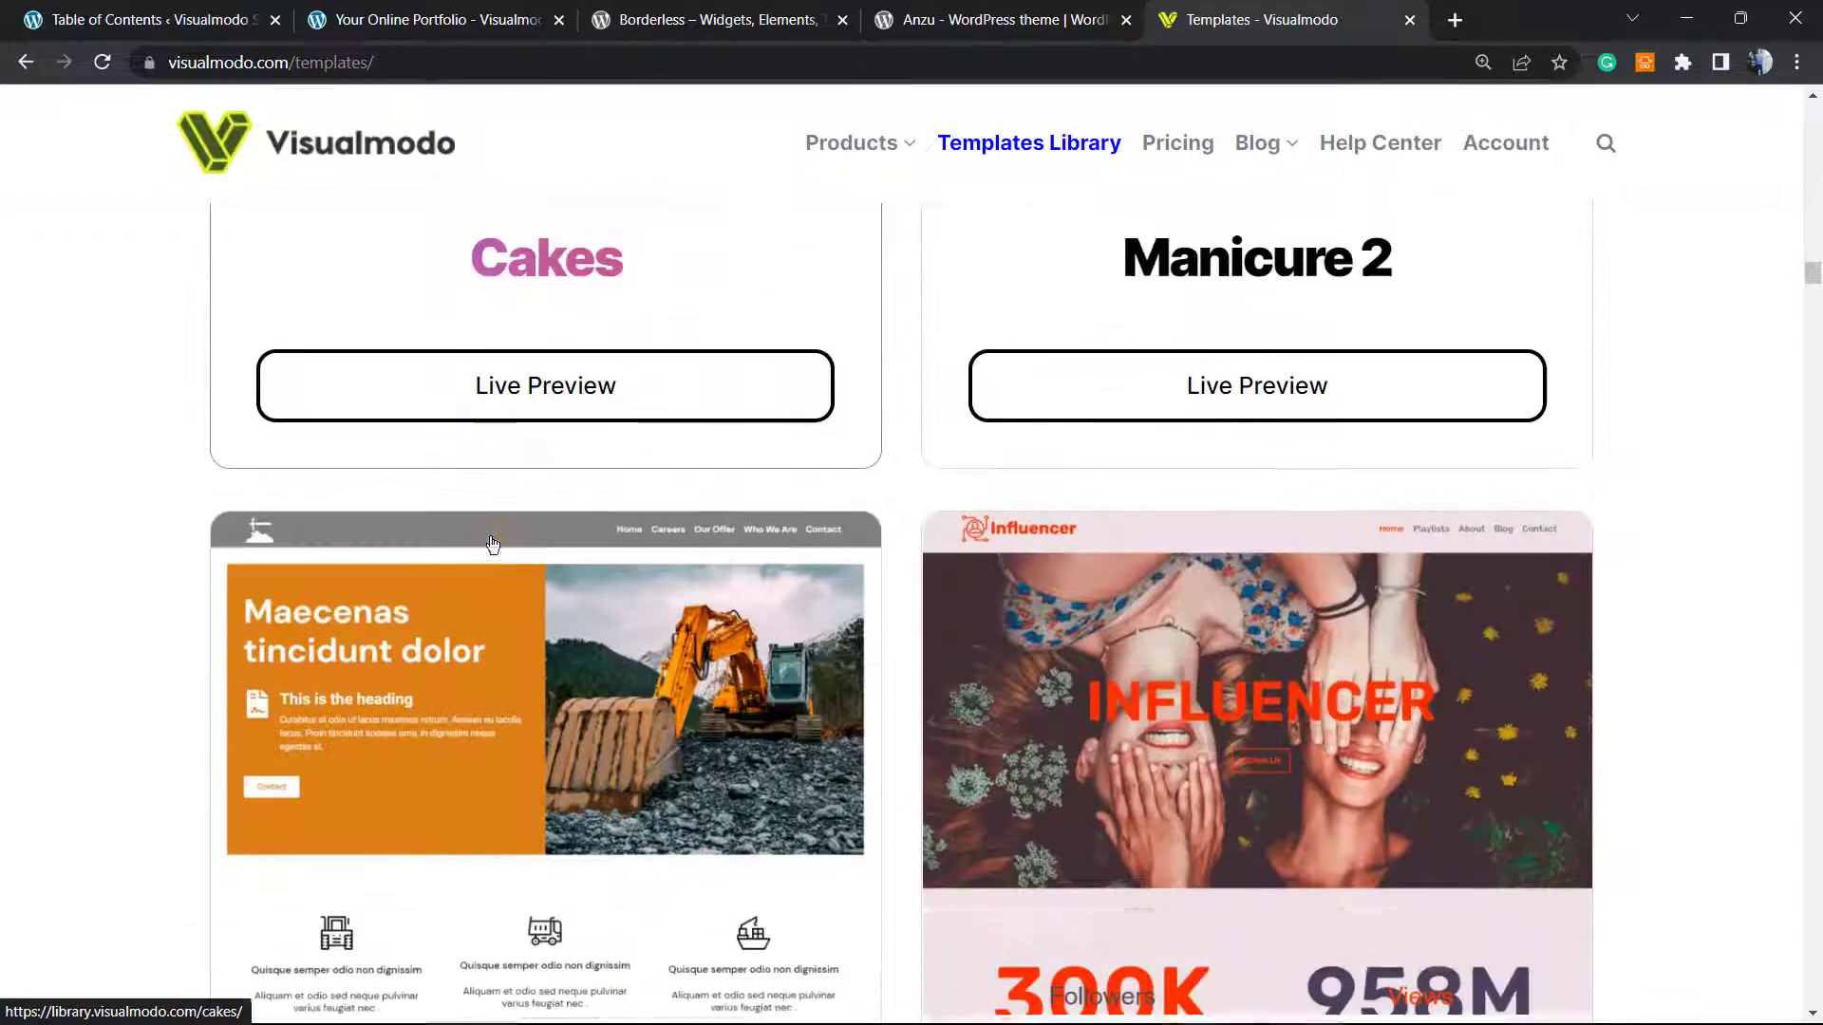
scroll("down", 3)
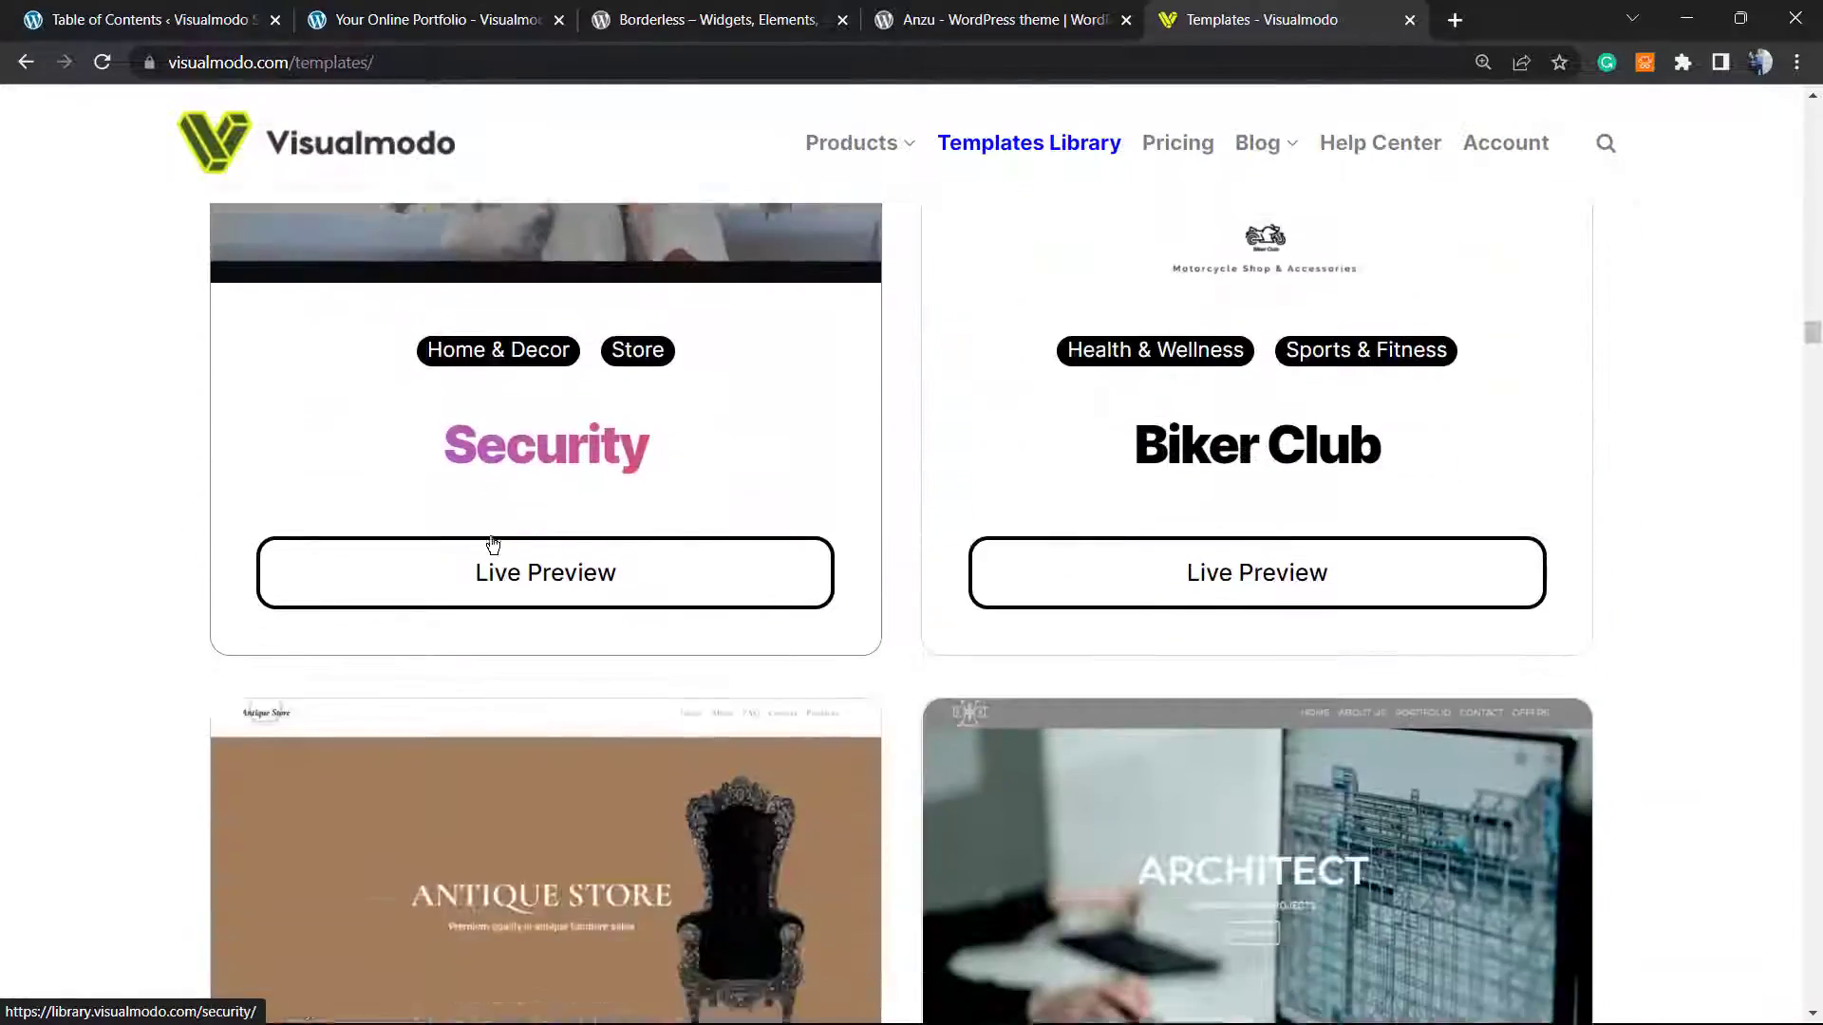
scroll("down", 3)
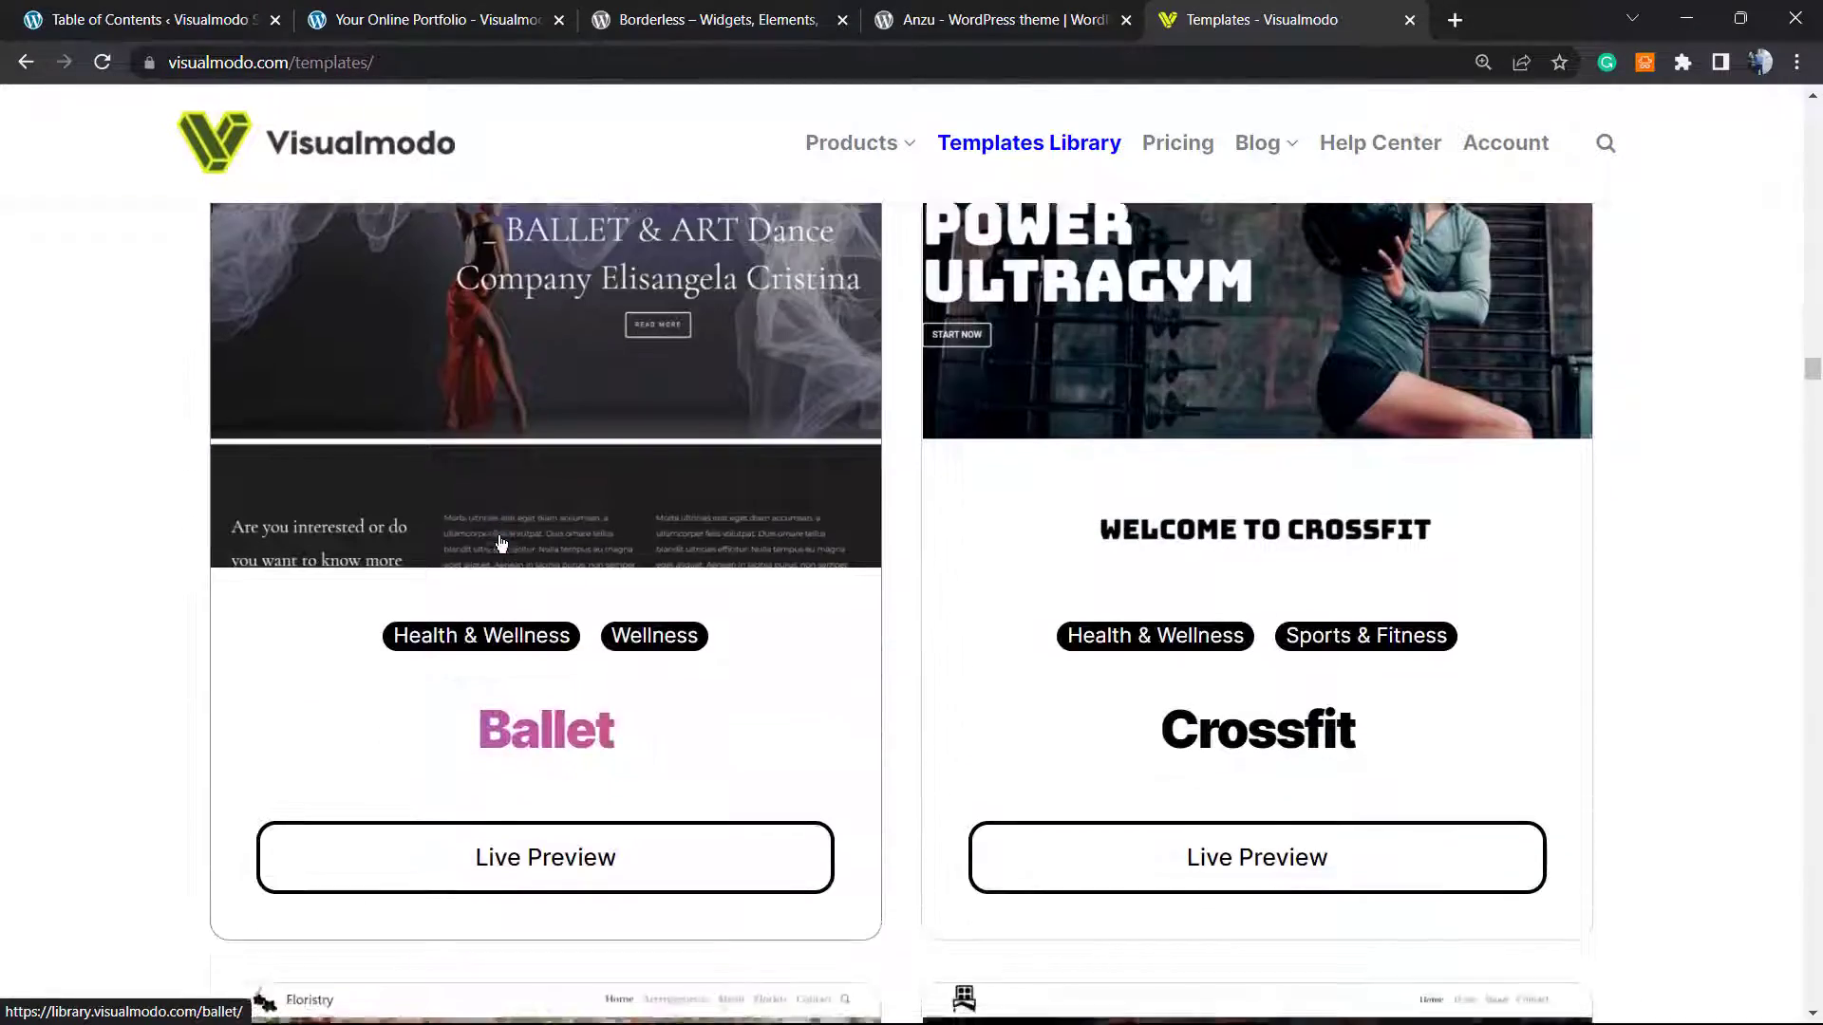
scroll("down", 3)
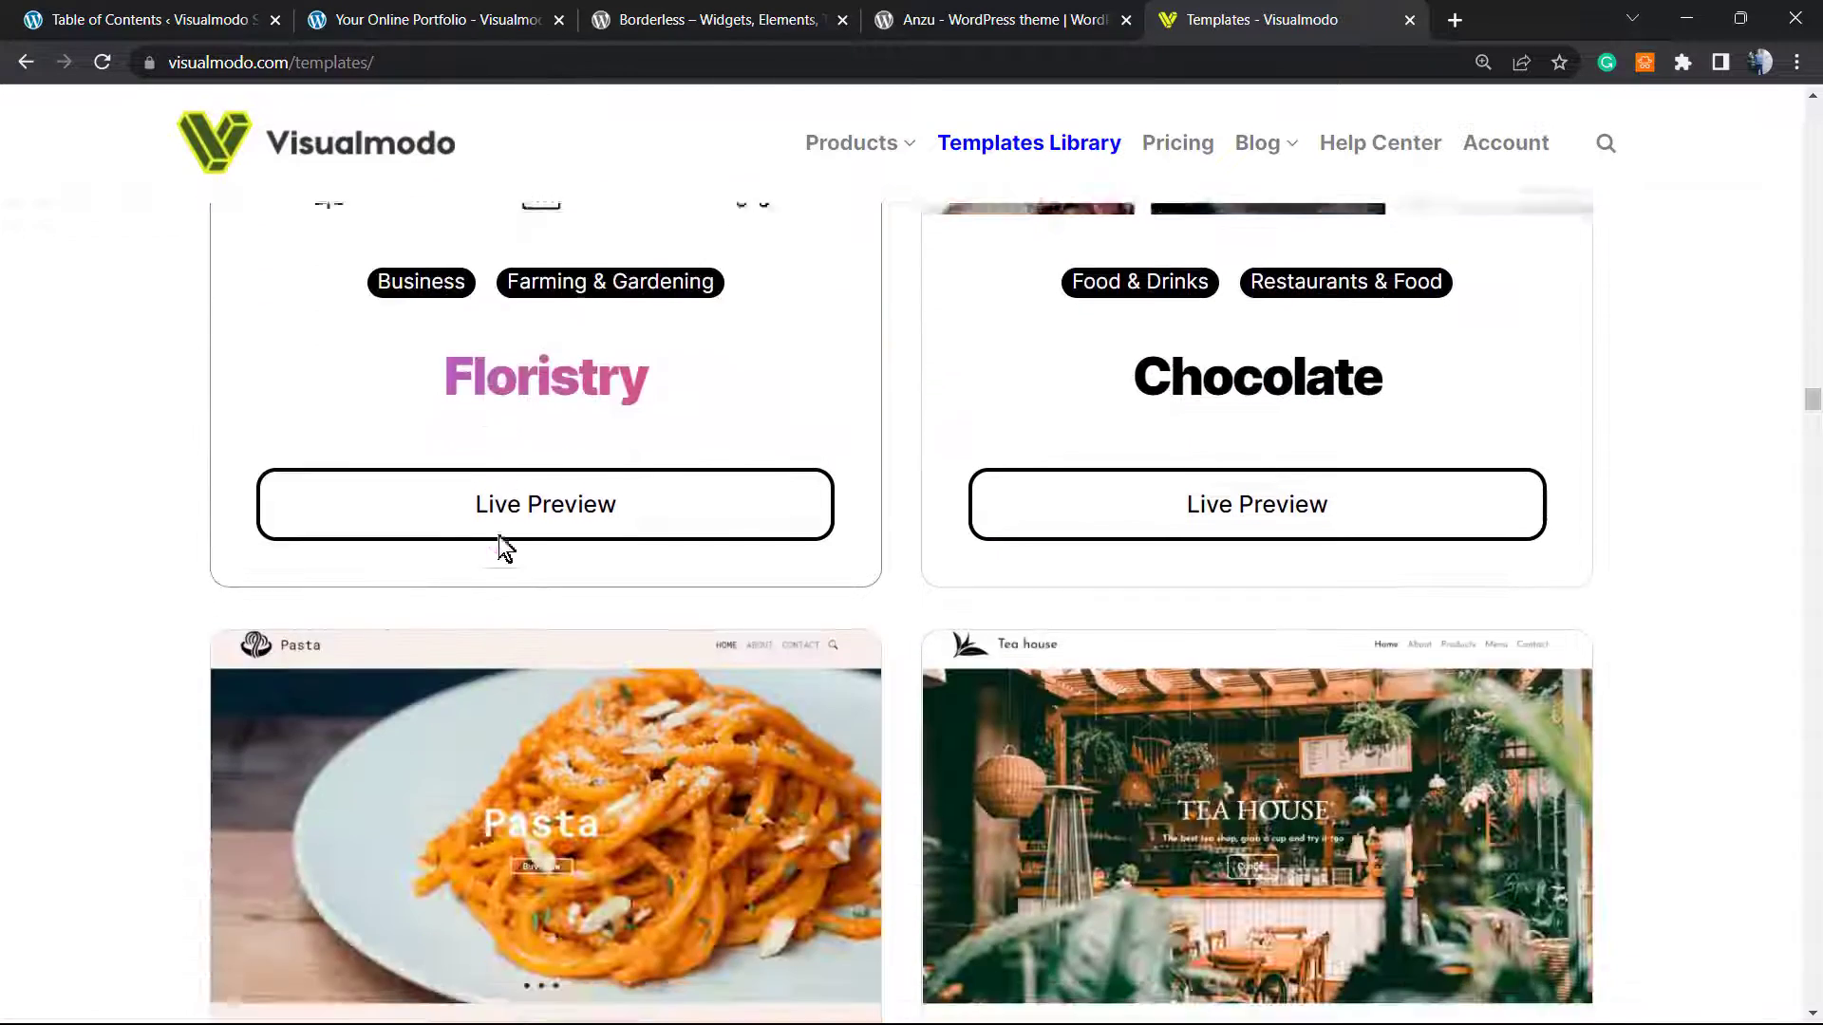
scroll("down", 3)
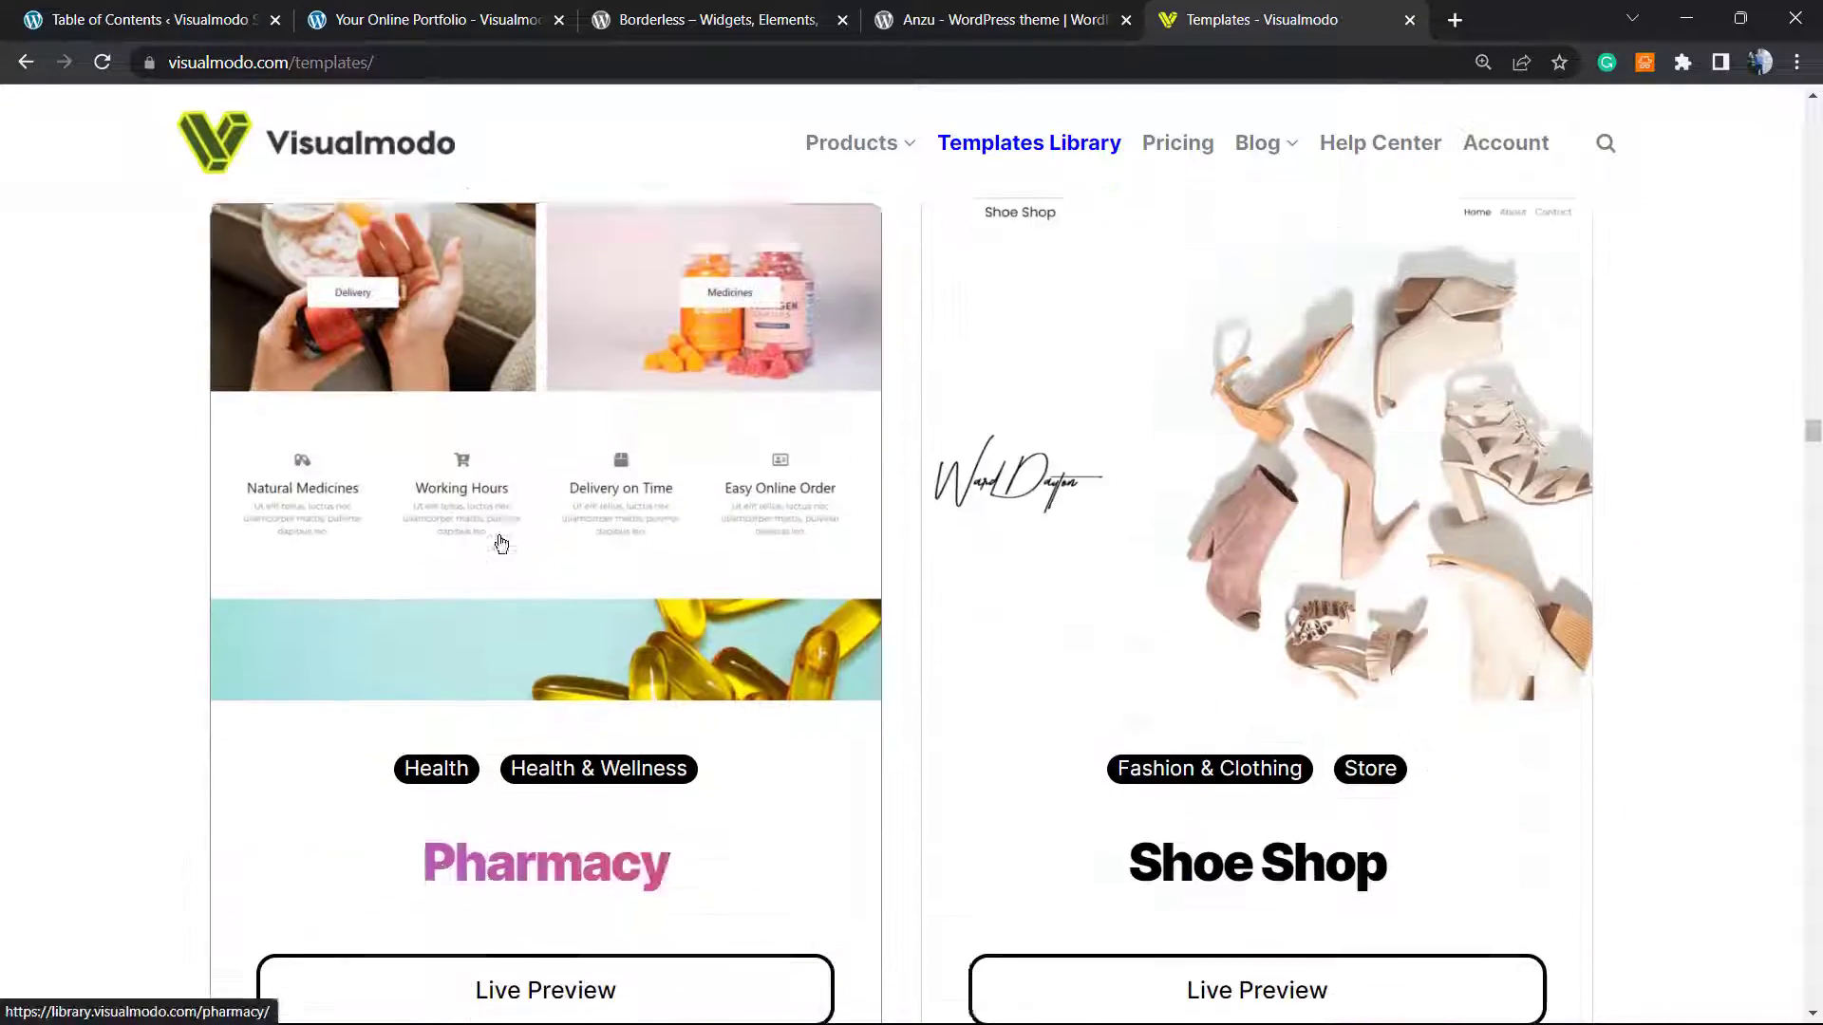
scroll("down", 3)
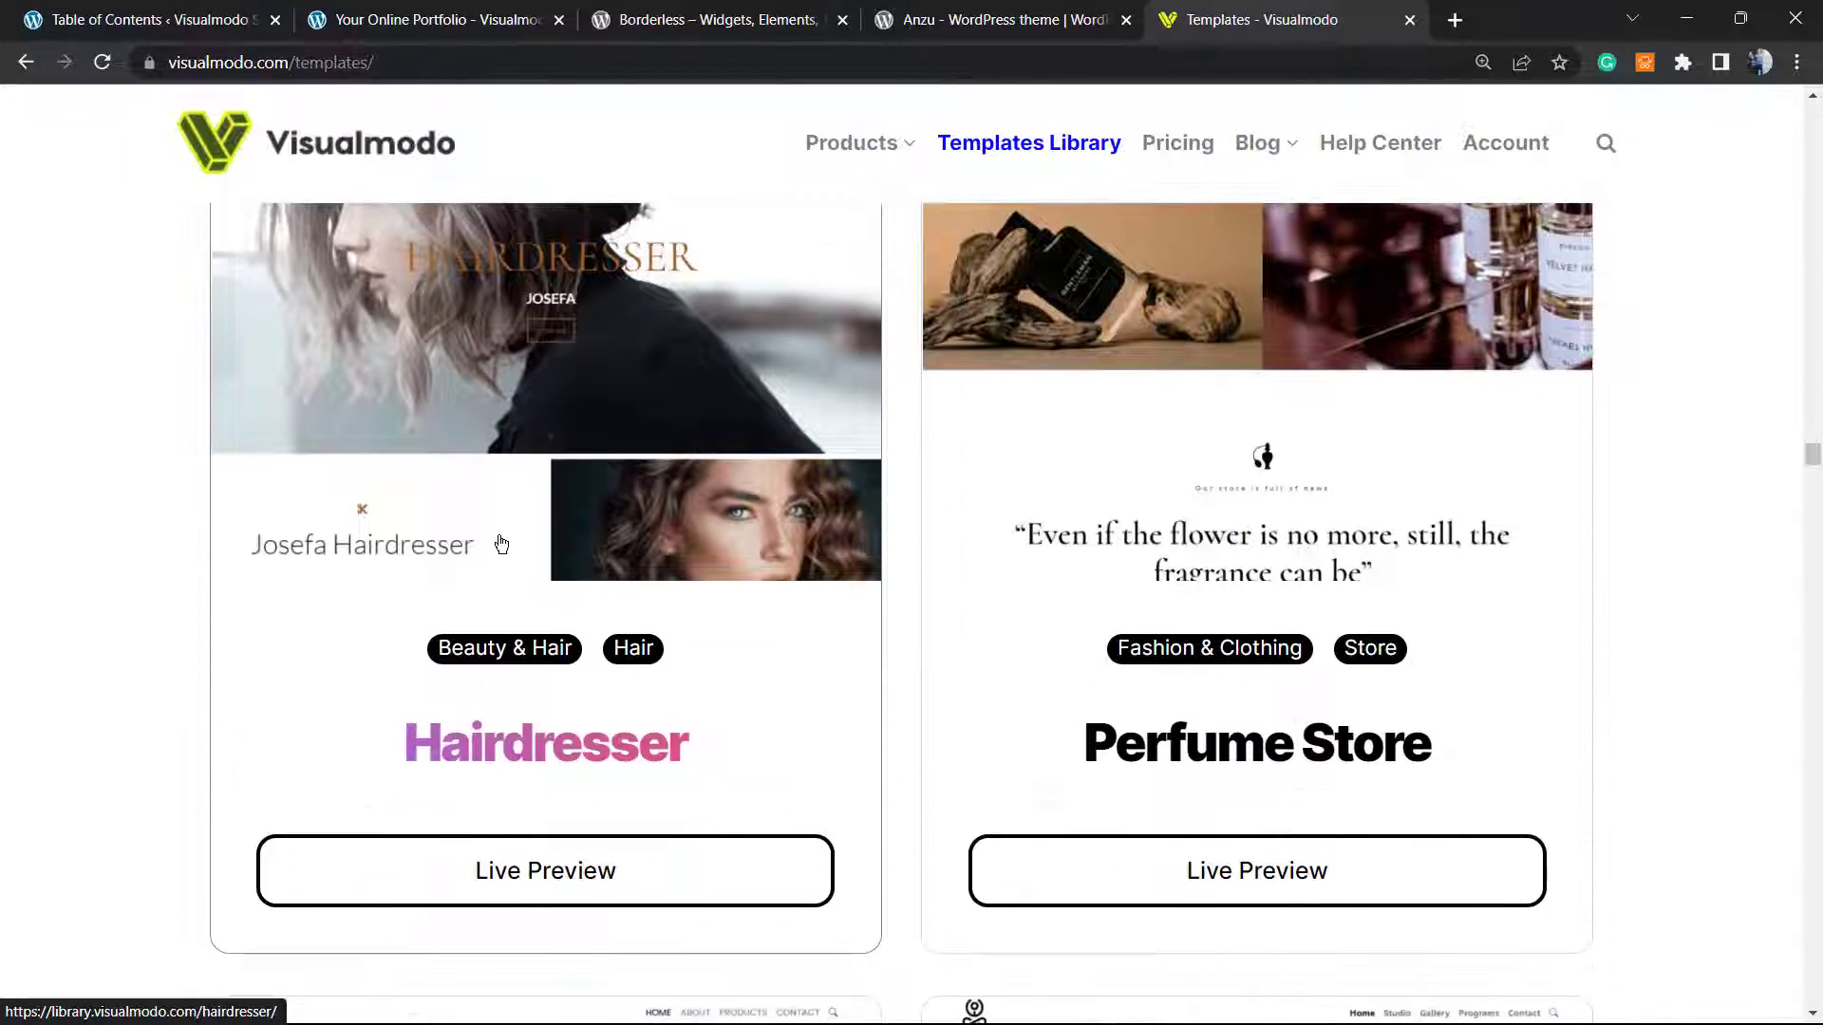
scroll("down", 3)
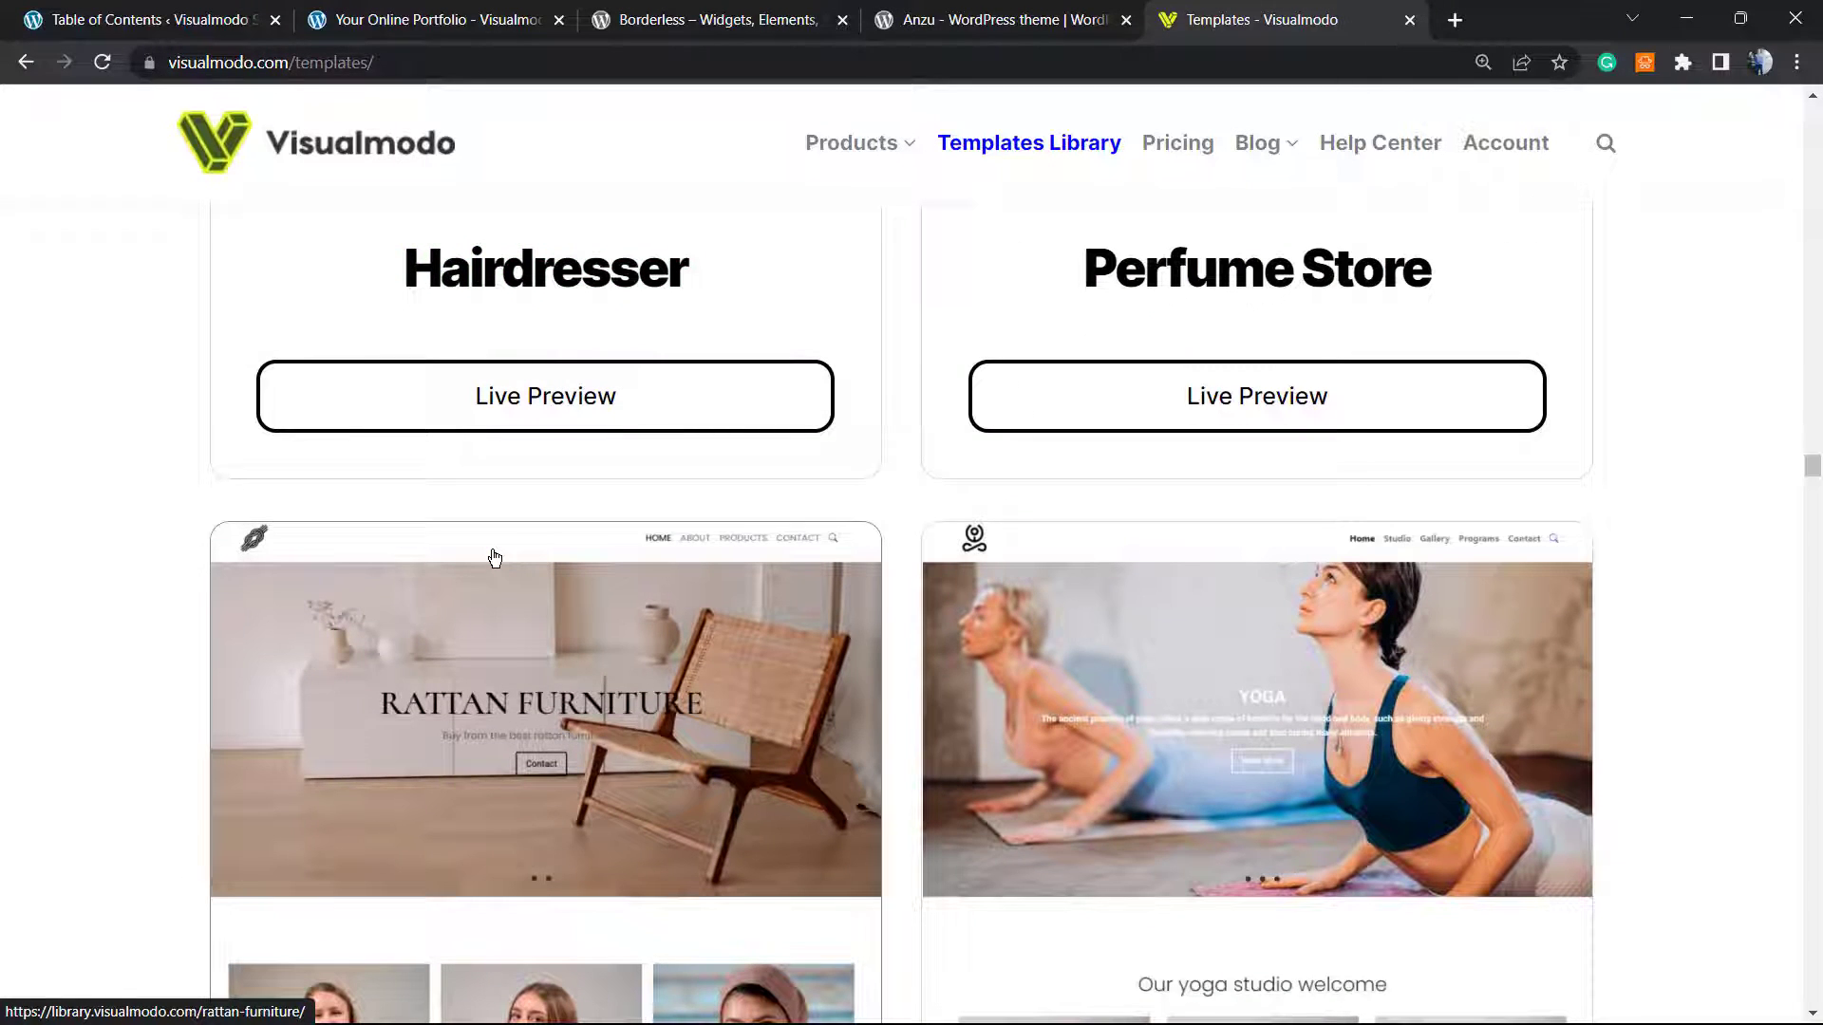
scroll("down", 3)
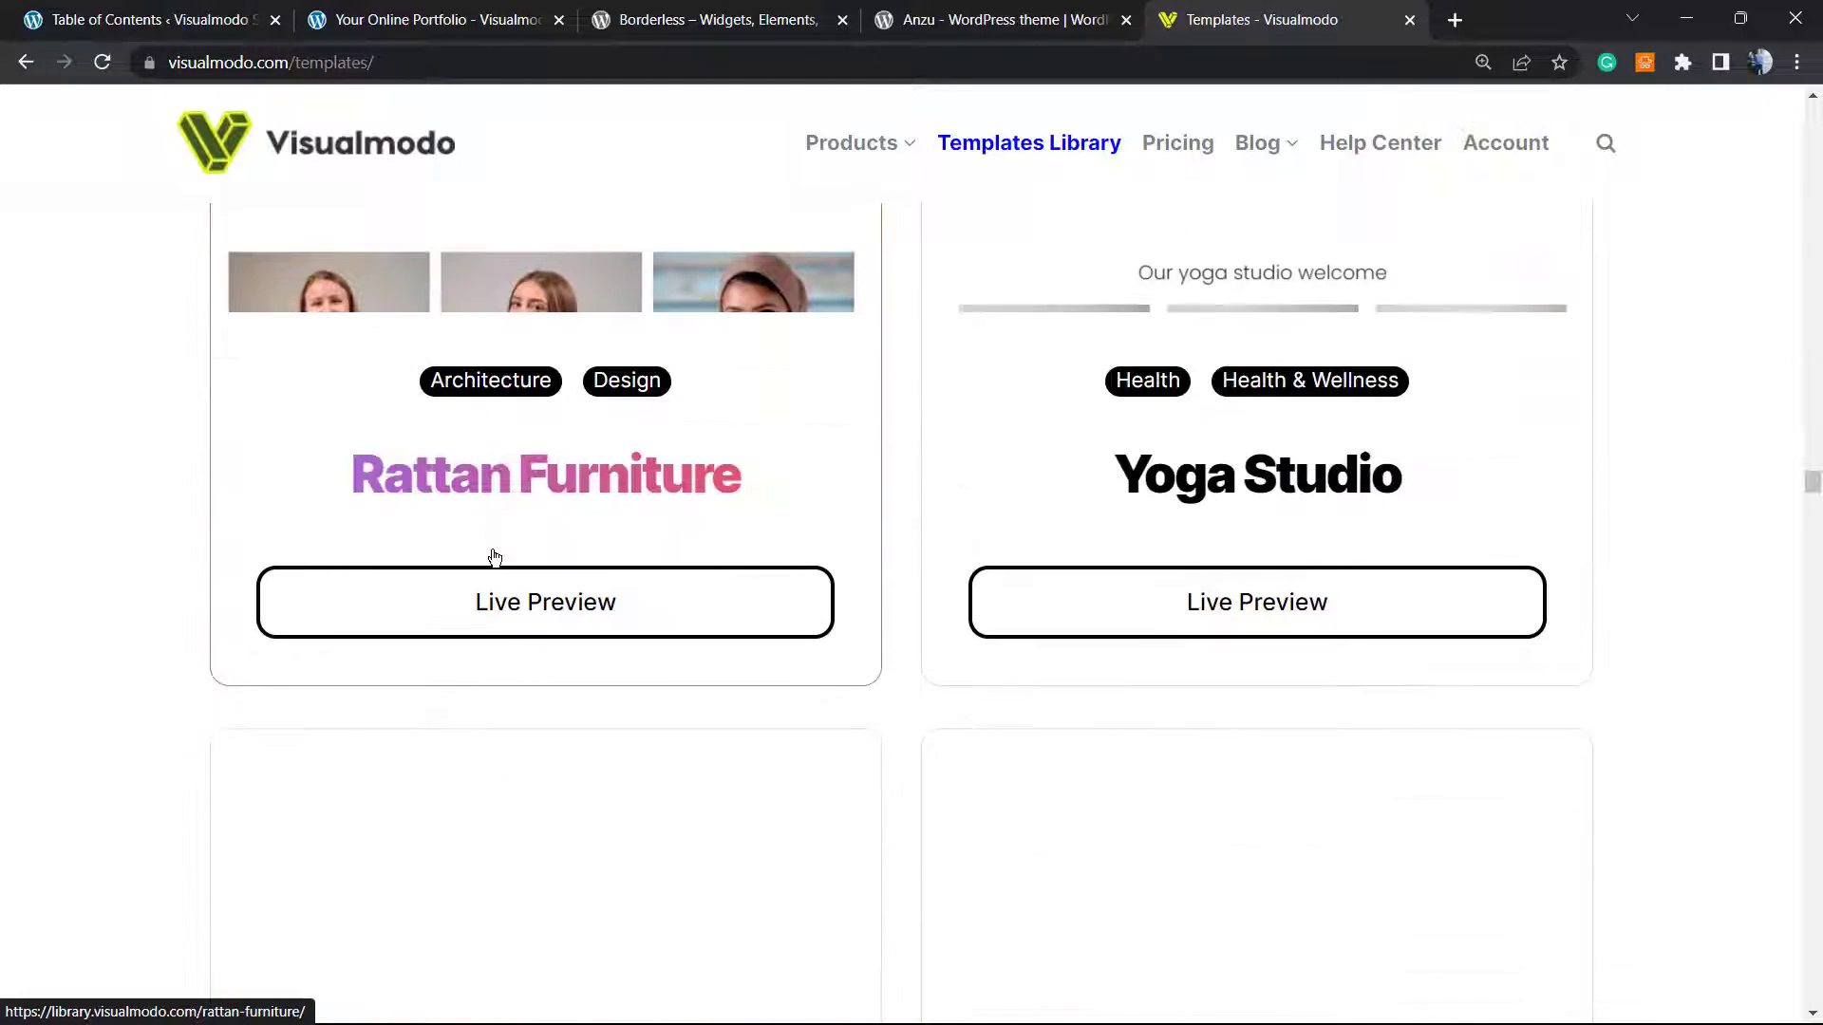
scroll("down", 3)
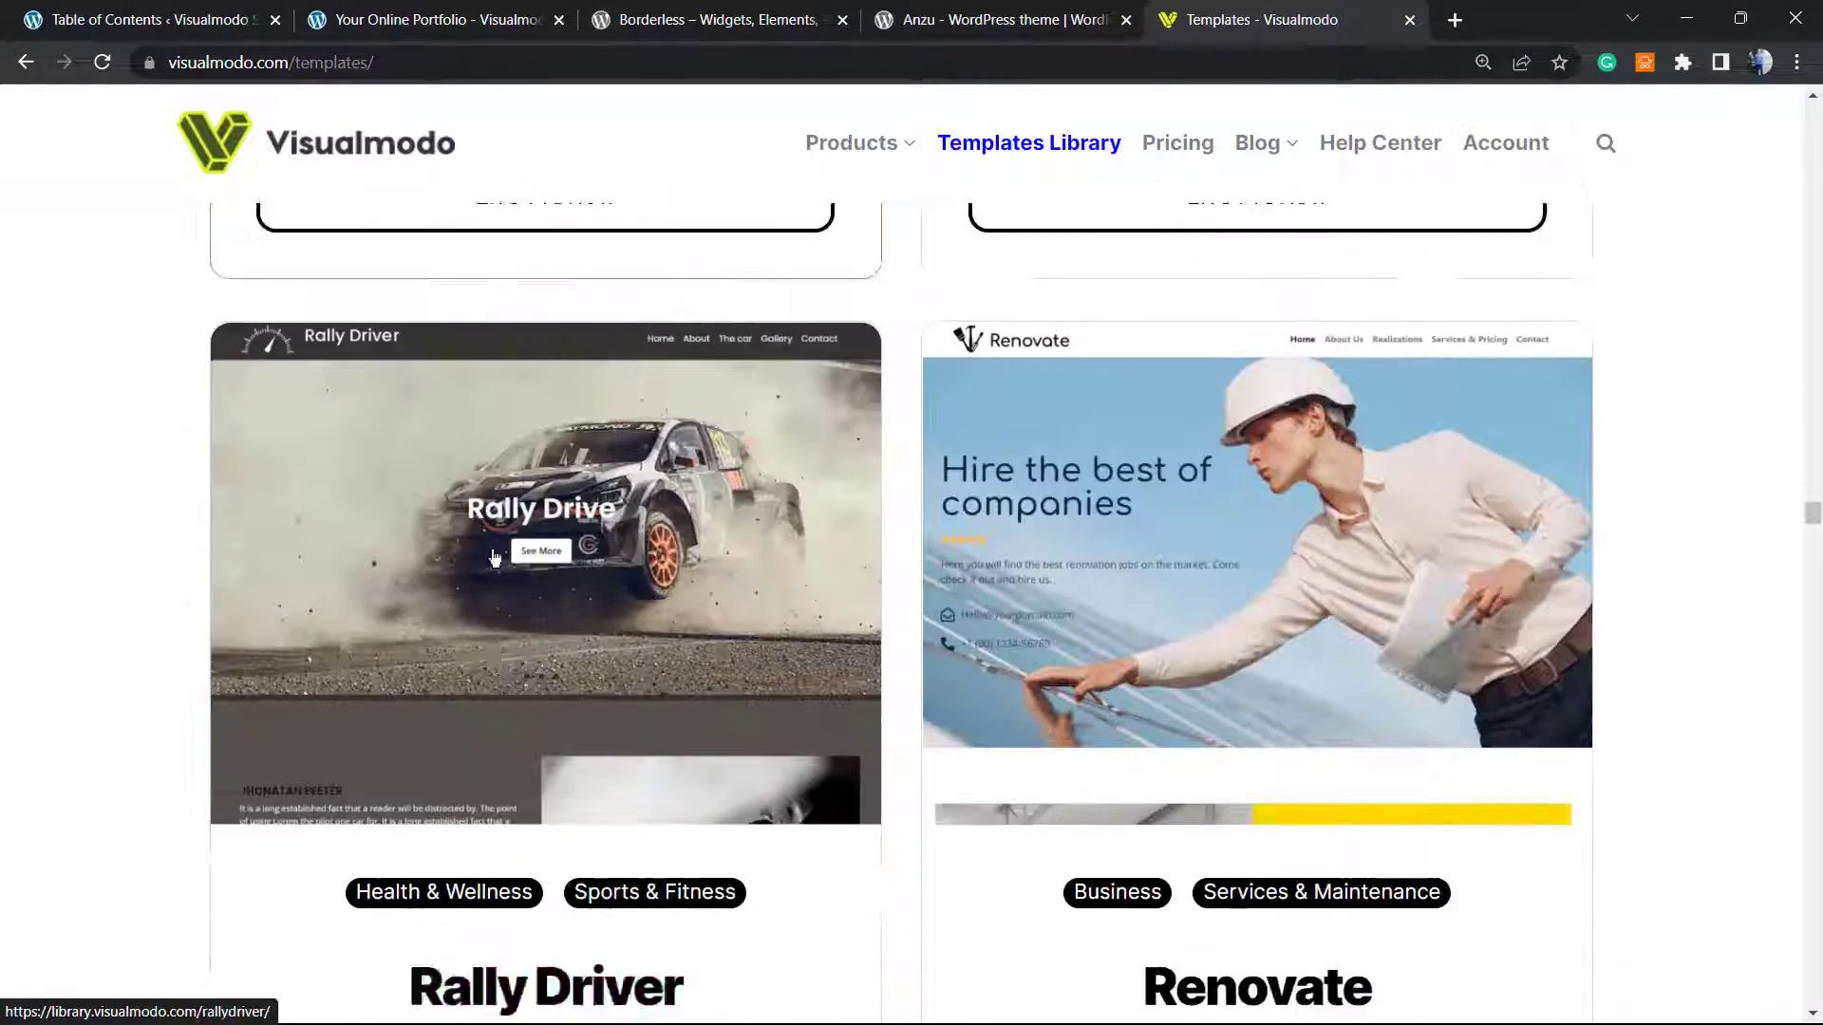
scroll("down", 3)
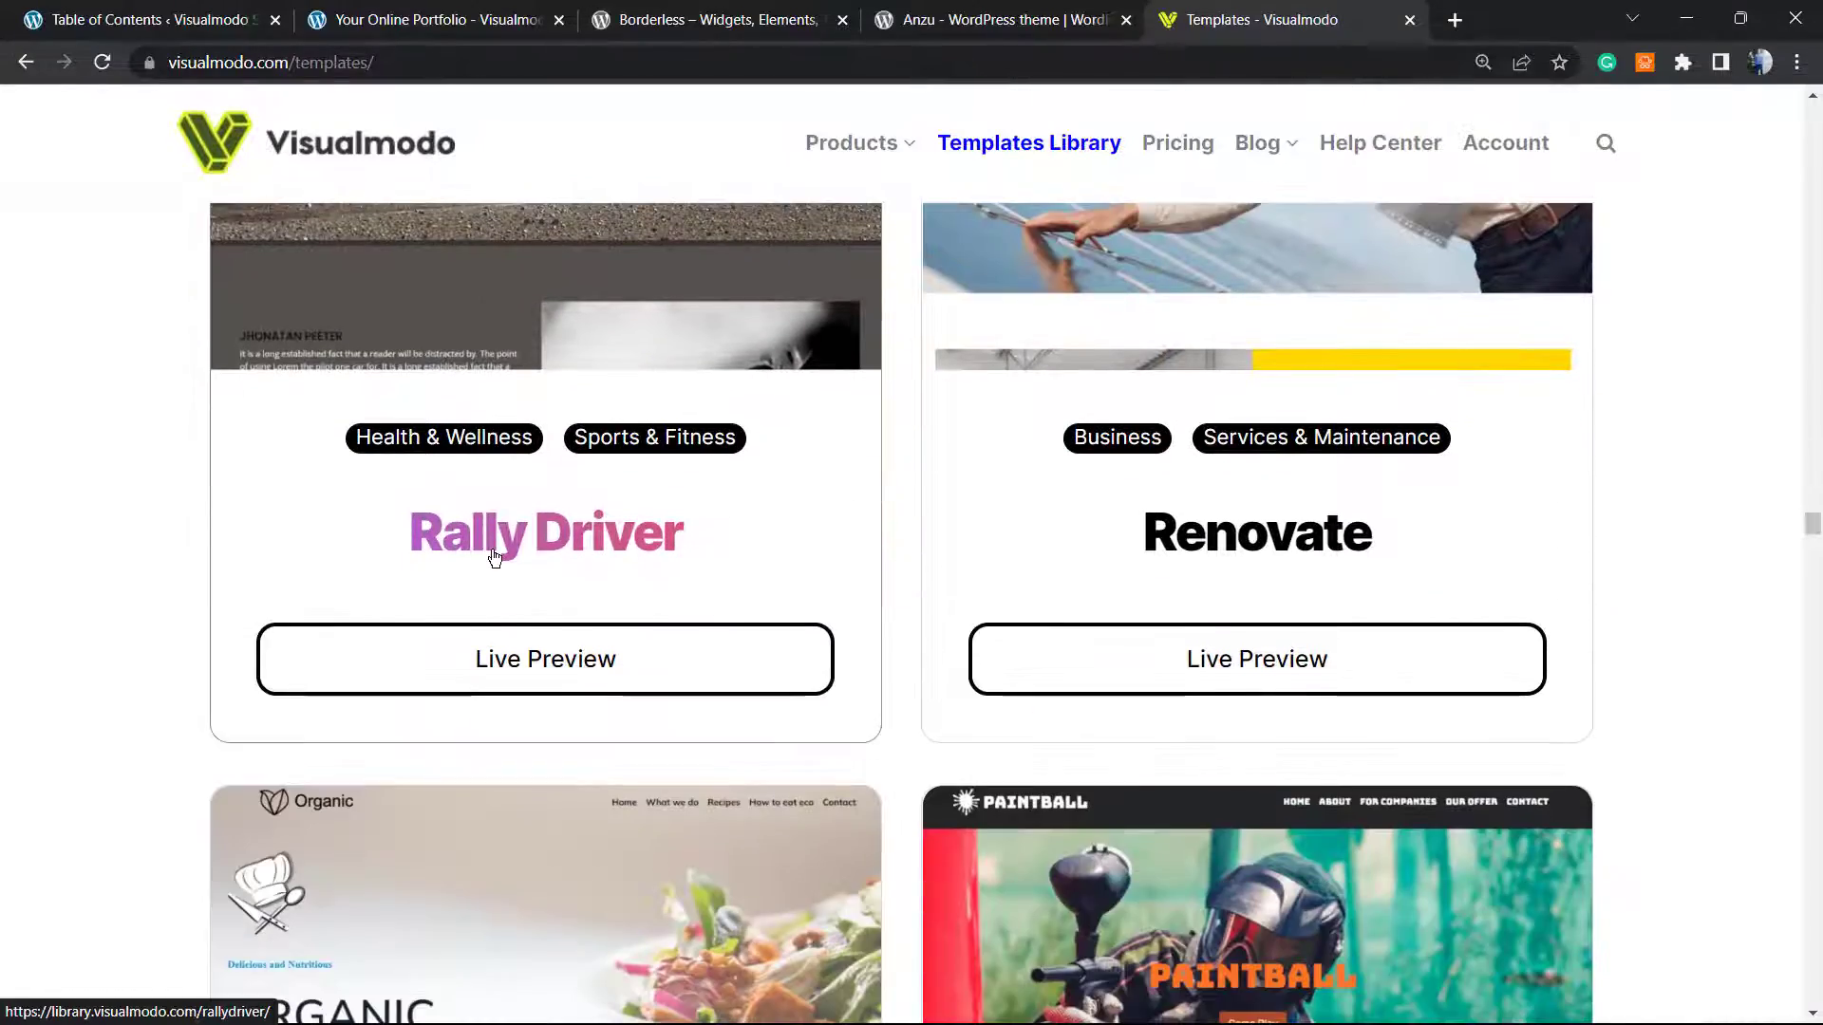